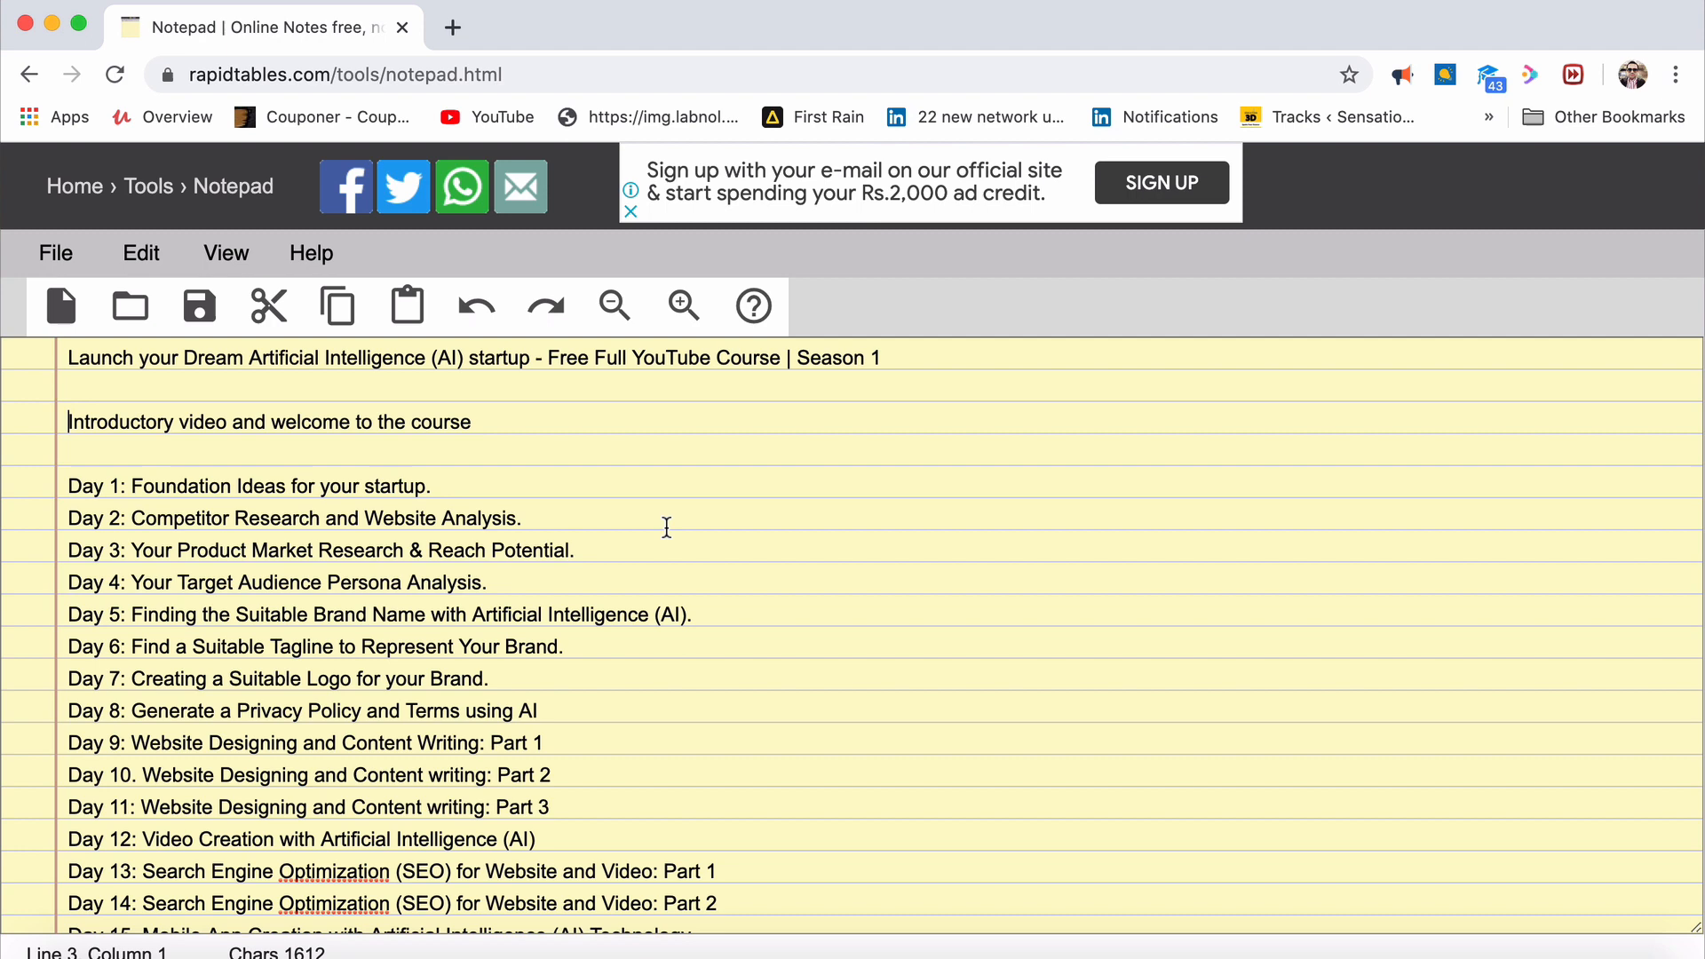
Scroll down the course outline note in RapidTables Notepad
scroll("down", 3)
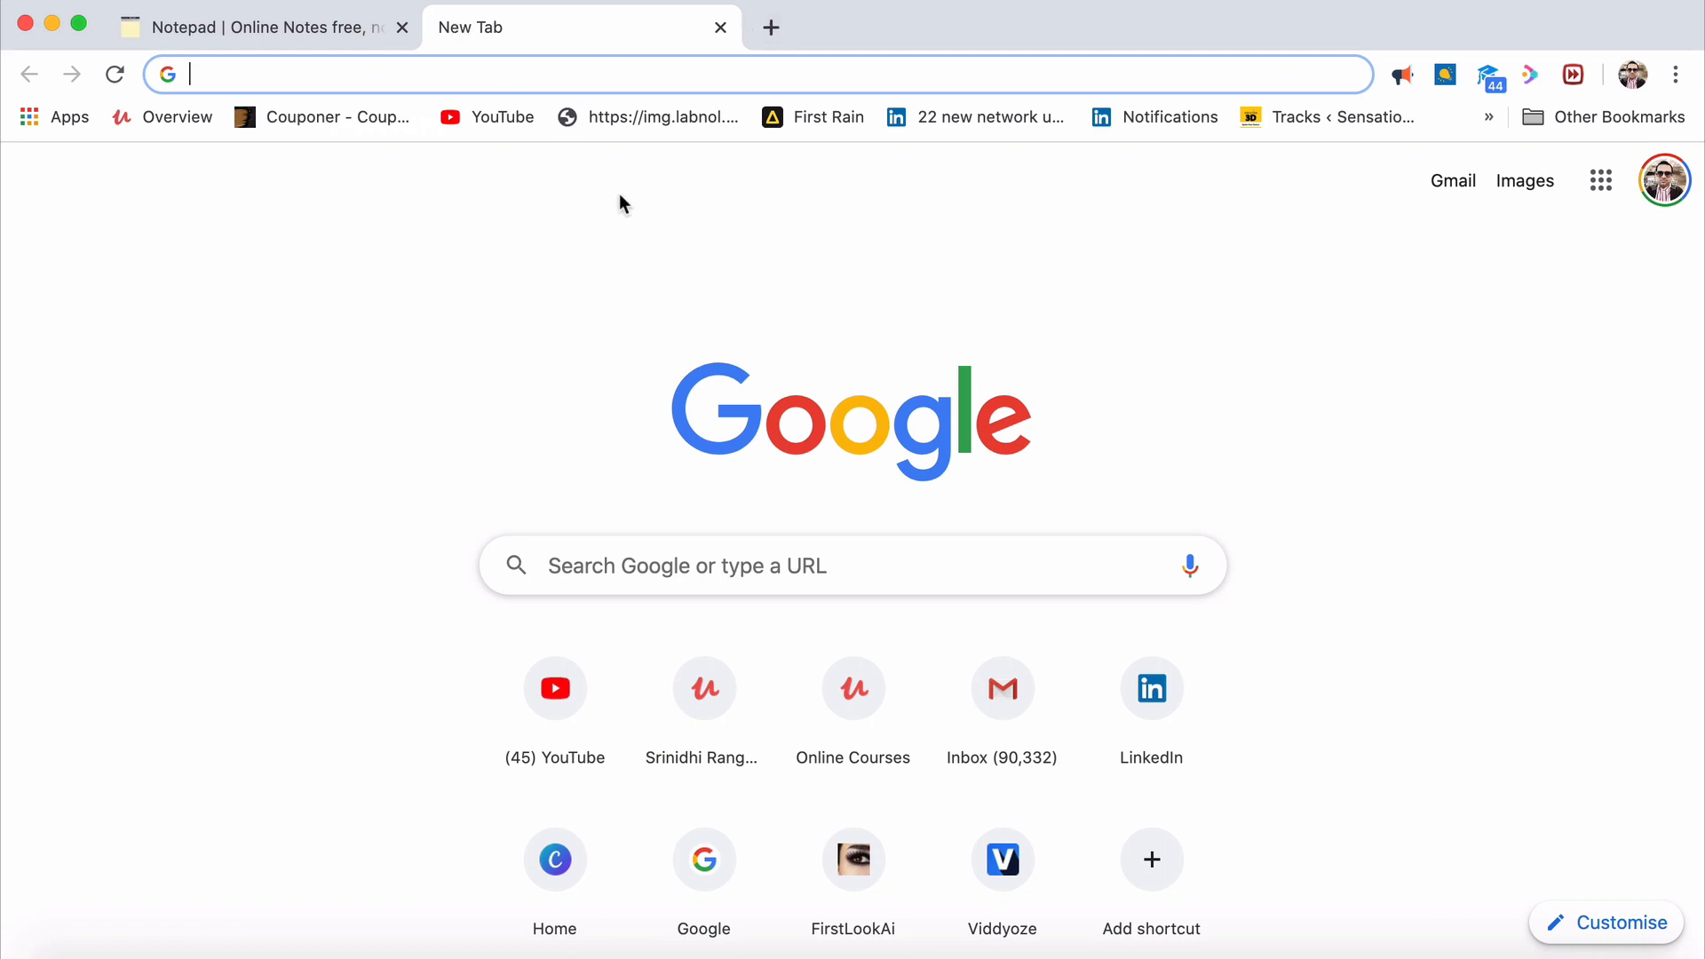
type("how h")
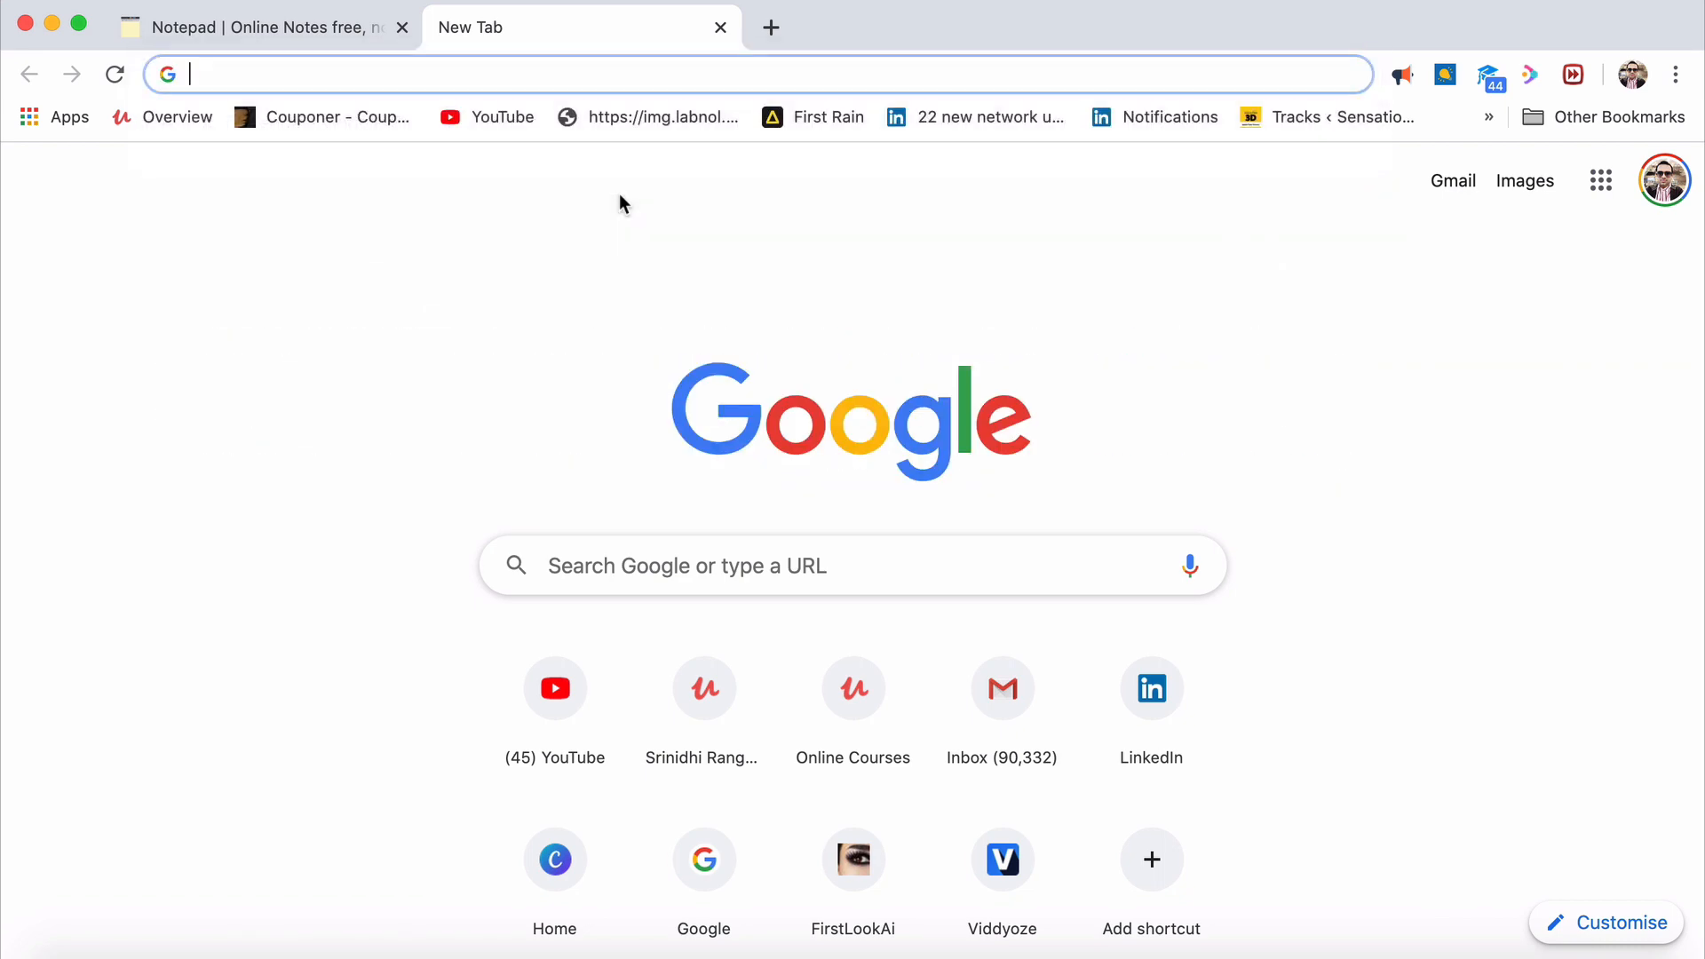
type("i w")
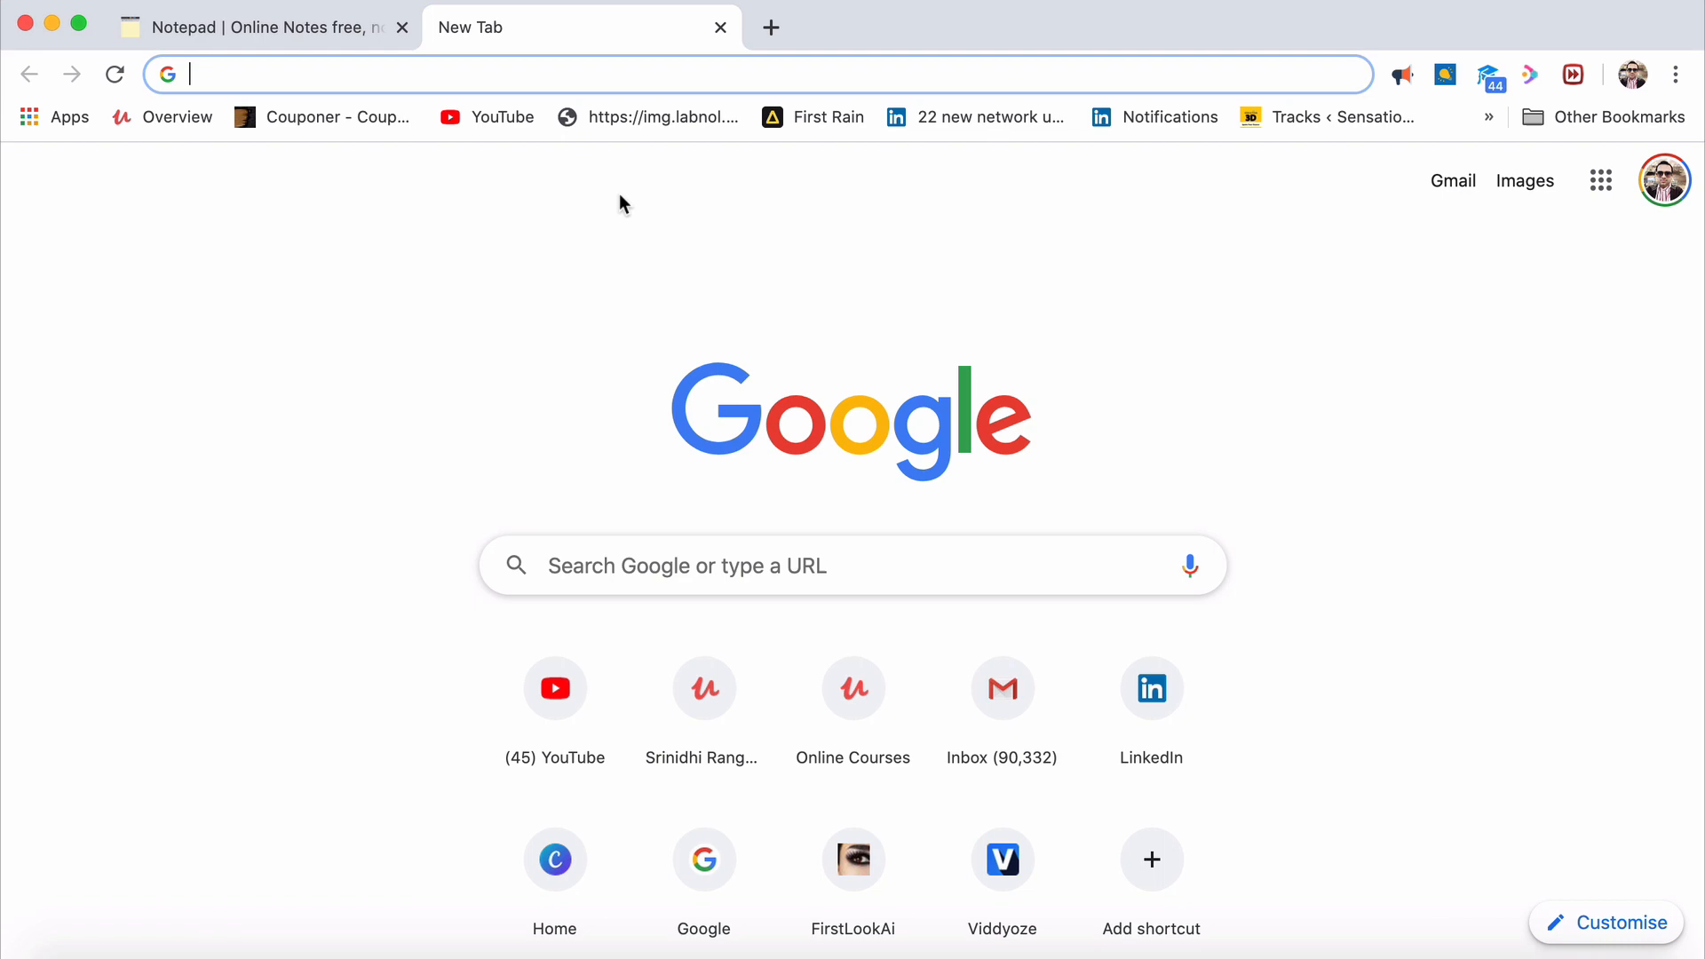
type("create wealth for myself and")
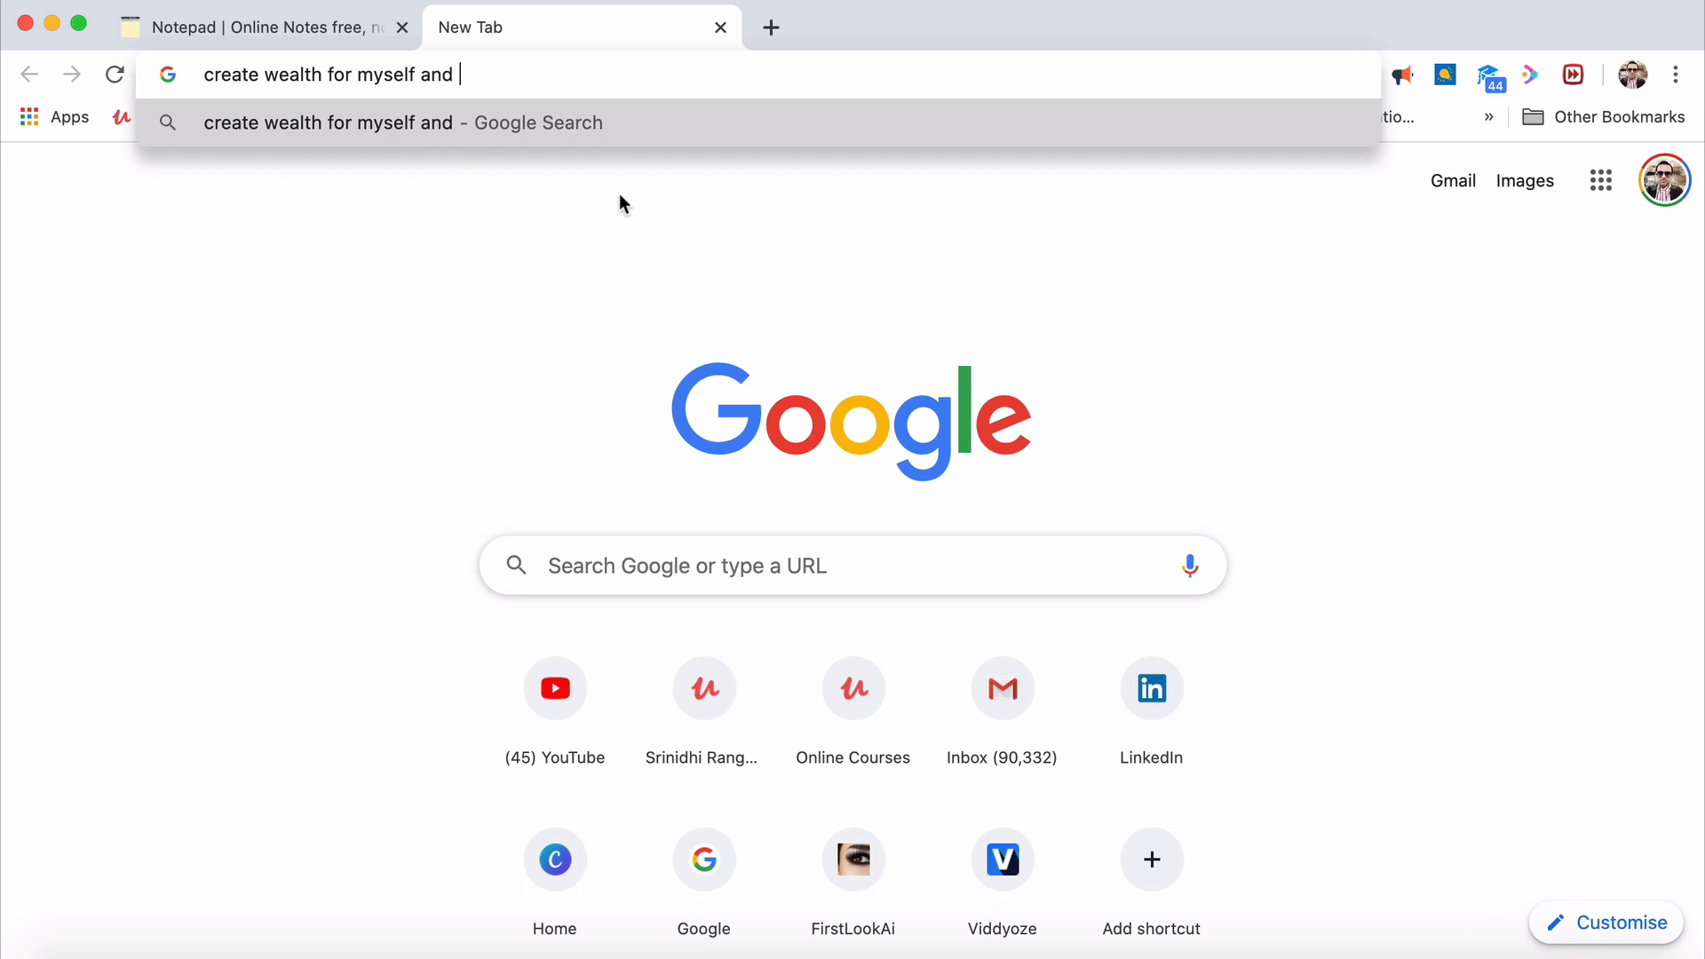
type("my f")
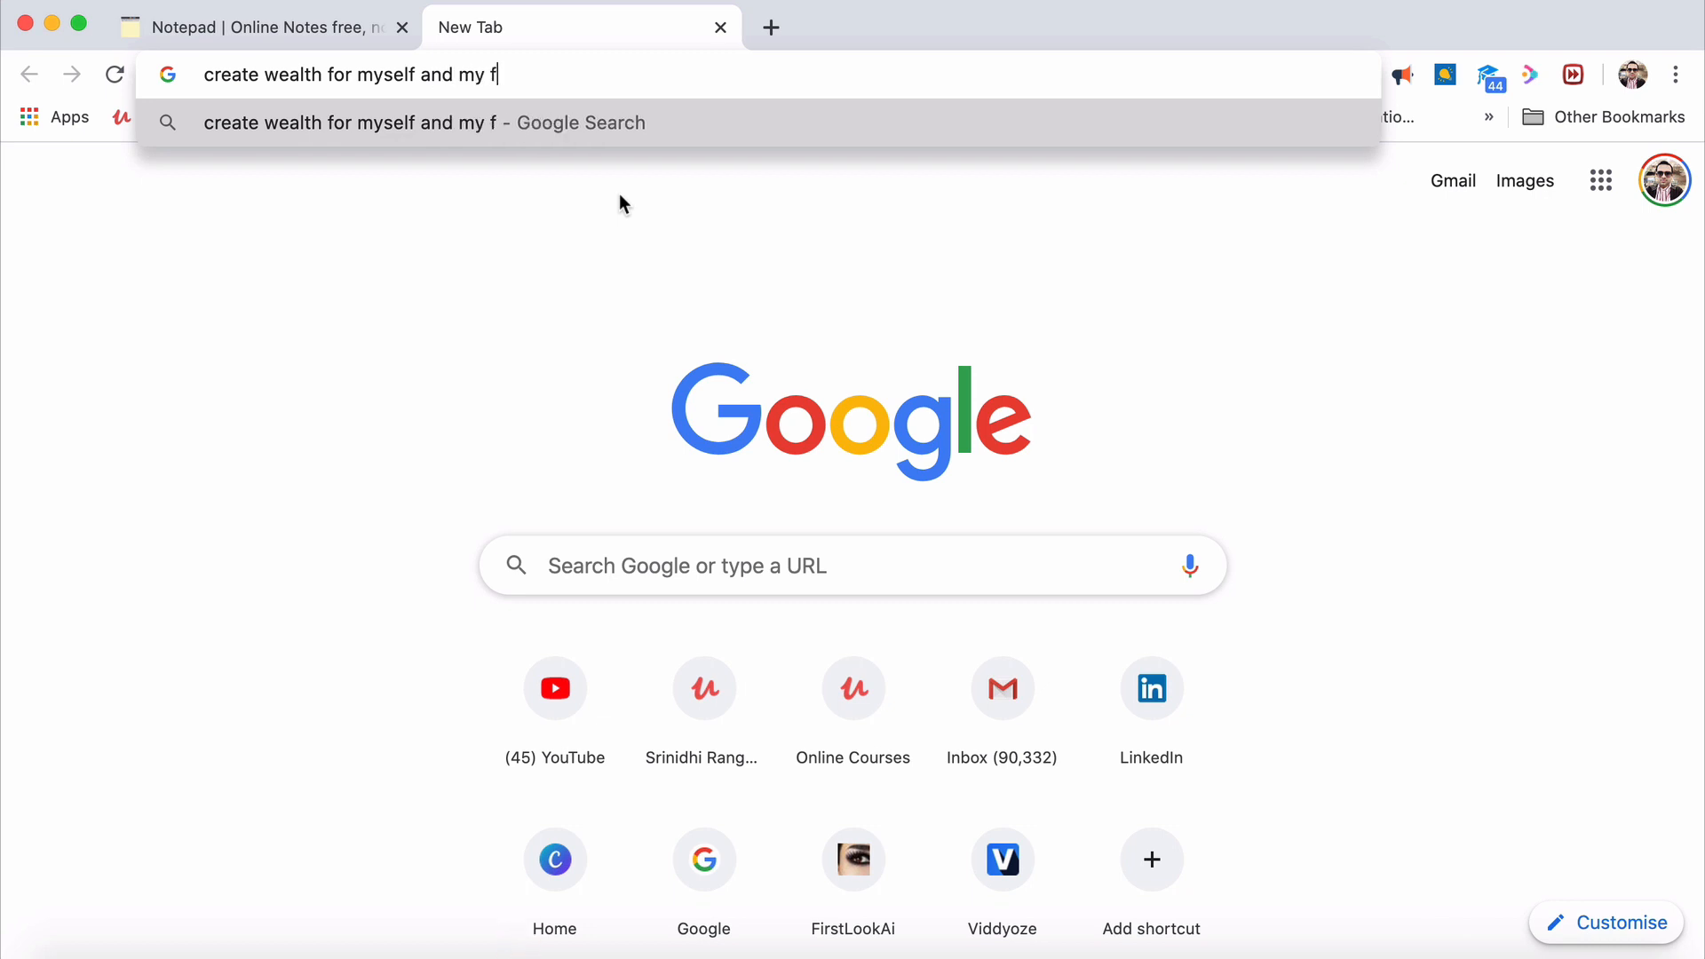
type("amily and my")
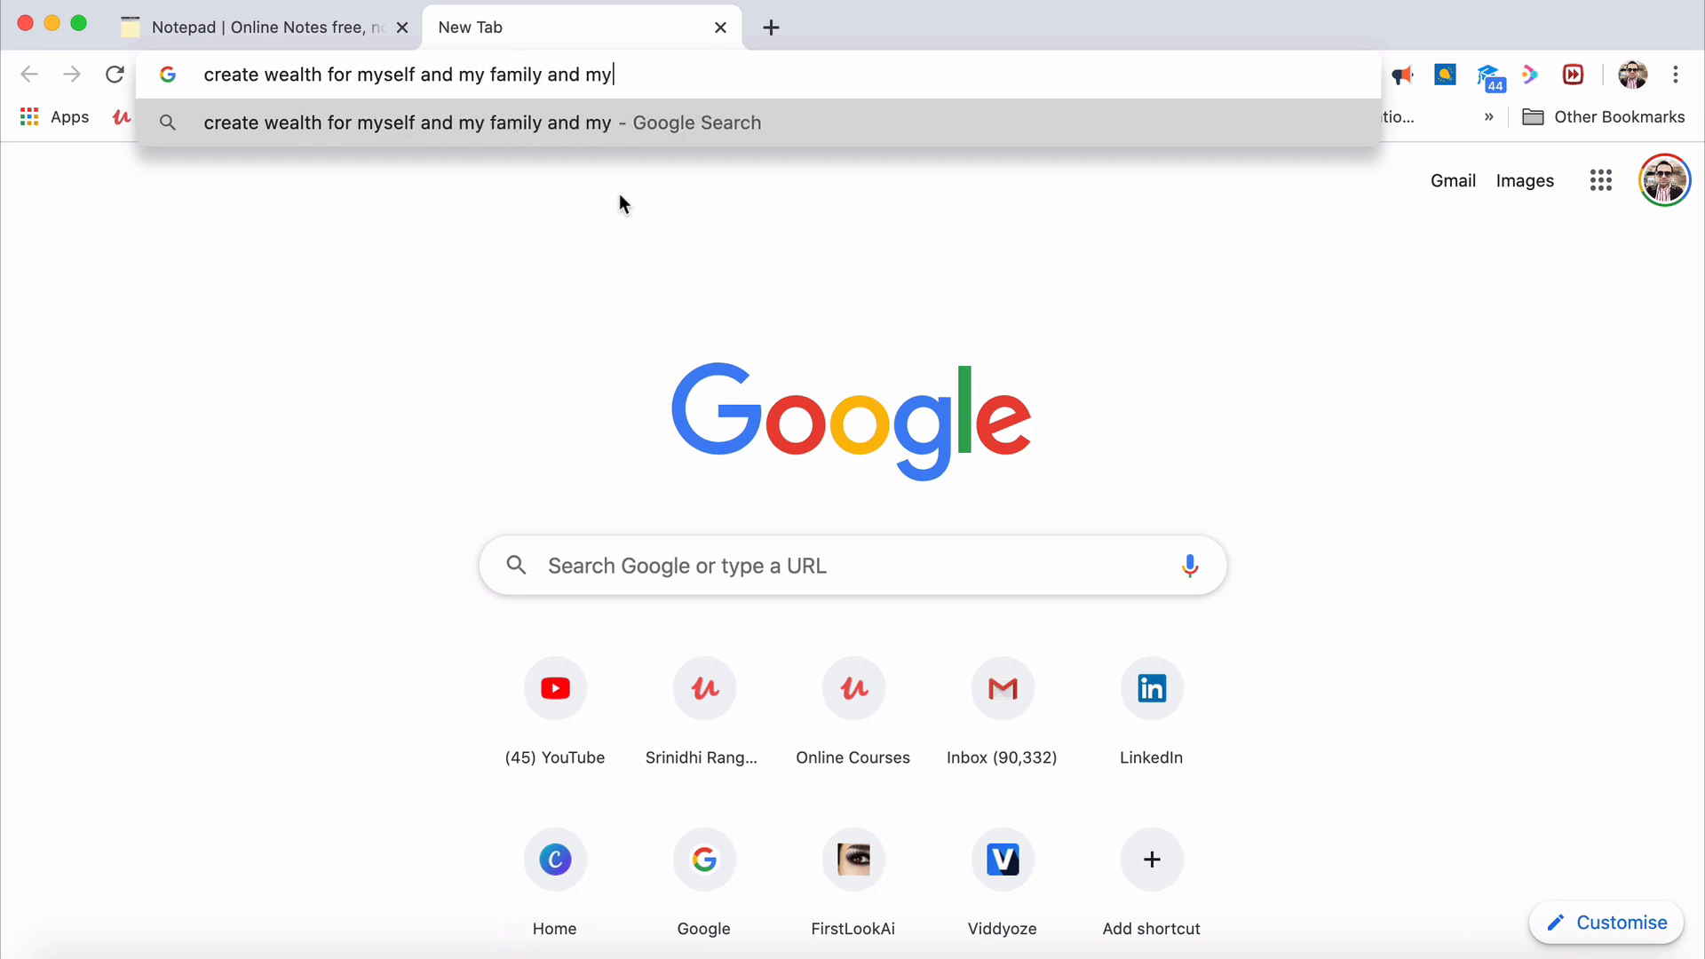
type("partners")
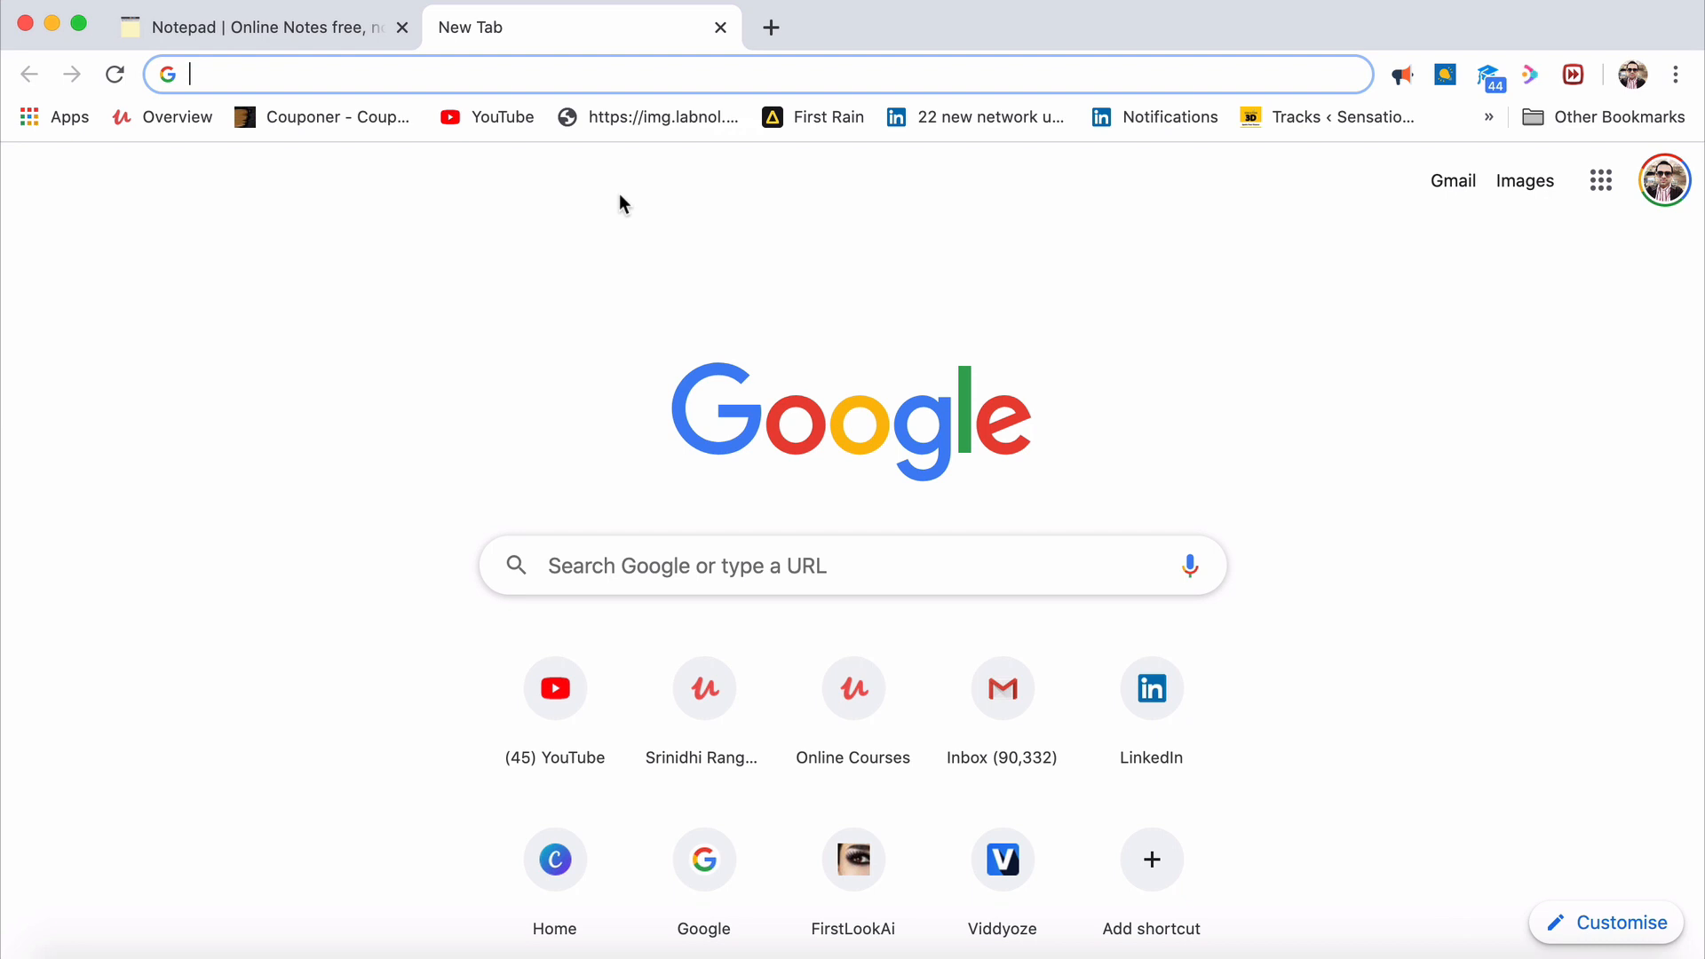
Draft phrases about becoming a huge business or app in the omnibox, then discard them before searching 'tumblr'
type("a typical idea would")
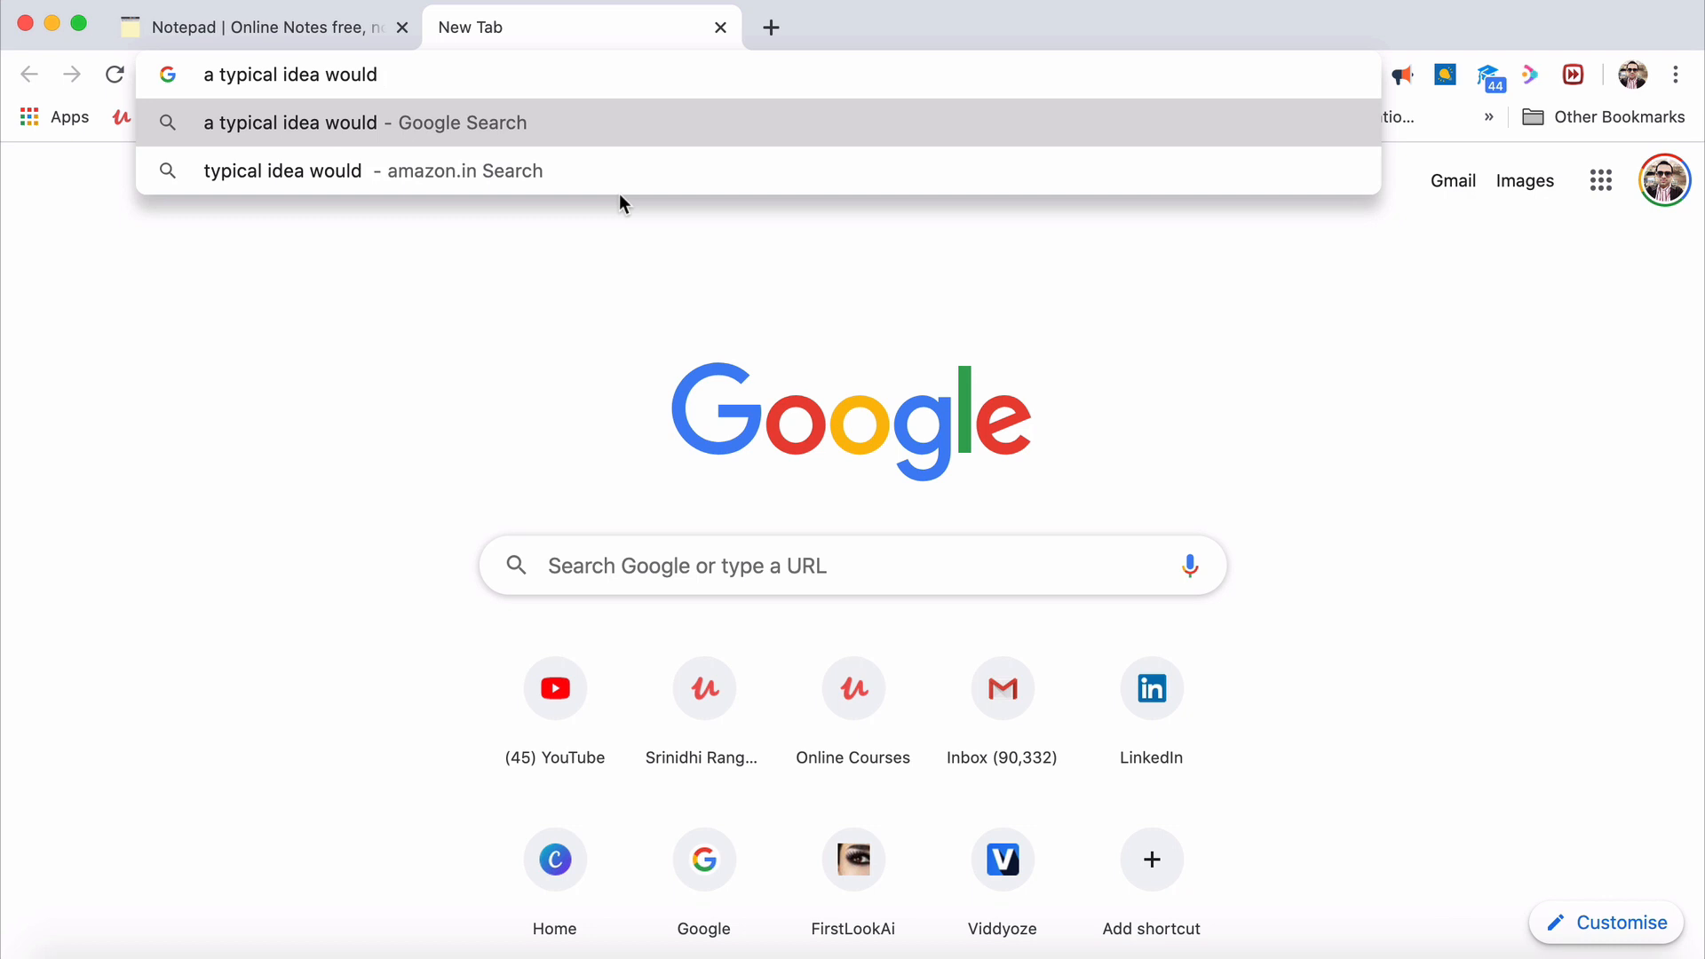
type("become a huge")
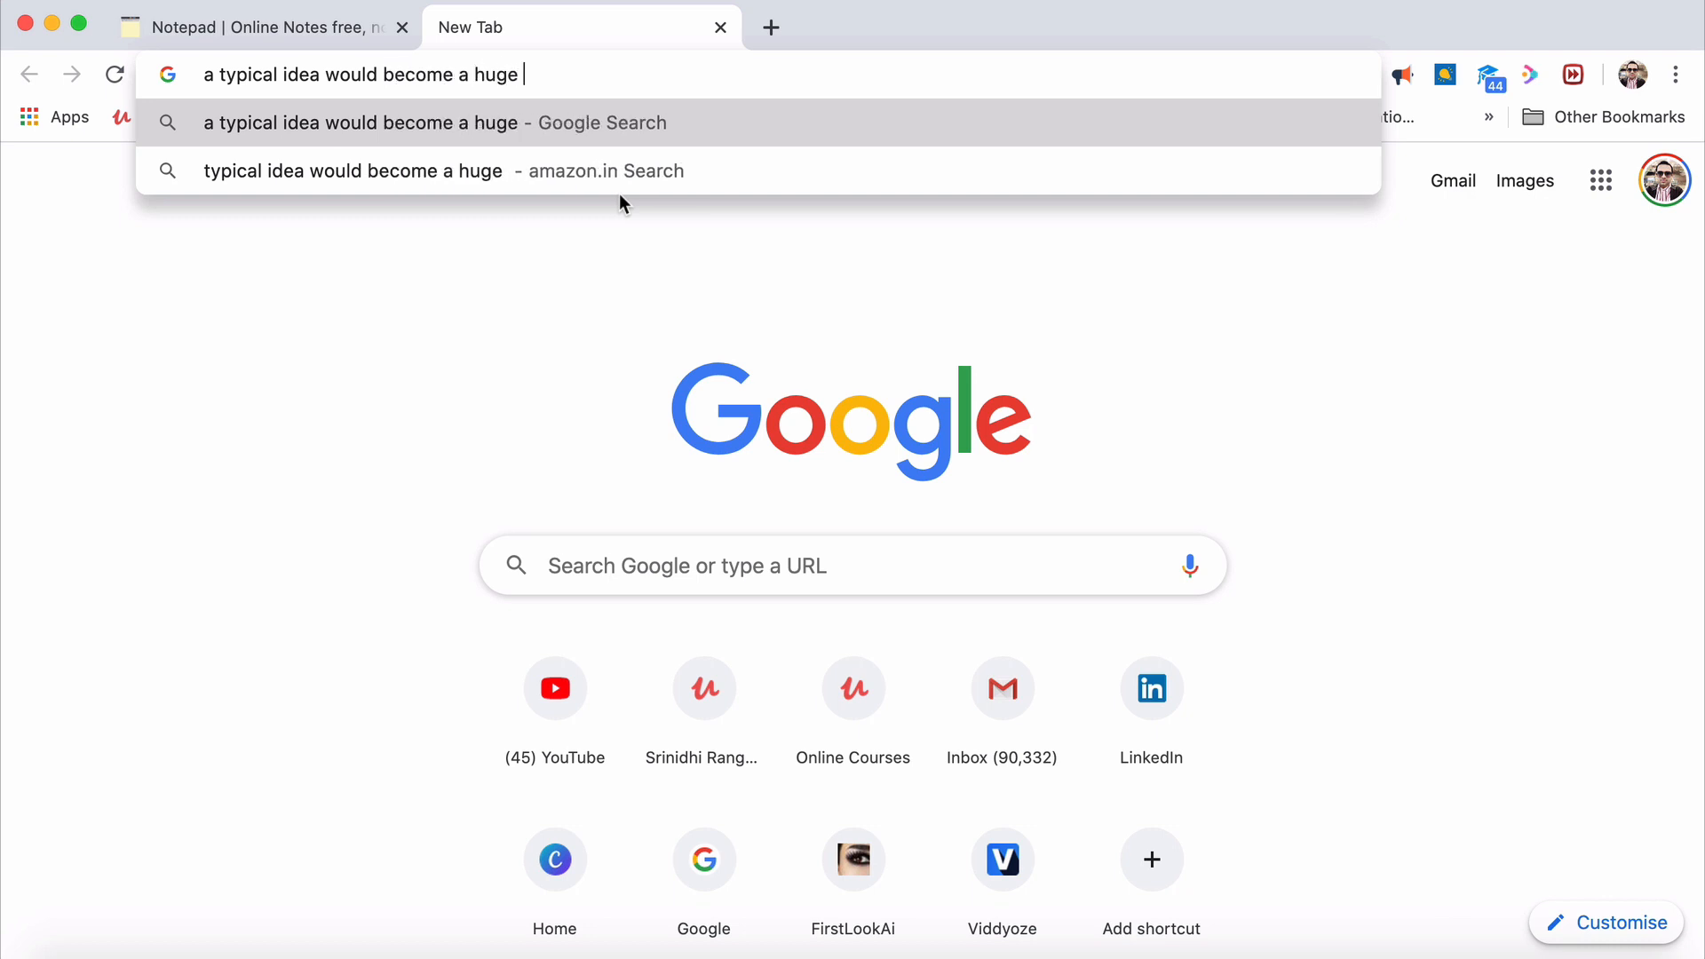
type("business")
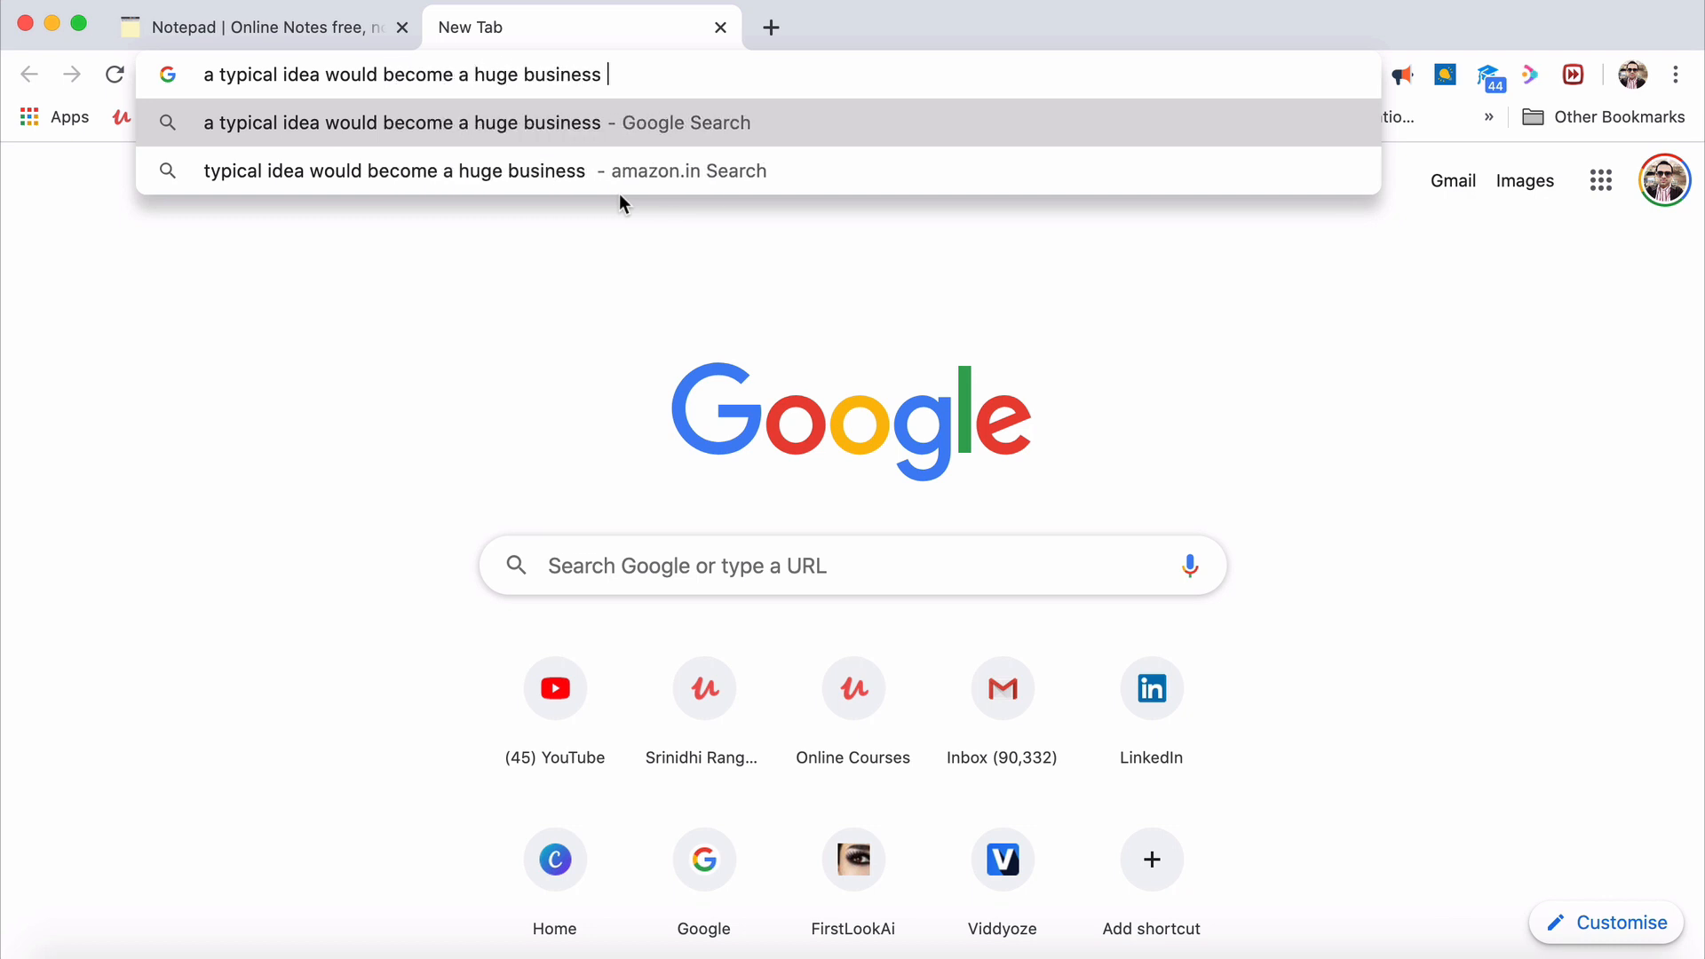
type("a product an")
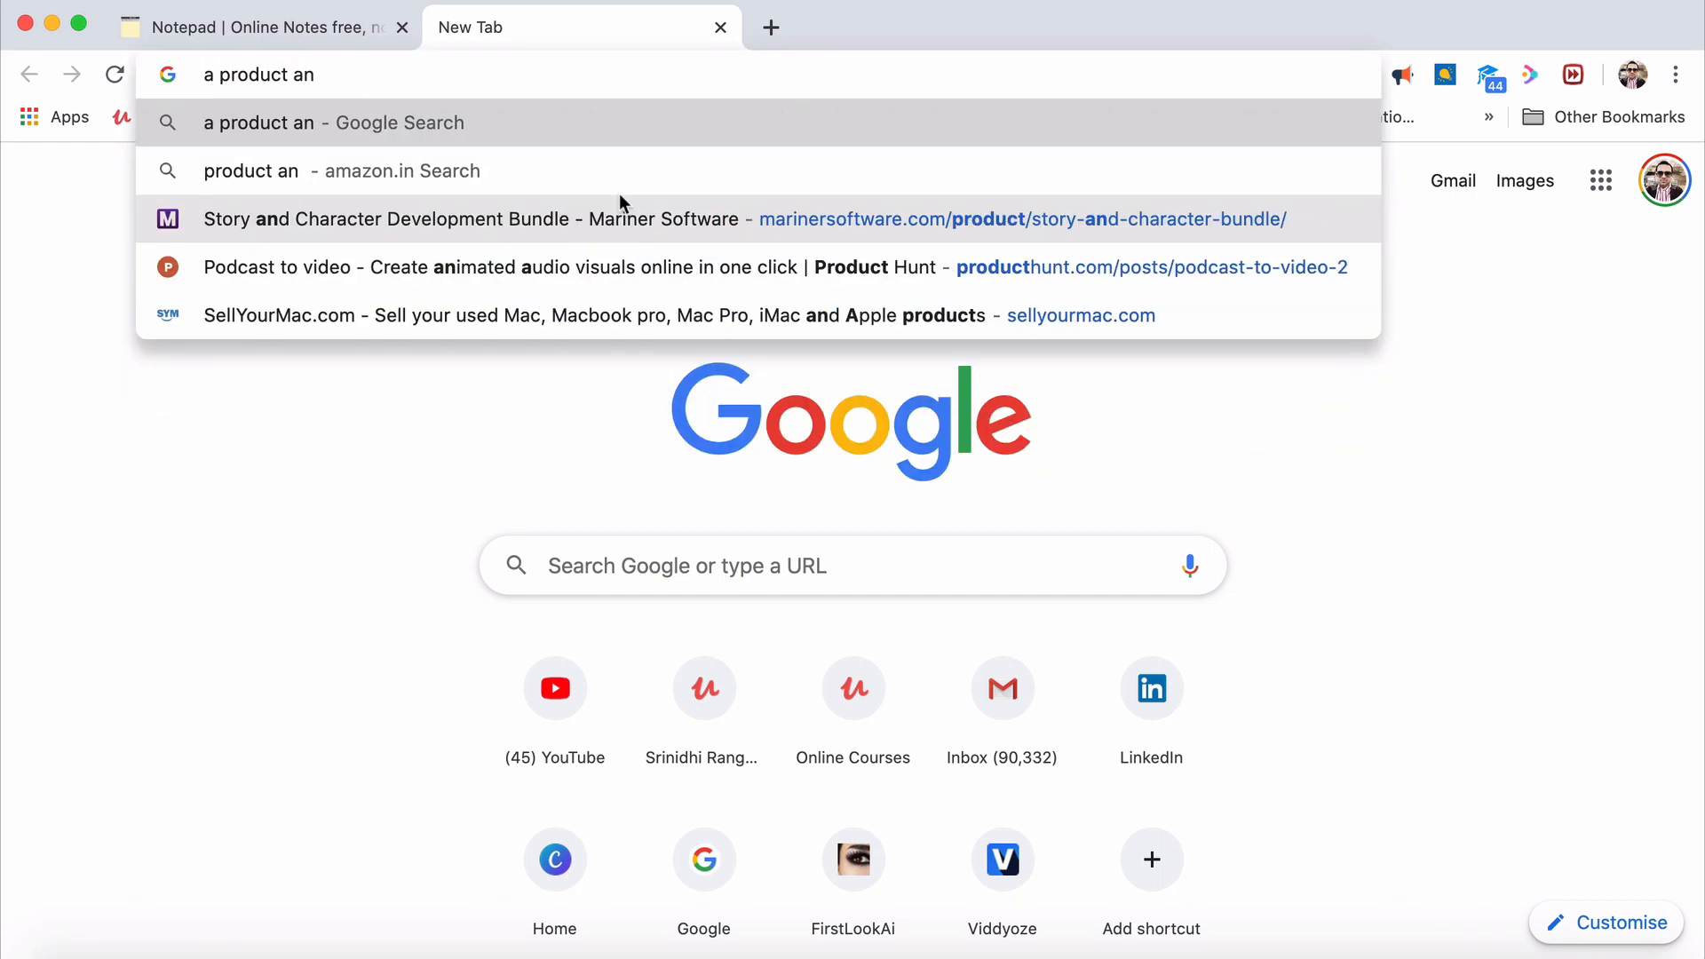
type("app or a game or a website")
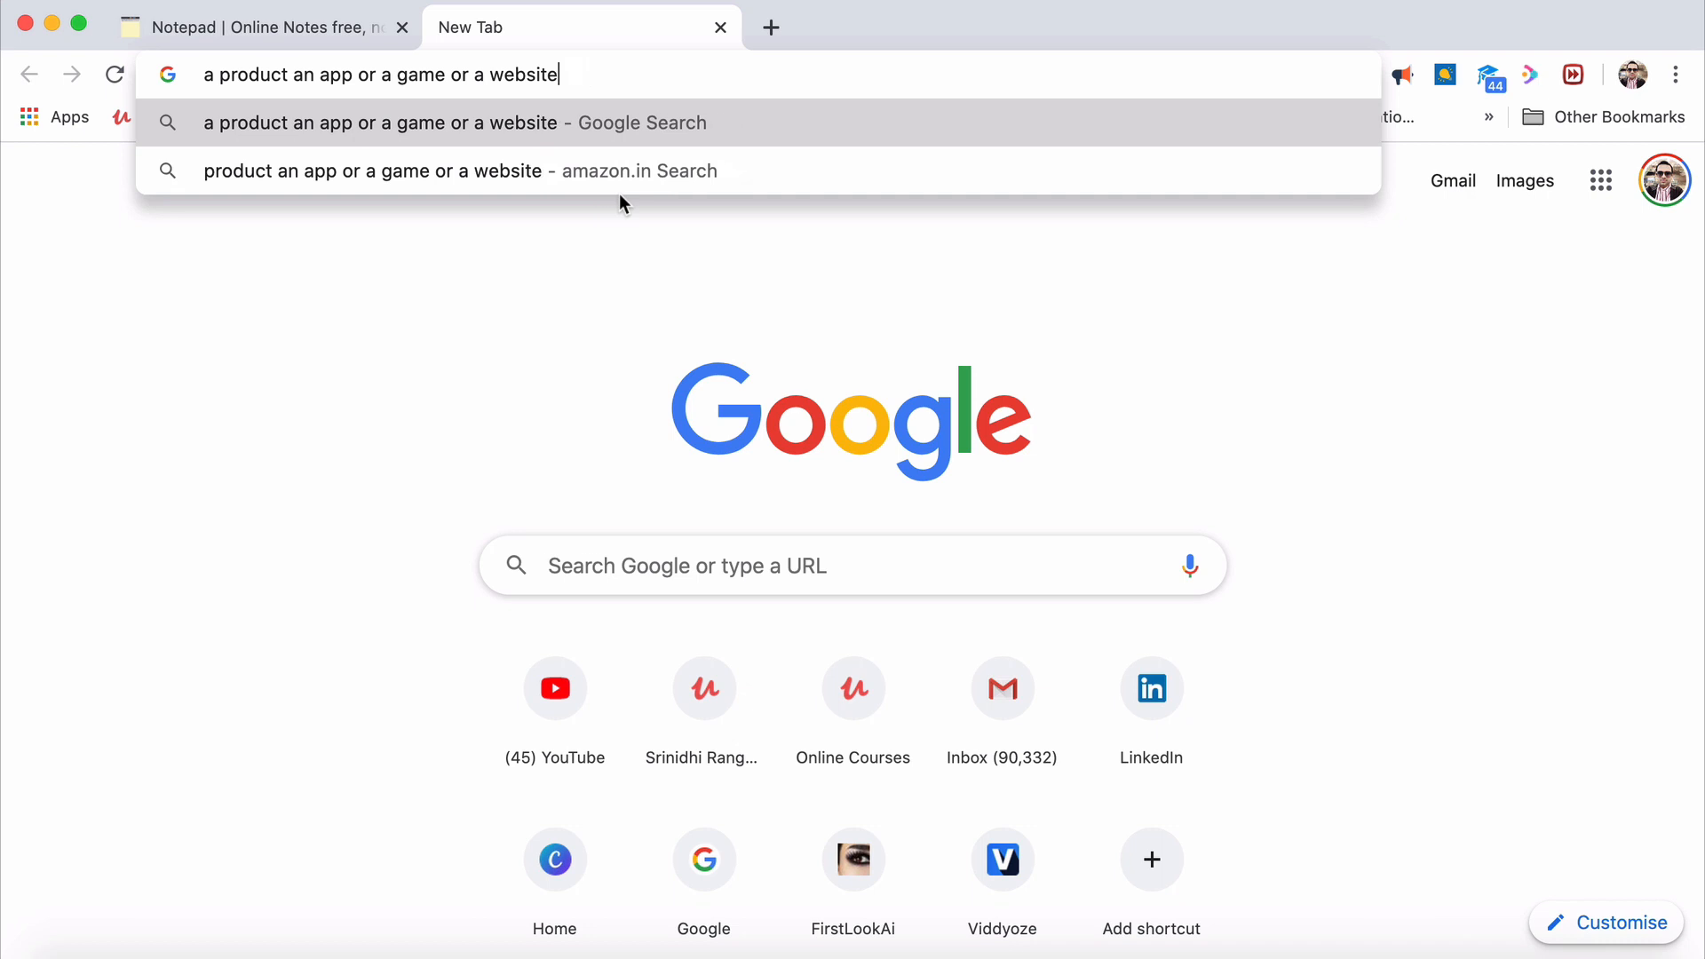
type("can")
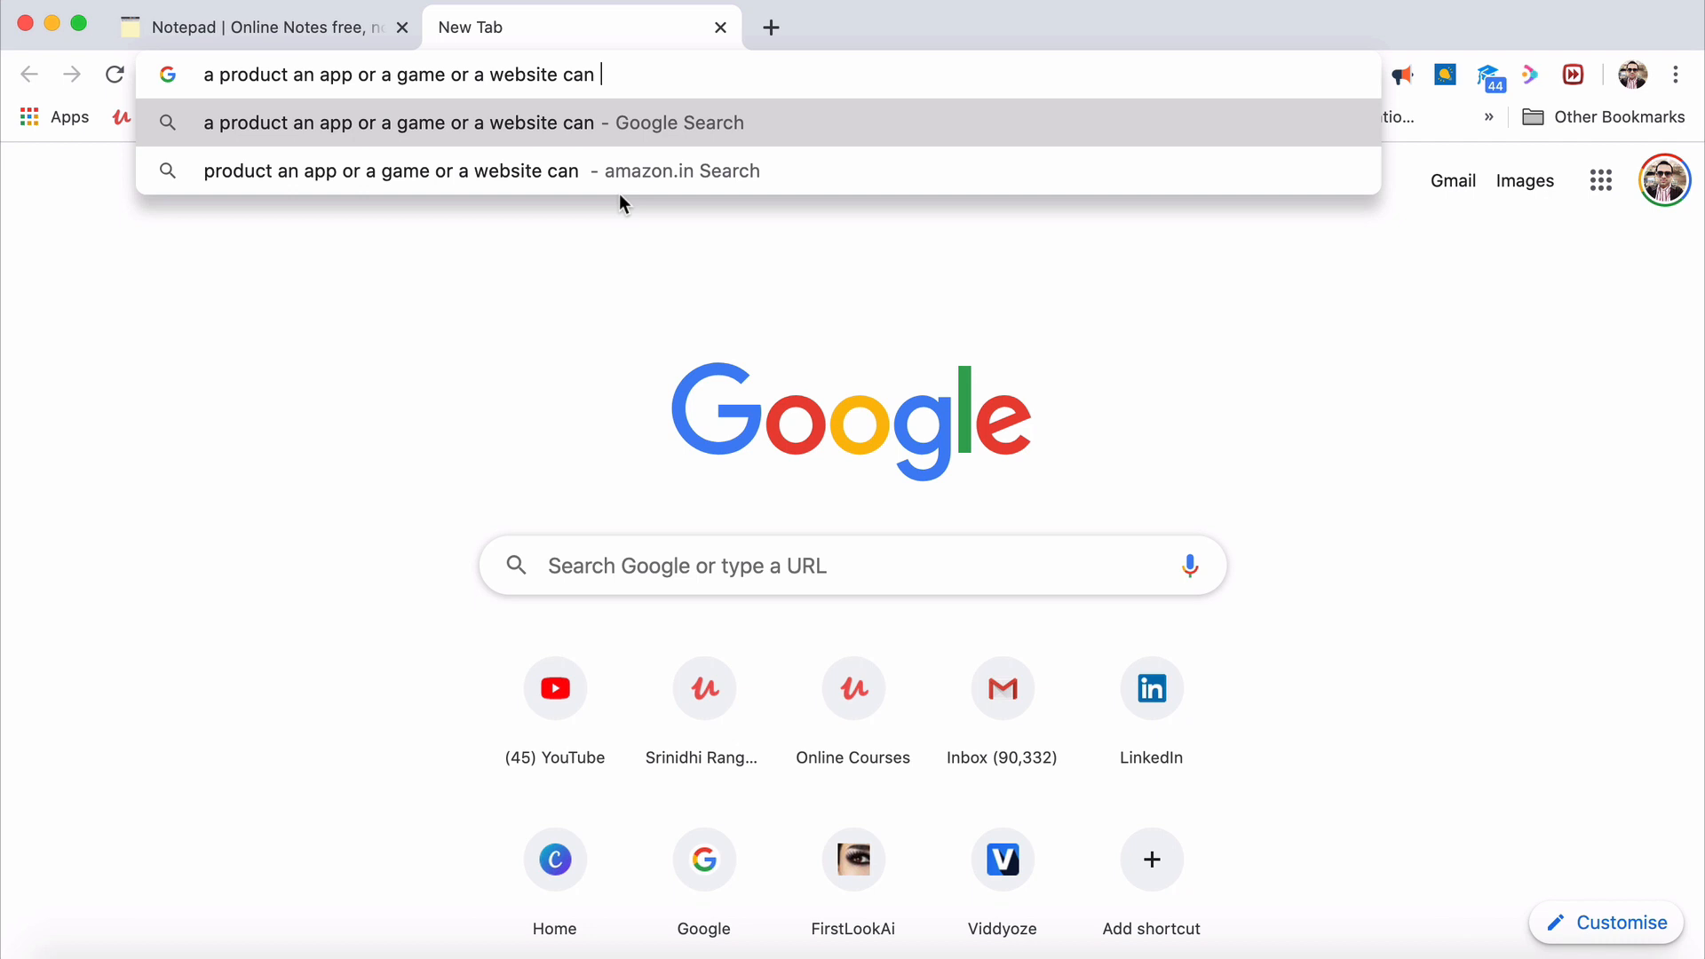
key("Escape")
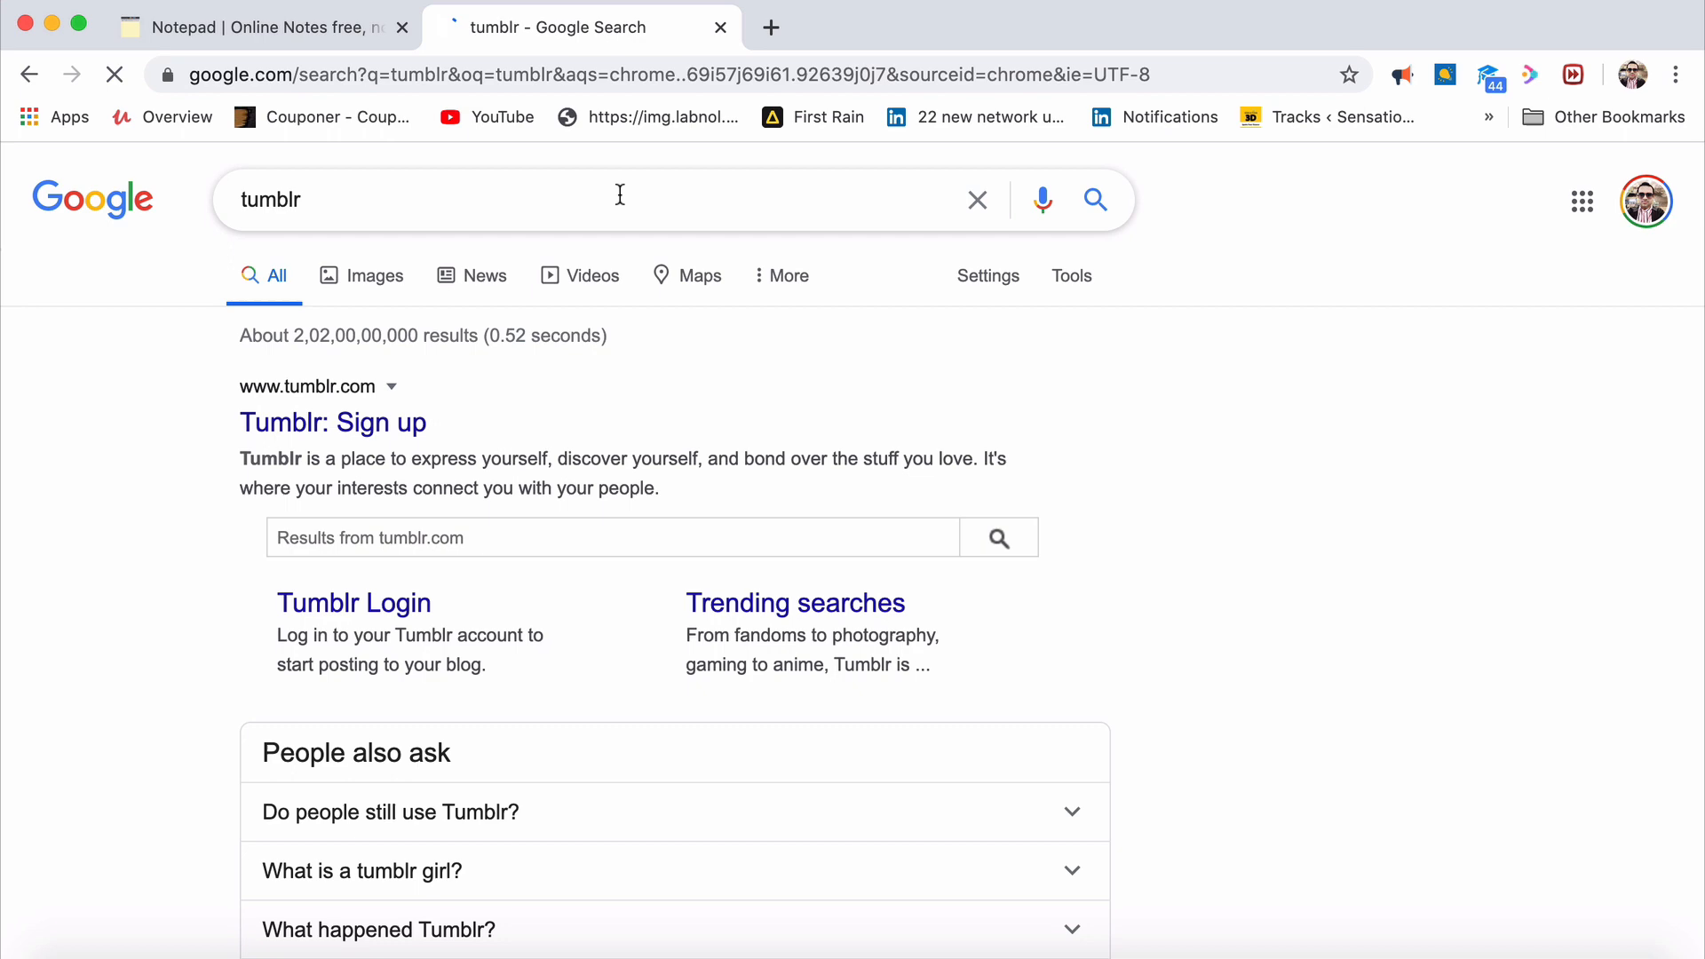
Visit Tumblr's sign-up page from the results, then go to anchor.fm via 'anchor podcast'
left_click(332, 423)
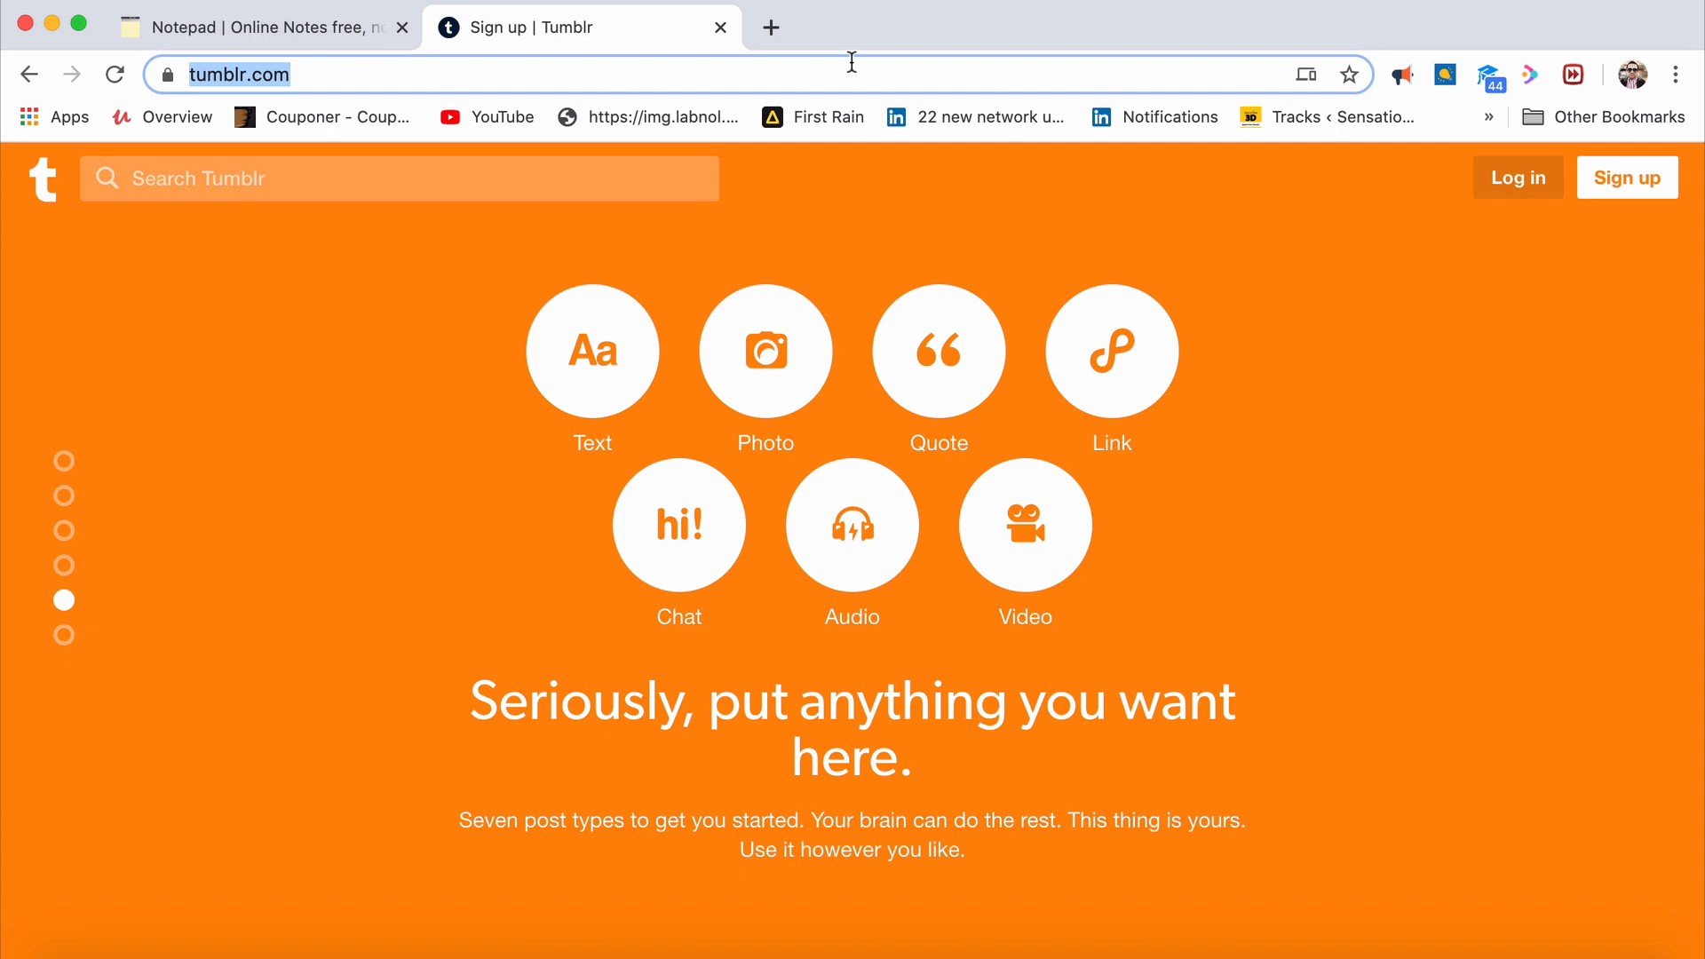
type("anchor podcas")
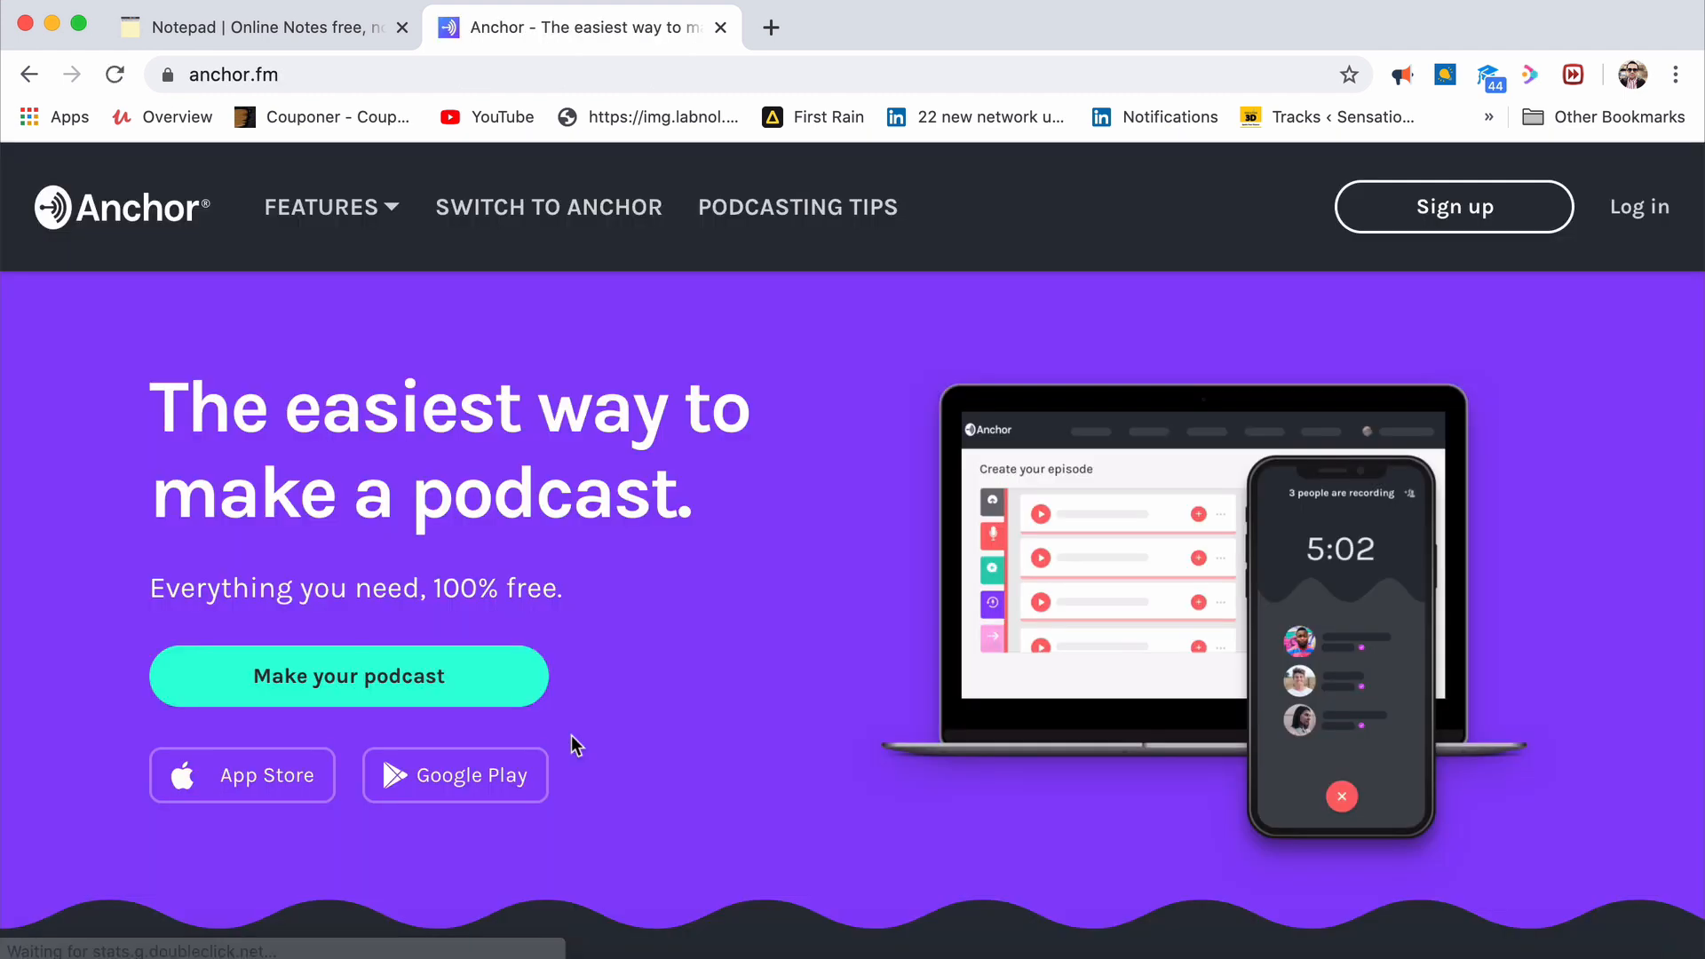
mouse_move(744, 597)
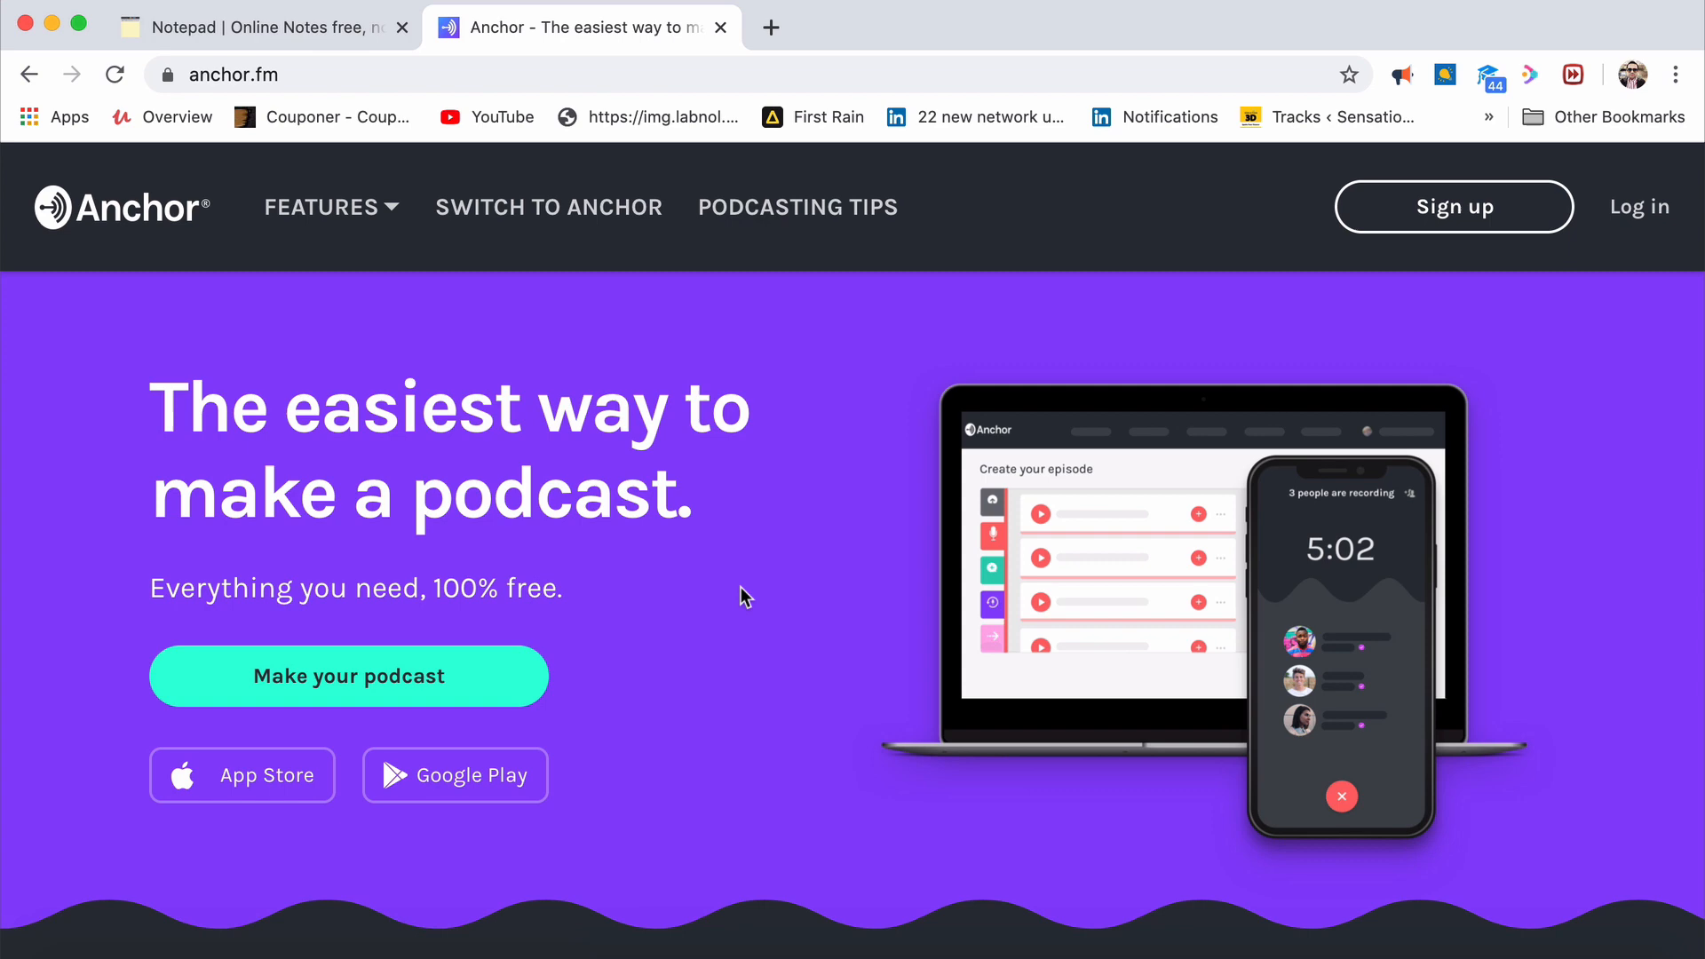
Browse down the Anchor podcast homepage, then search Google for 'radioking'
scroll("down", 3)
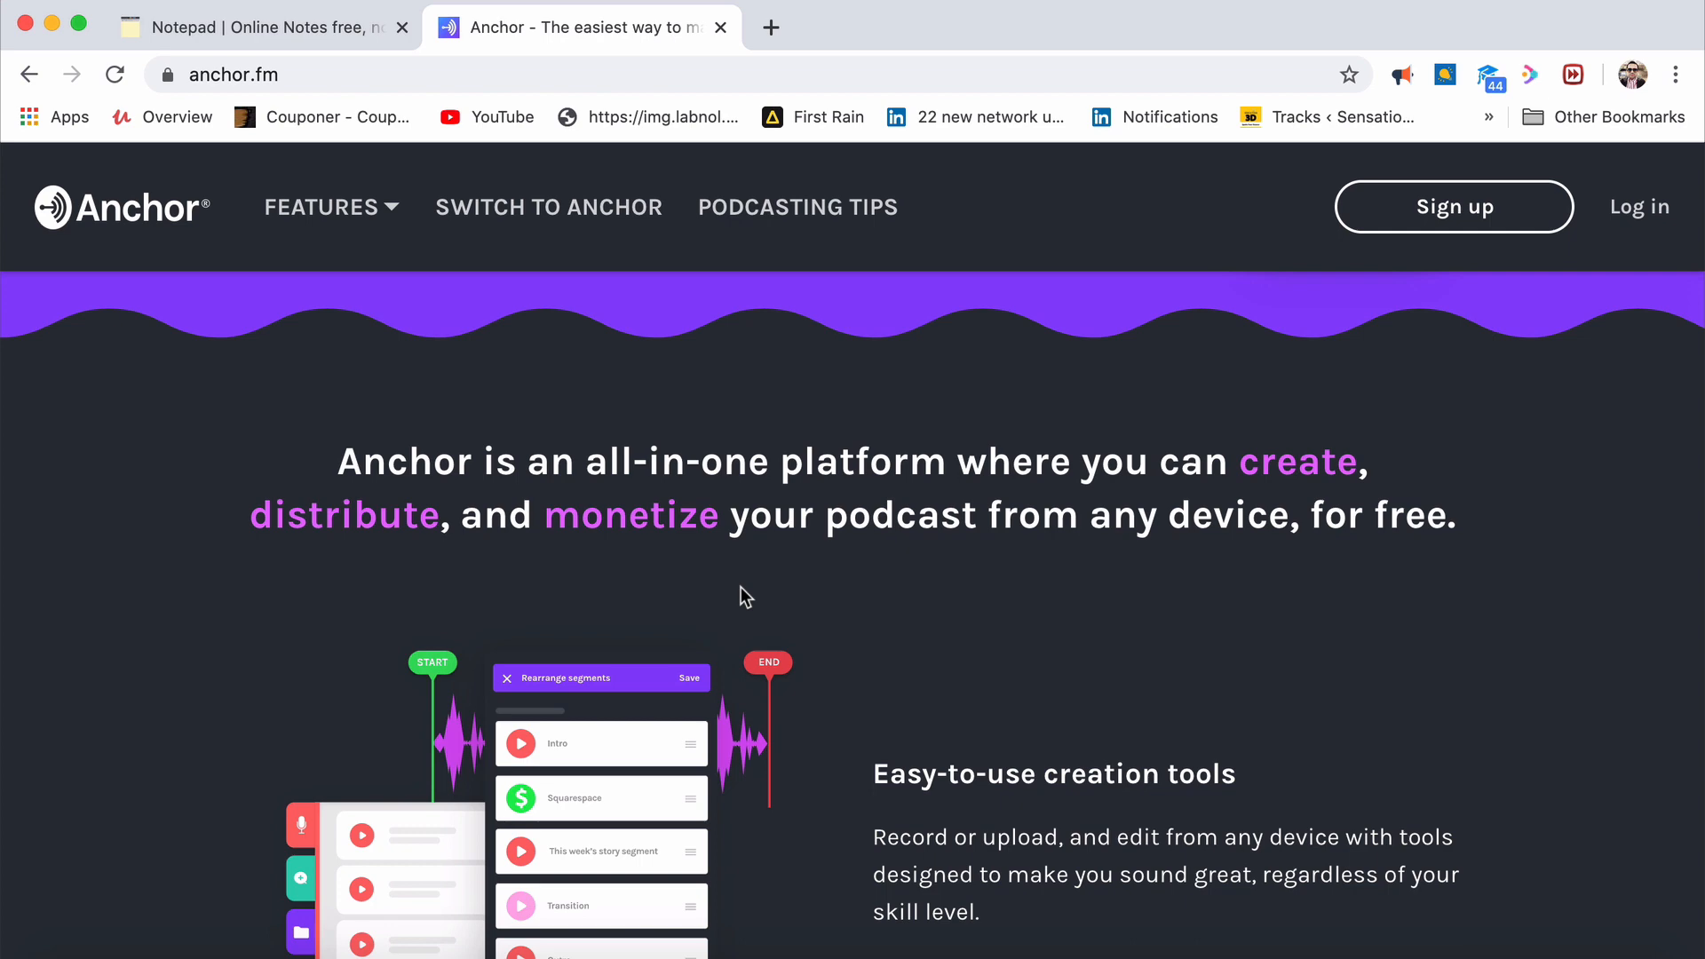
scroll("down", 3)
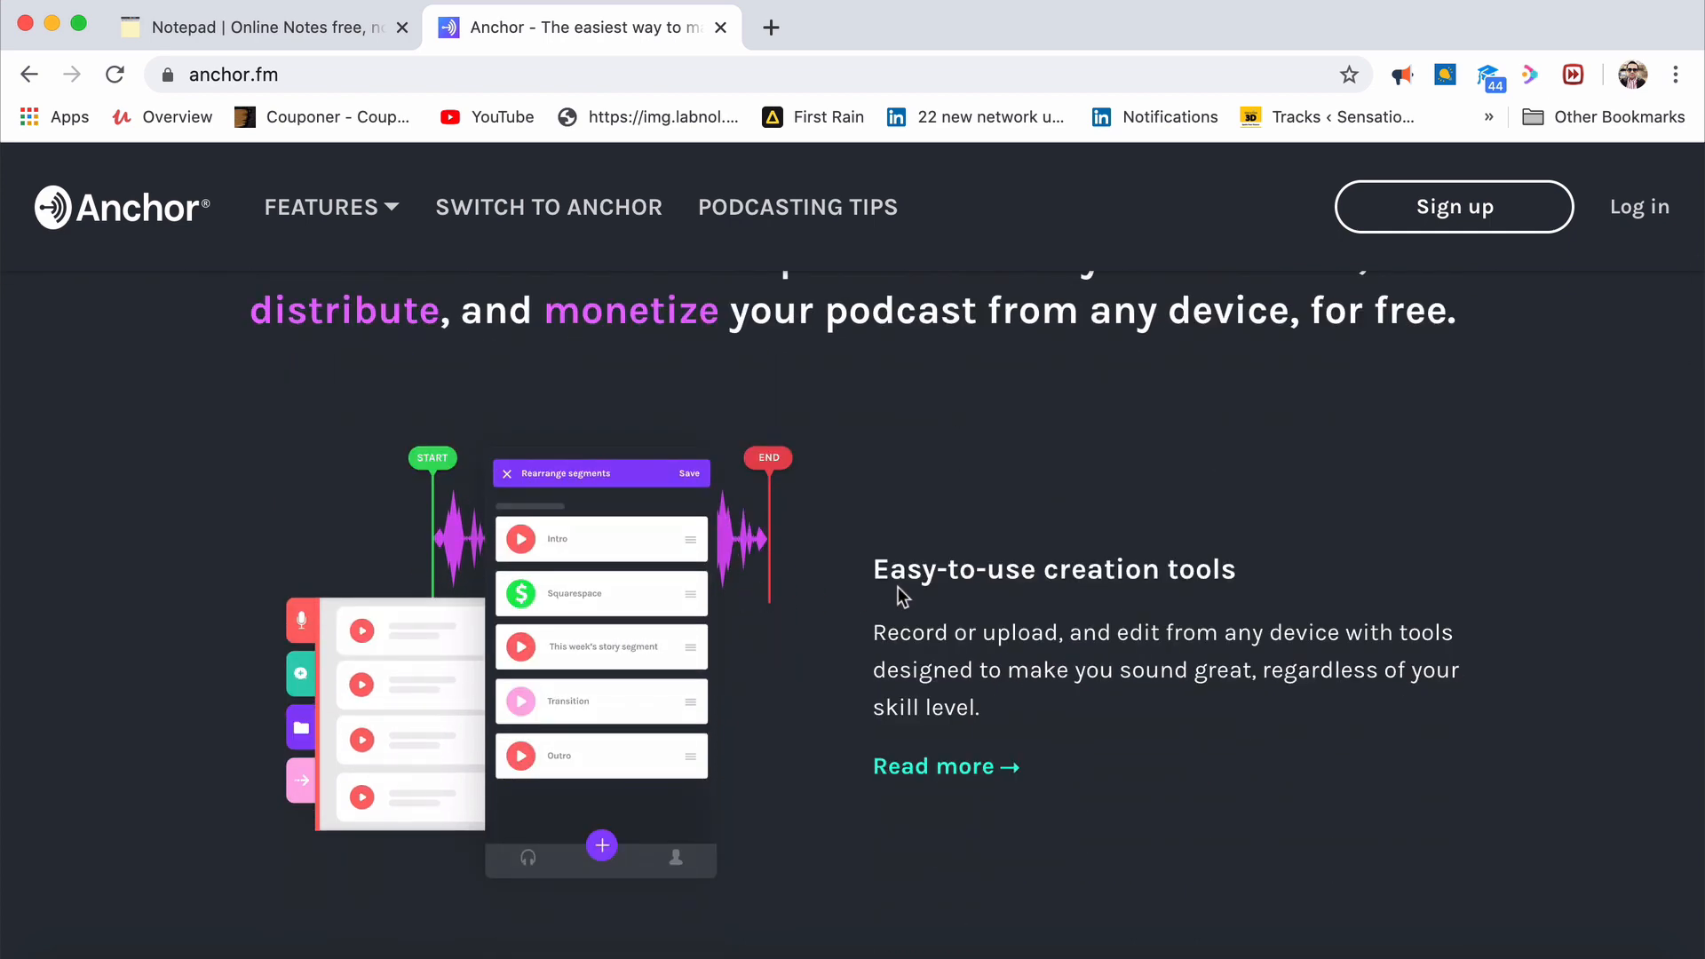
scroll("down", 3)
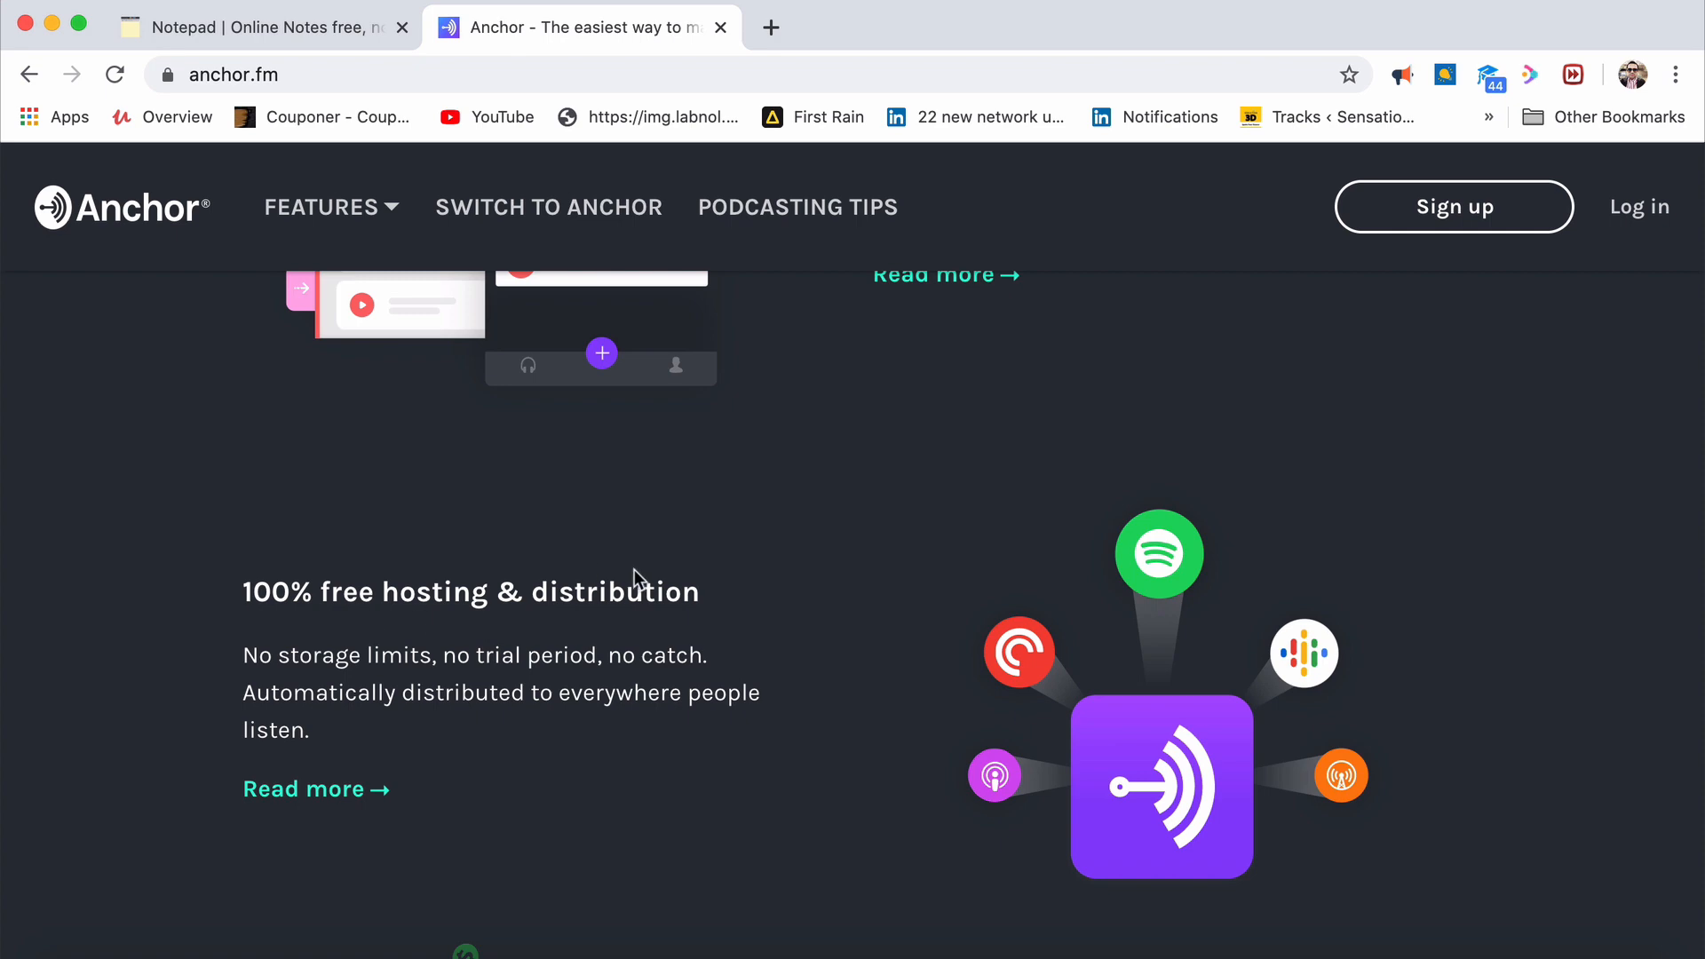
scroll("down", 3)
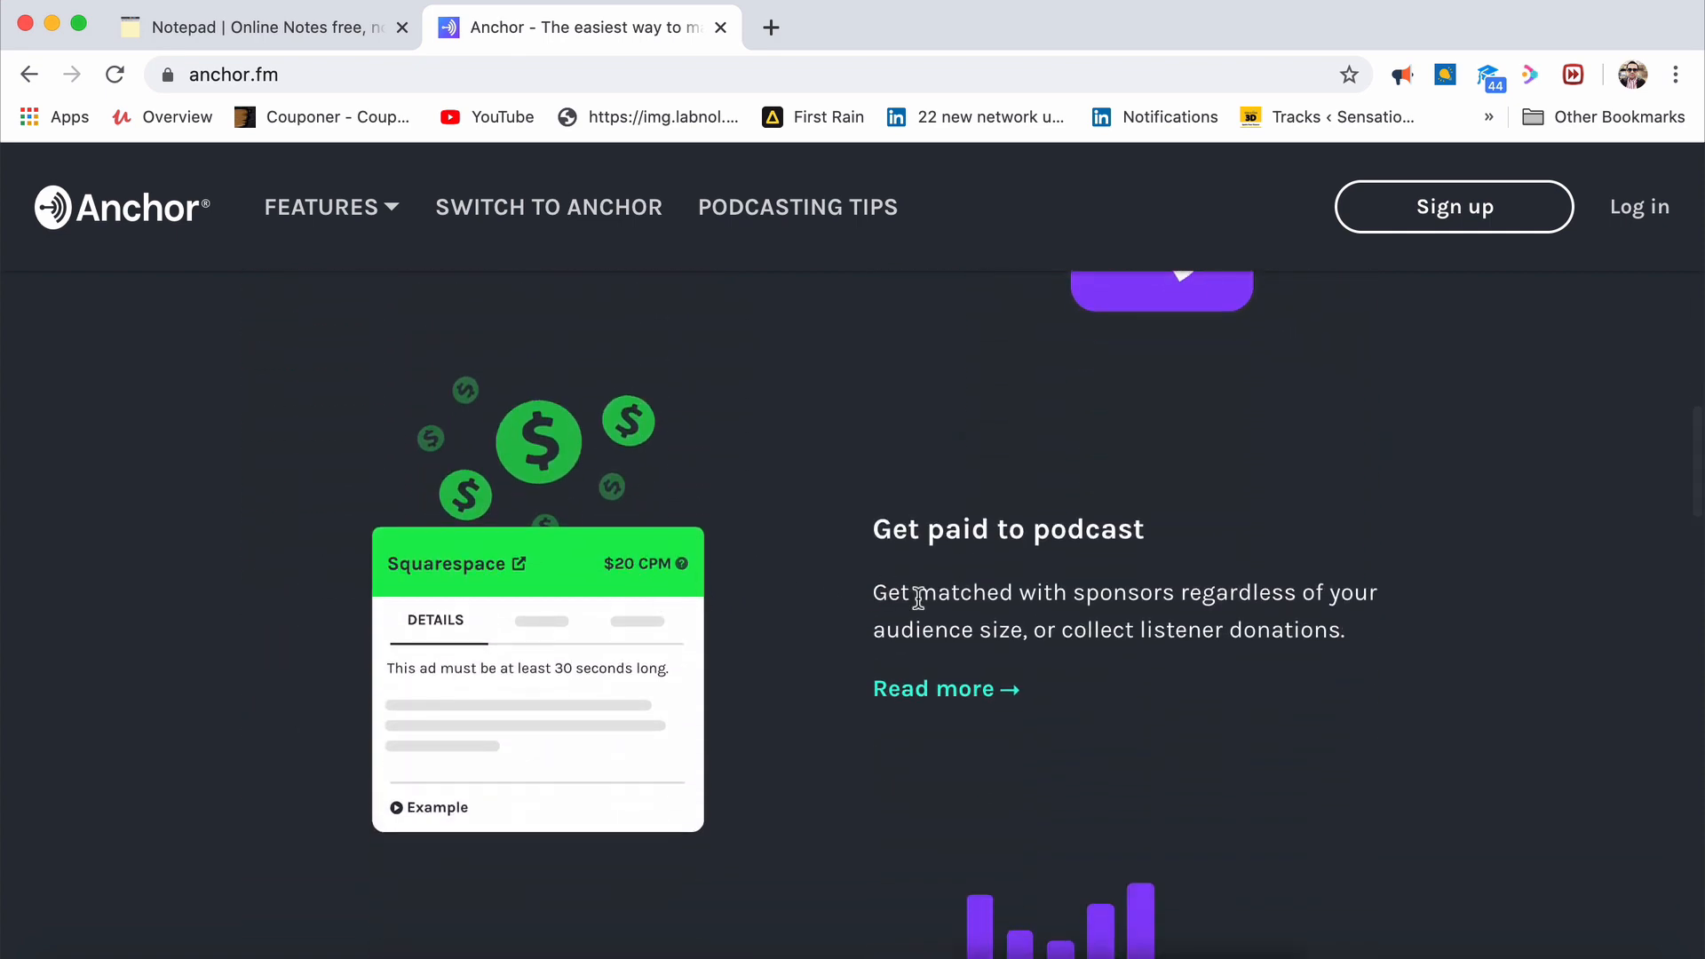
scroll("down", 3)
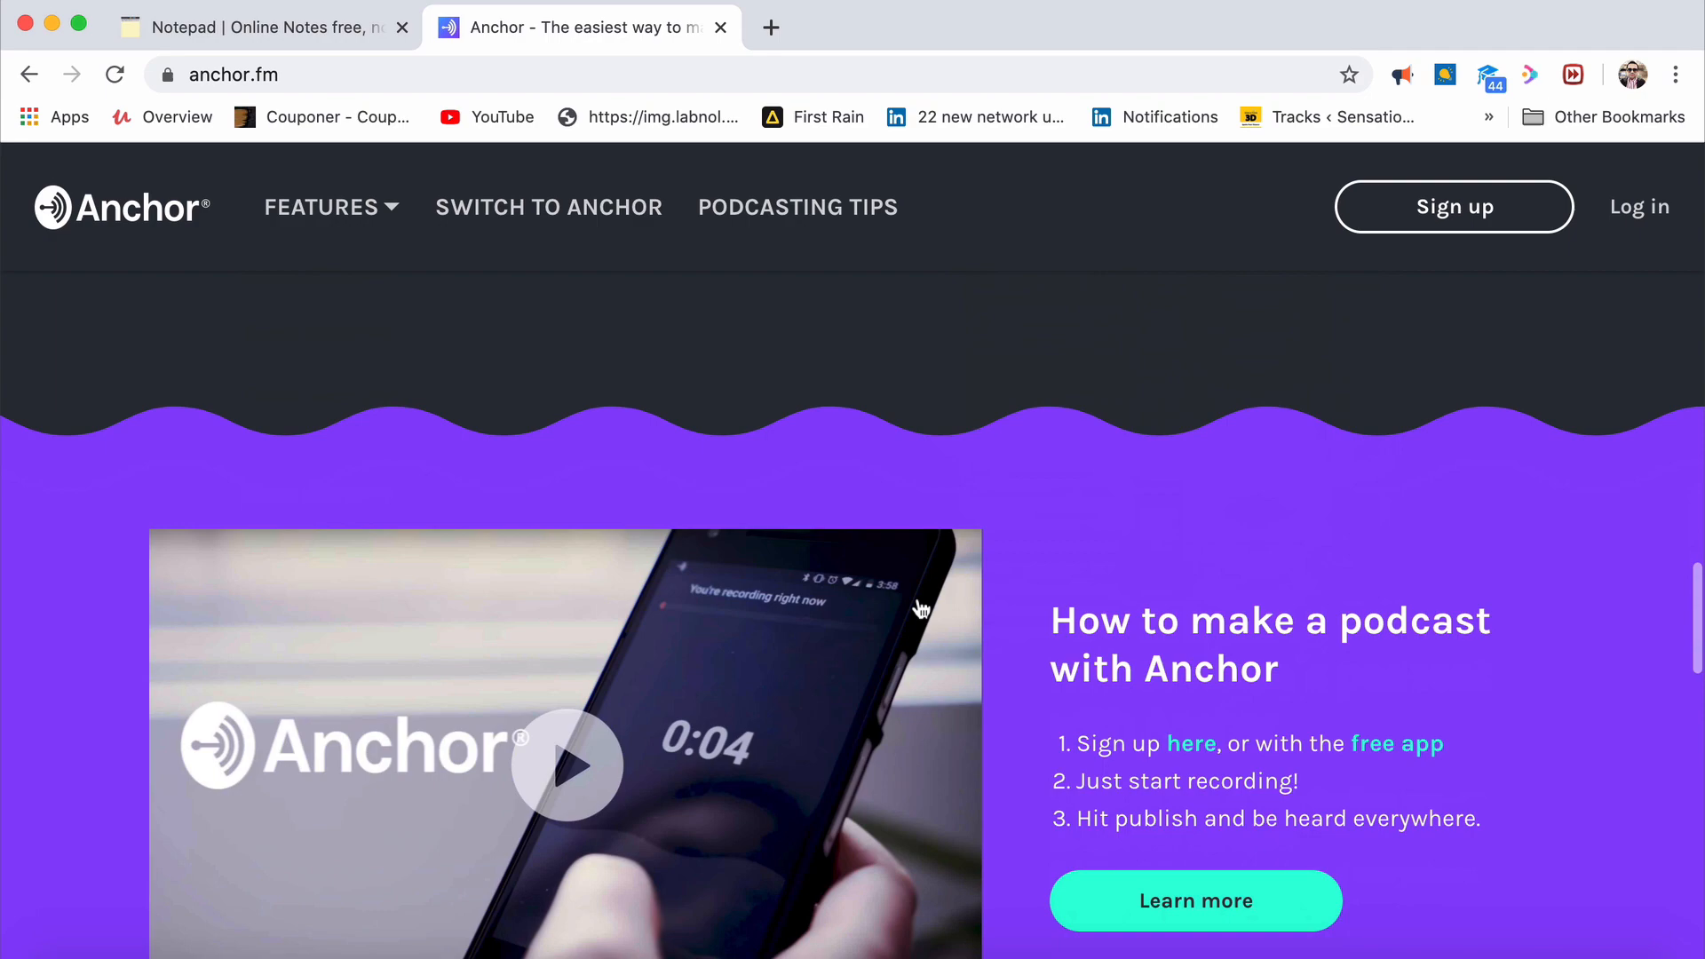
scroll("down", 3)
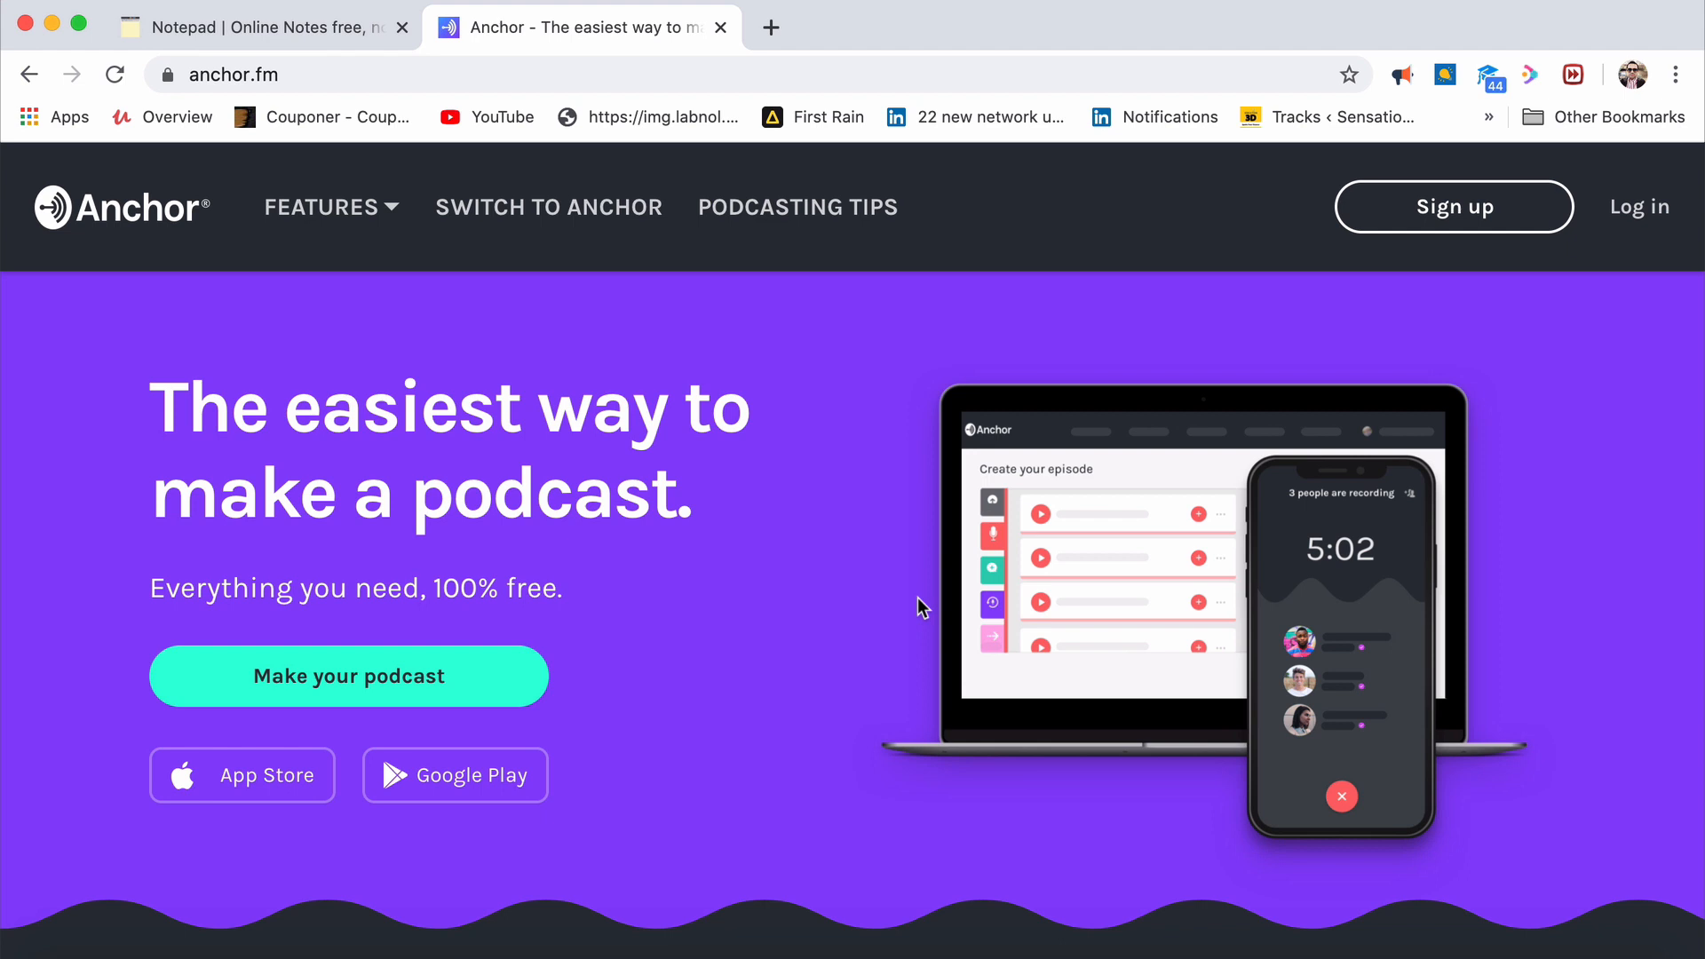
mouse_move(1099, 57)
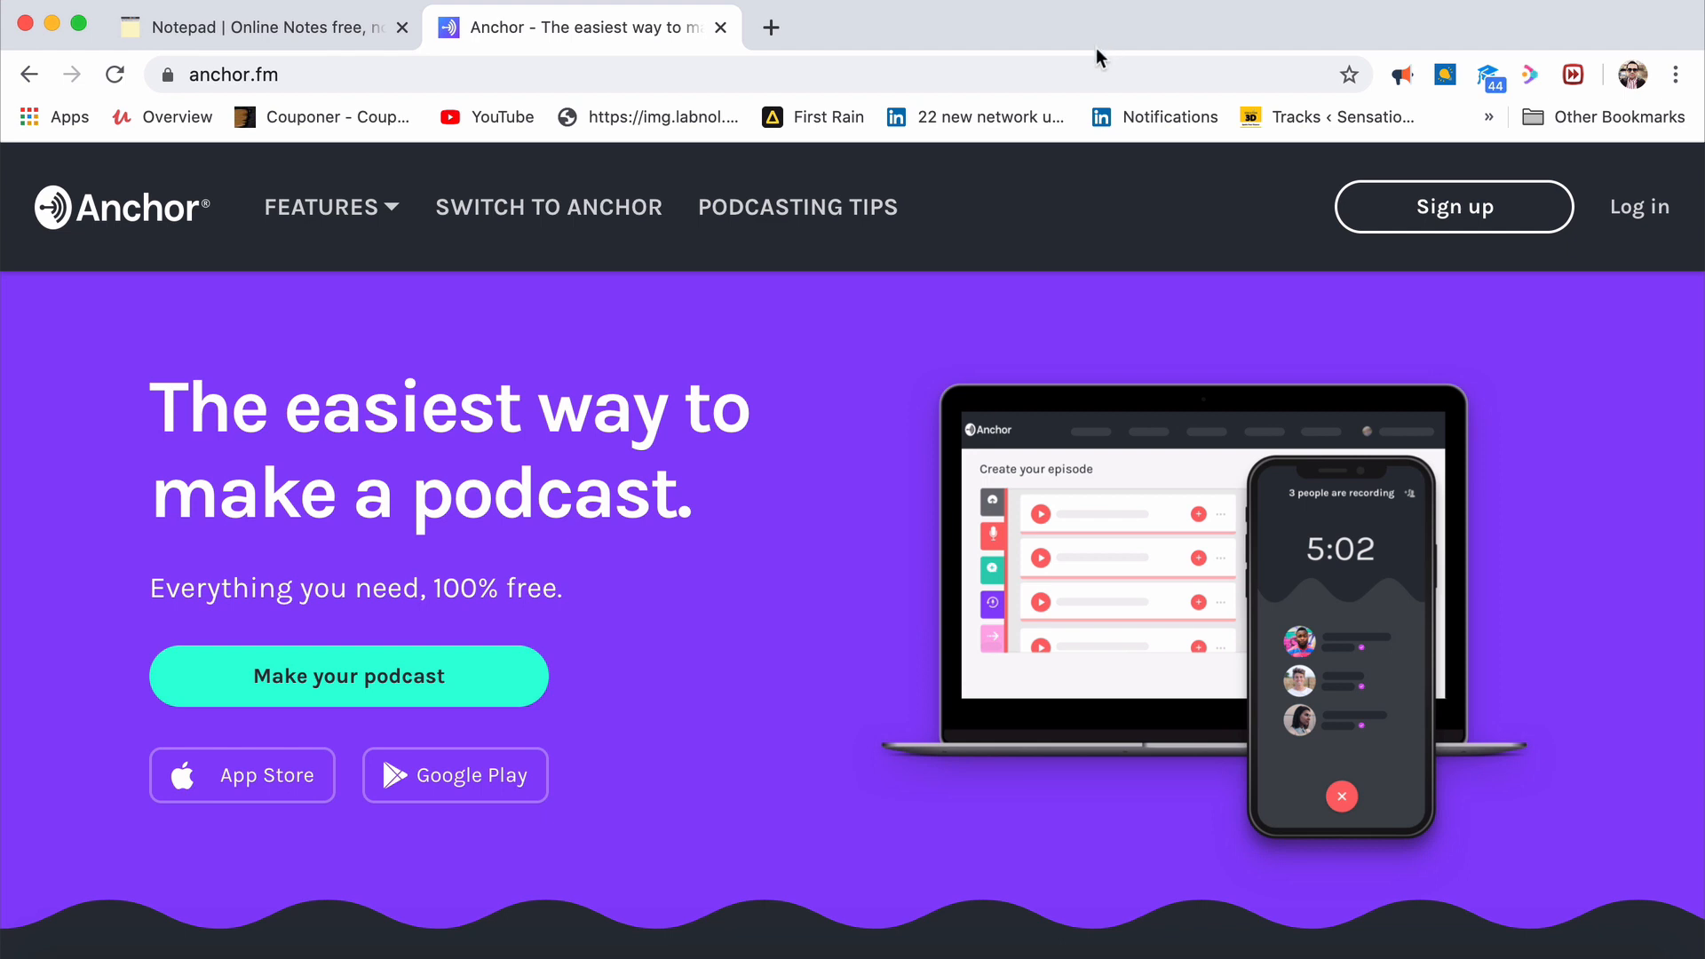
mouse_move(1126, 55)
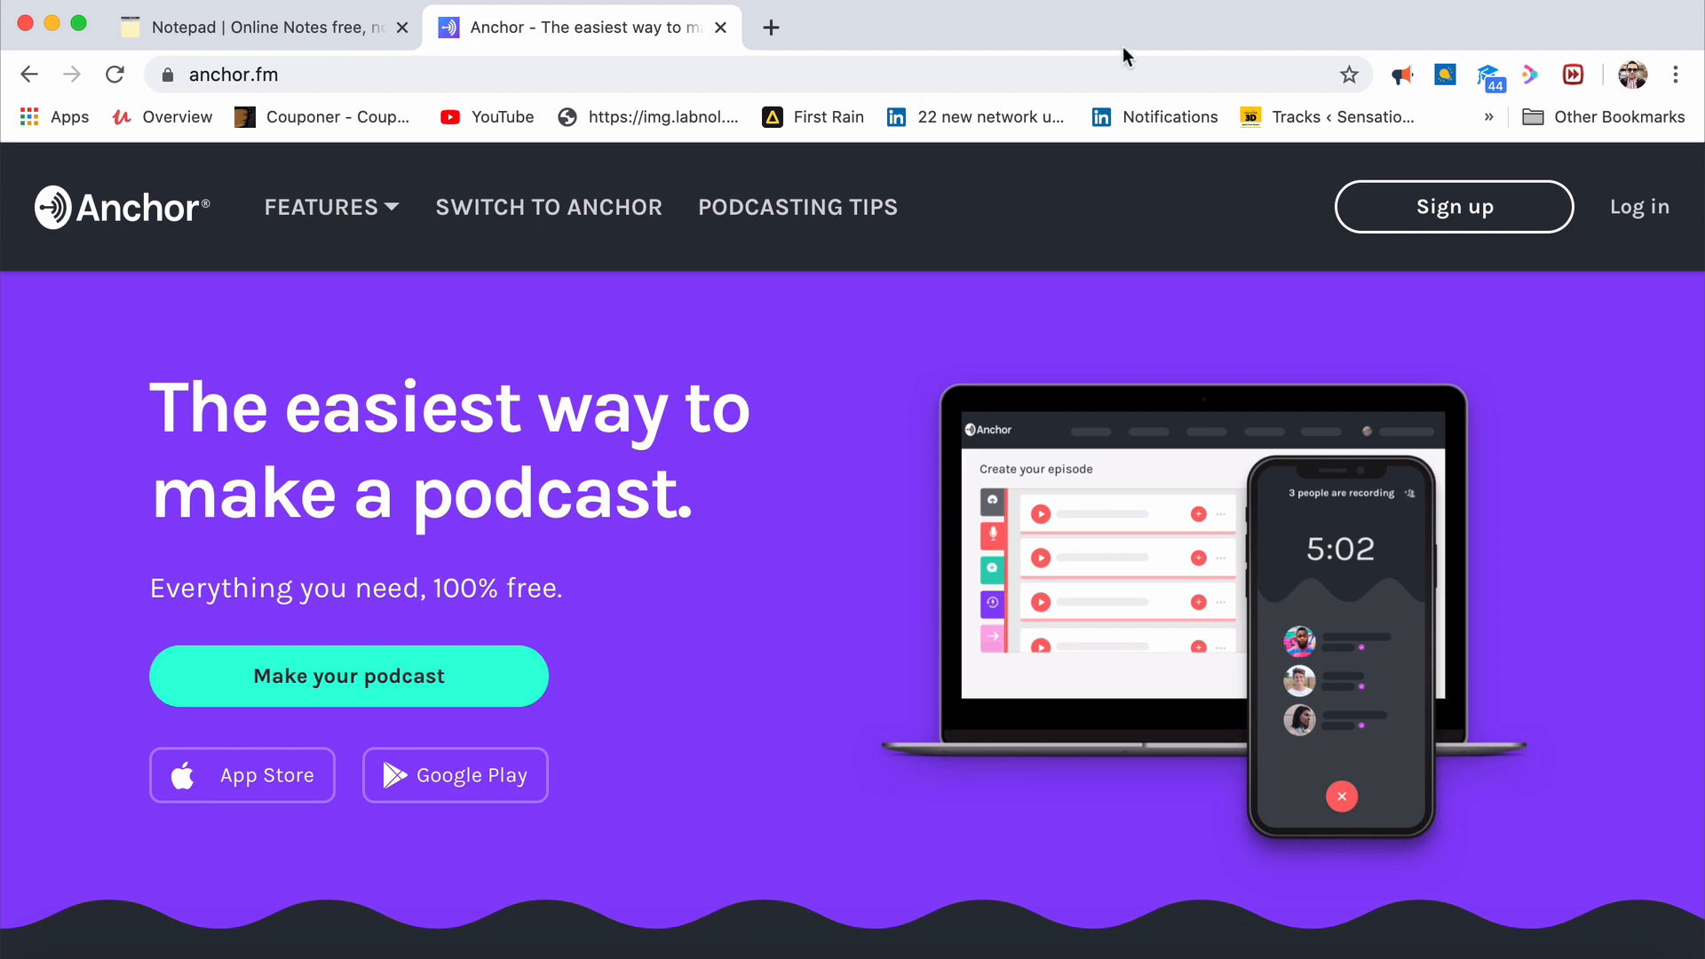
type("radioi")
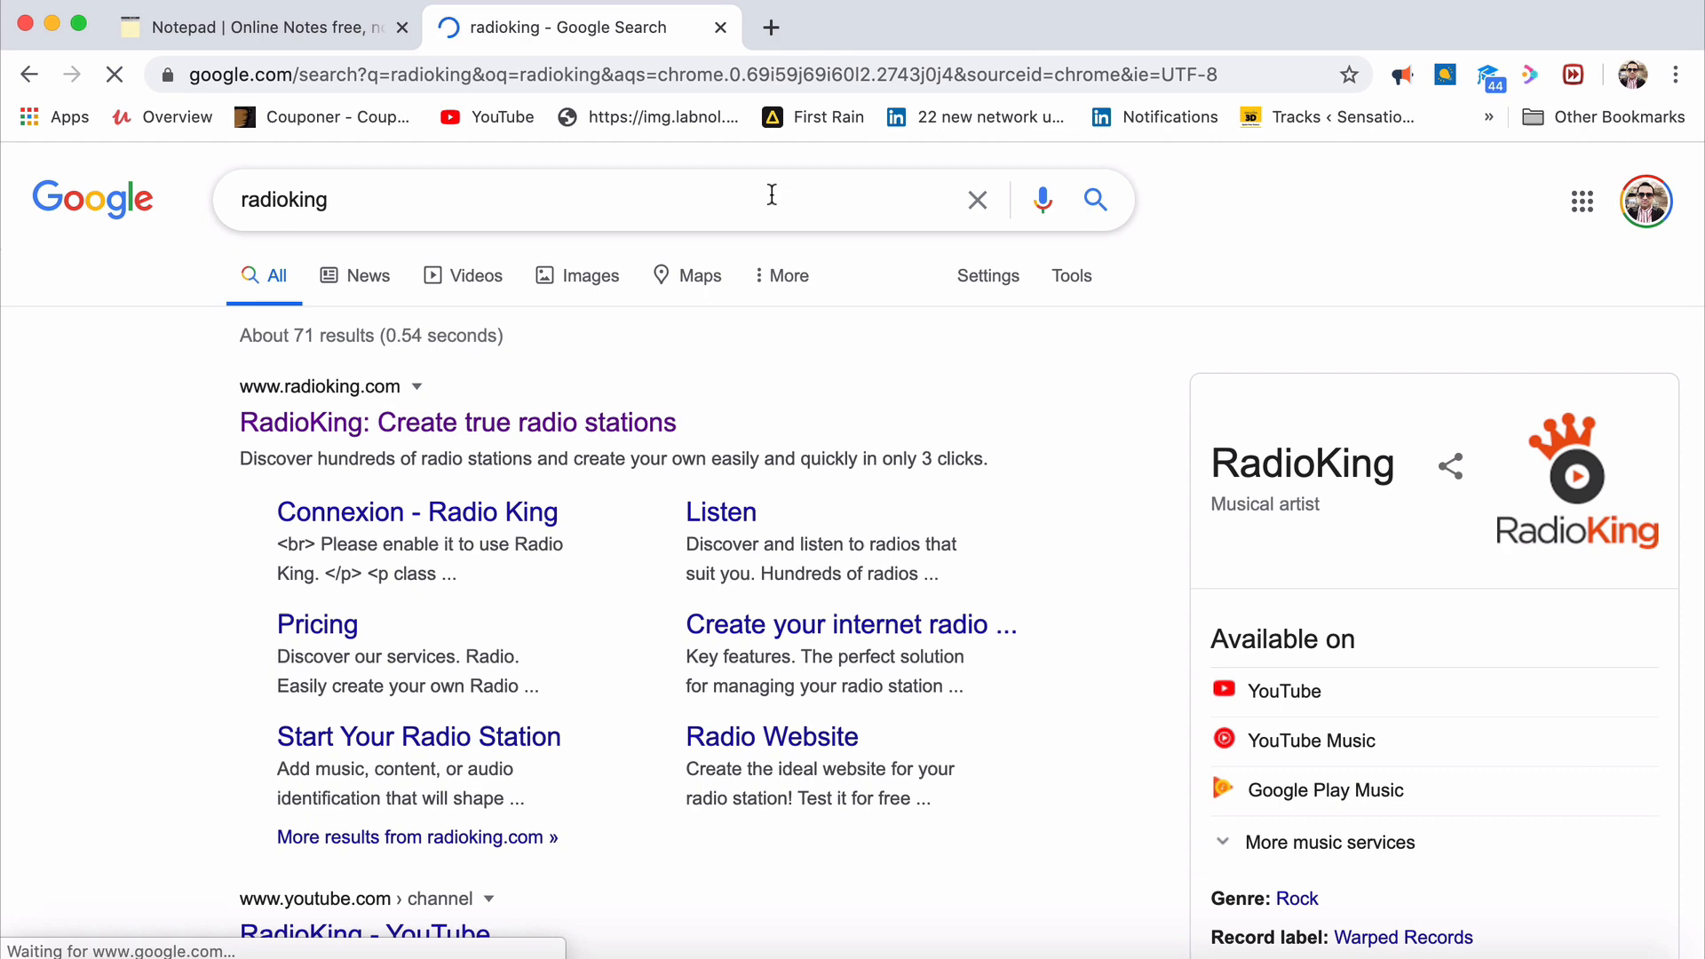
Open RadioKing in a new tab and Radio.co in this tab, then browse Radio.co's homepage features
right_click(456, 422)
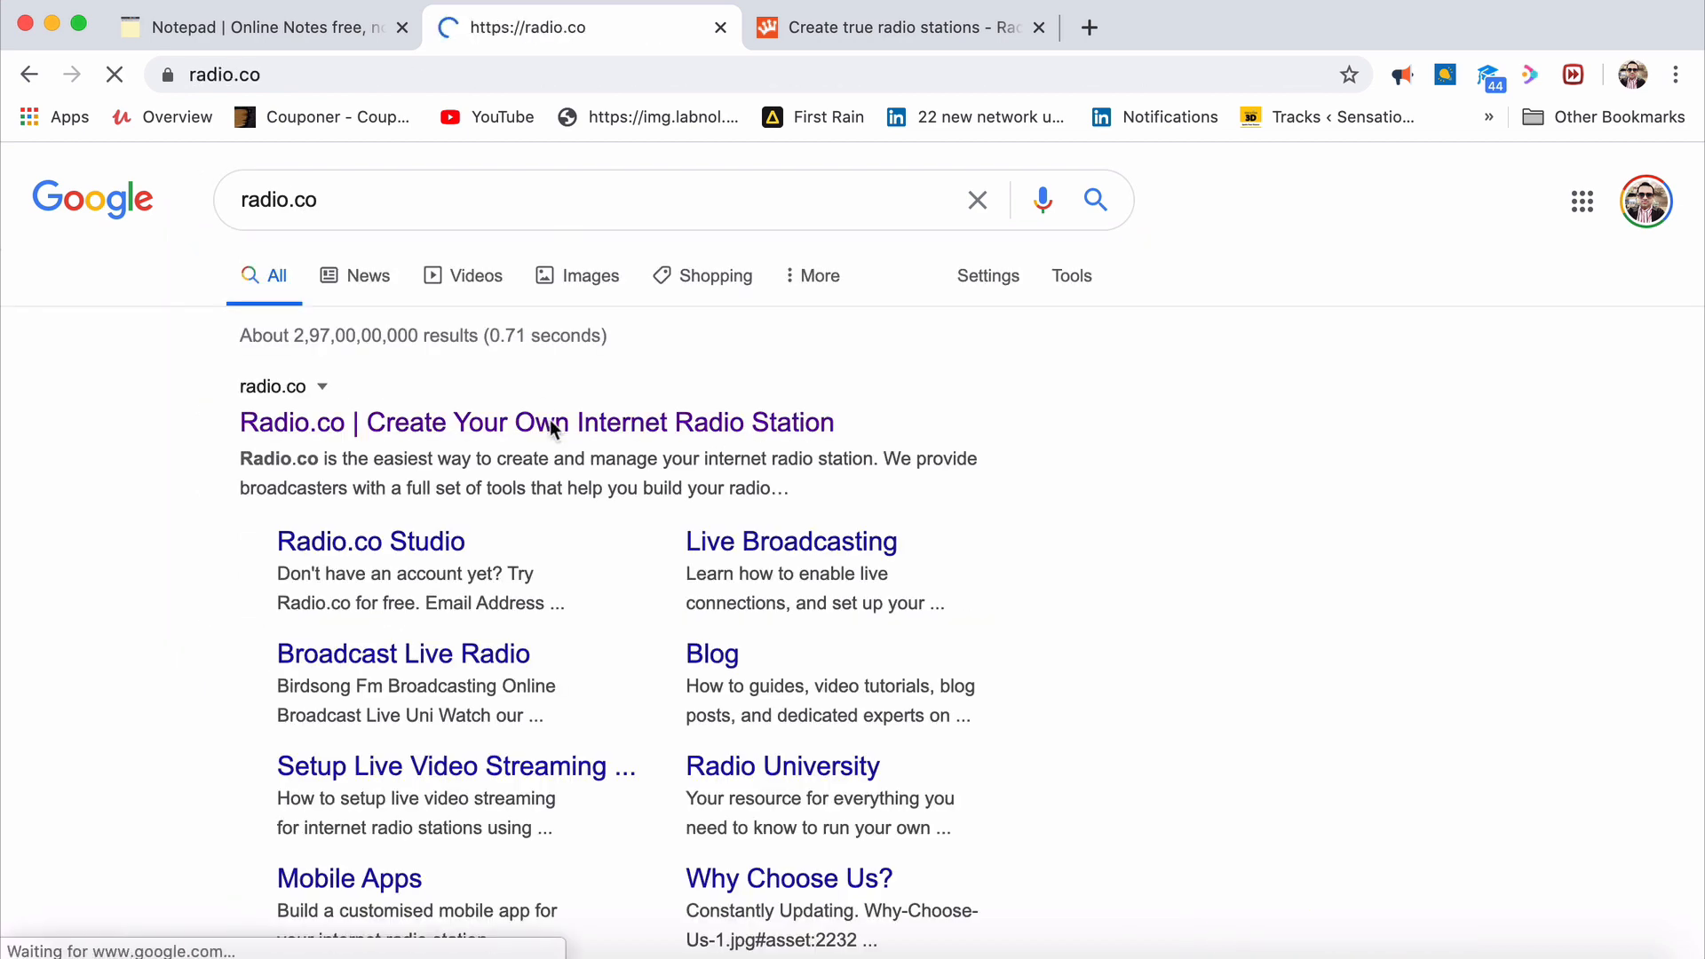
left_click(536, 423)
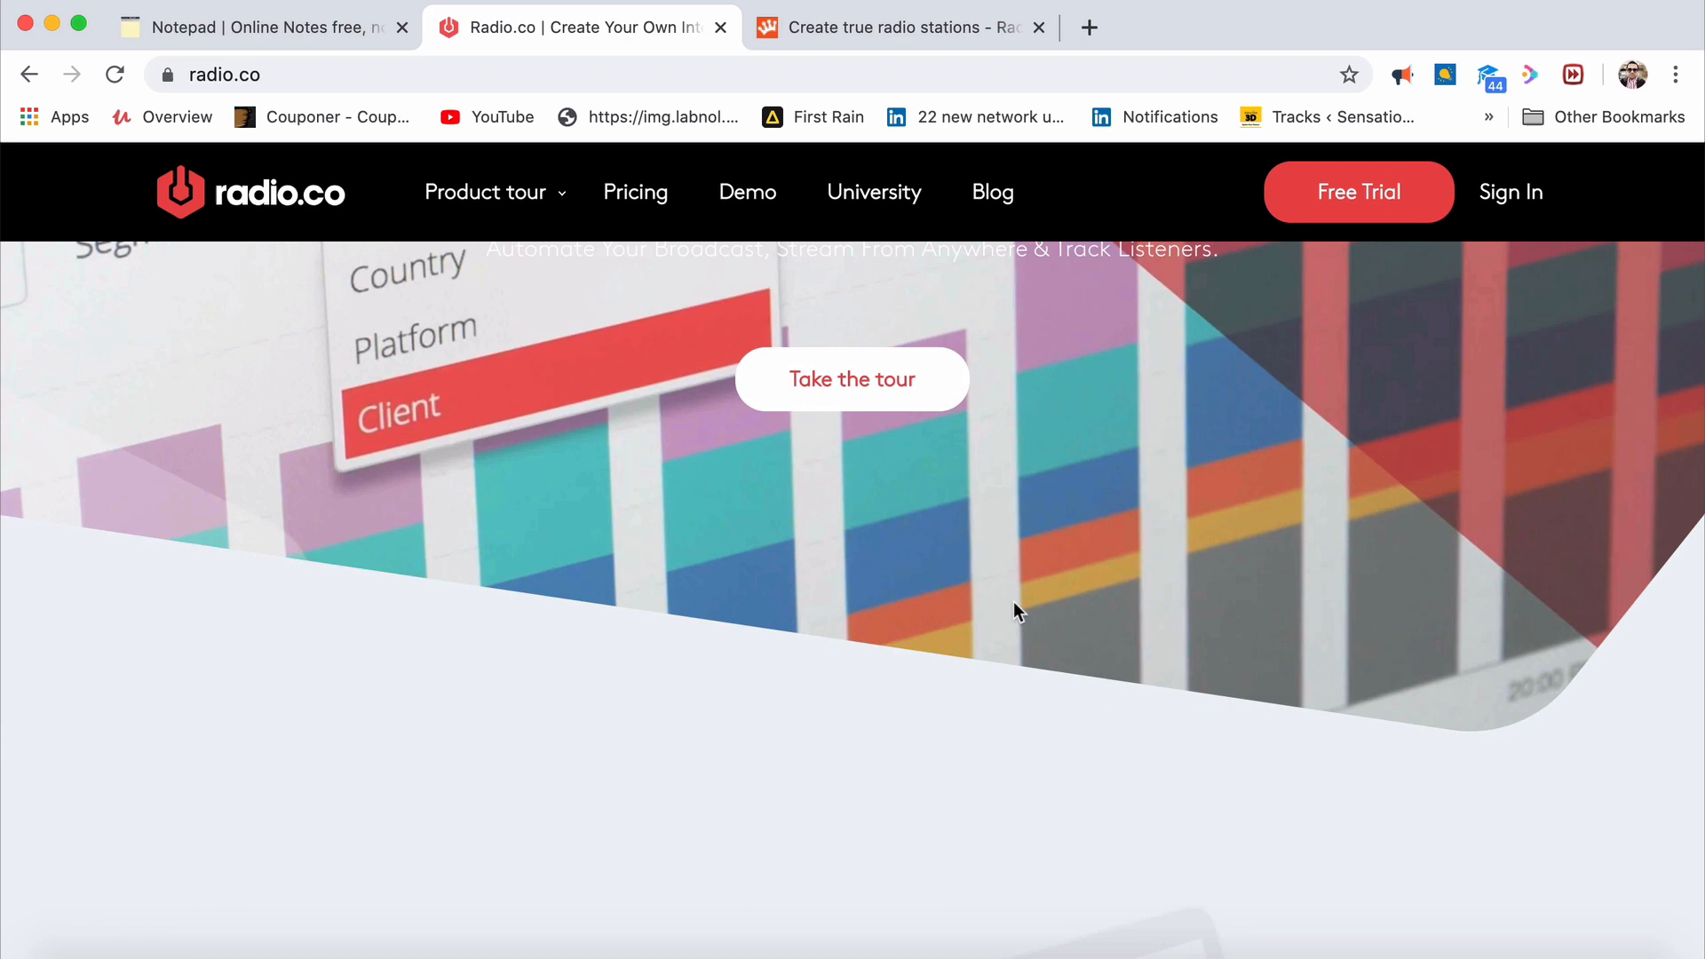
scroll("down", 3)
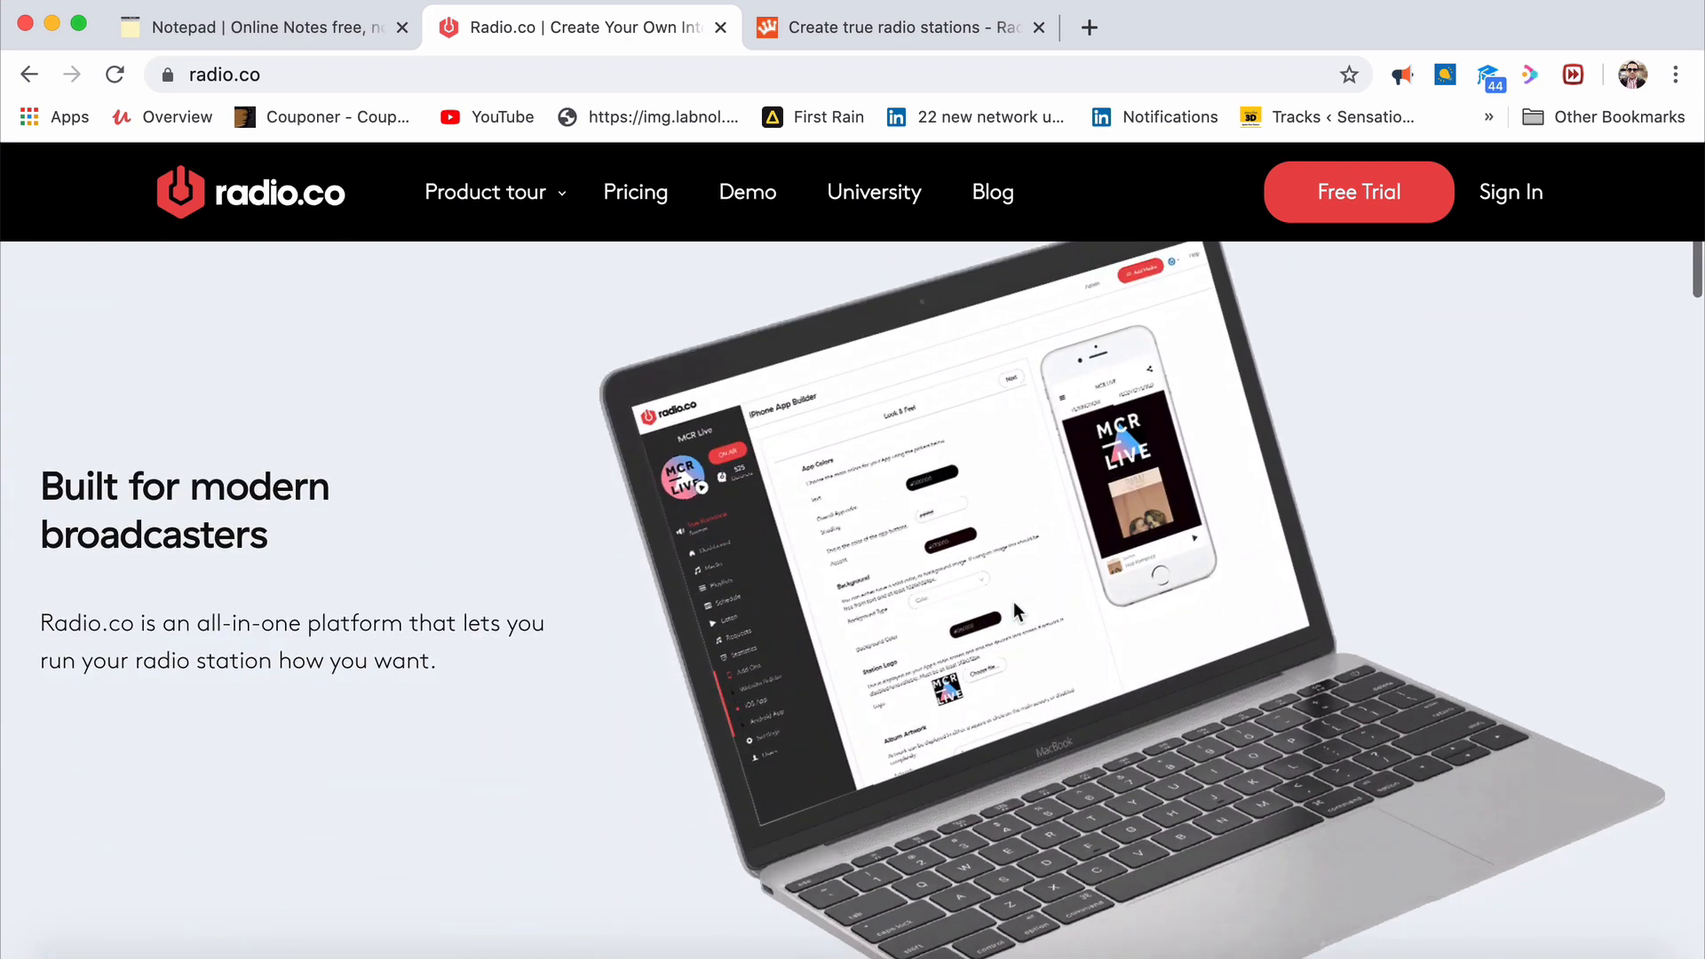
scroll("down", 3)
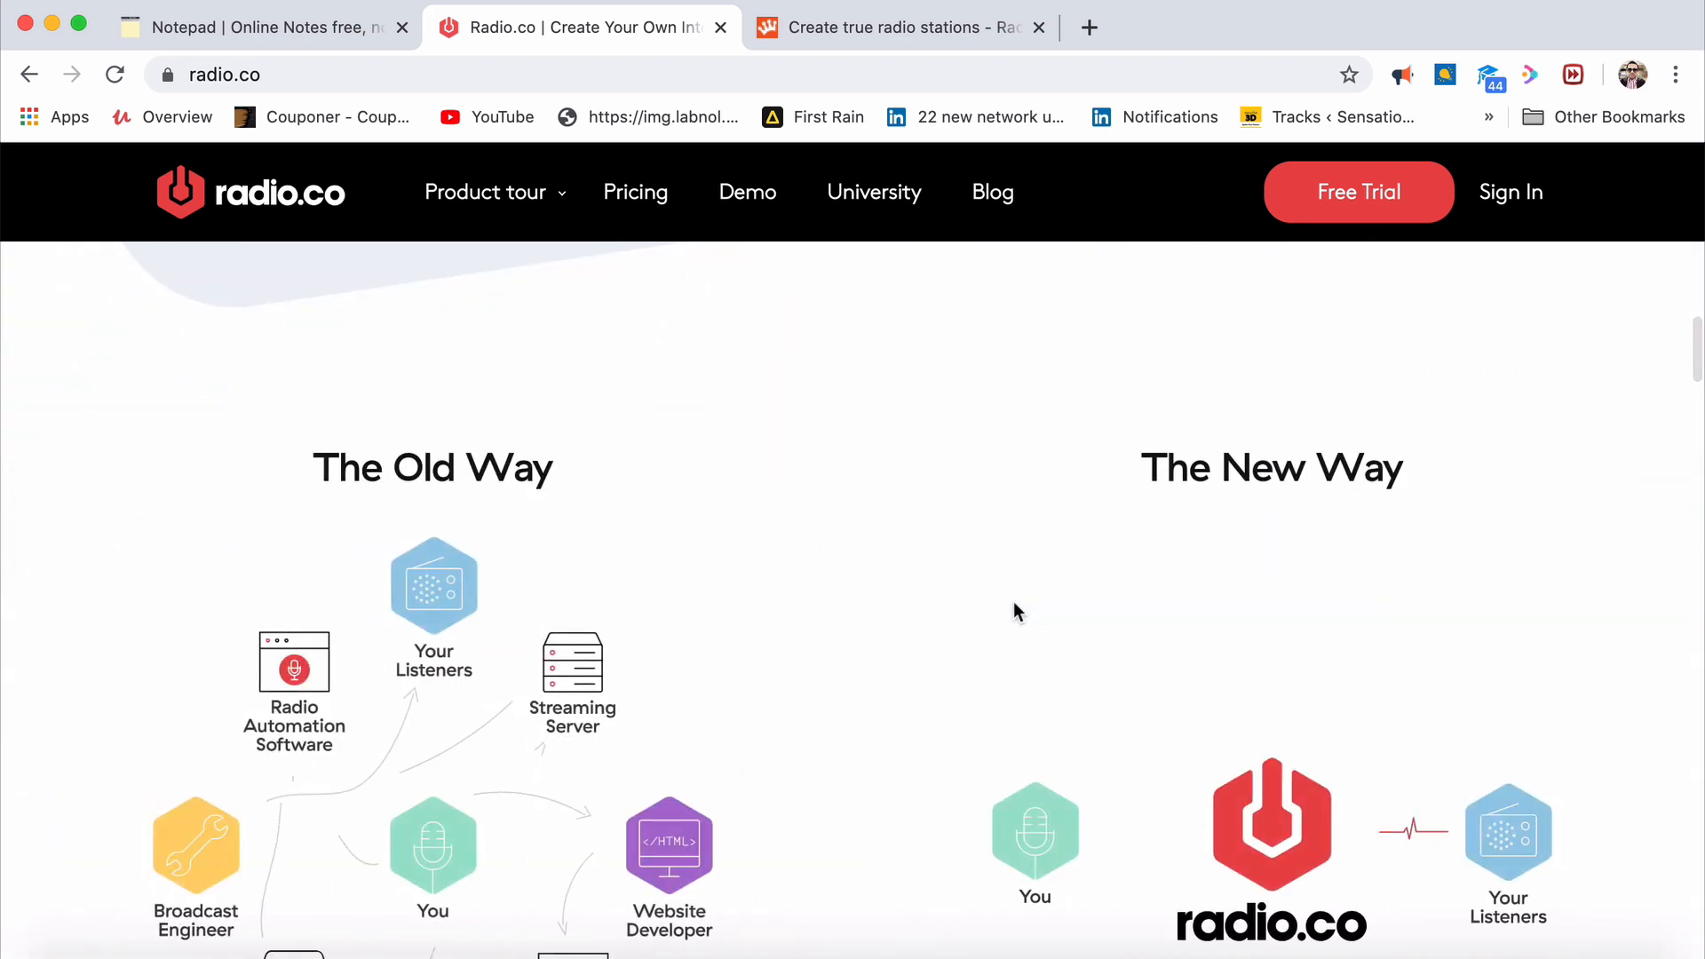
scroll("down", 3)
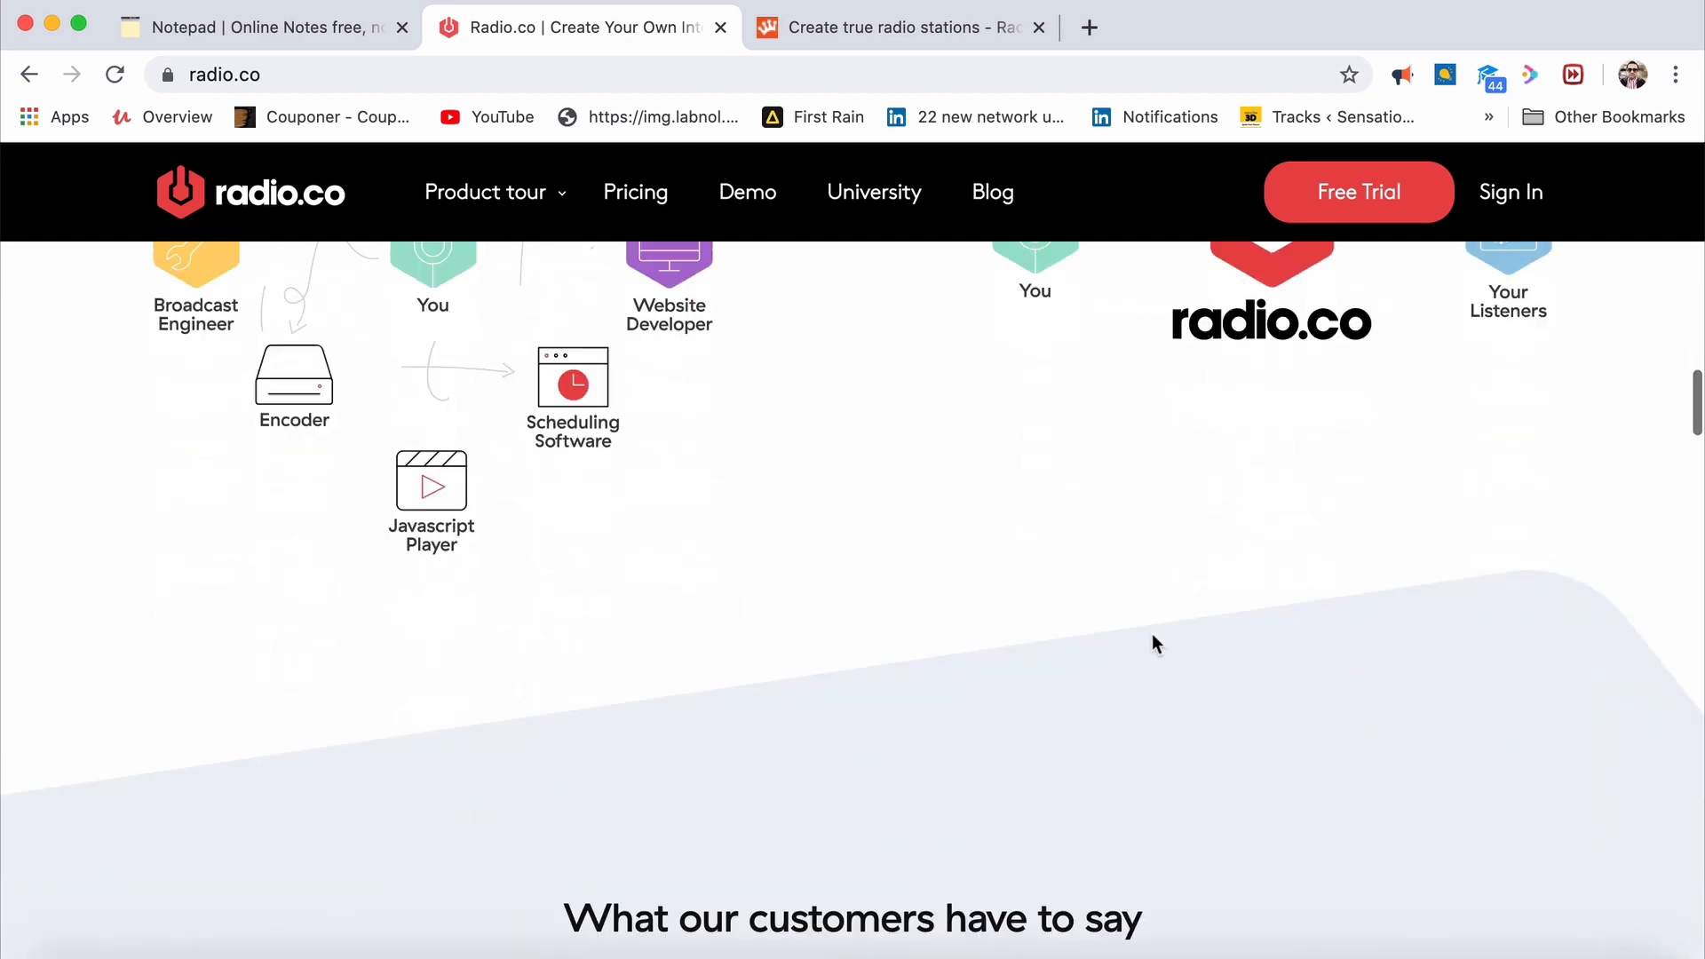
scroll("down", 3)
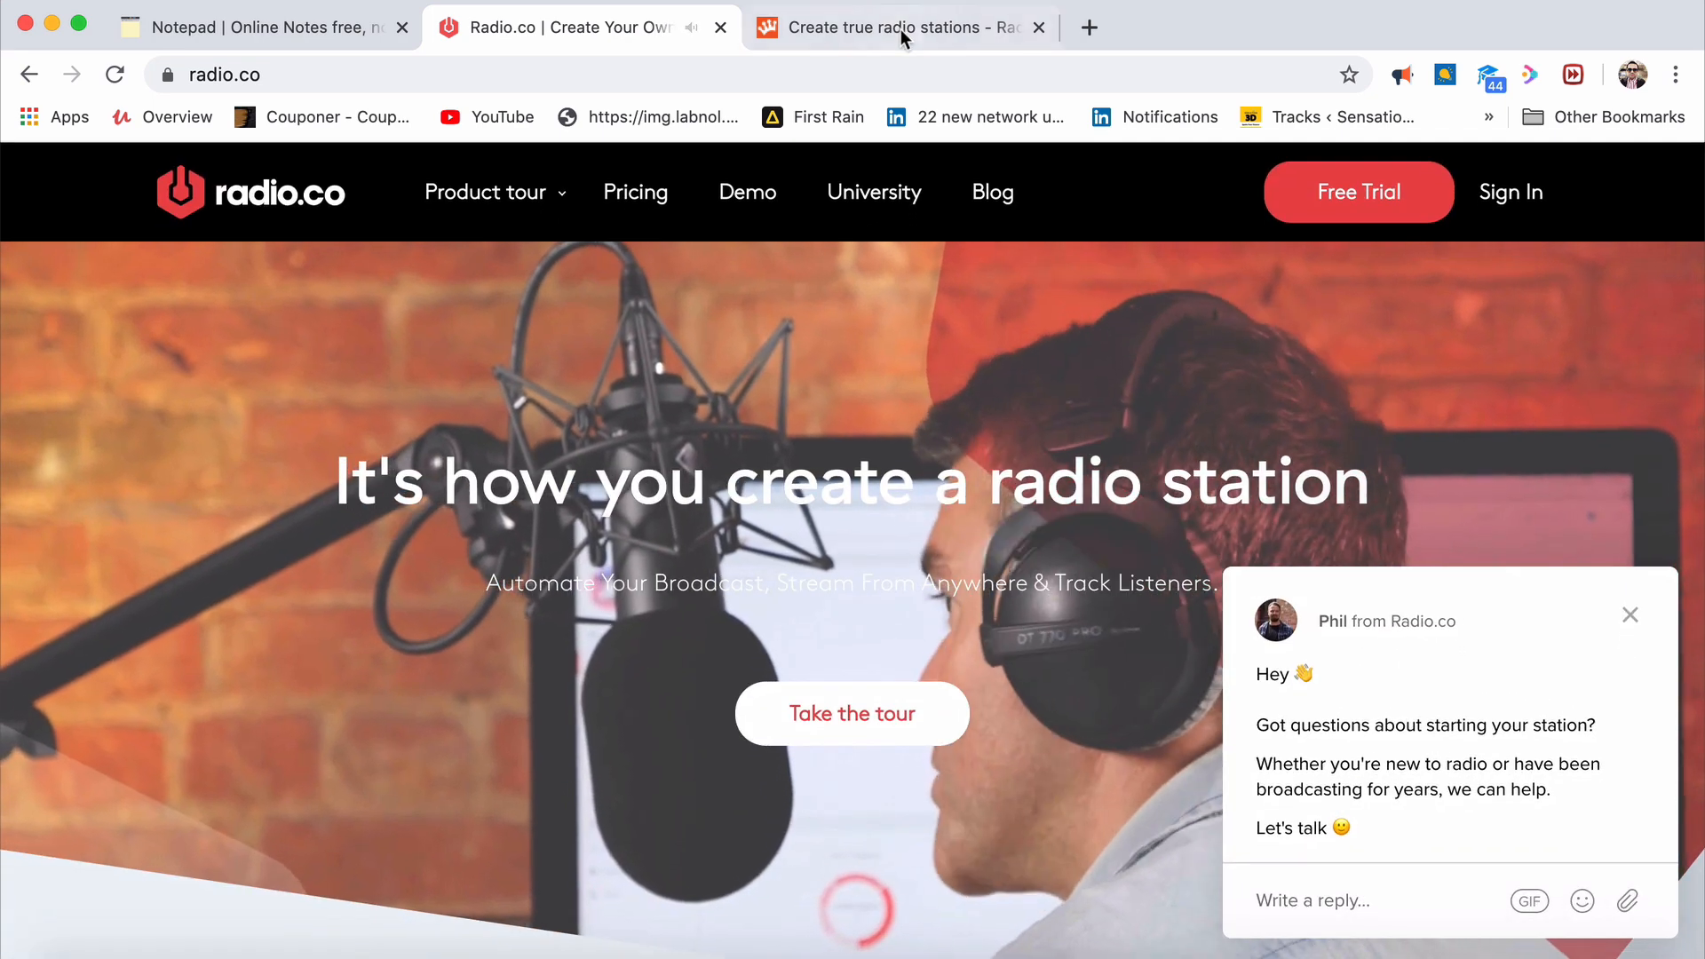
Browse the RadioKing site in its tab, then navigate that tab to google.com
left_click(891, 27)
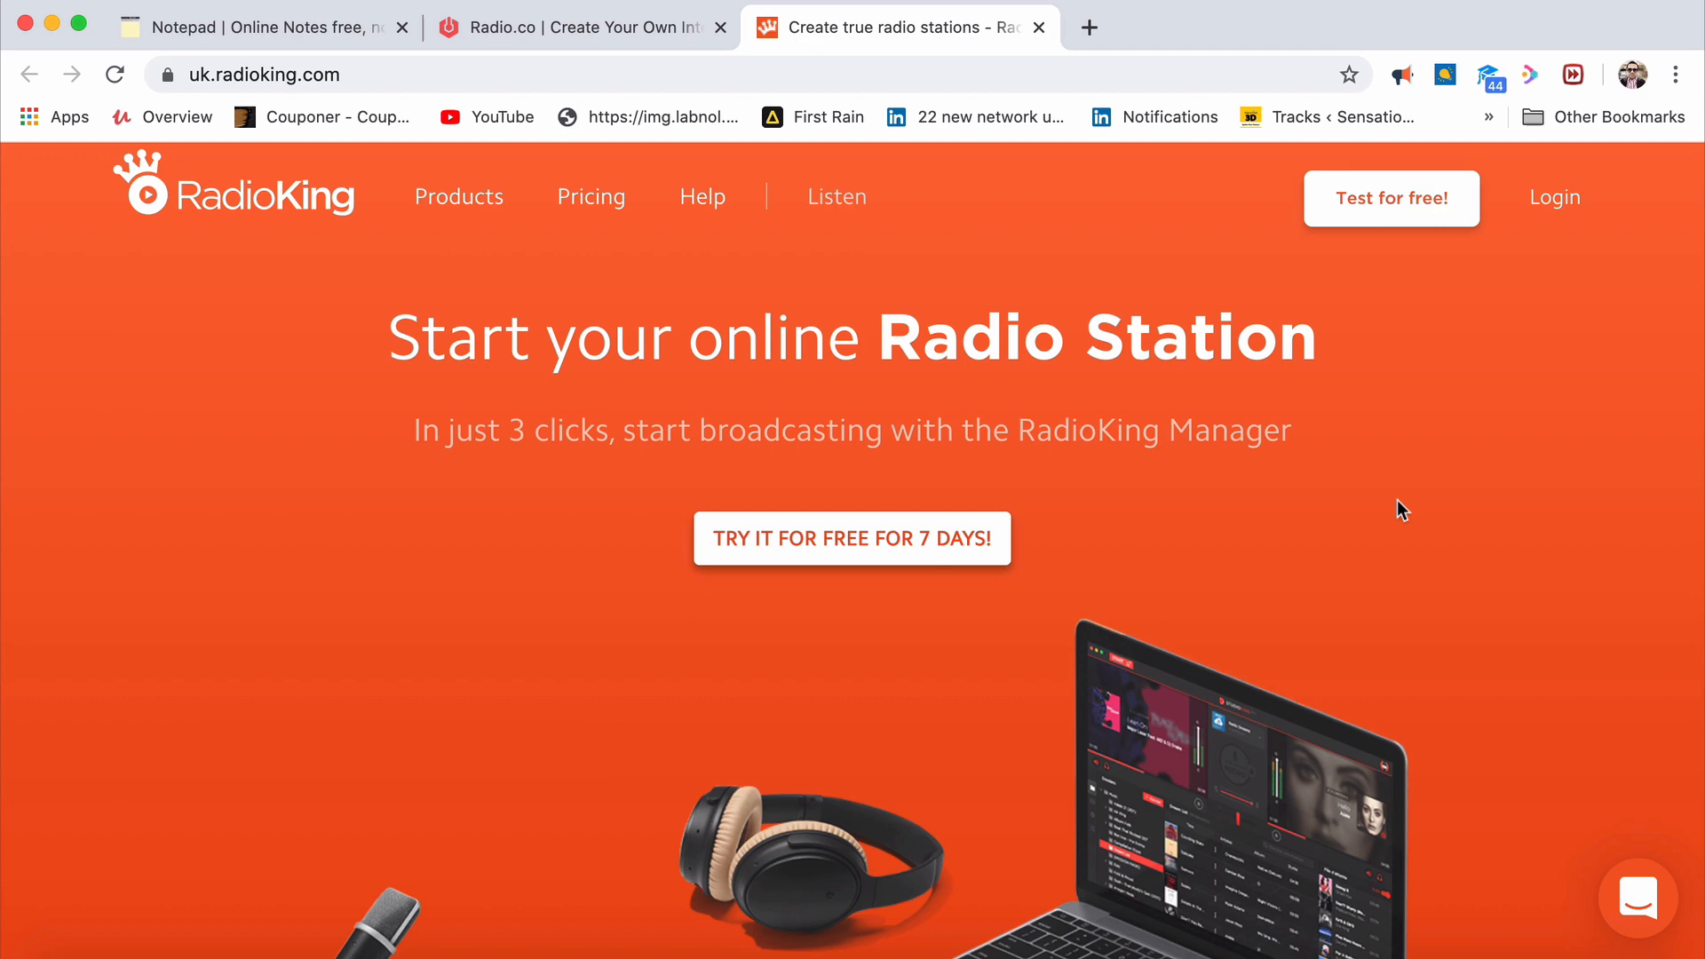
scroll("down", 3)
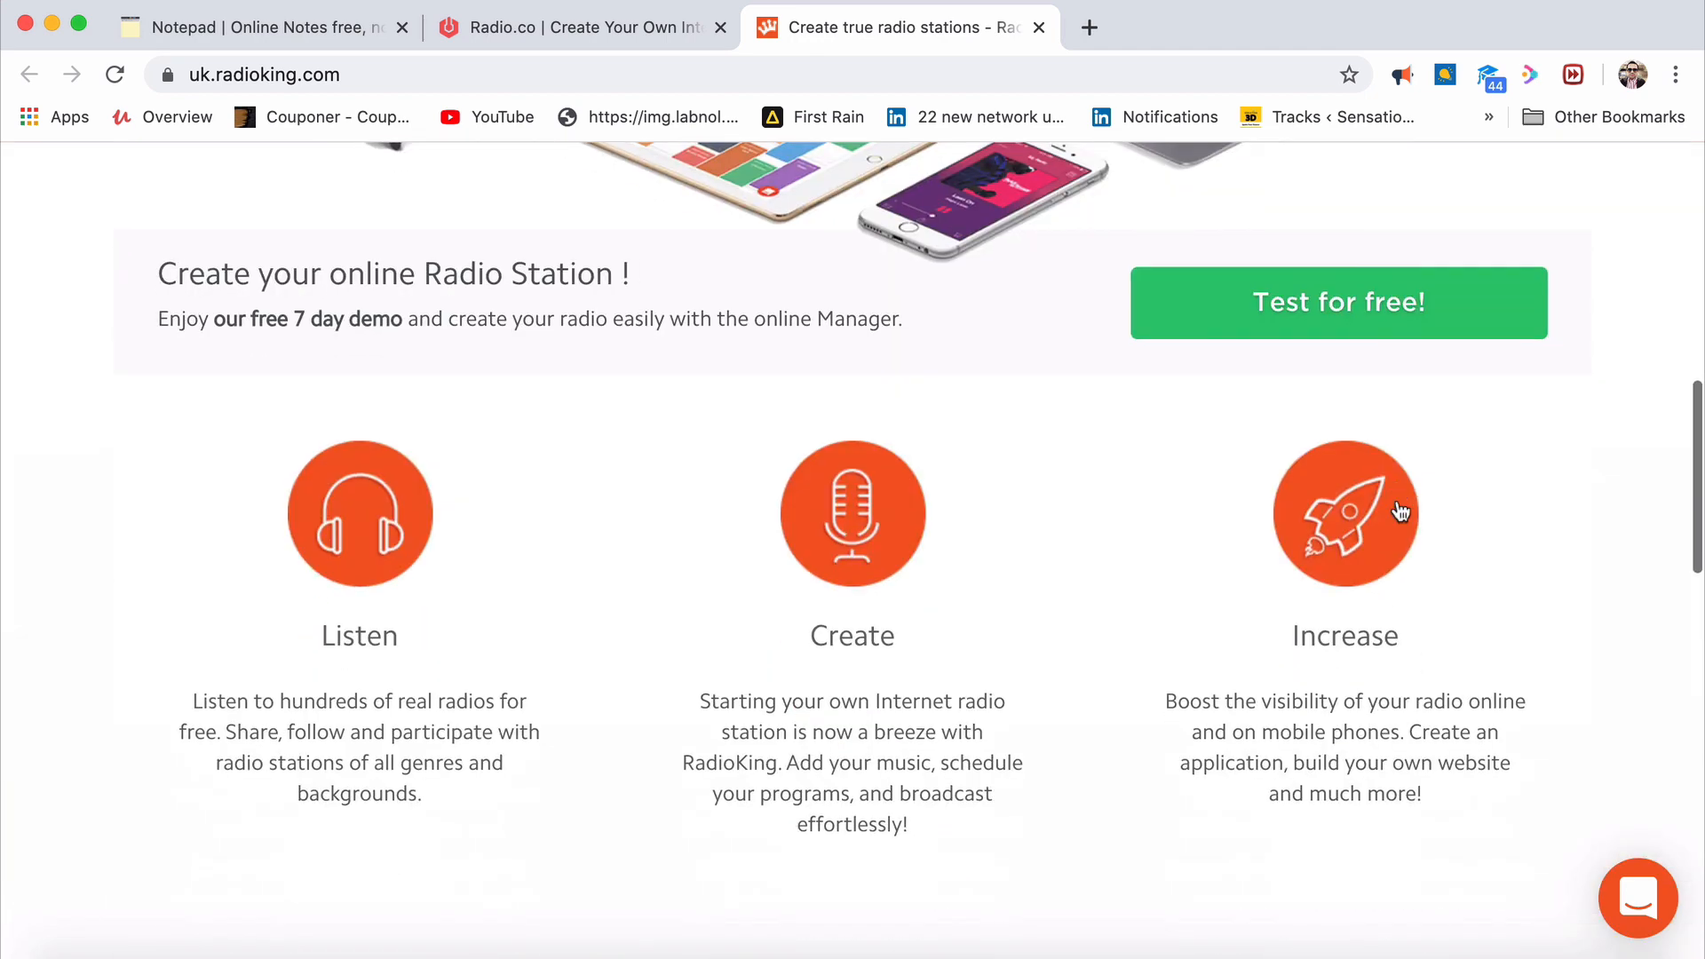
scroll("down", 3)
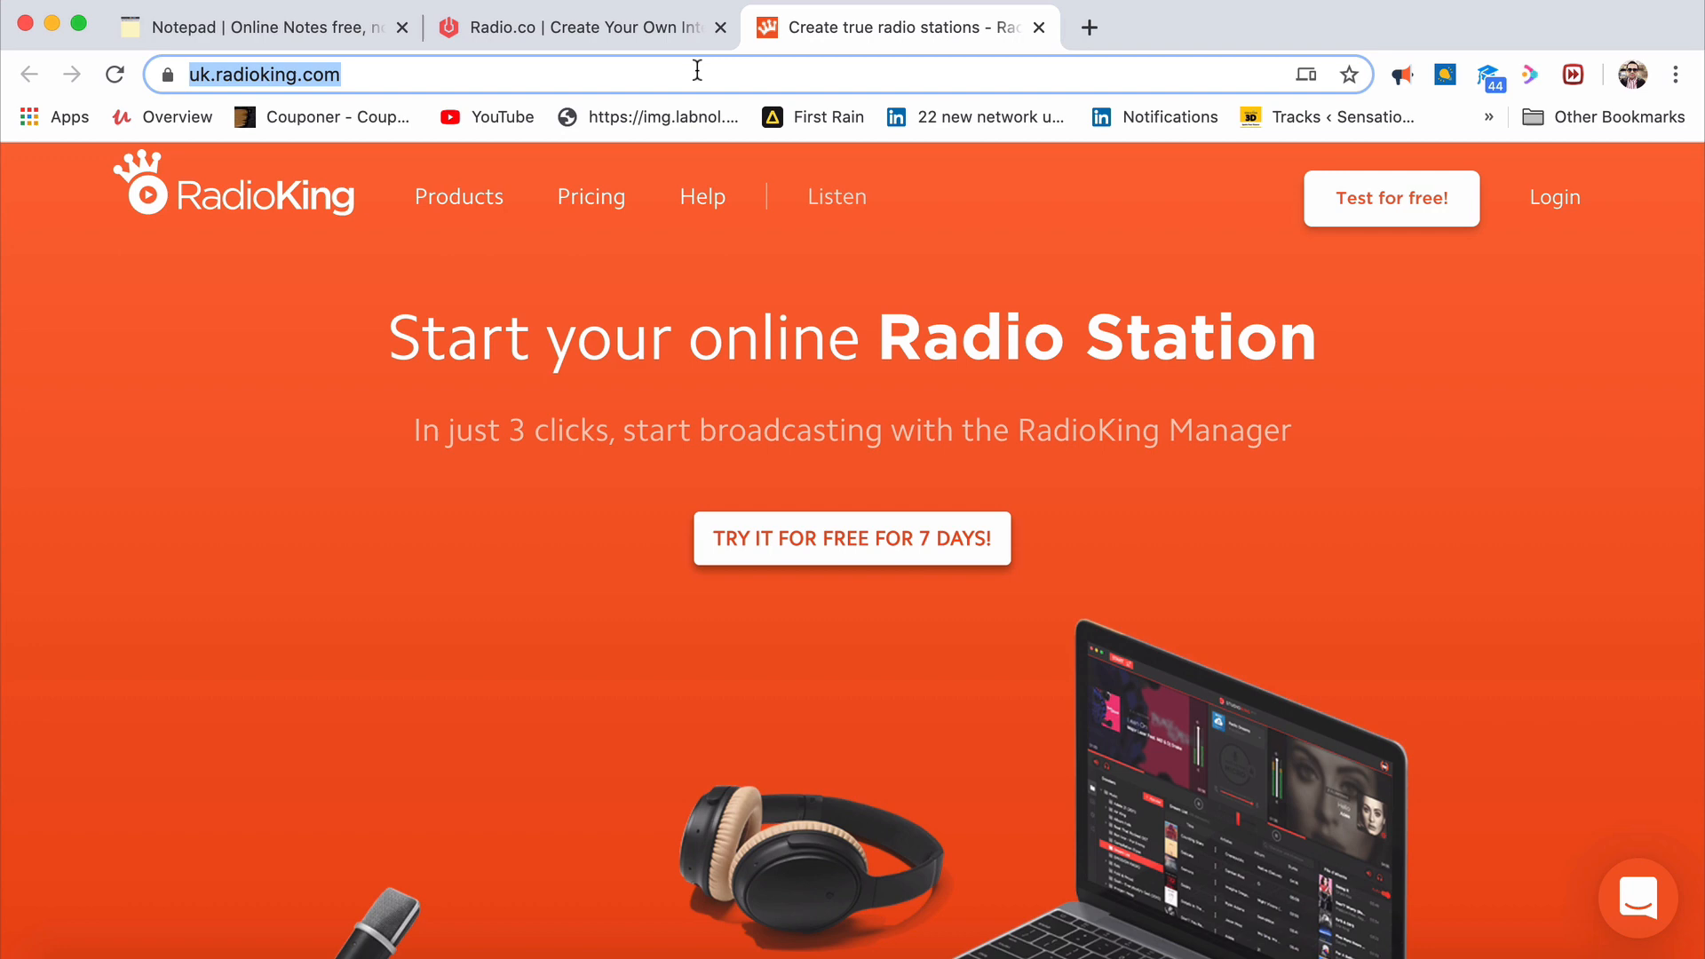
type("google.com")
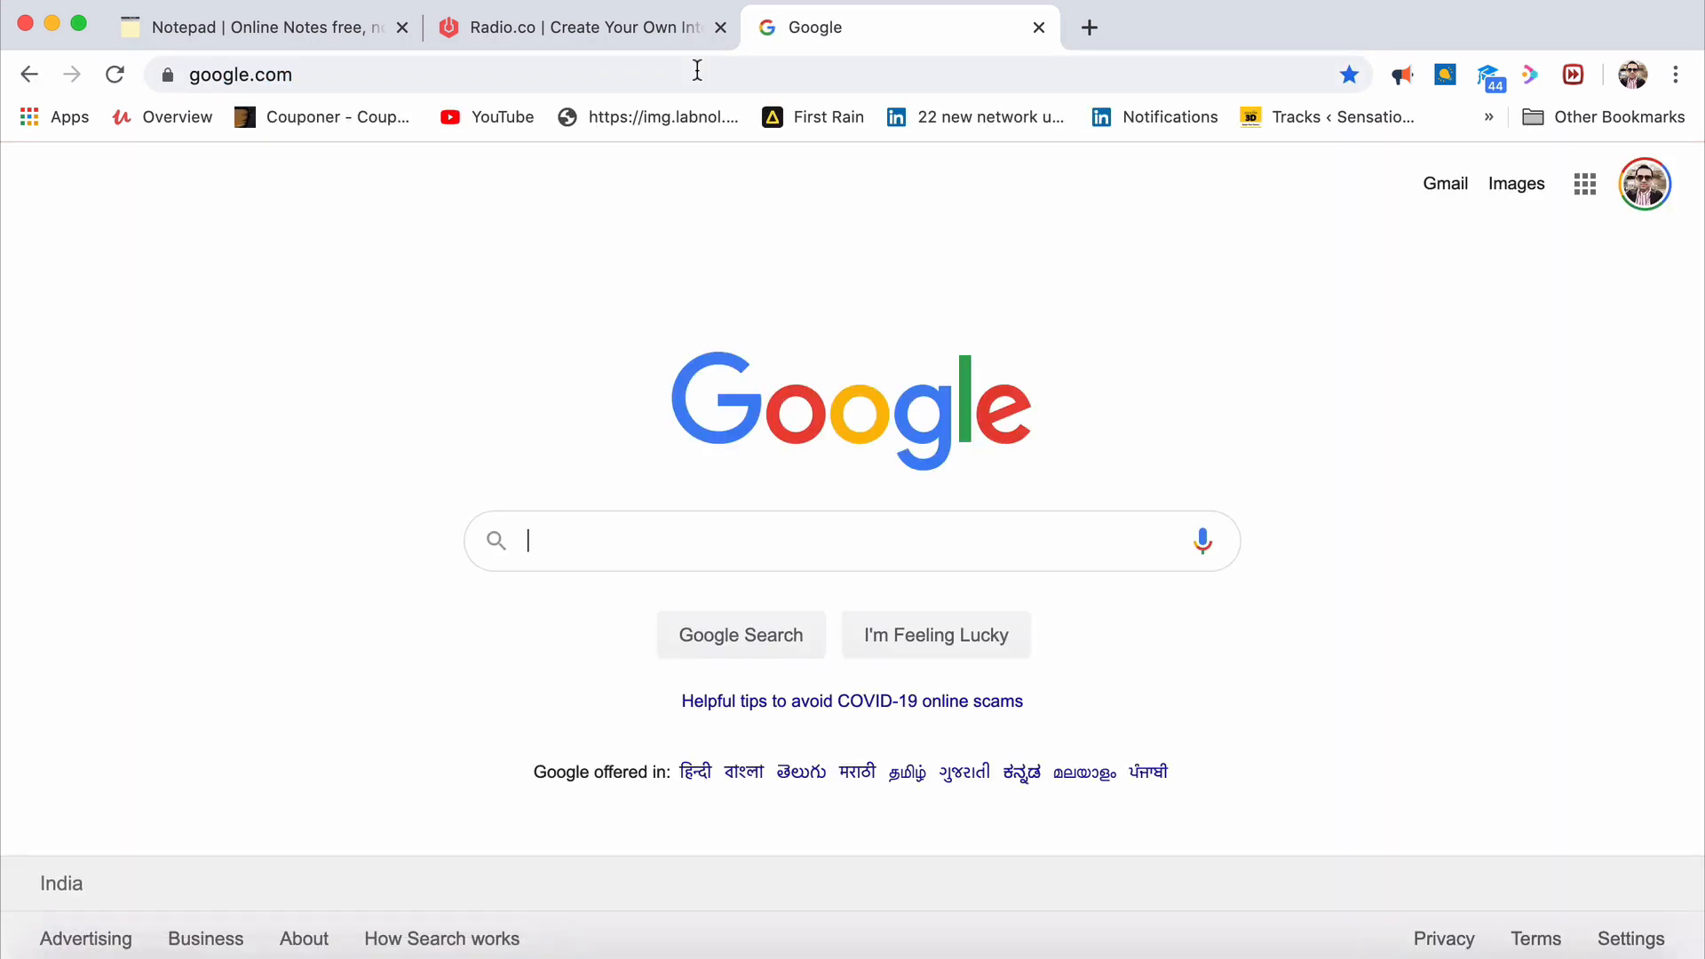
Search 'ola app' and browse the Ola Cabs site
type("ola app")
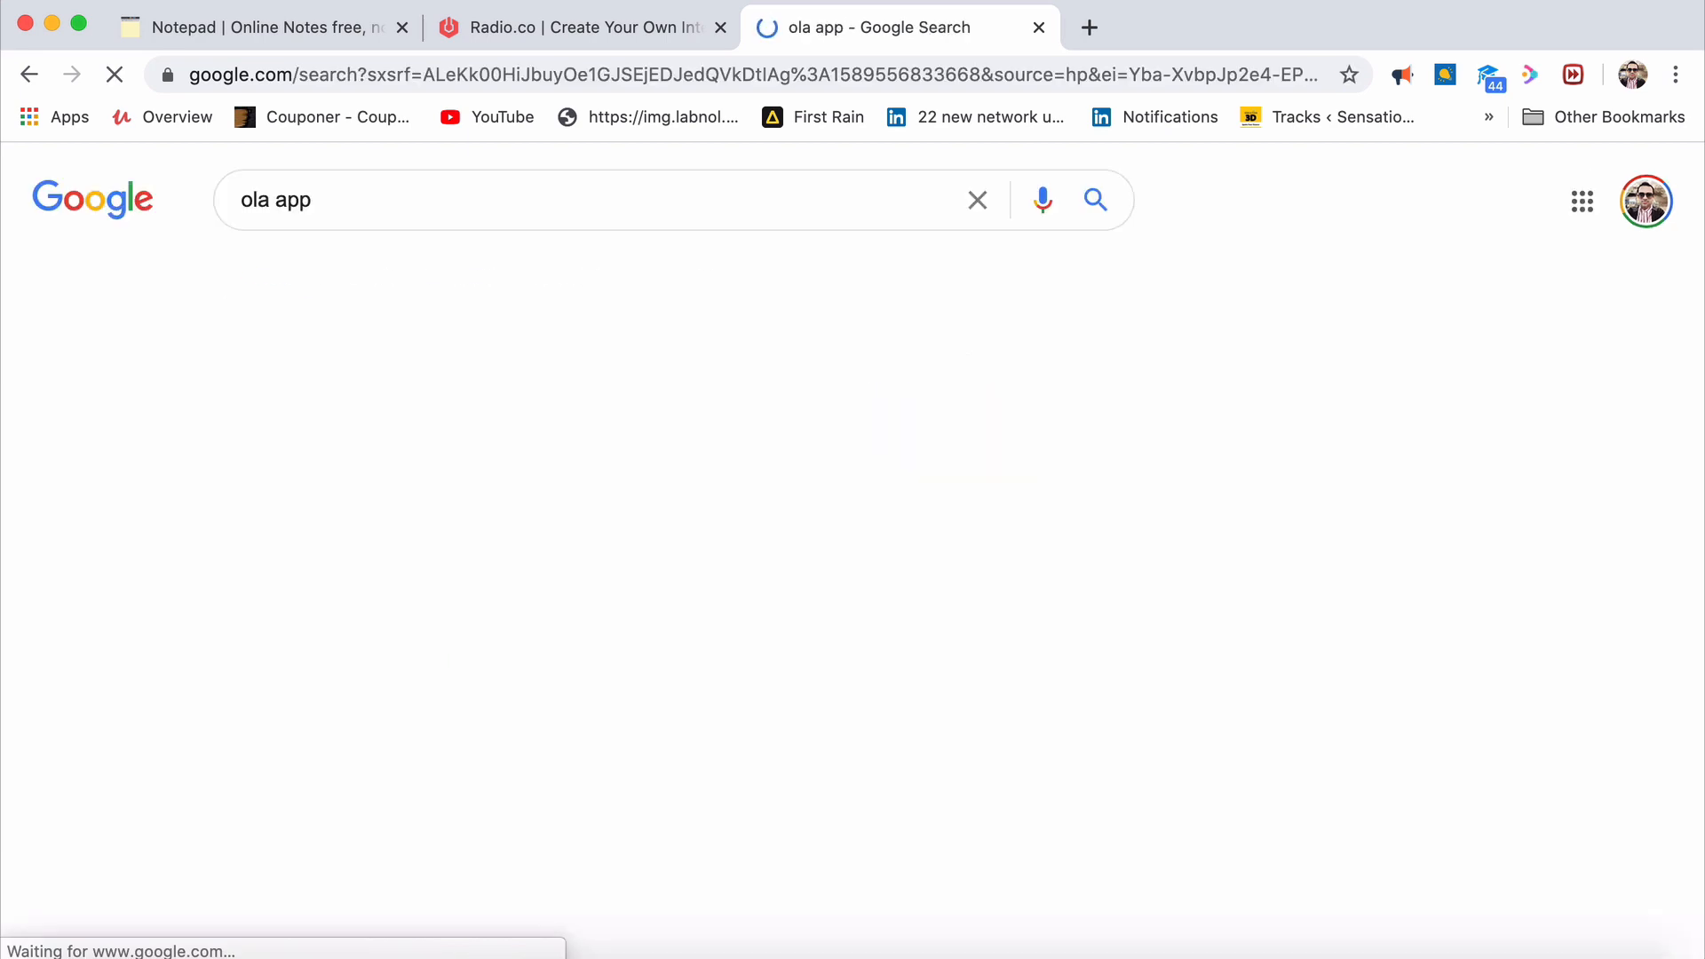
left_click(295, 423)
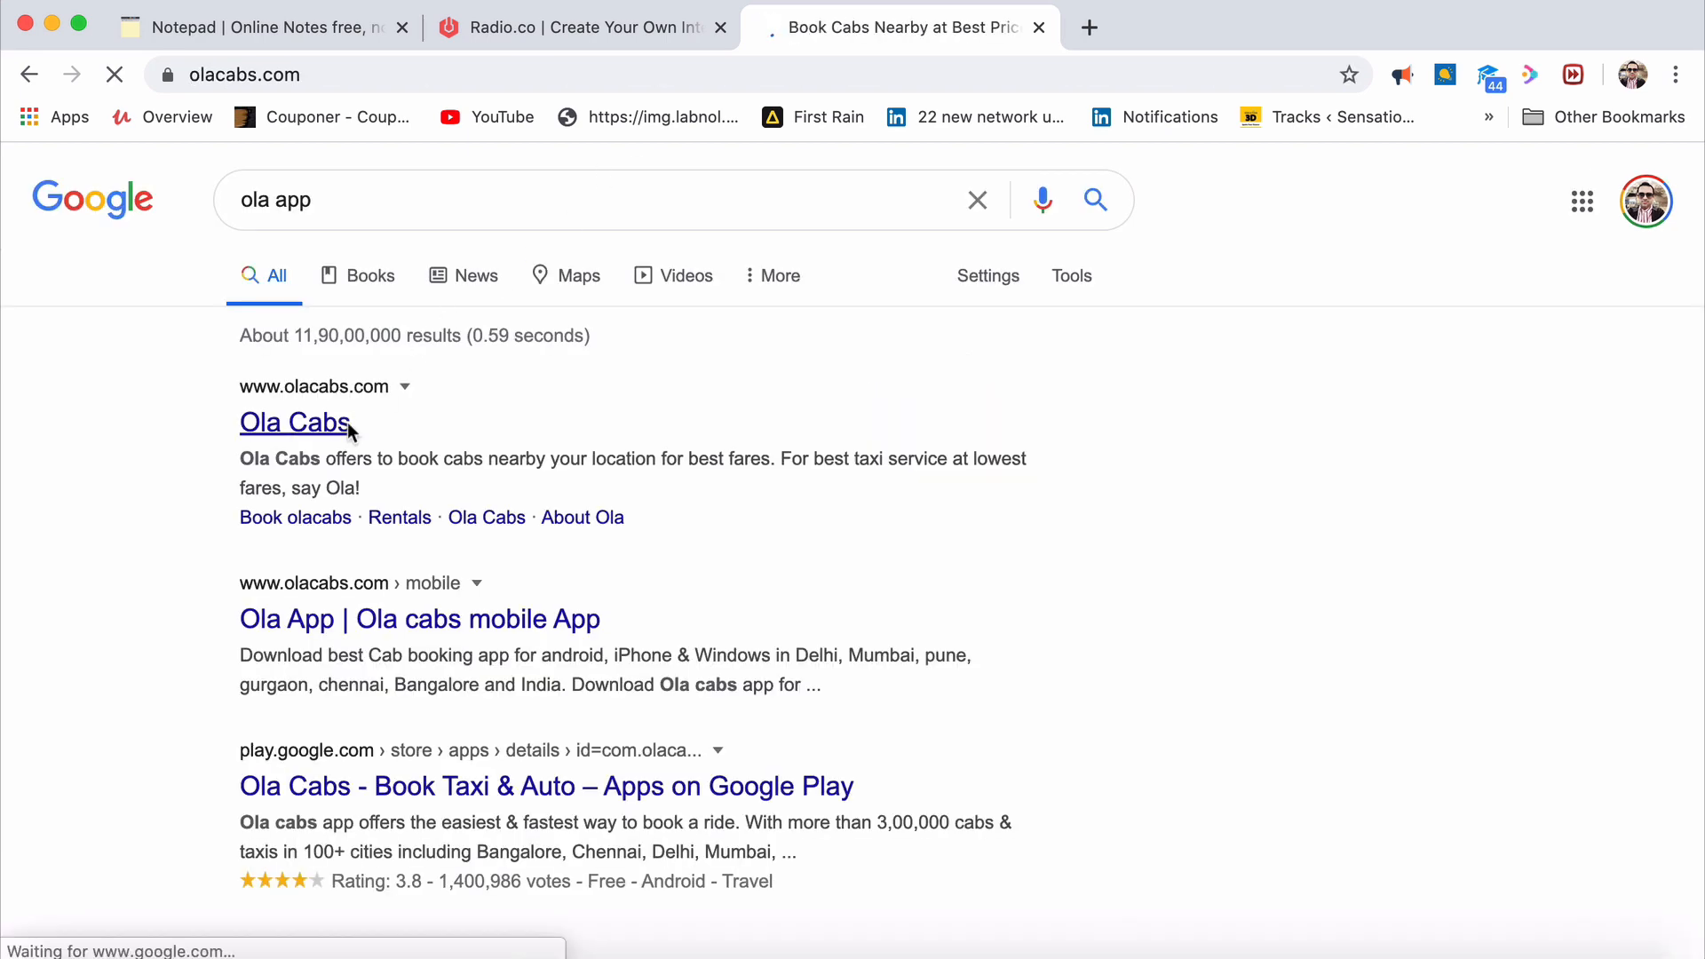
left_click(295, 423)
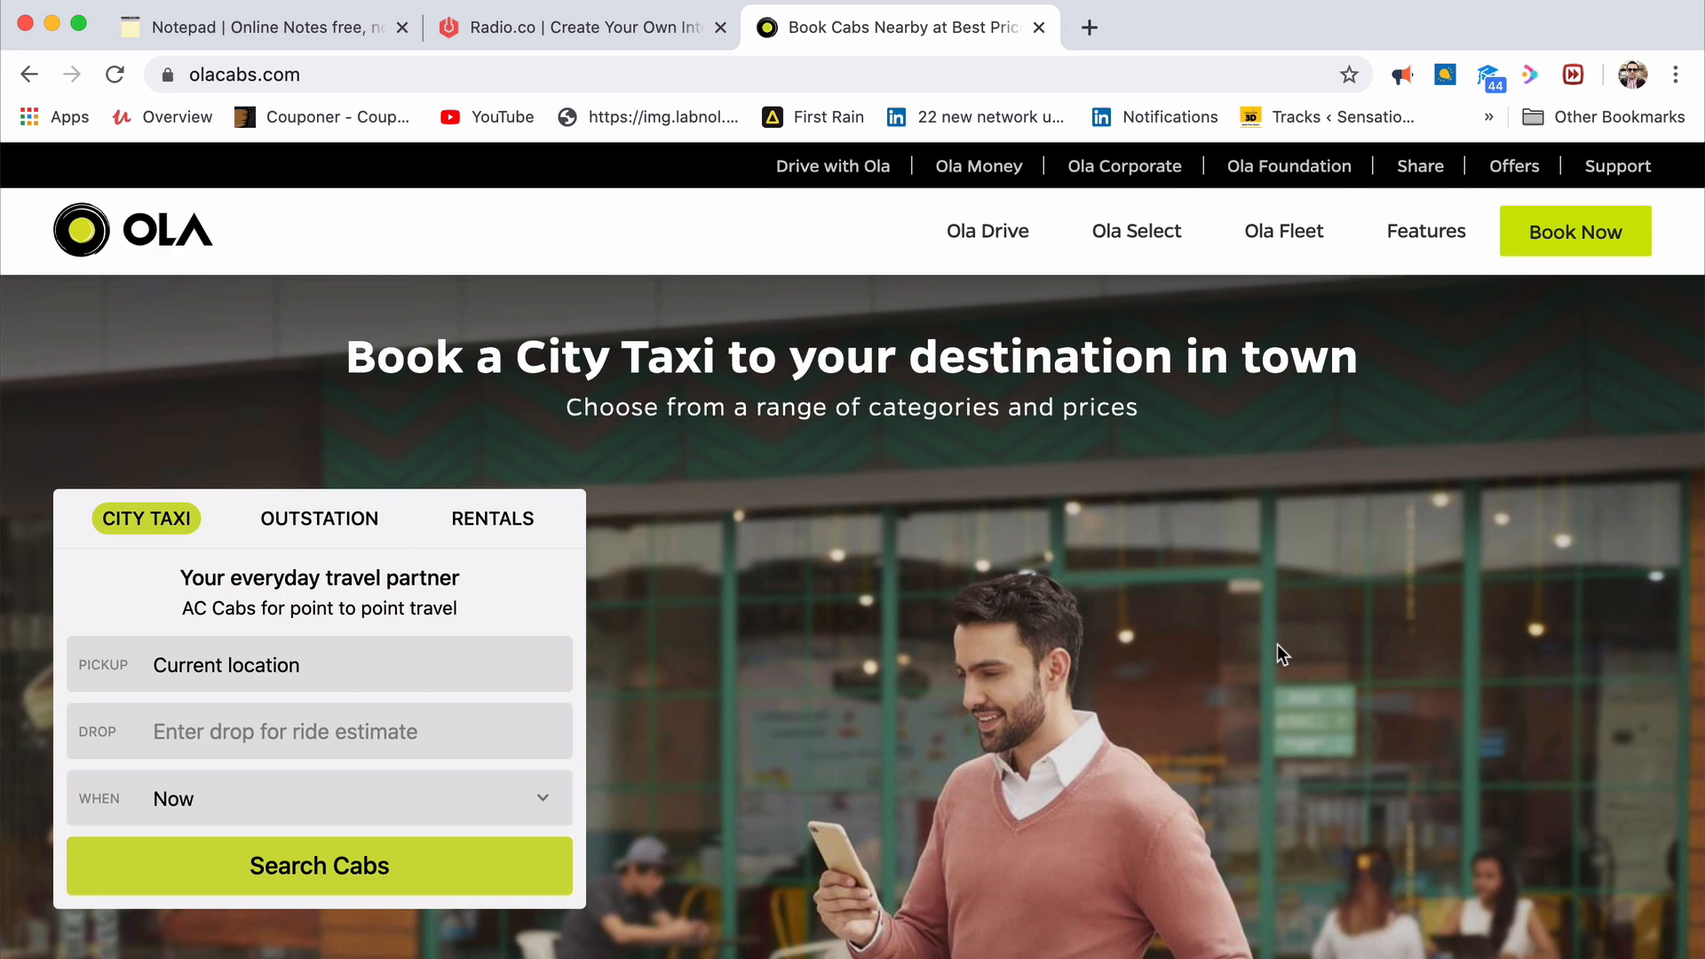
scroll("down", 3)
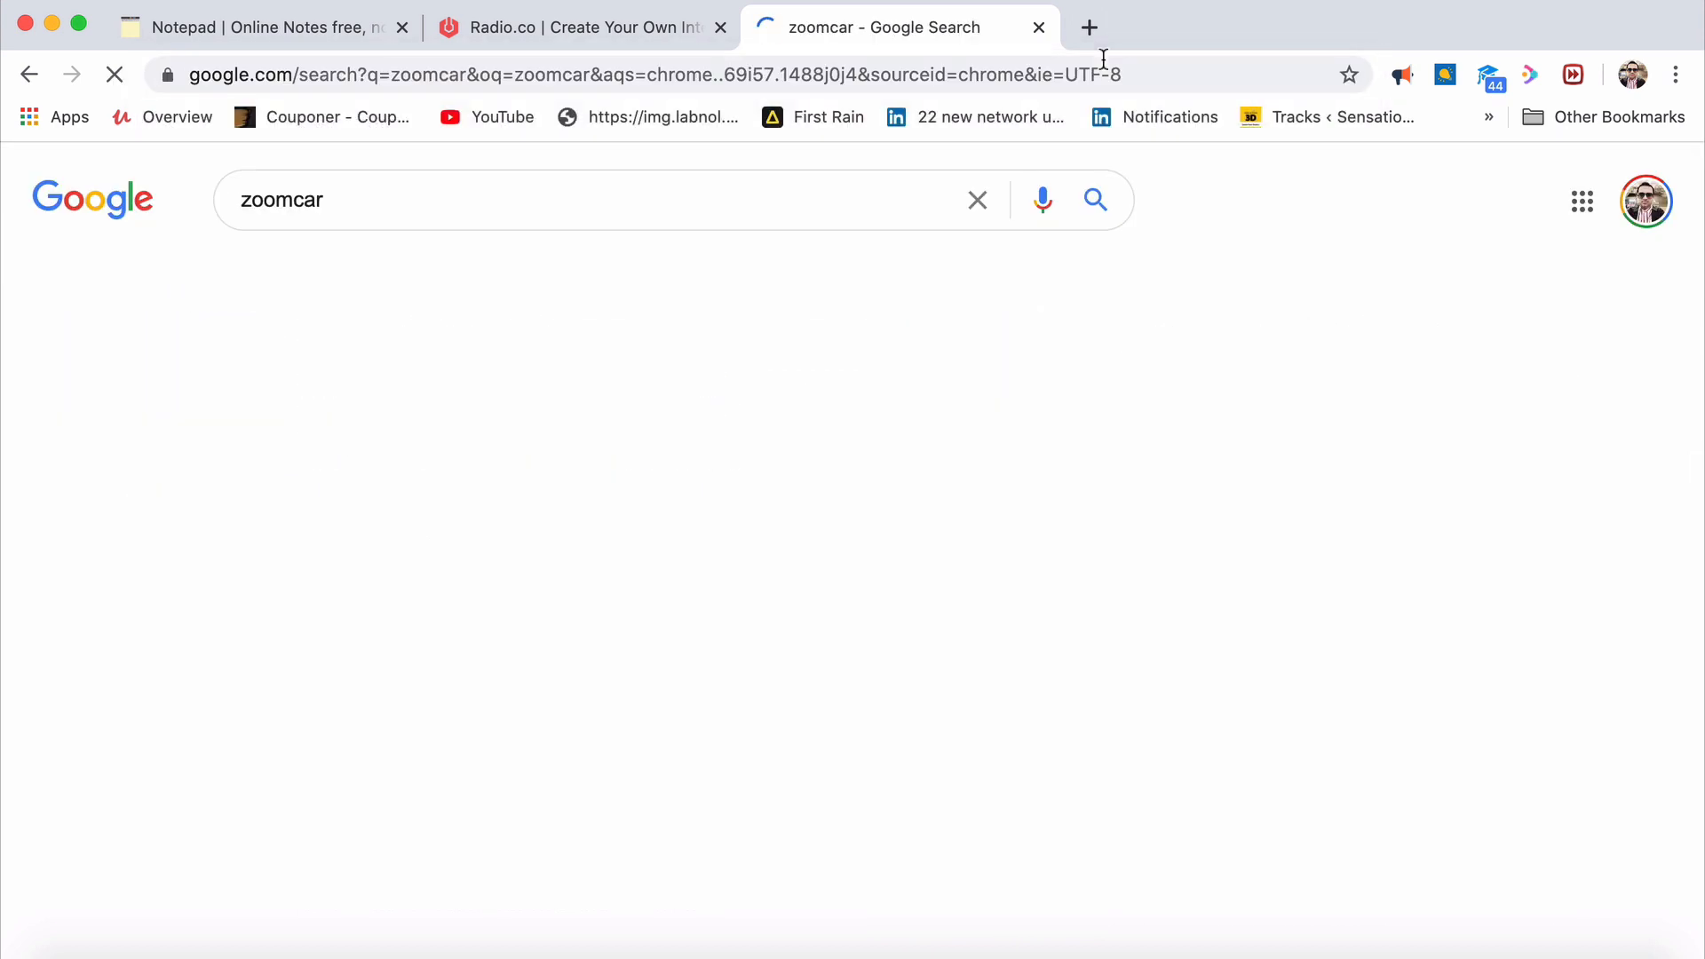
Open Zoomcar's self-drive rentals site, refuse the location request and pick Bangalore as the city
left_click(575, 422)
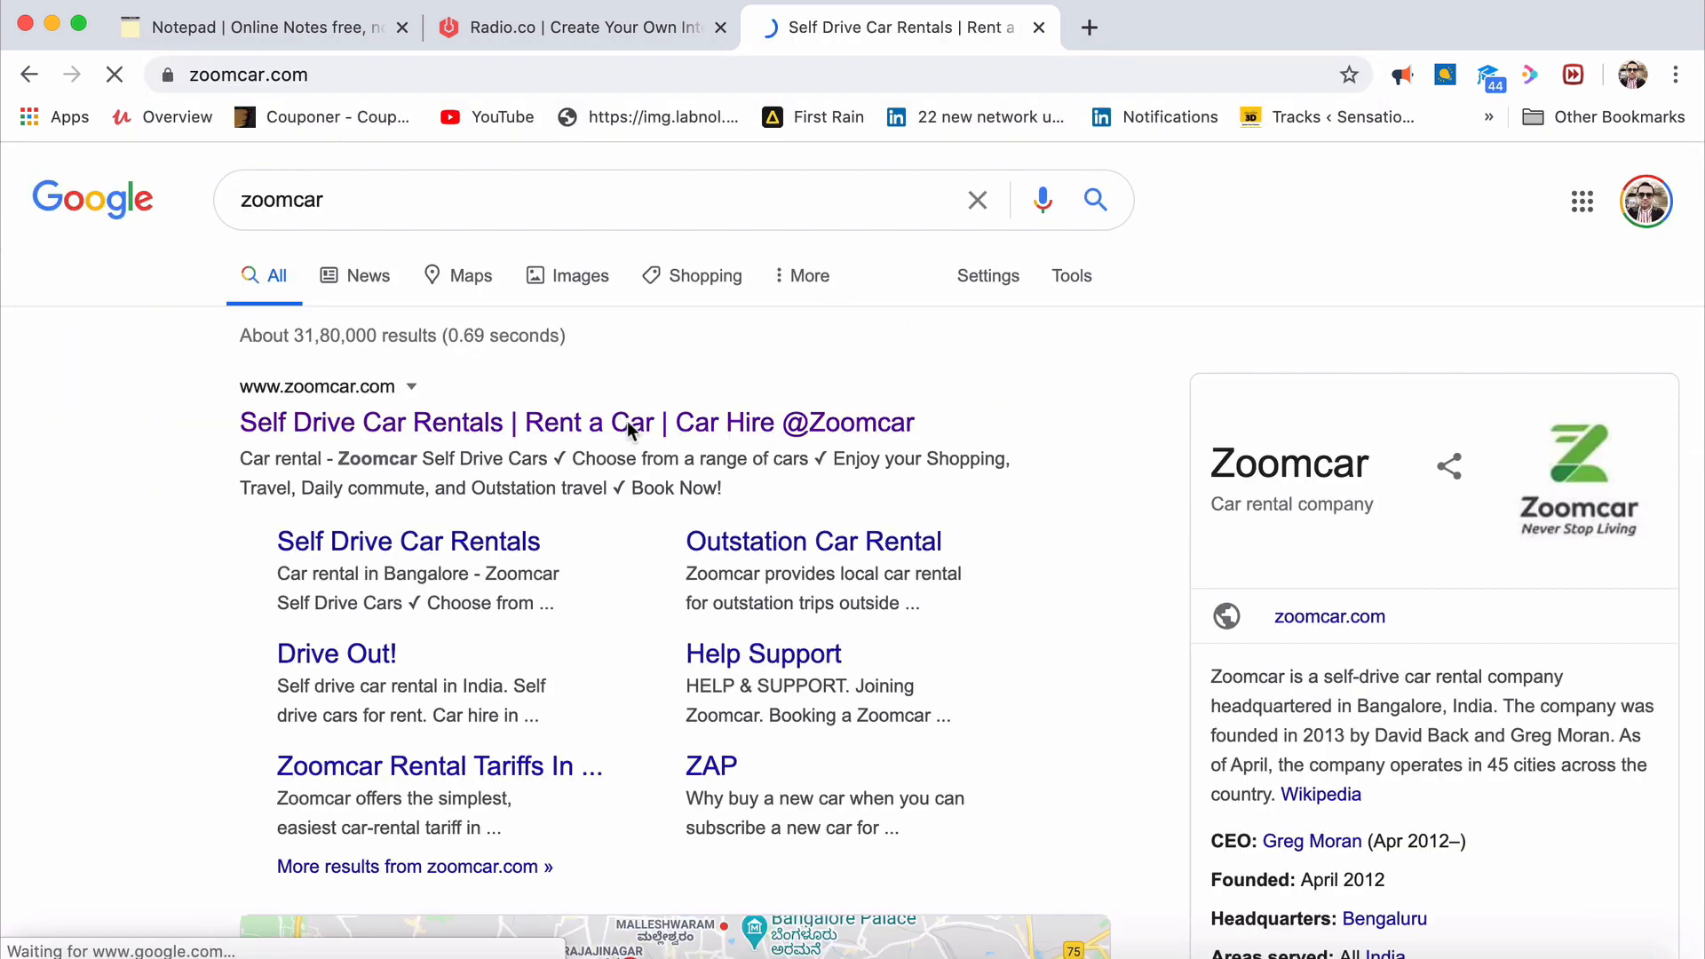
left_click(576, 423)
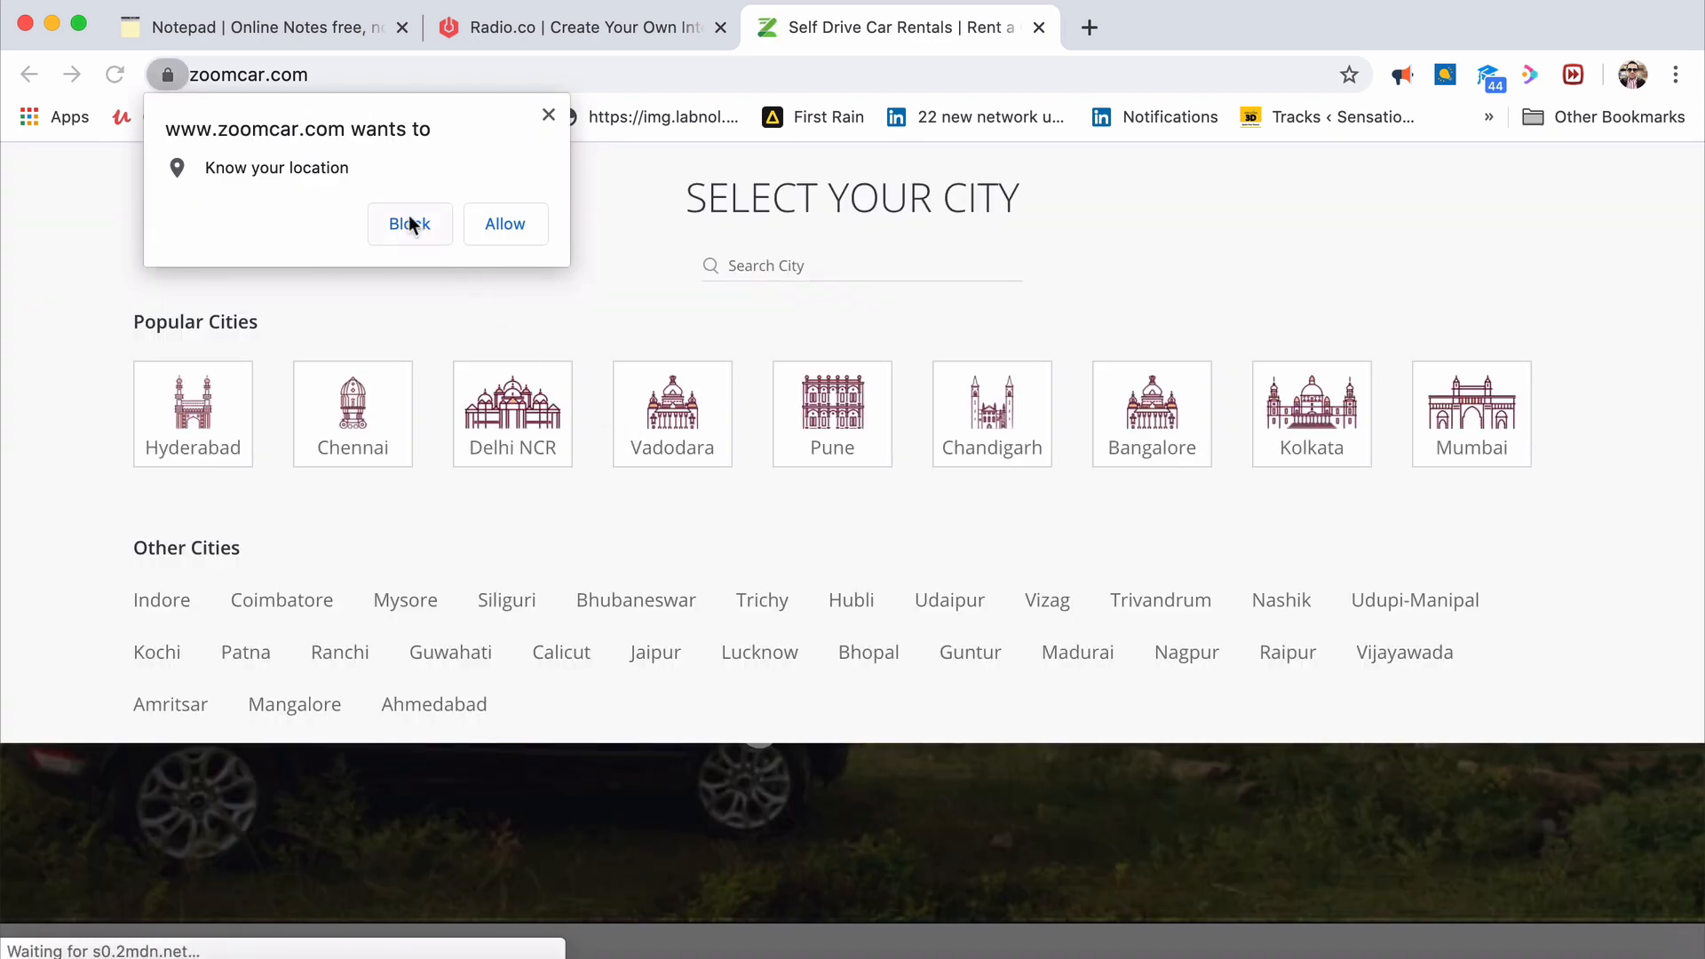
left_click(408, 224)
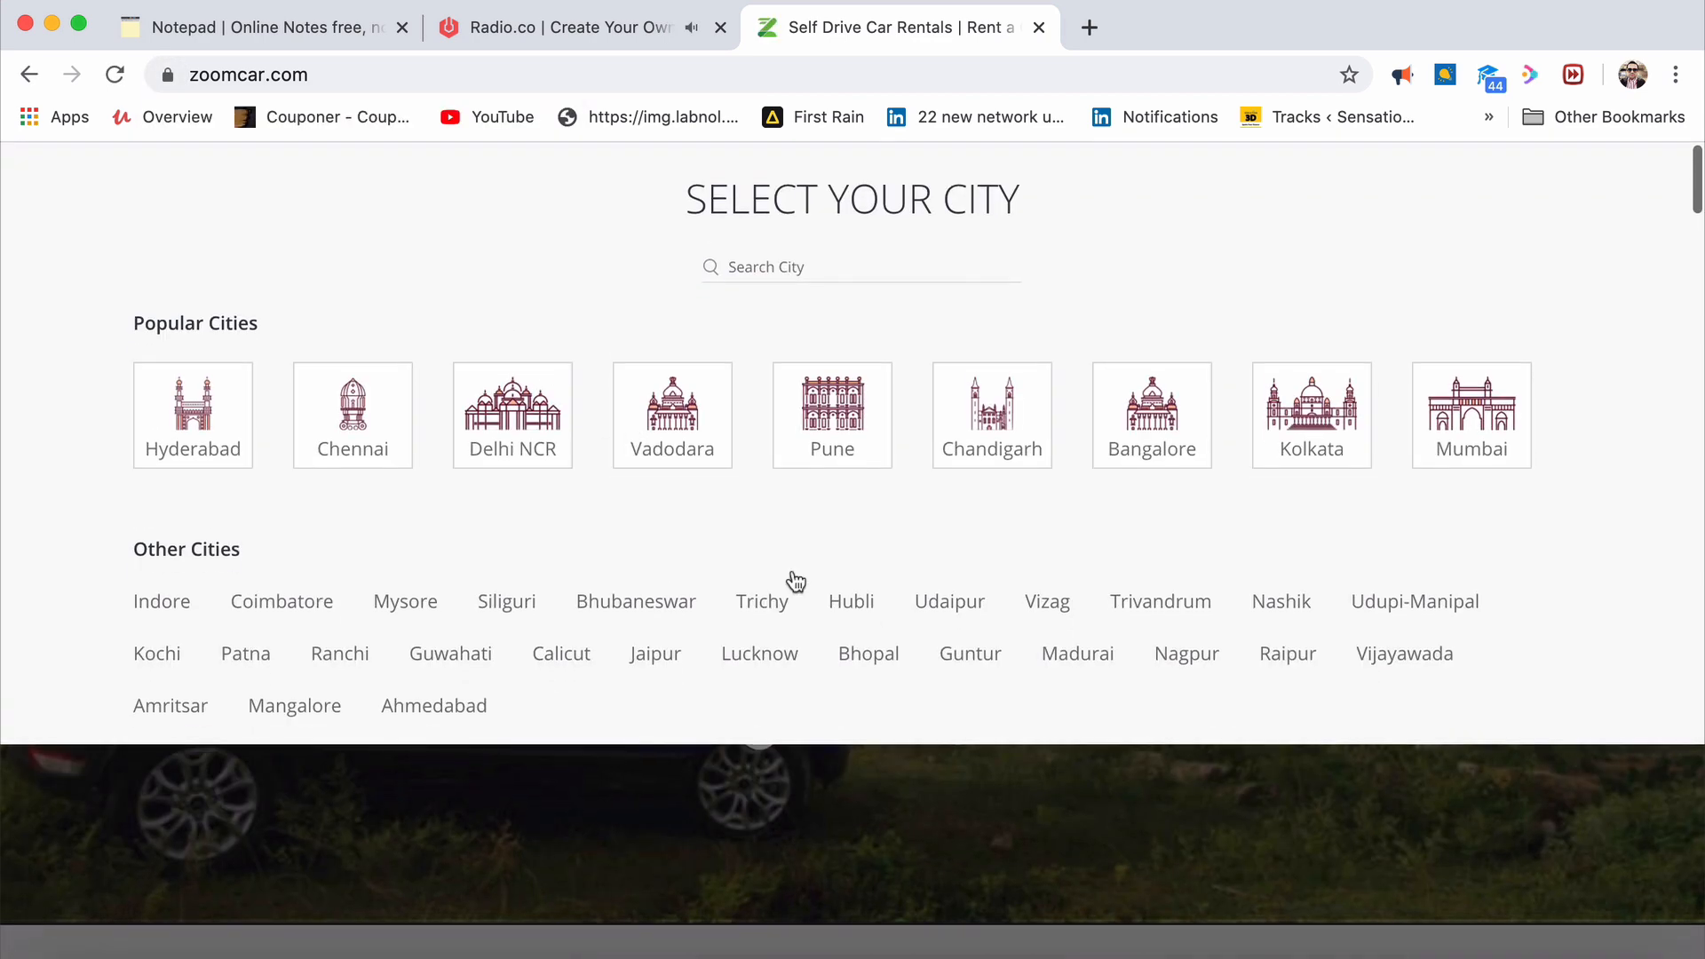
left_click(1151, 413)
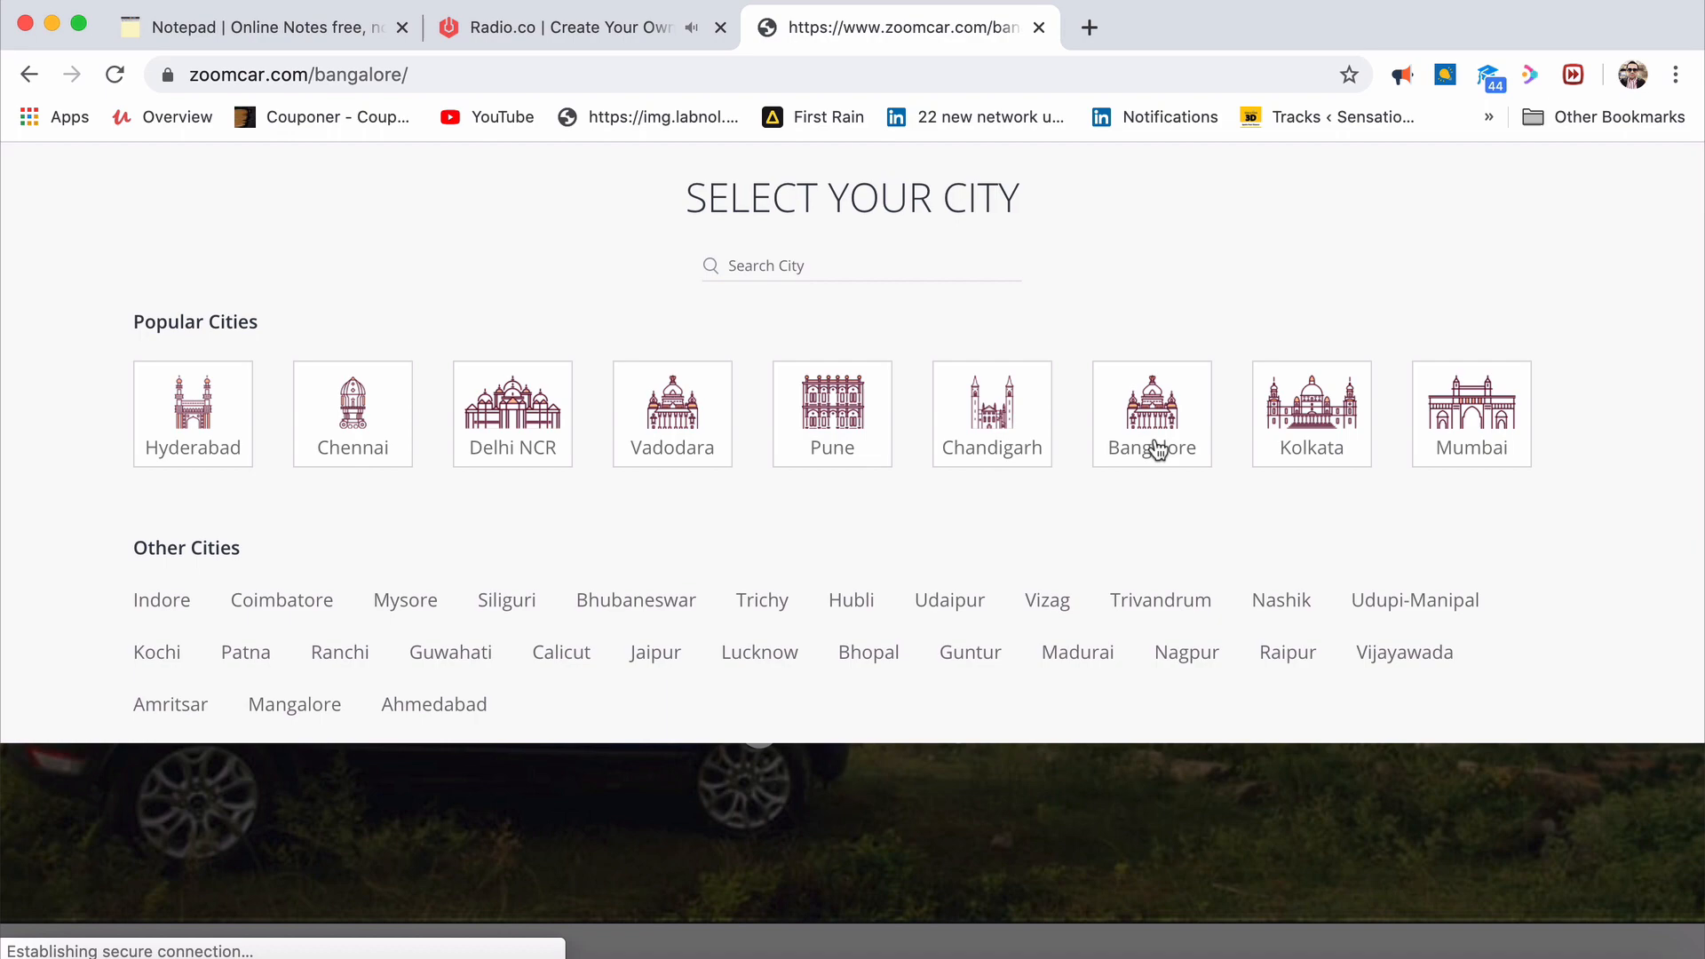
left_click(1151, 447)
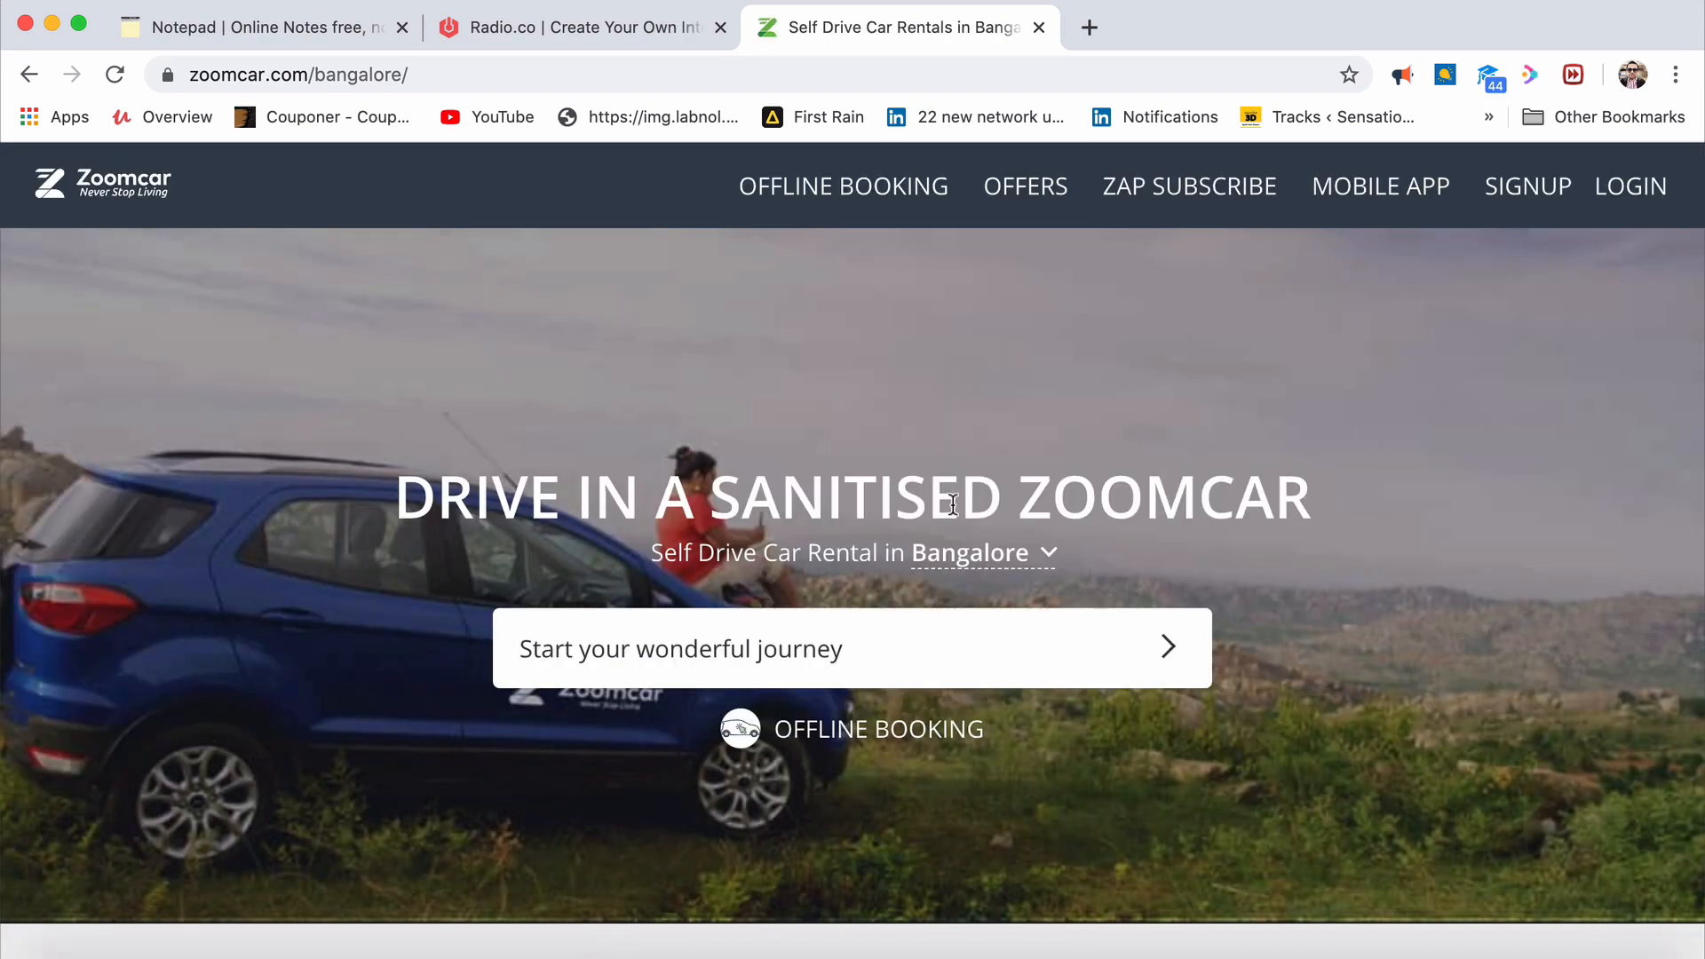
Browse Zoomcar's Bangalore rental page, then close that tab
scroll("down", 3)
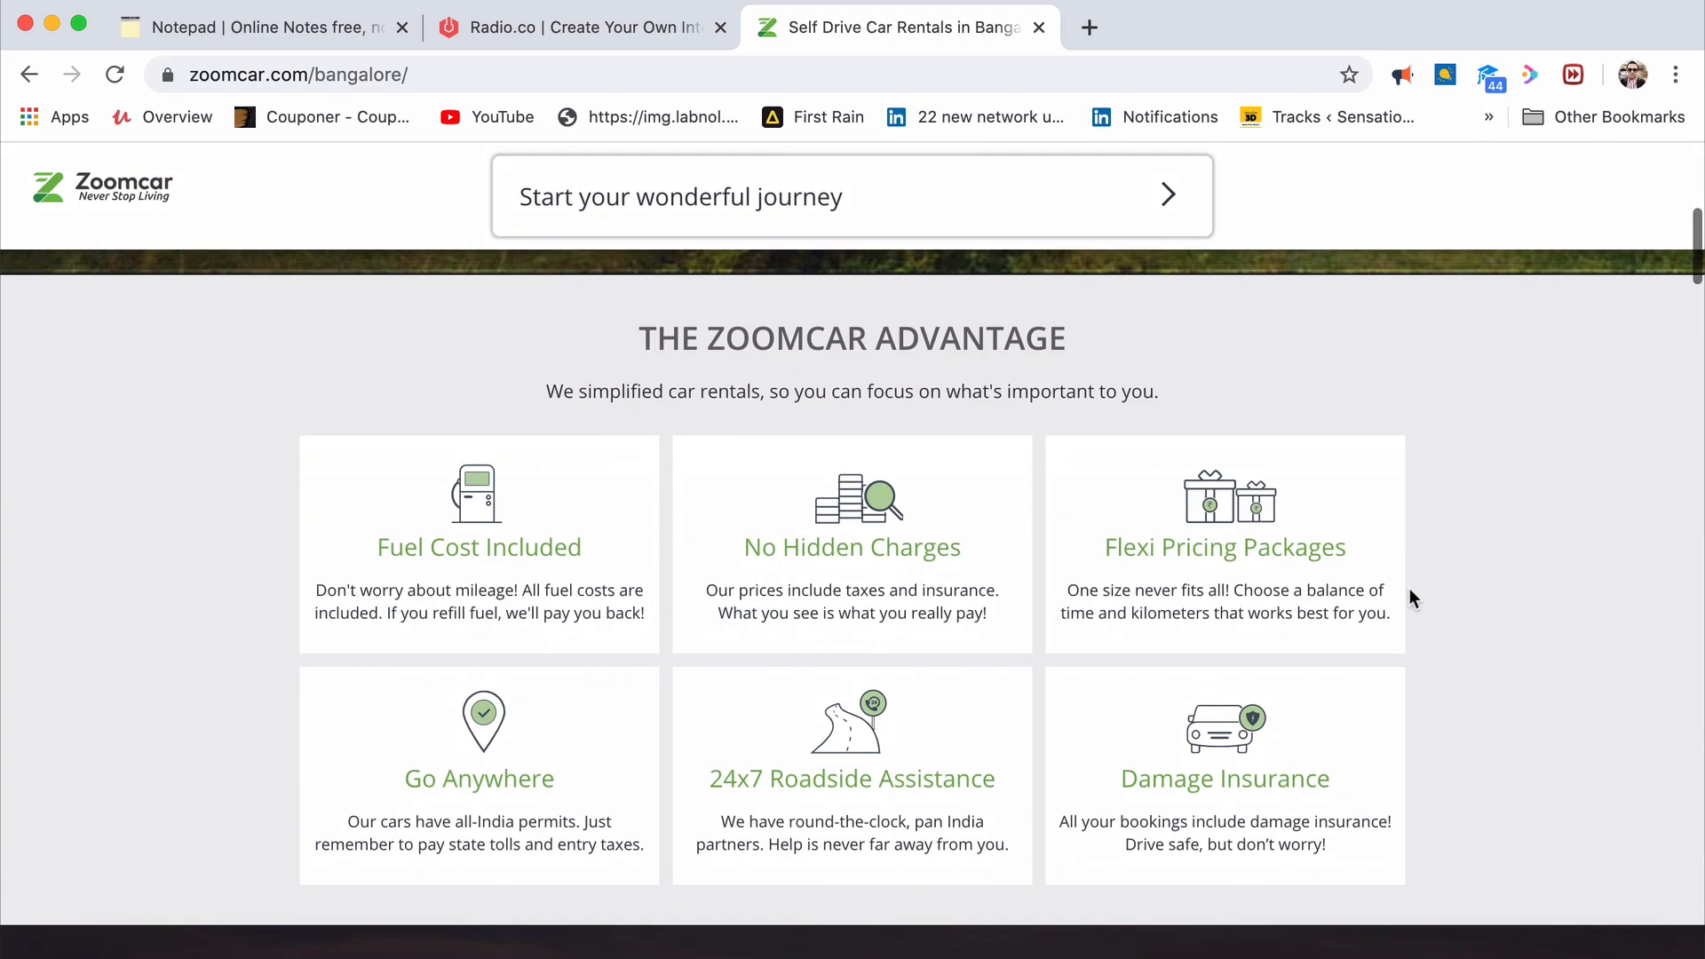
scroll("down", 3)
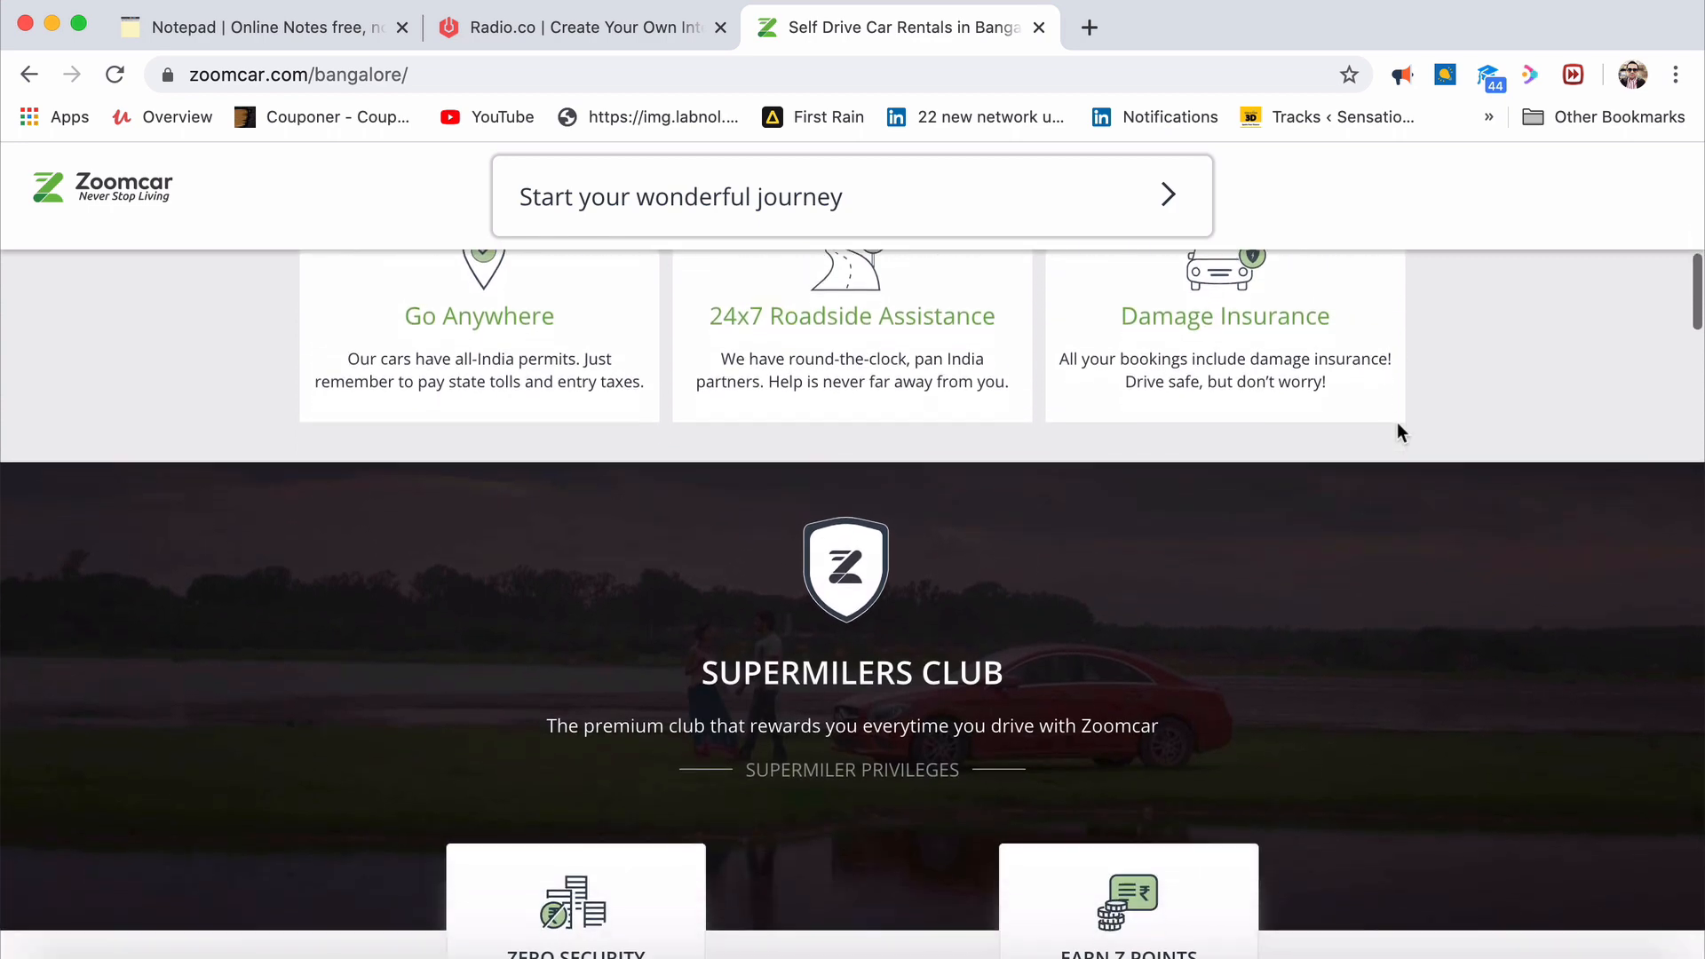
scroll("down", 3)
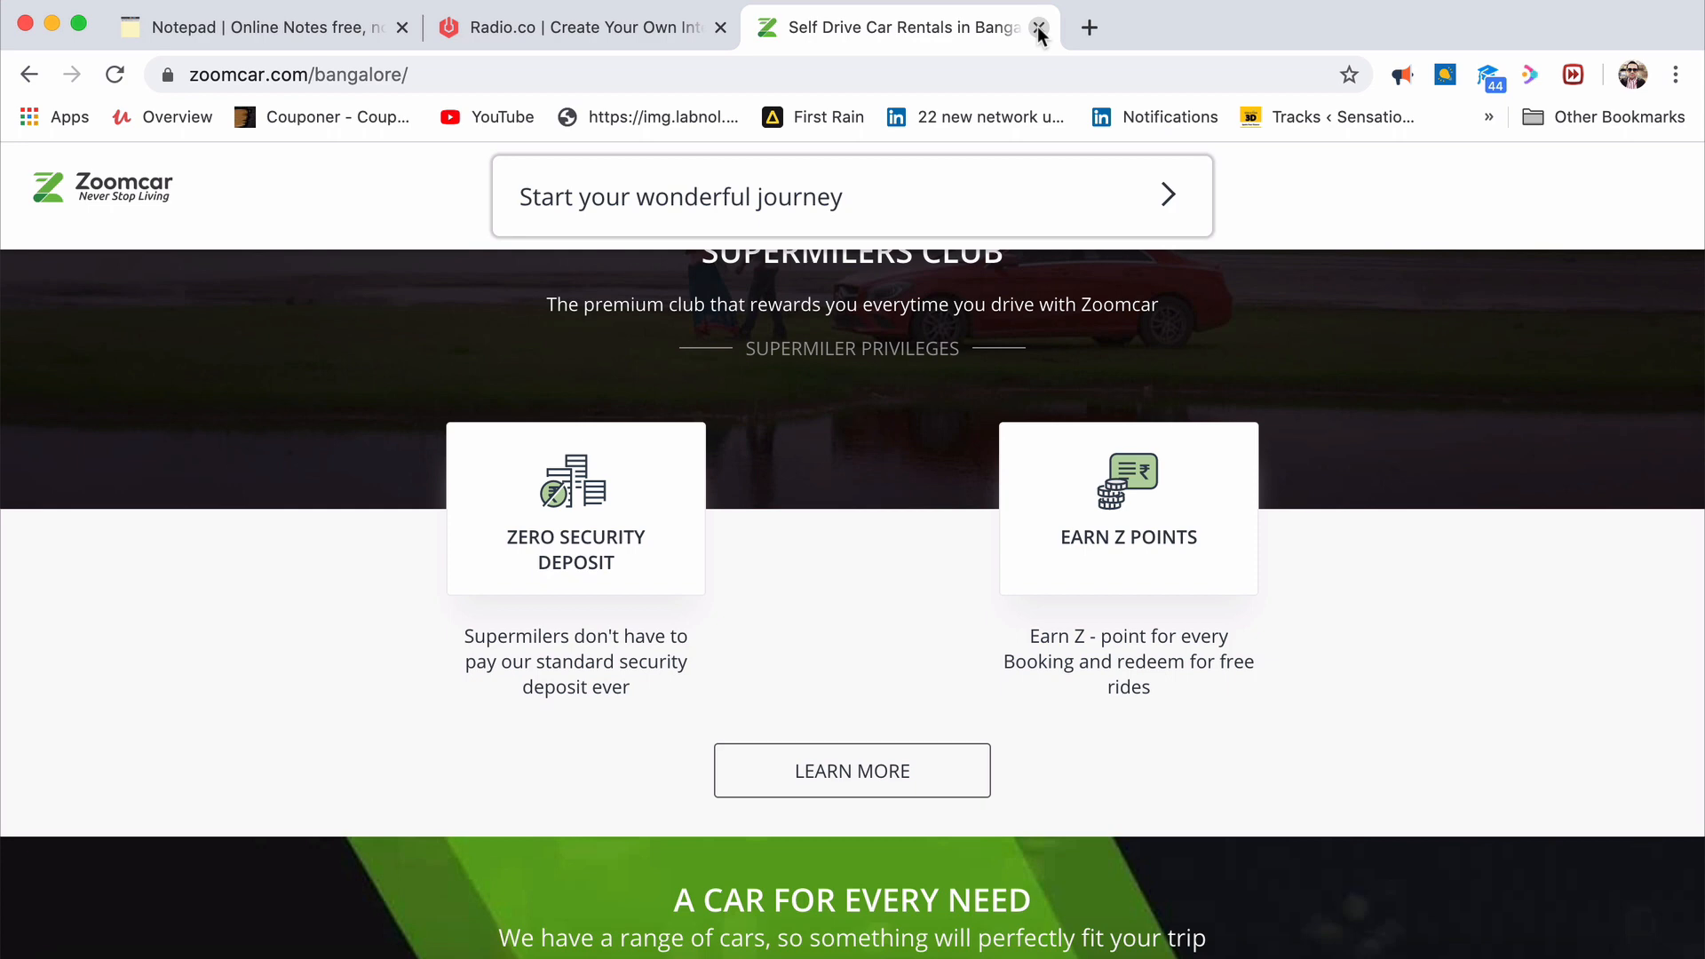
left_click(1037, 27)
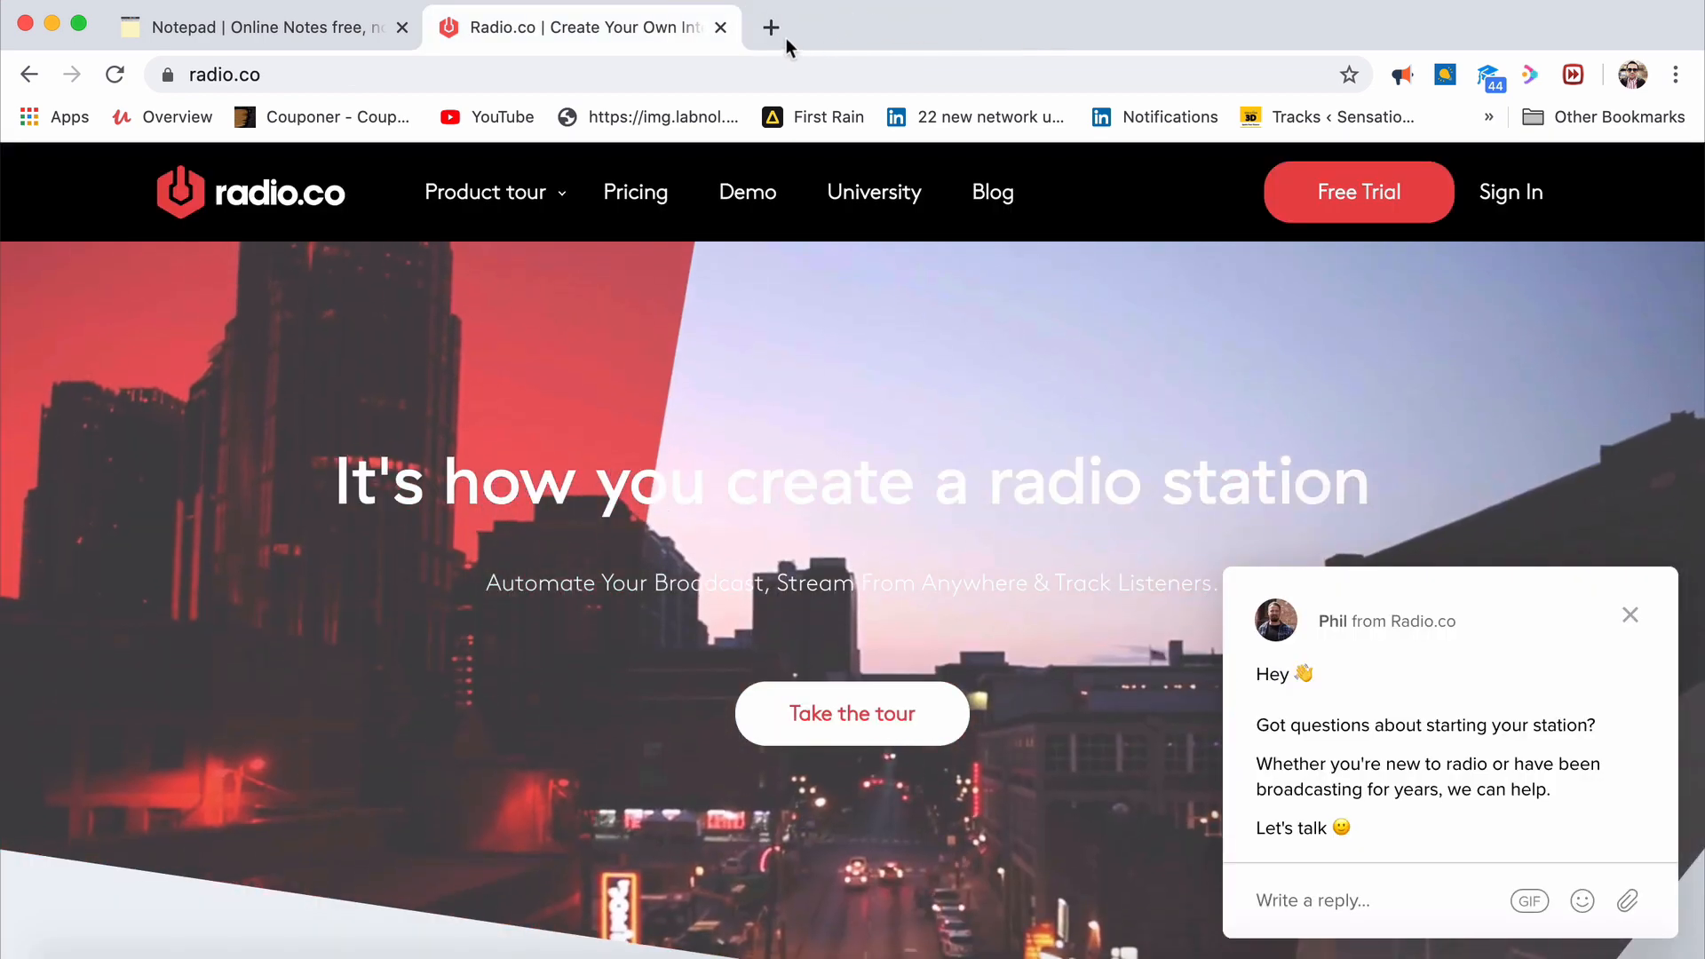
In a fresh tab, draft phrases about your business and its challenges in the omnibox and discard them
left_click(770, 27)
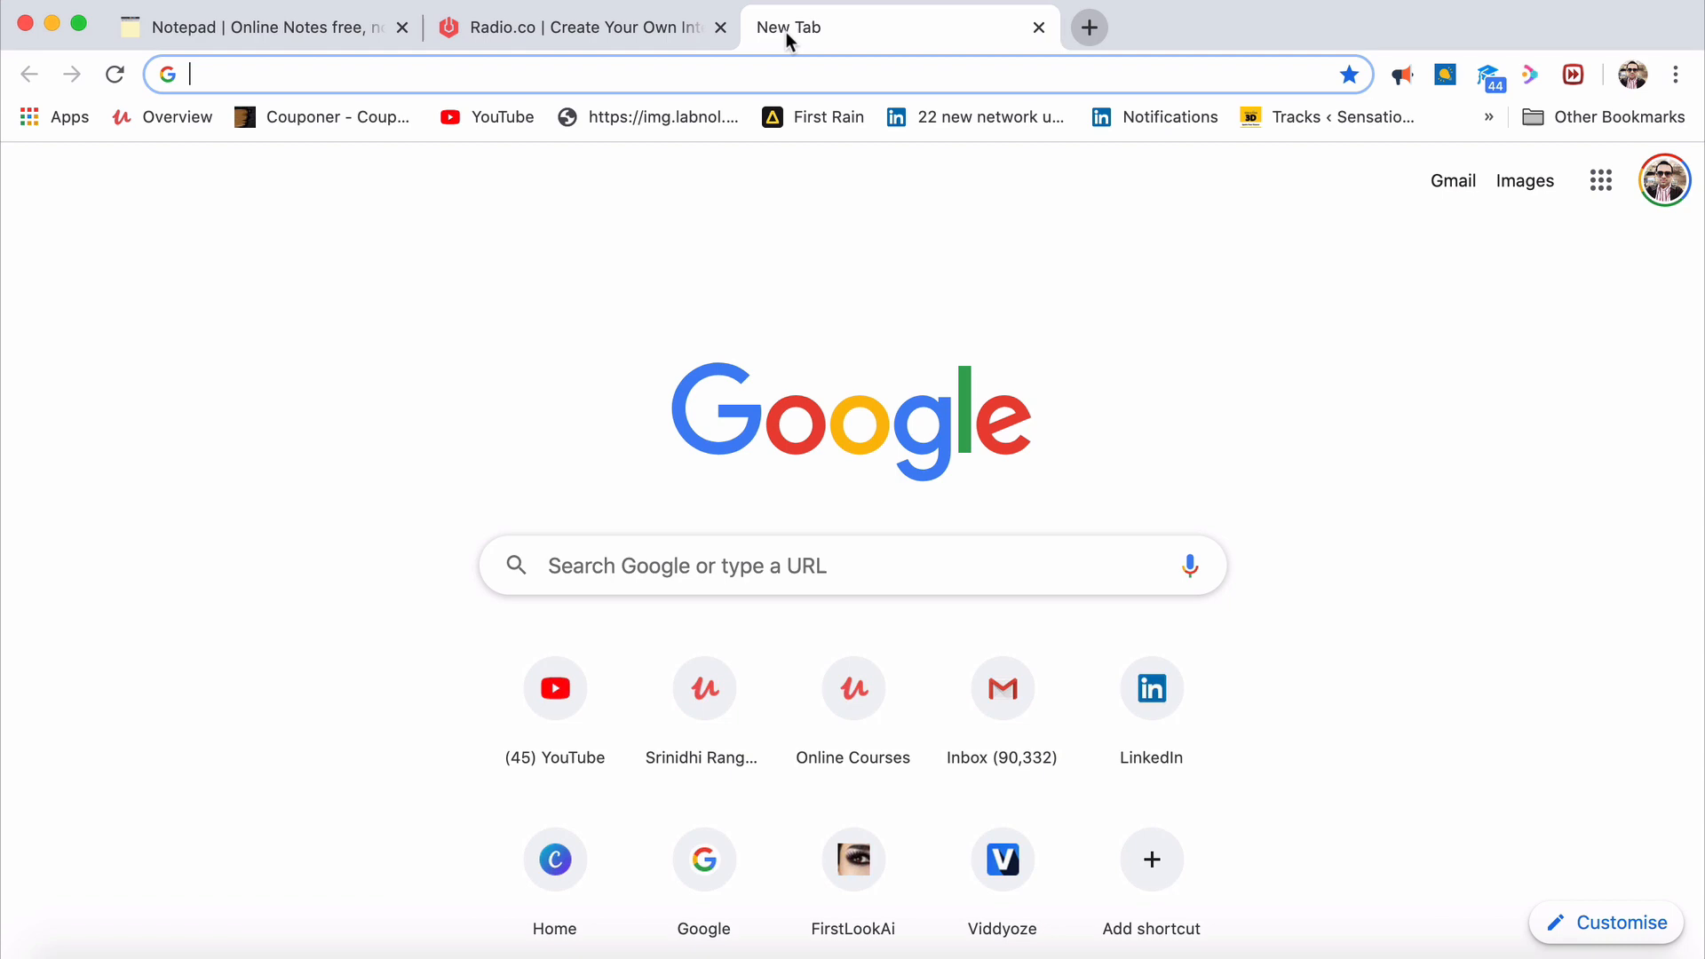
mouse_move(787, 27)
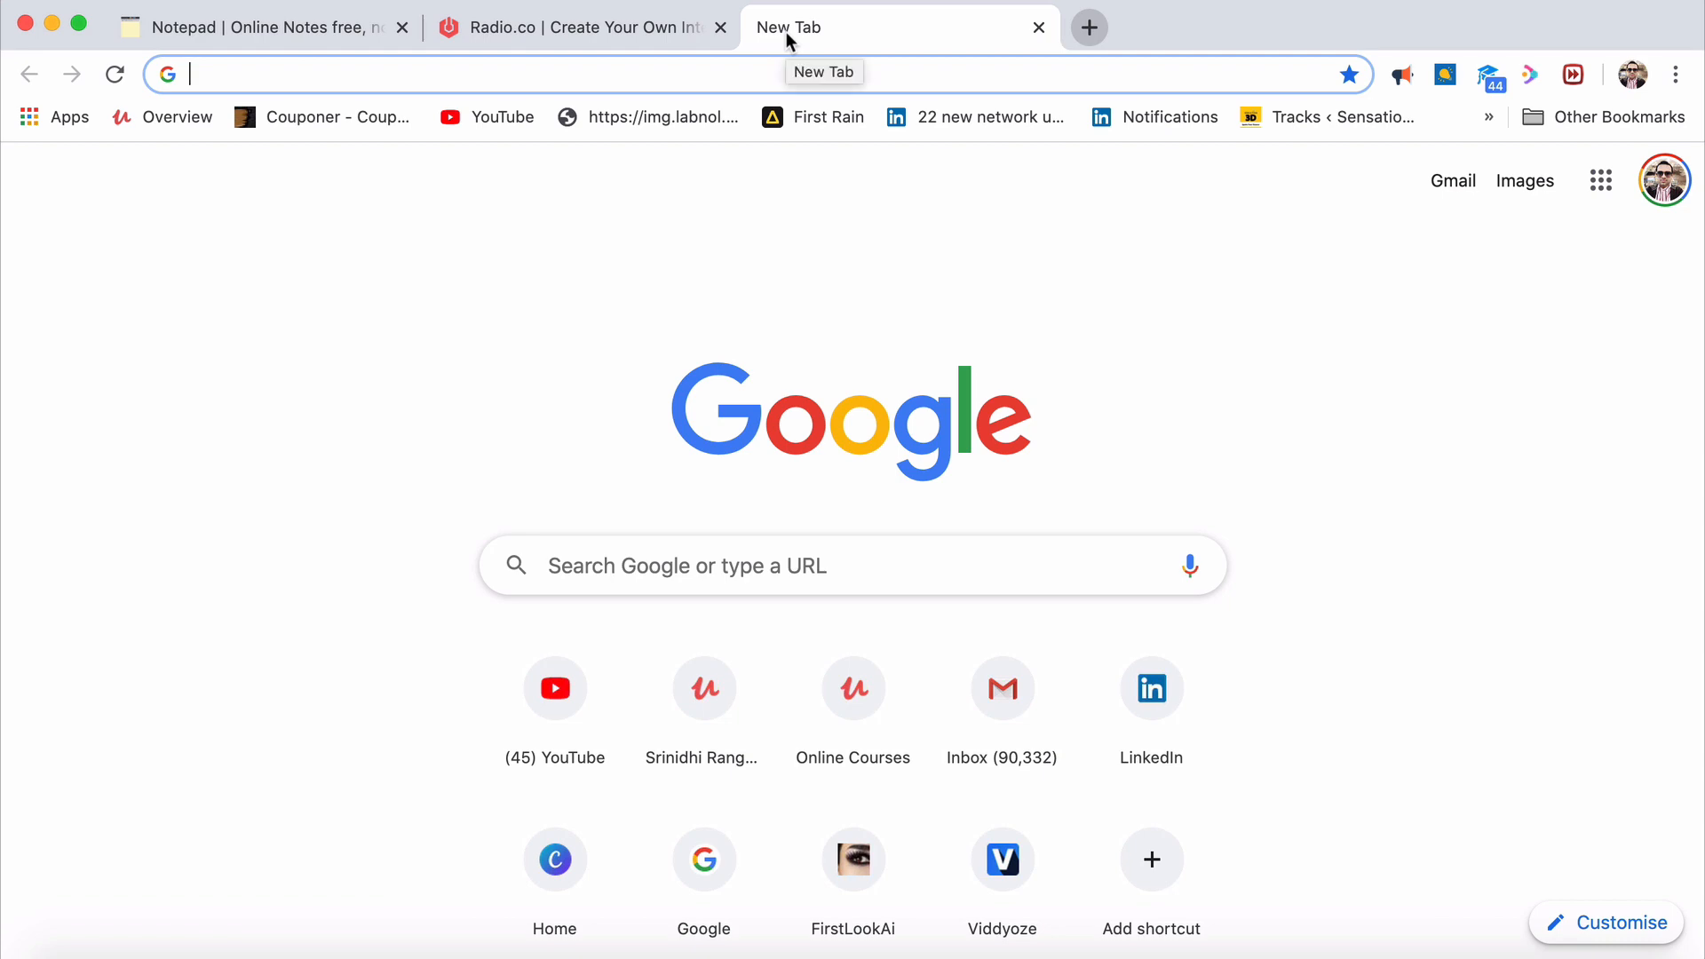
type("business should create a great sense of value")
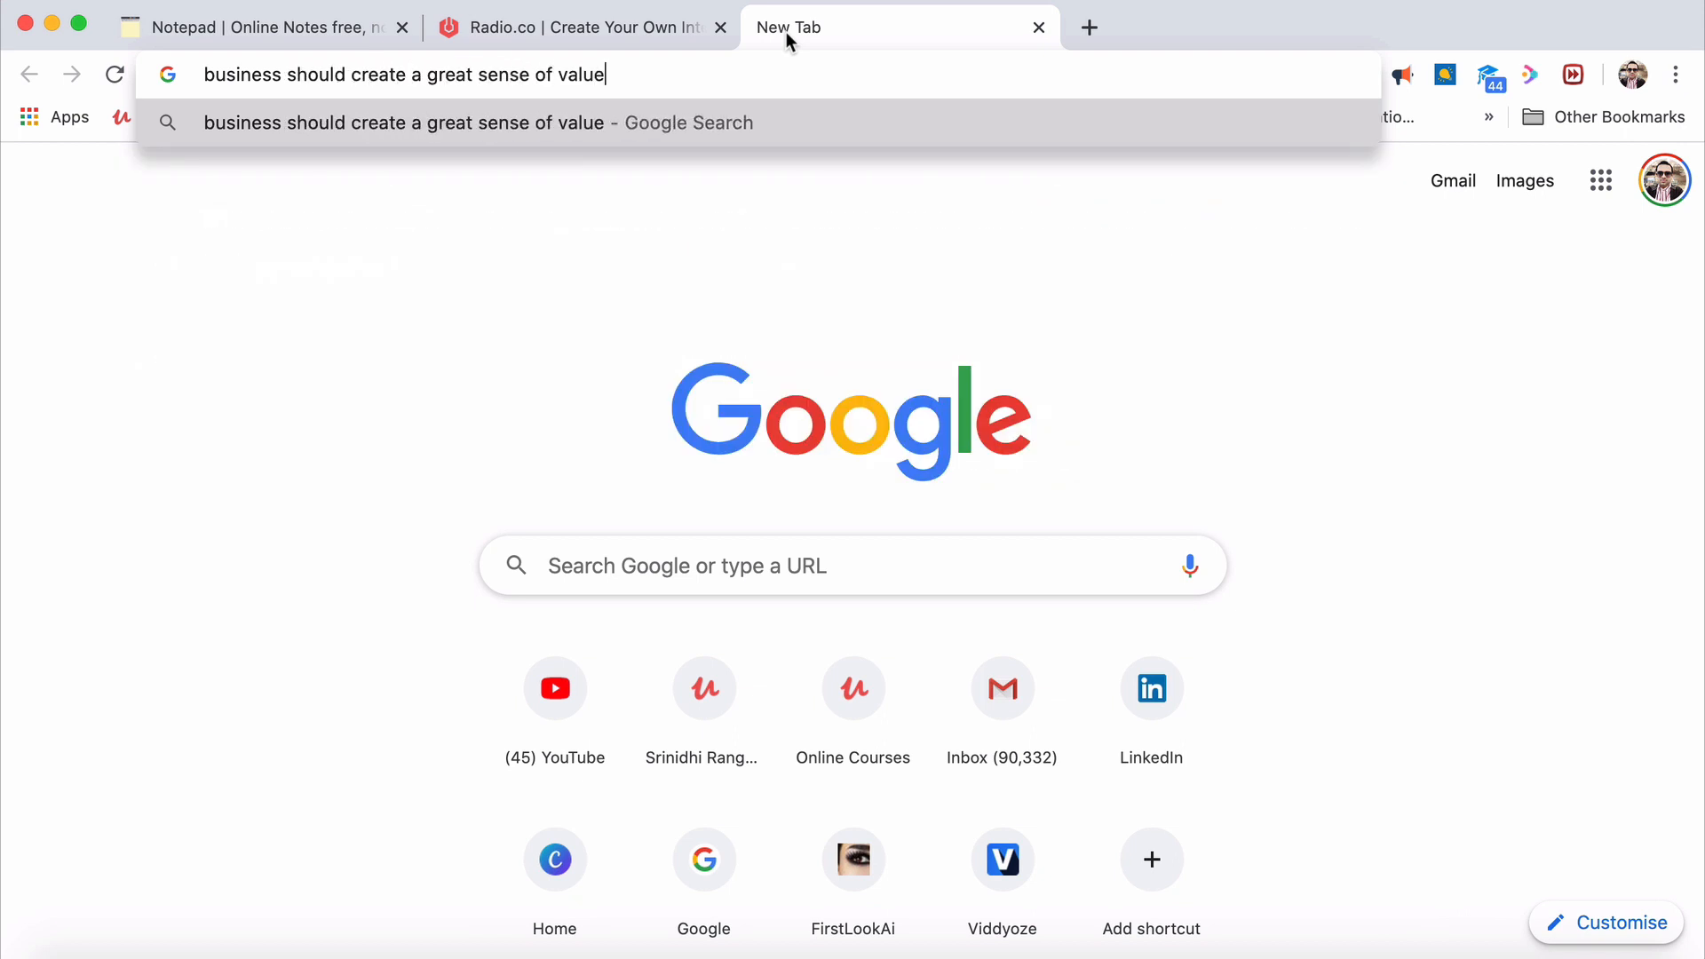
key("Escape")
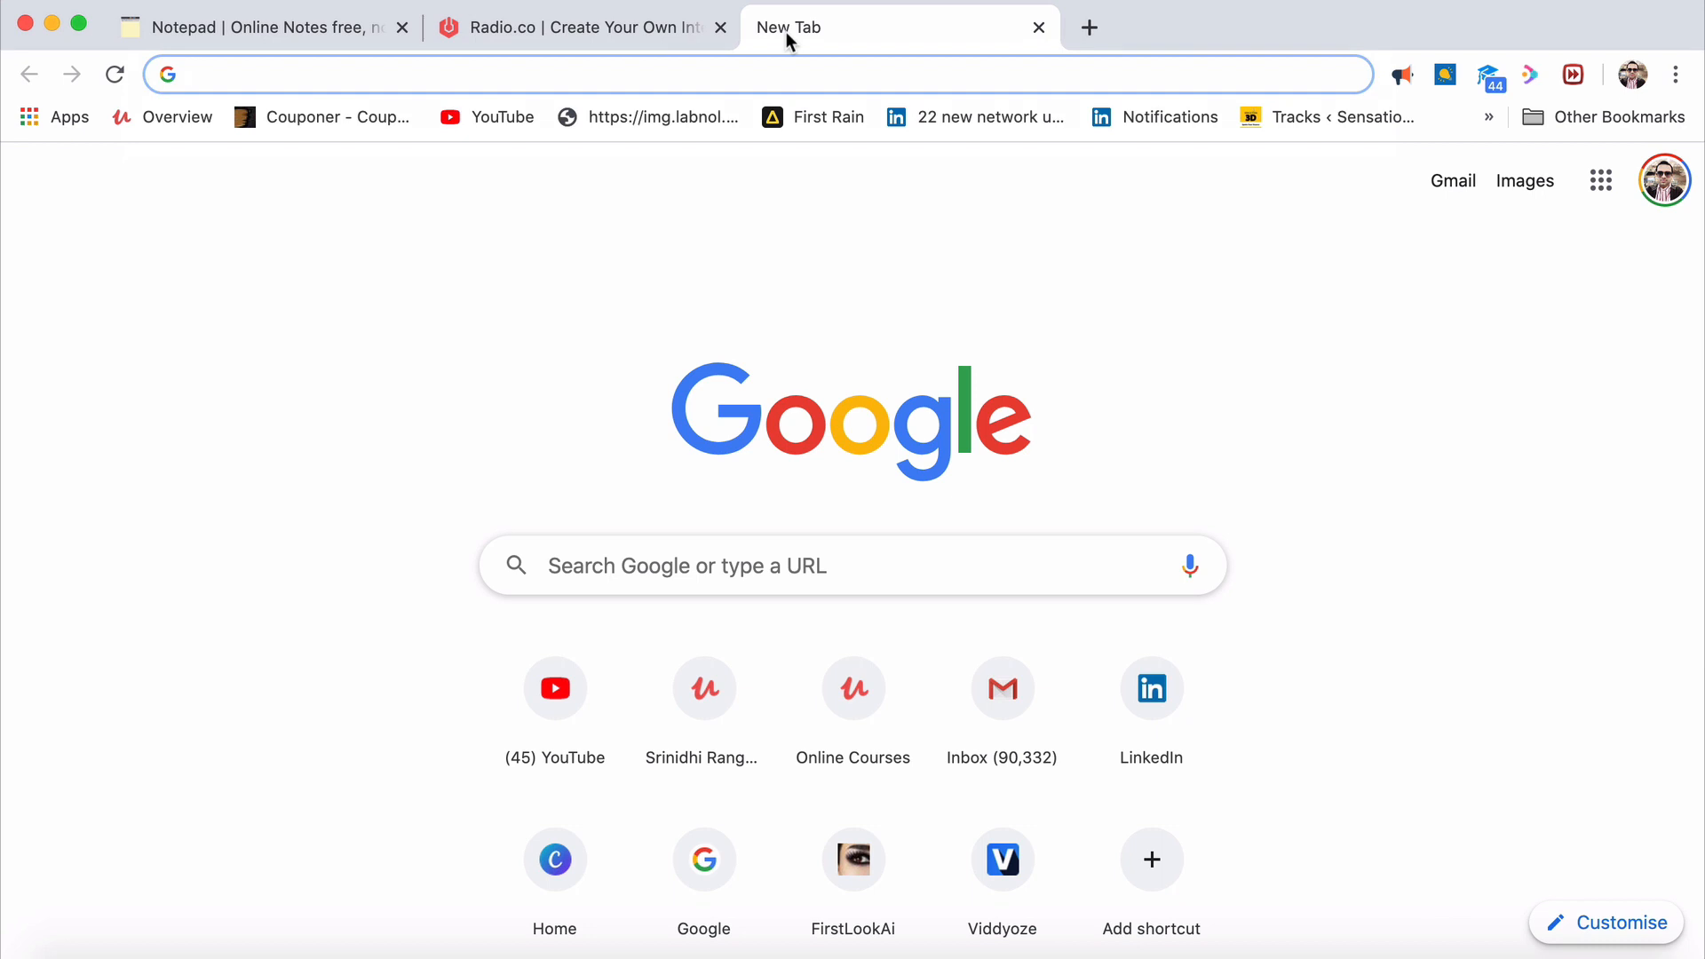
type("youtube.com")
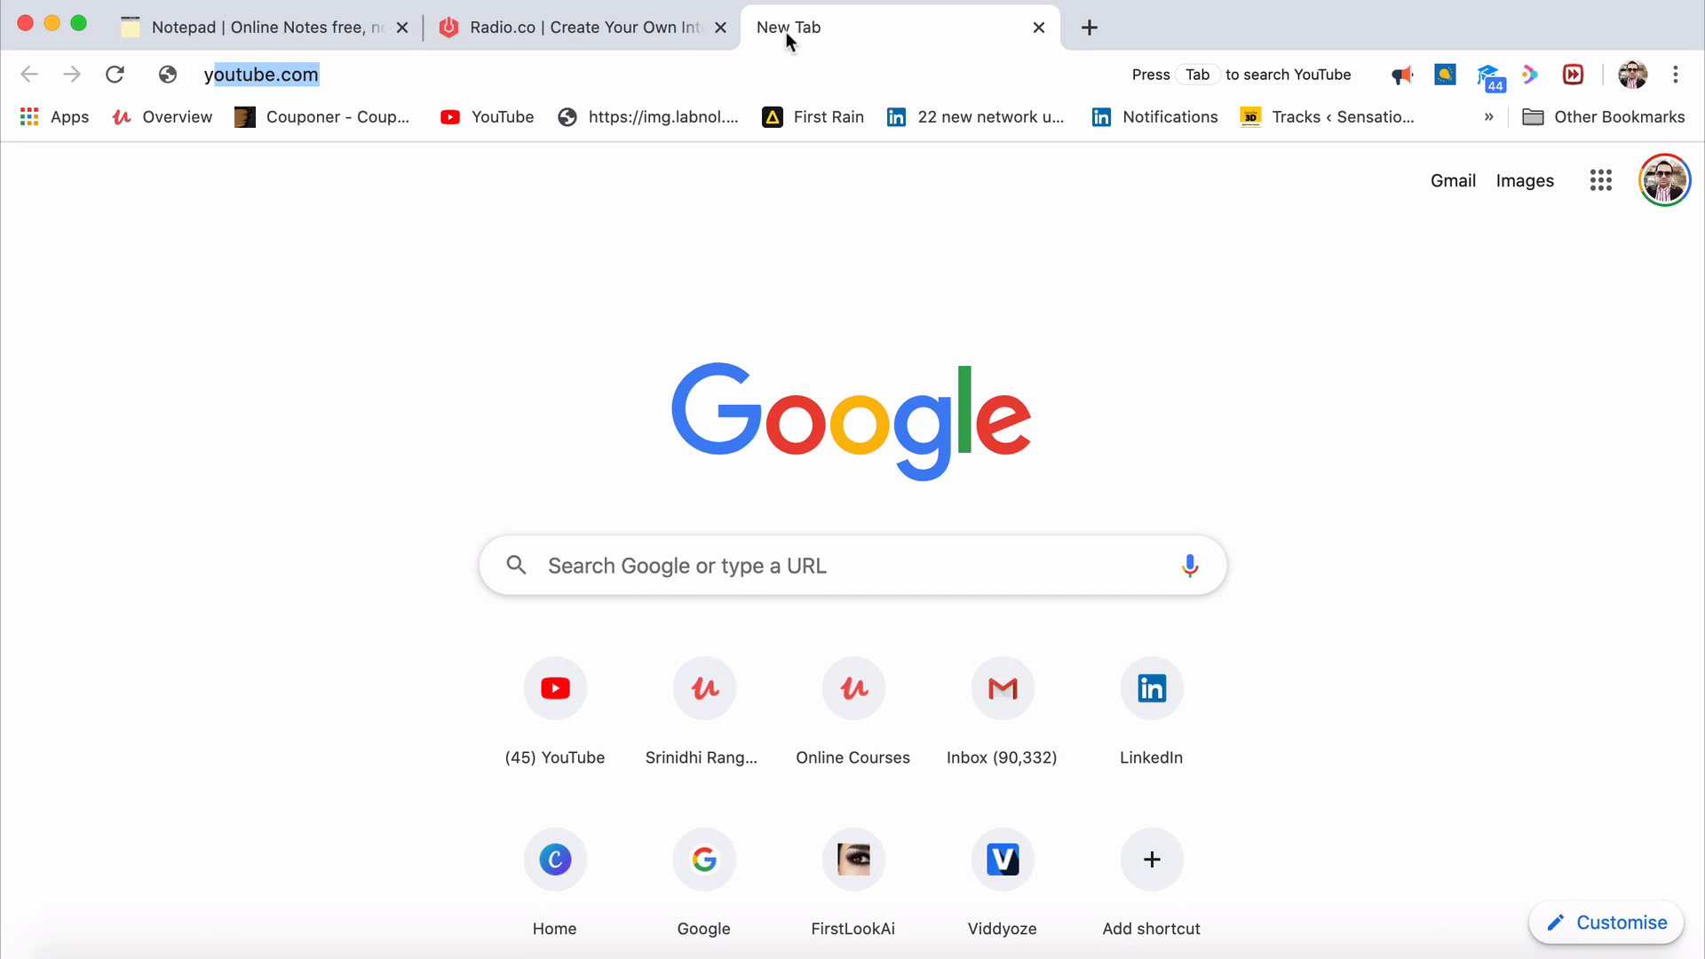
type("your business to ac")
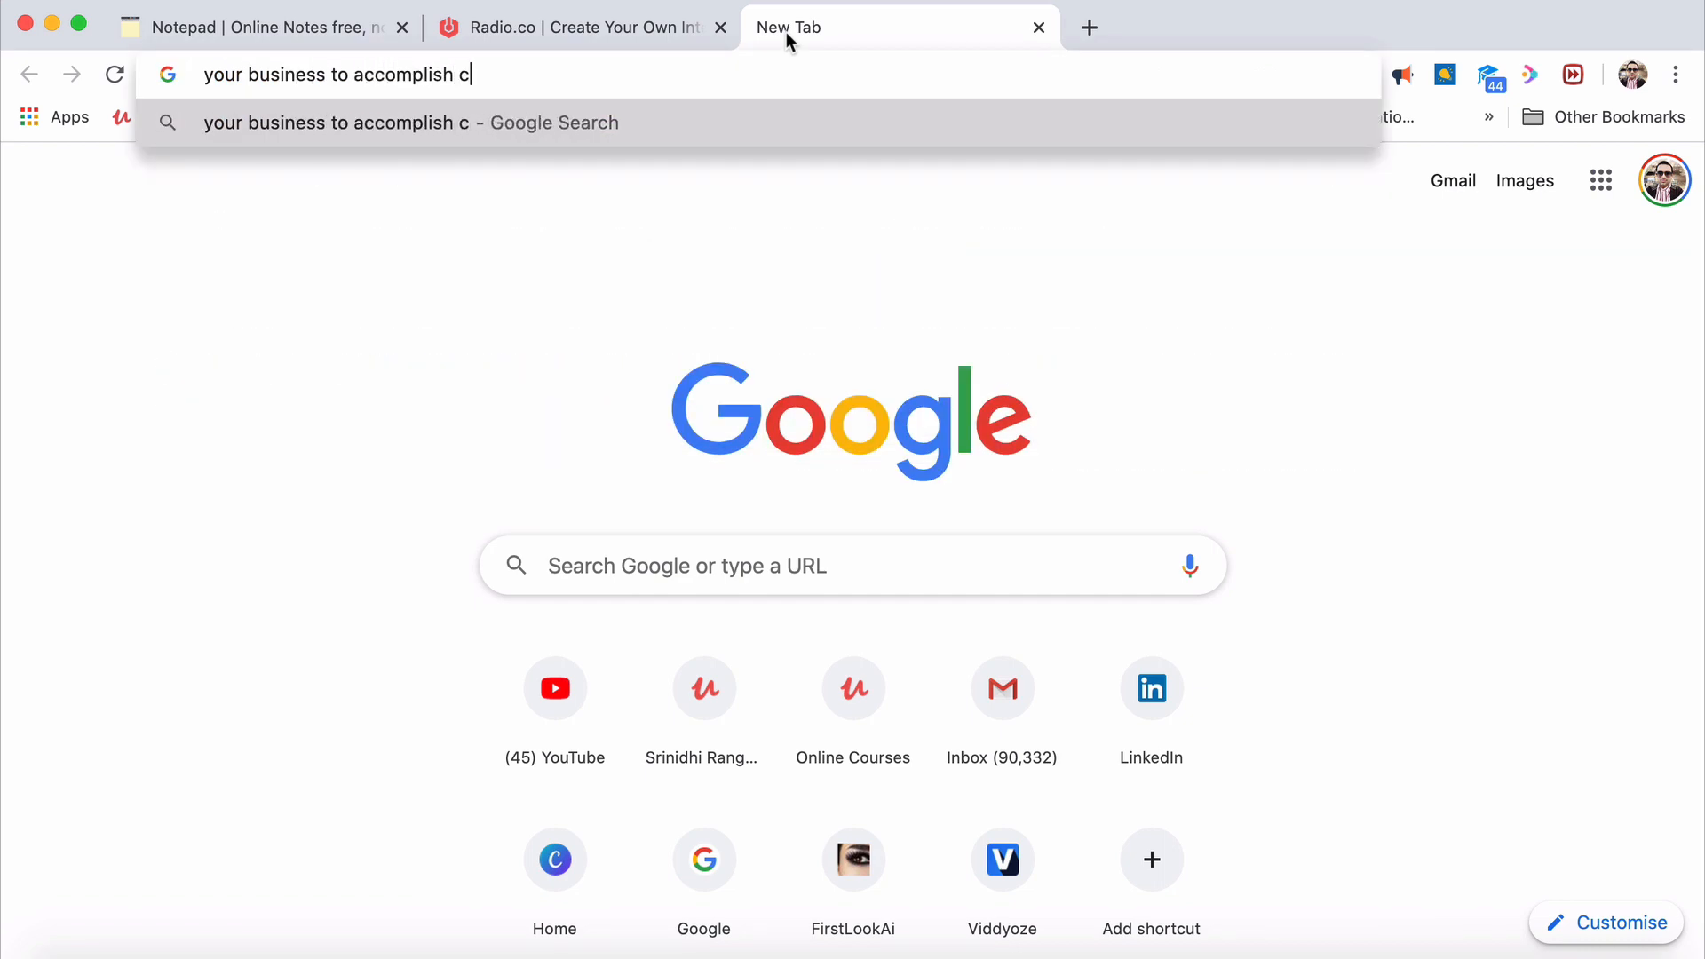
type("ertain thing")
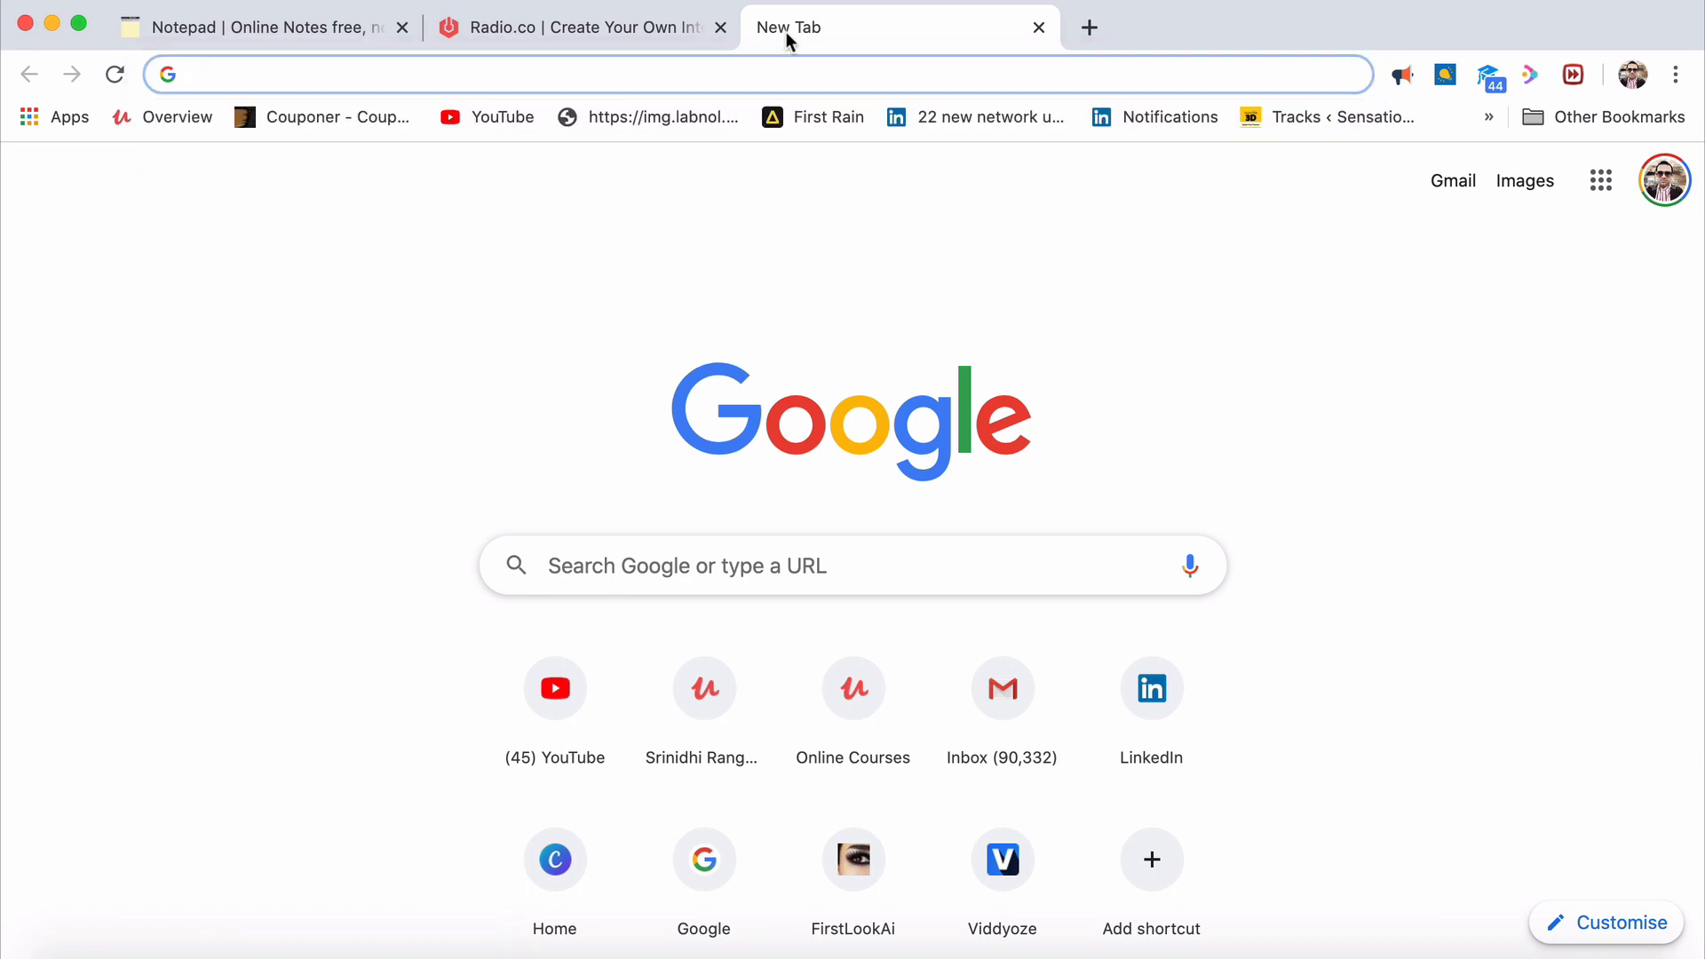
type("your m")
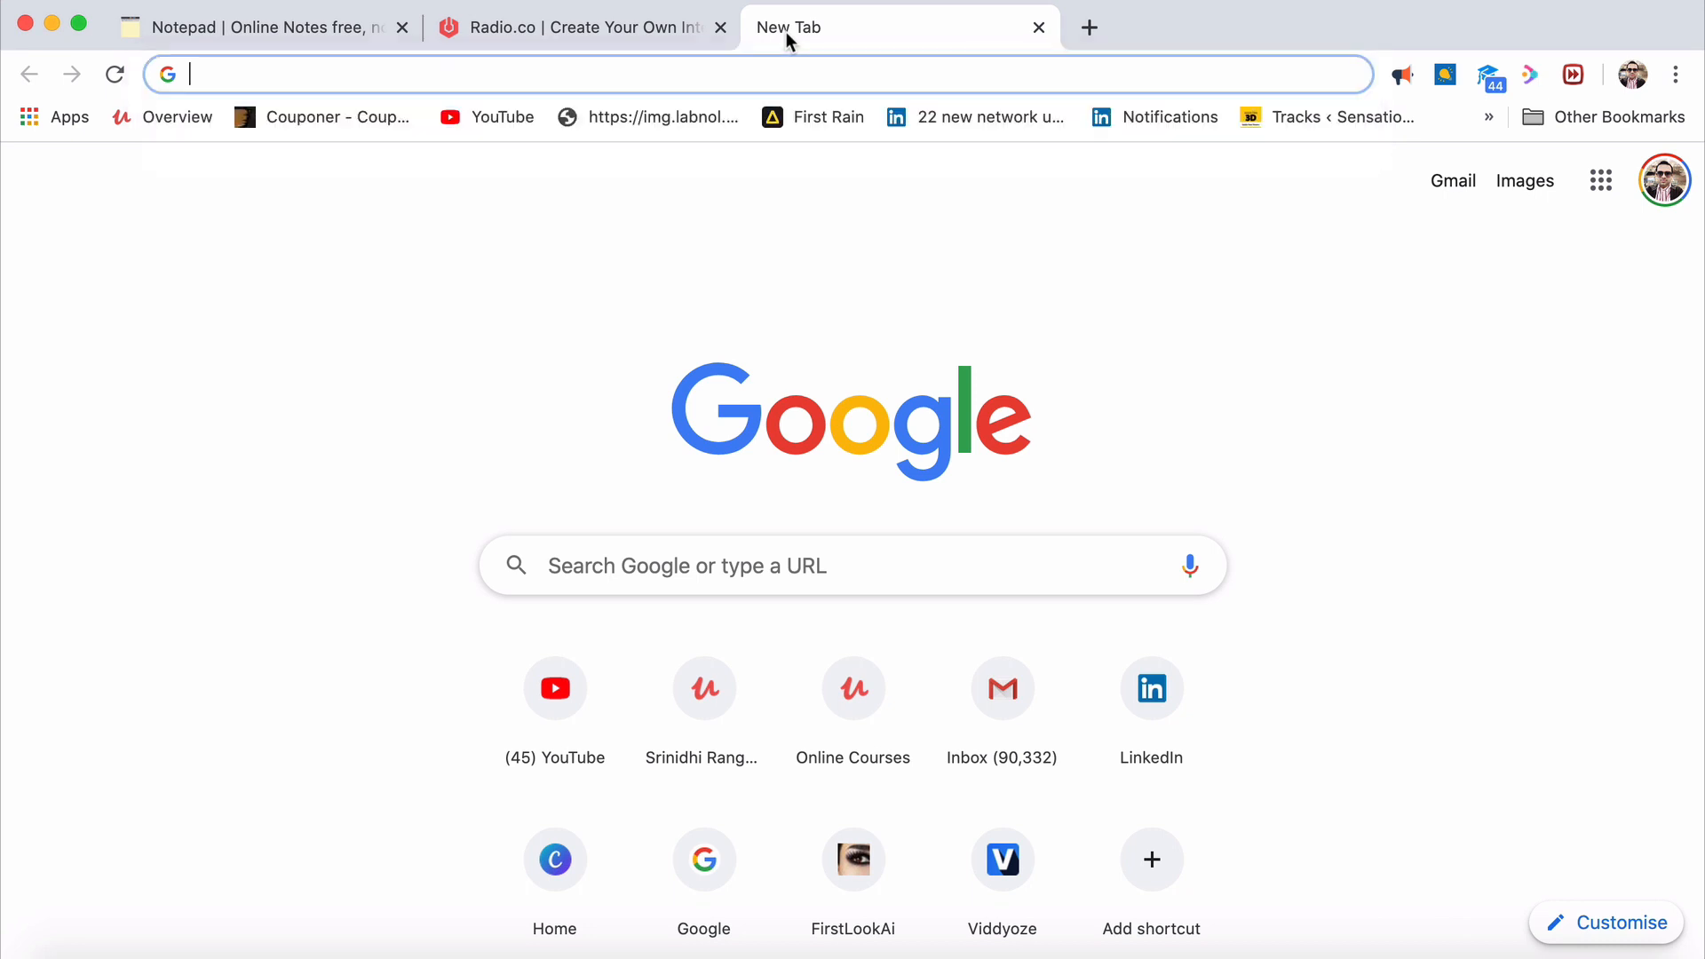
type("your chall")
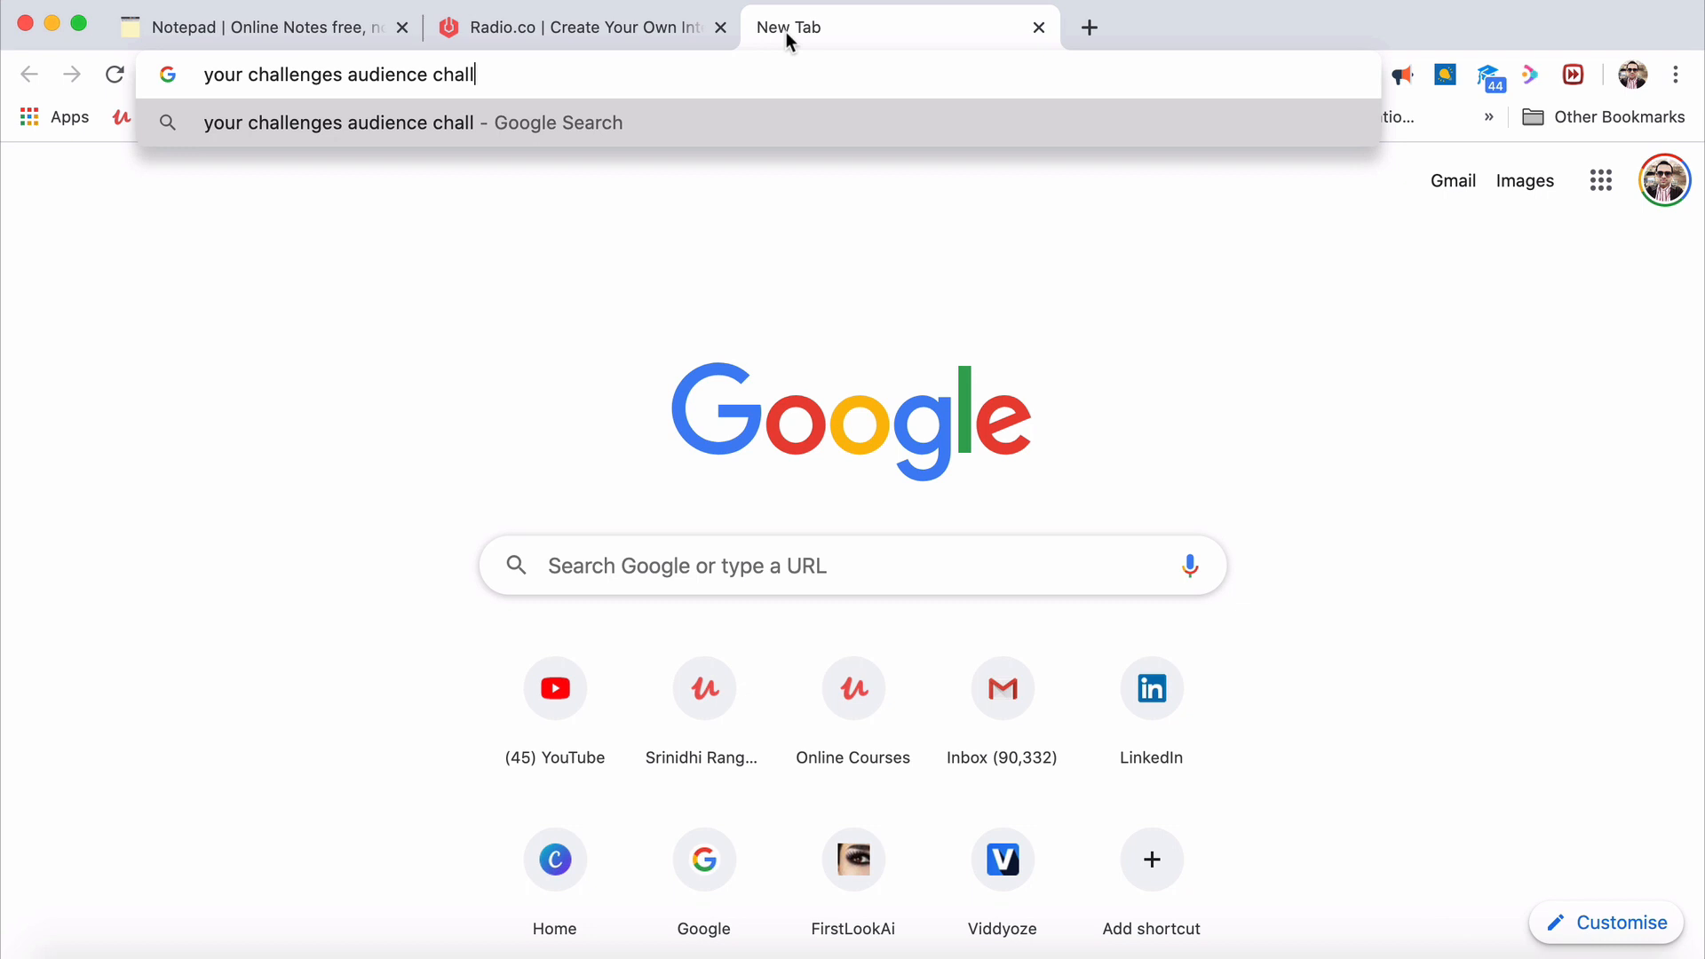
type("enges")
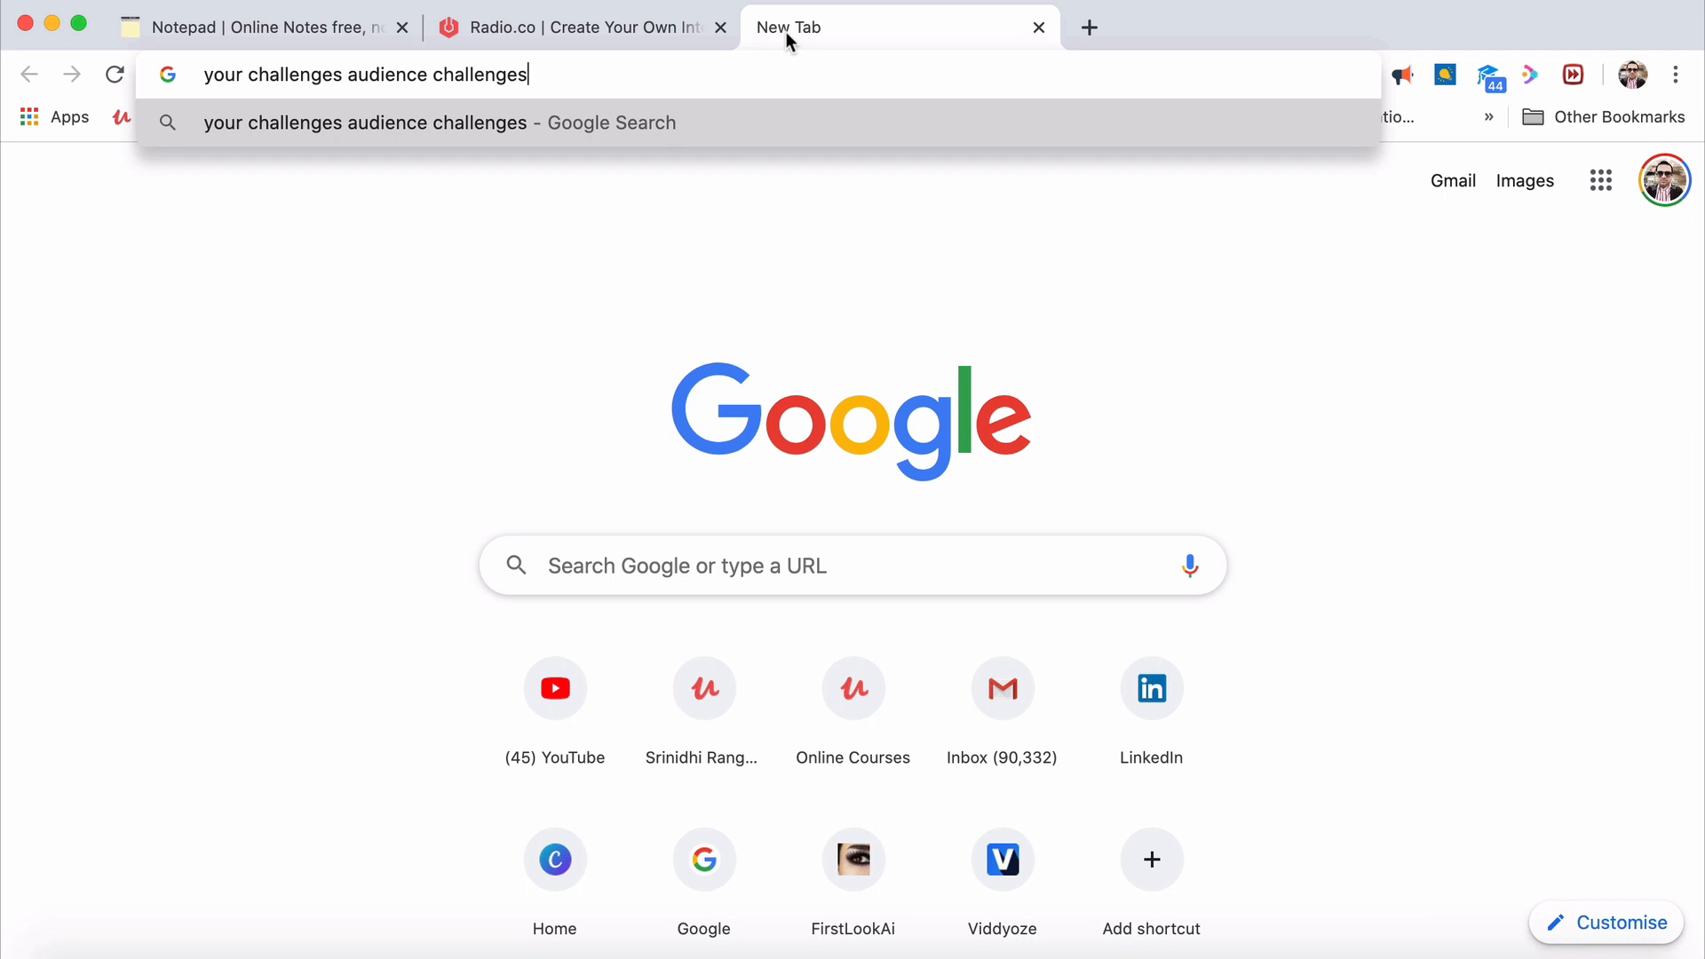
key("Escape")
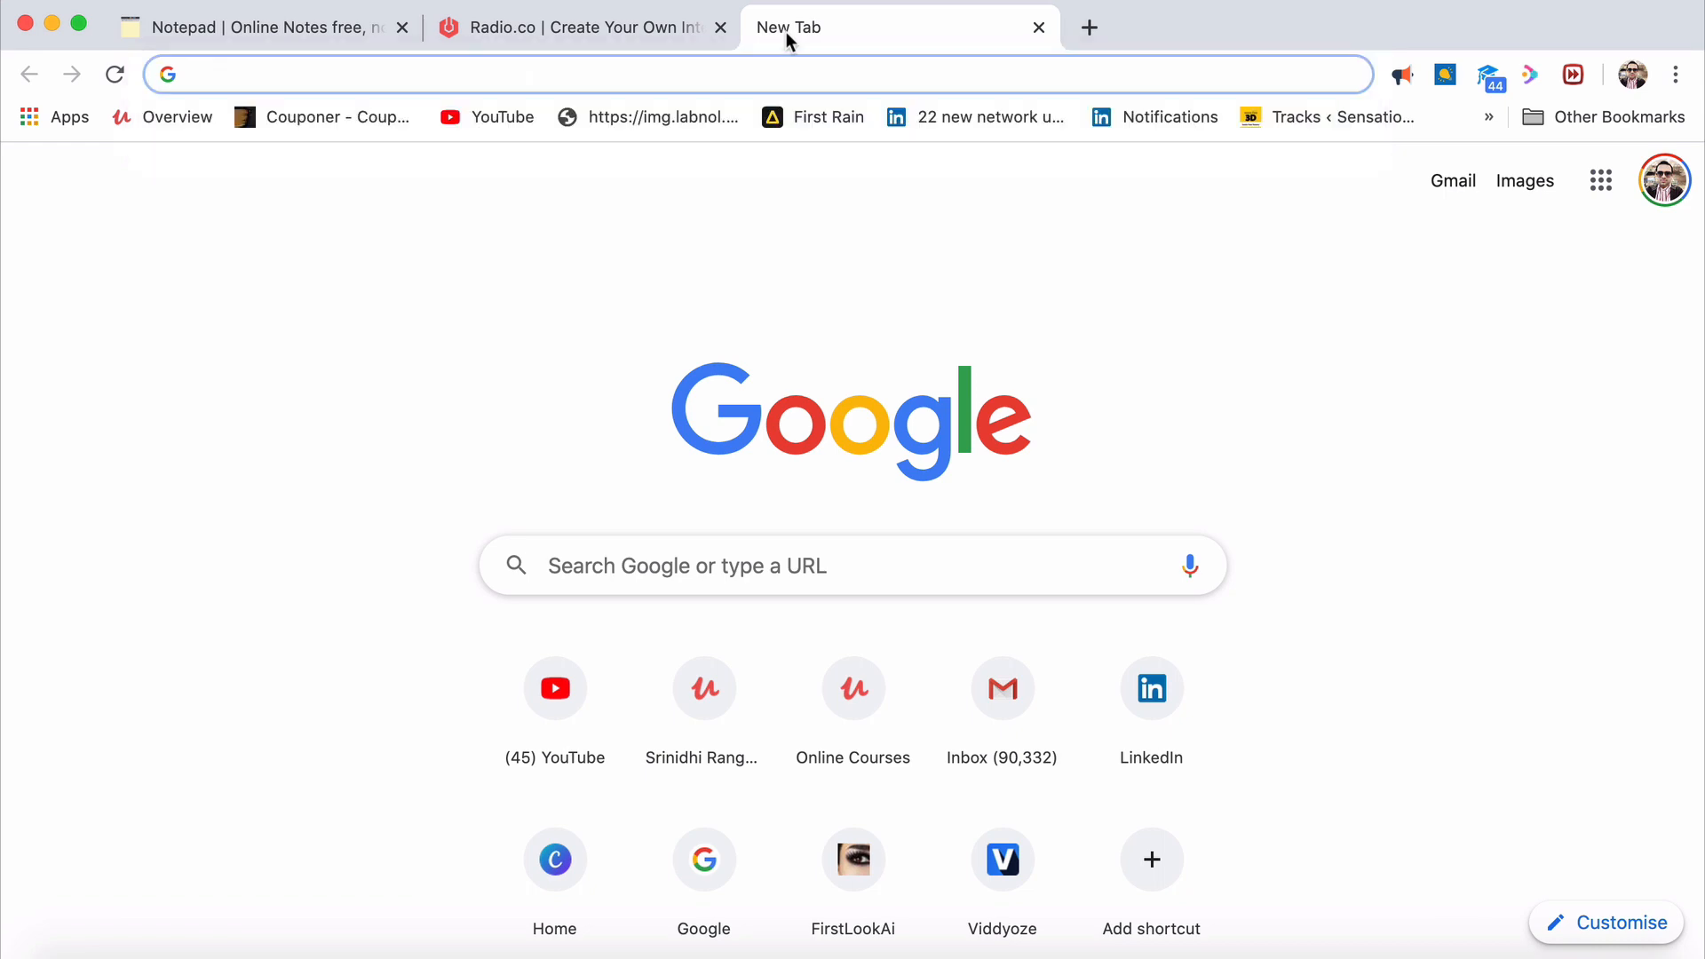
Search Google for 'they desire something - you got to provide that thing in an innovative way'
type("they desire c")
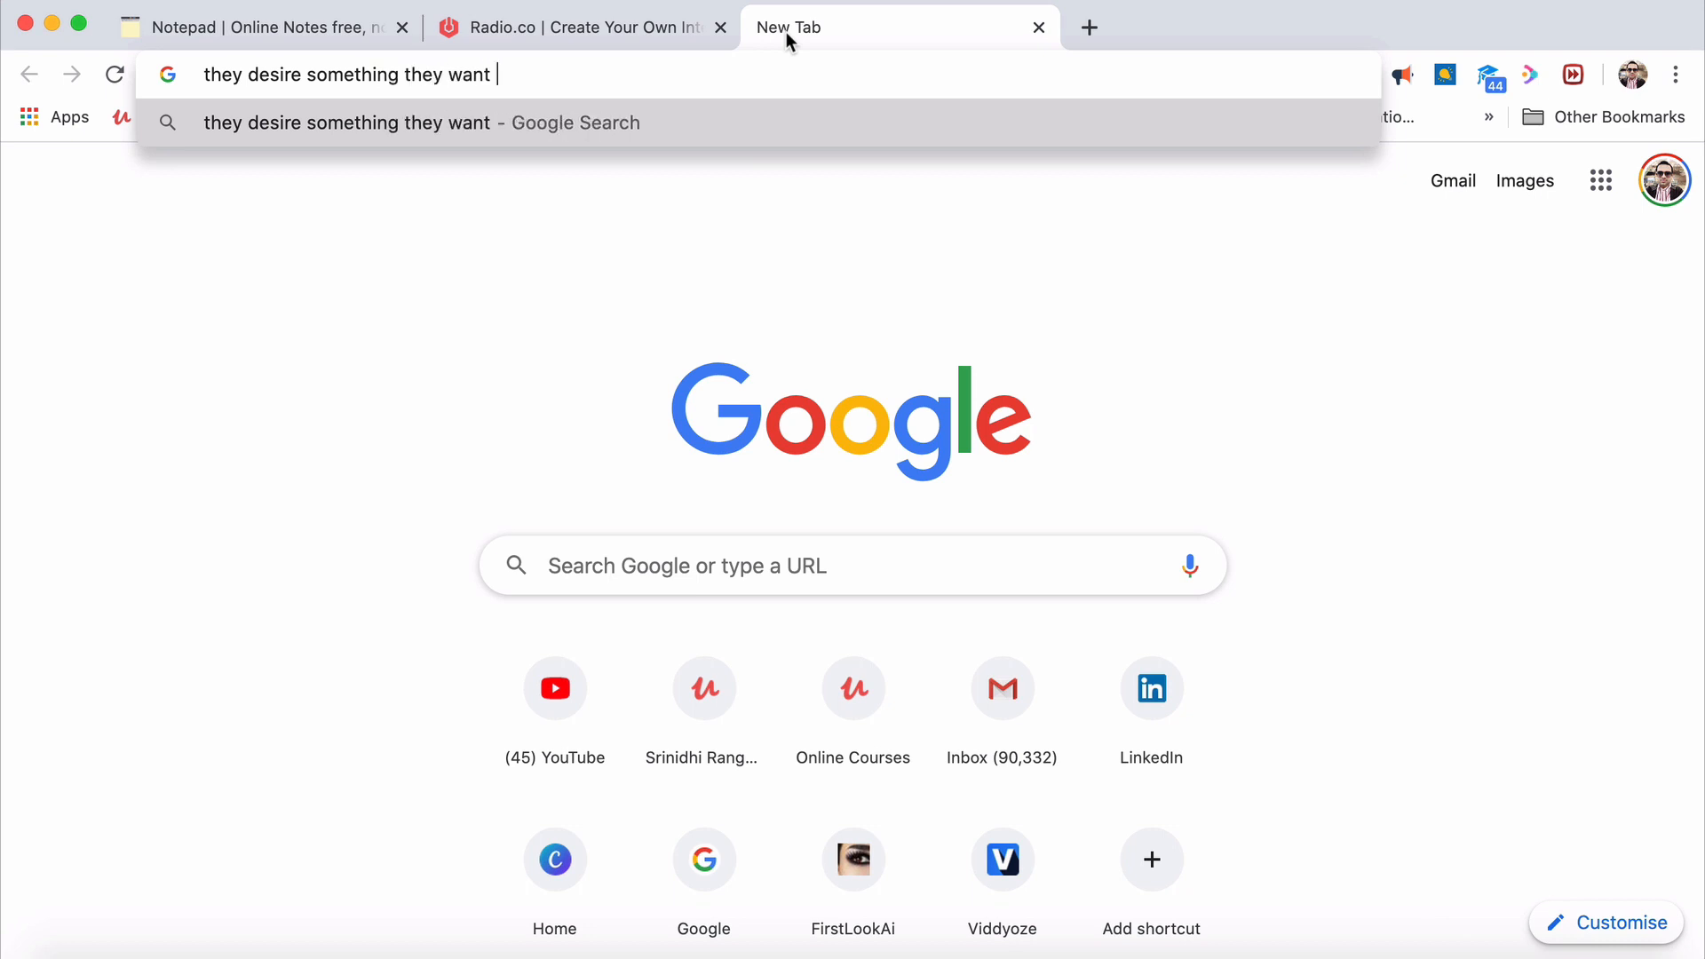
type("something -")
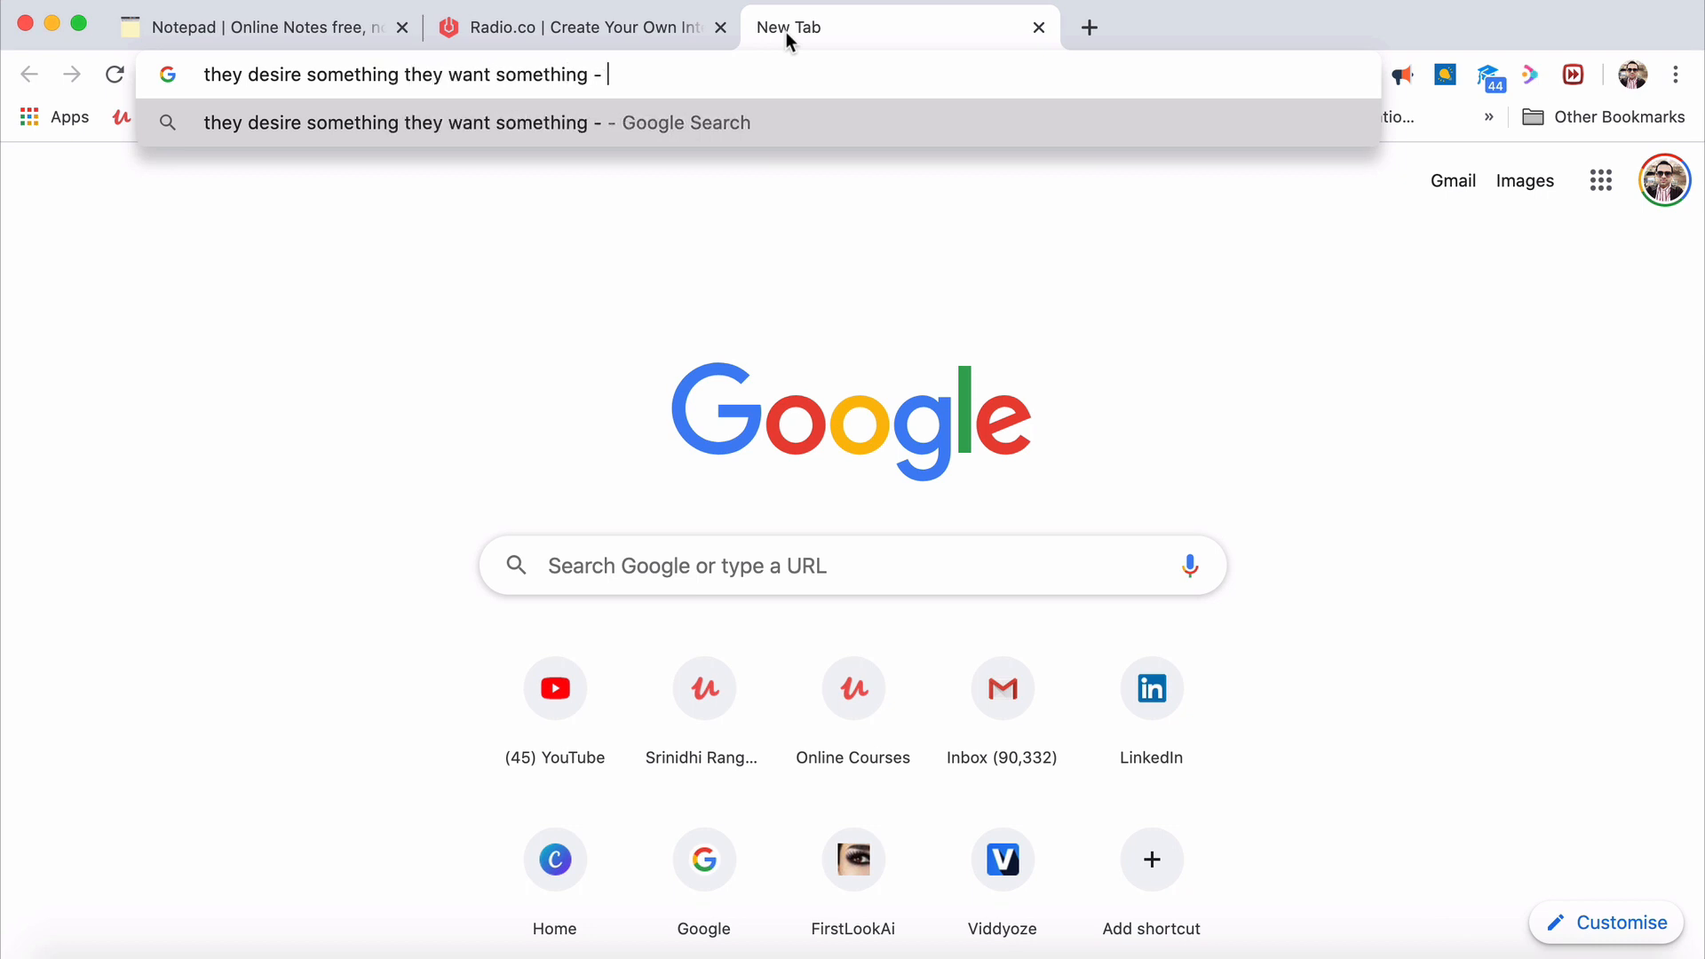
type("you got to pr")
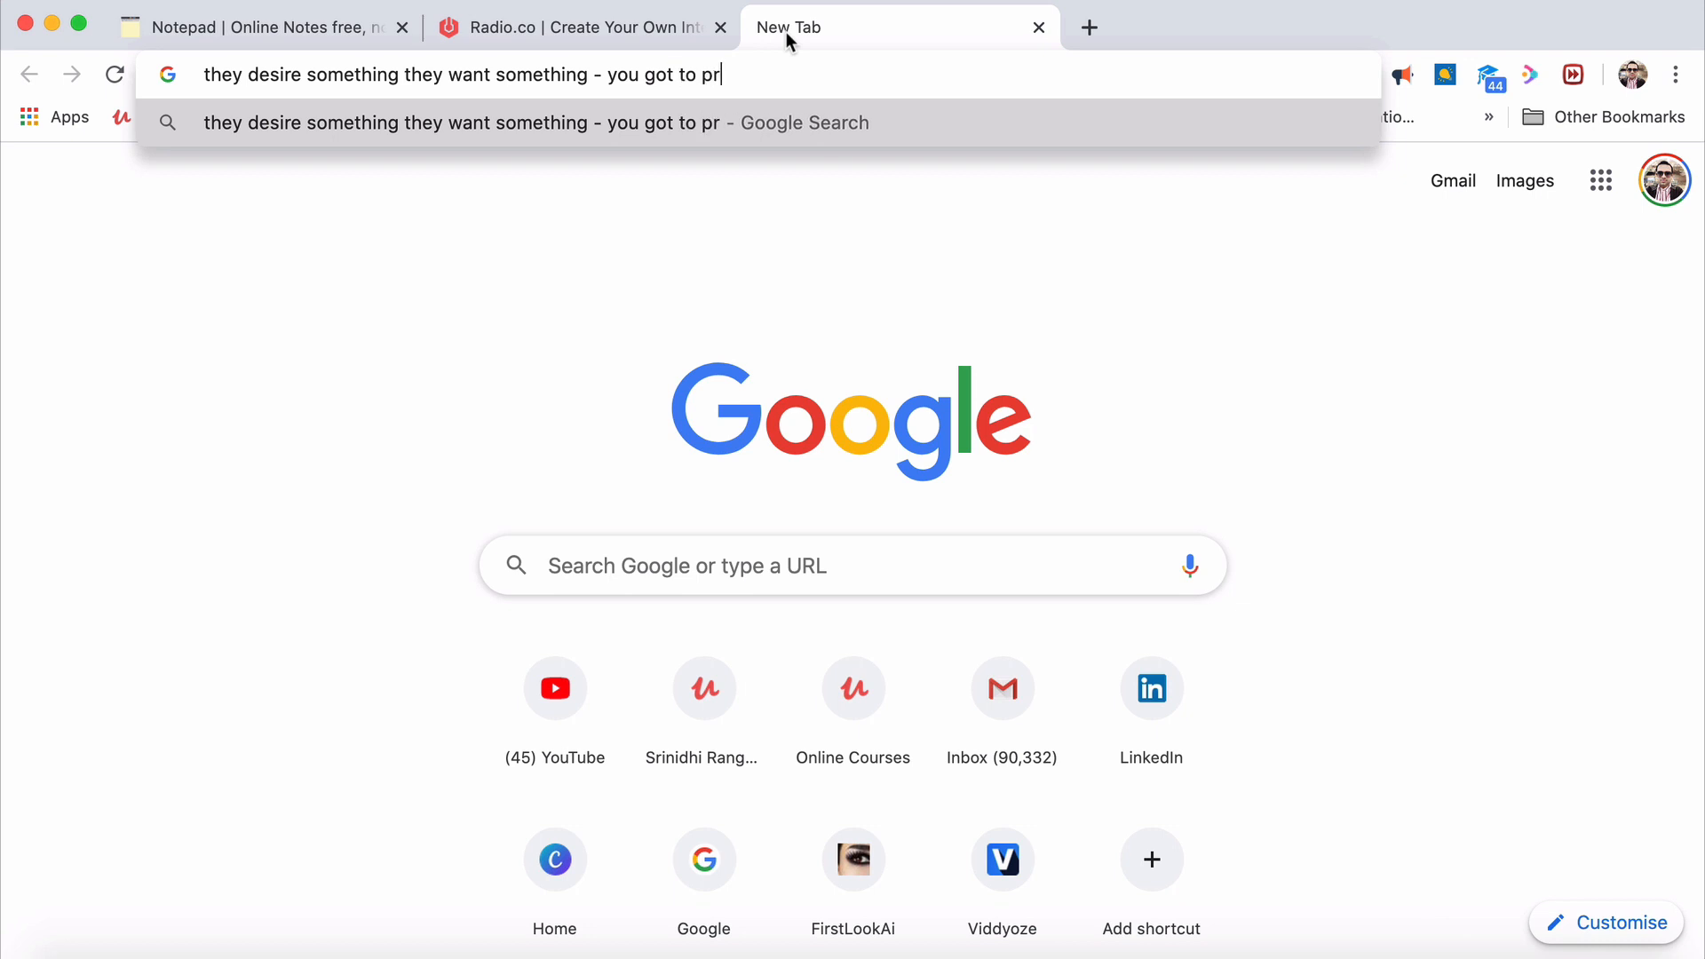
type("ovide that thing i")
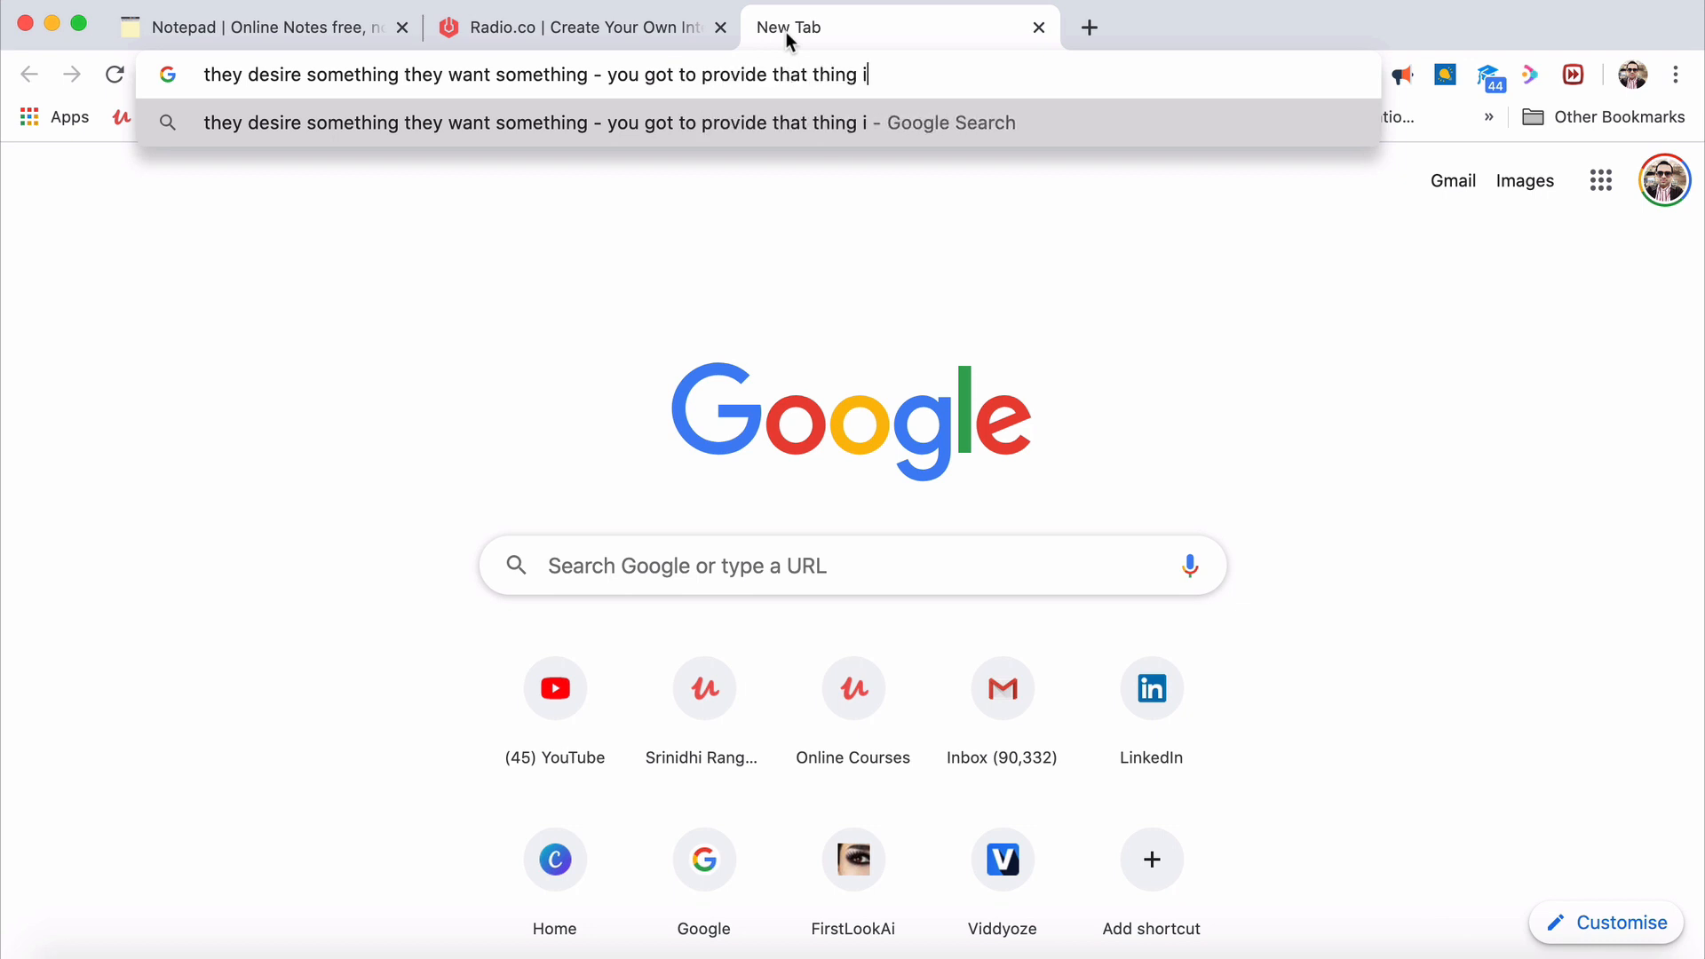
type("n an innovati")
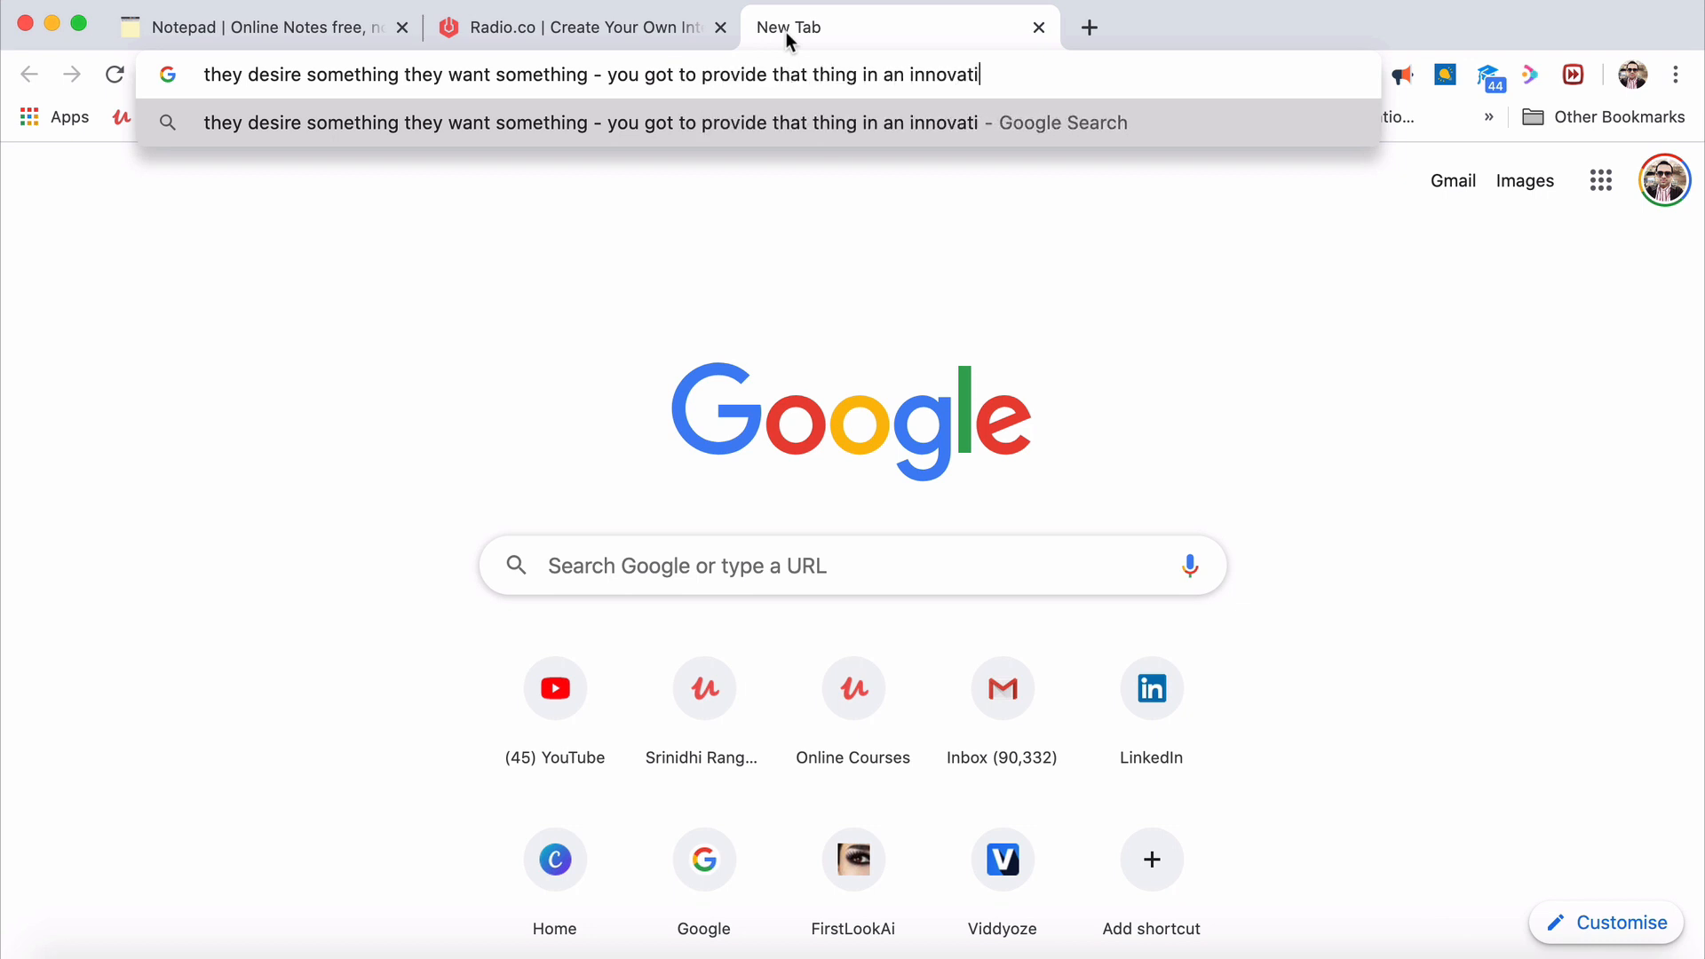
type("ve")
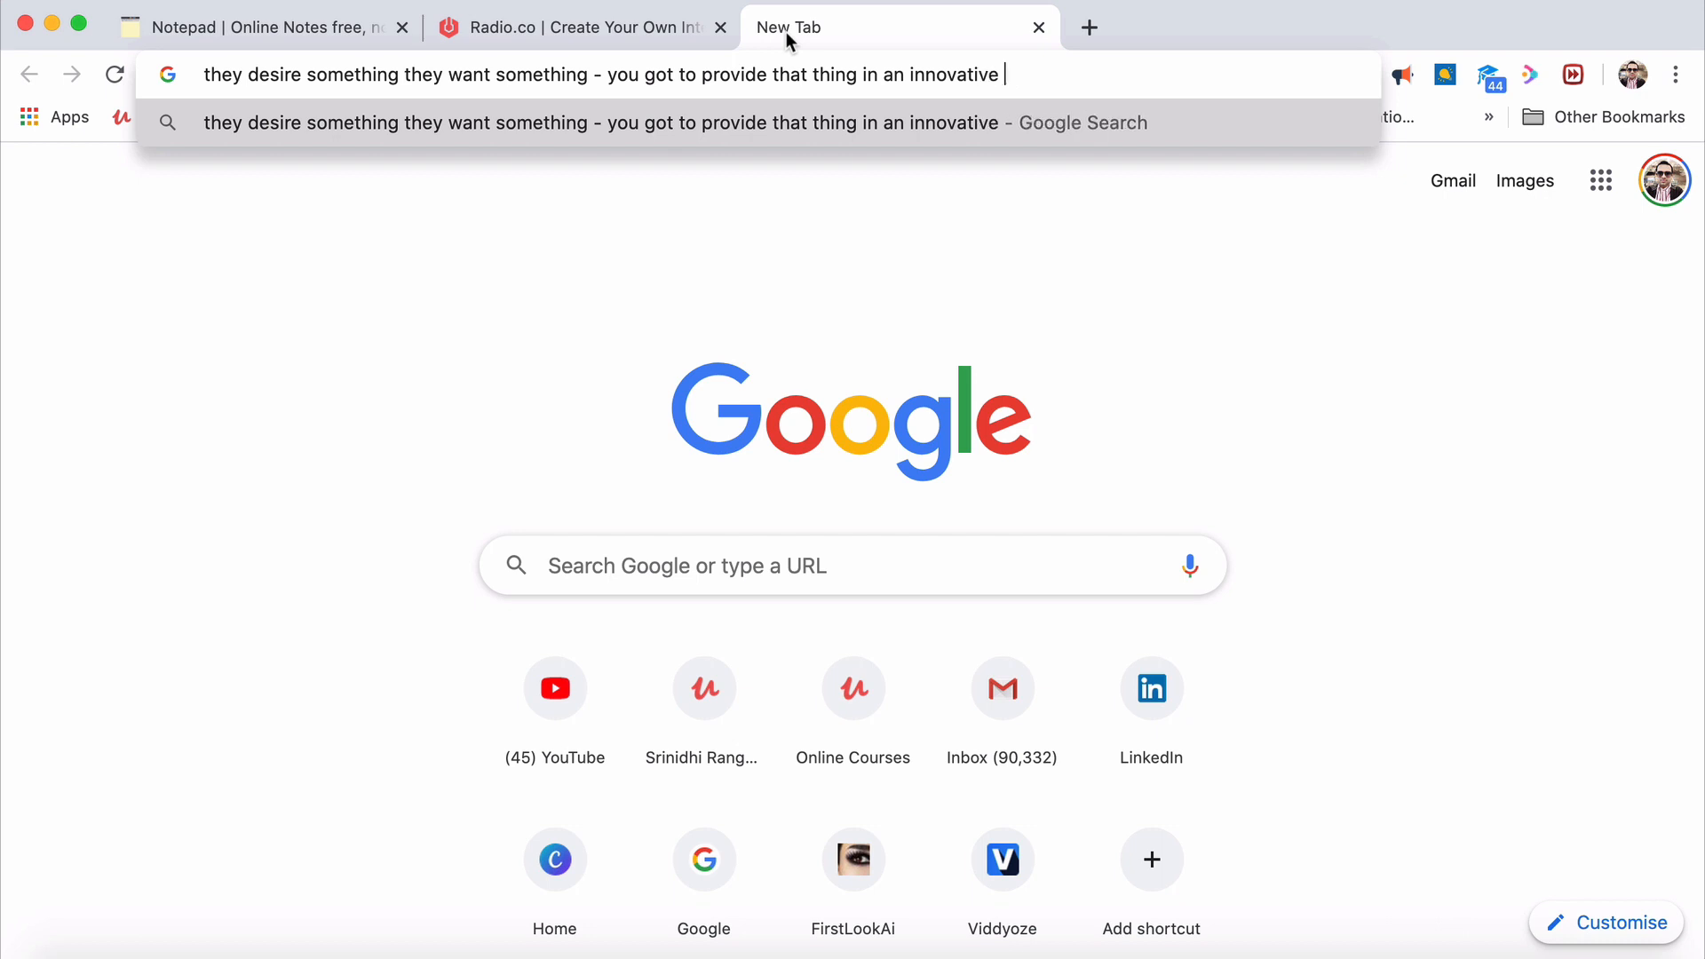
type("way")
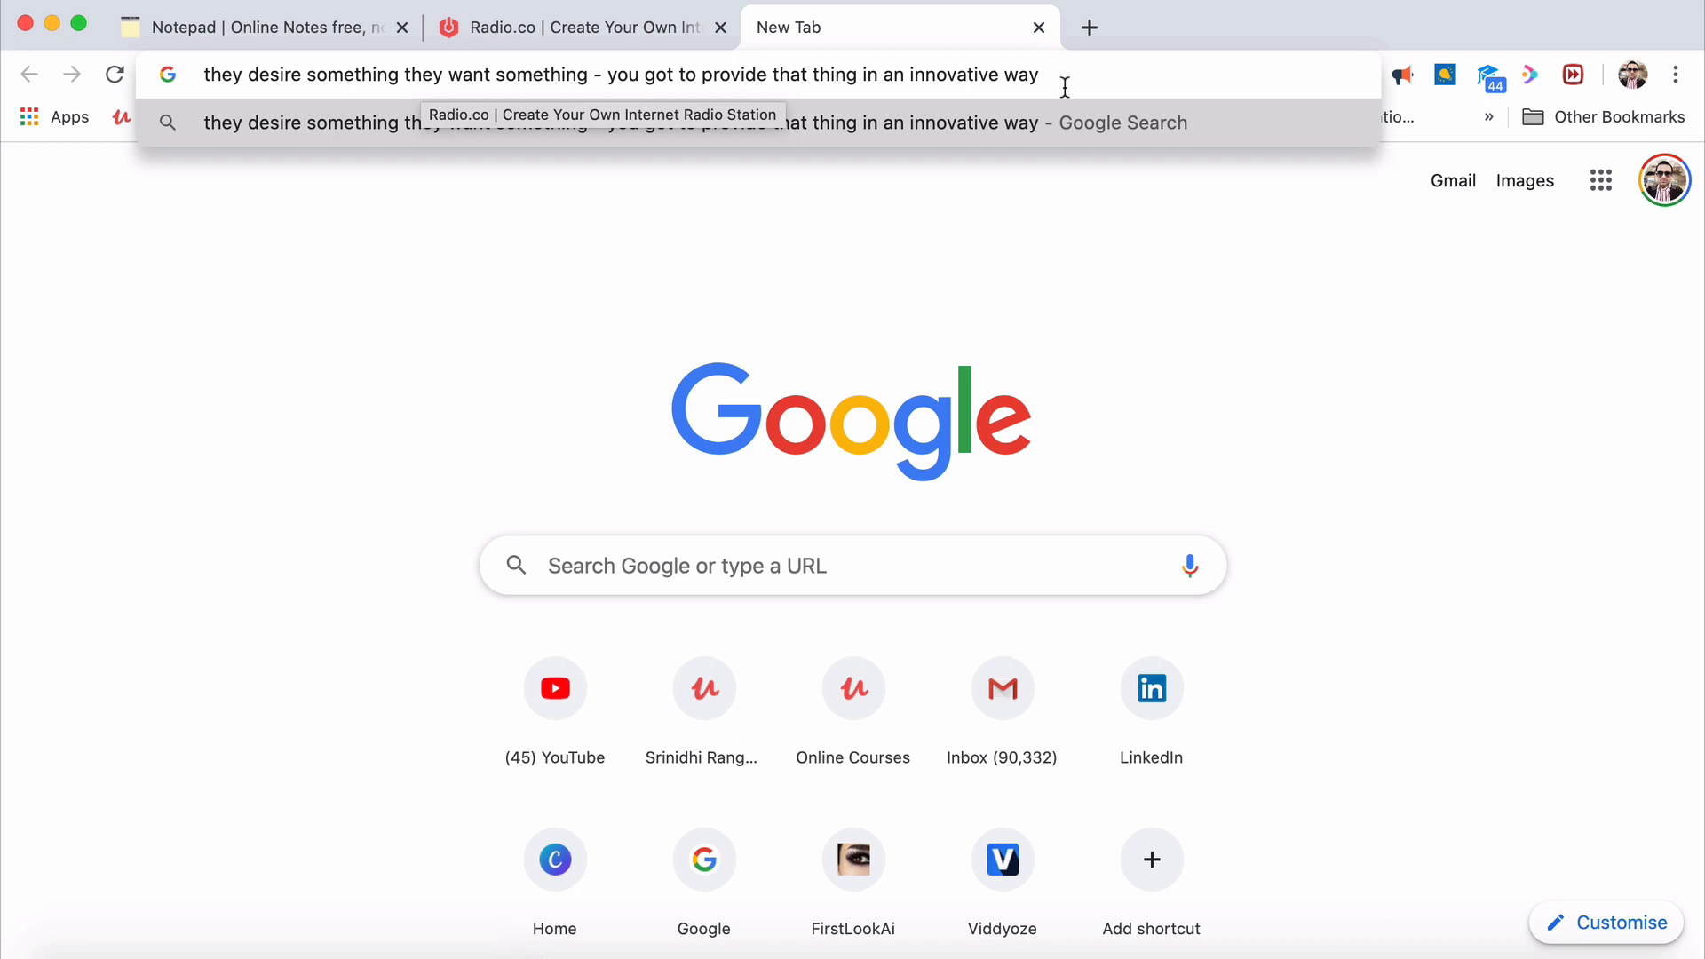
type("with a us")
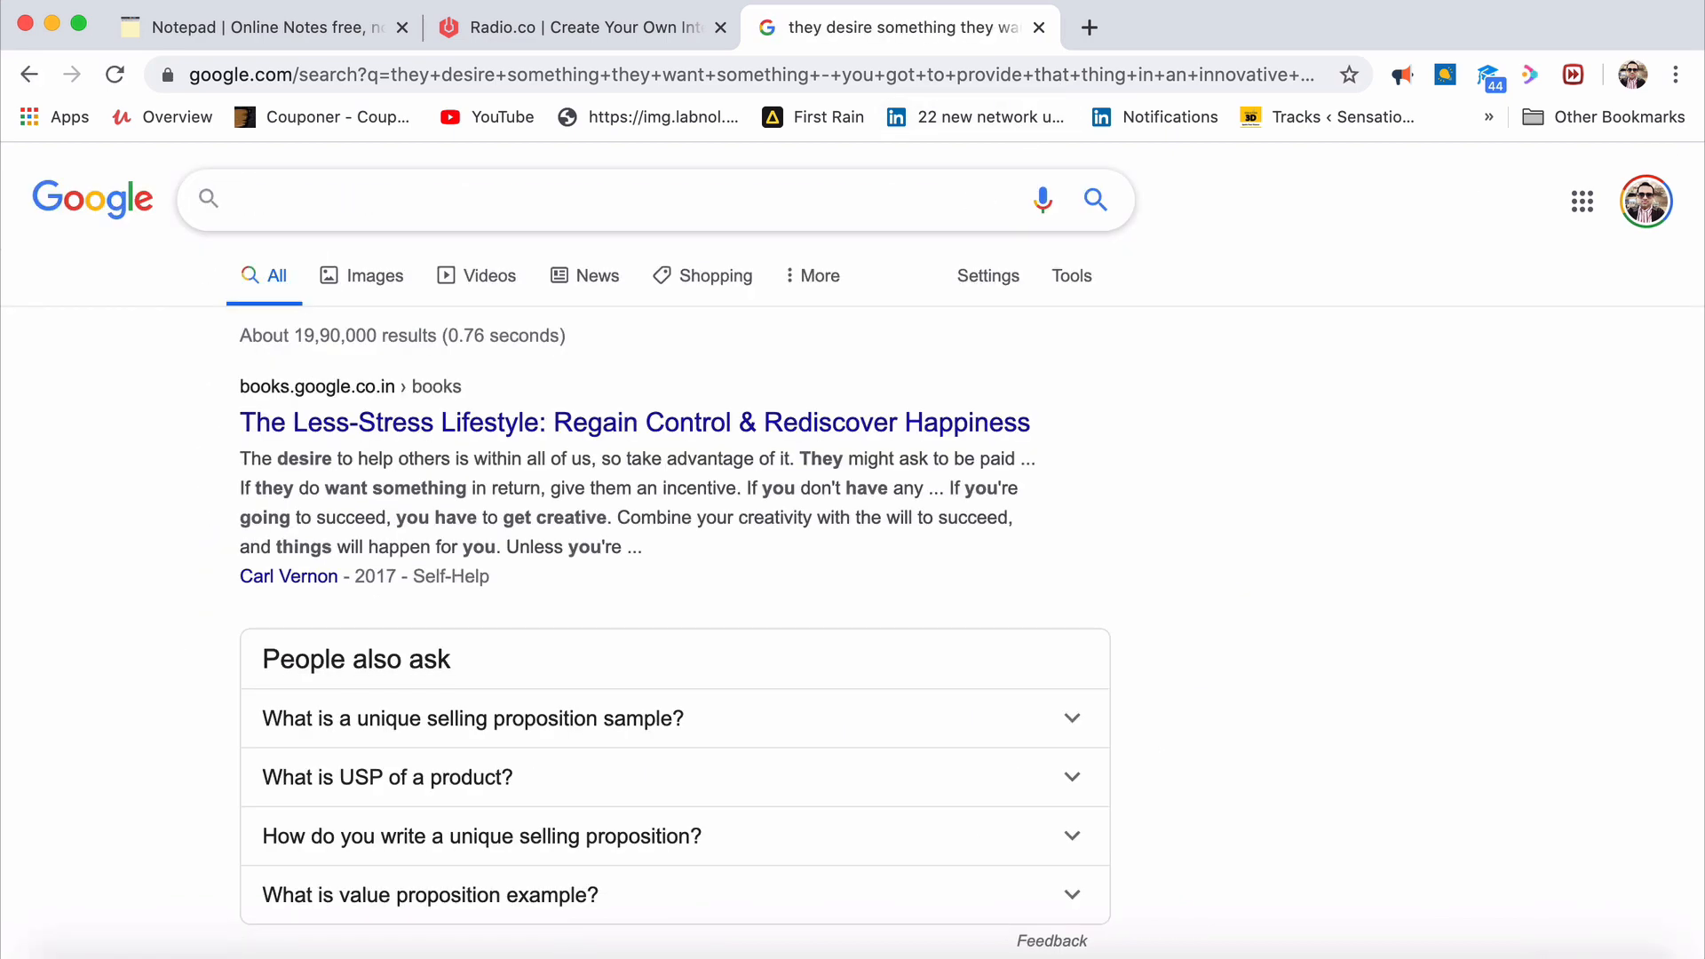
Search 'unique seling point' and expand the People-also-ask answer about unique selling point examples
type("unique seling point")
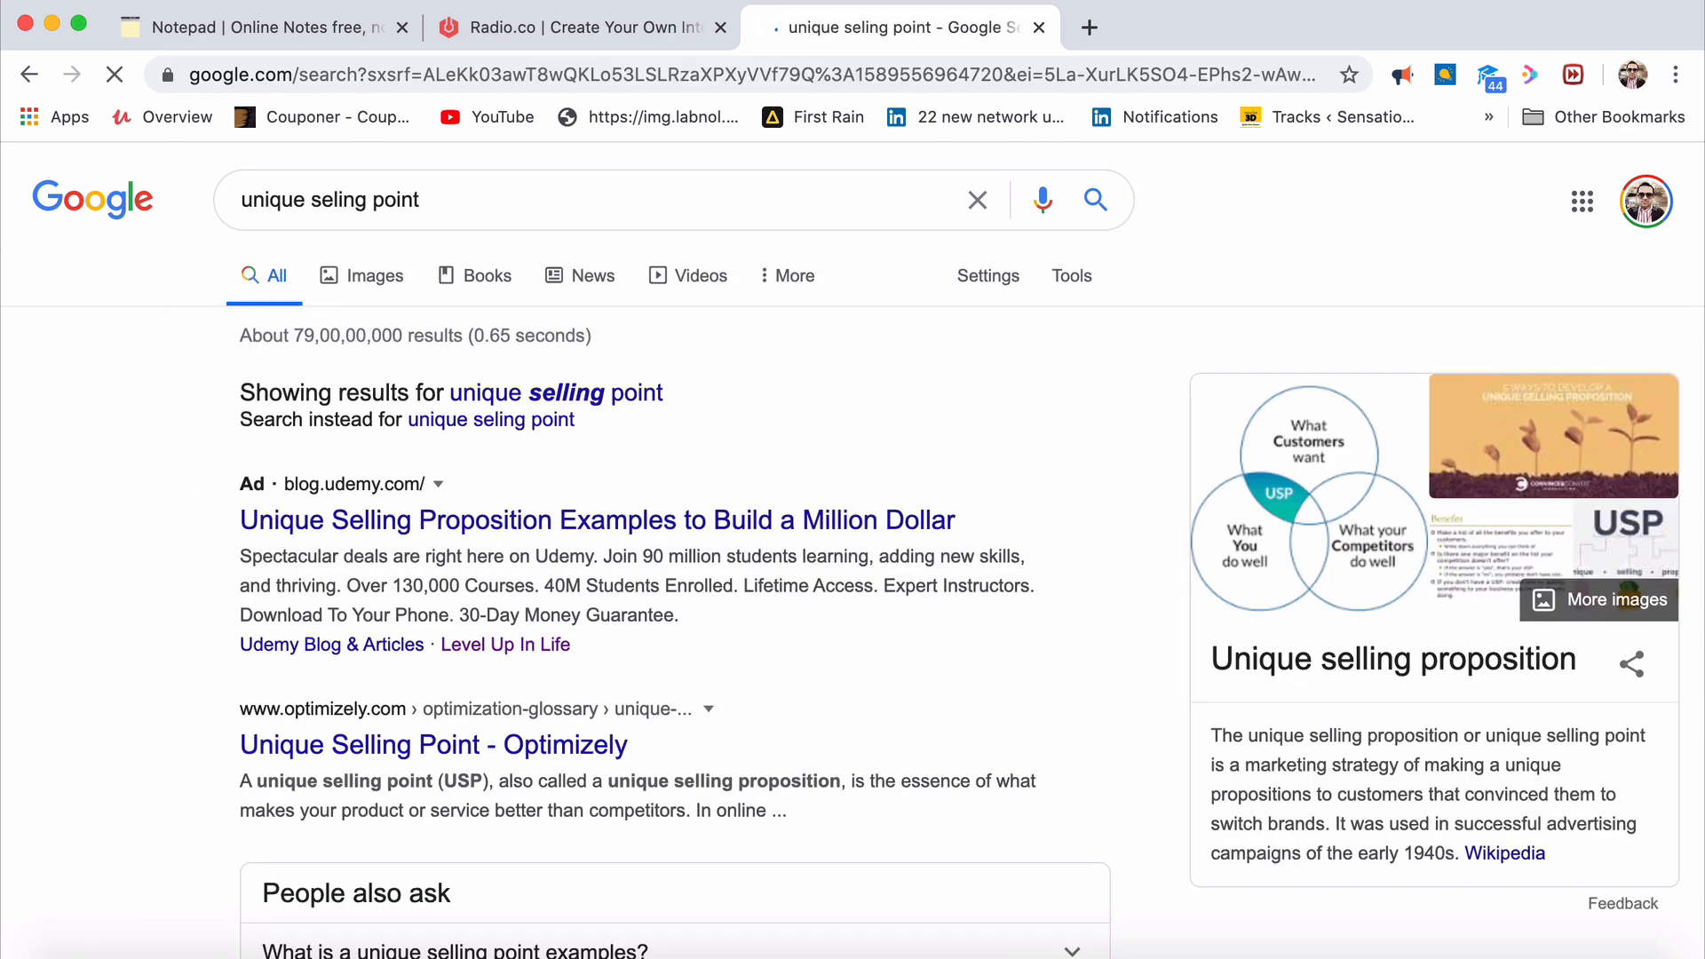
scroll("down", 3)
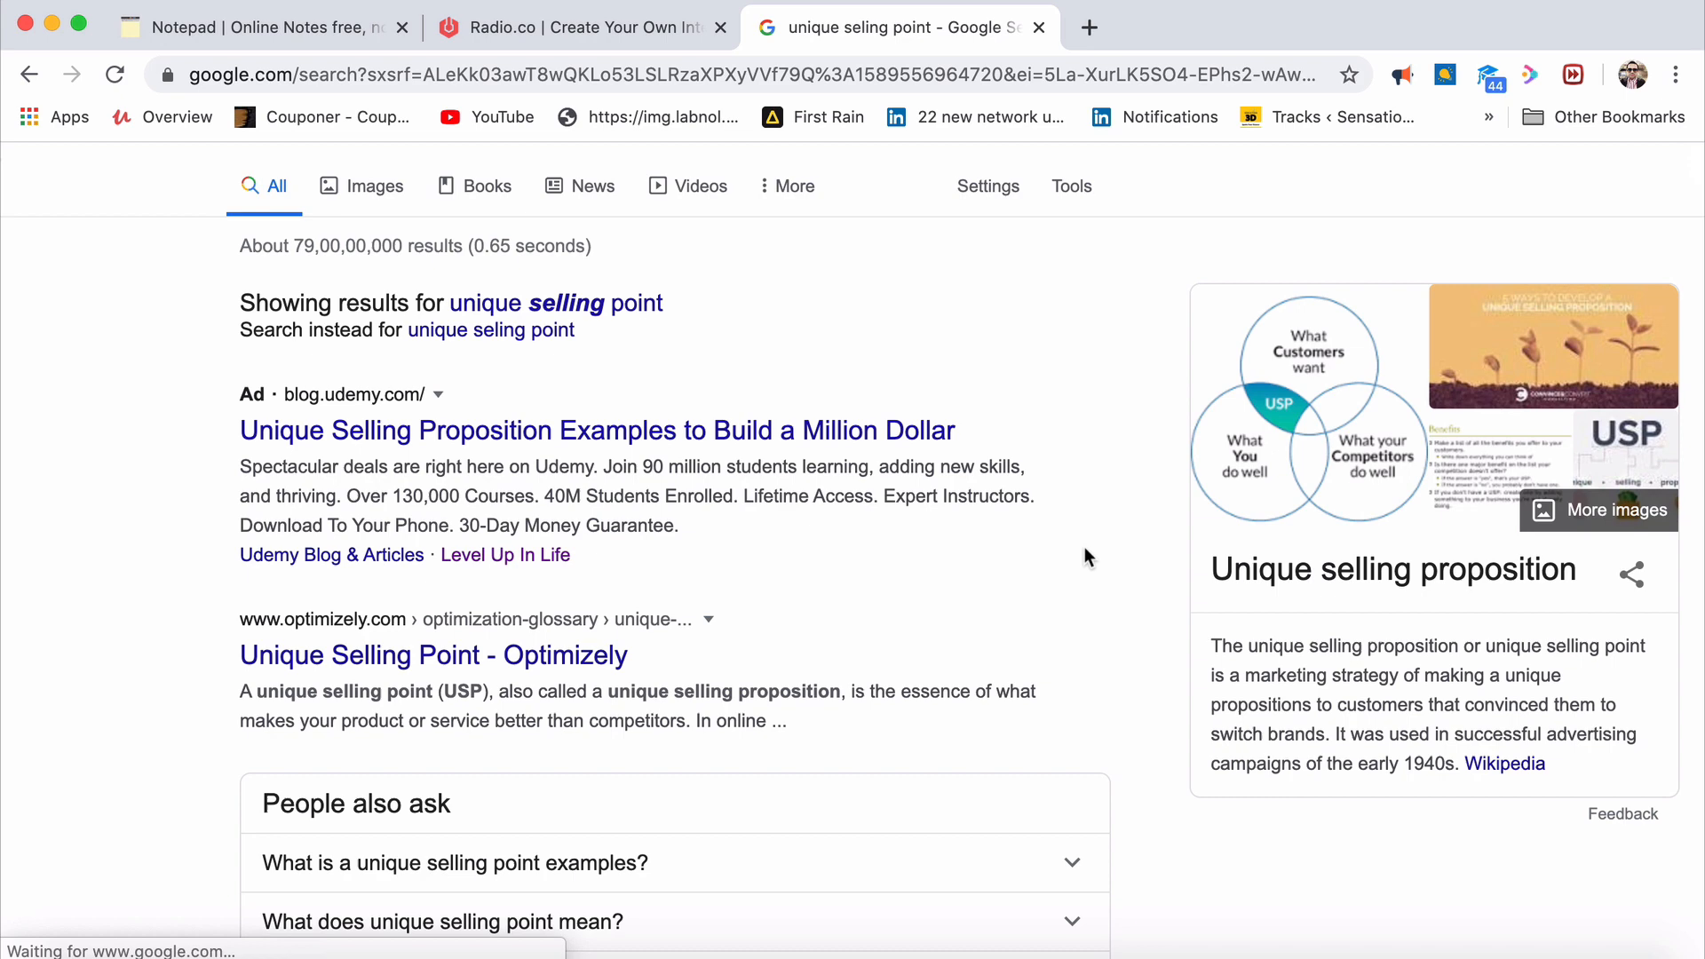
scroll("down", 3)
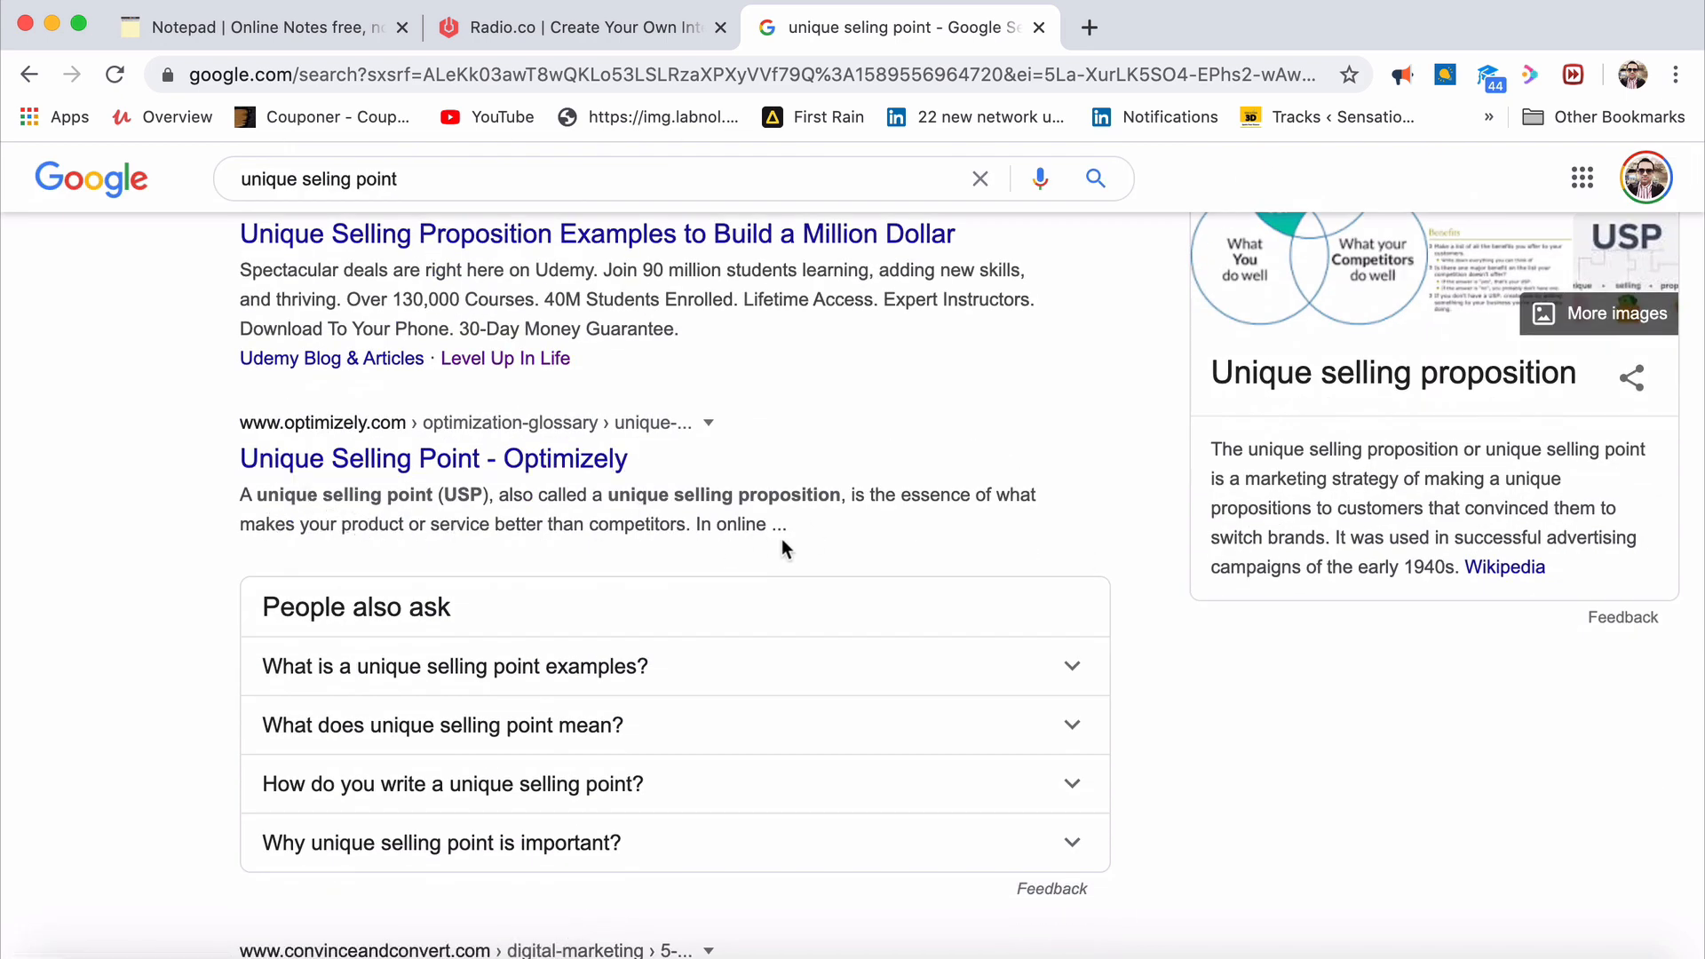
left_click(454, 666)
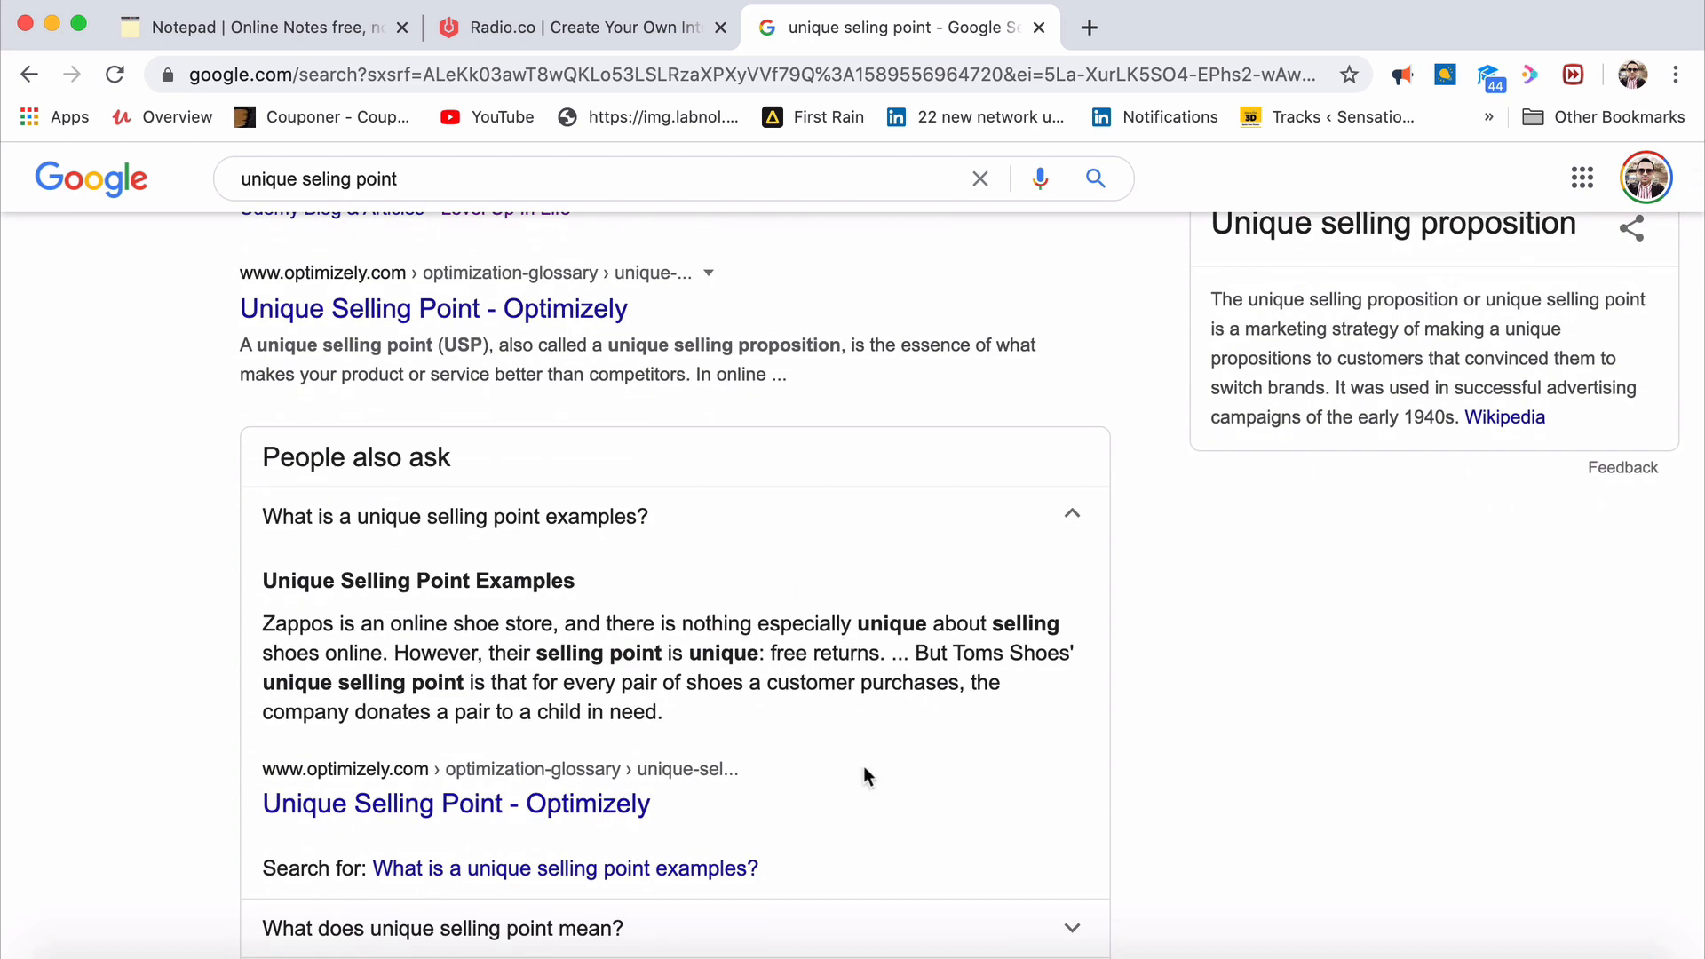
mouse_move(359, 641)
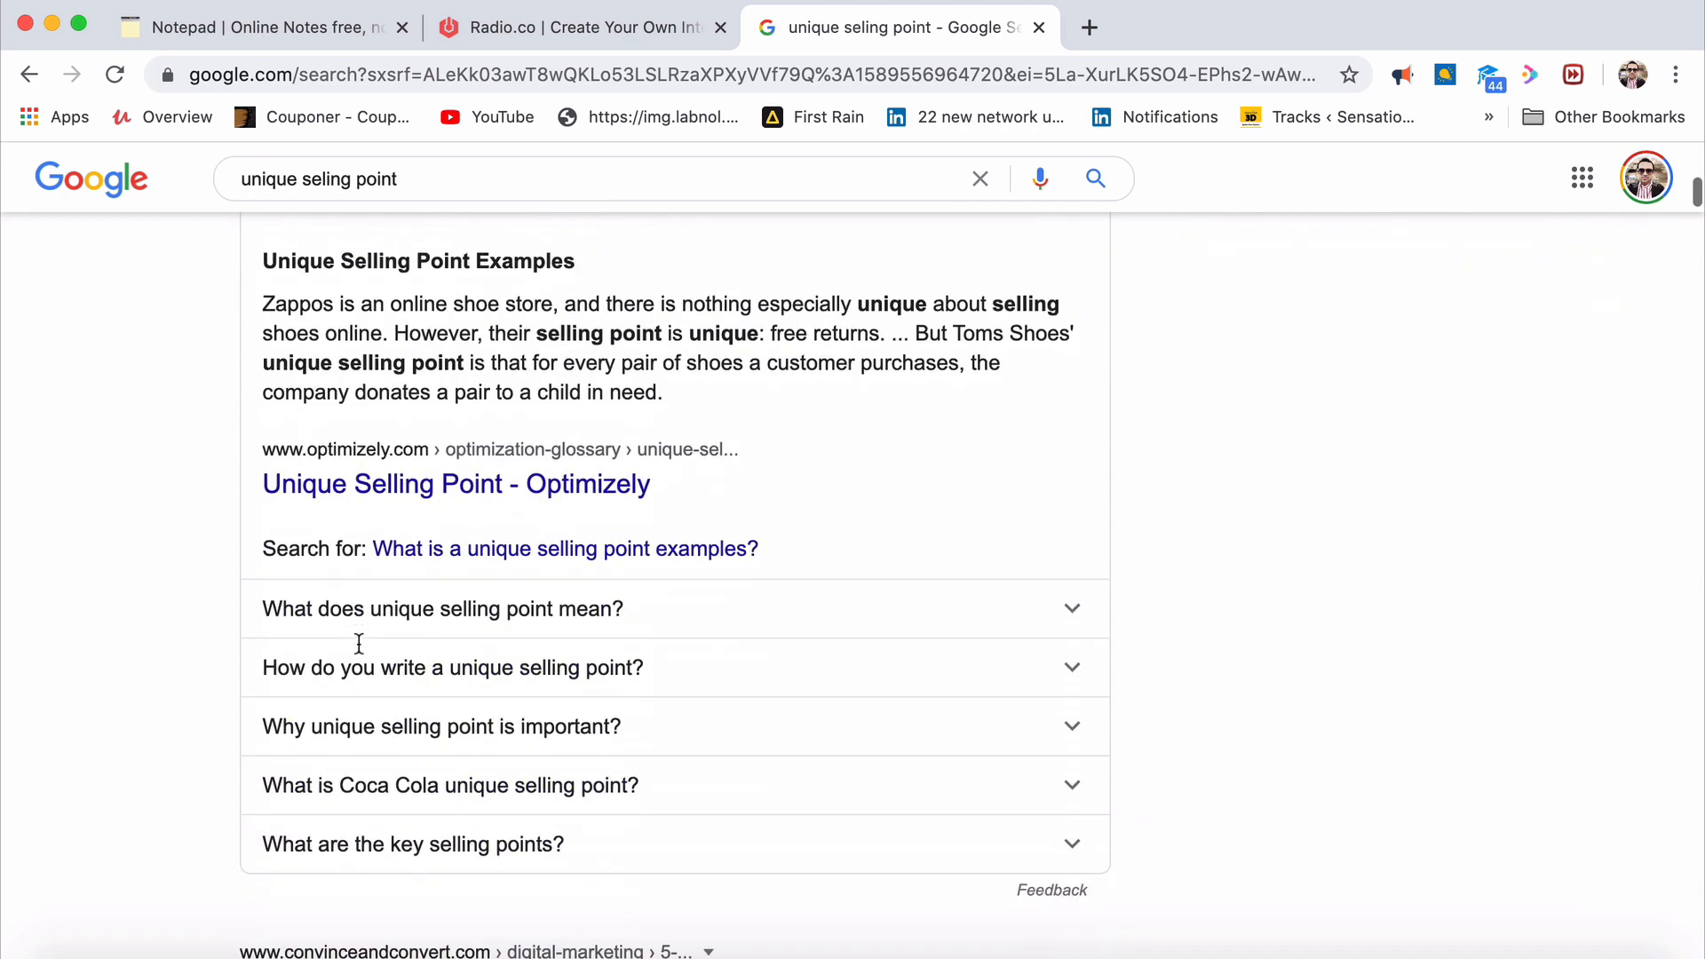
scroll("down", 3)
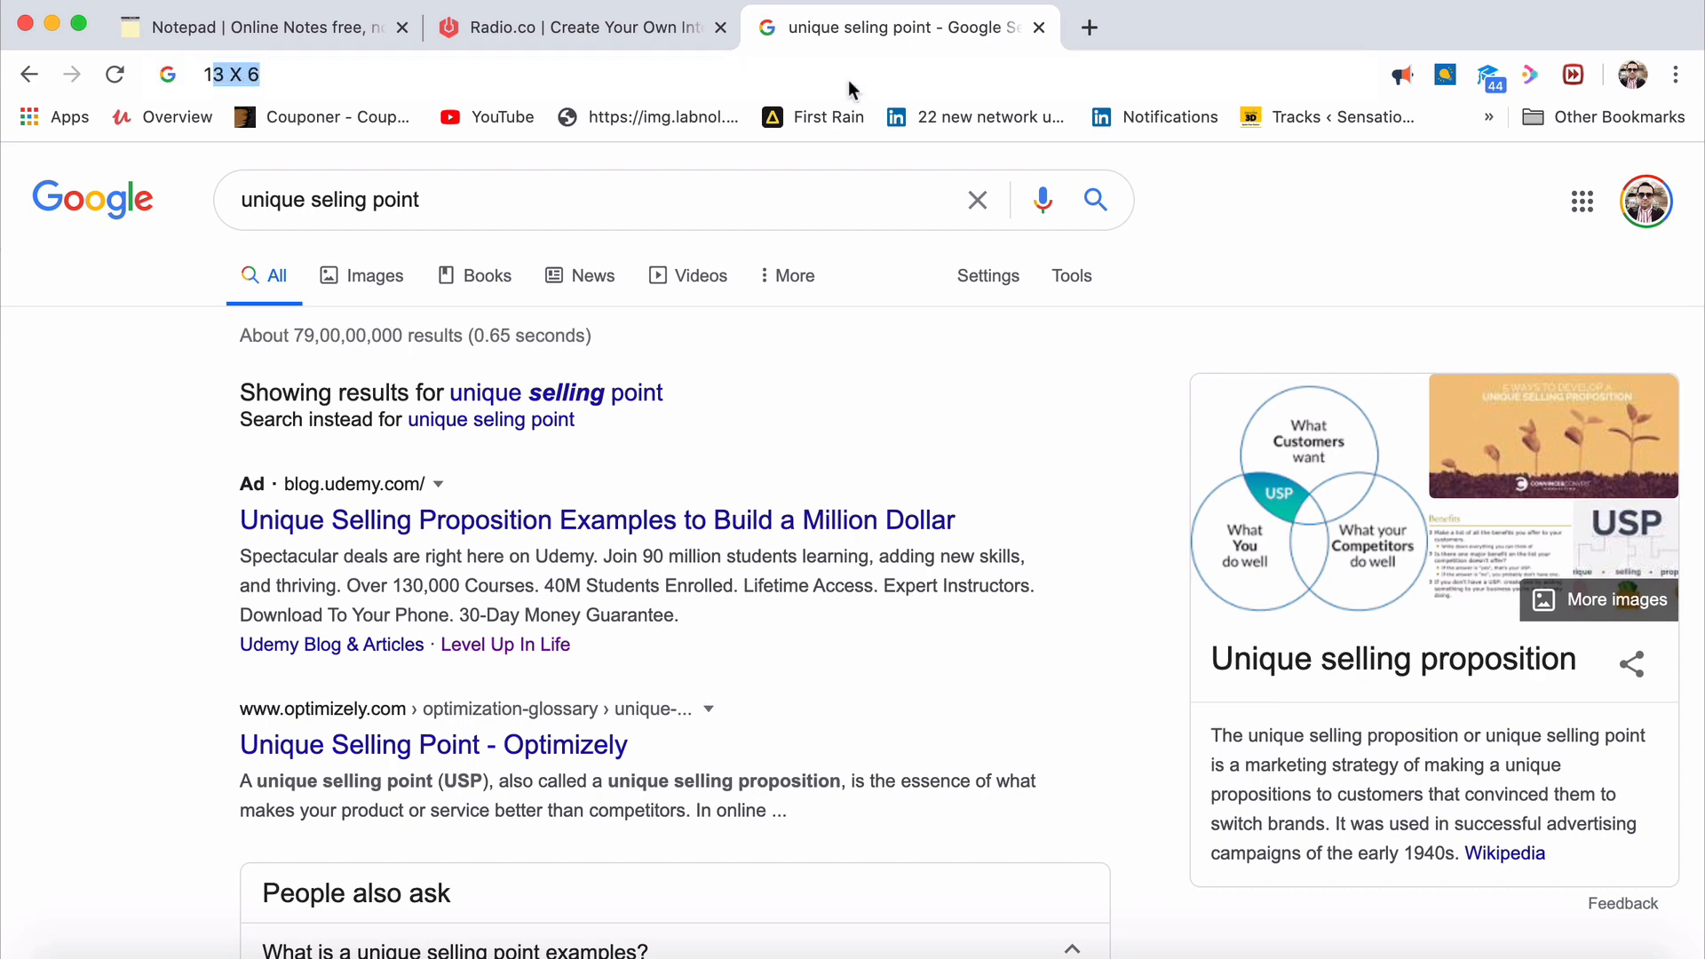
type("1 ultimate thing t")
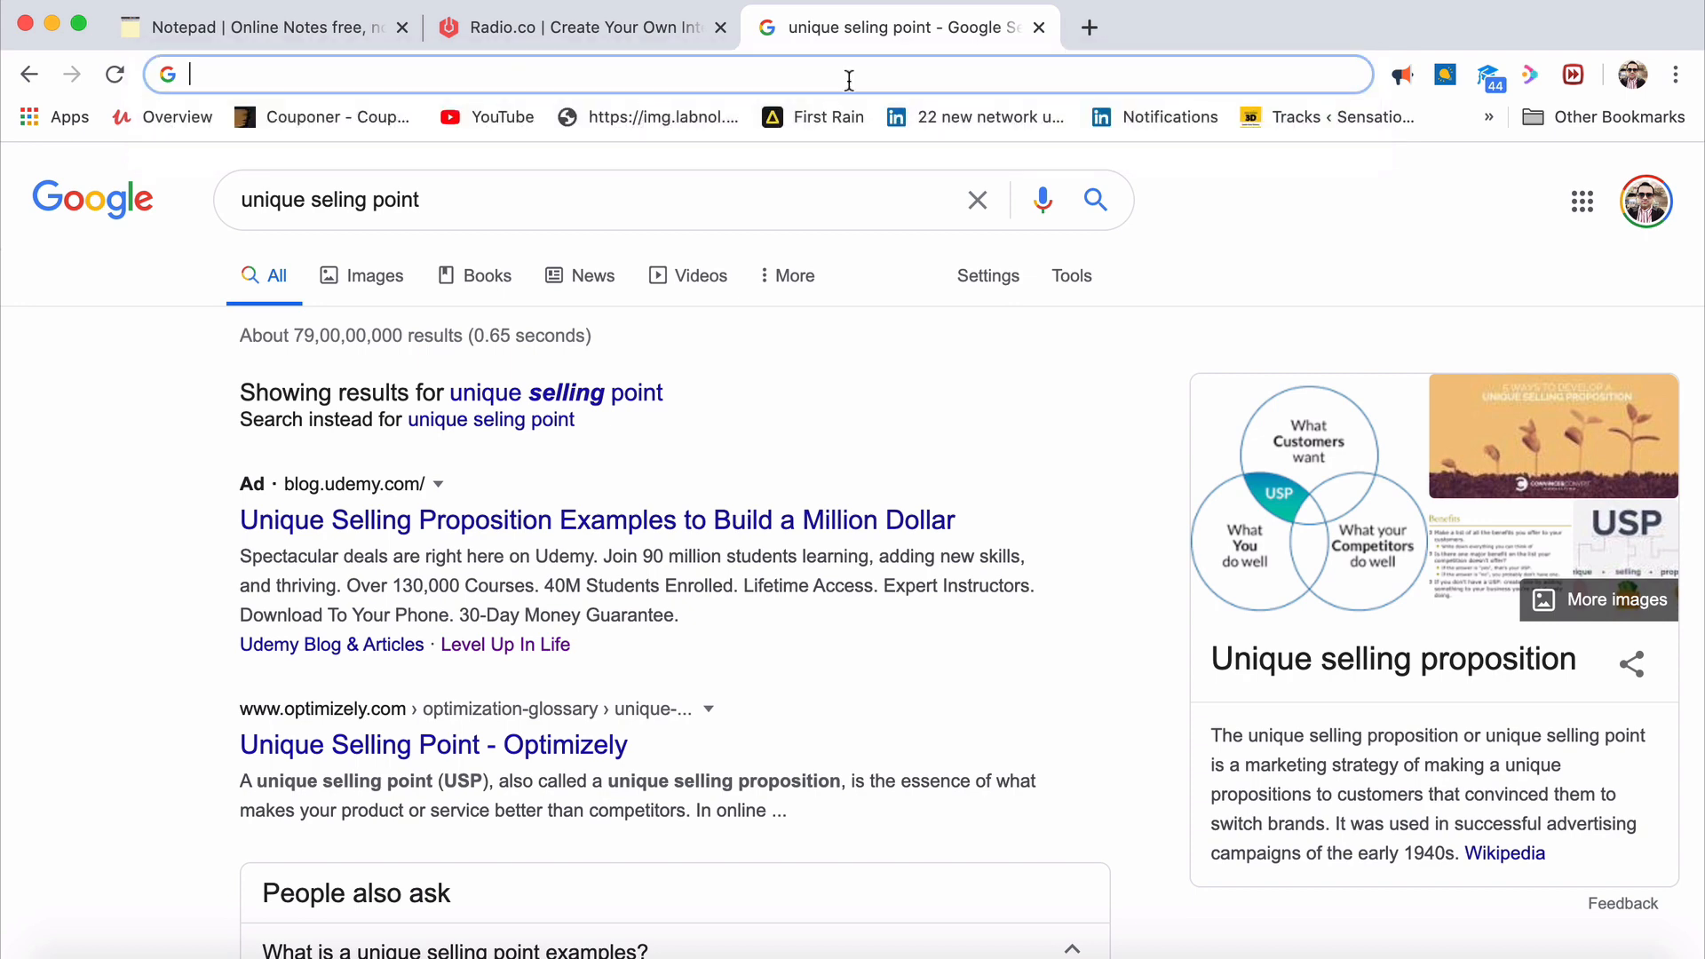
type("passion -")
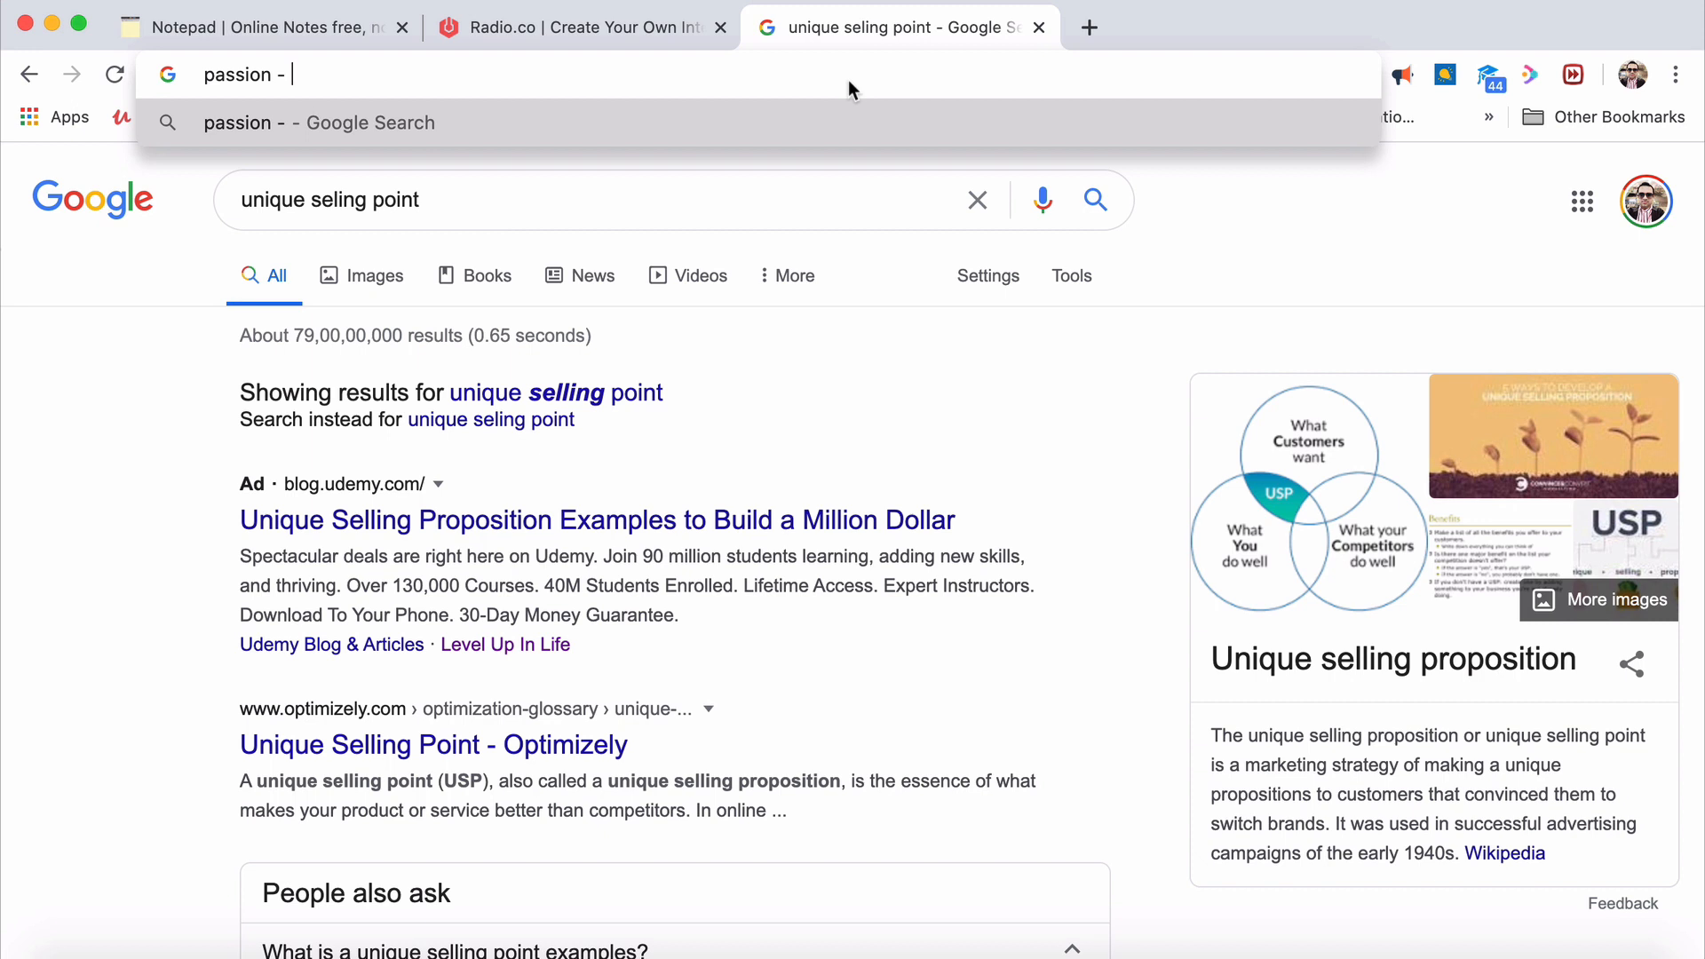
type("faith in")
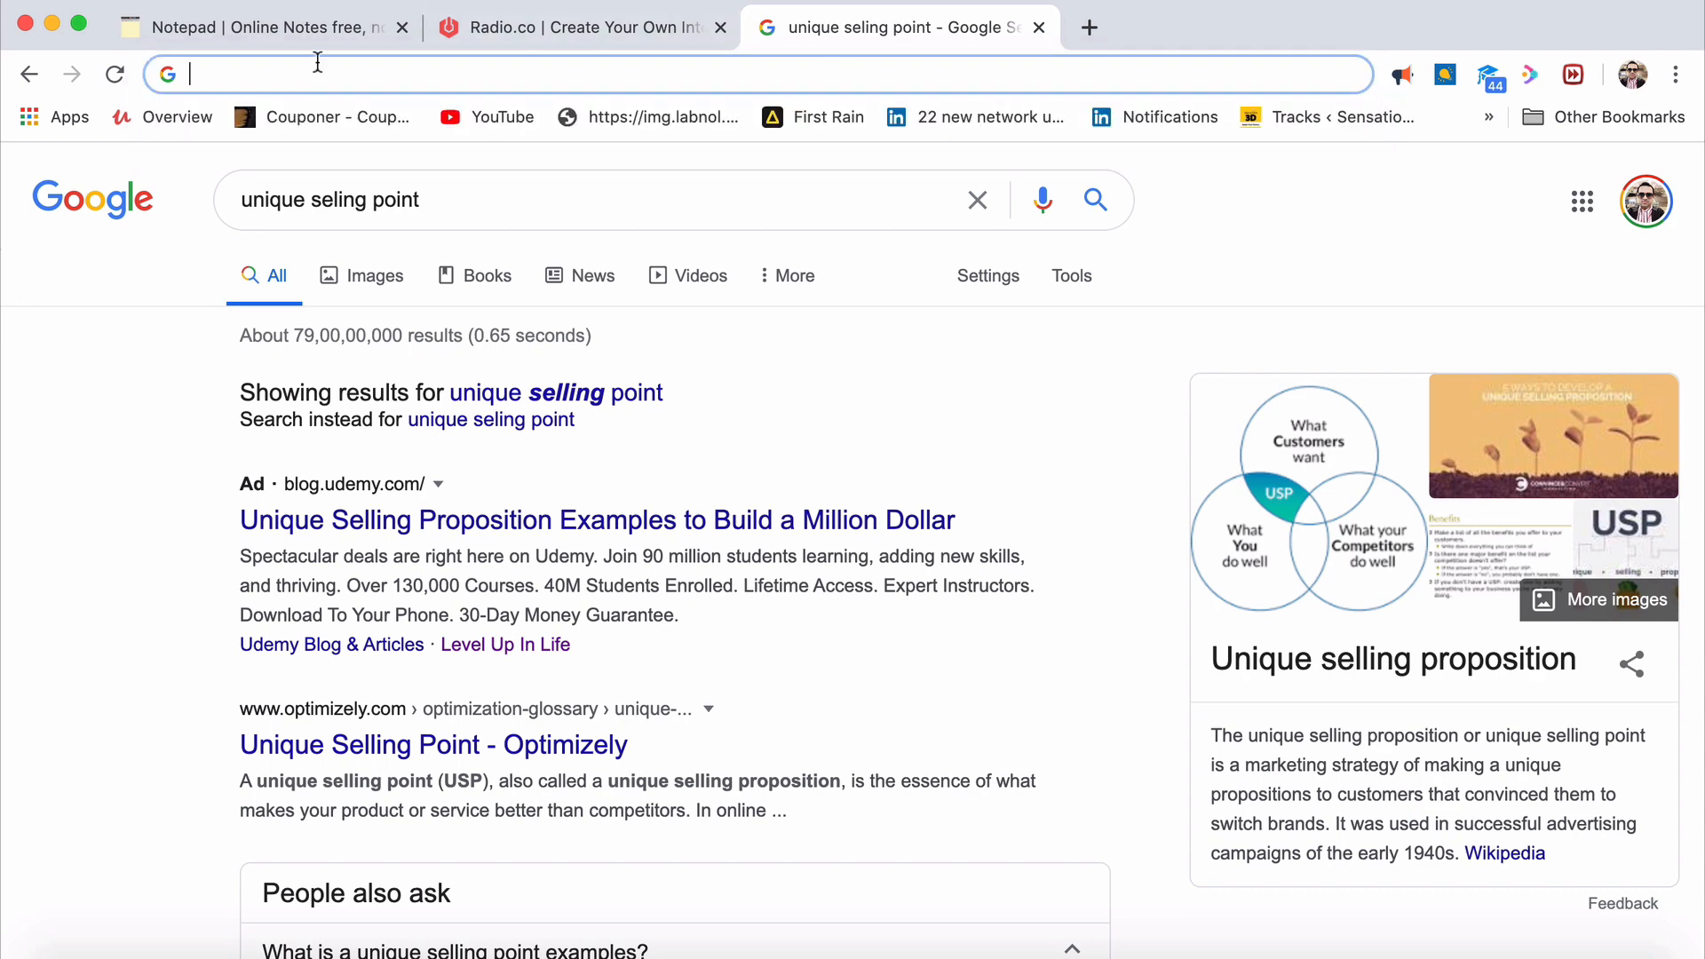
left_click(261, 26)
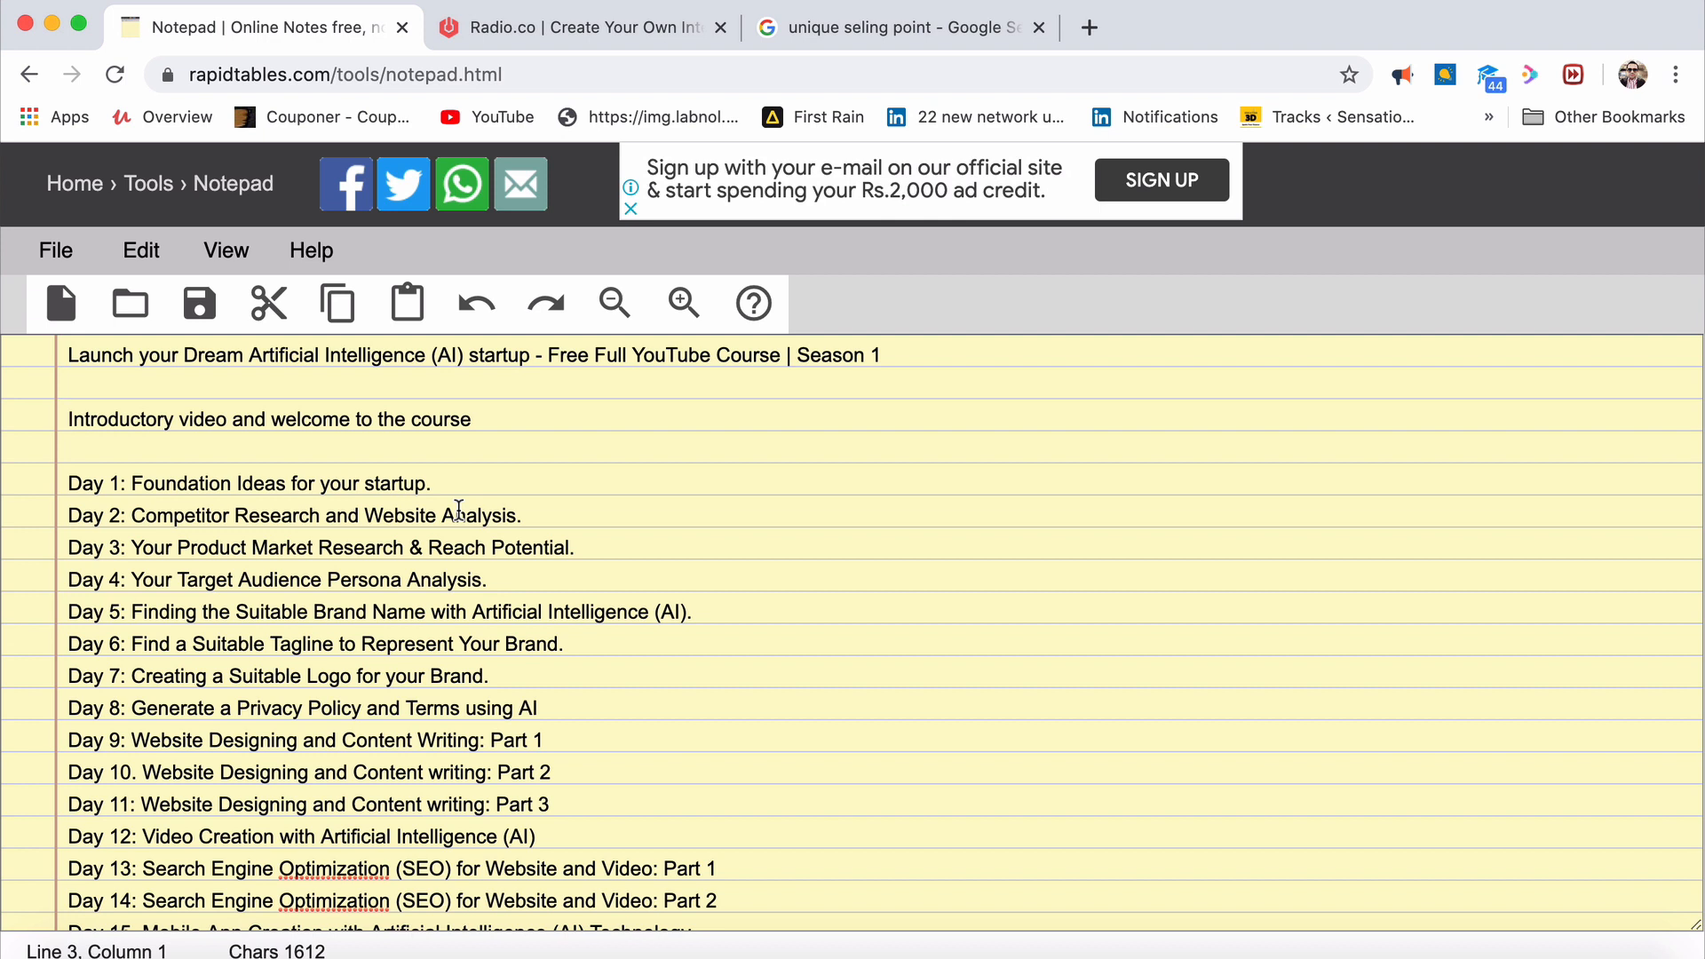
mouse_move(455, 490)
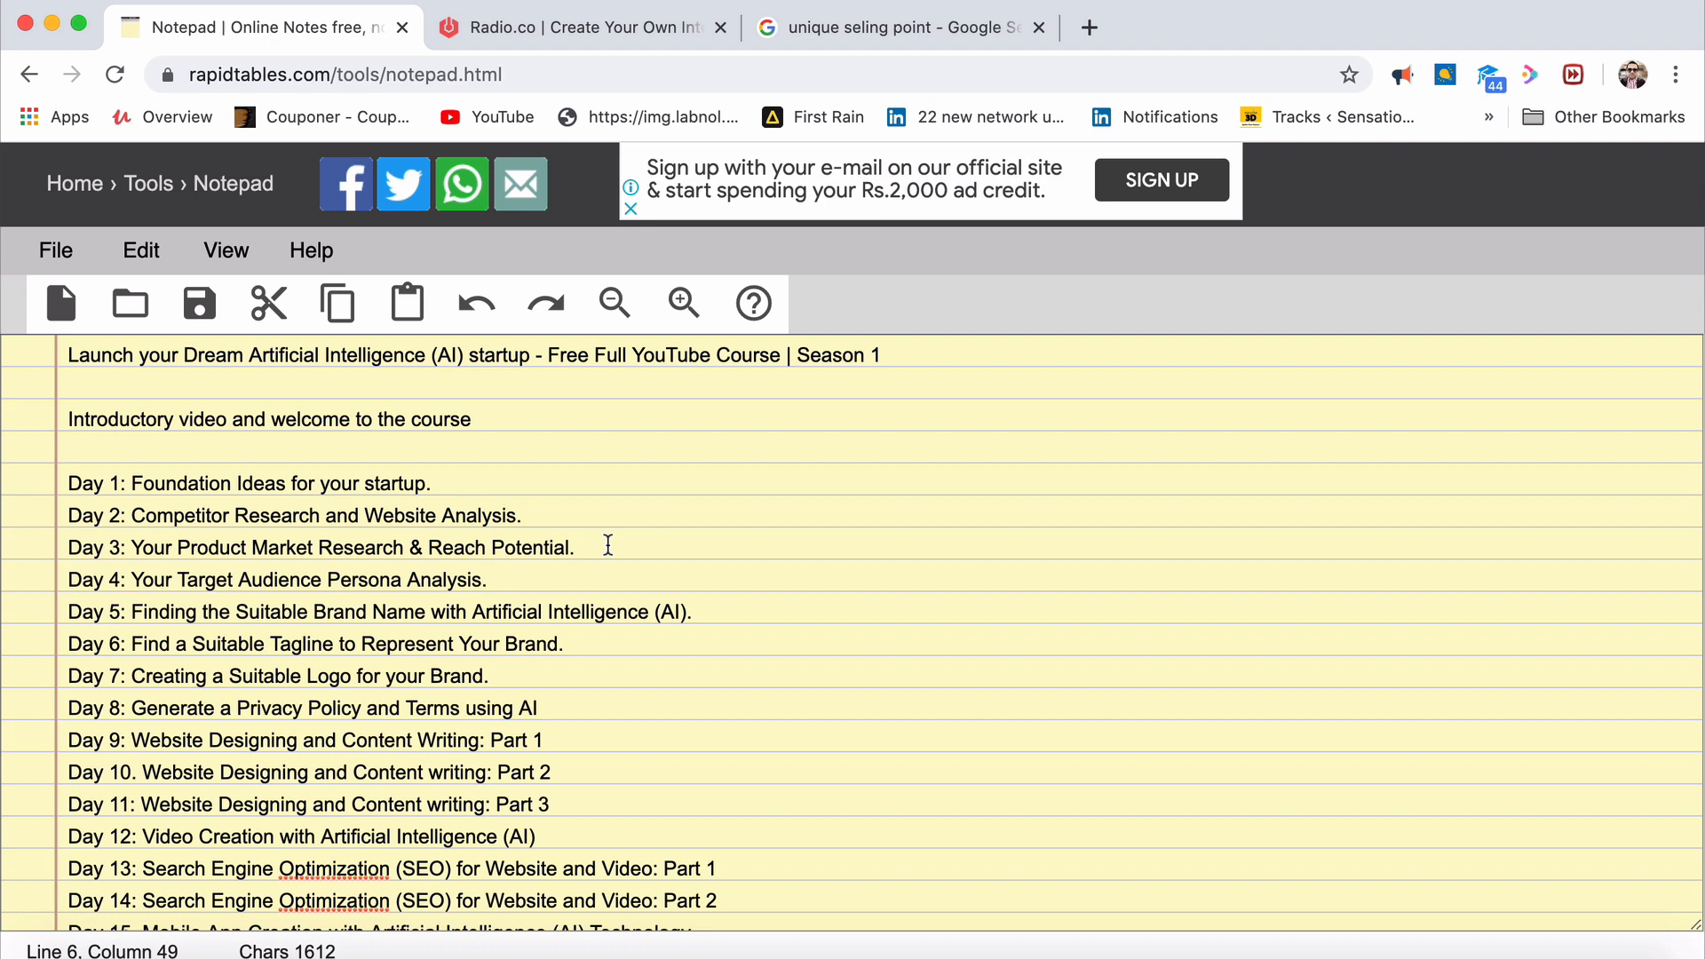
left_click(753, 699)
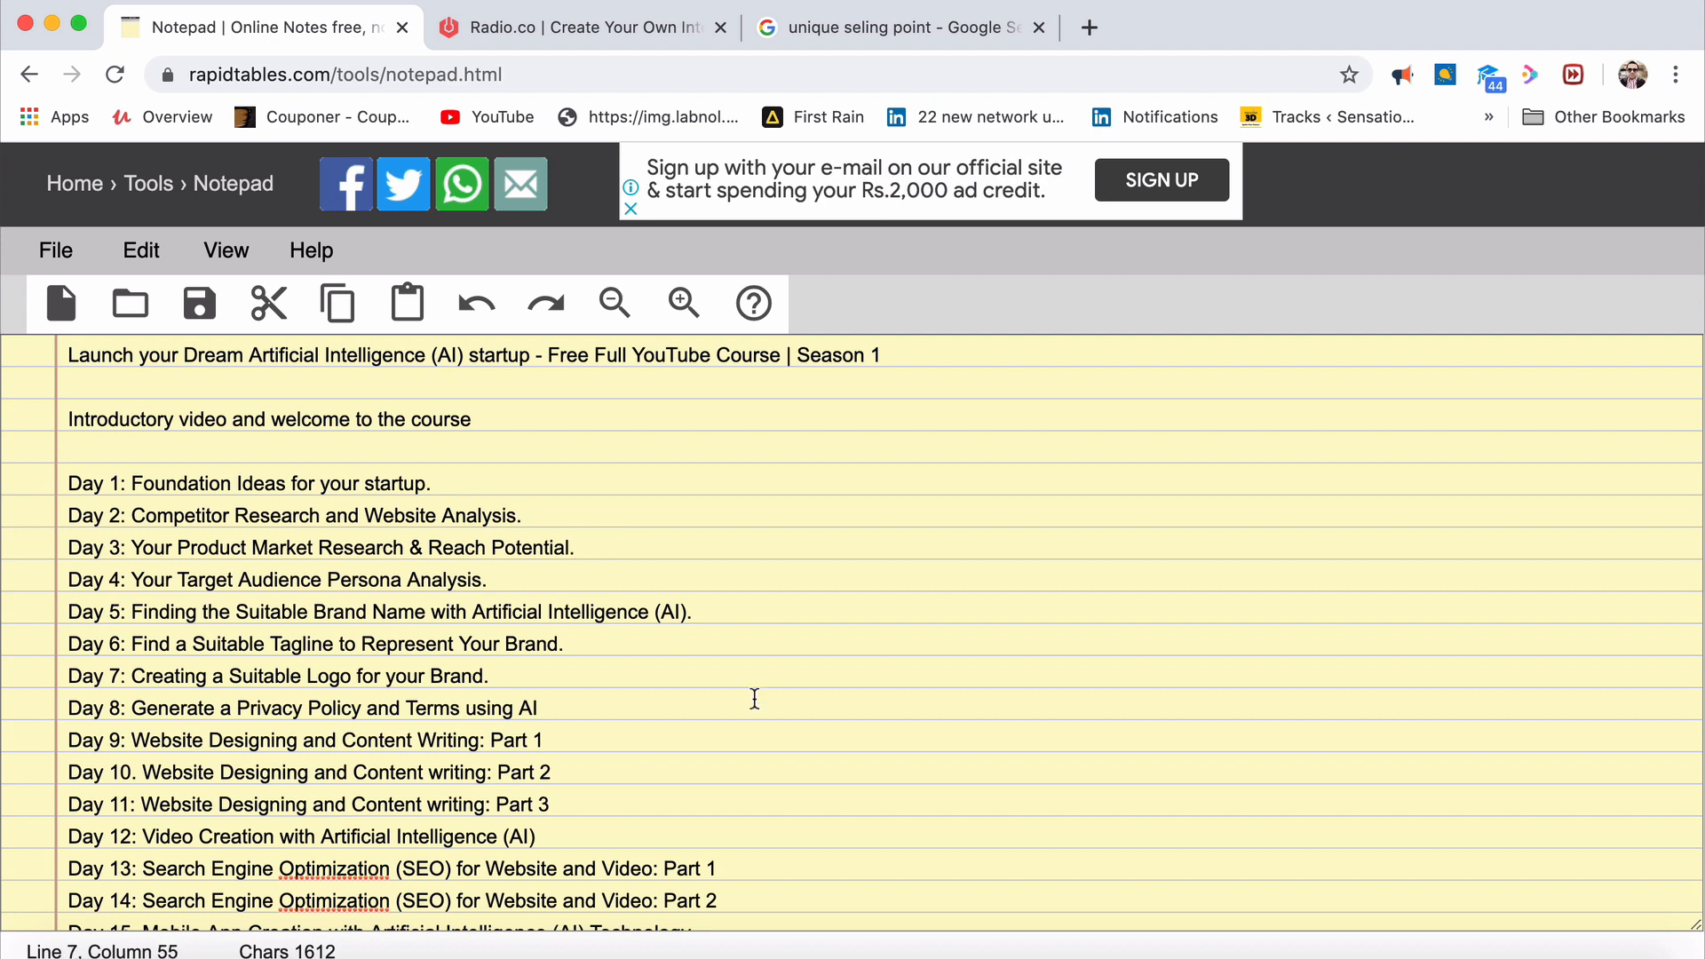
scroll("down", 3)
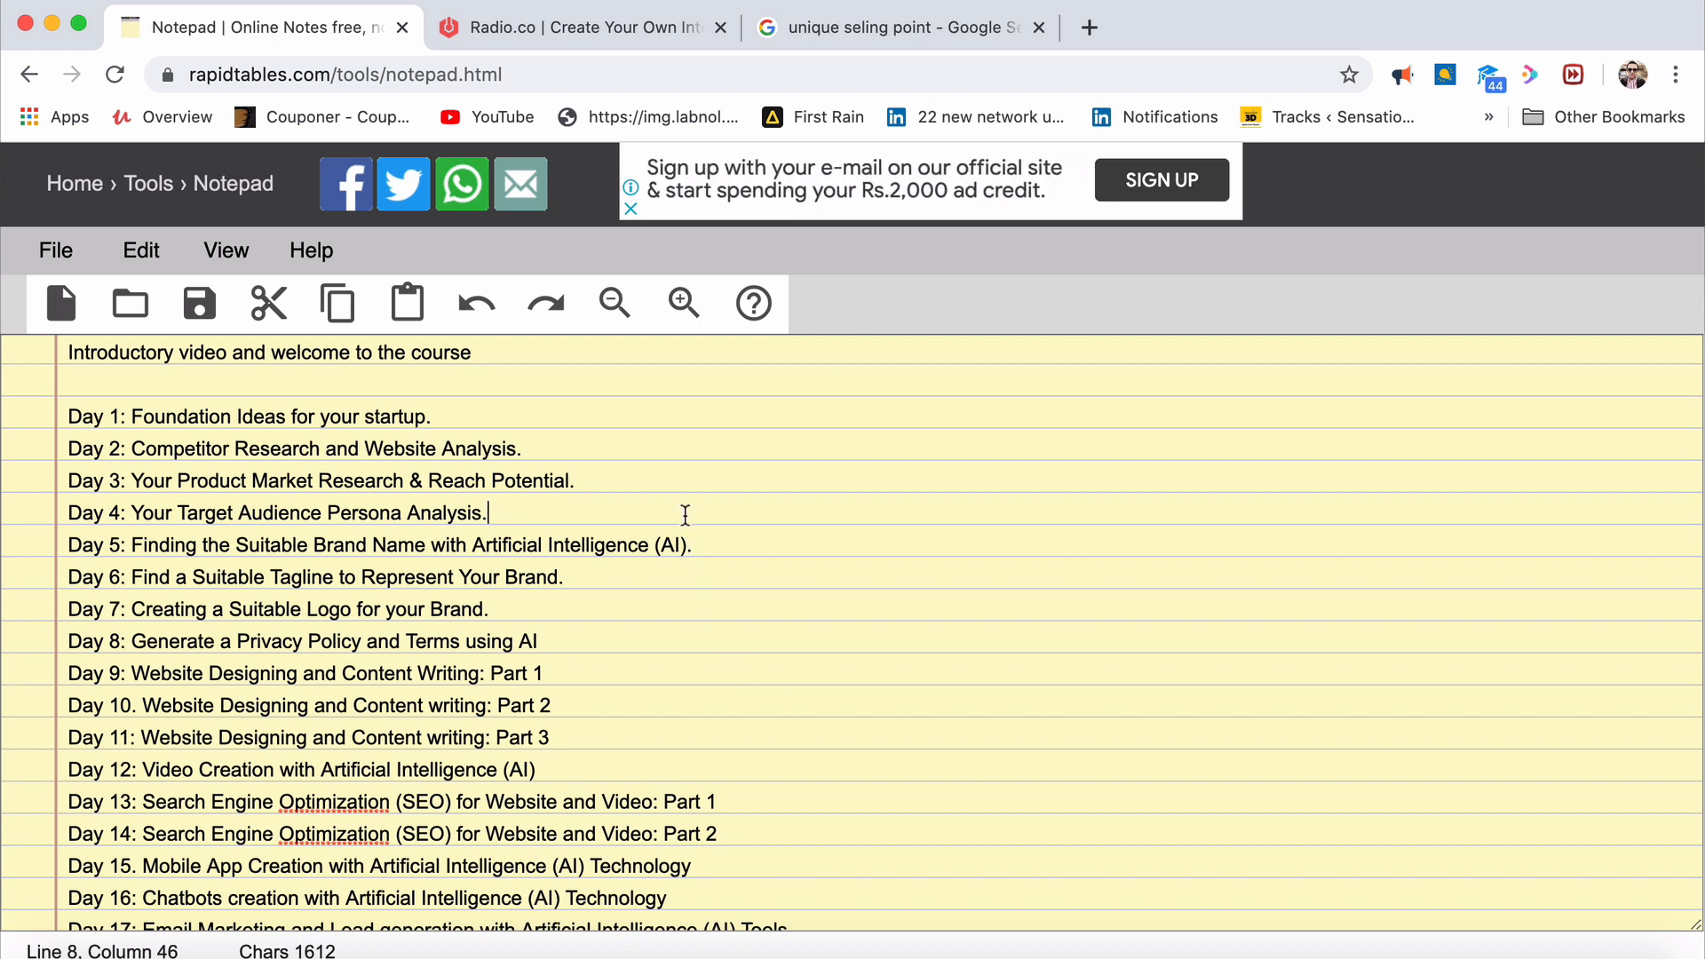
mouse_move(179, 512)
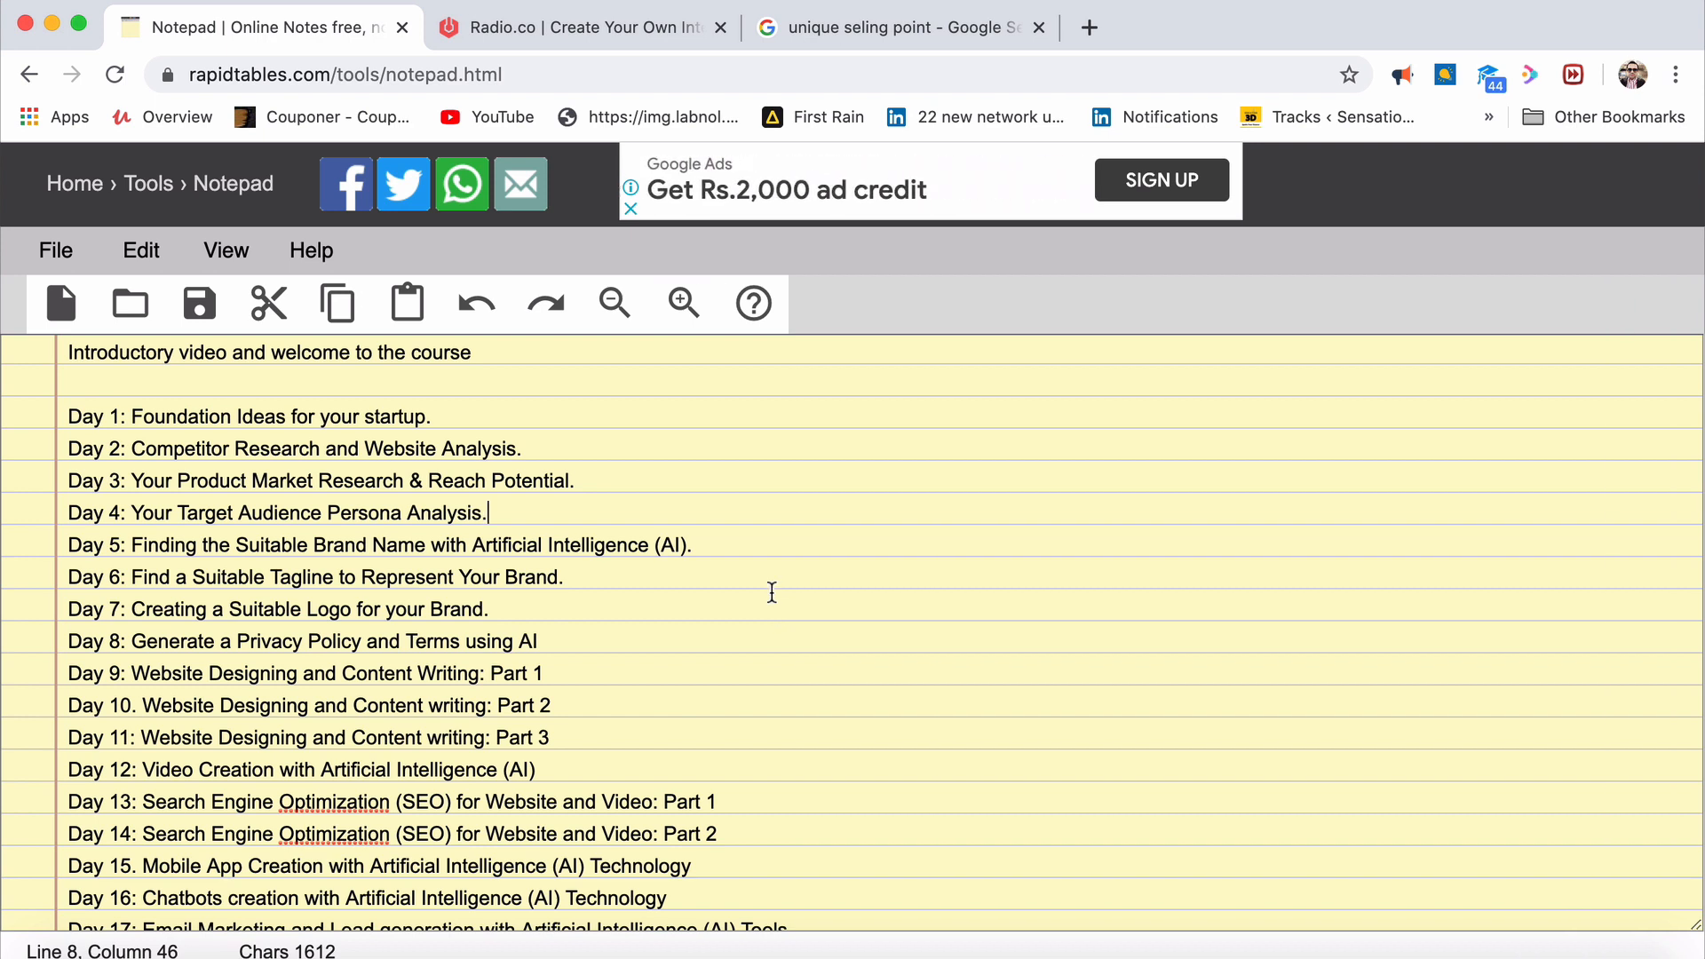
mouse_move(825, 570)
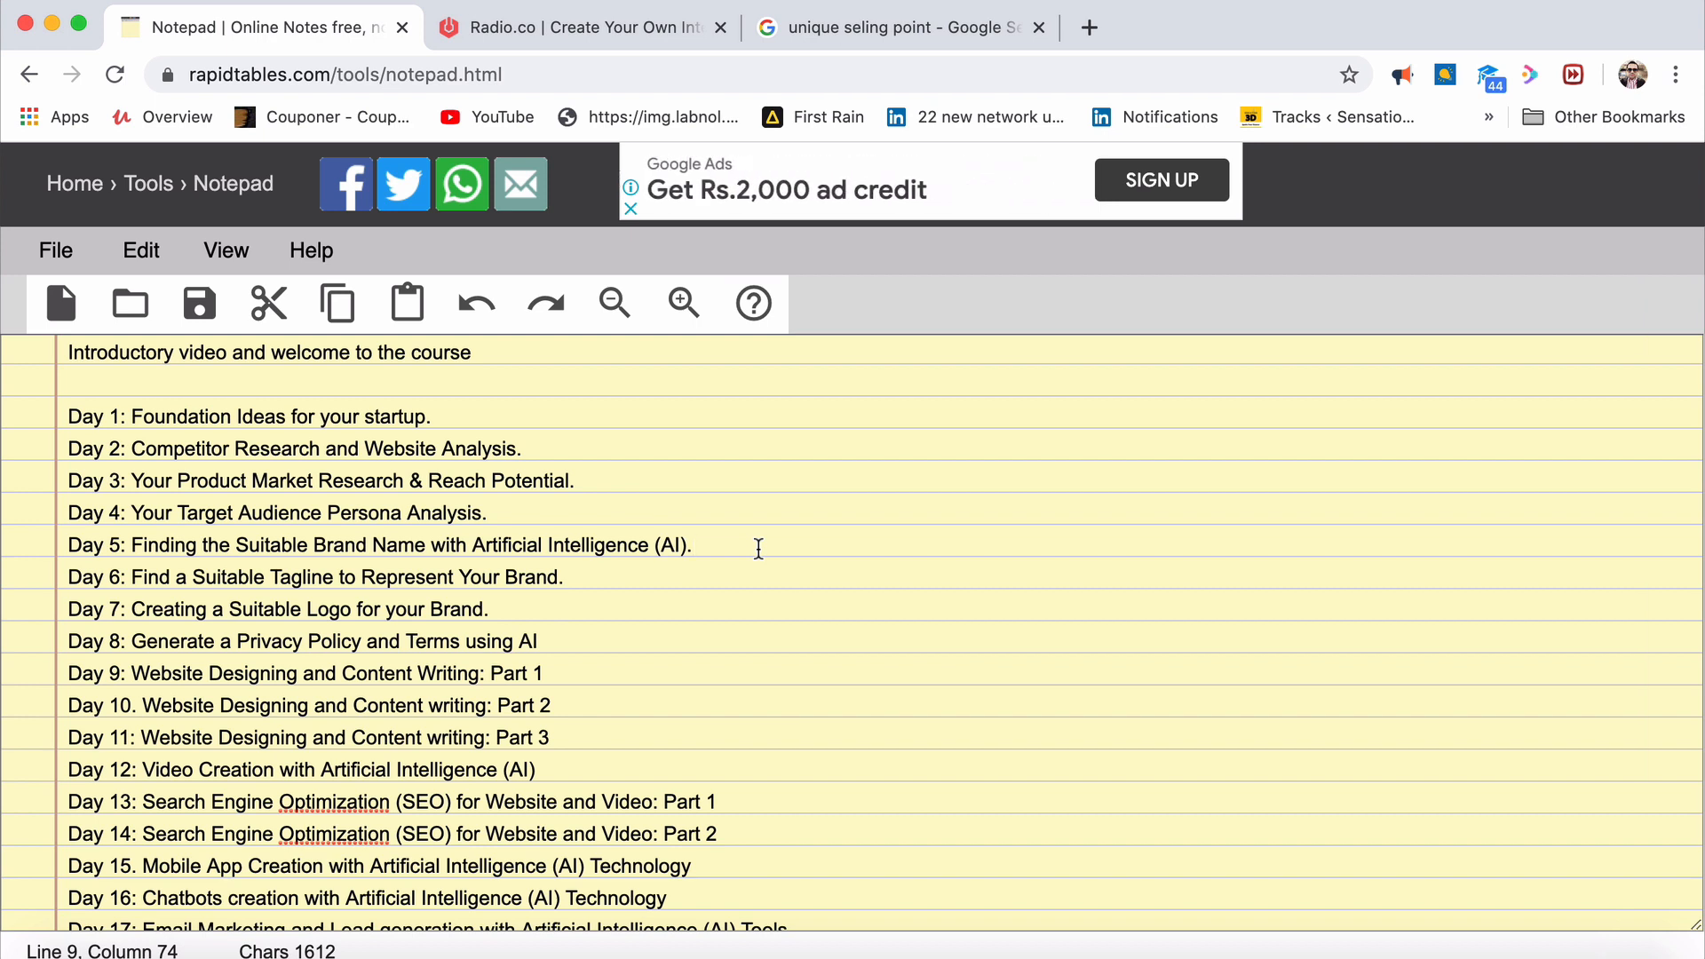
mouse_move(625, 554)
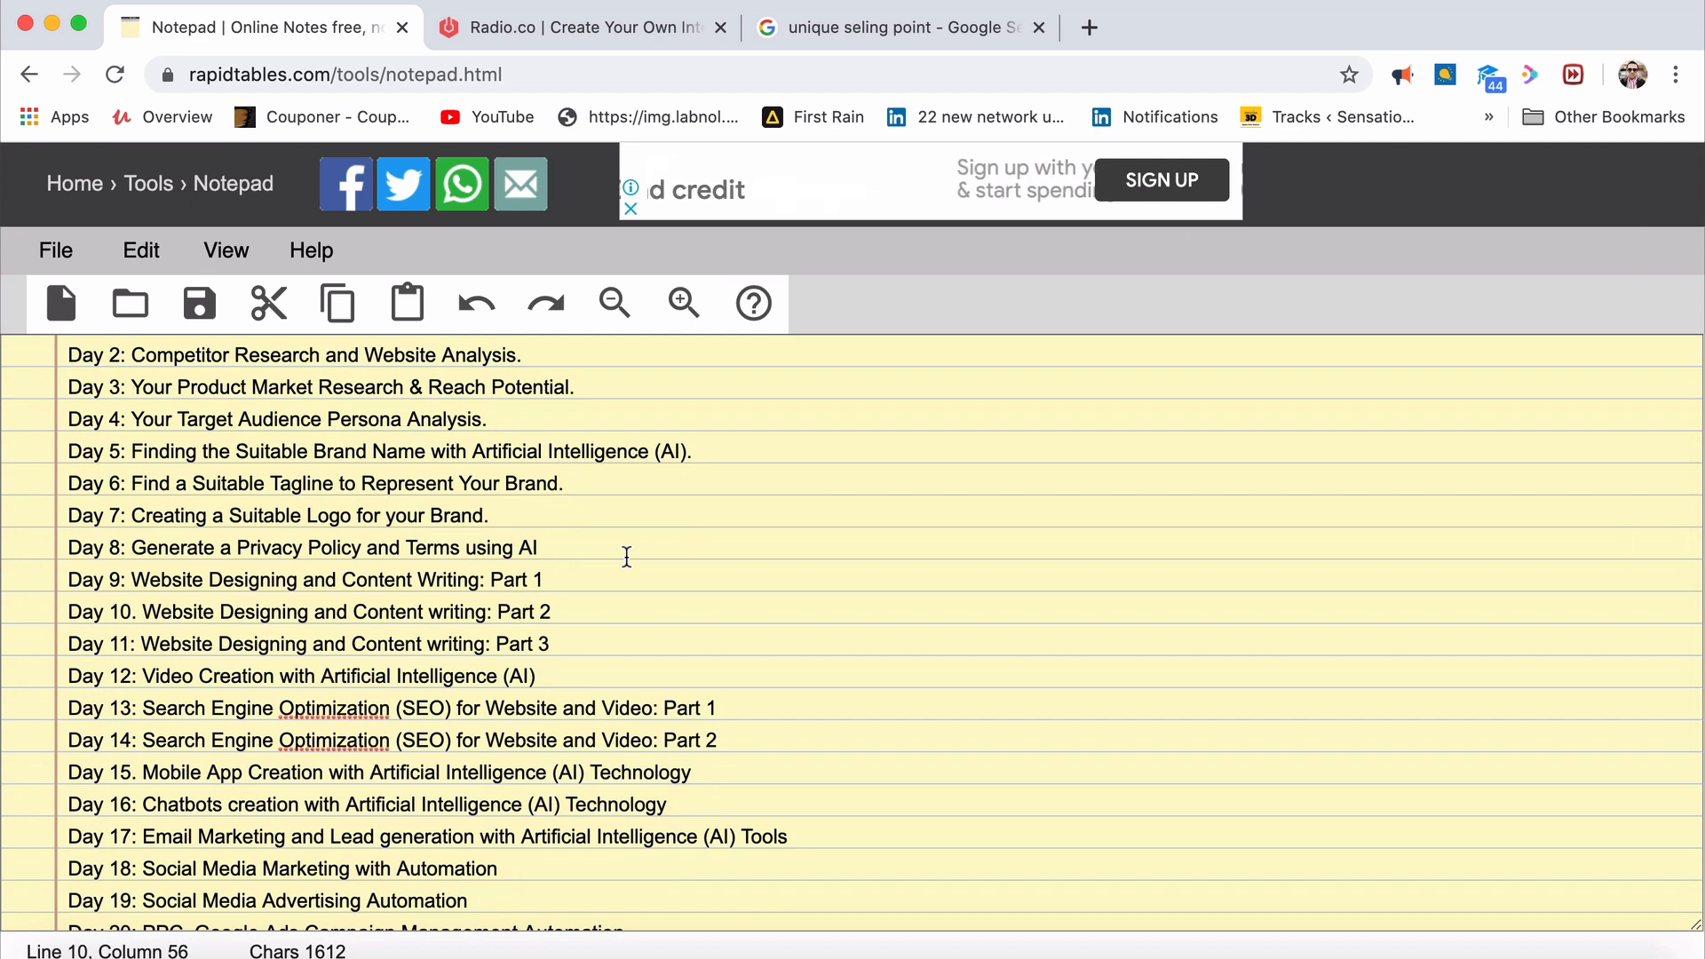
left_click(488, 515)
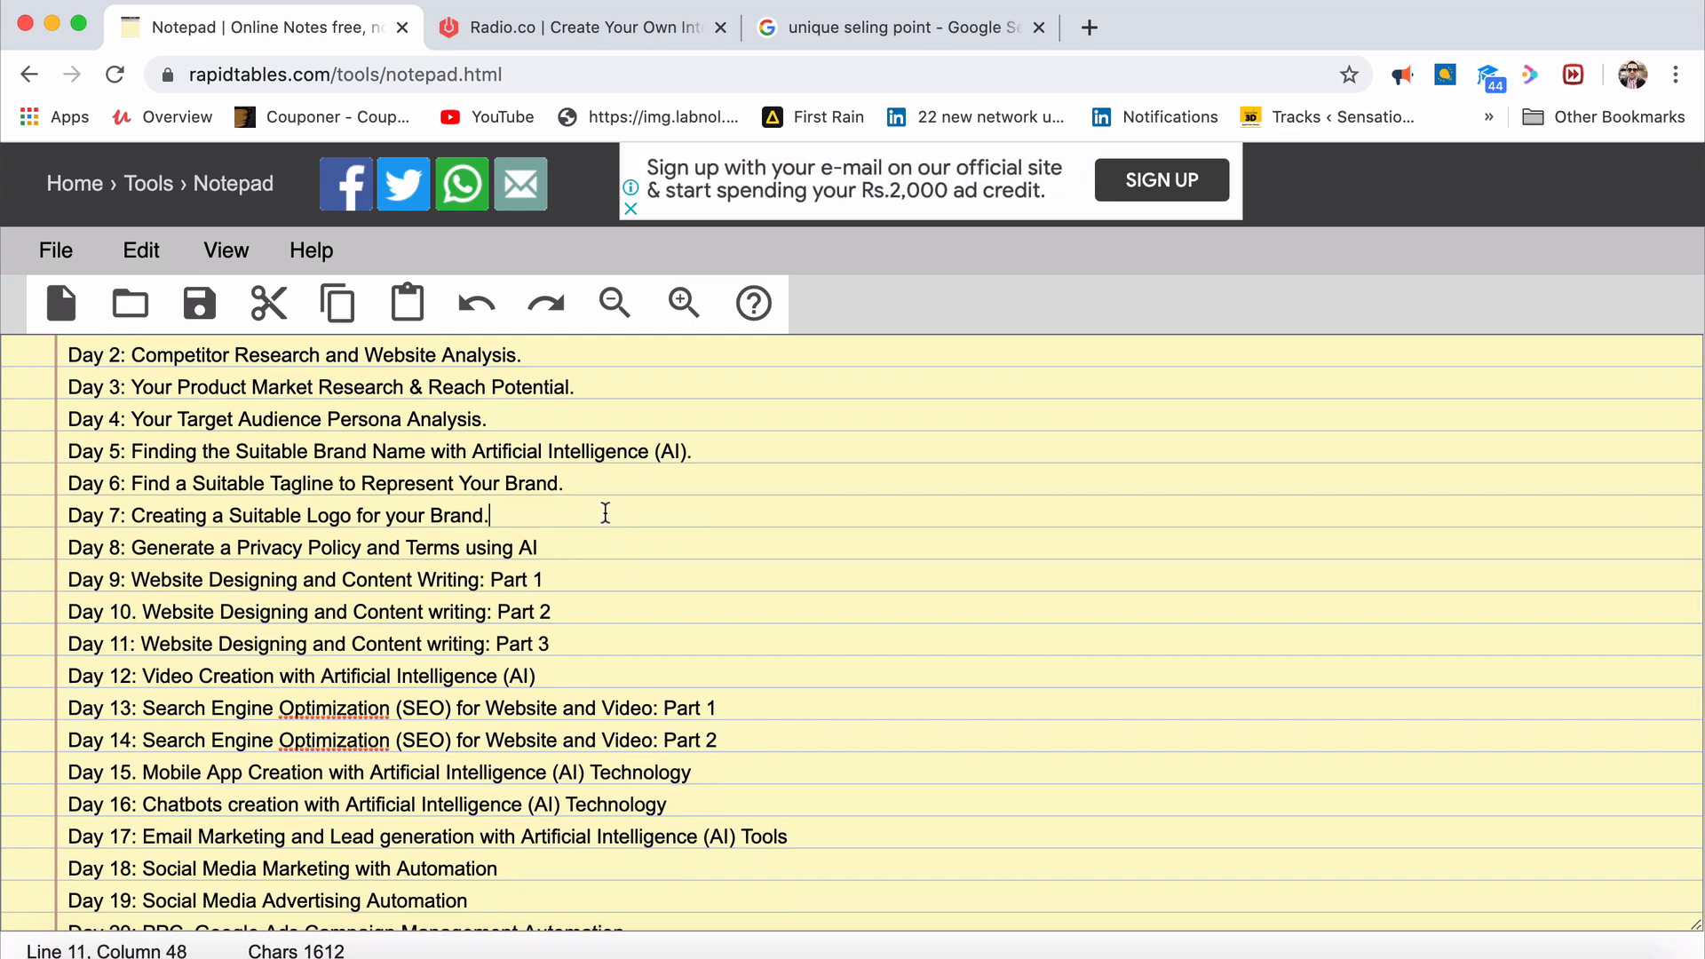
mouse_move(627, 535)
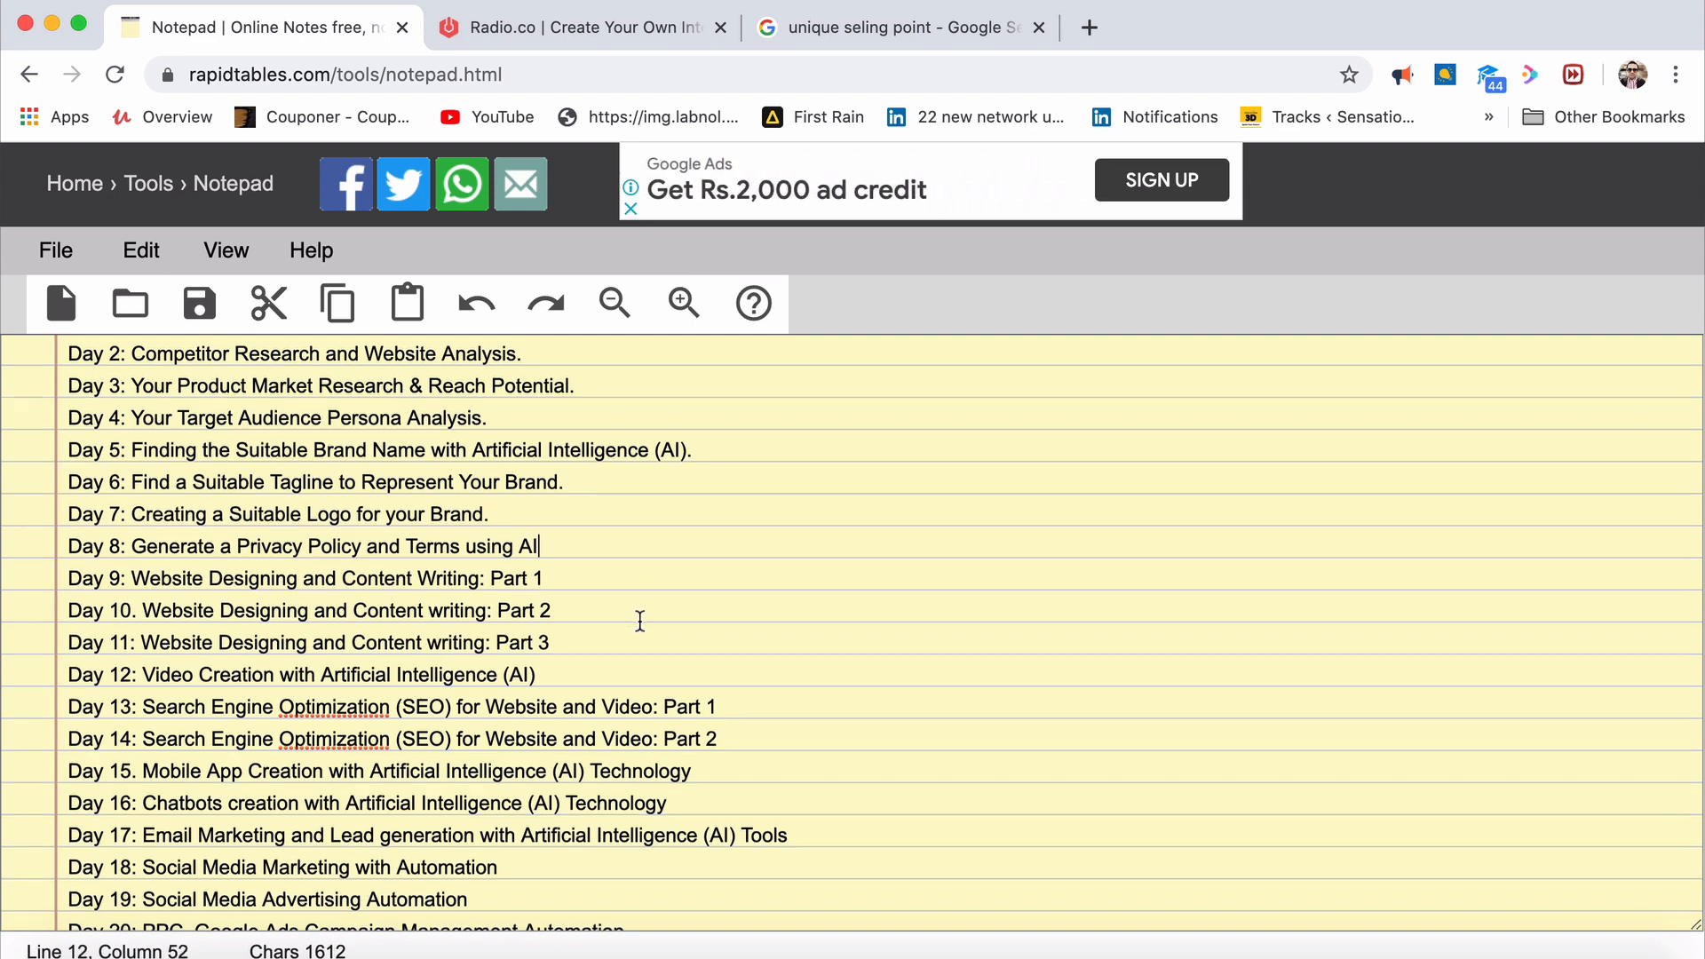
scroll("down", 3)
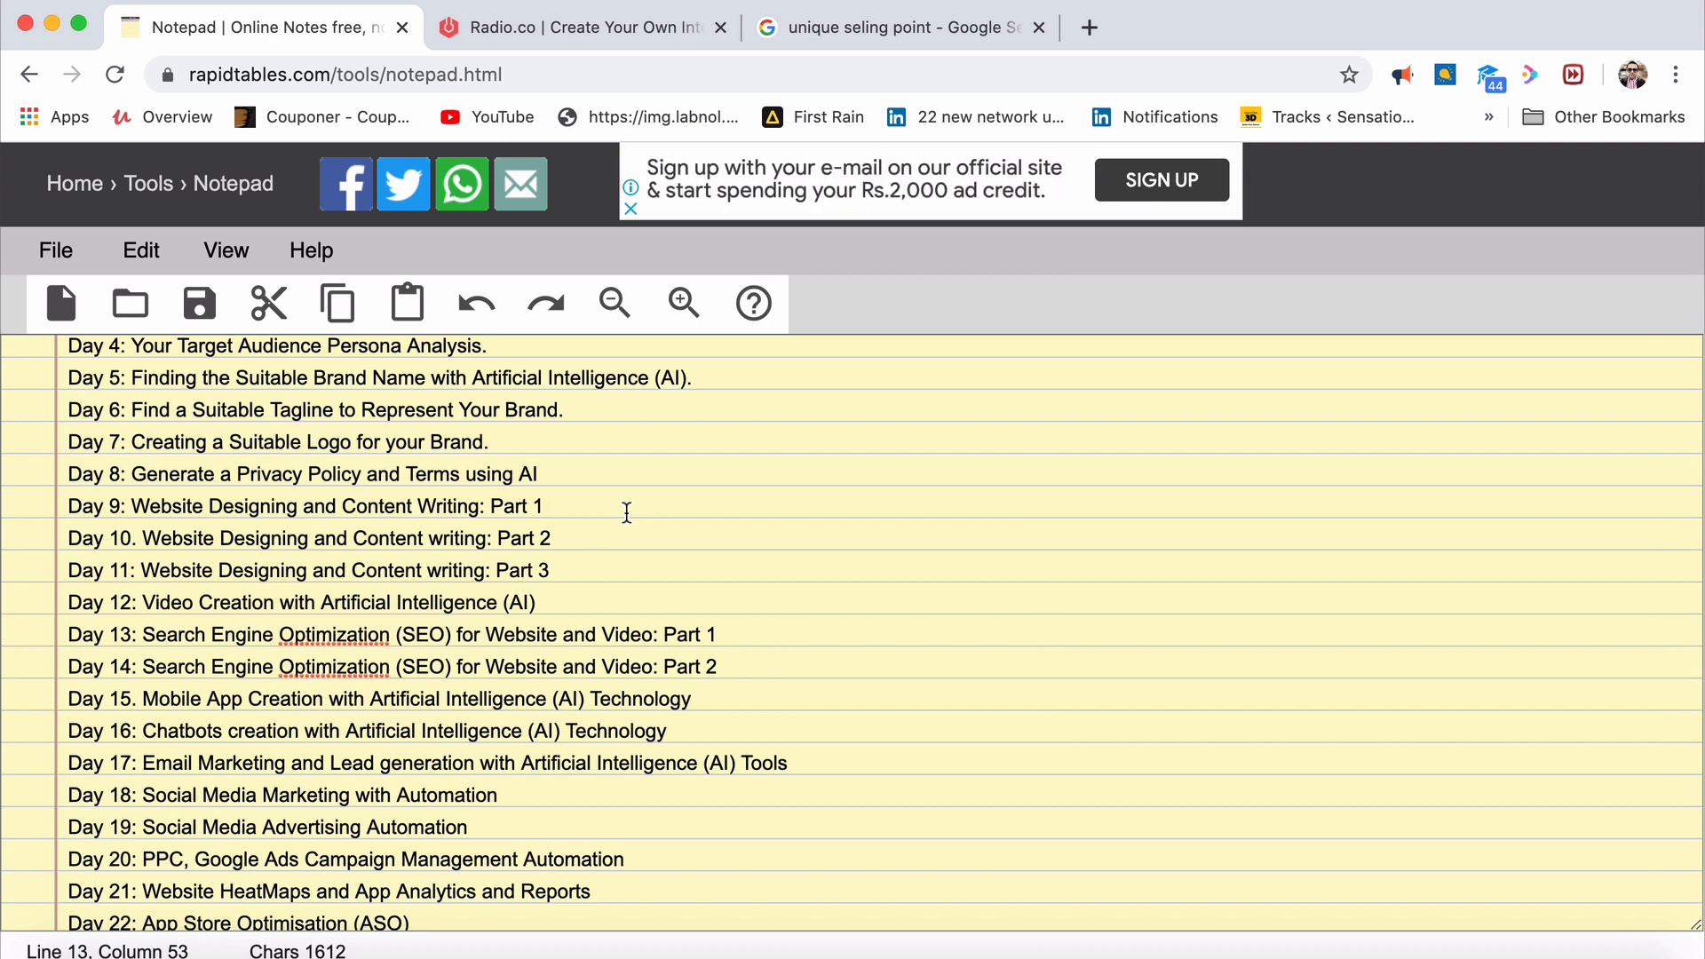
scroll("down", 3)
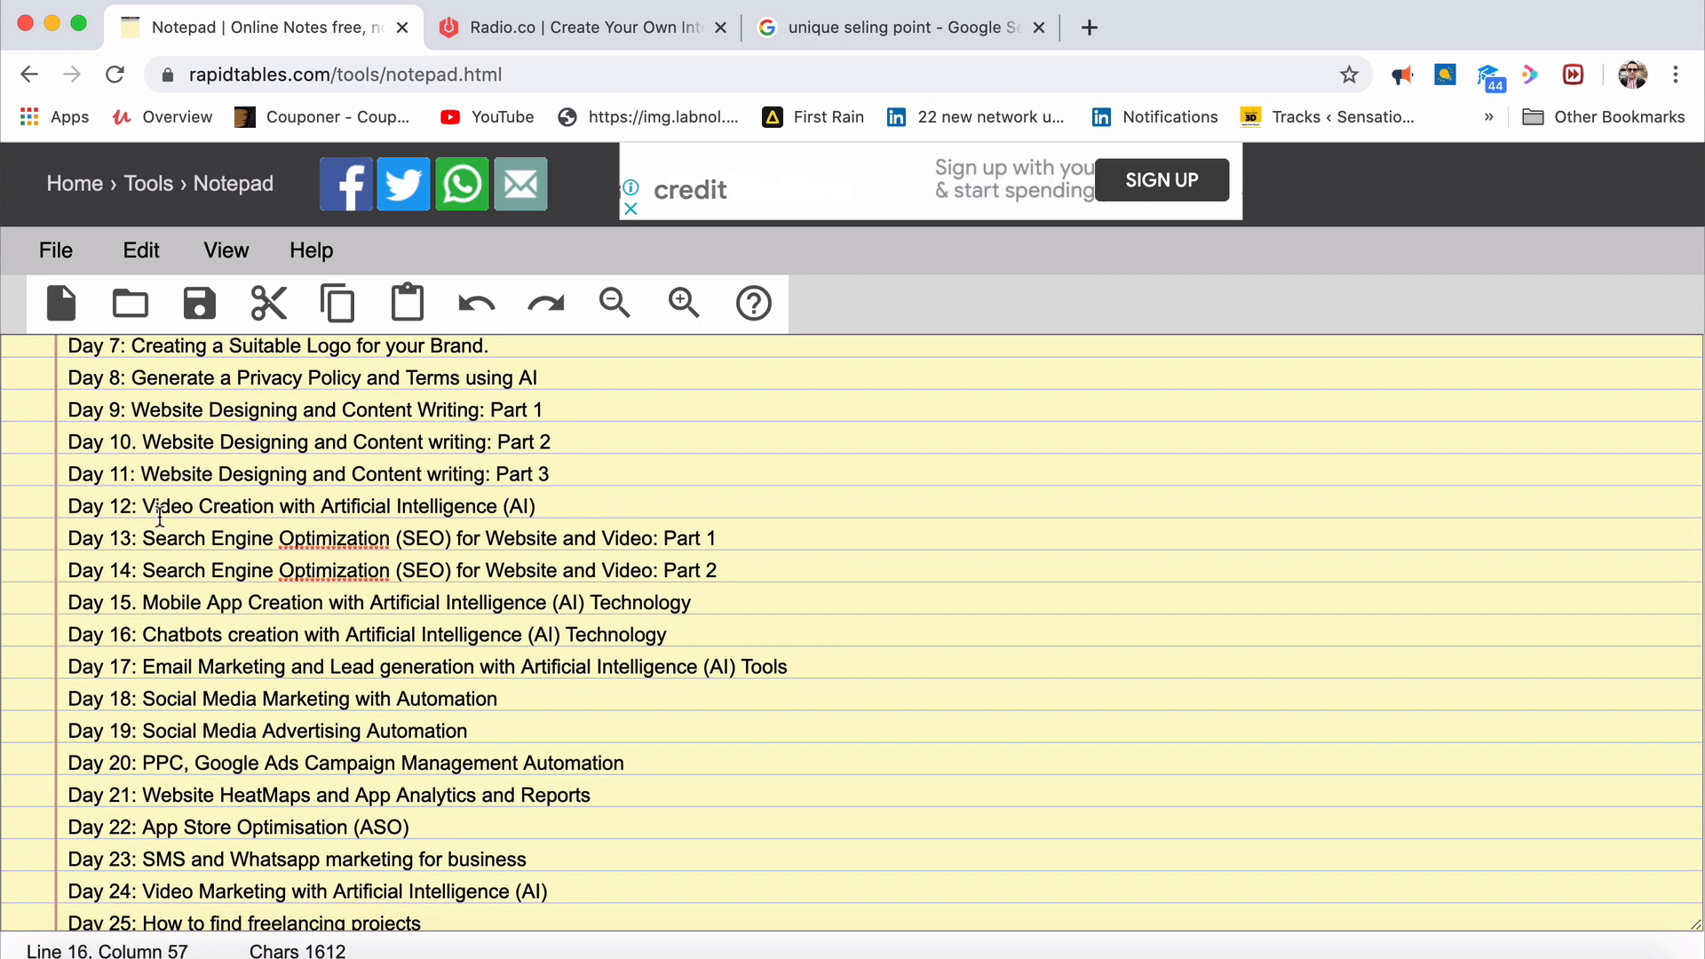
scroll("down", 3)
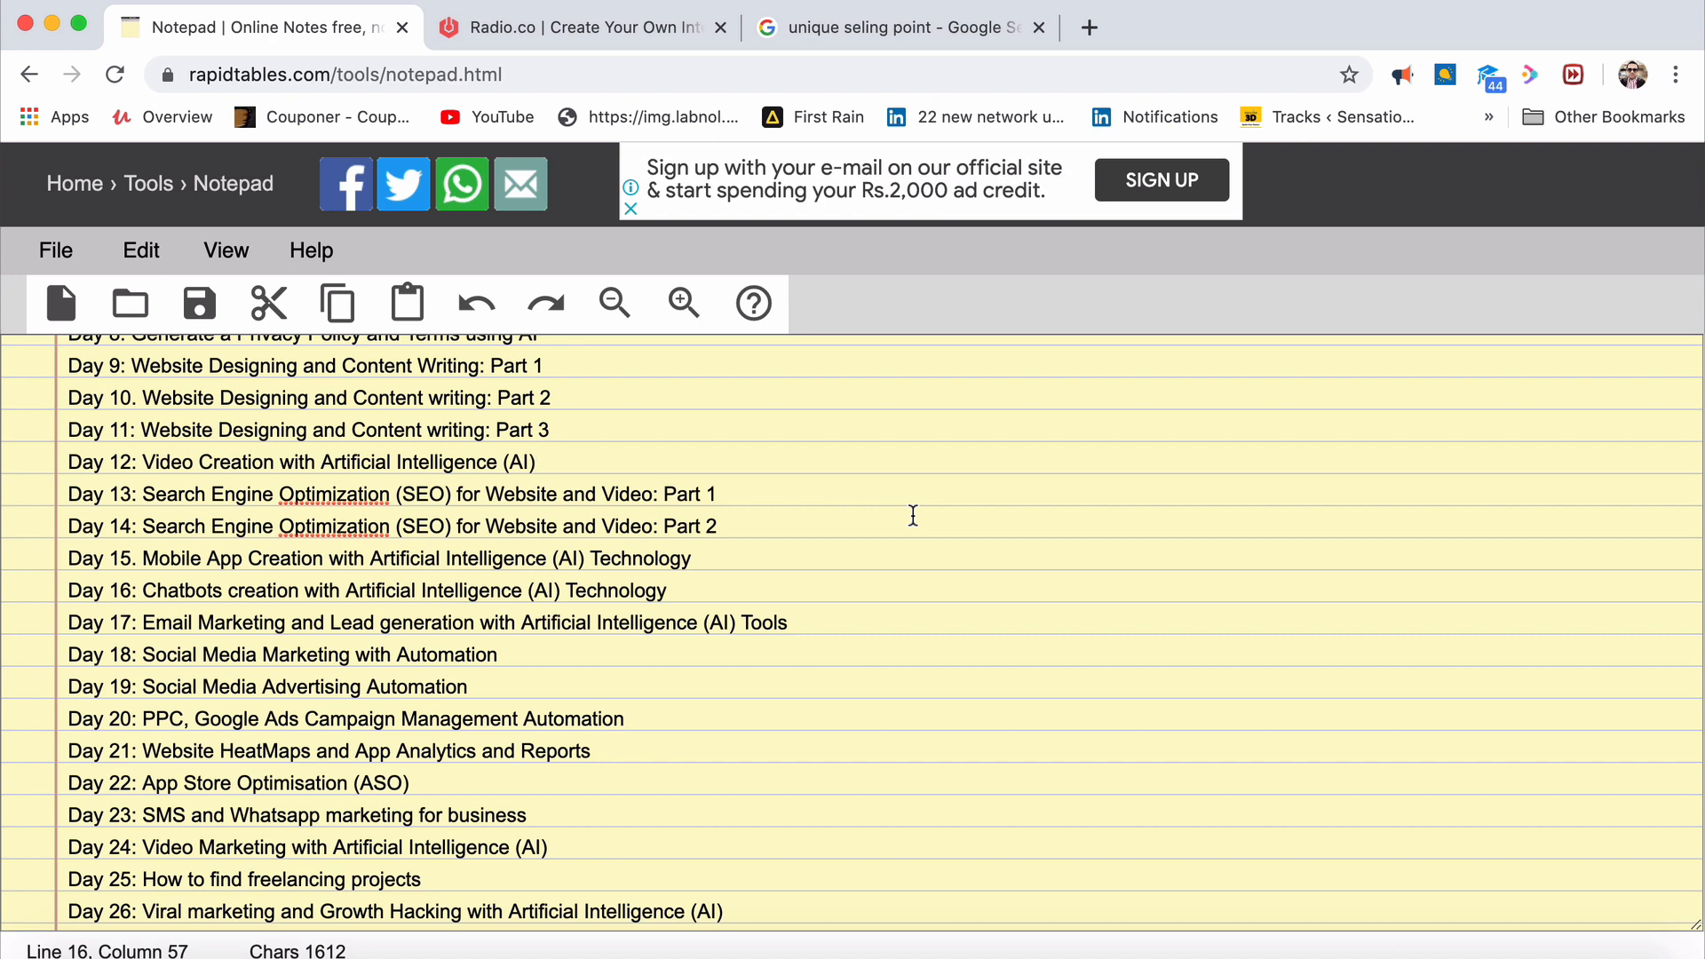
mouse_move(923, 541)
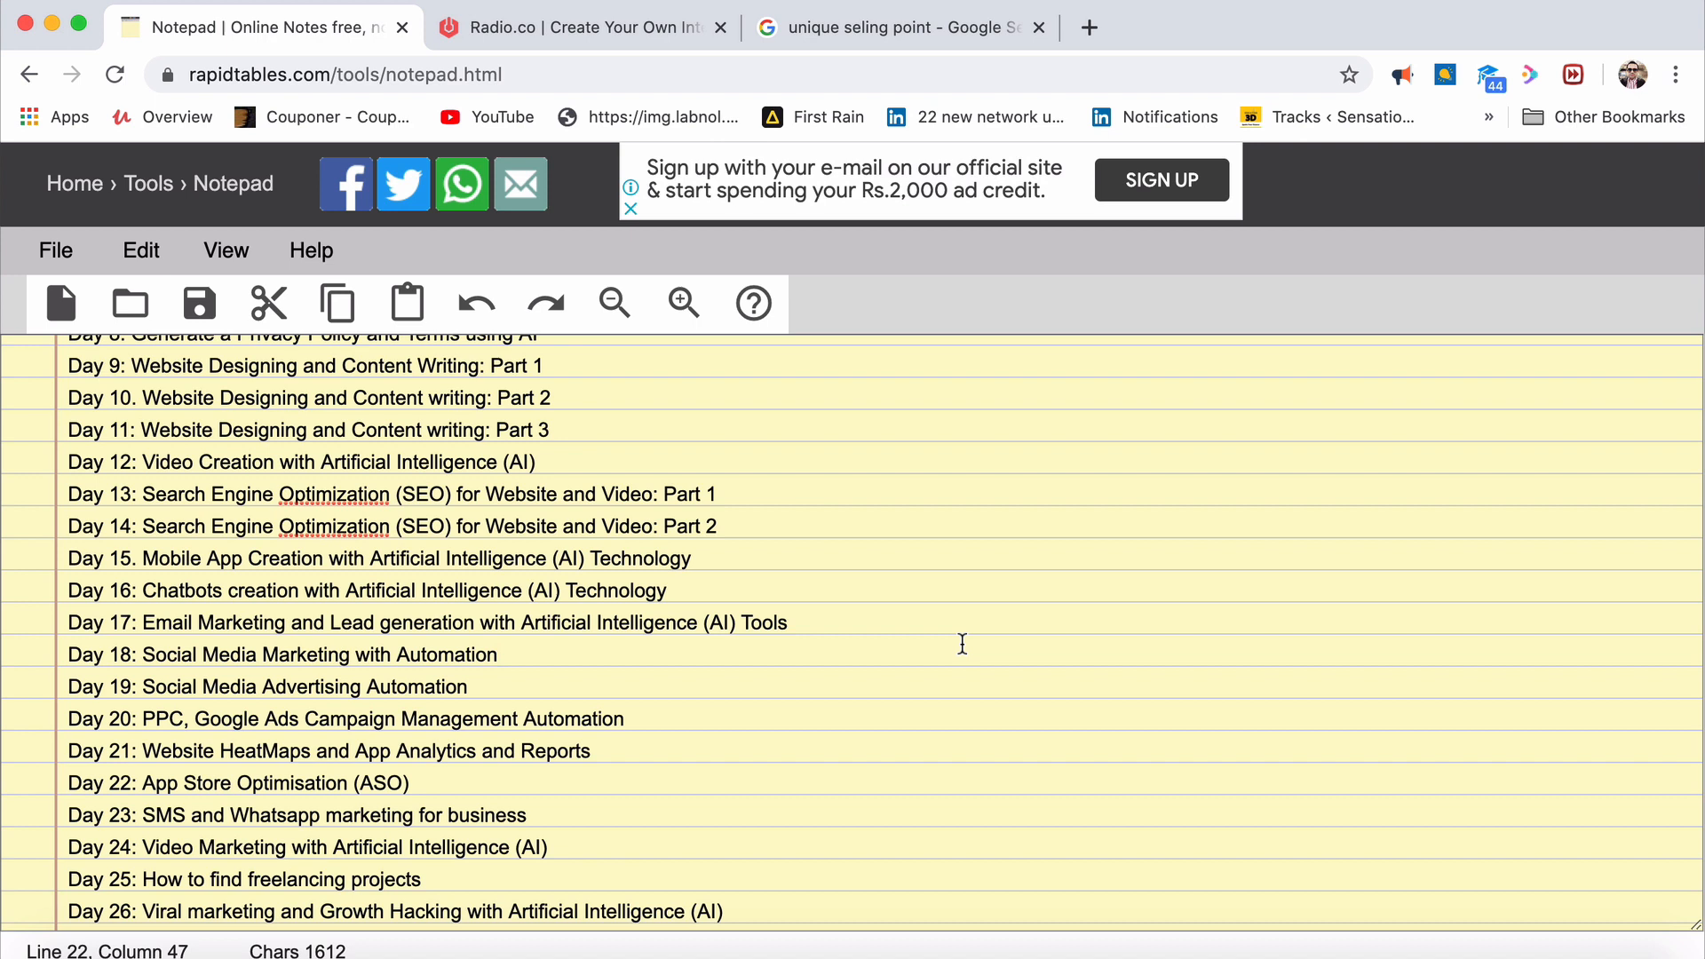
left_click(469, 686)
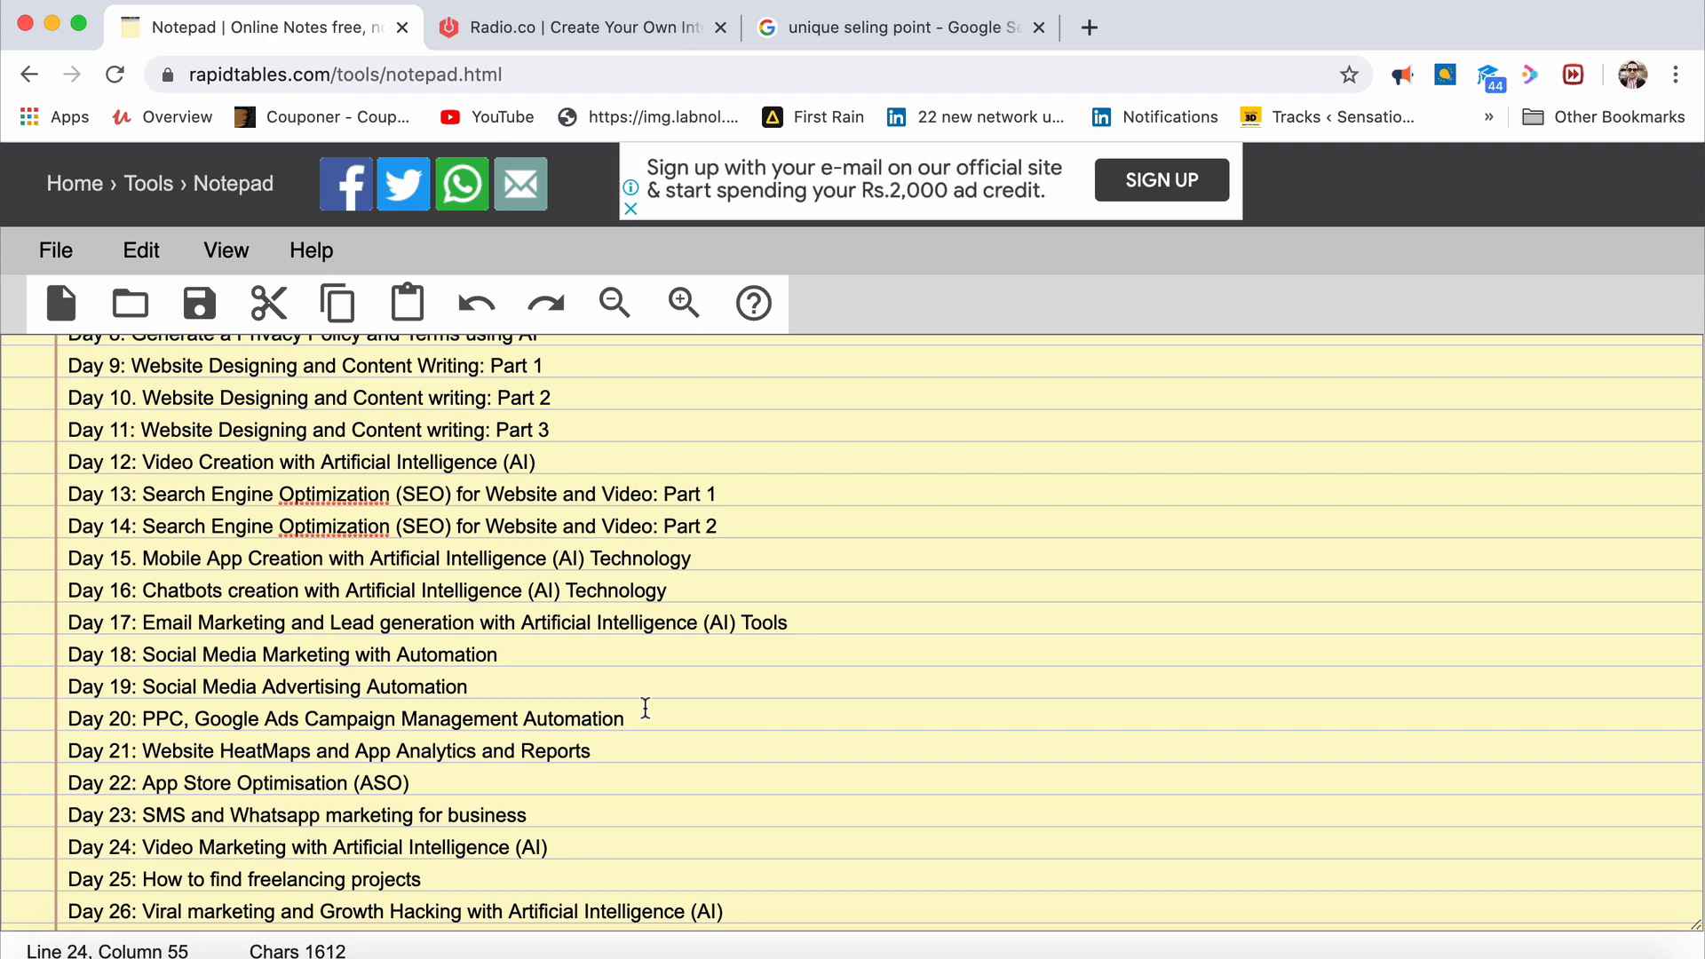
left_click(661, 753)
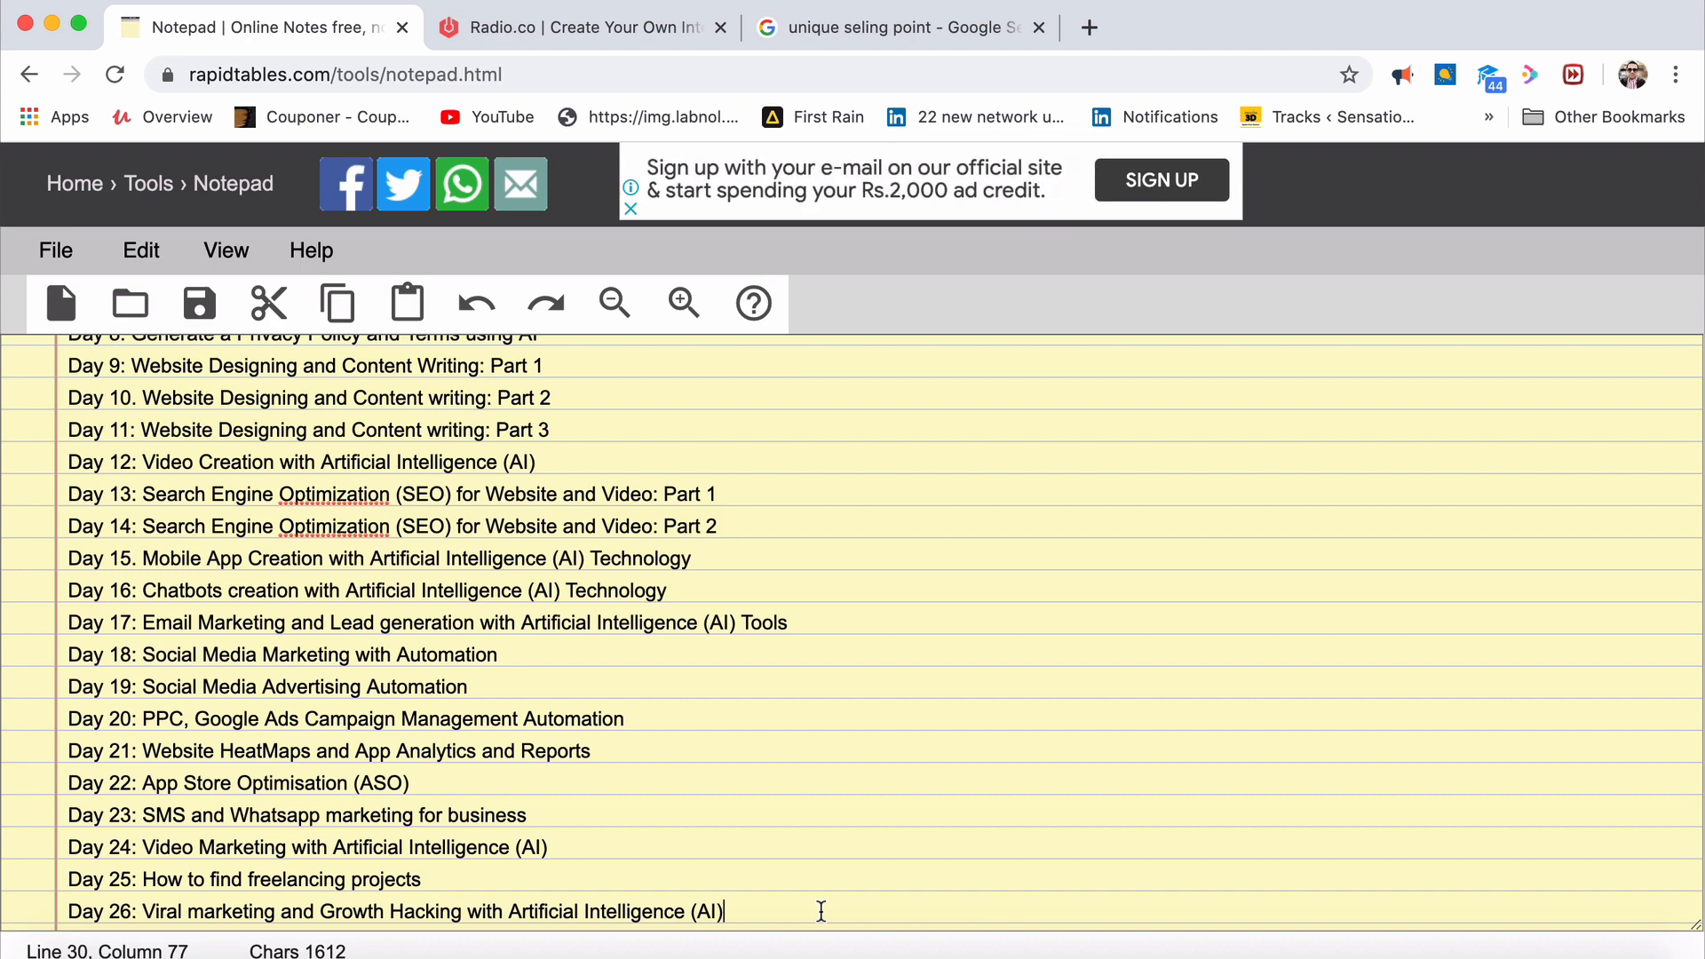
scroll("up", 3)
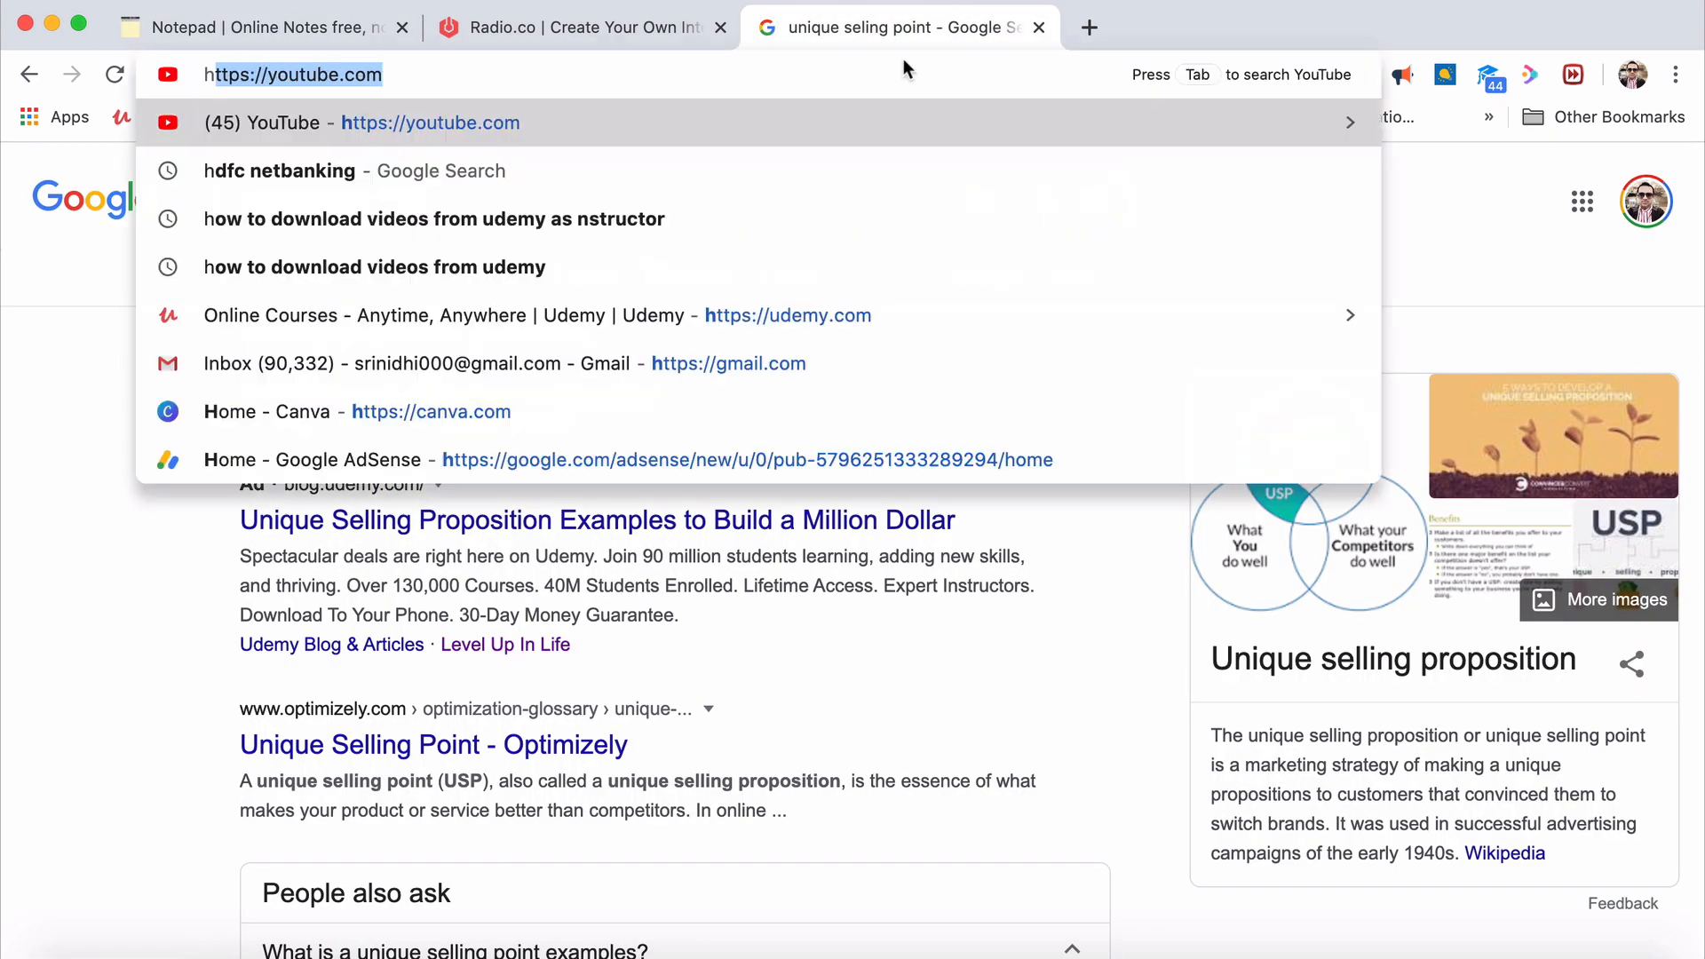
Search 'hit or flop', draft a sentence about learning from your mistakes, then clear it with the X
type("hit or fli")
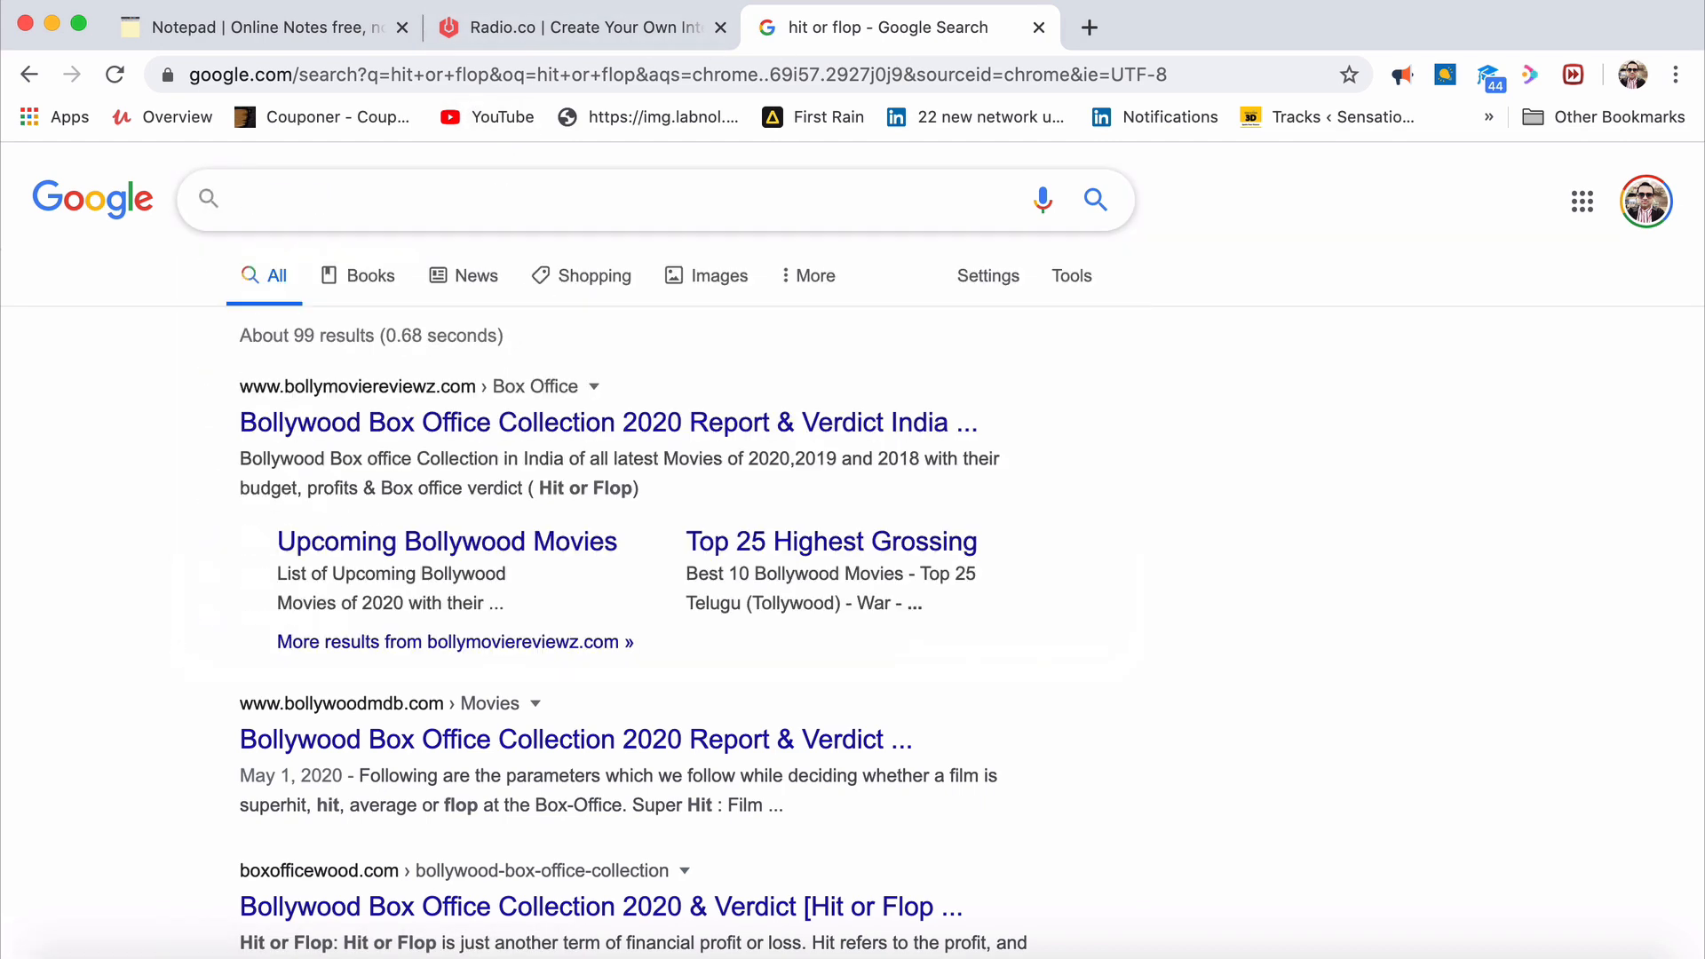
type("even it is a flop, you")
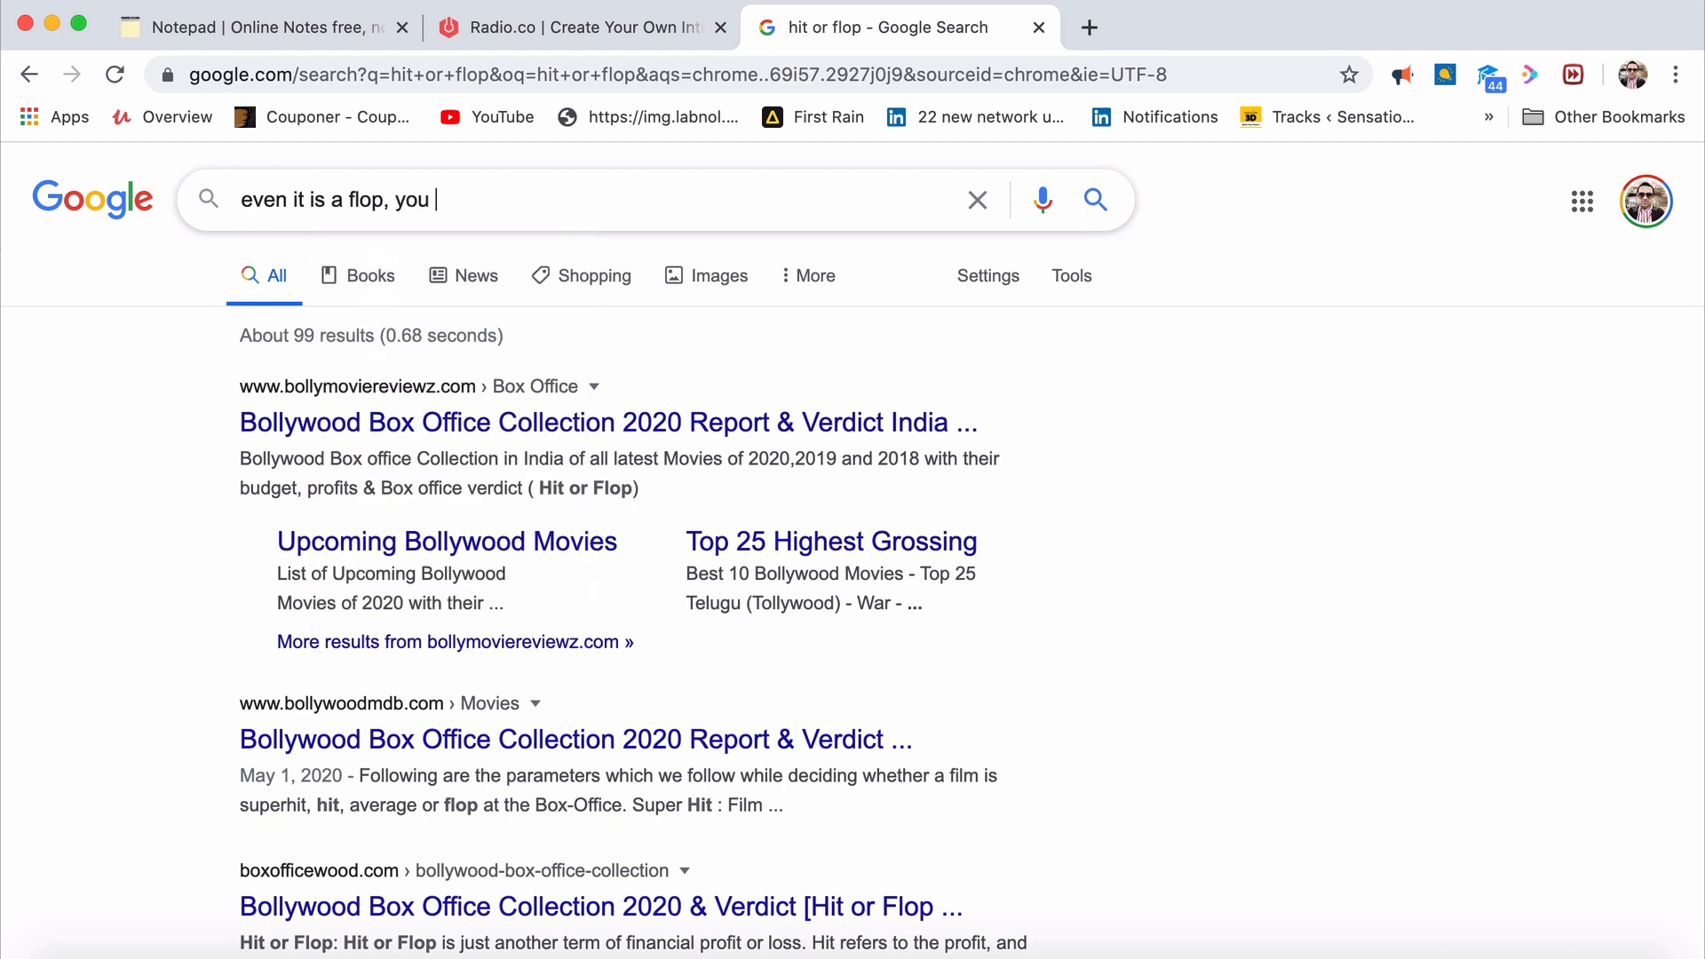
type("will learn from")
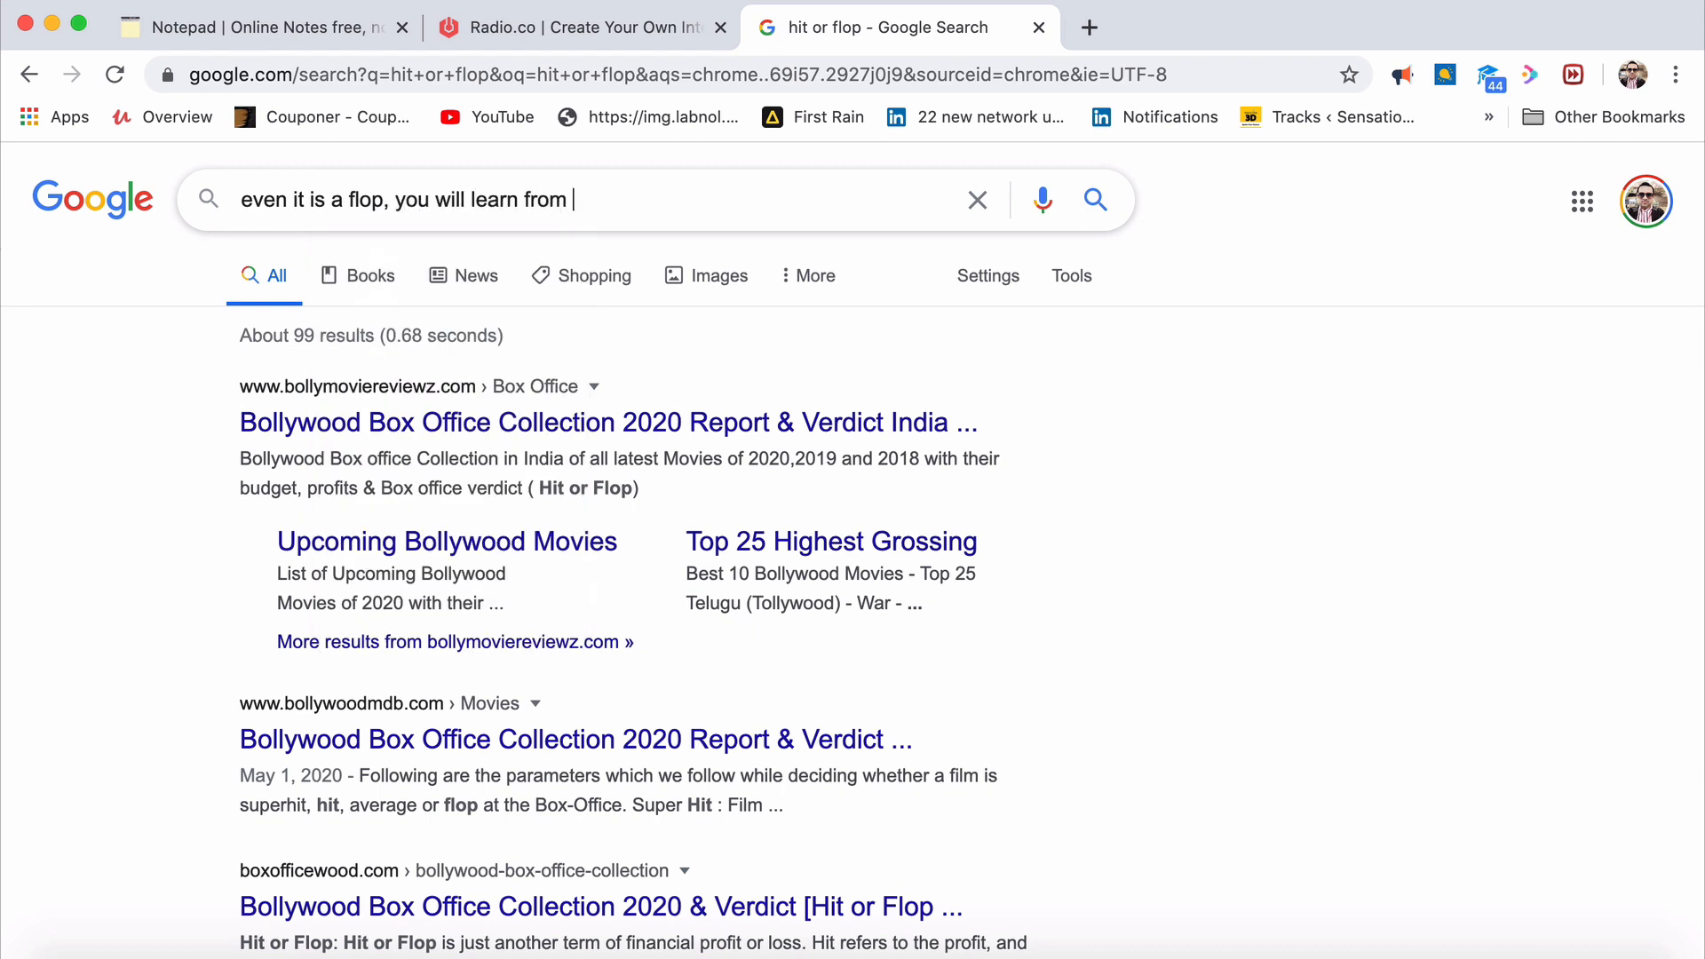
type("your mistakes")
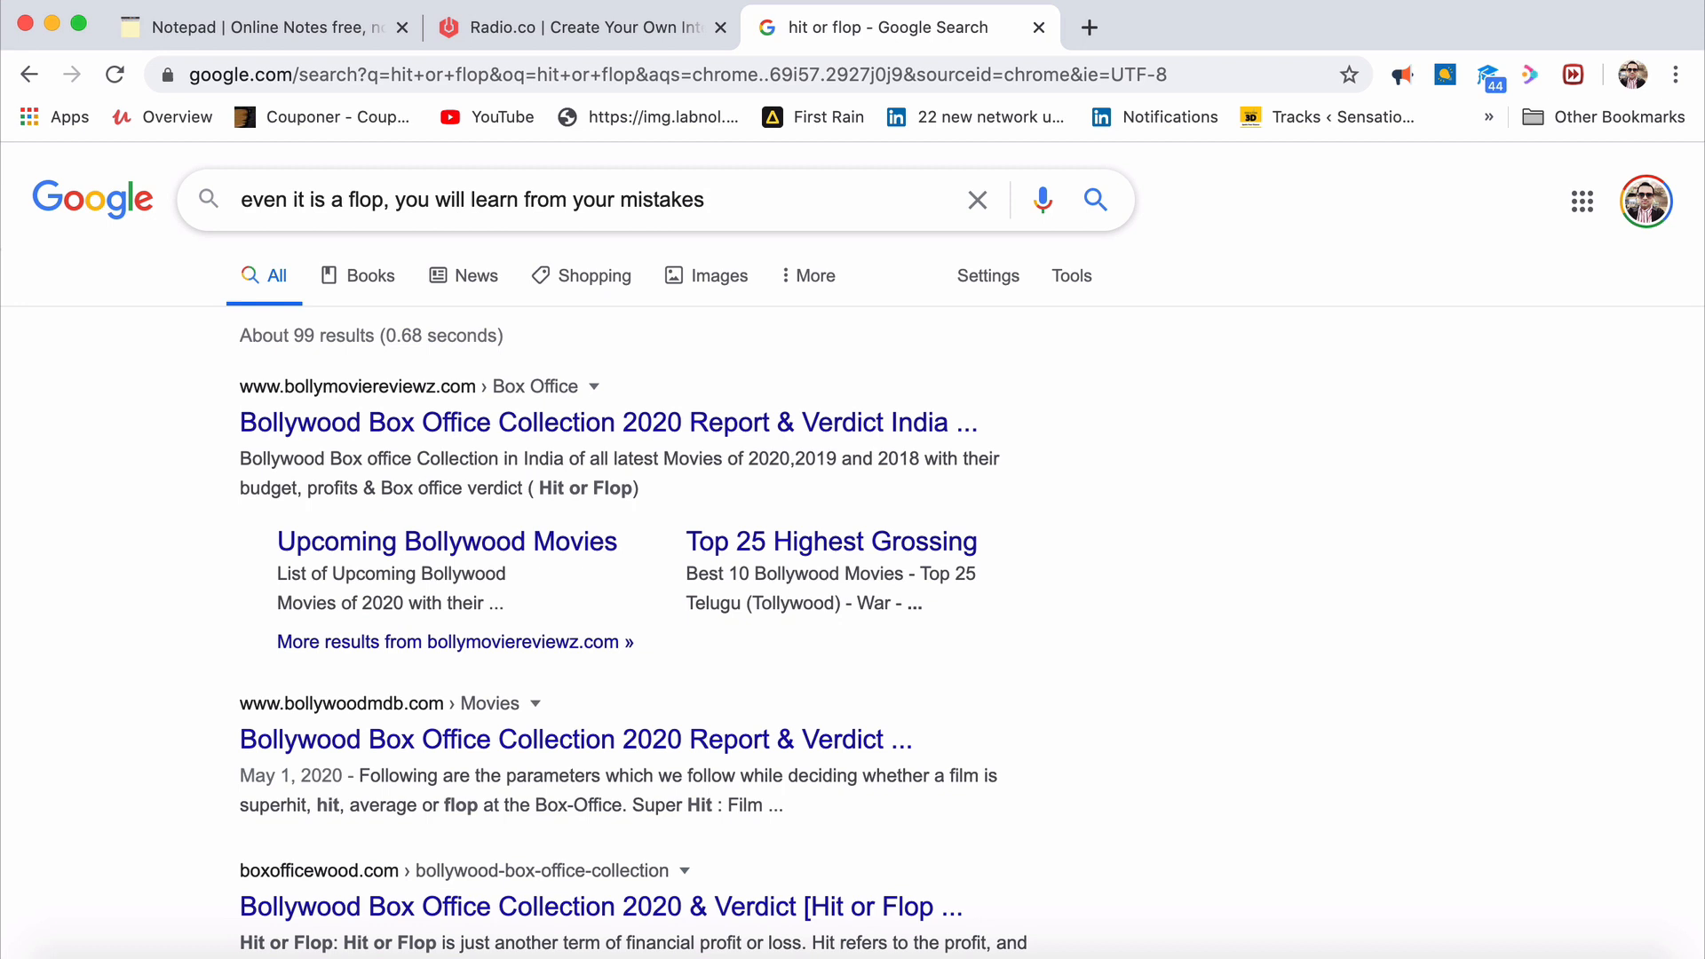
type("they get e")
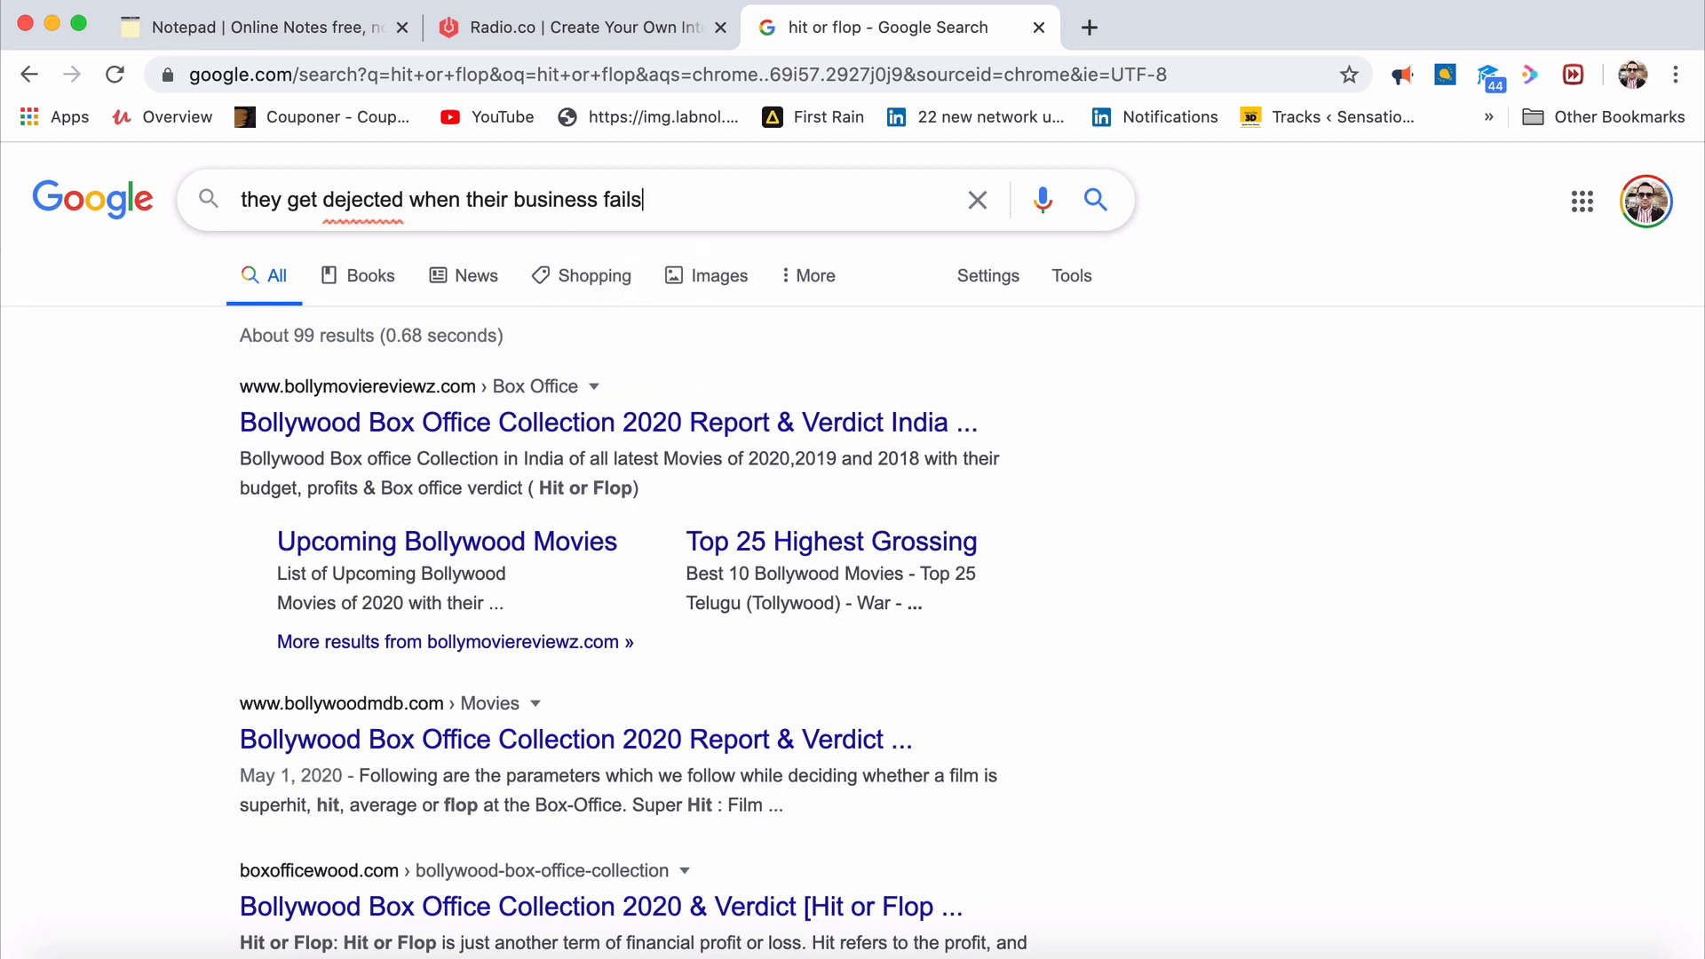
left_click(977, 200)
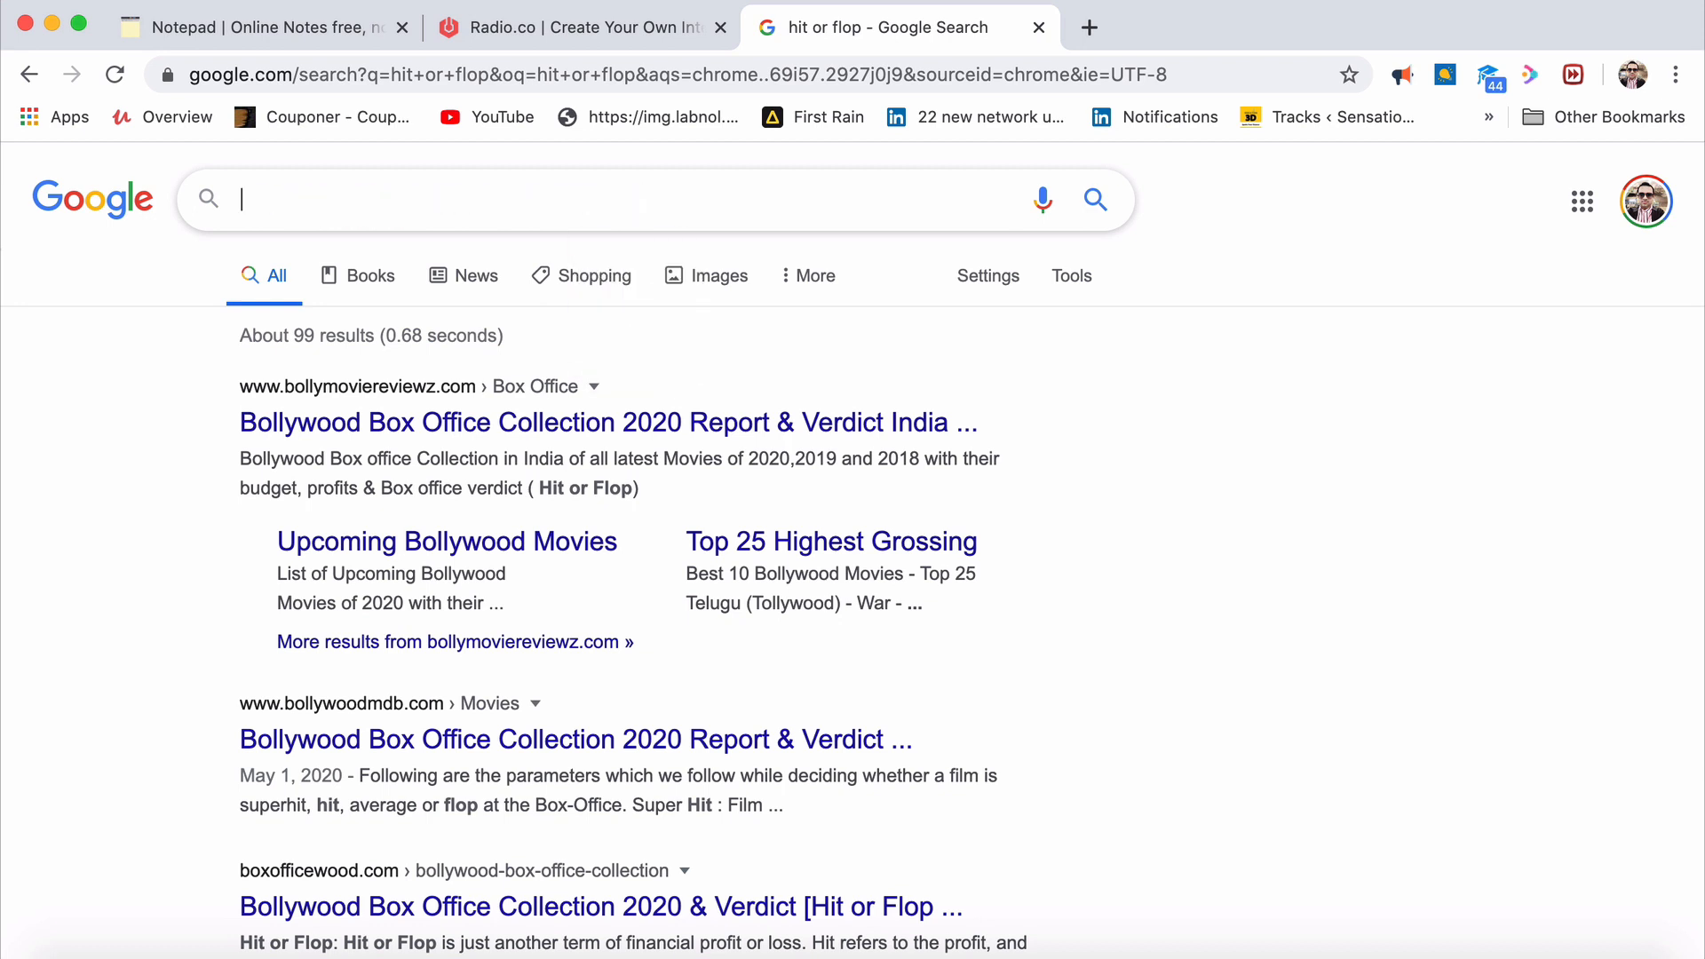
Enter 'eureka moment' and then 'archimedes' as the next Google queries
type("eureka moment")
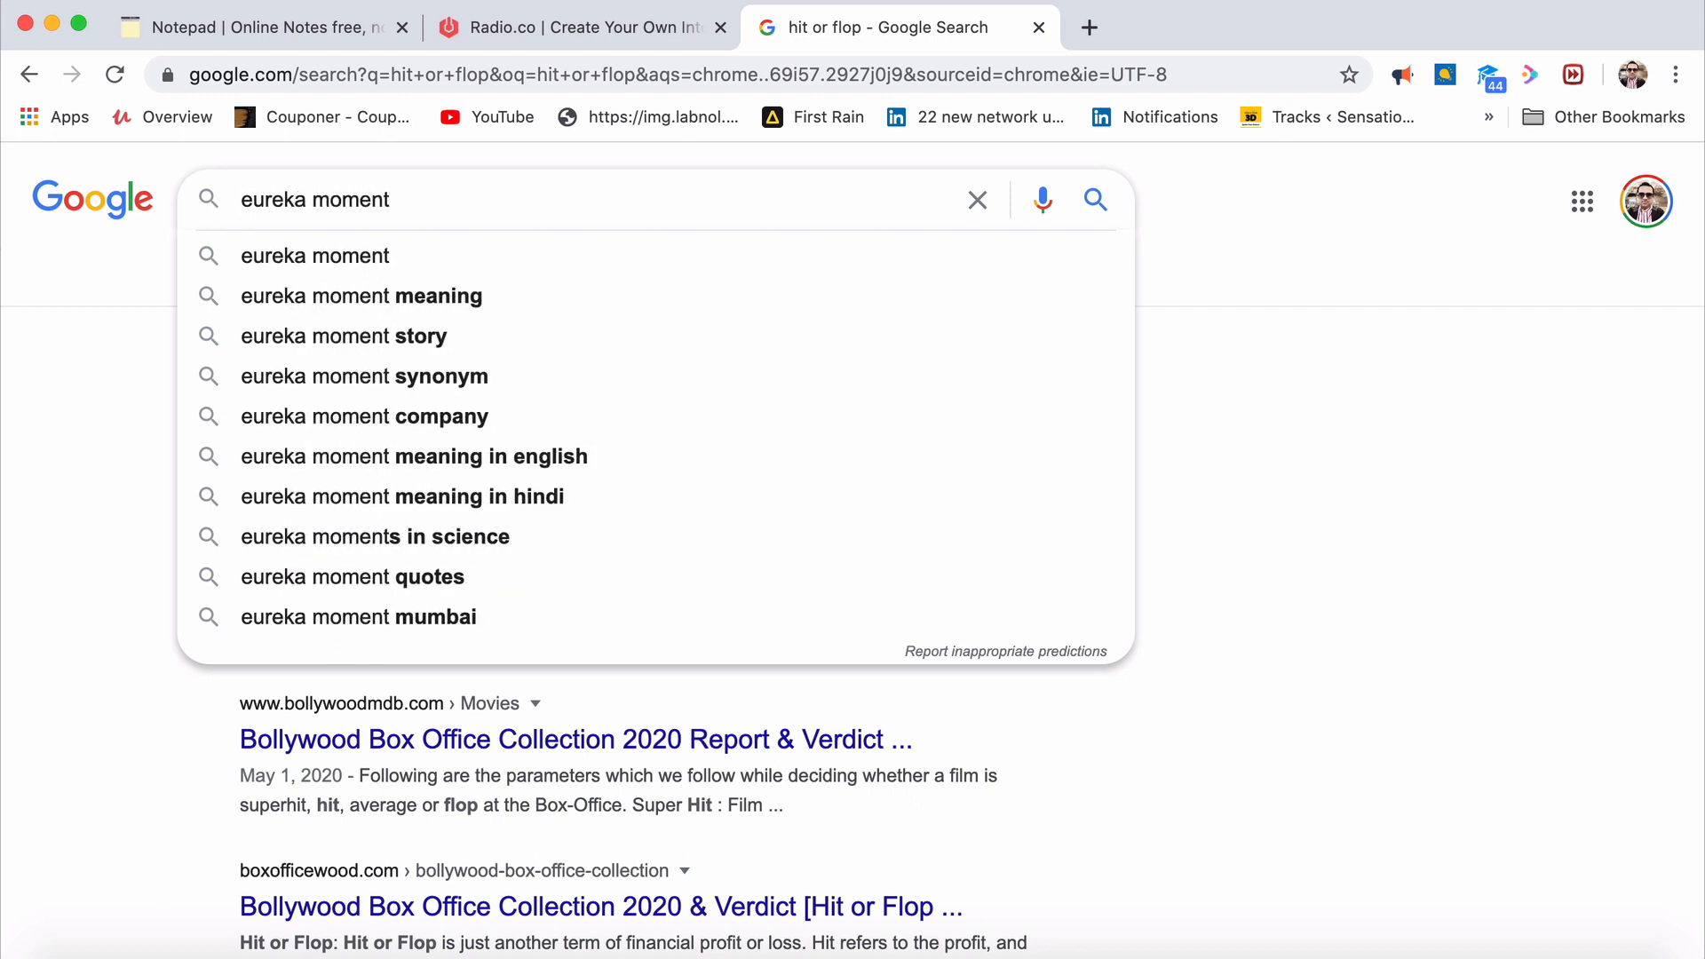
type("archimedes")
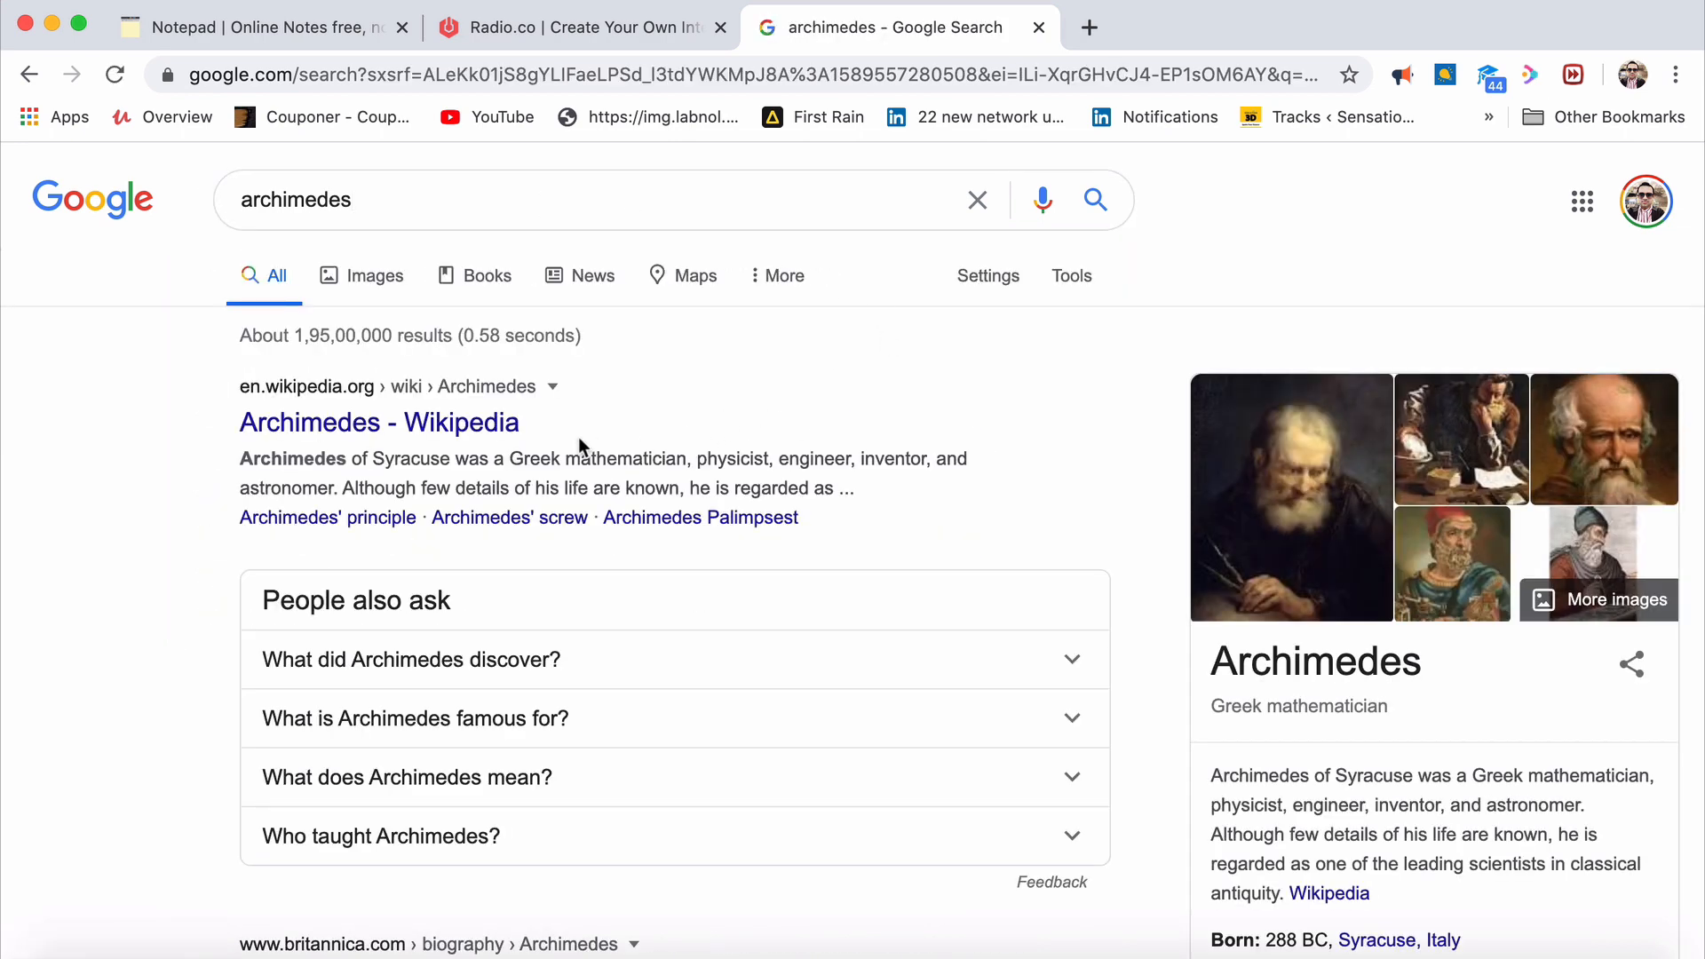
Open Wikipedia's Archimedes article and find its single 'bath' mention in the Archimedes' principle story
left_click(378, 422)
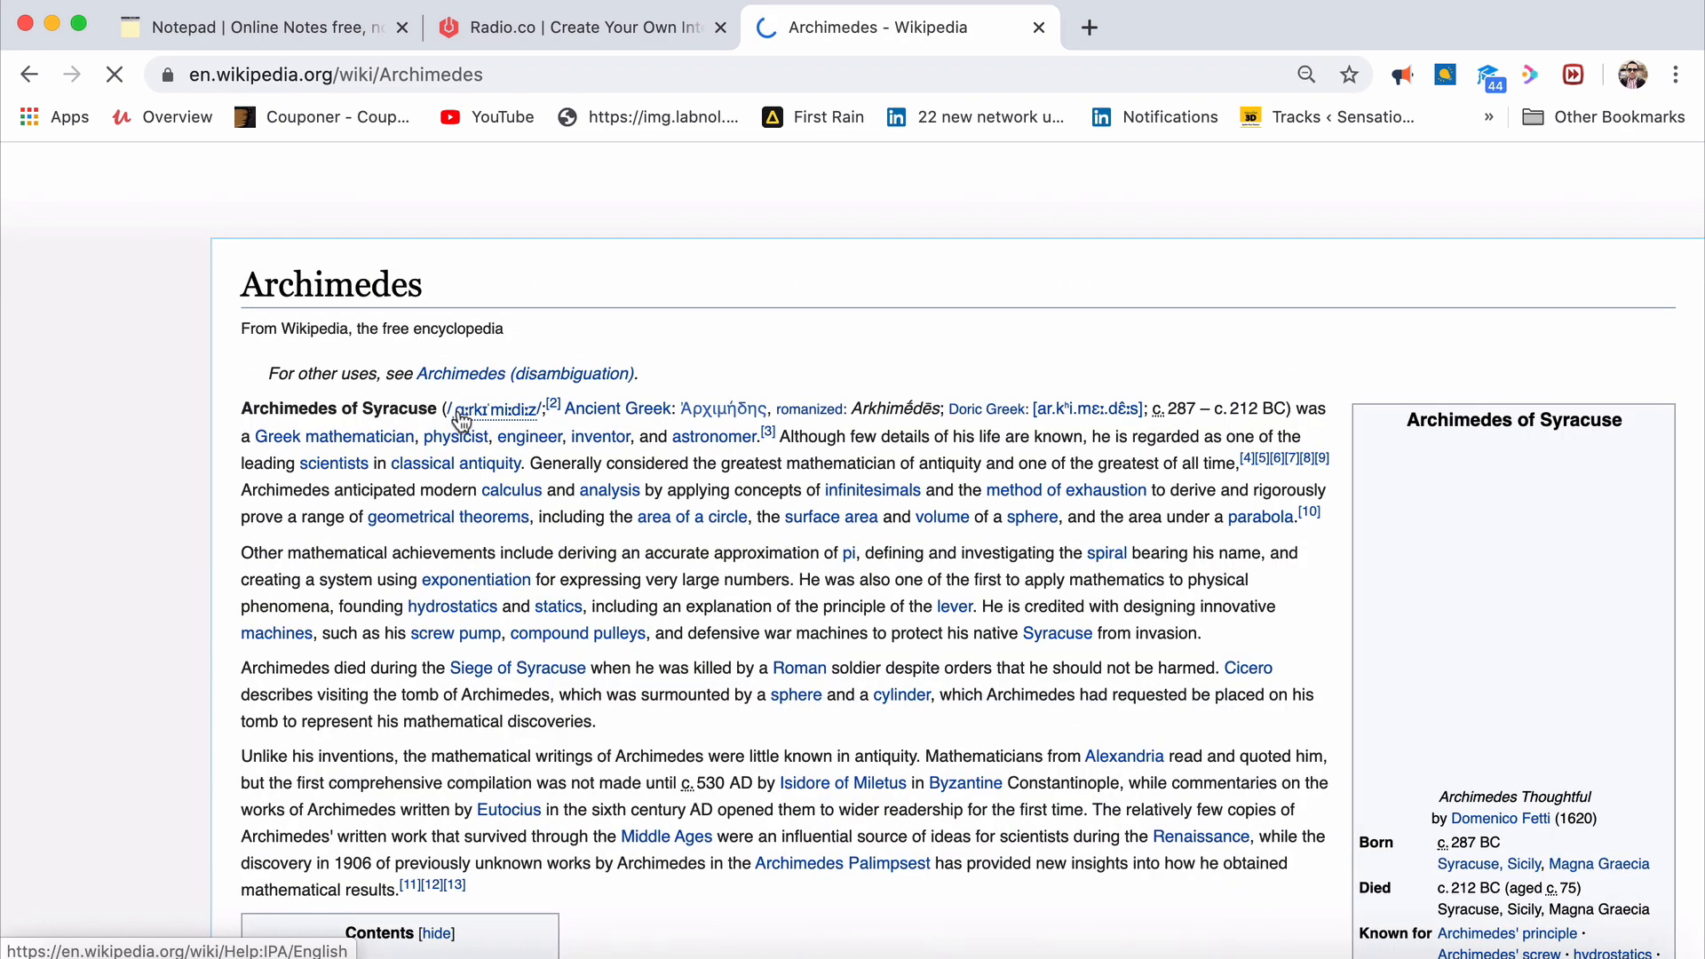
scroll("down", 3)
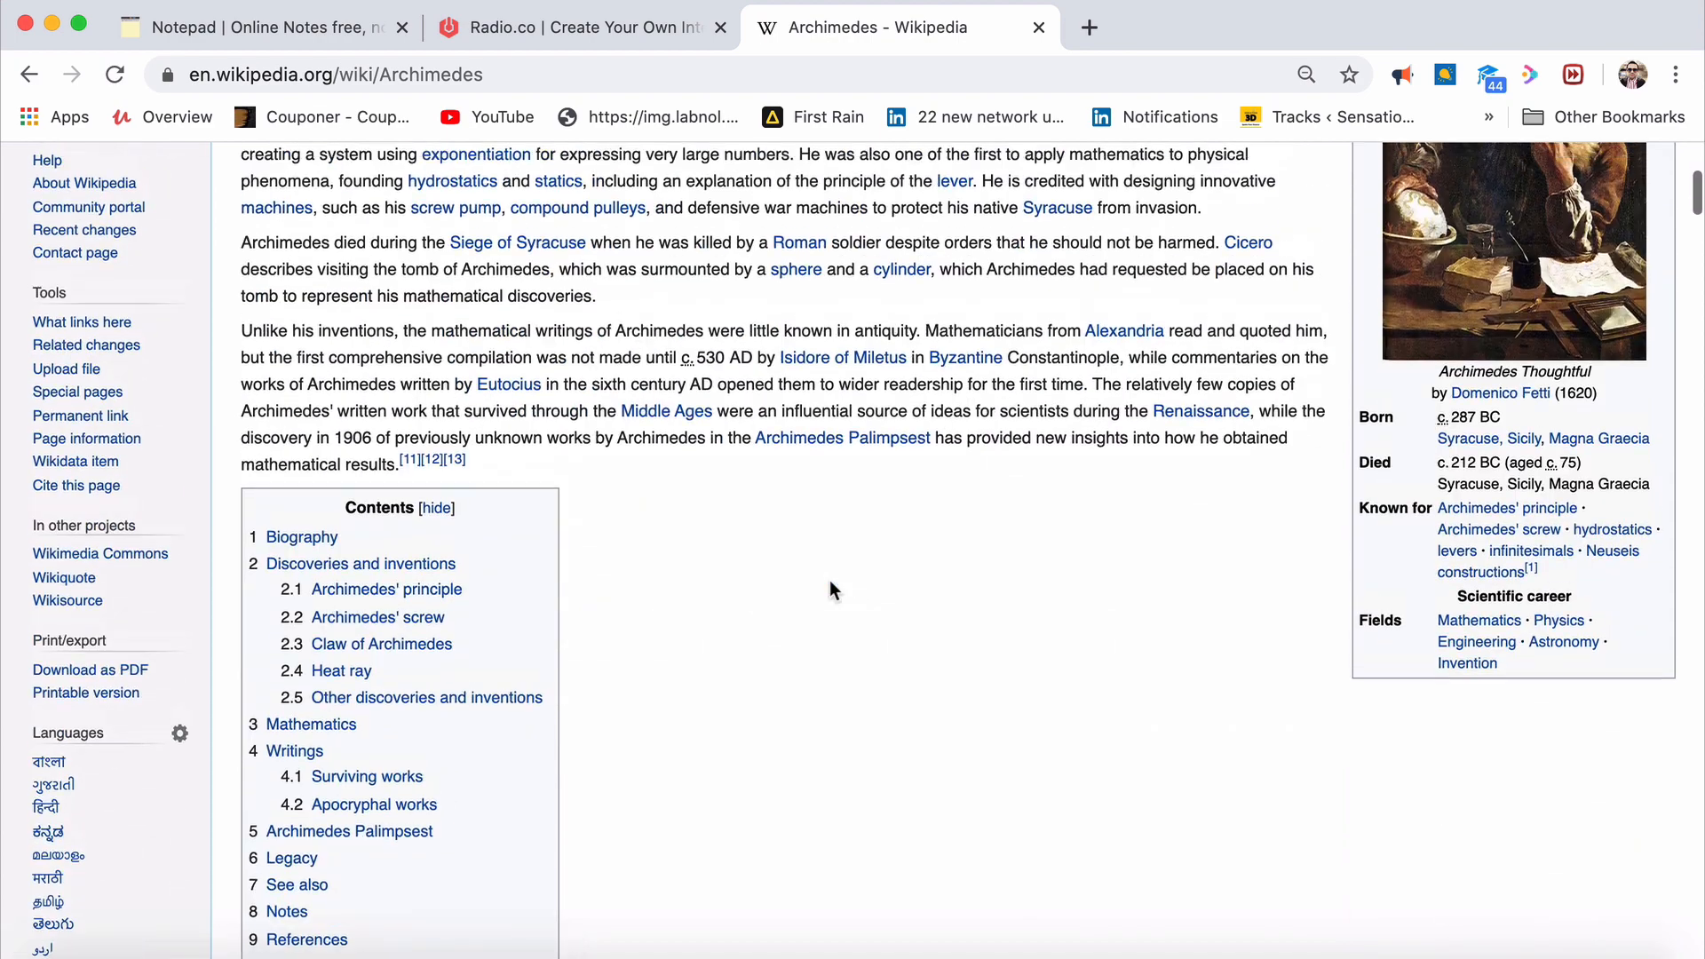
type("bath")
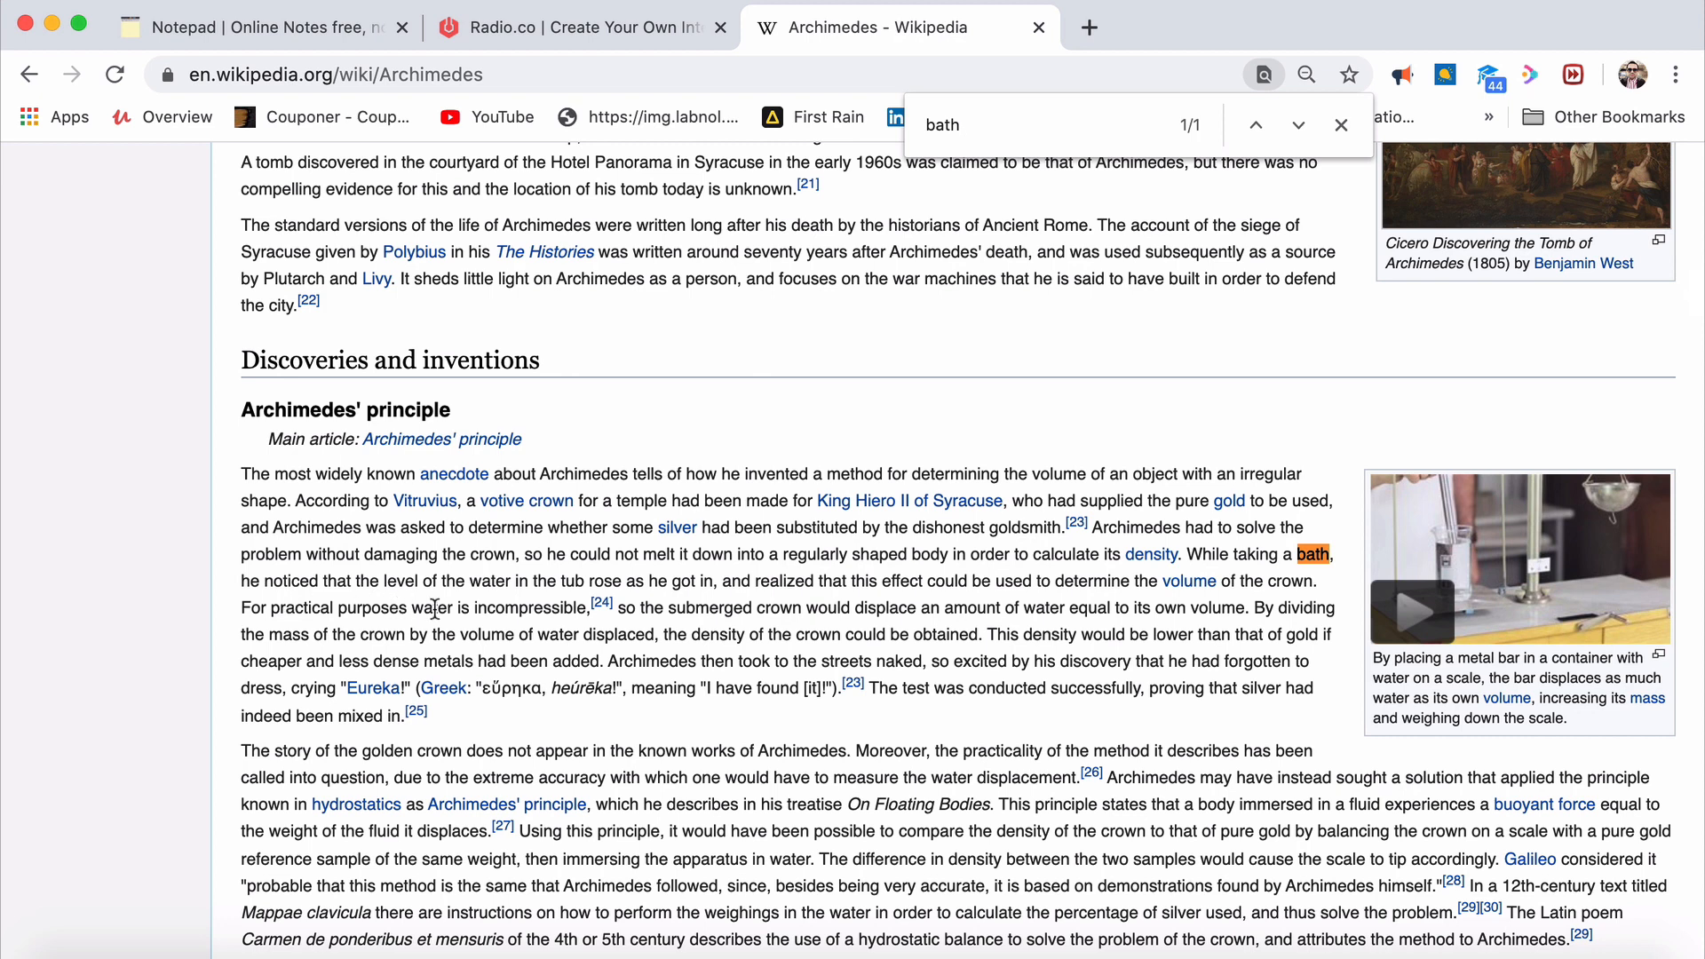
mouse_move(936, 604)
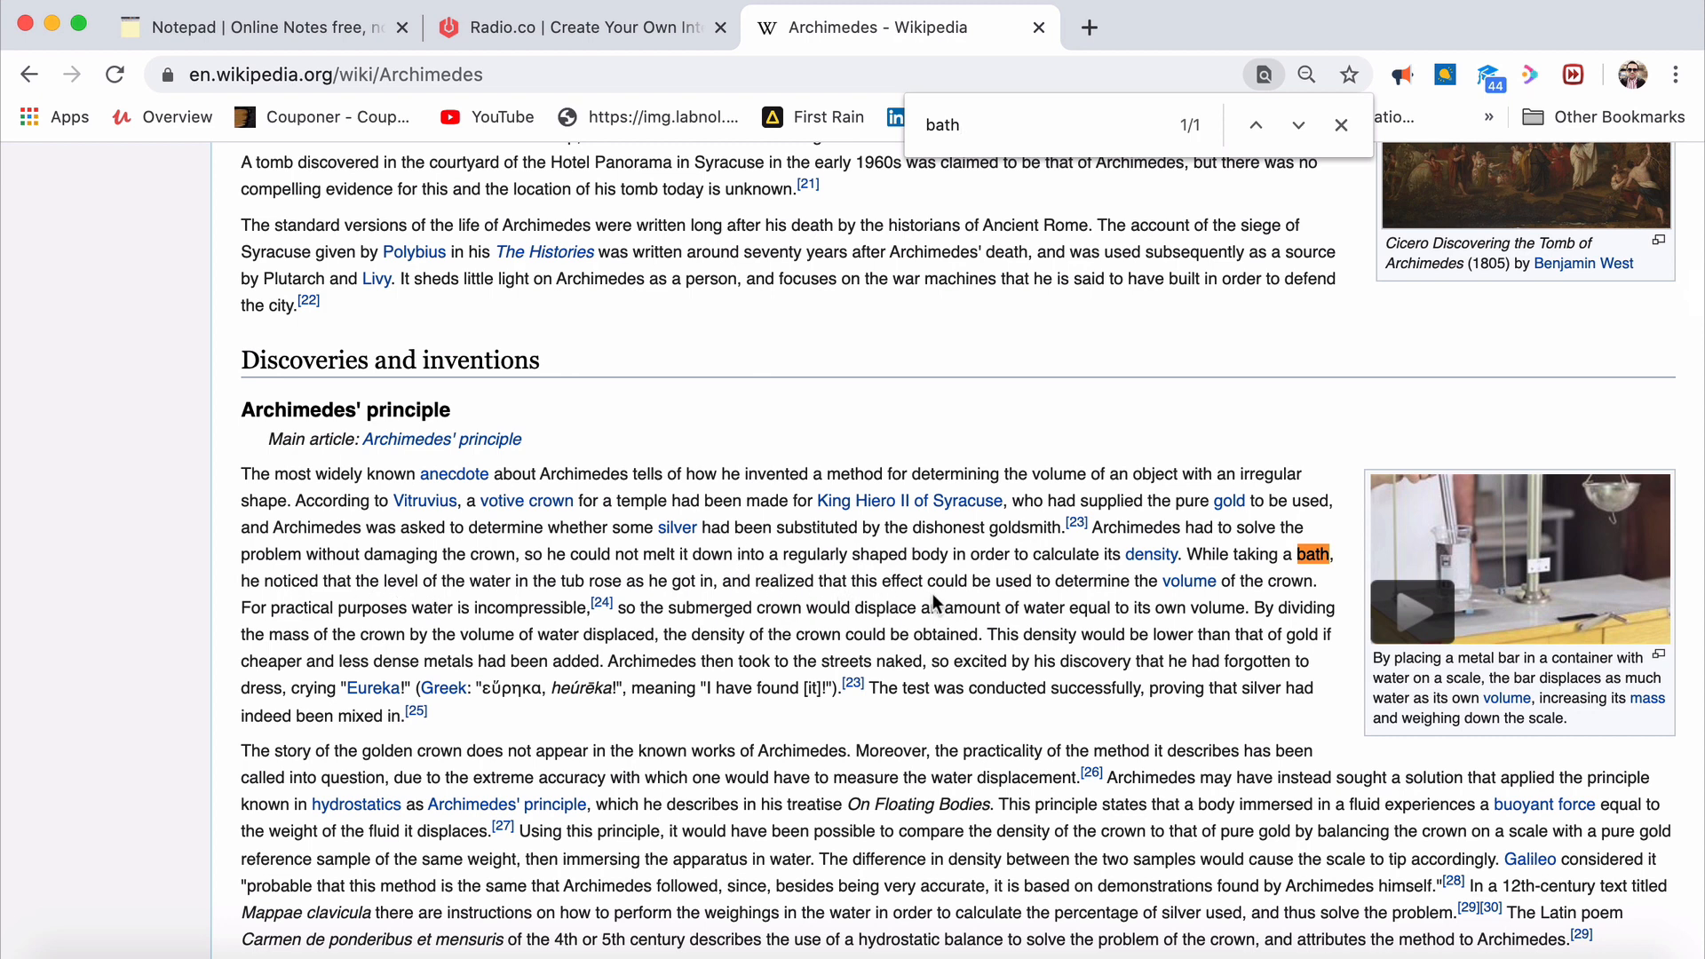
mouse_move(1272, 588)
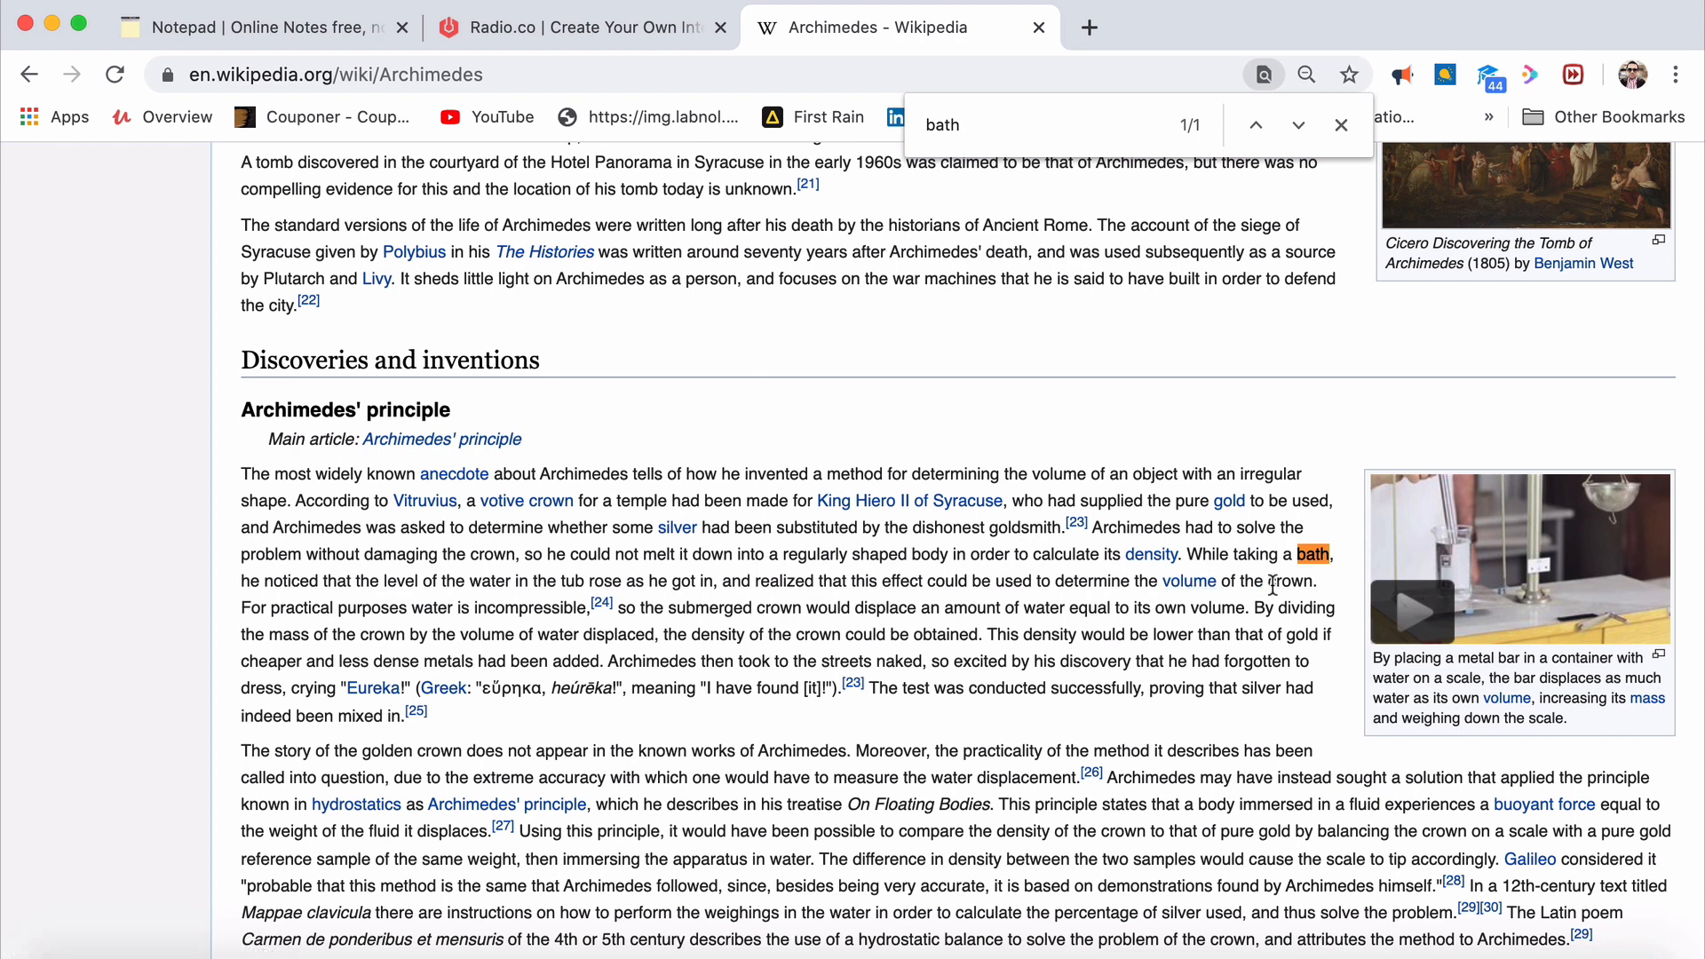
mouse_move(420, 630)
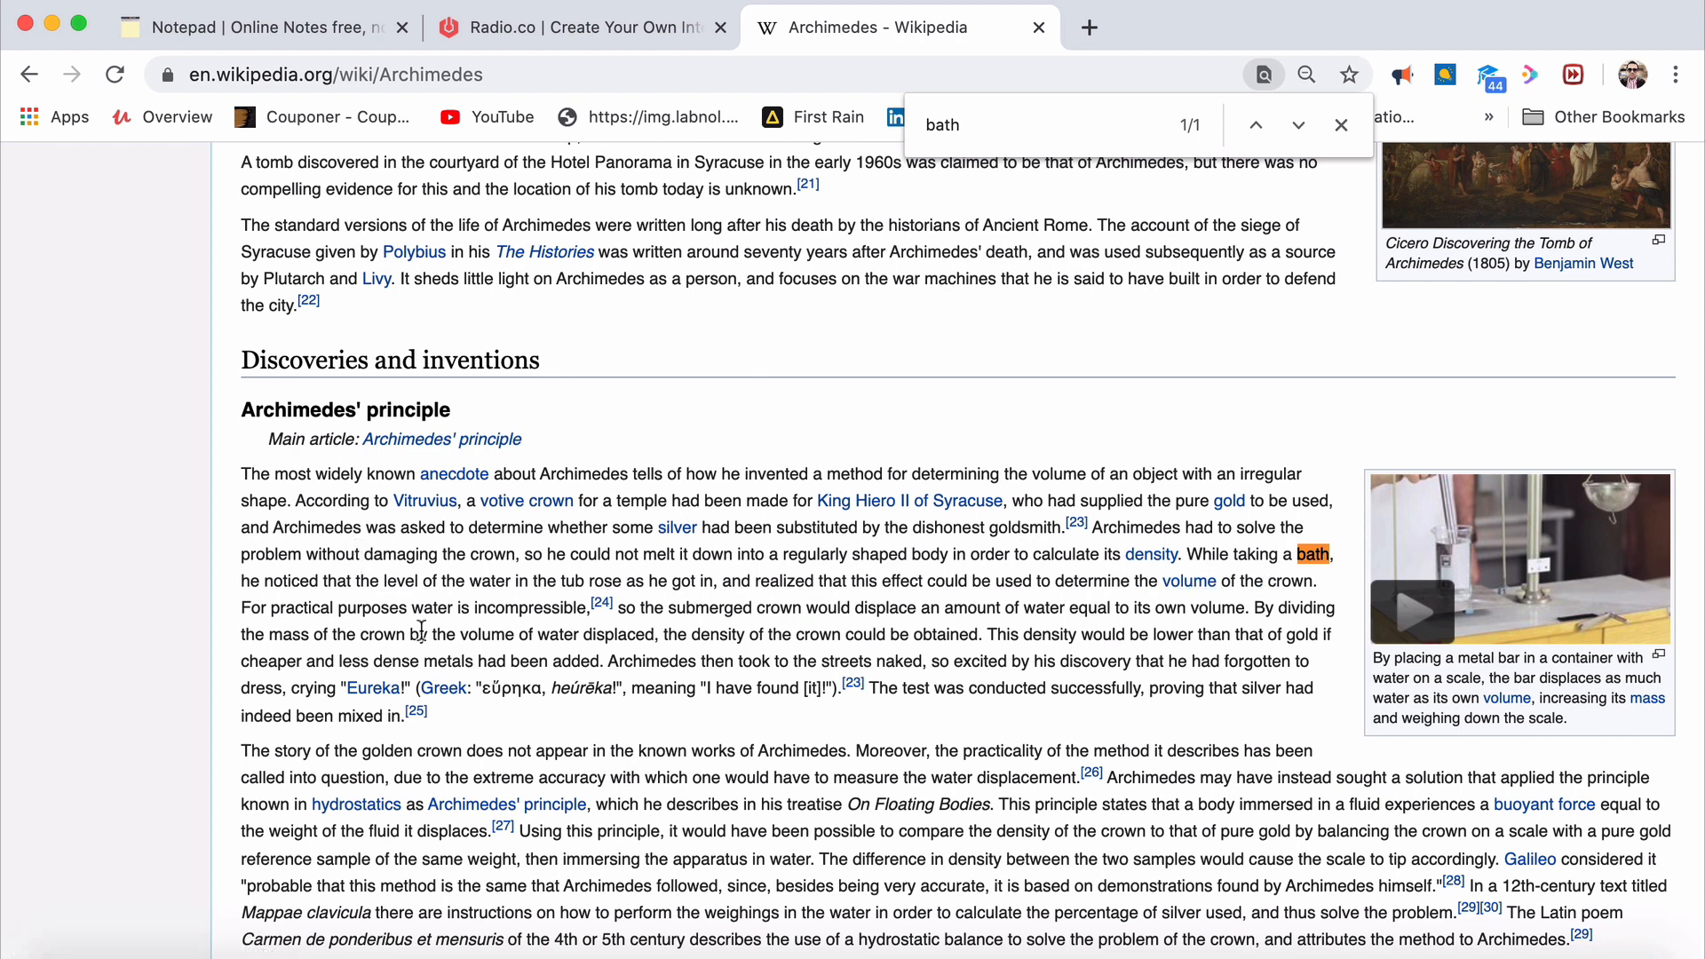
mouse_move(582, 607)
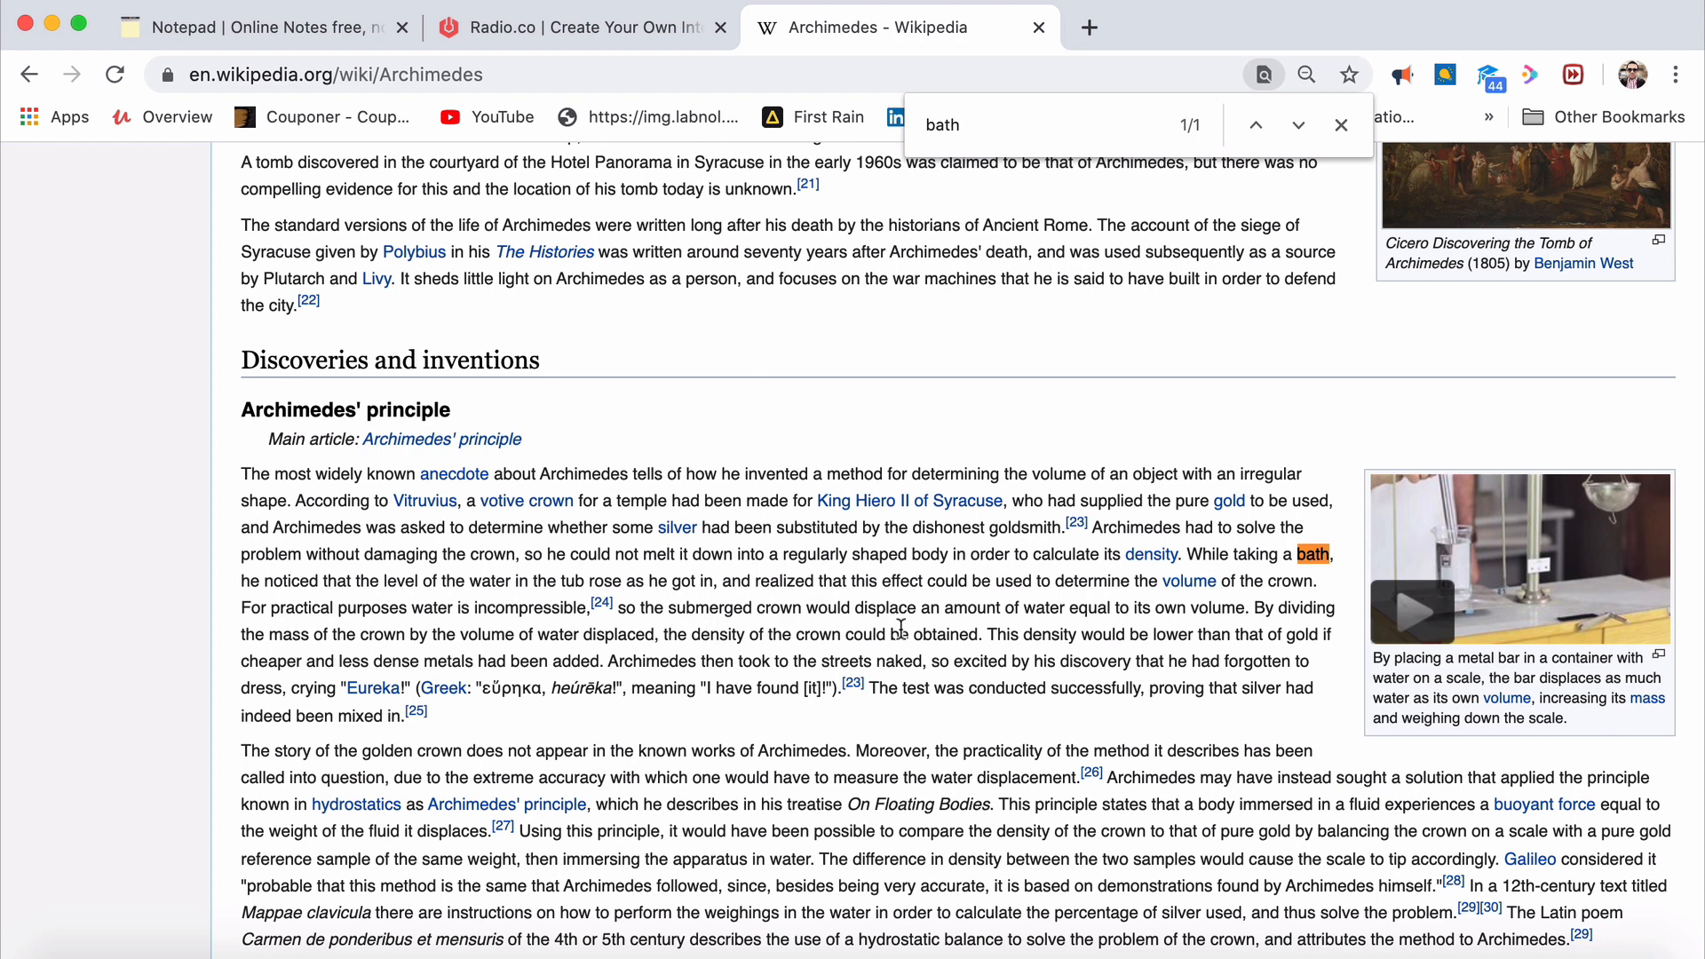
mouse_move(1218, 629)
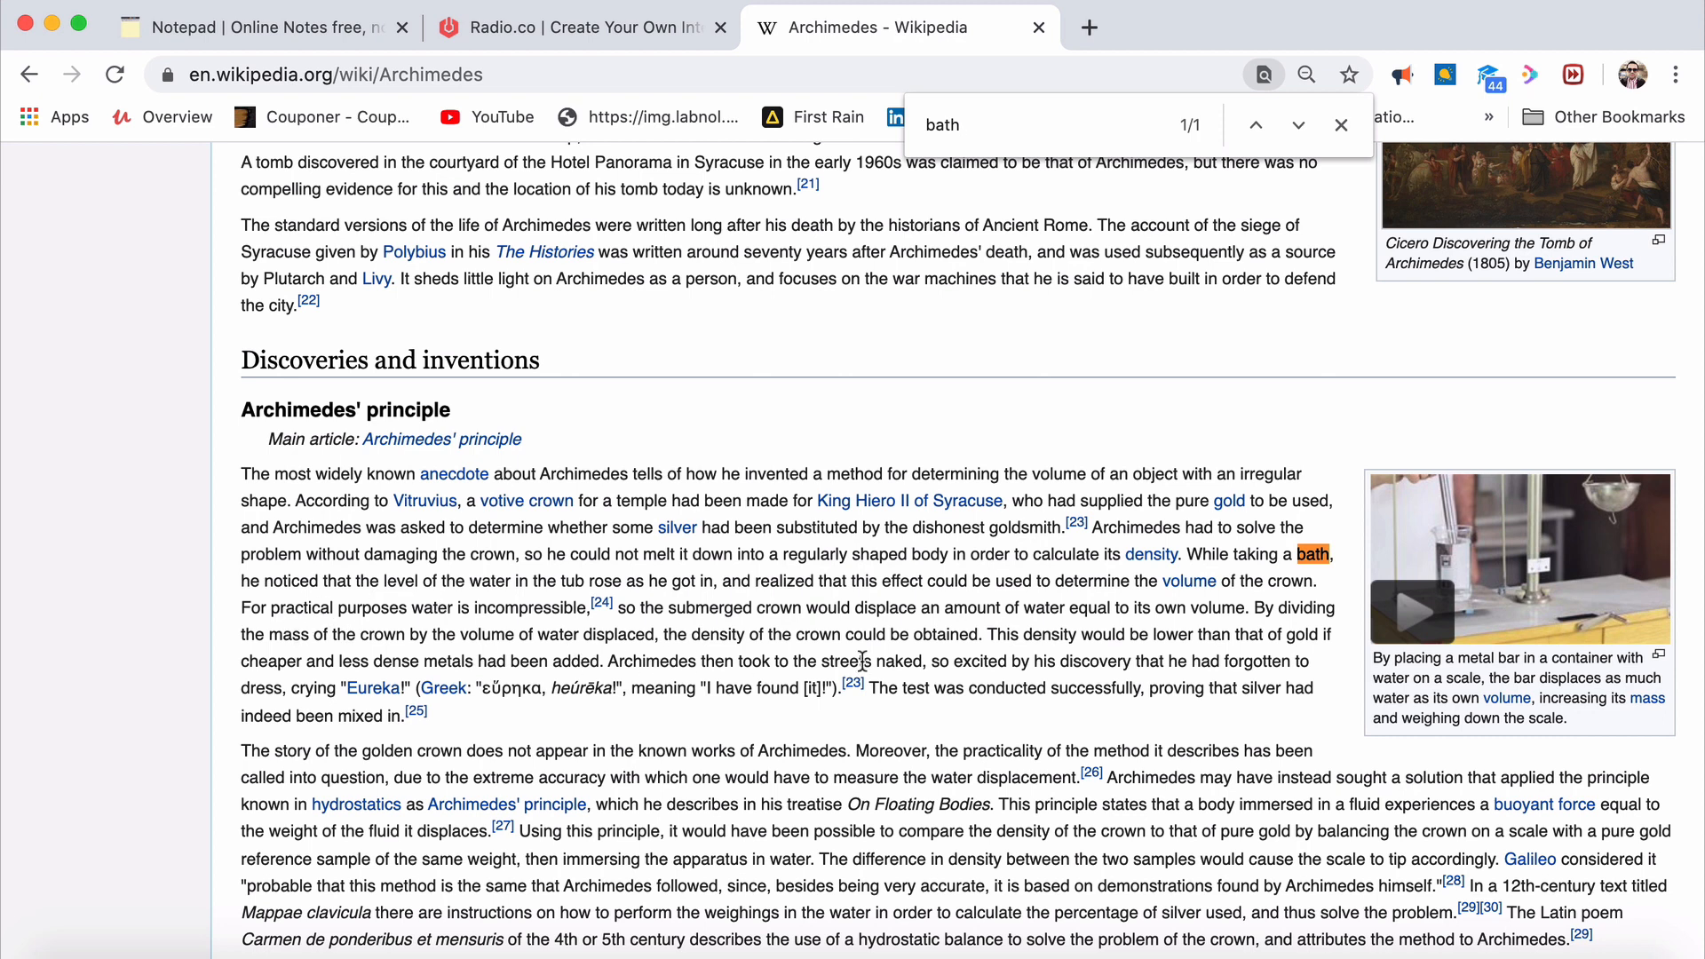
mouse_move(1158, 650)
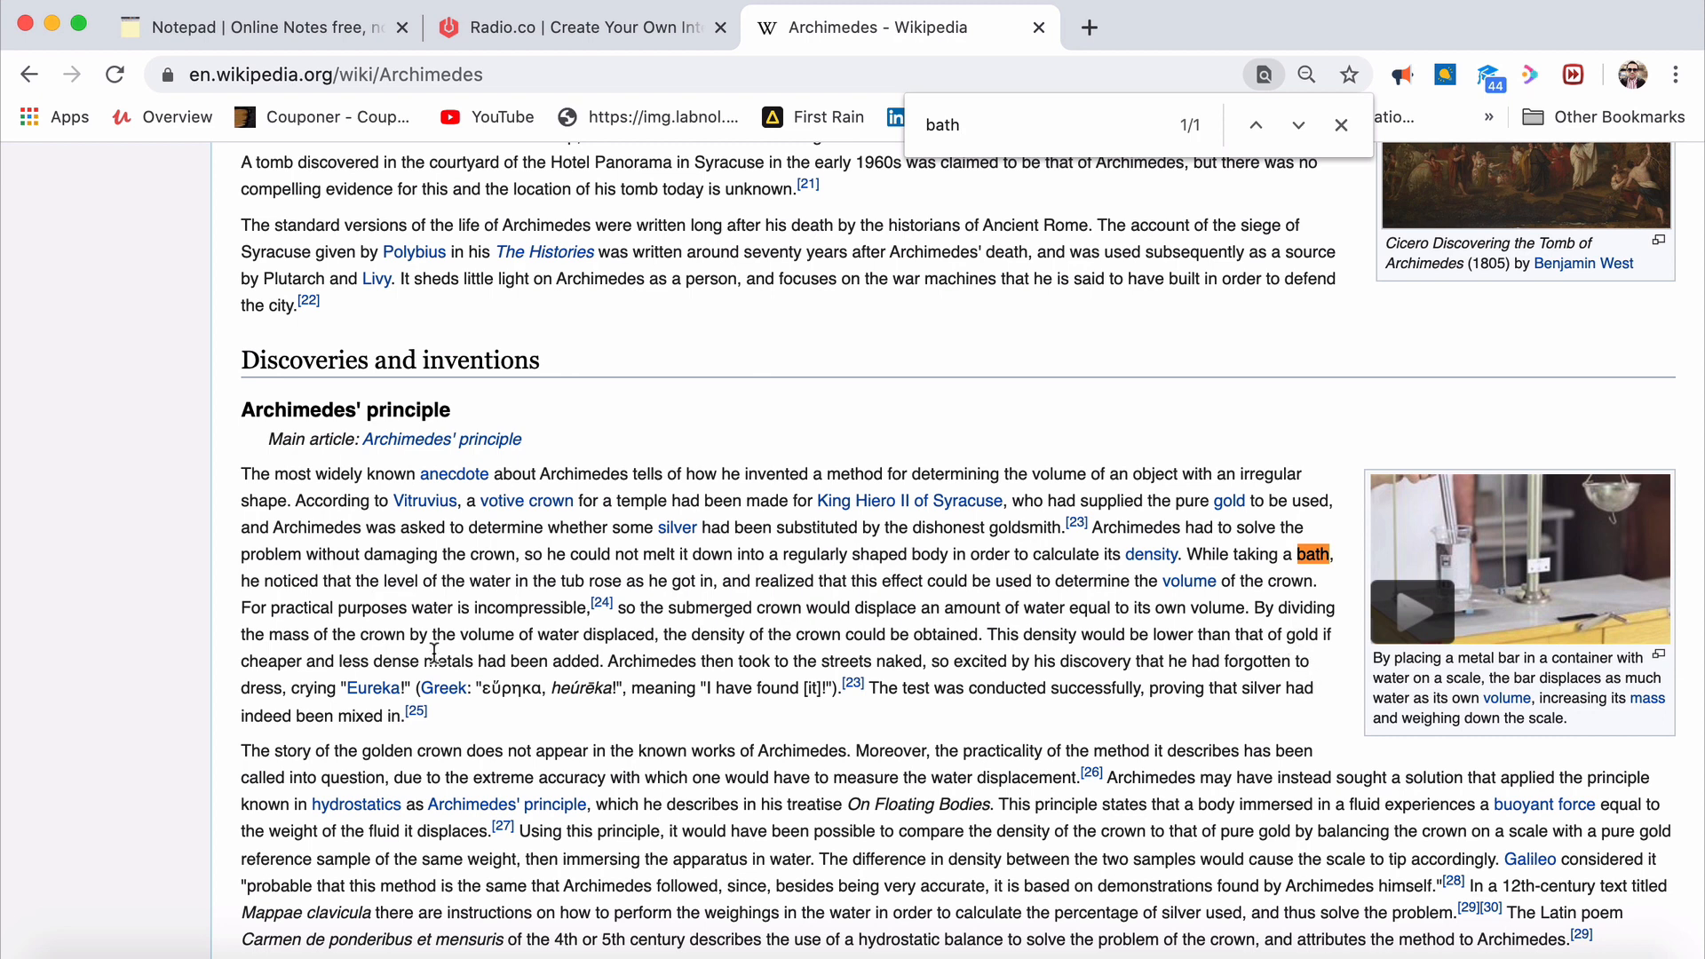
mouse_move(589, 667)
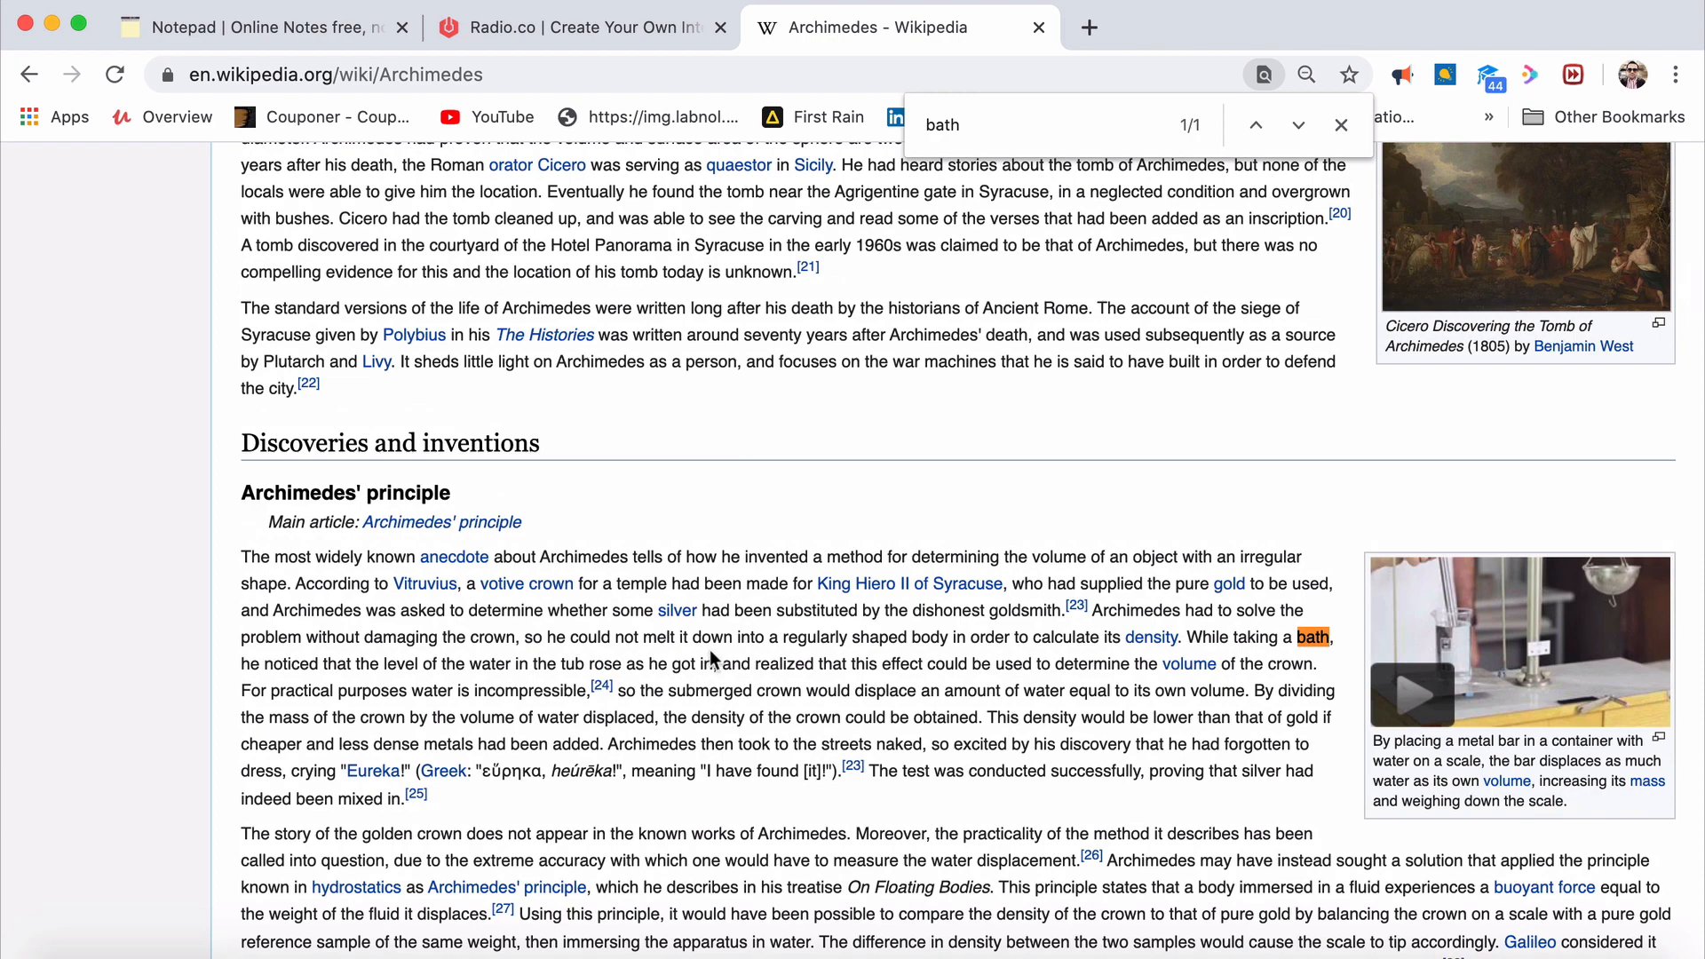
scroll("down", 3)
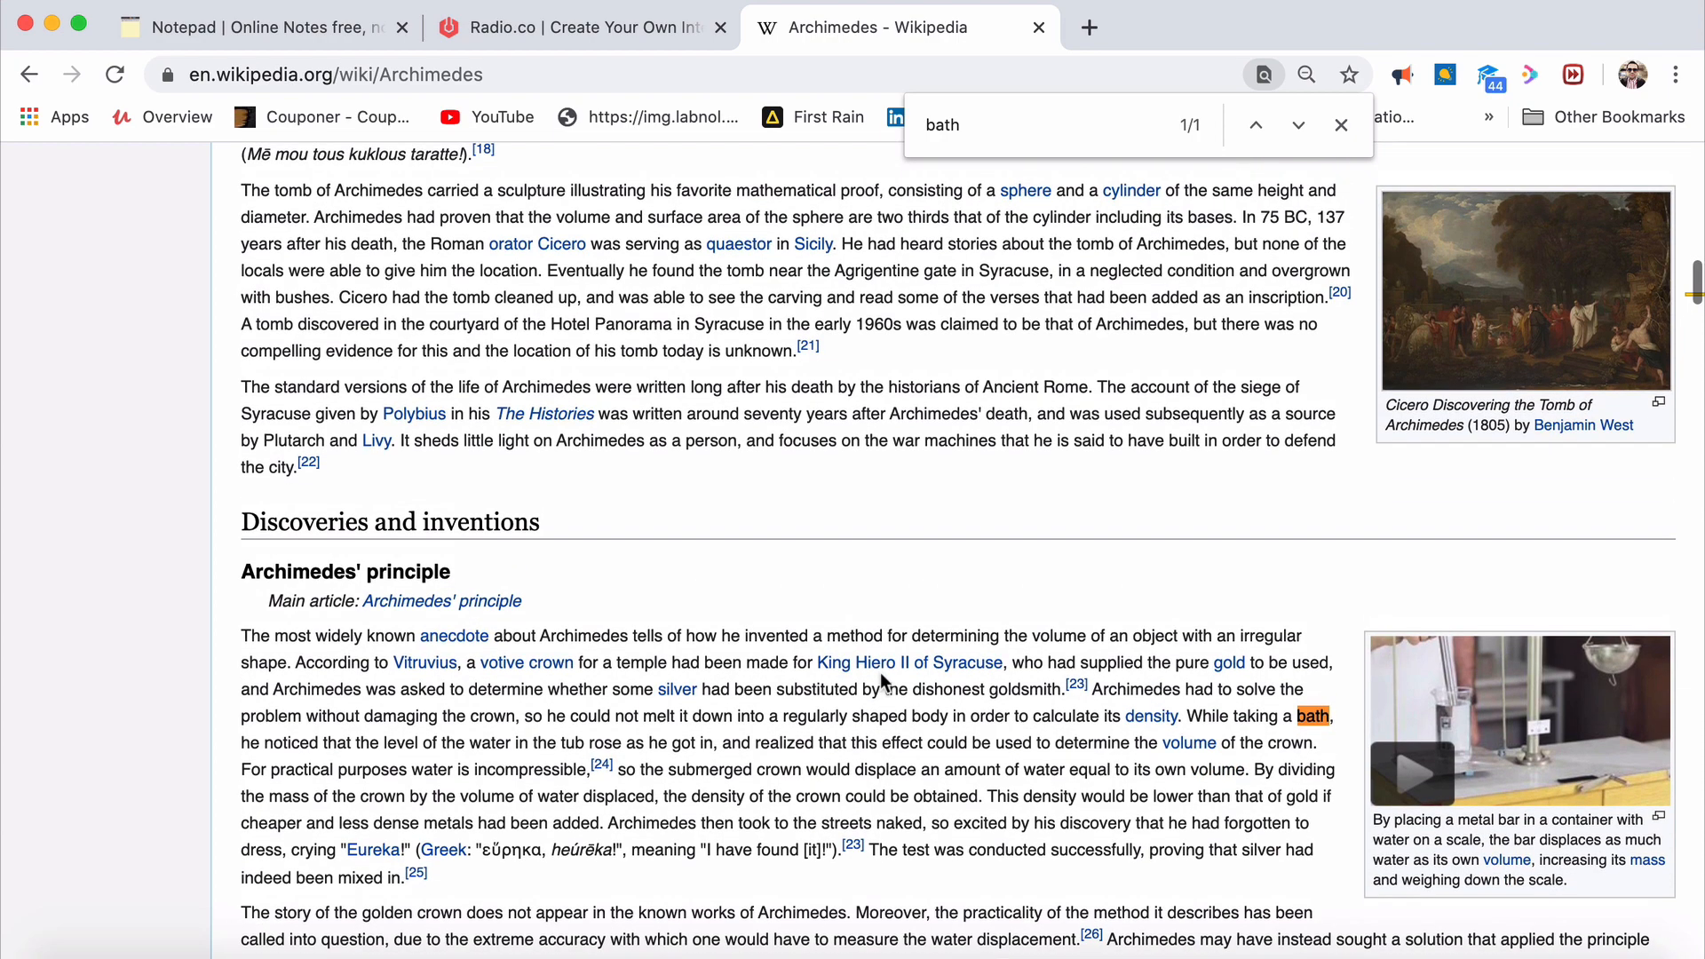
scroll("down", 3)
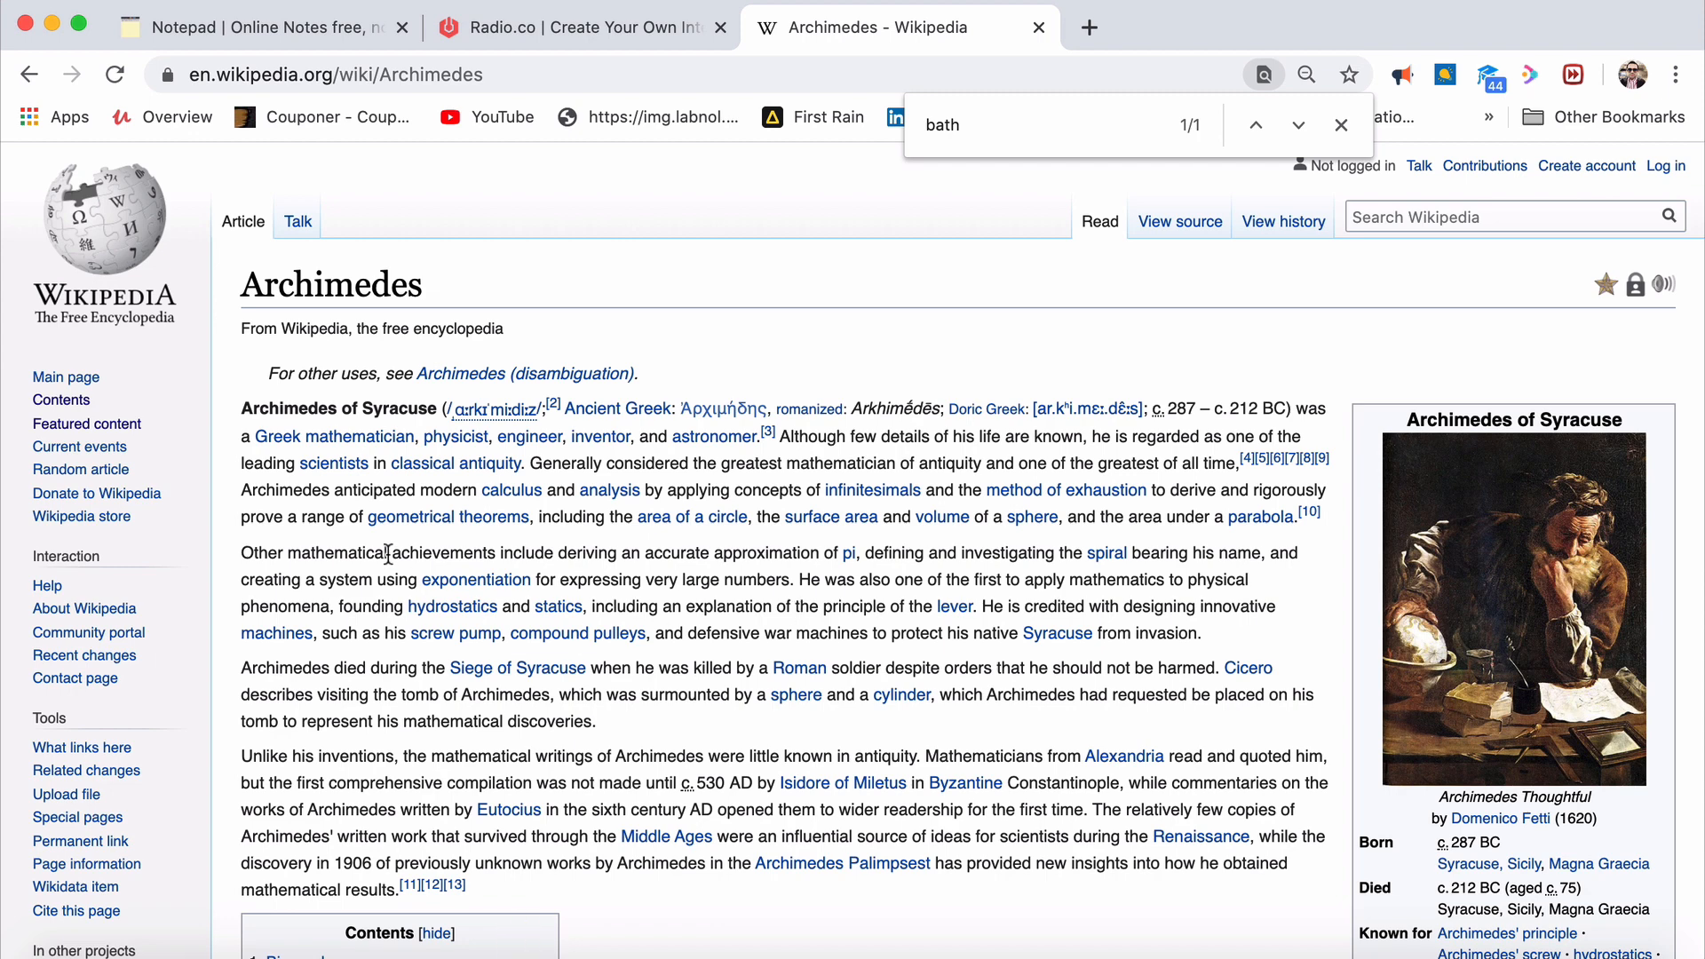
scroll("down", 3)
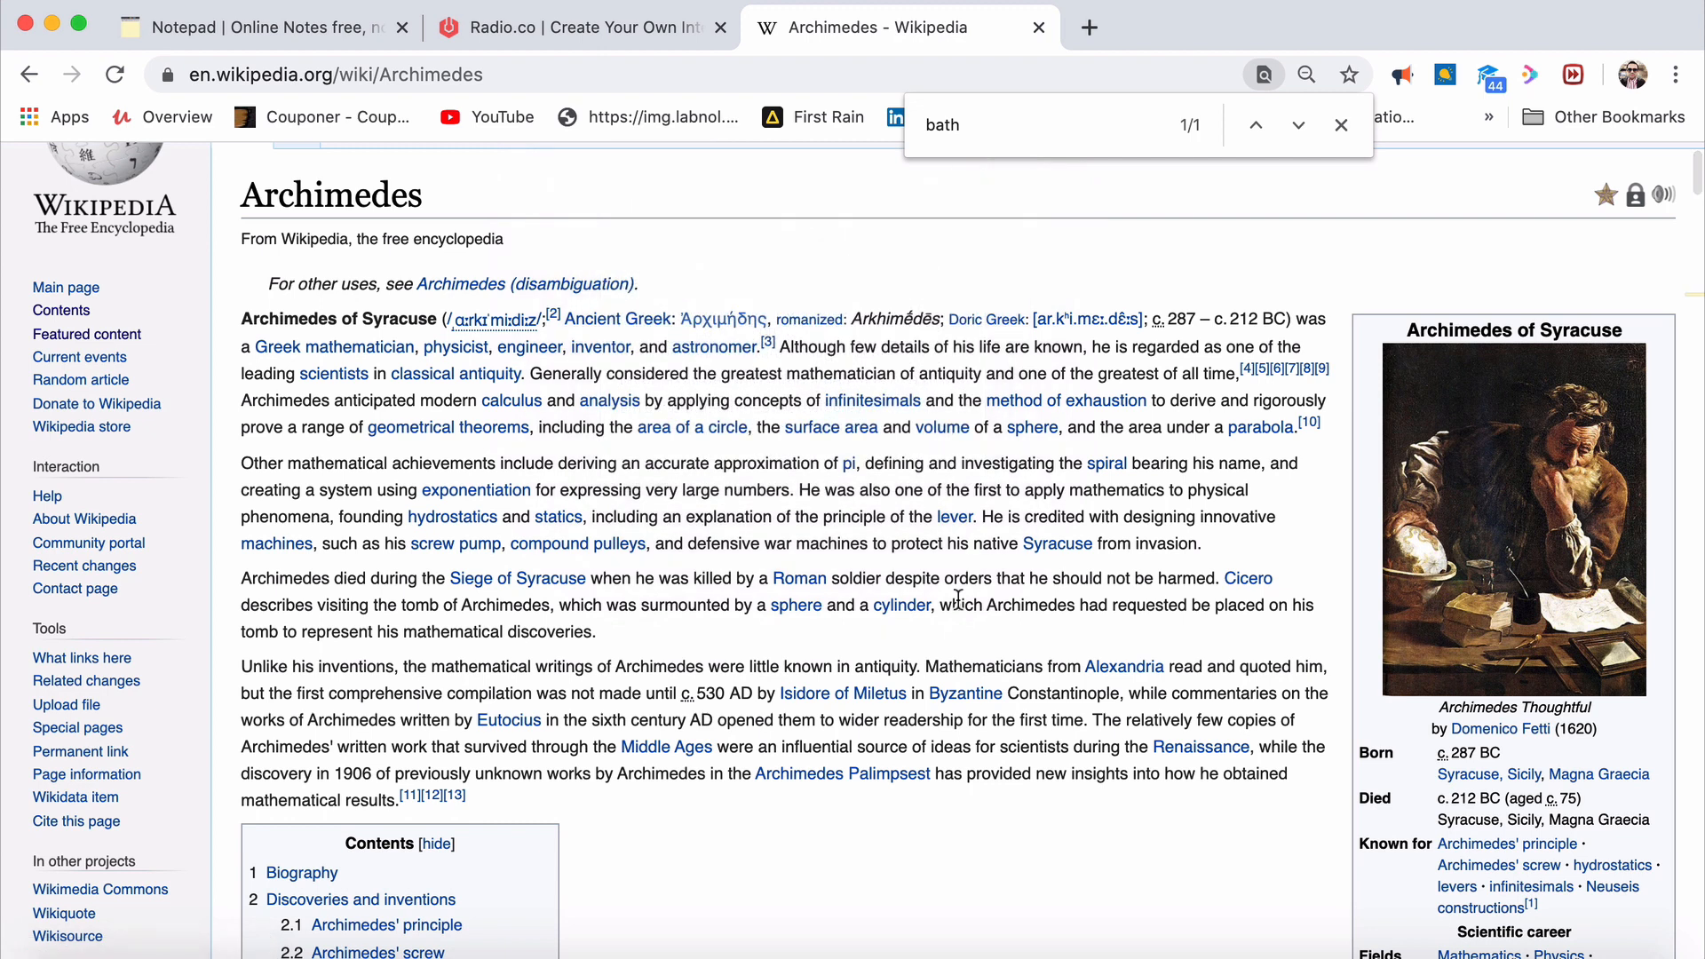
mouse_move(1001, 627)
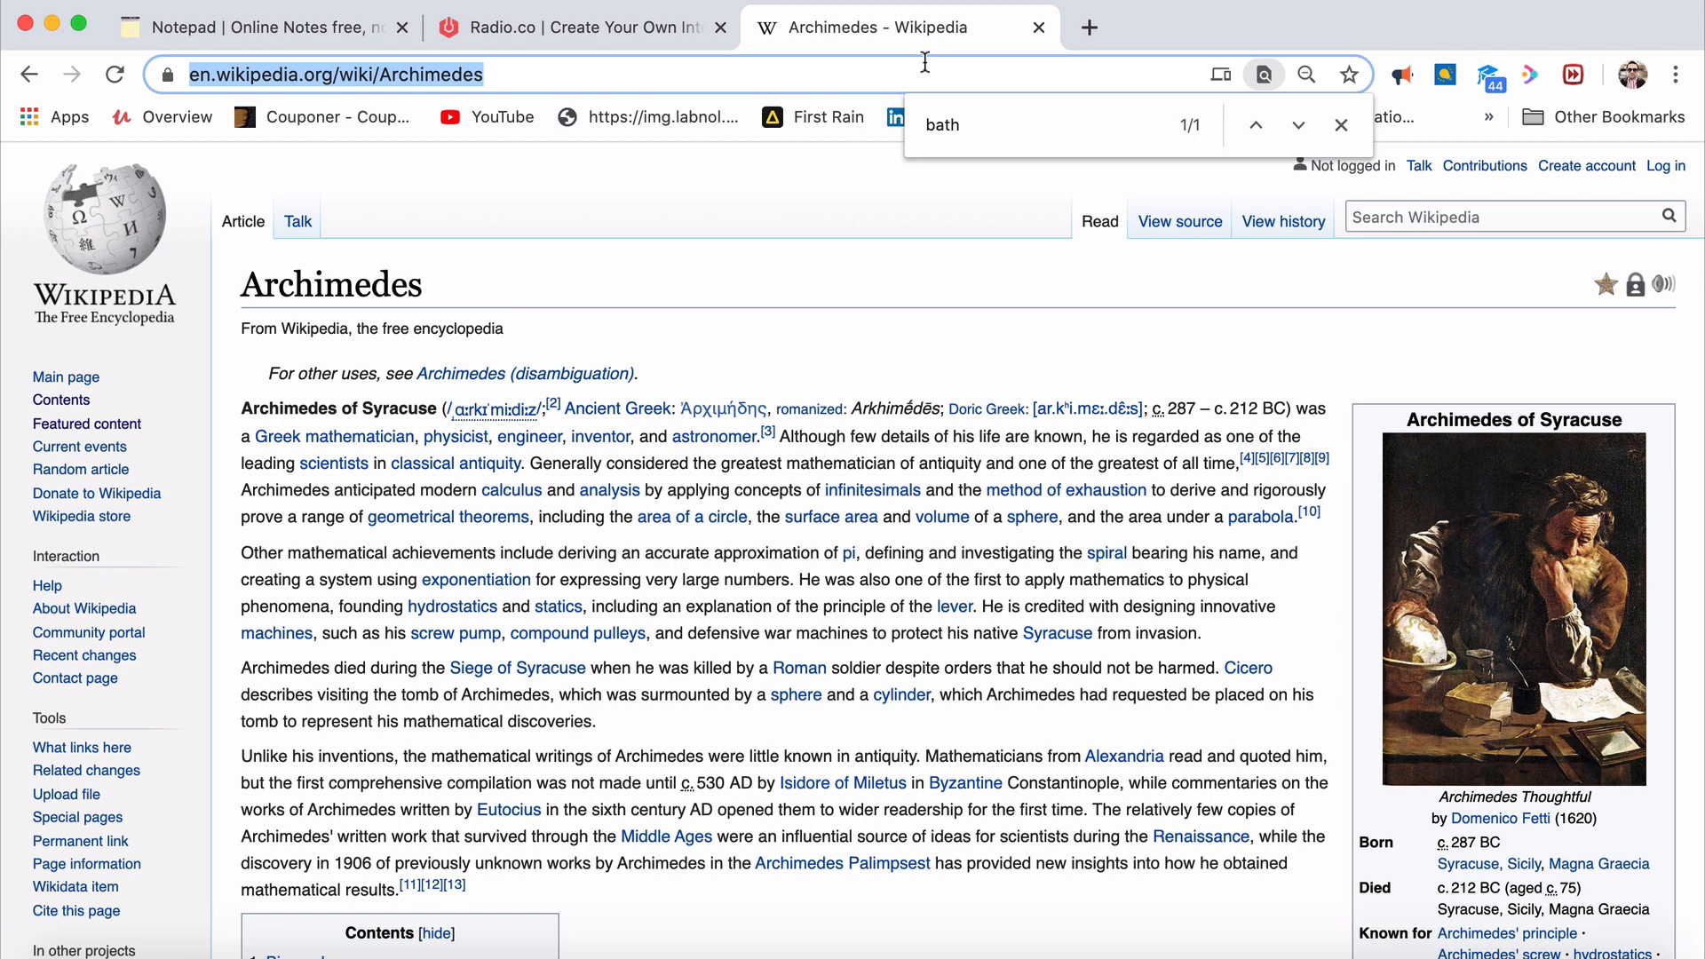
type("point of no")
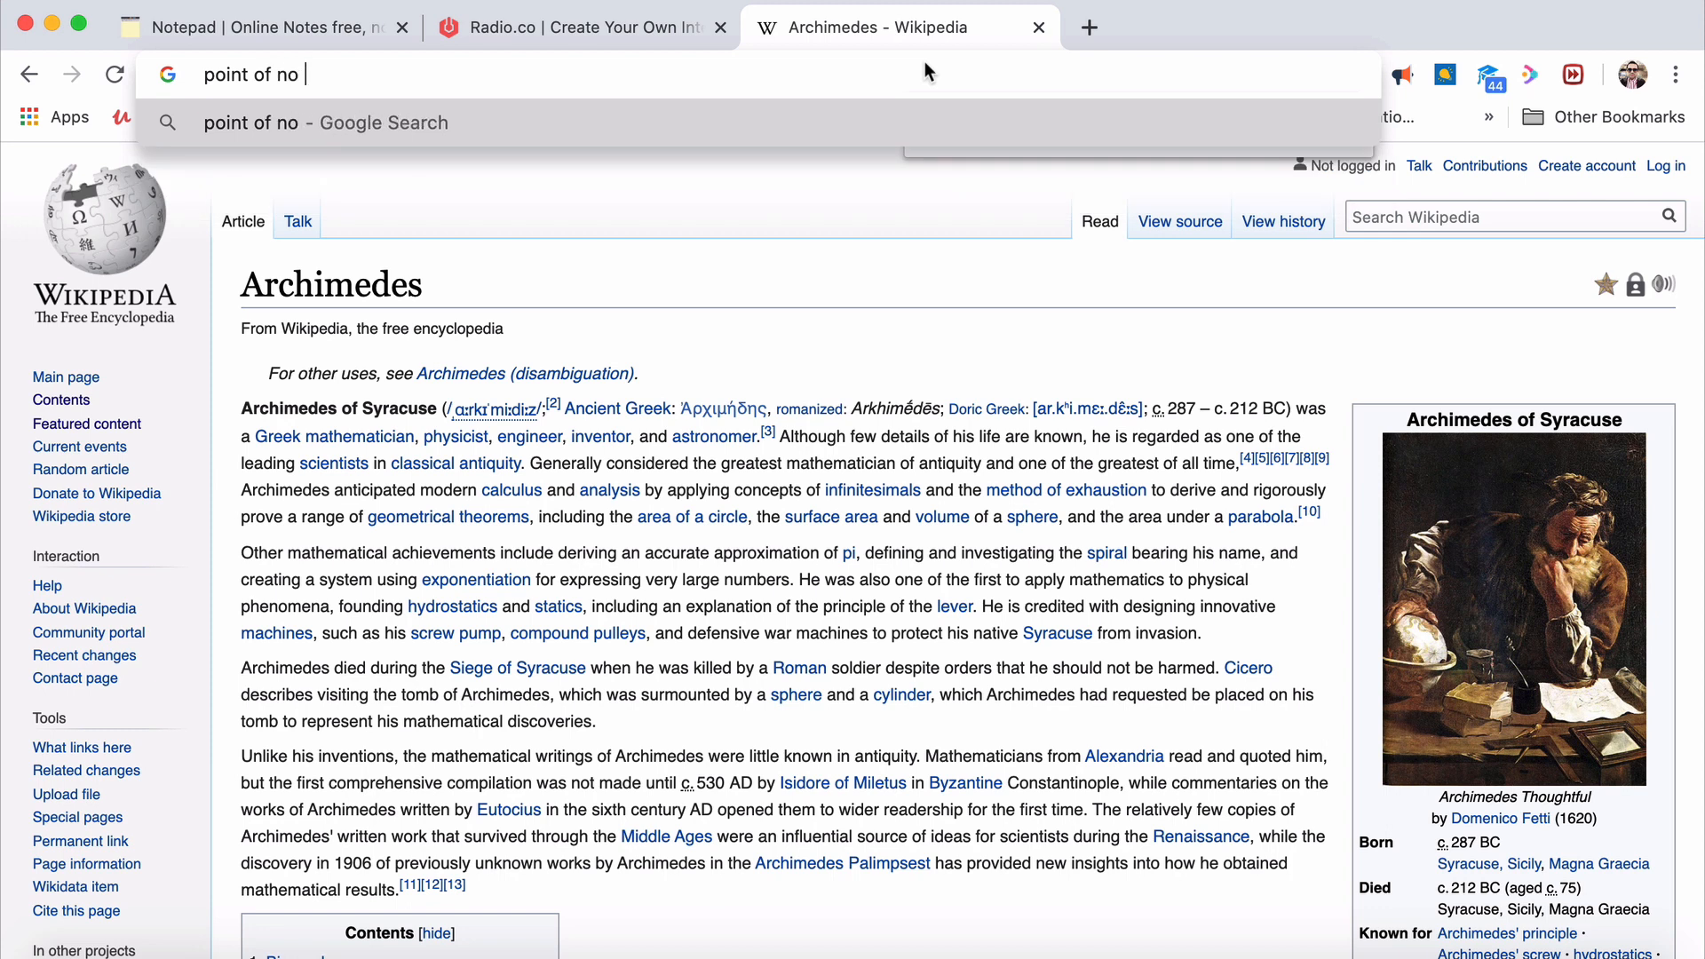
type("return")
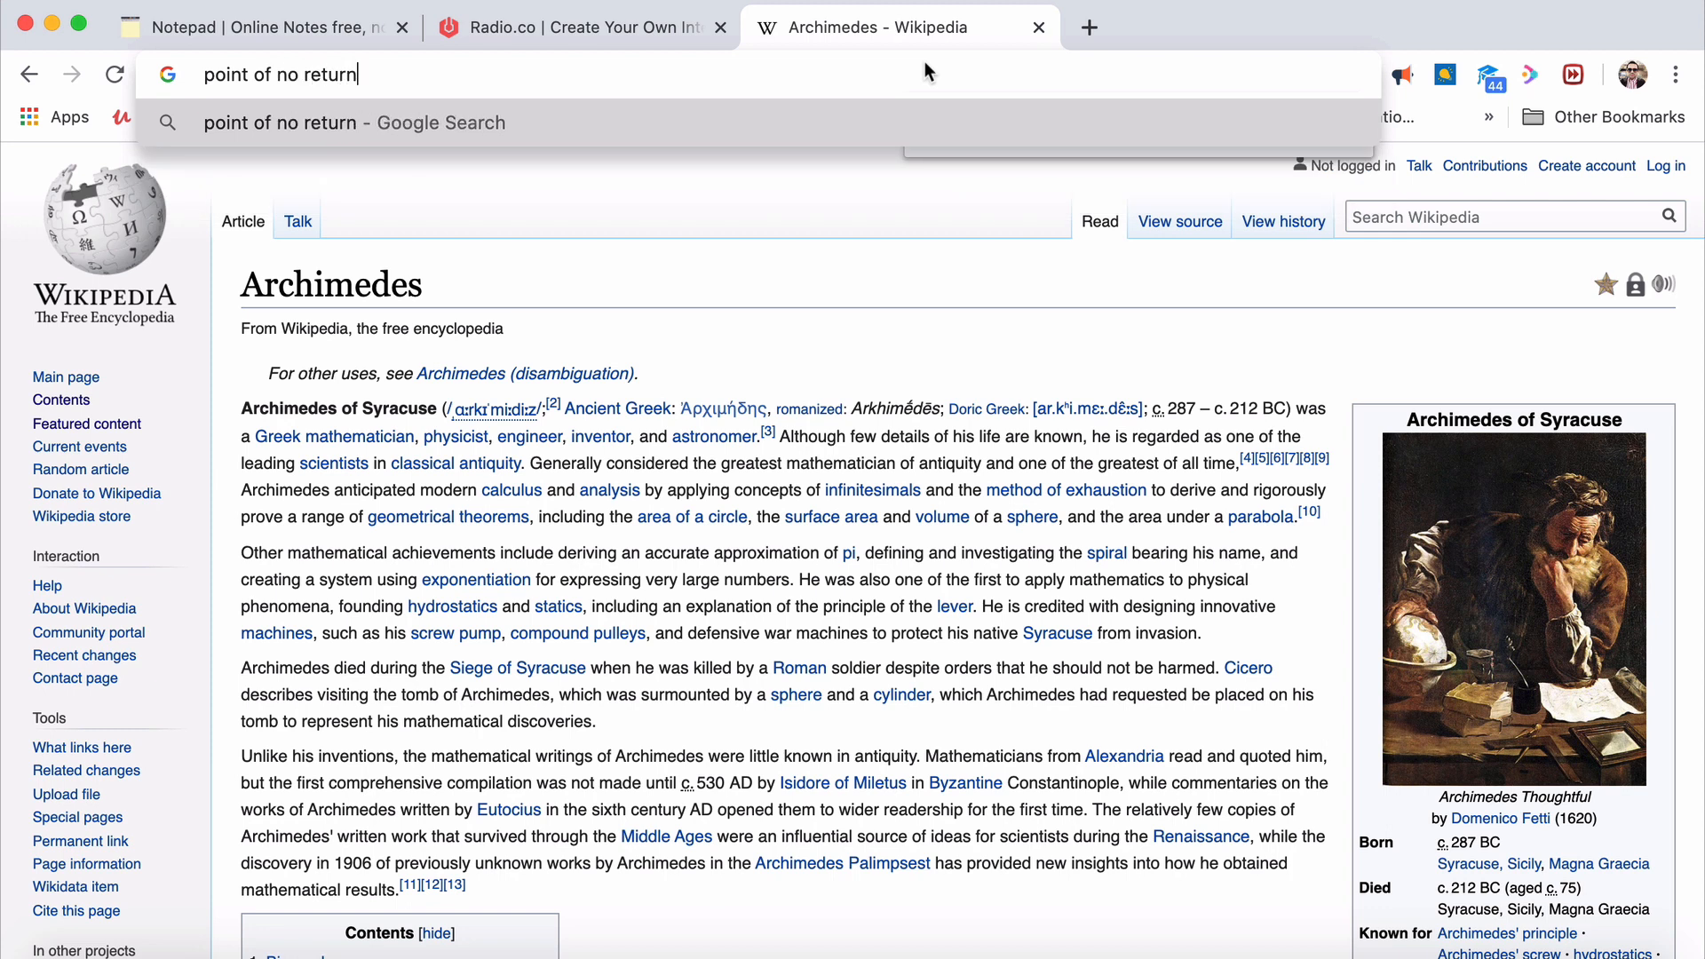
type(".")
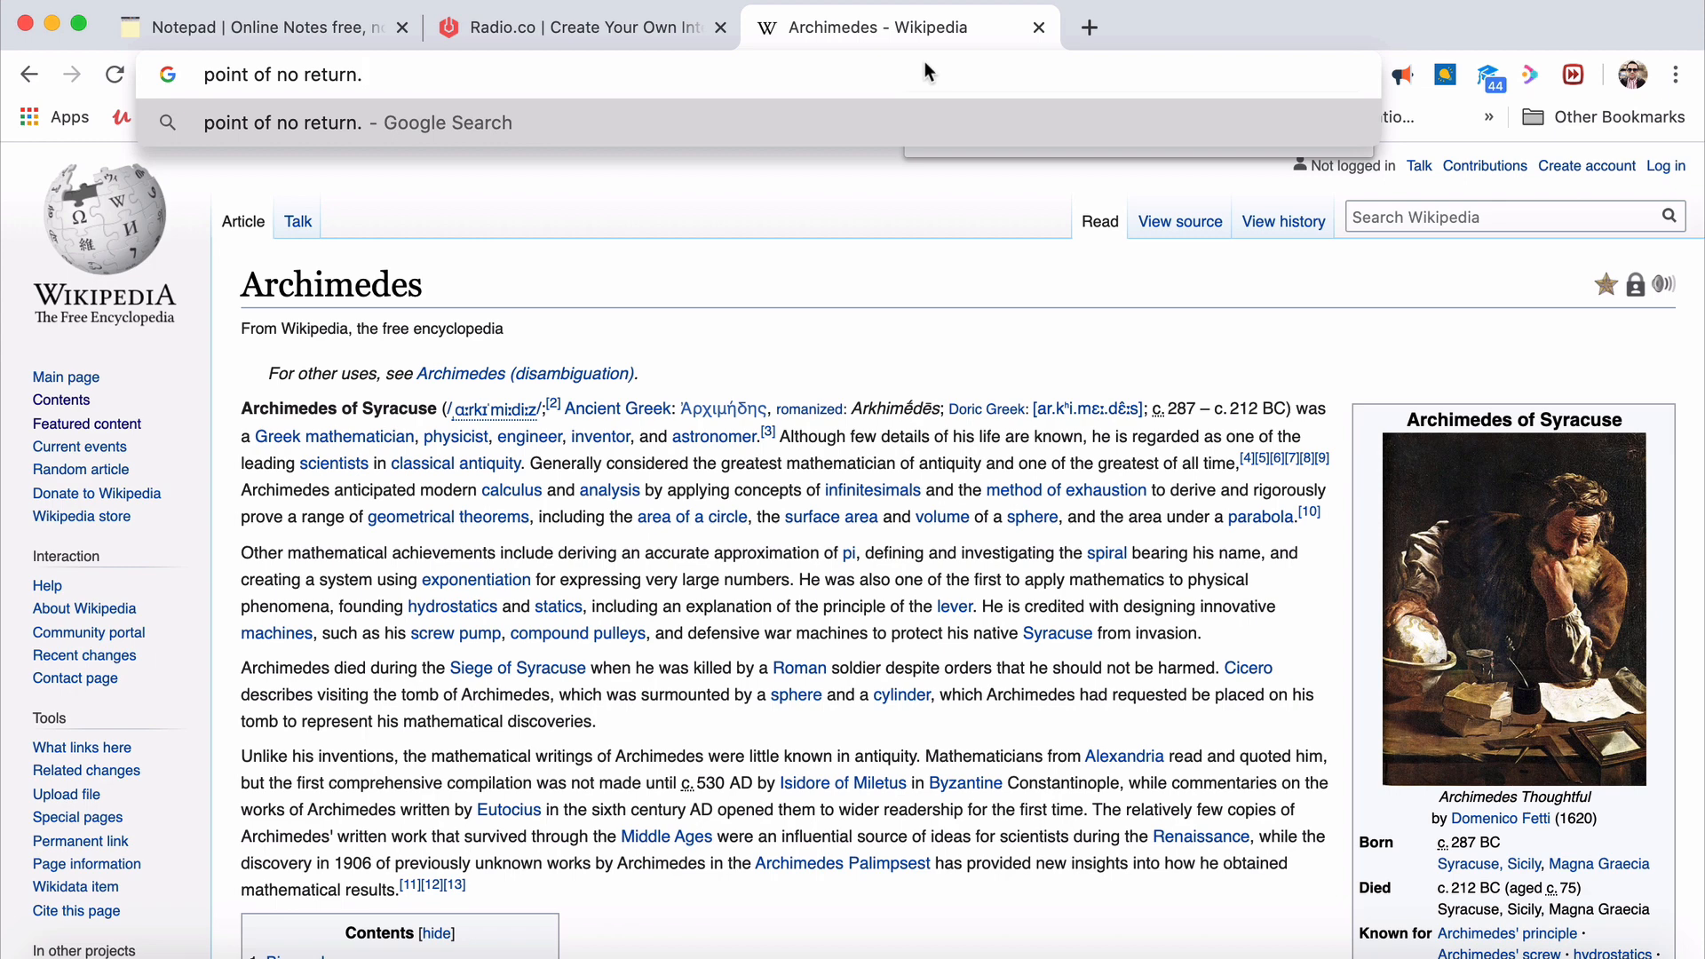
triple_click(283, 75)
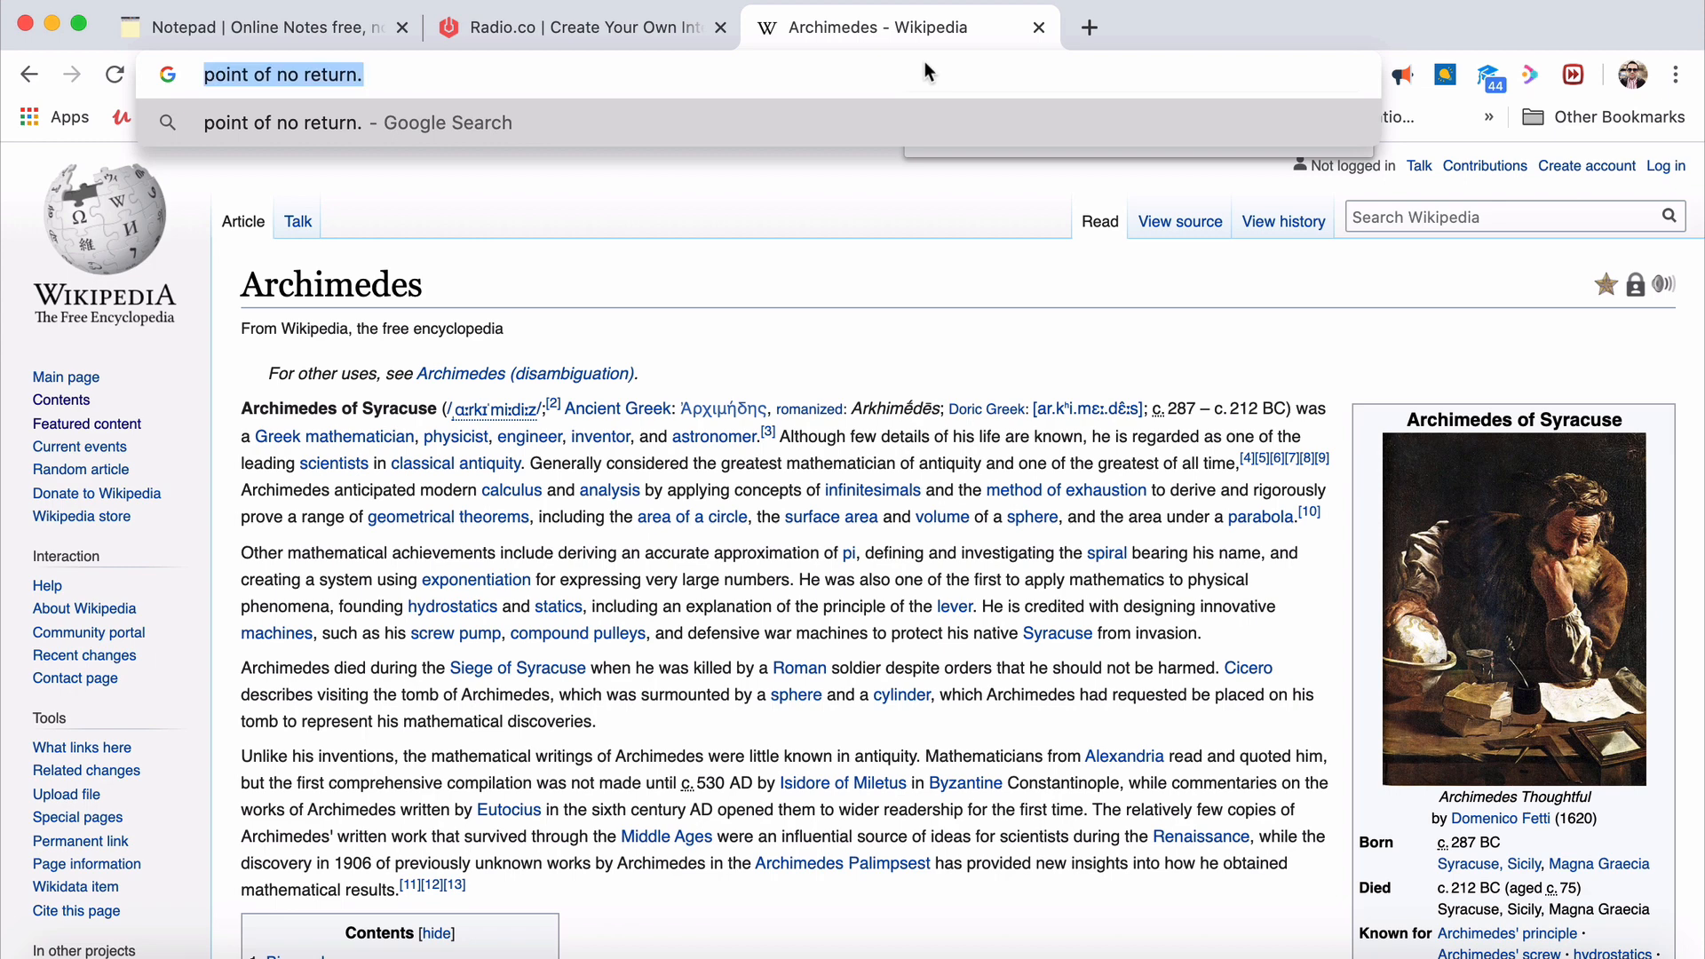
type("false beliefs would")
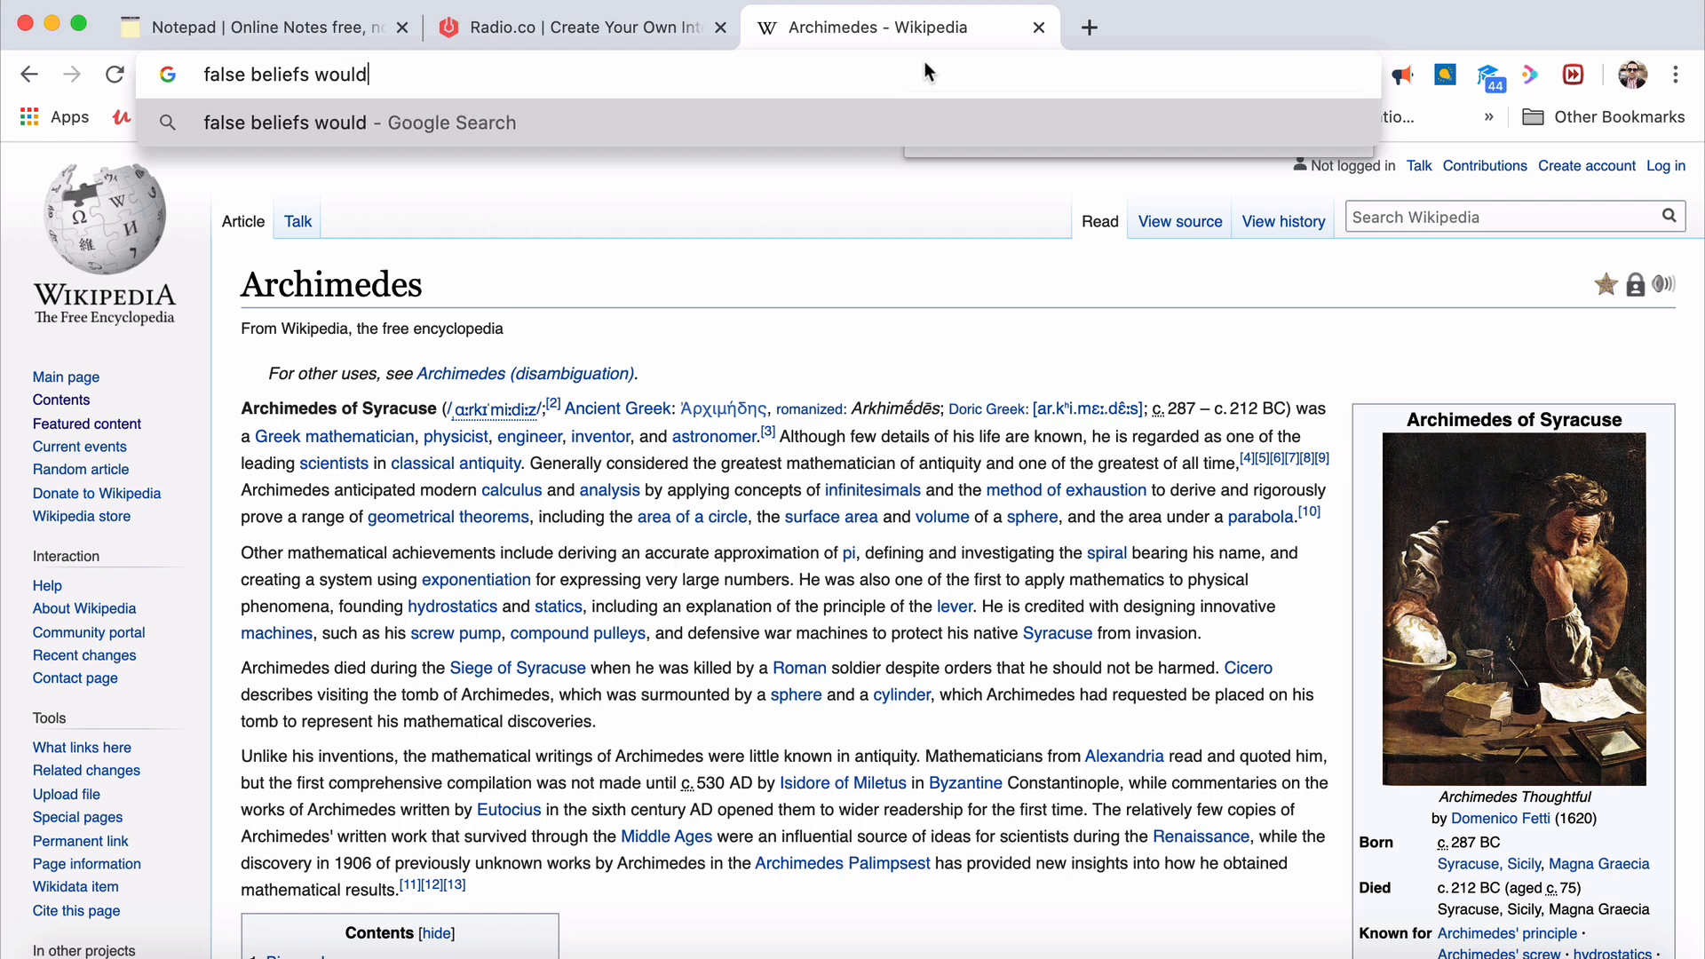
type("be made real -")
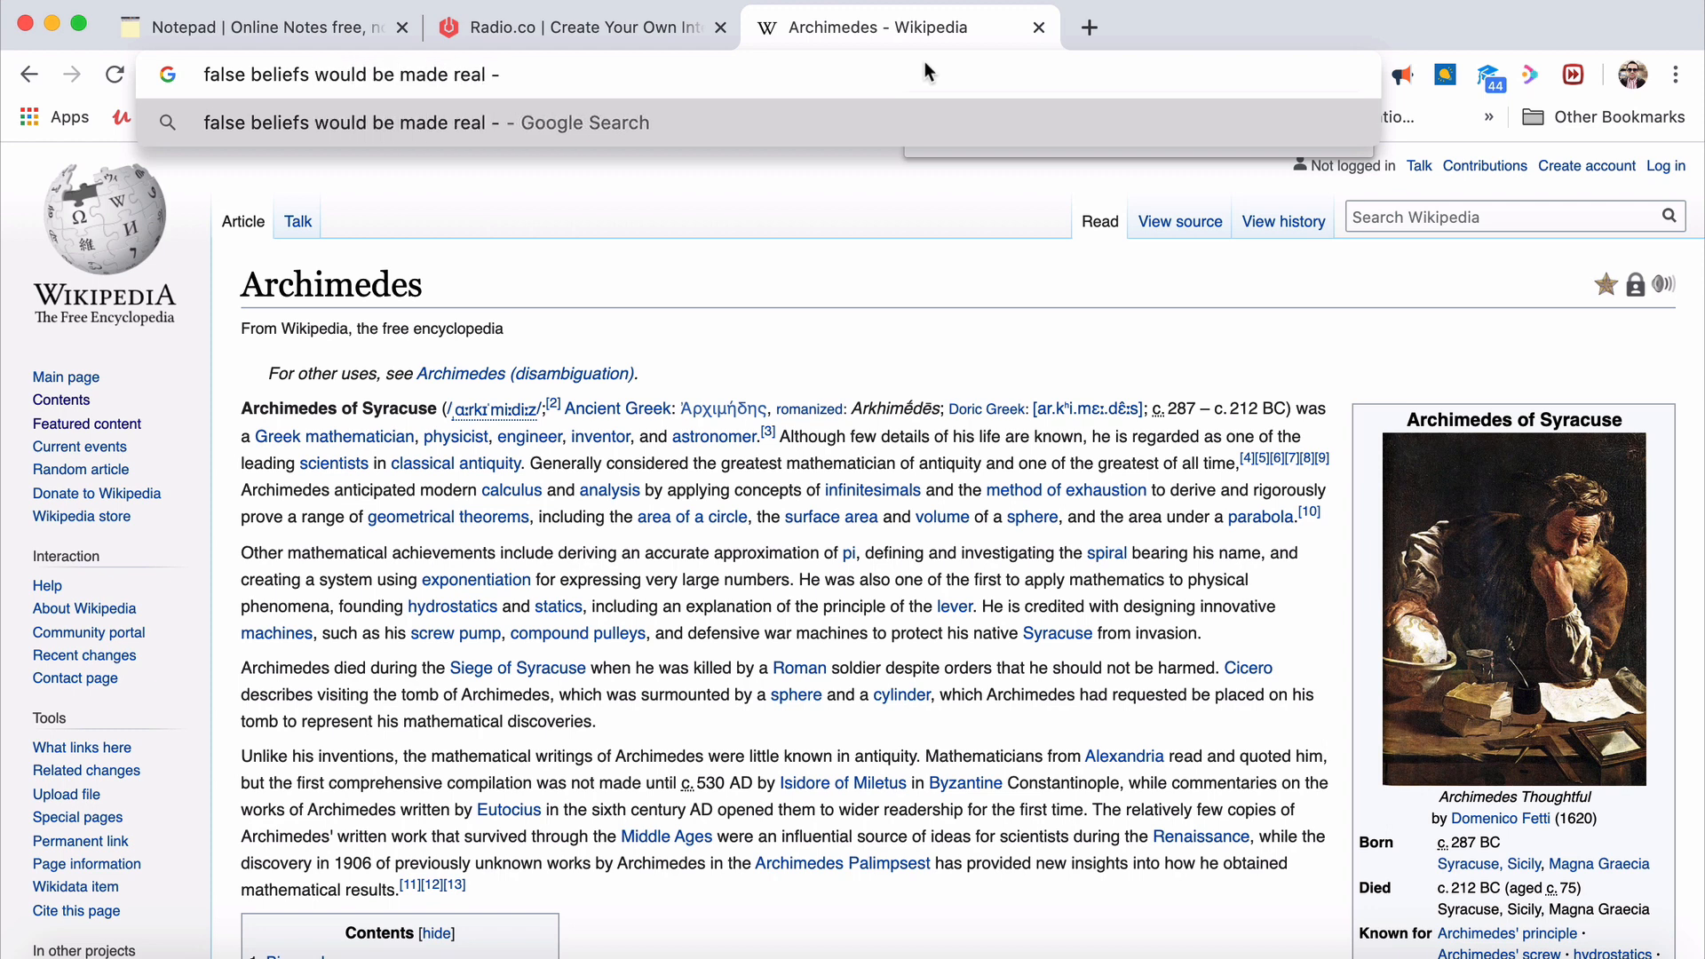
type("you")
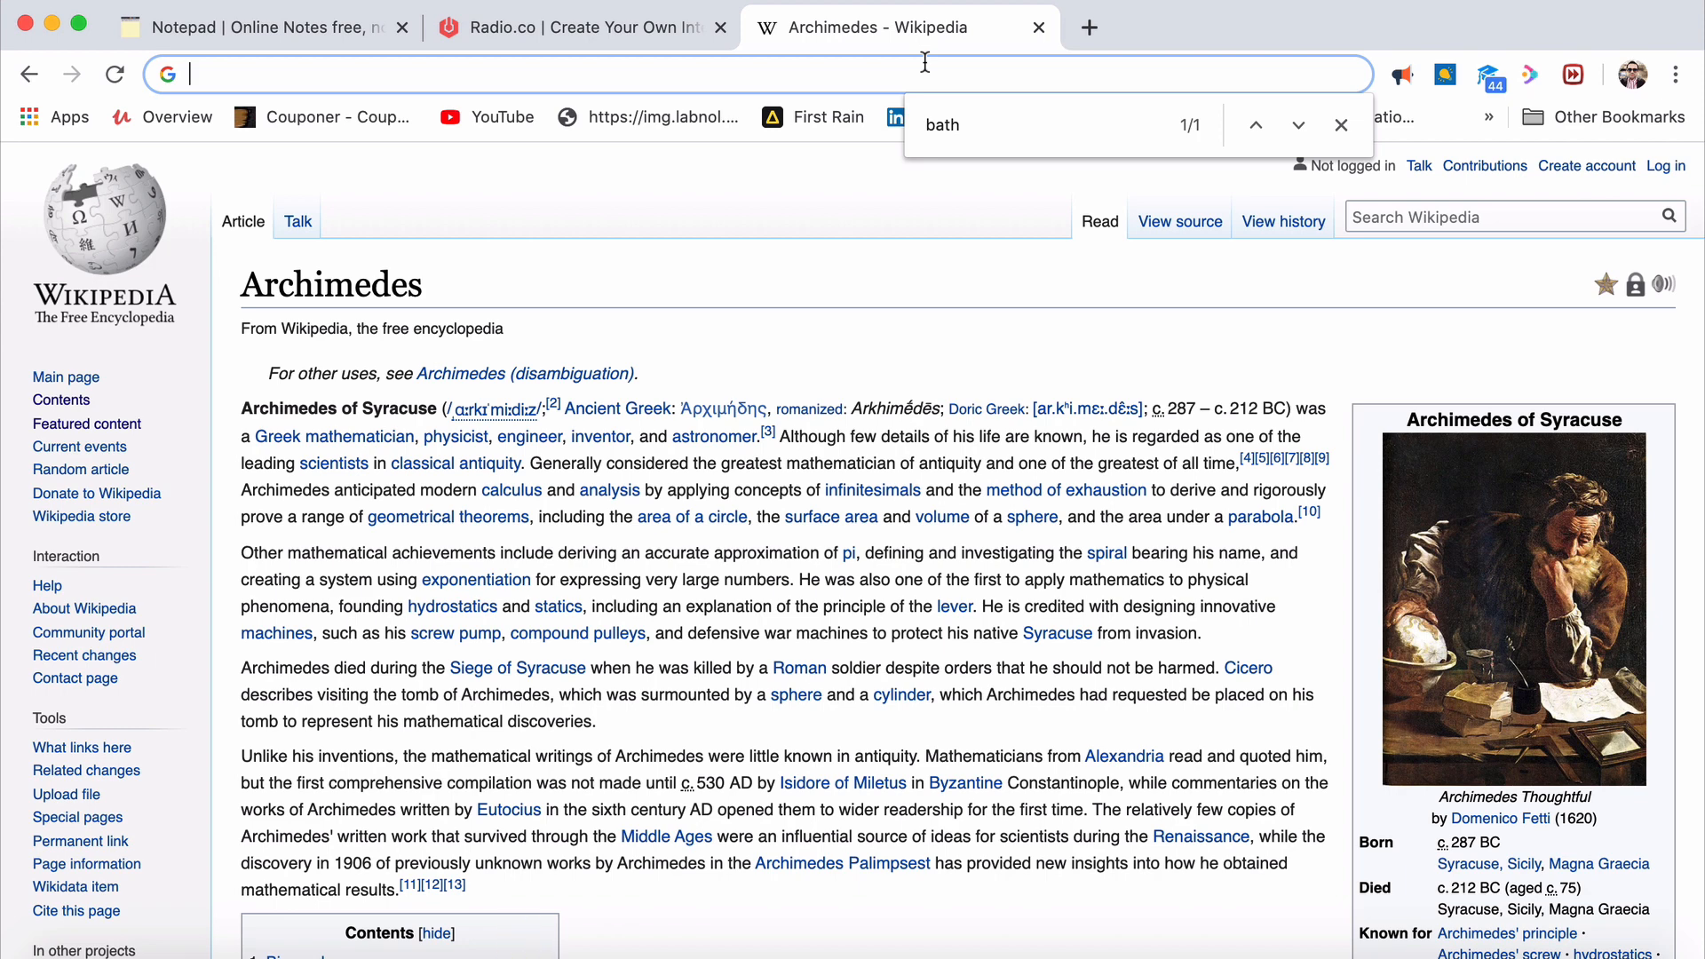
type("wit")
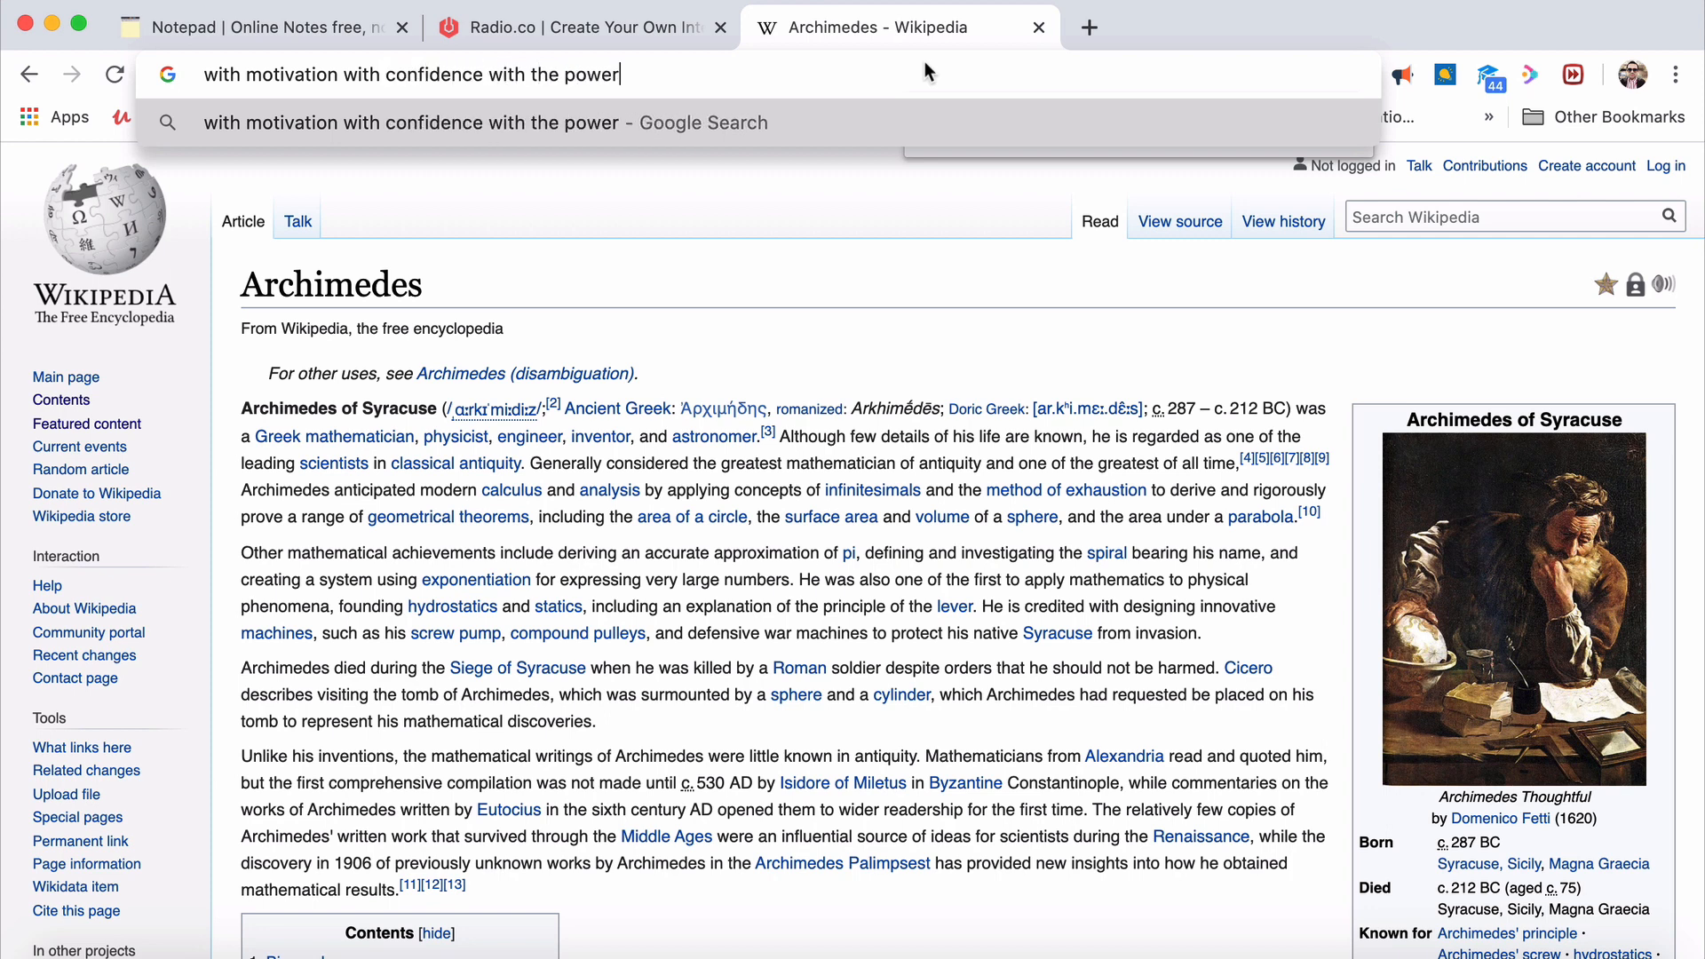
key("cmd+f")
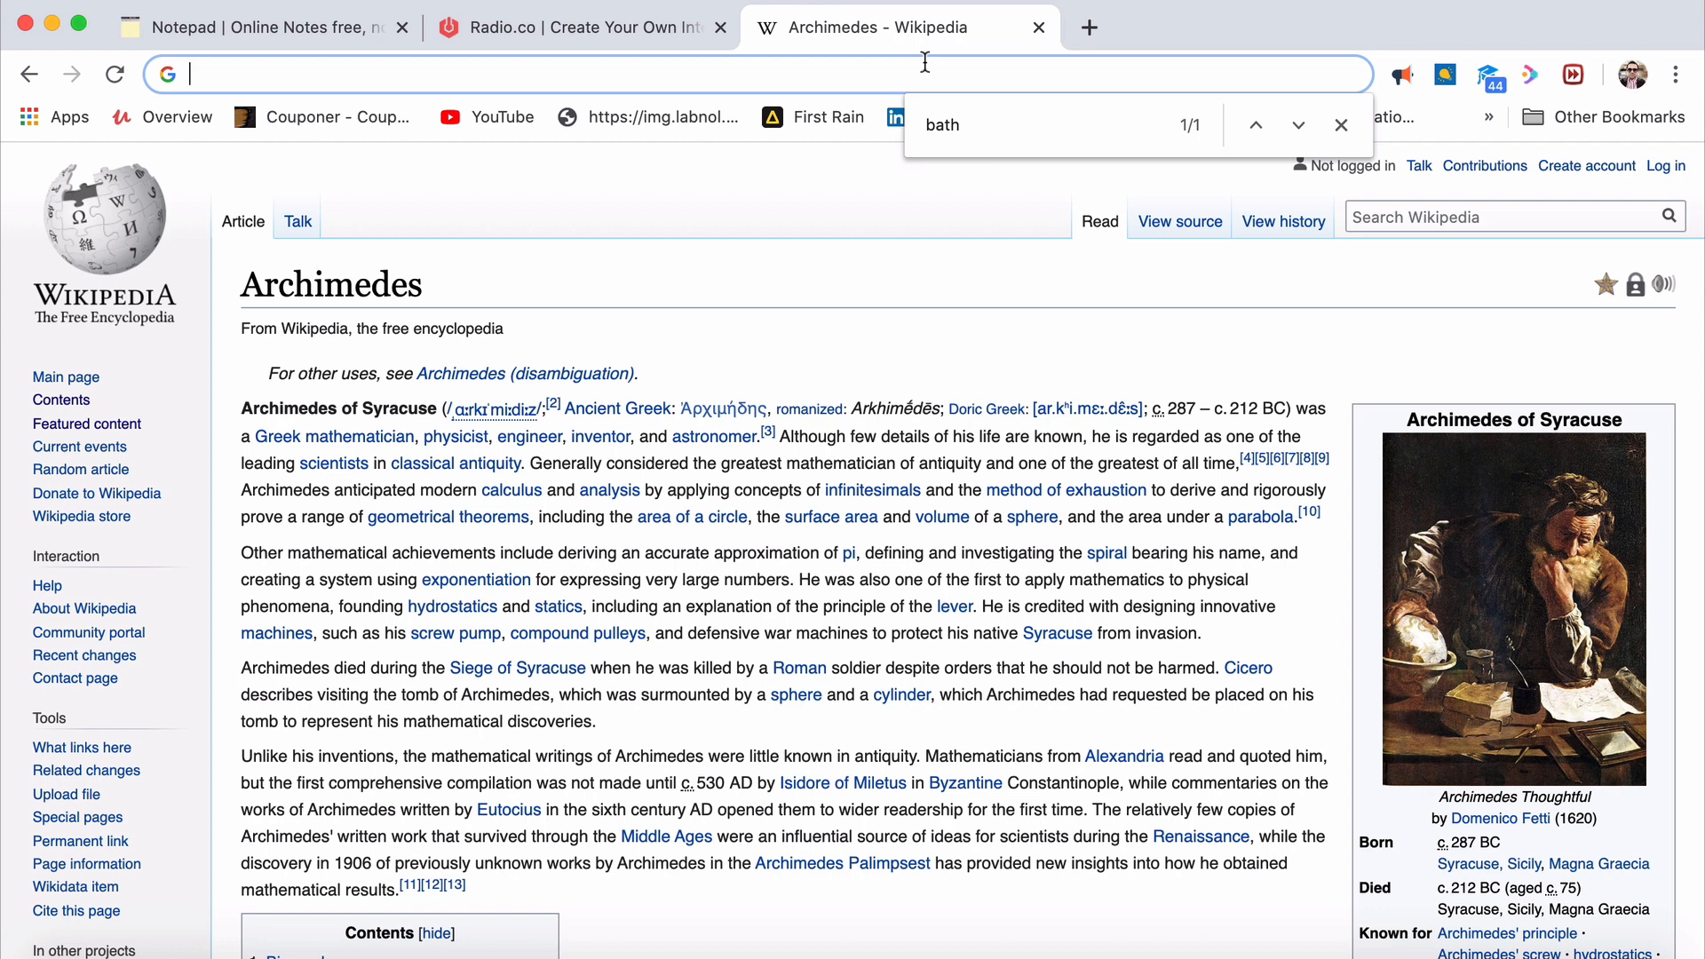
type("y")
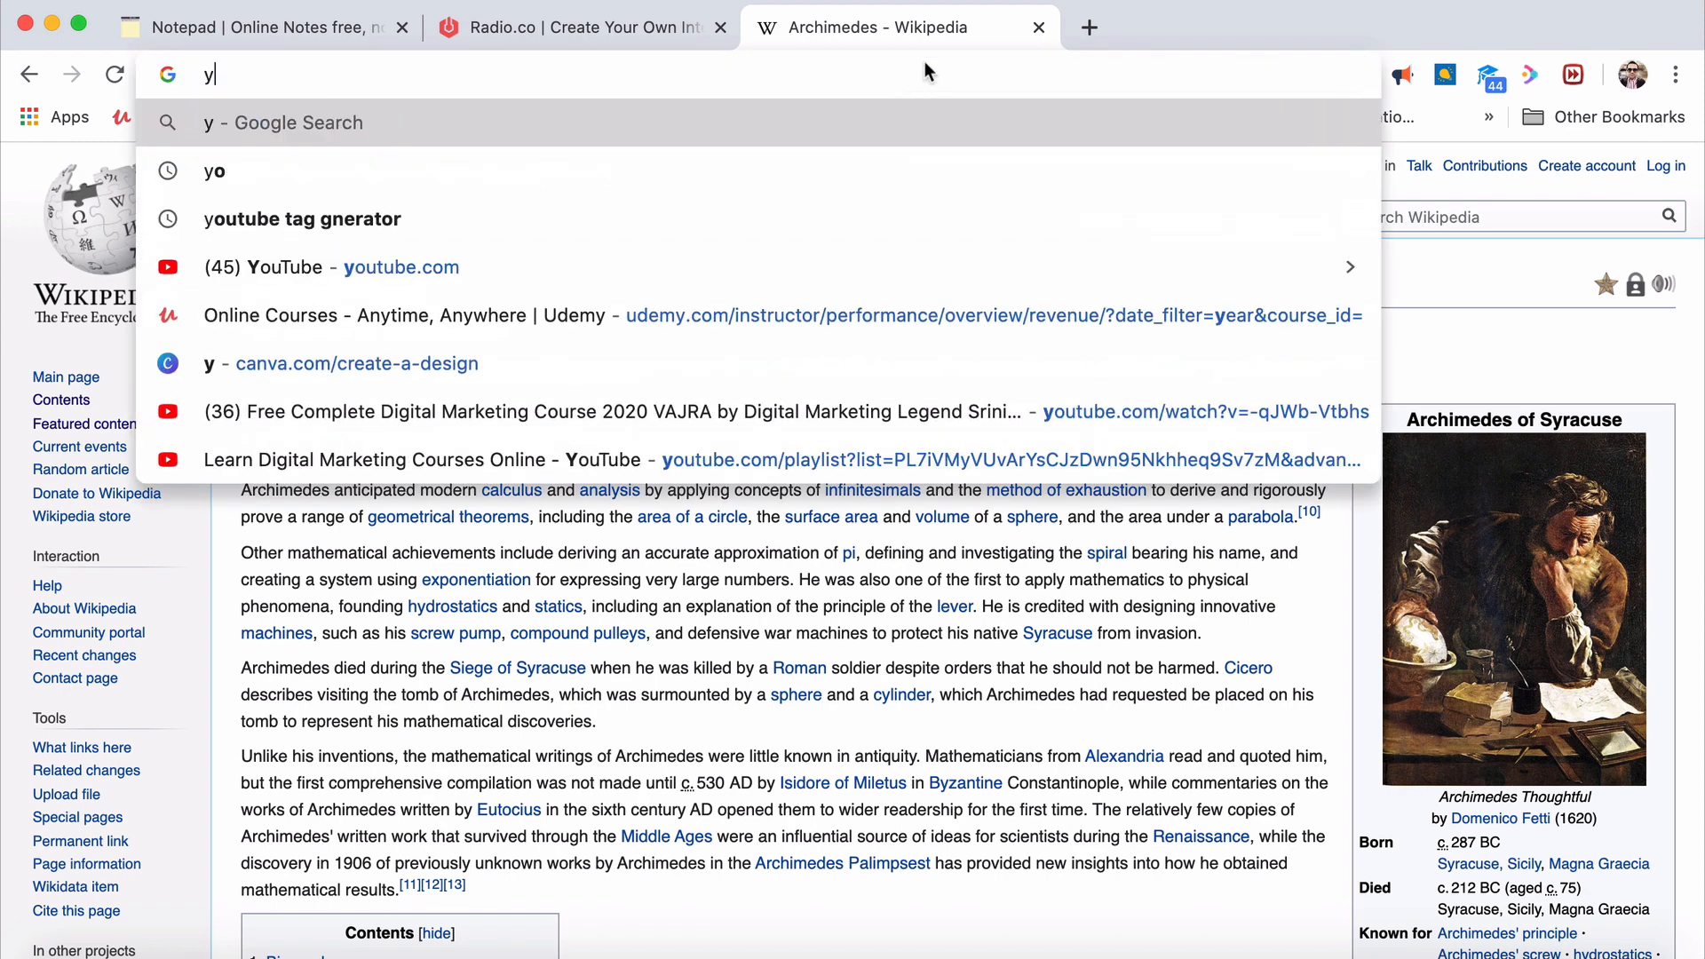
type("when you try to build a product, the audience will not come instantly")
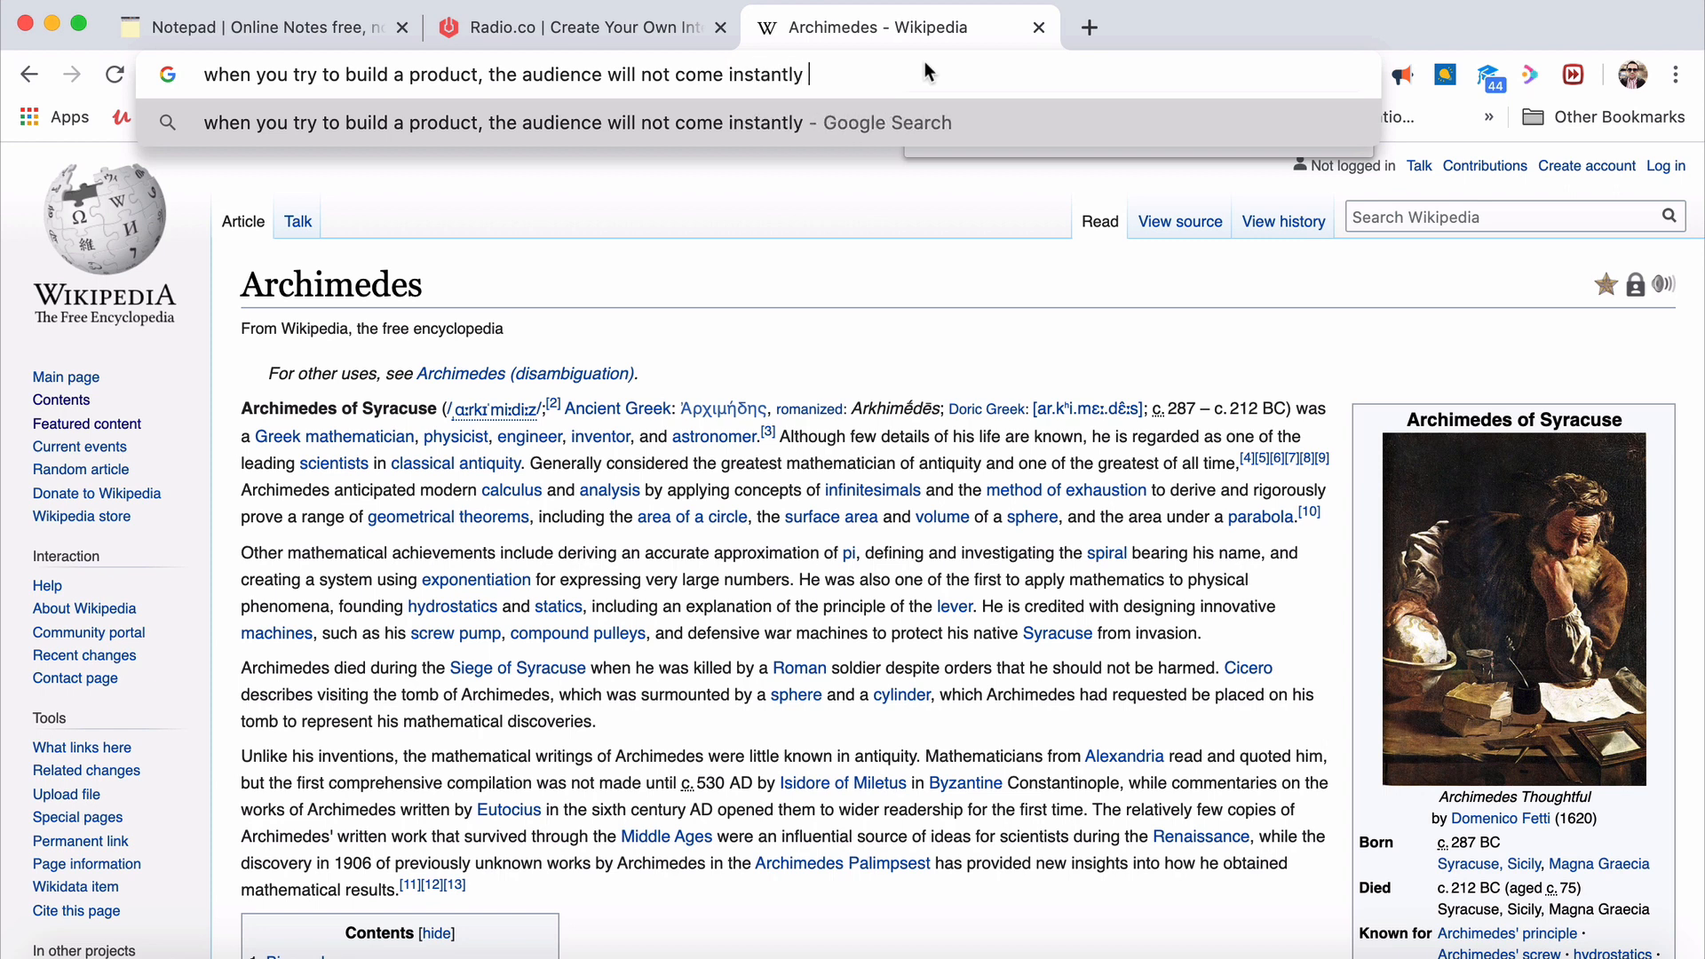
type(". m")
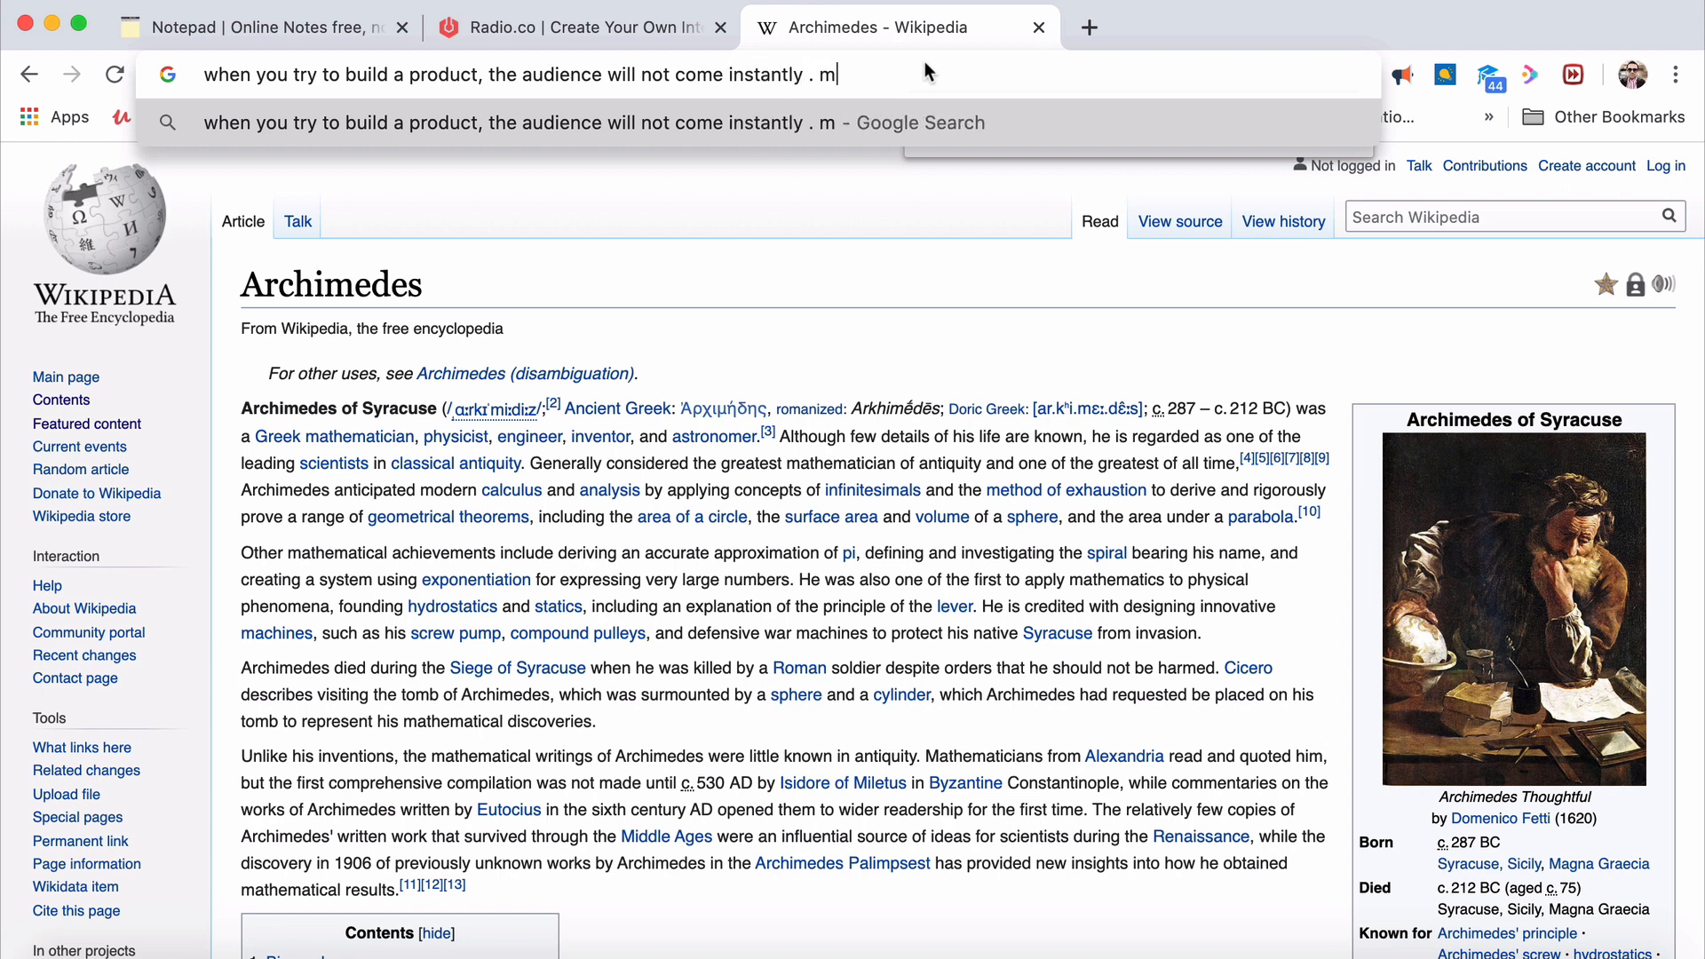
type("oney tree")
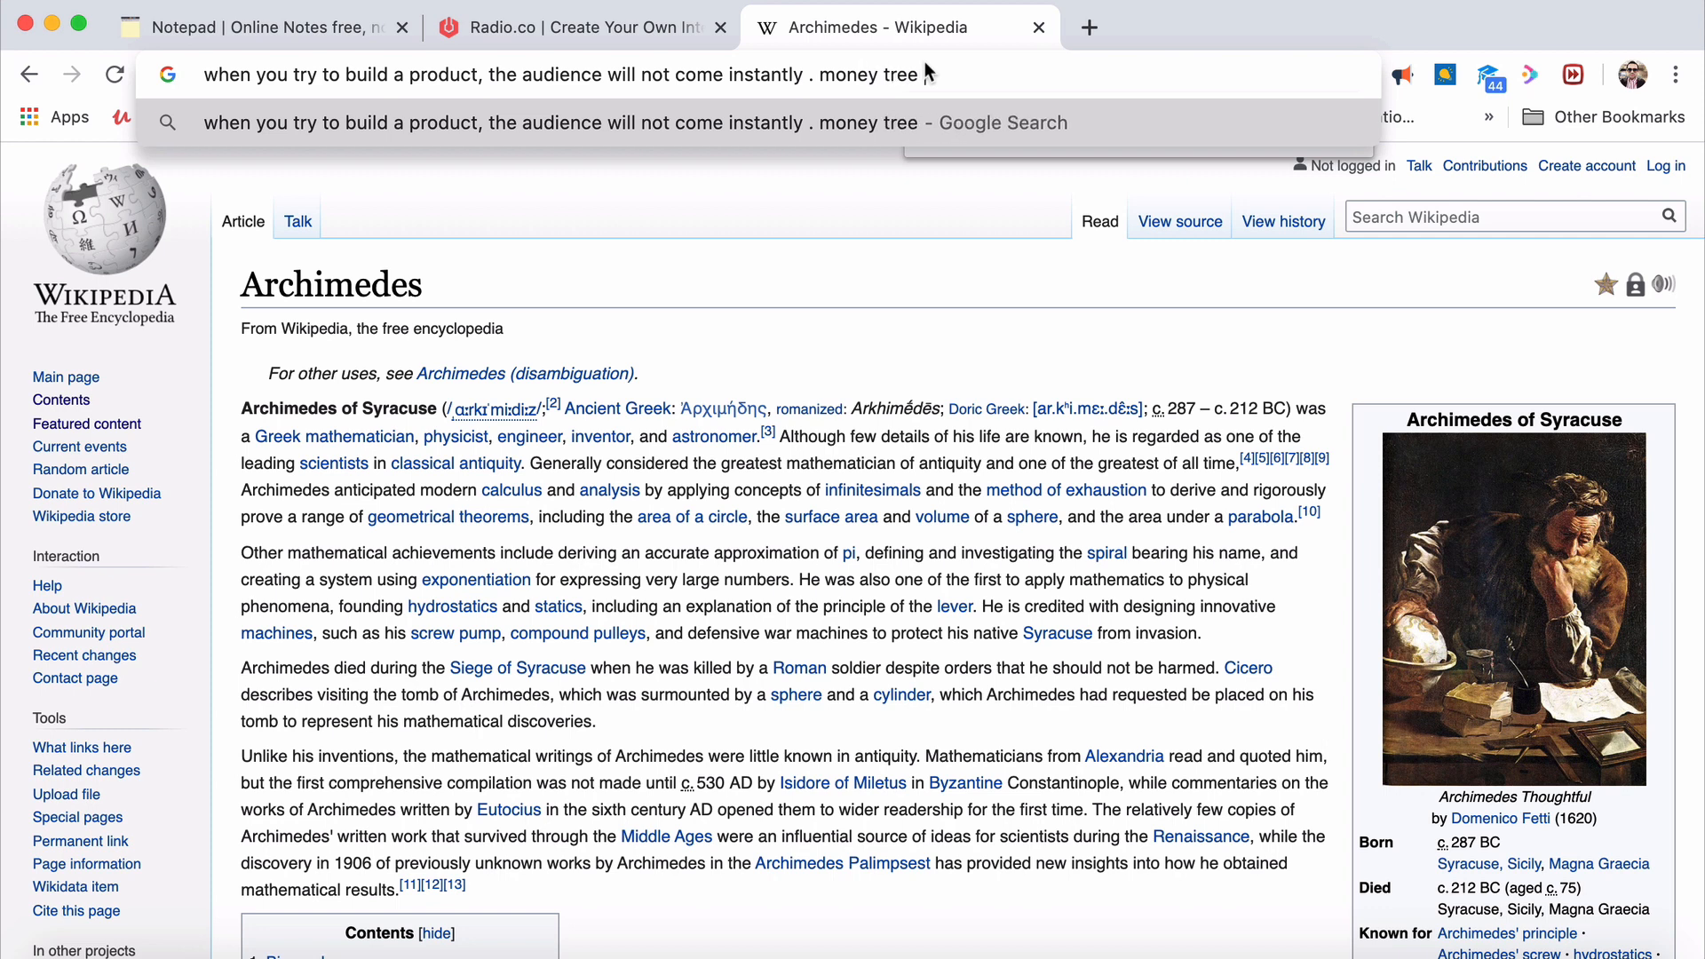
type("you are cre")
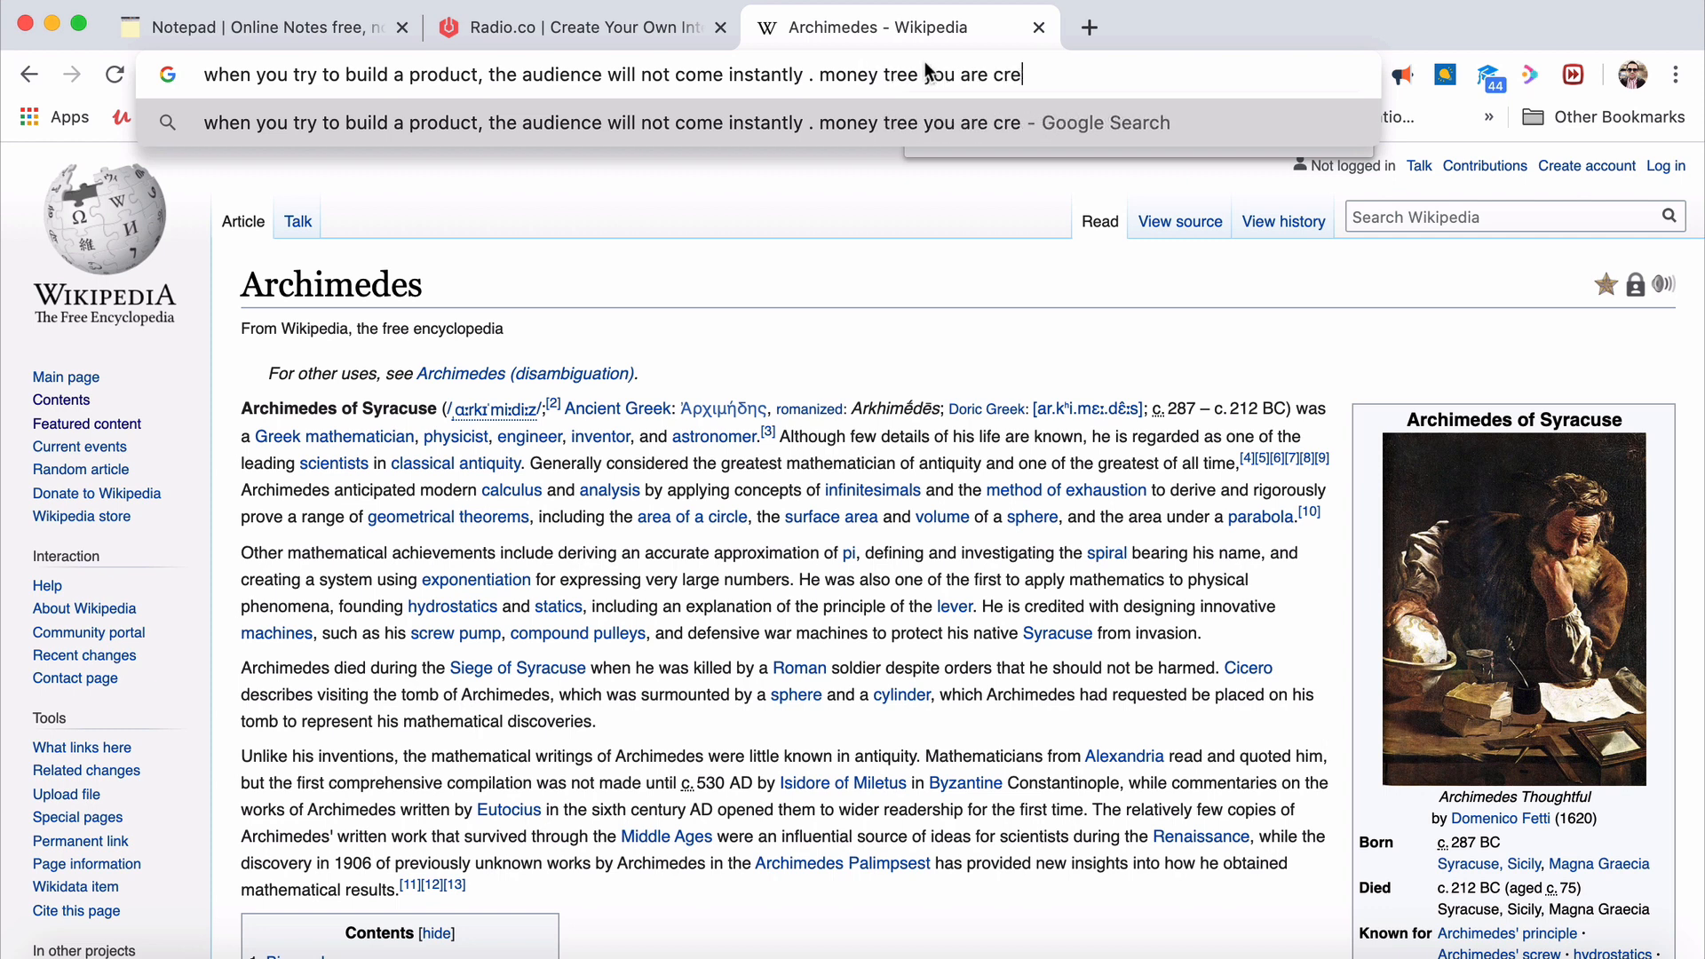
type("it takes time, it takes effort, it t")
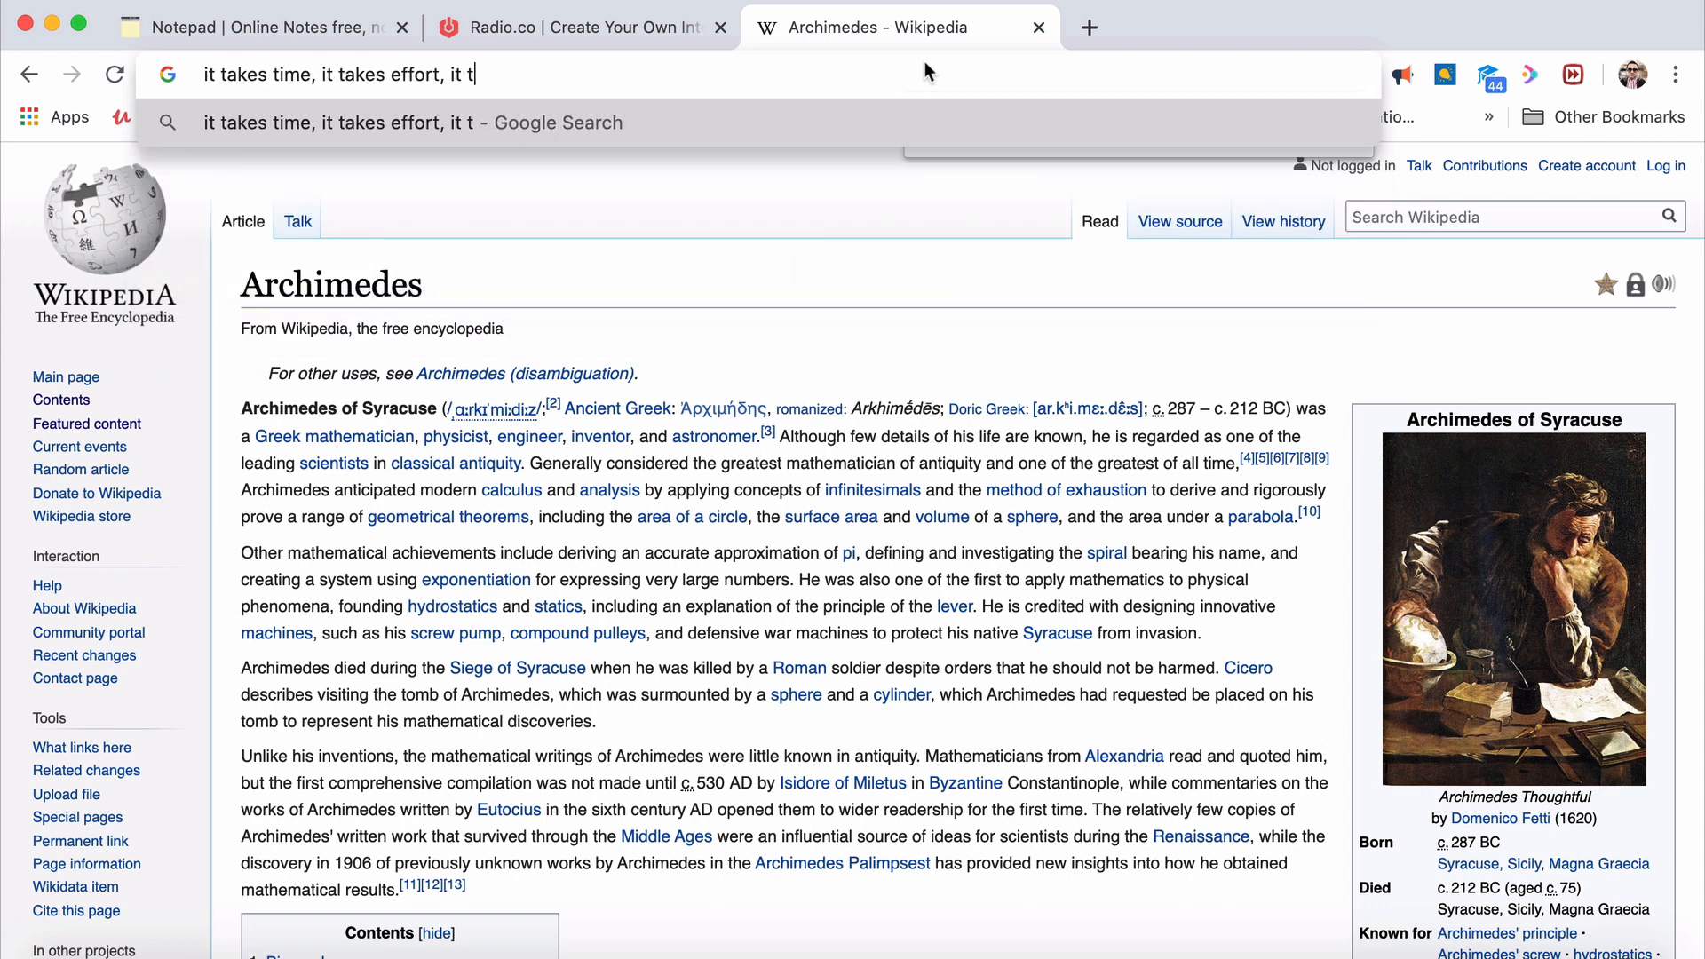
type("akes hard word")
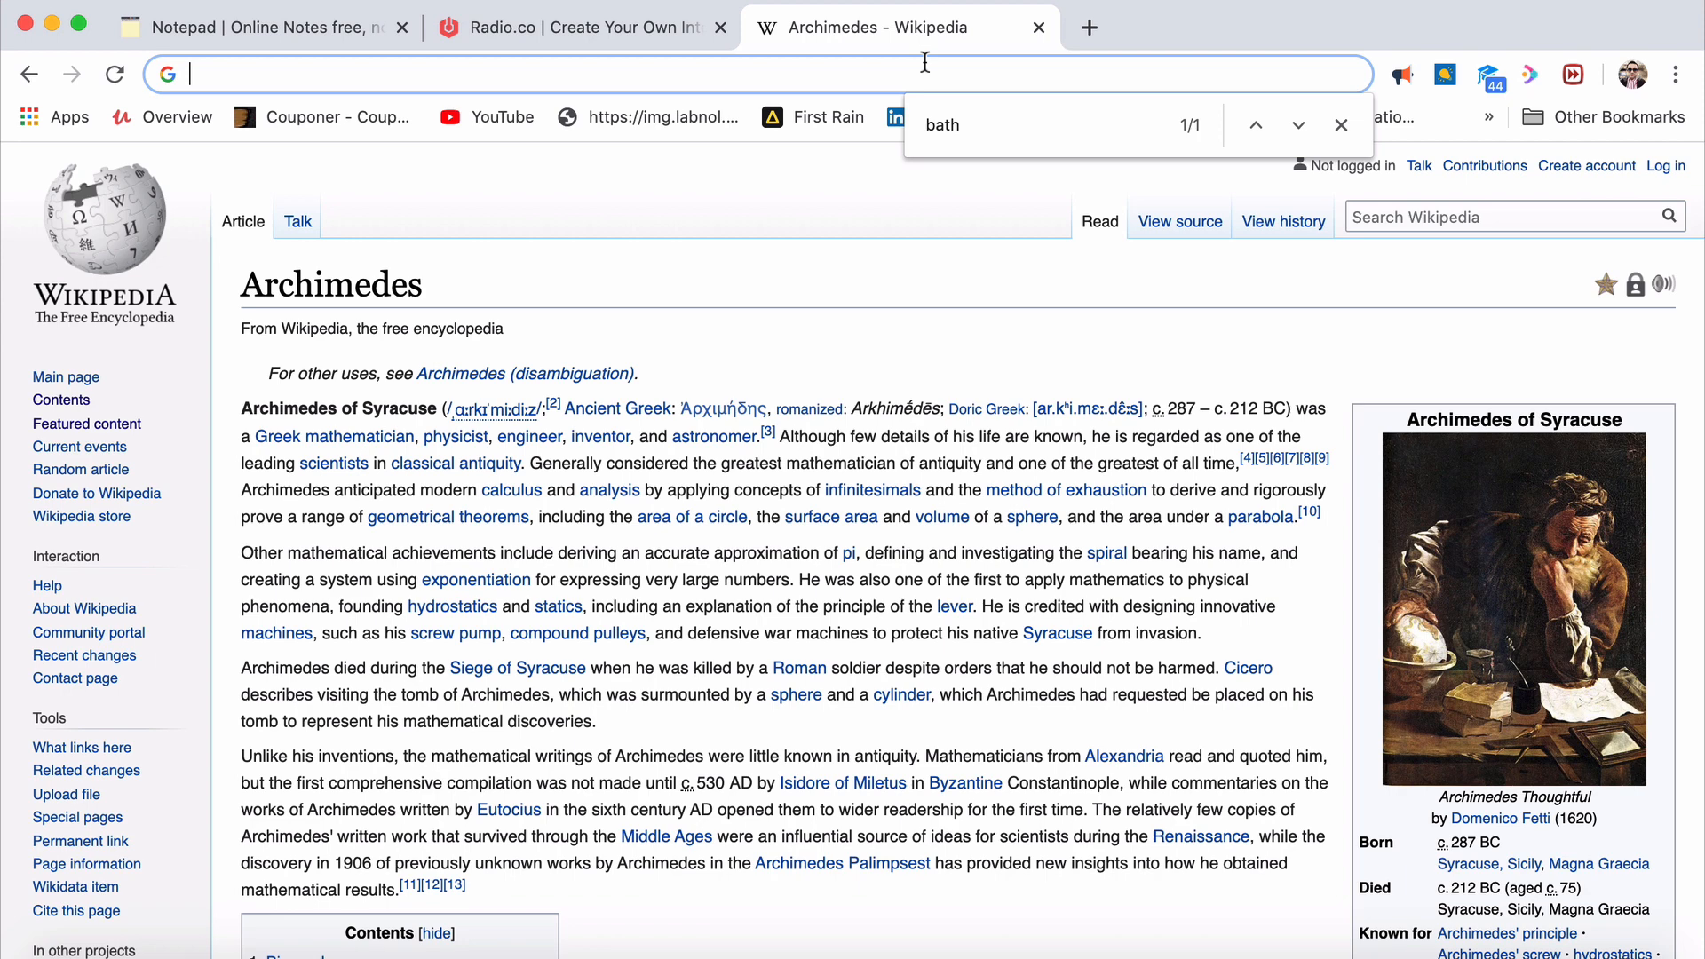
type("attach")
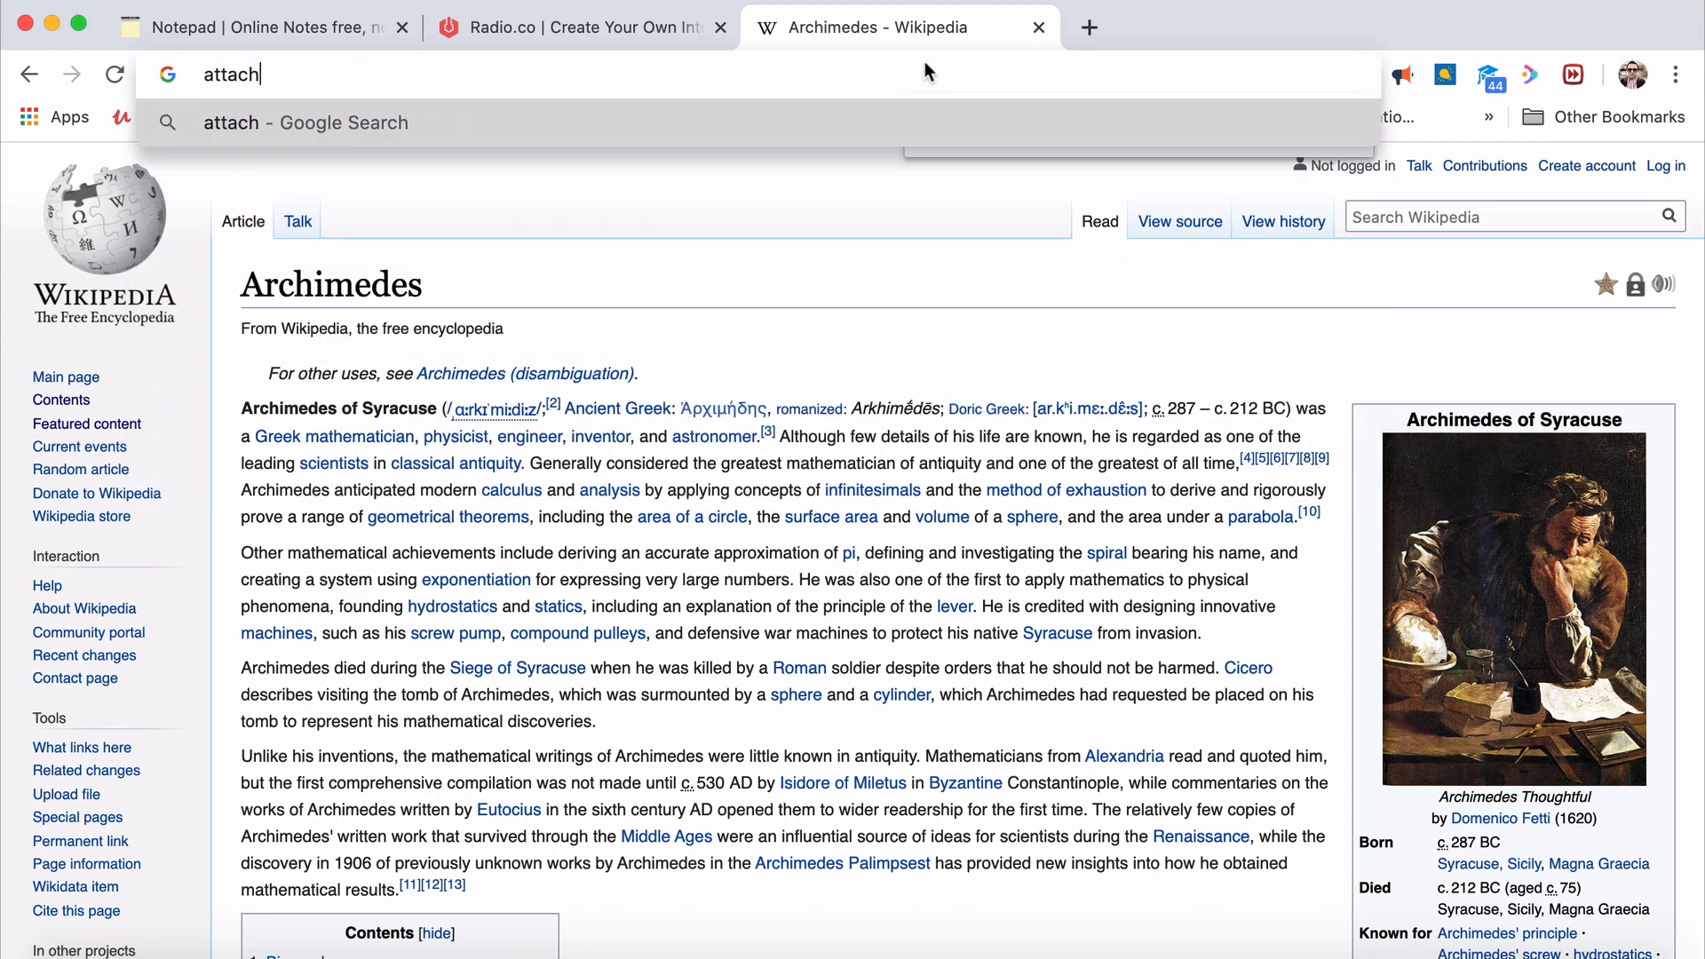
type("your mindset to your sta")
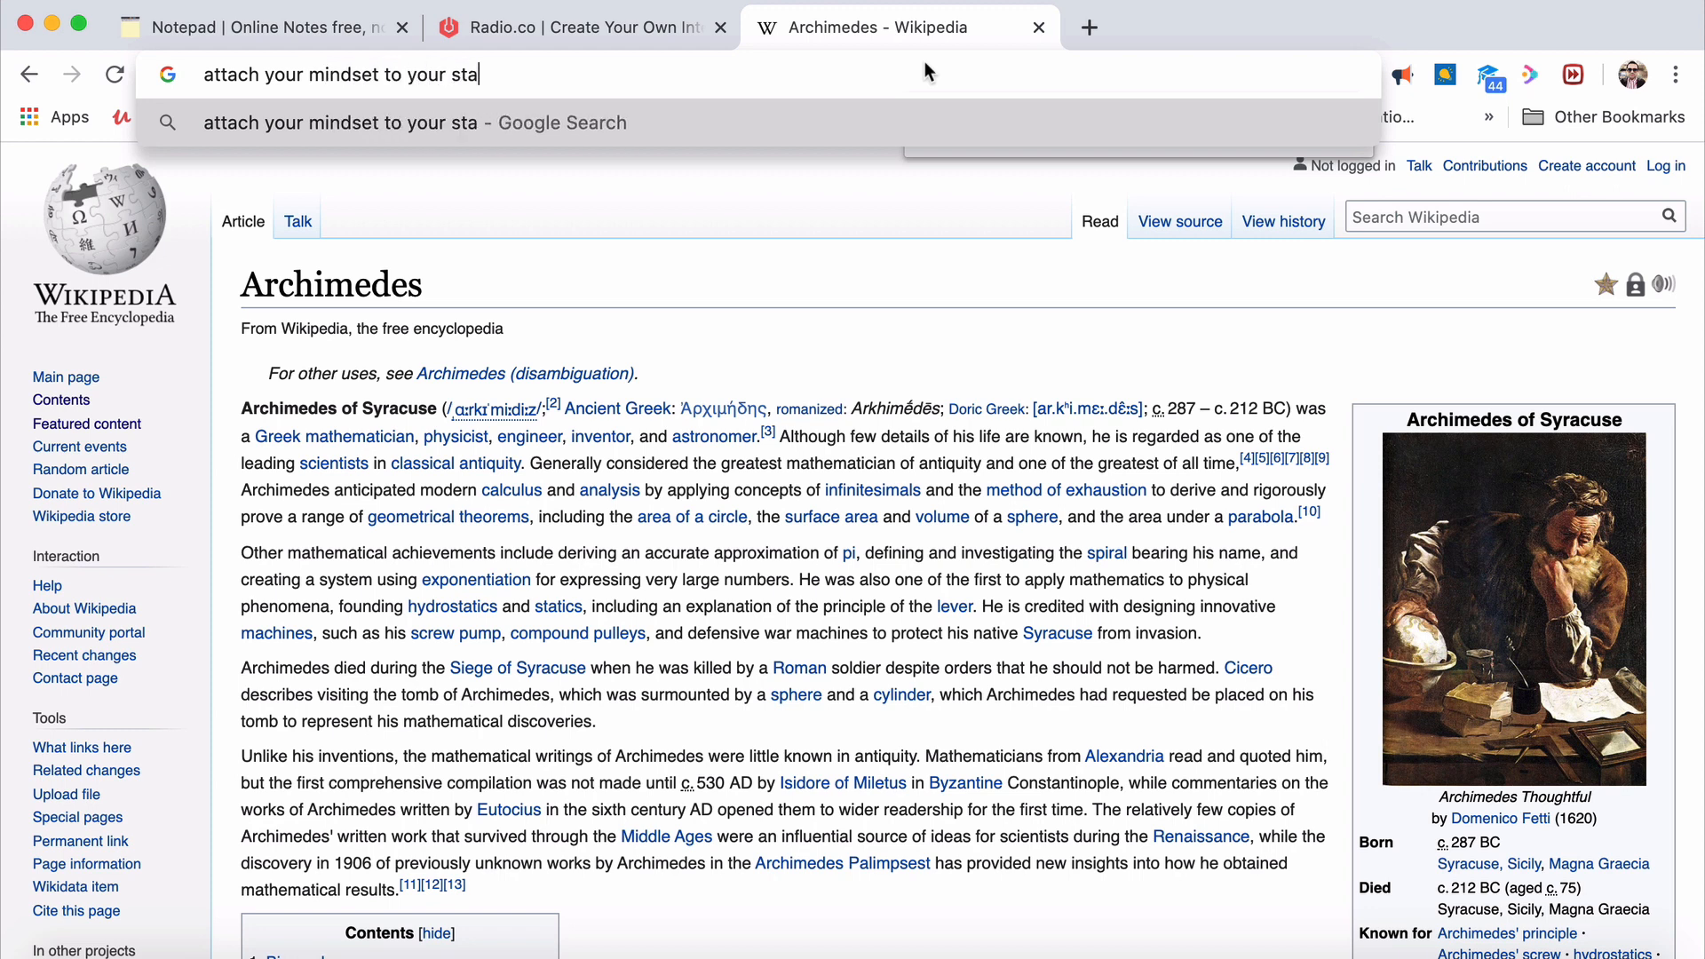
type("rtup")
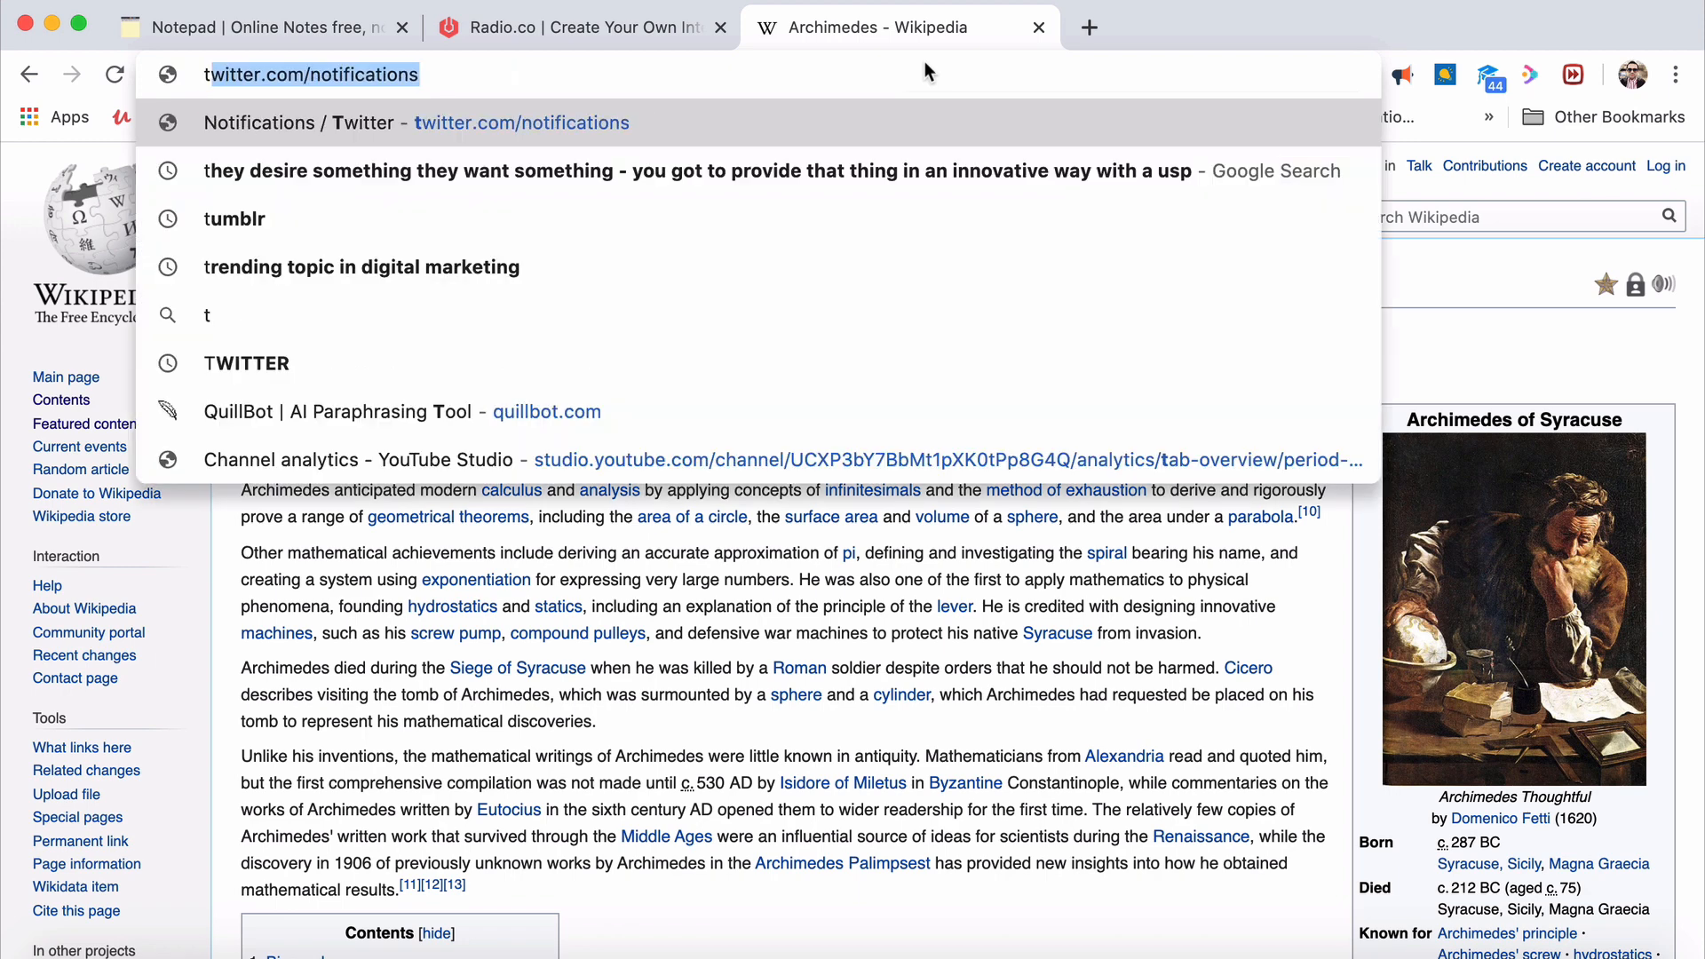
type("there is no magic")
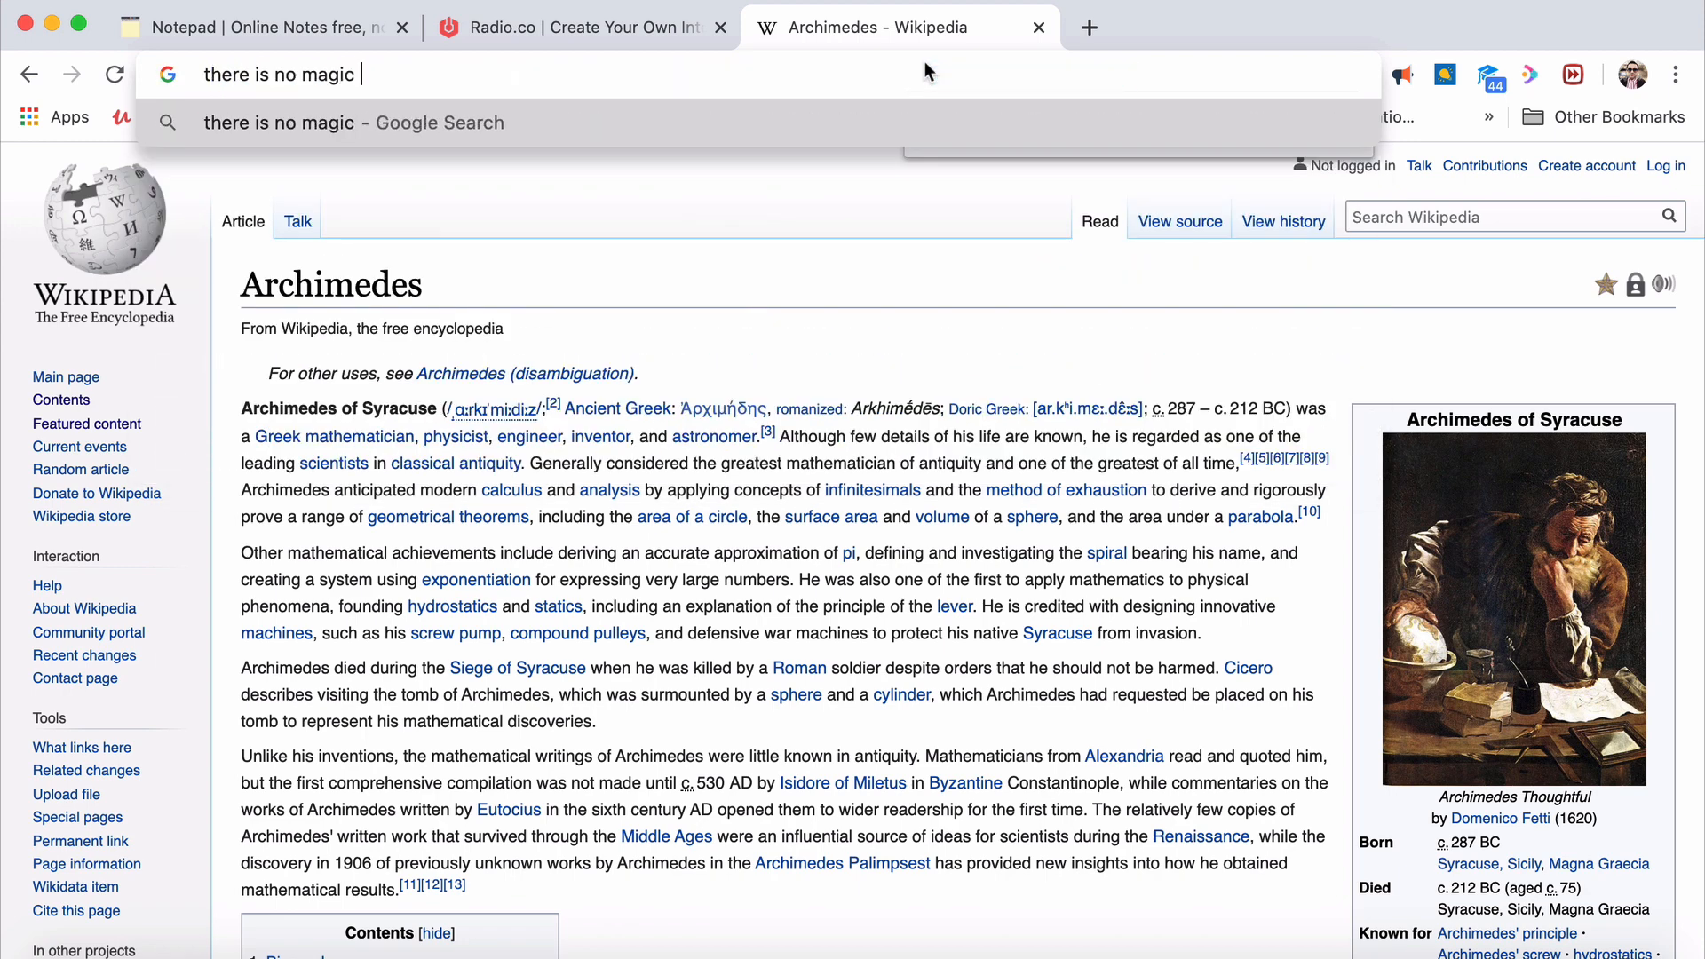
type("recipe to succ")
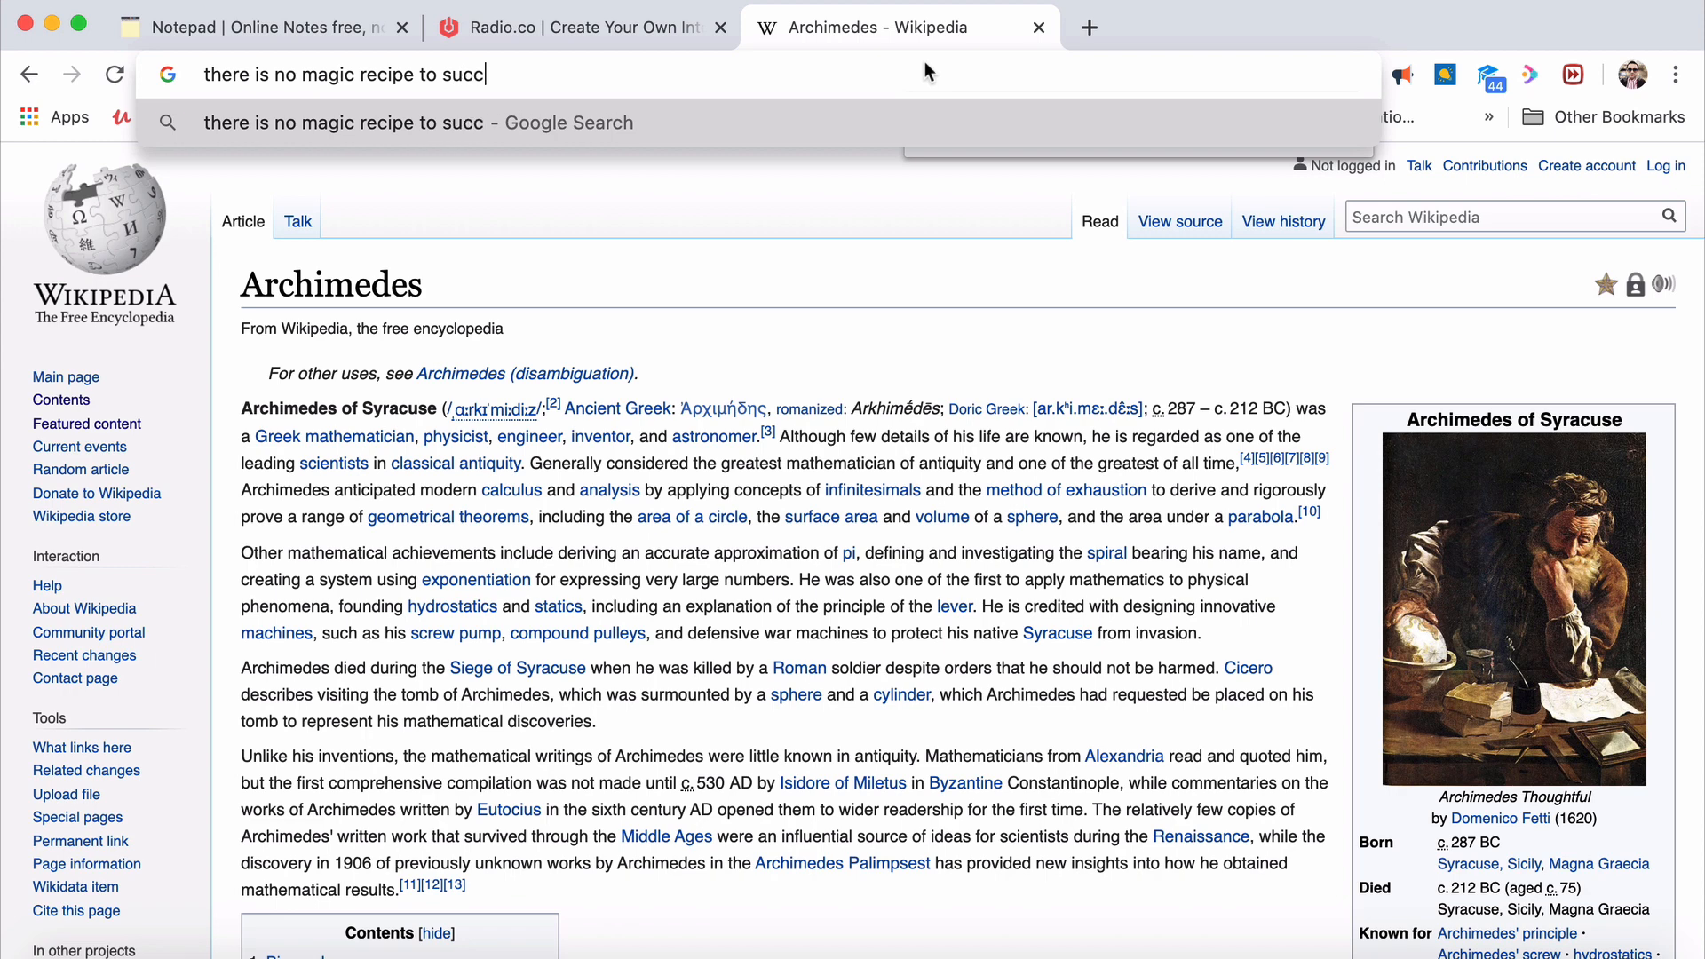
type("eed.")
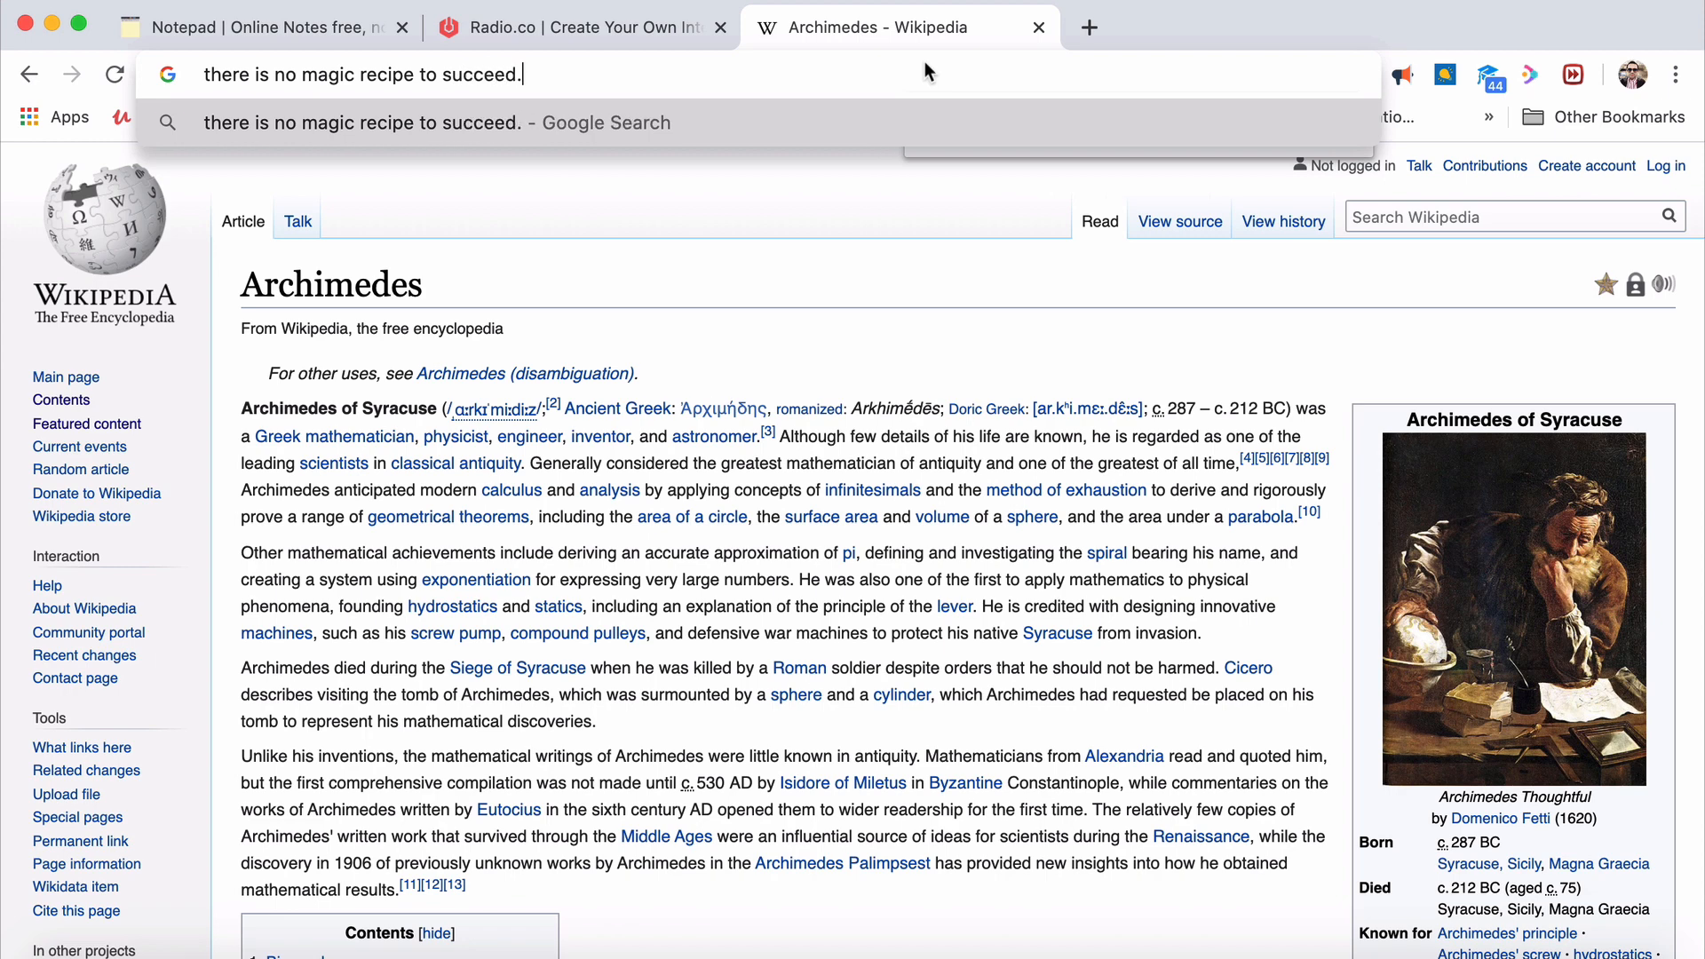
type("passion")
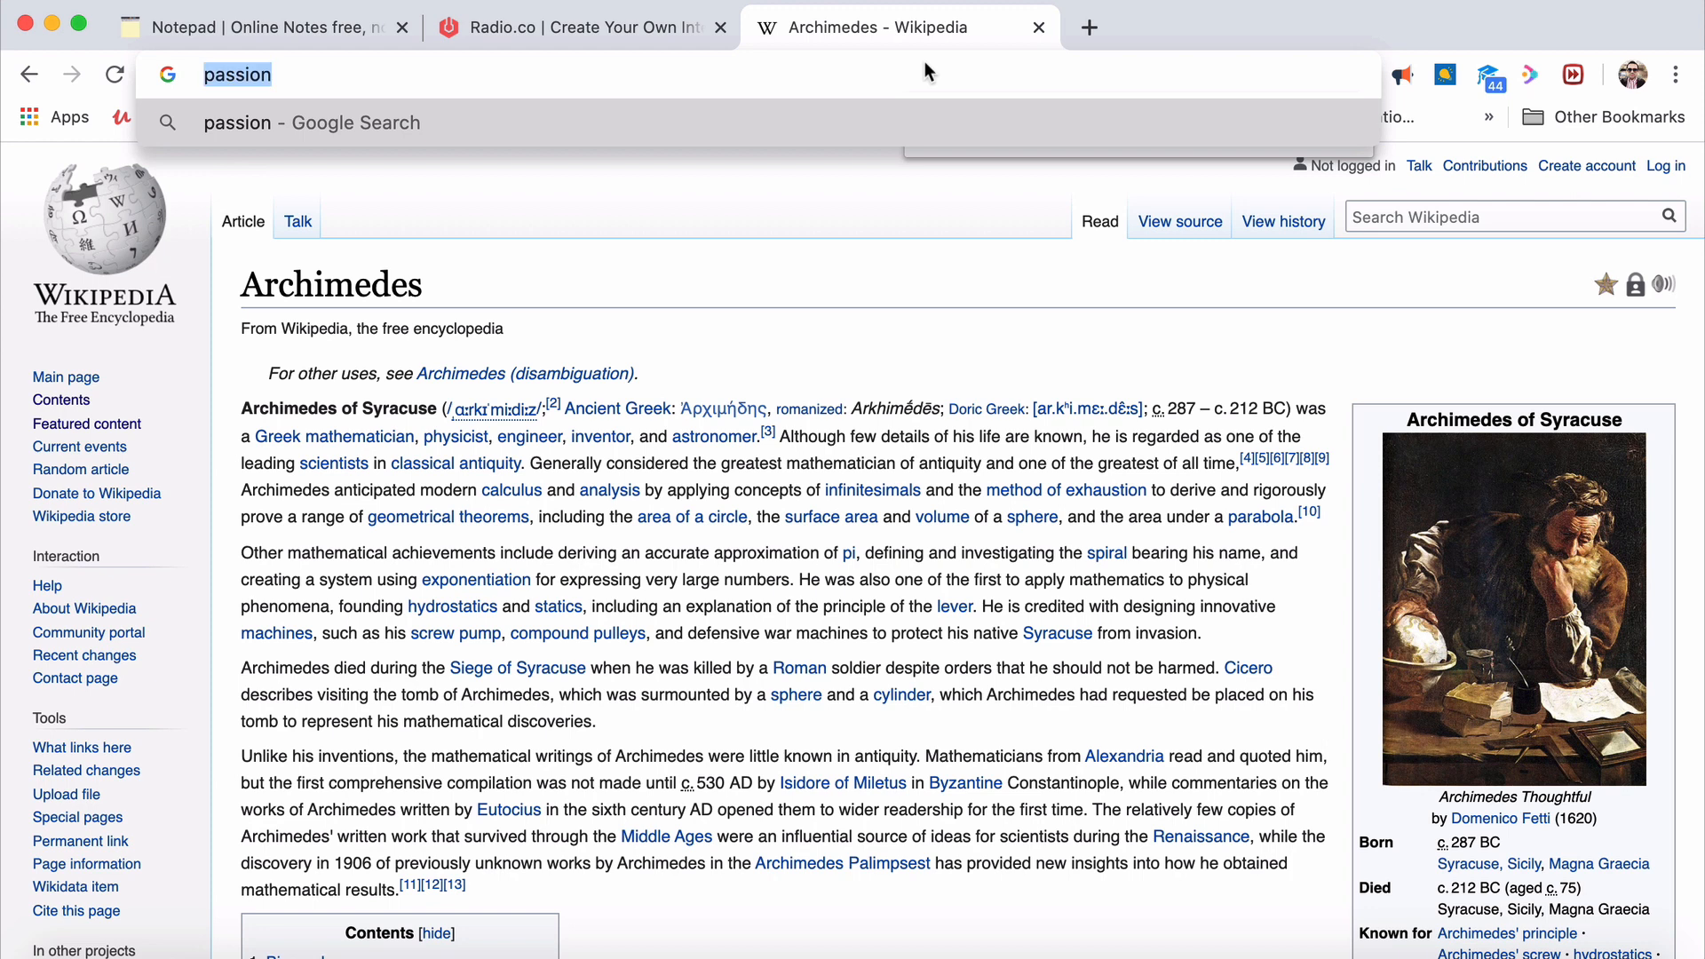
type("knowledge in")
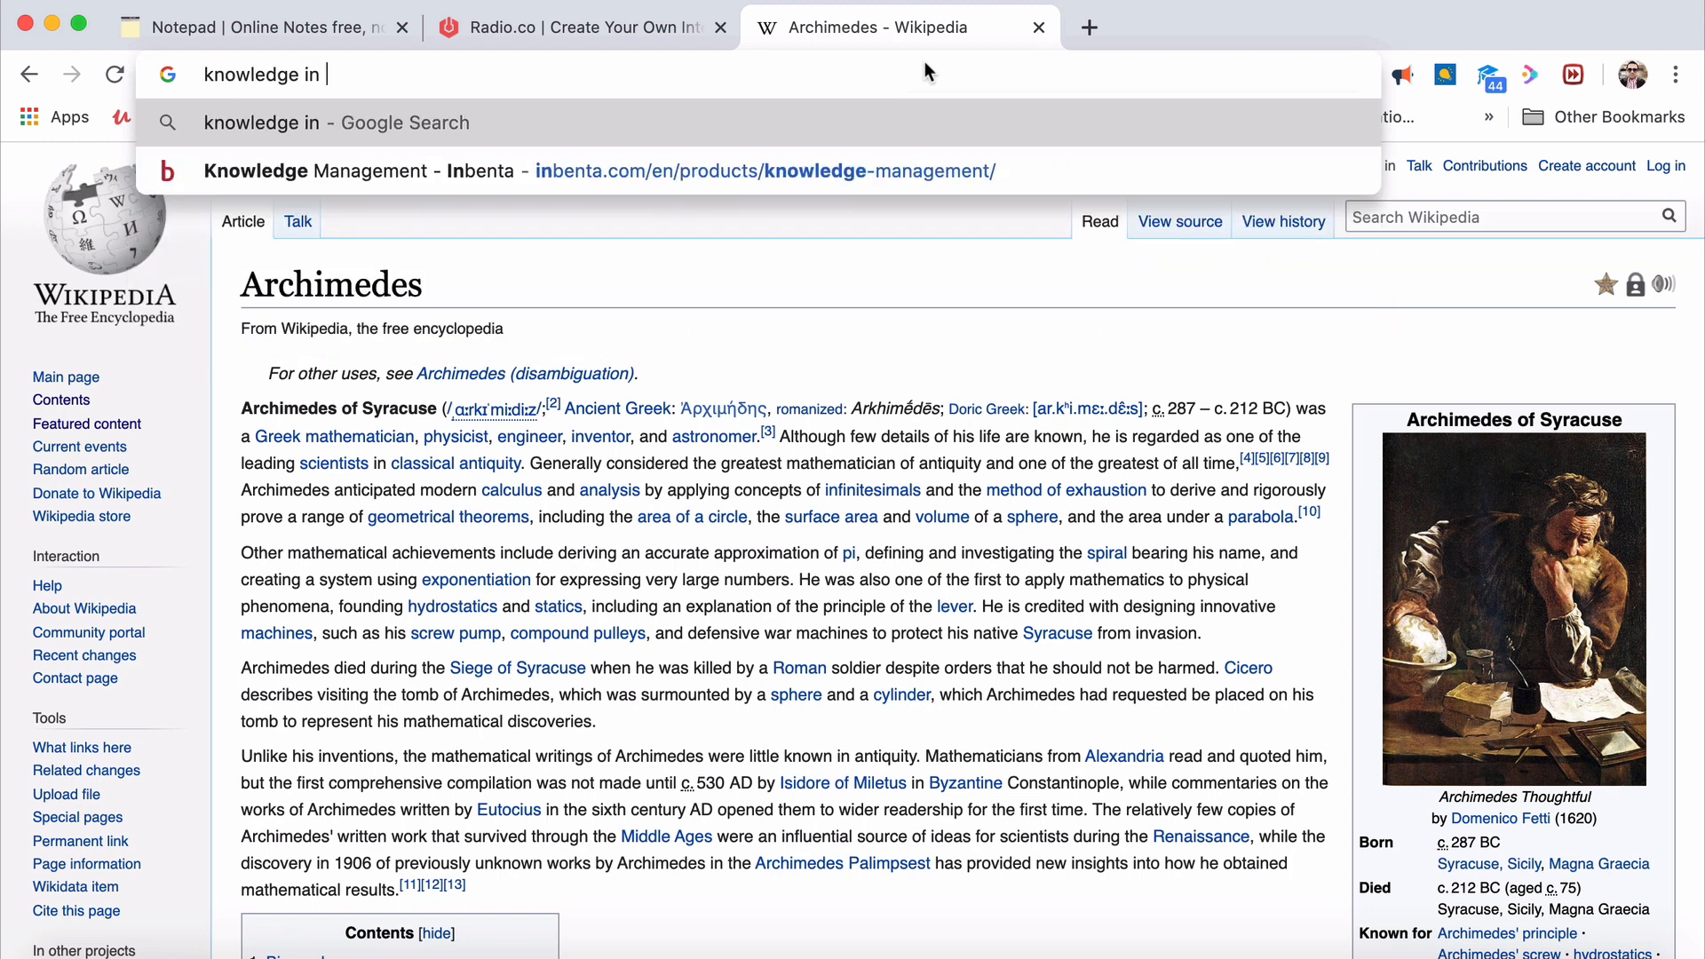
type("that pa")
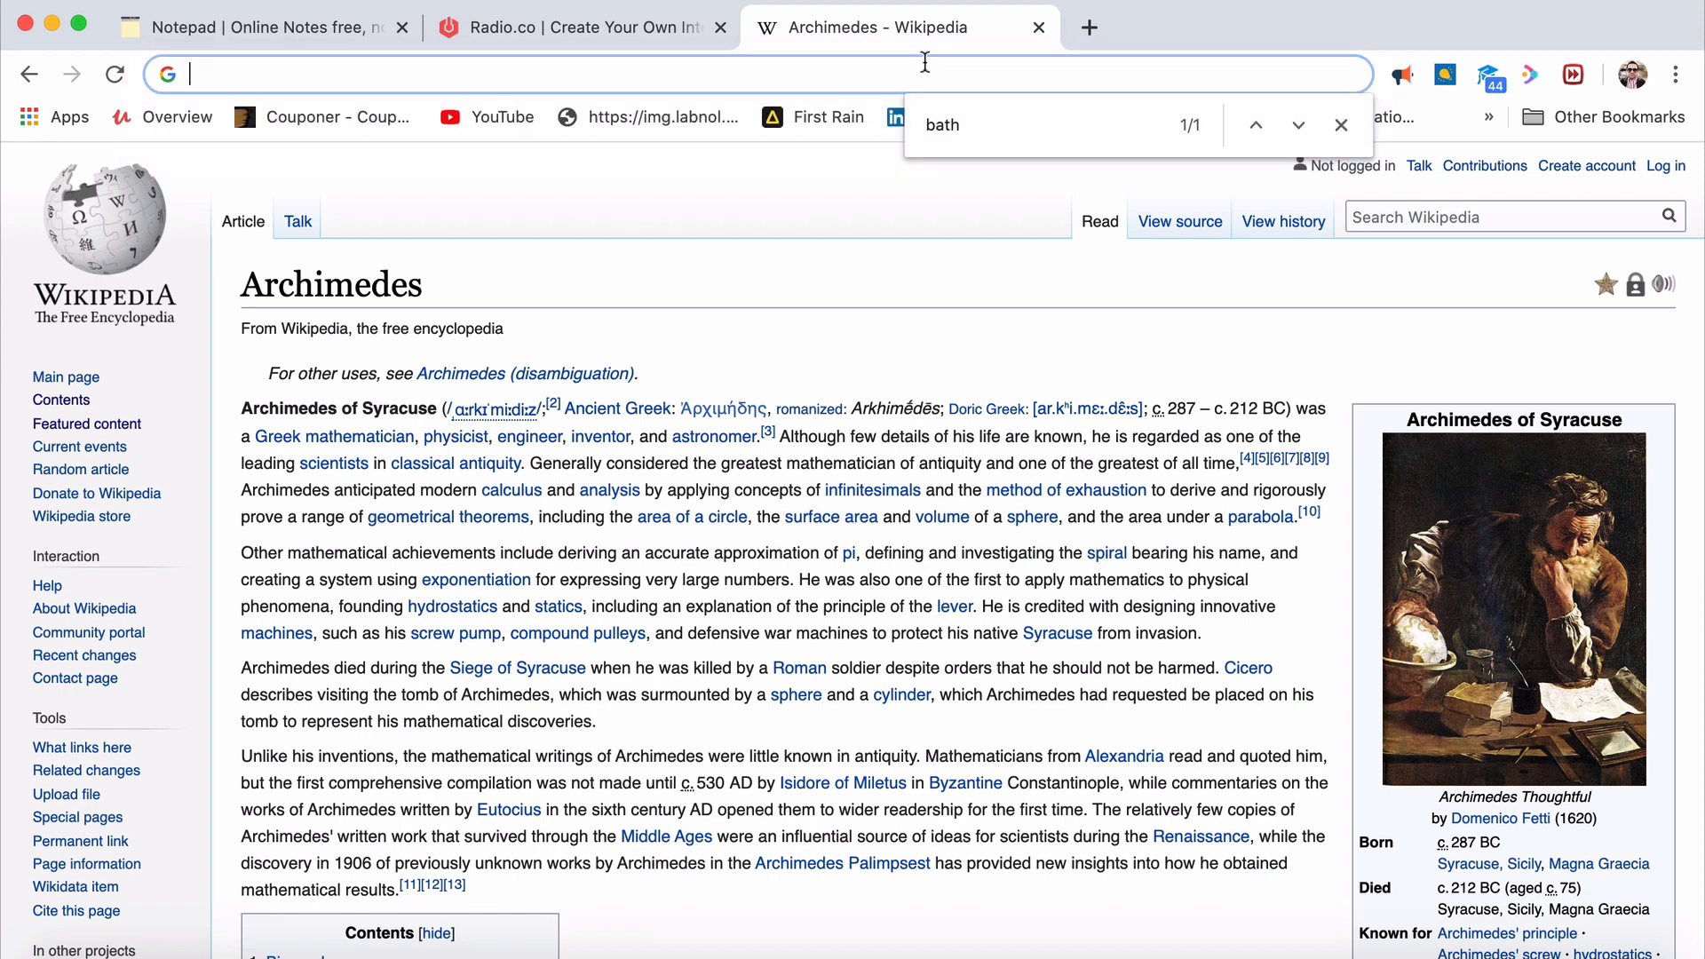
type("3-4 hours a")
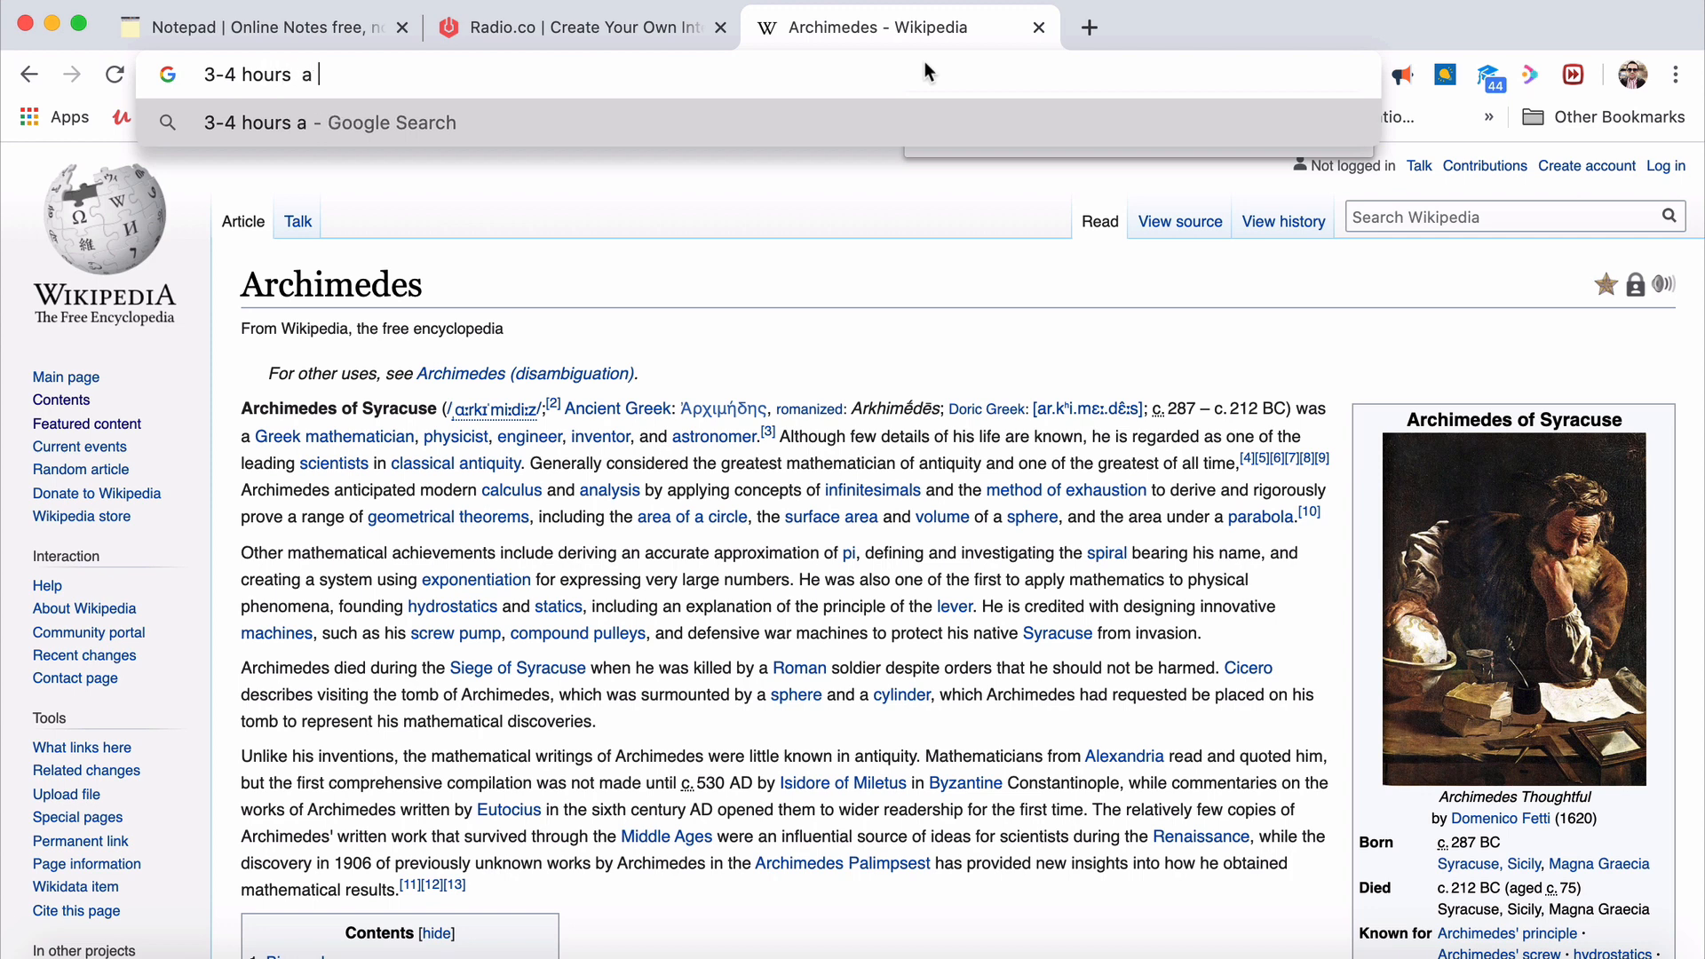
type("day only")
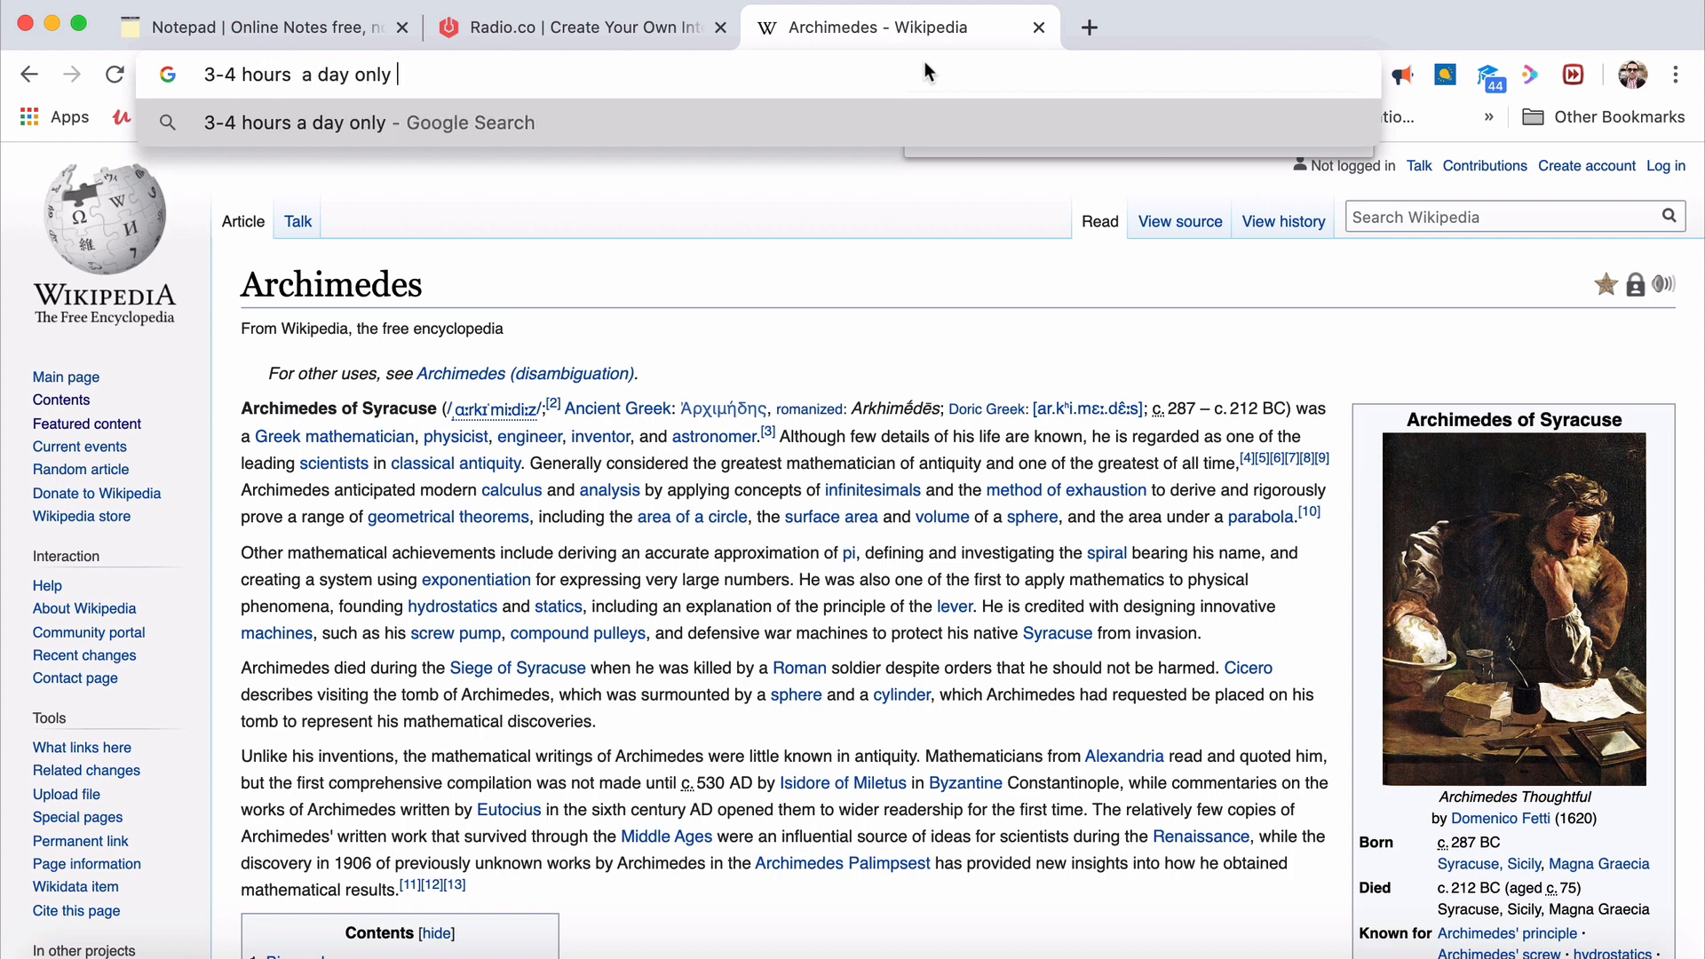
type("on that pa")
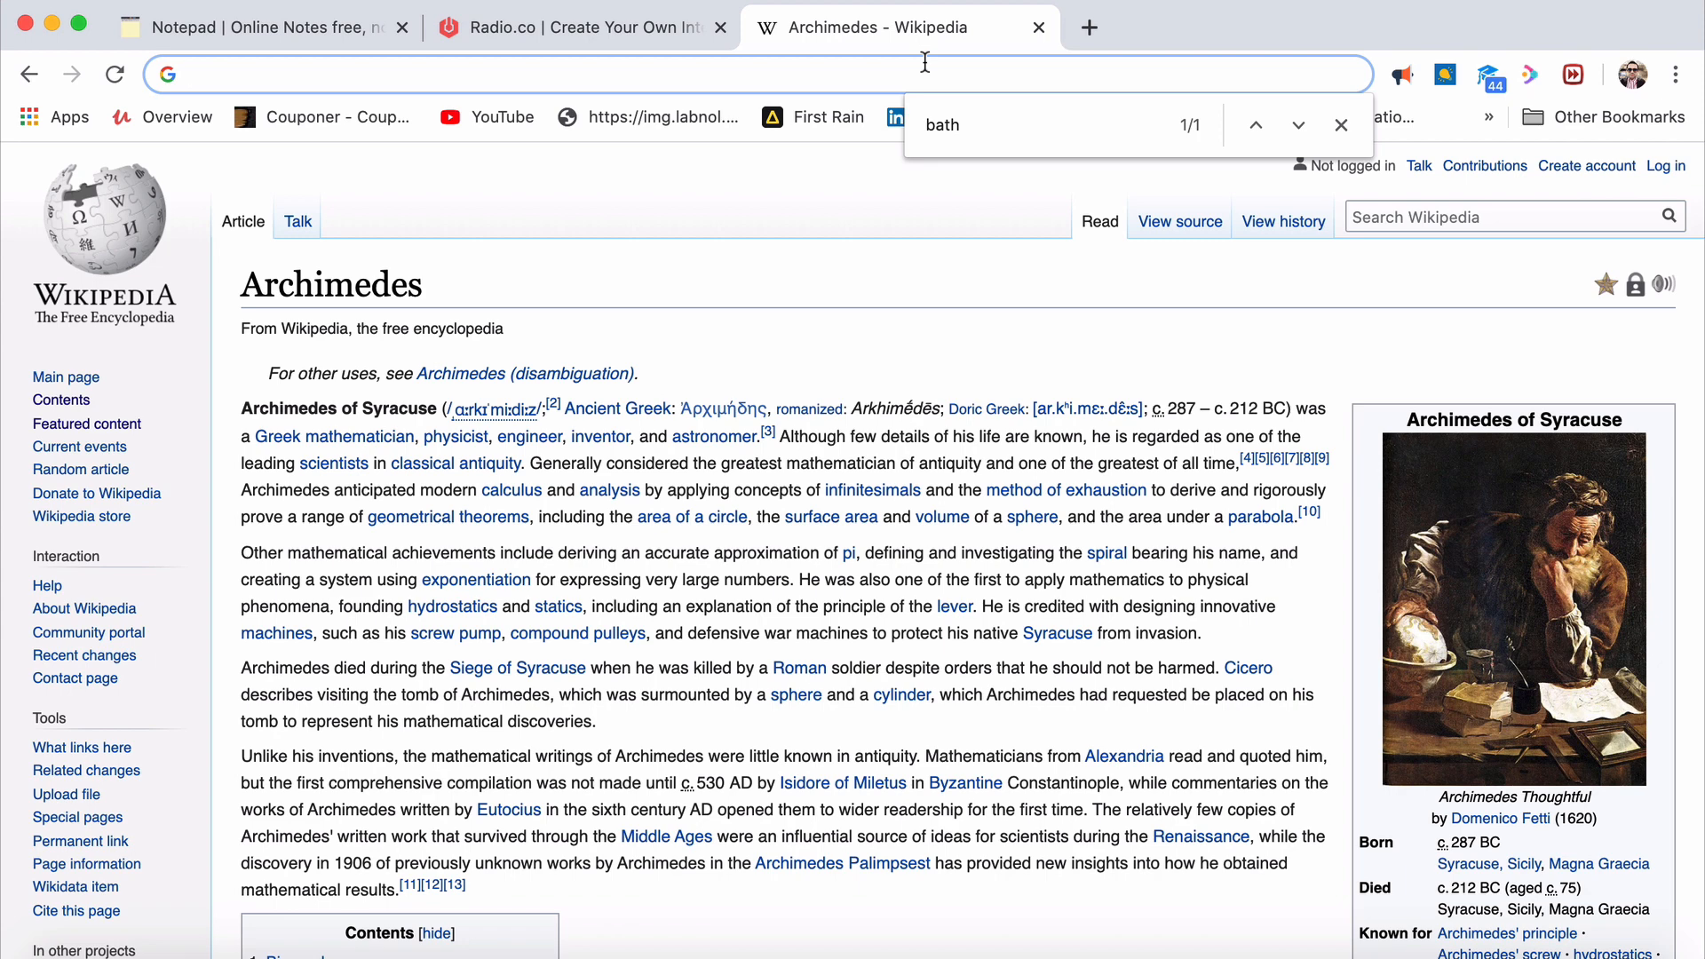
type("your own way of")
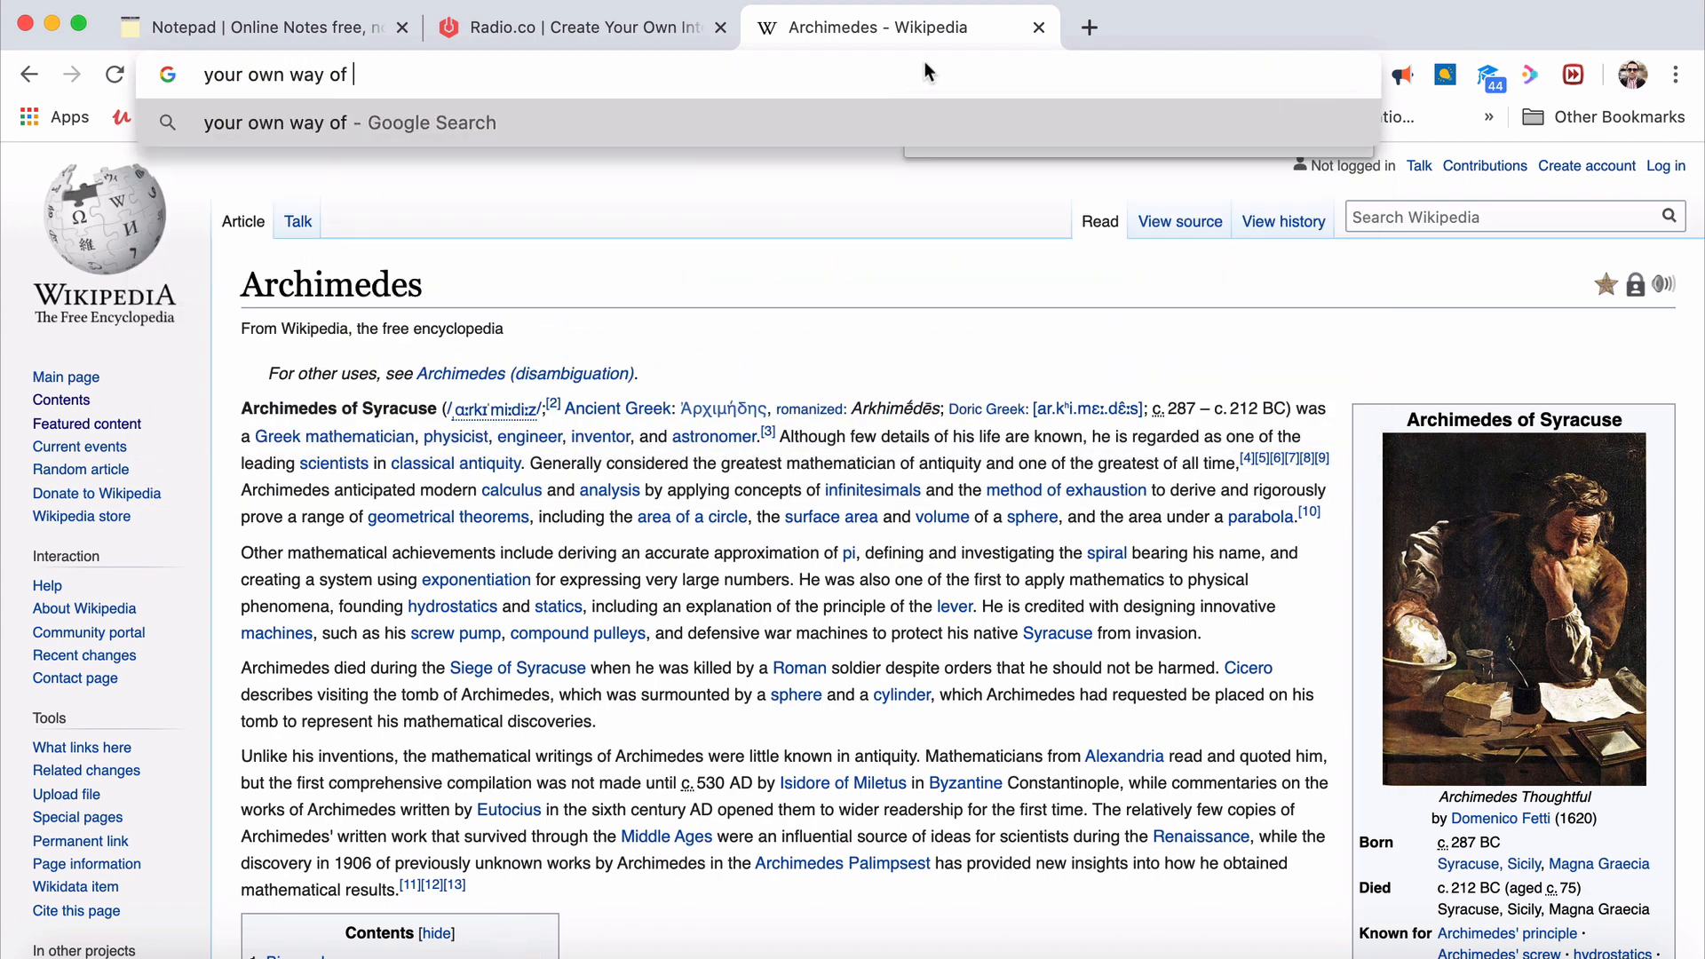
type("creating success through yo")
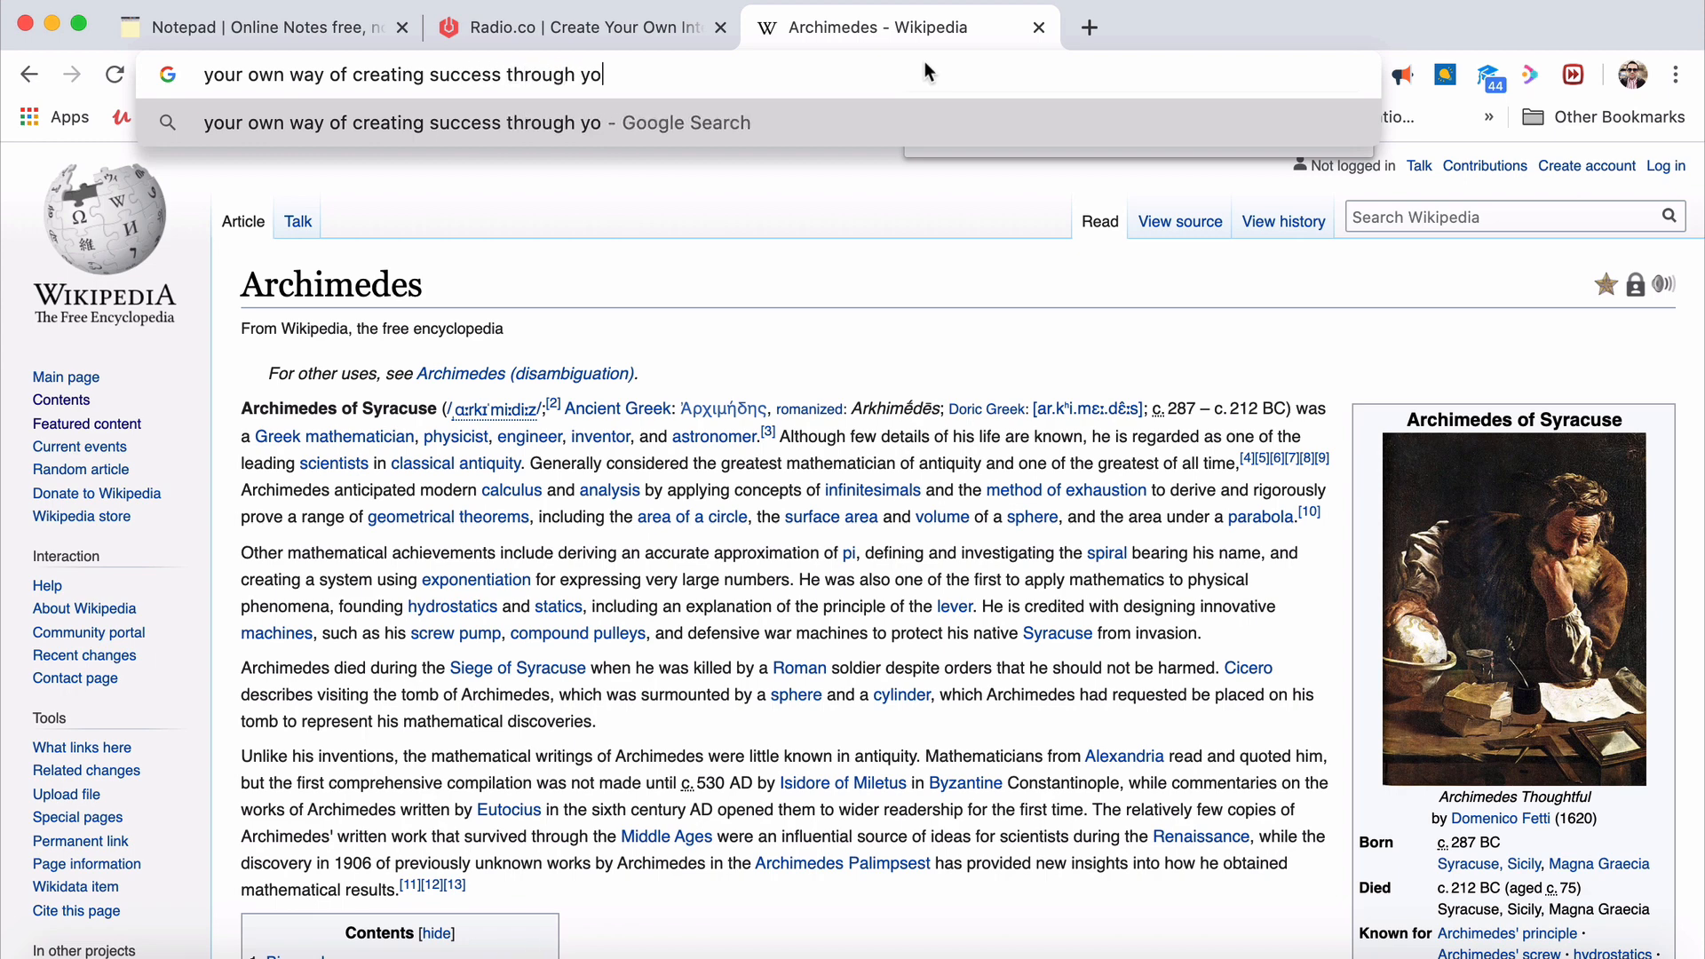
type("idea has to be uniqu")
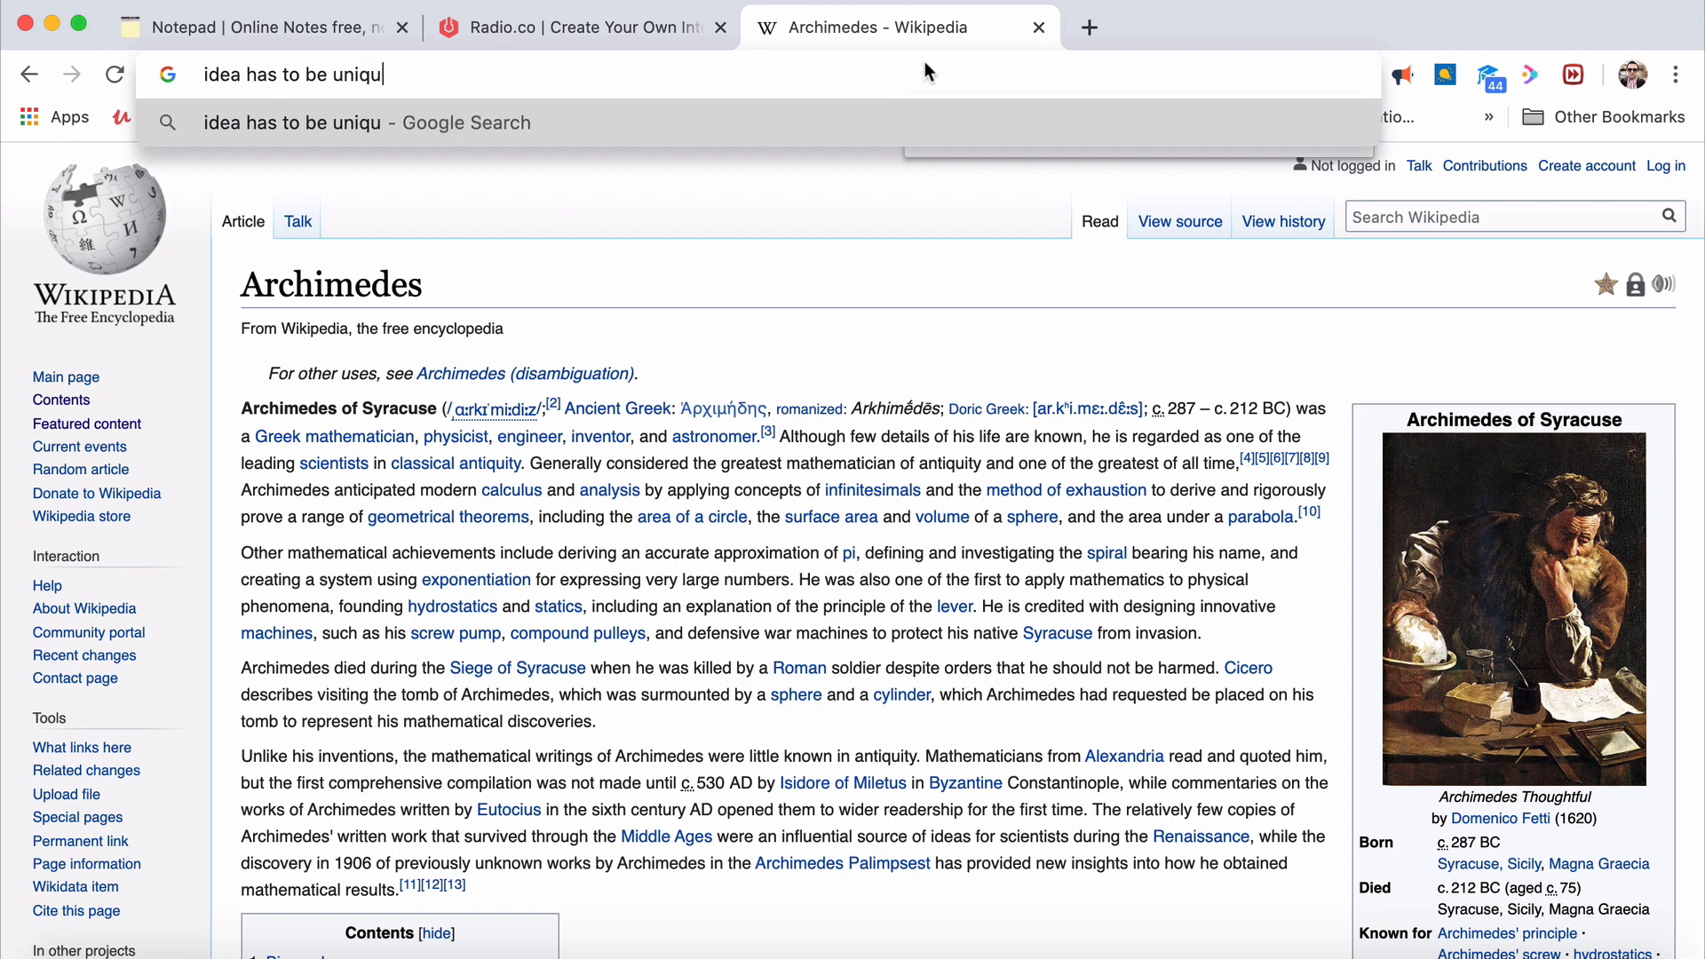
type("e that idea has to be amaz")
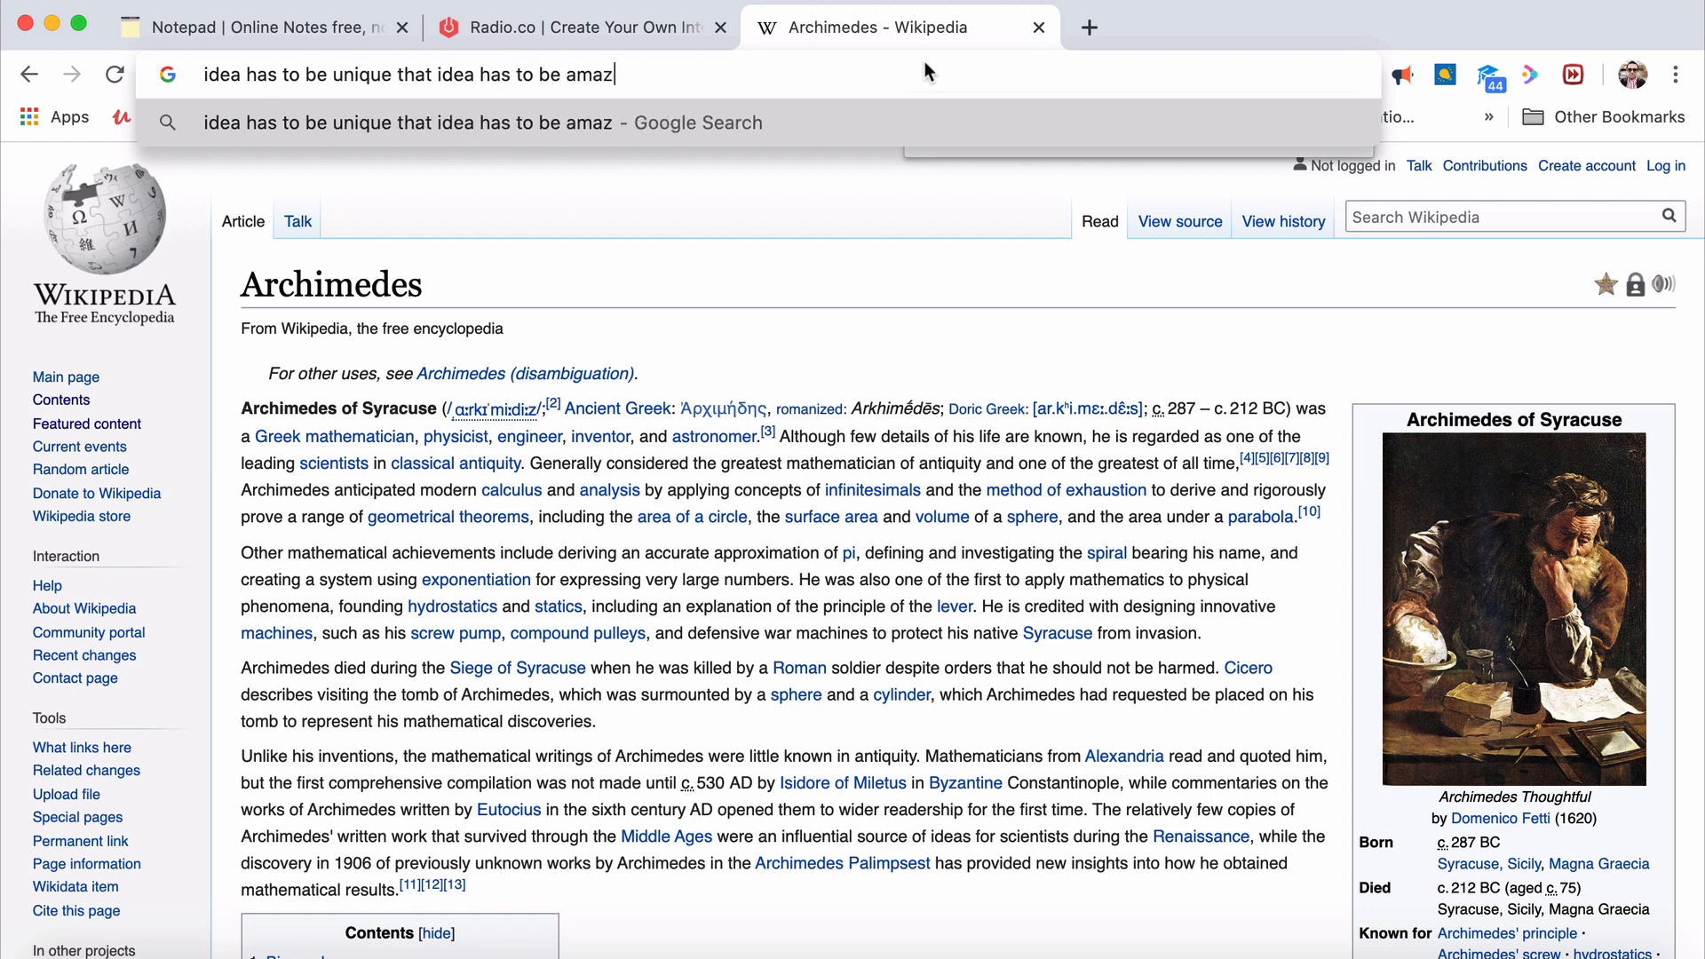
type("ign")
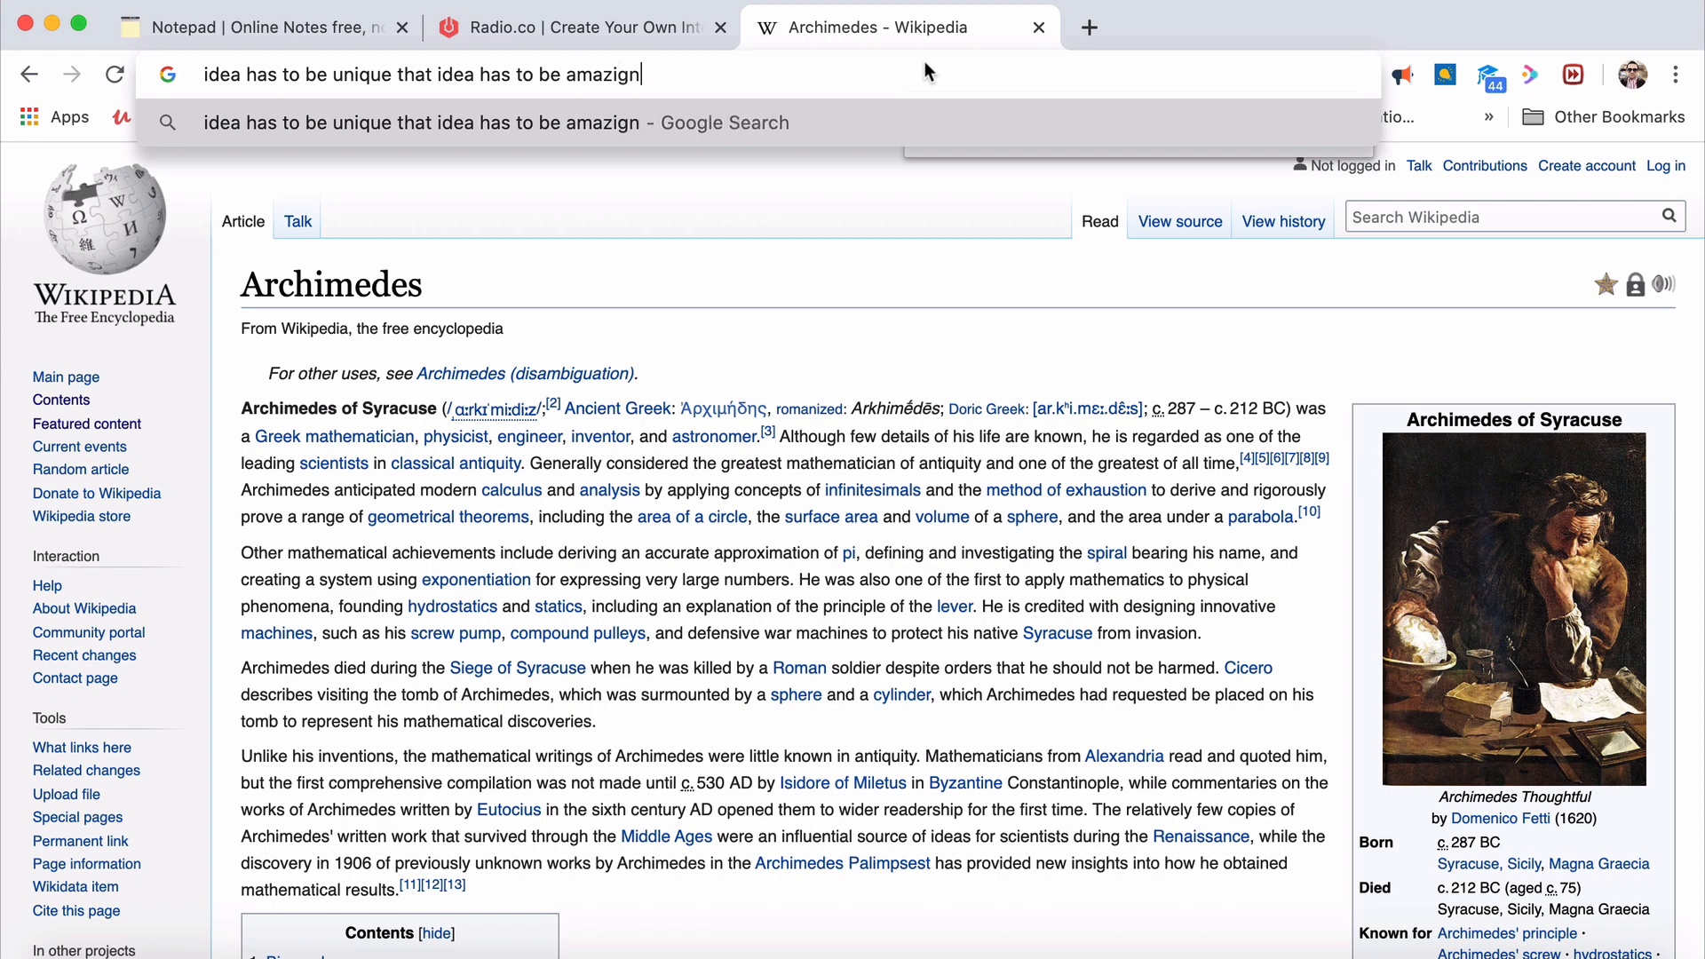
type("amazing")
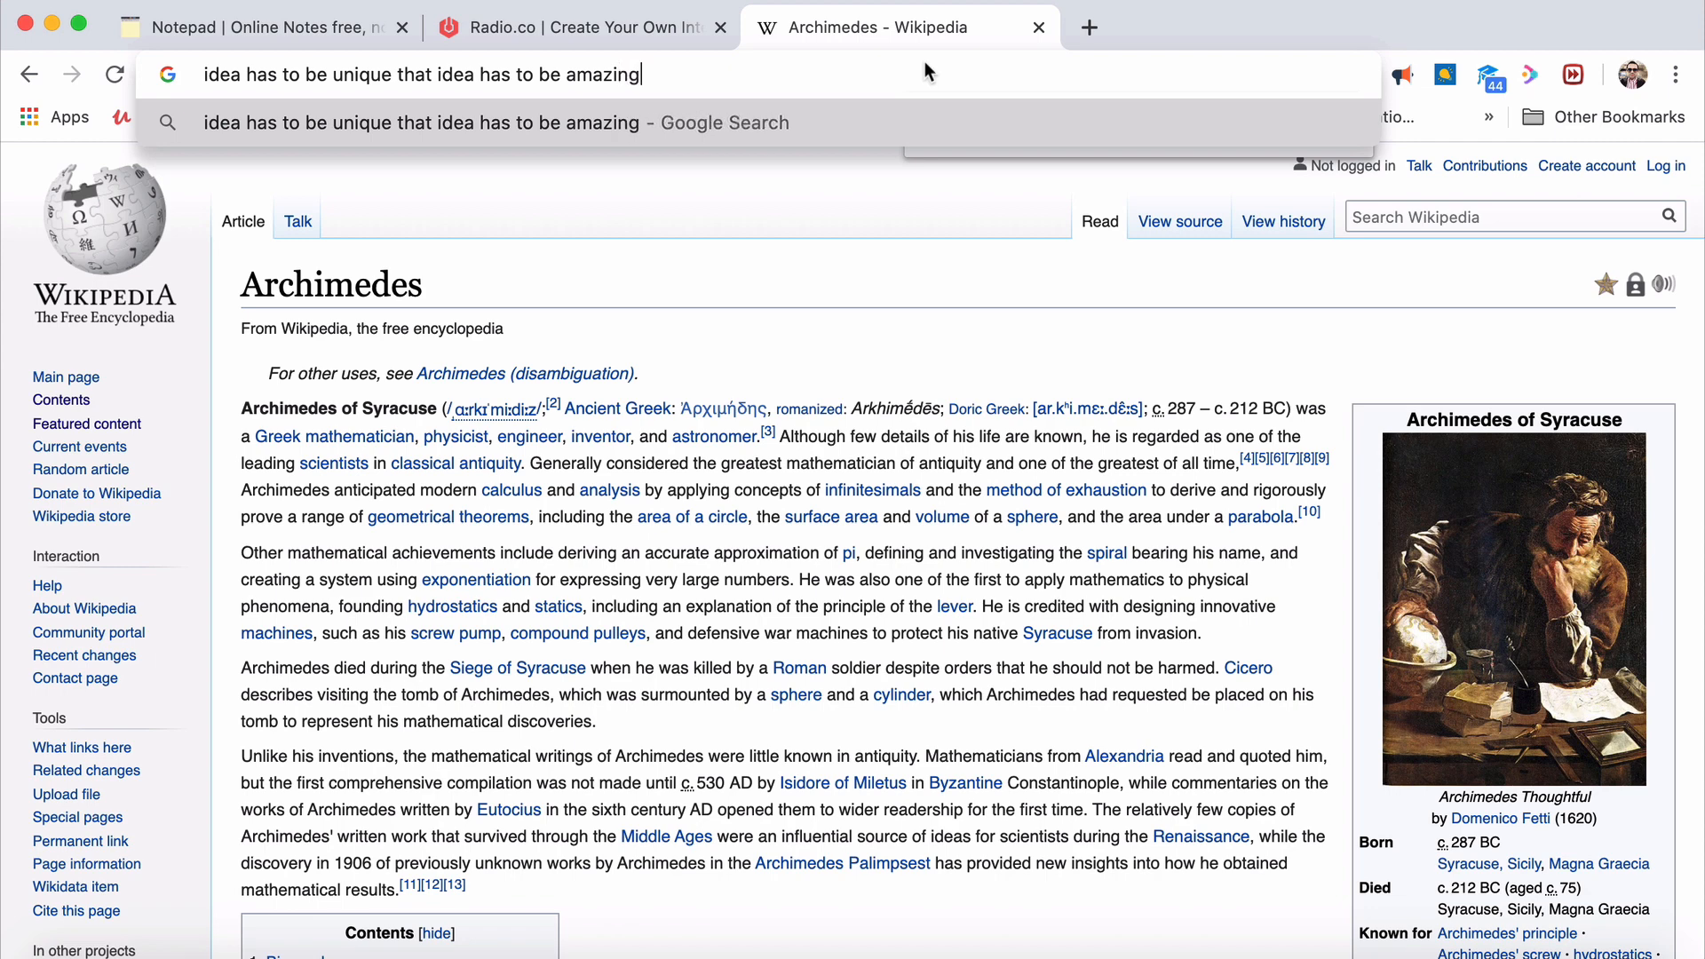
type("you shoukd")
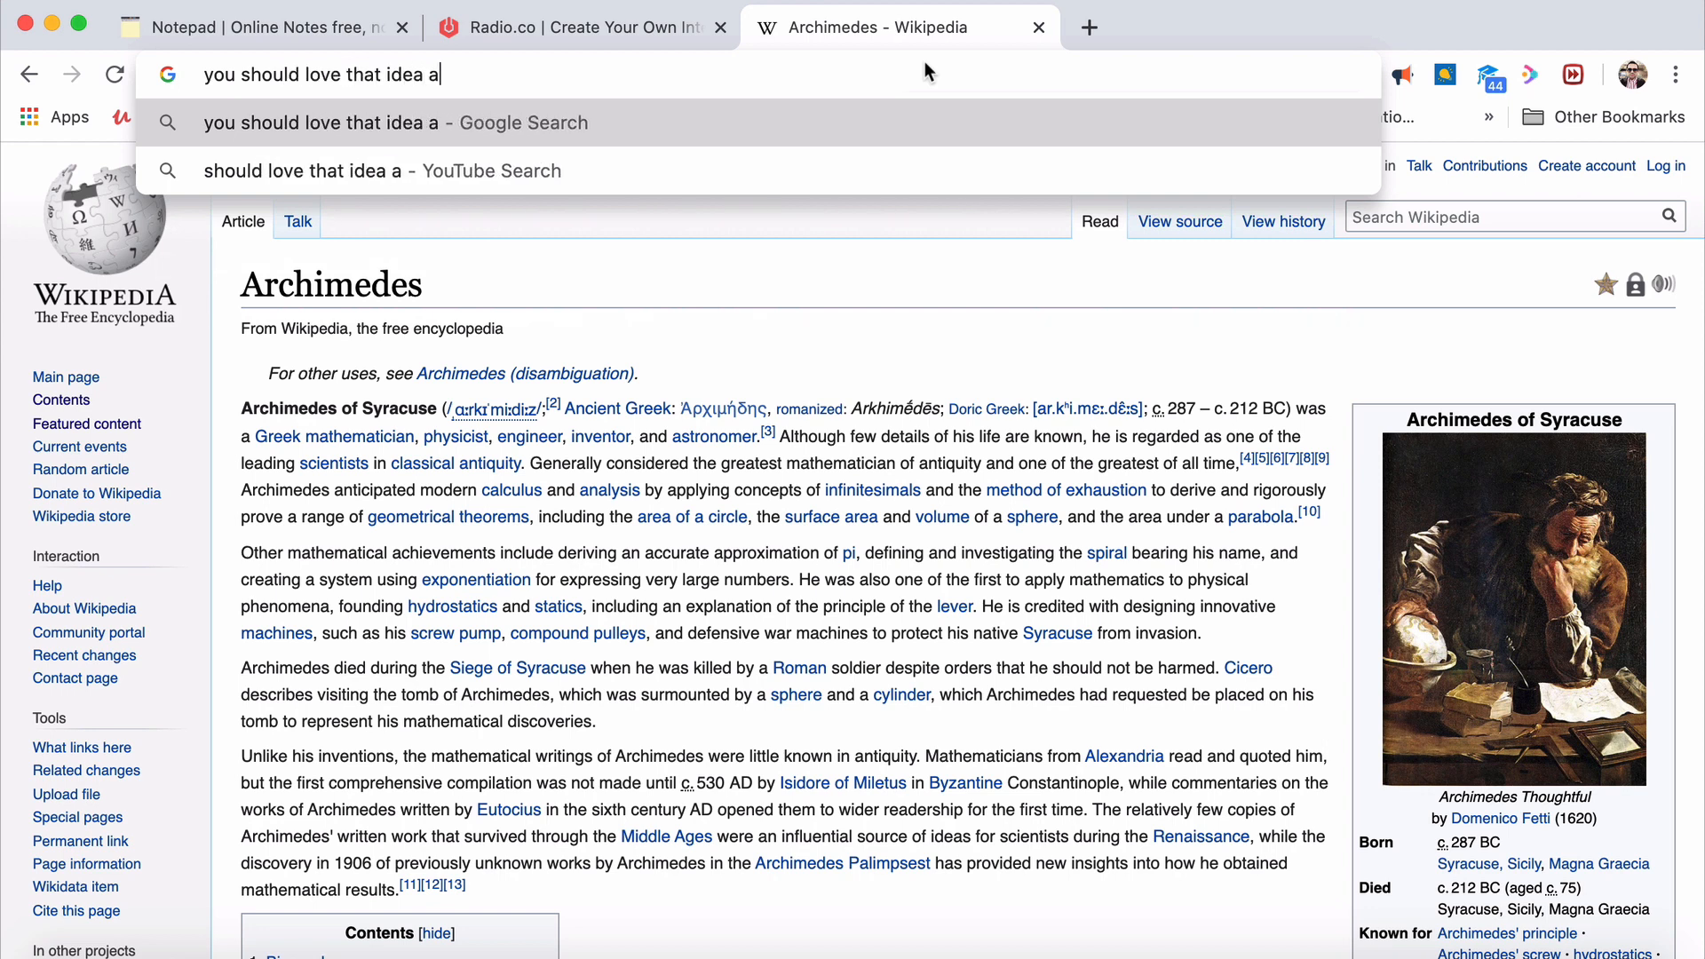
type("s you lo")
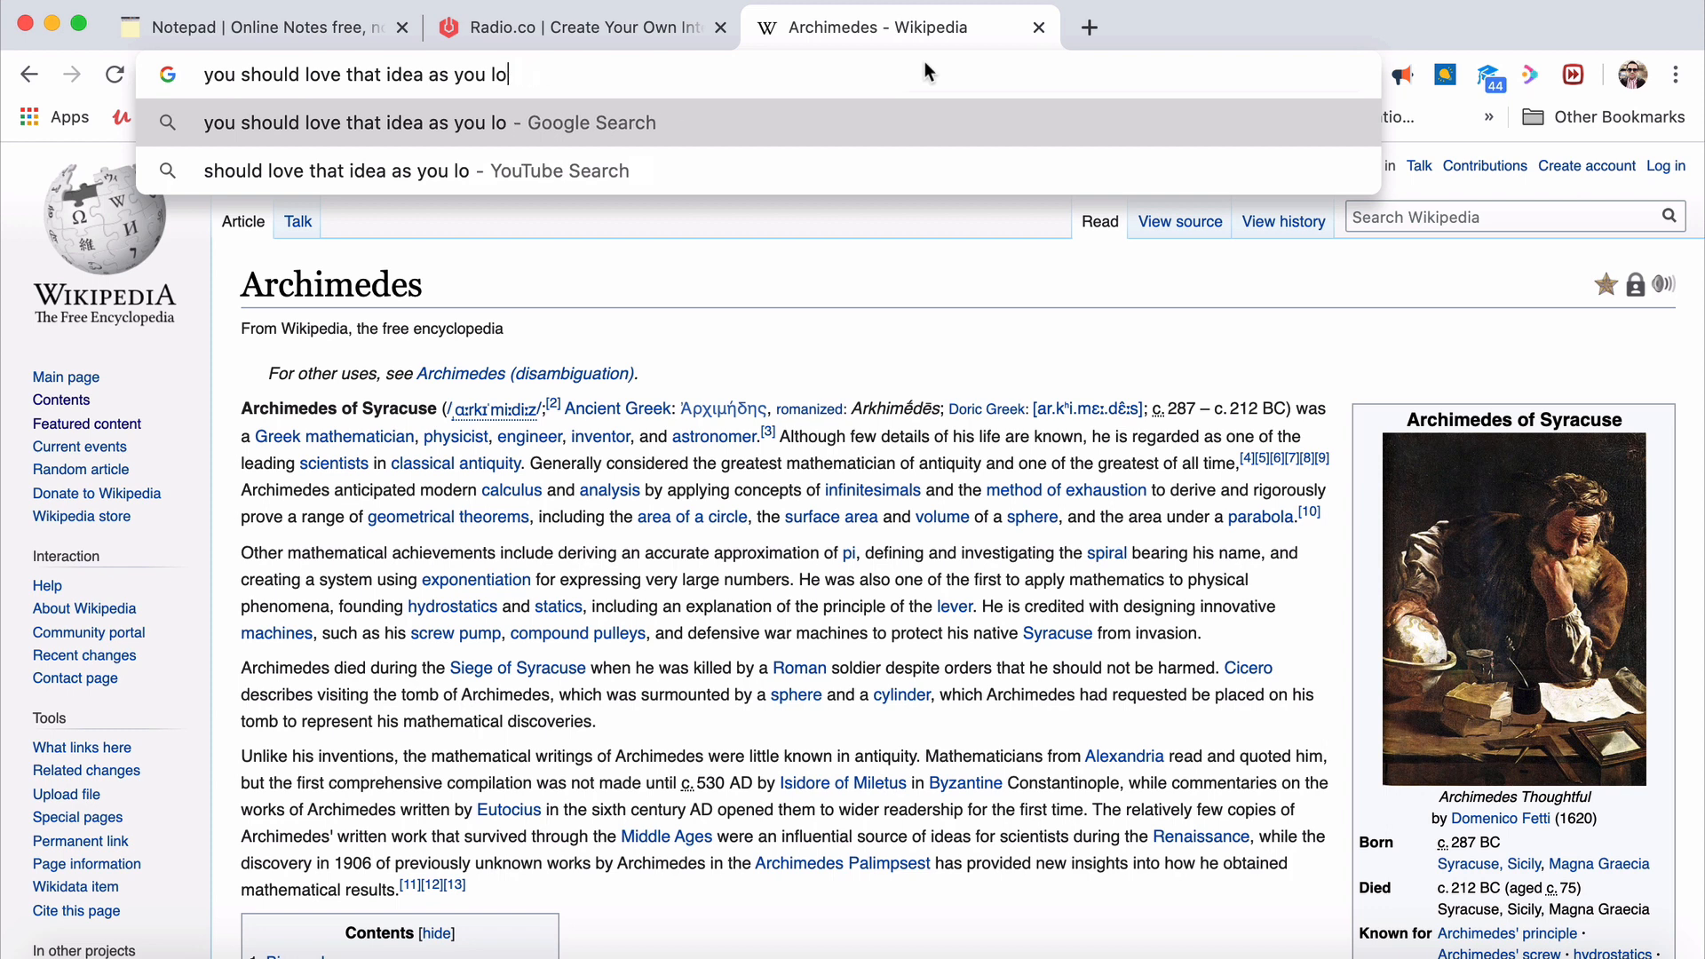
type("ve your startup.")
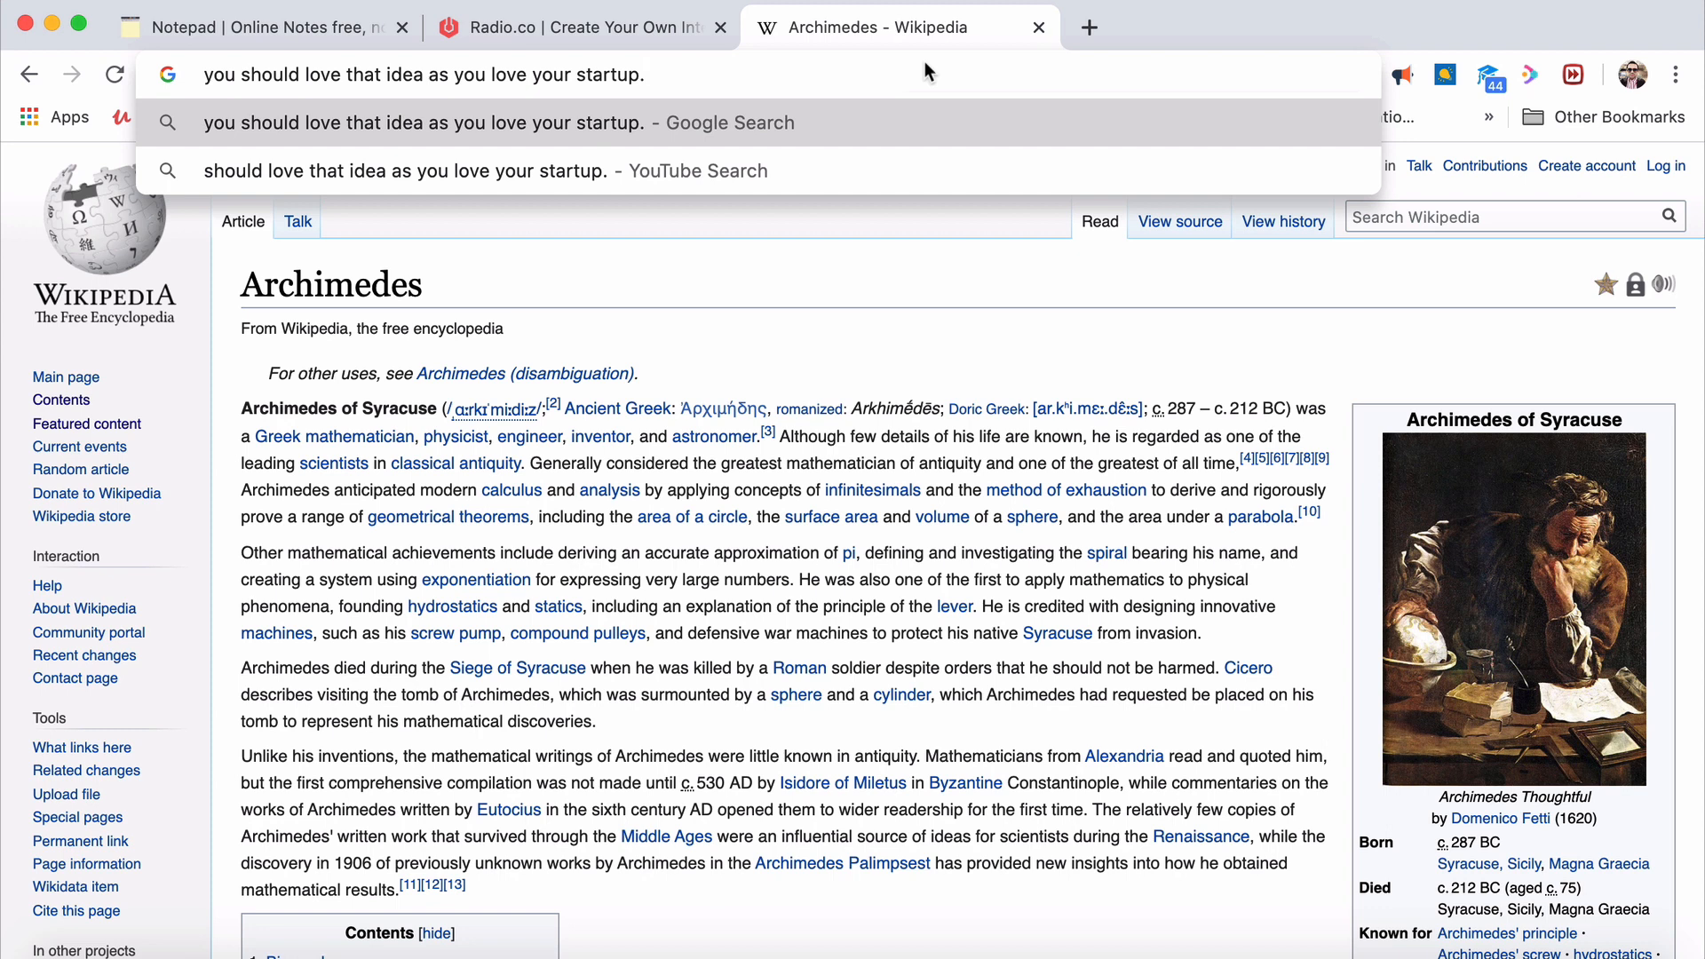
mouse_move(1153, 5)
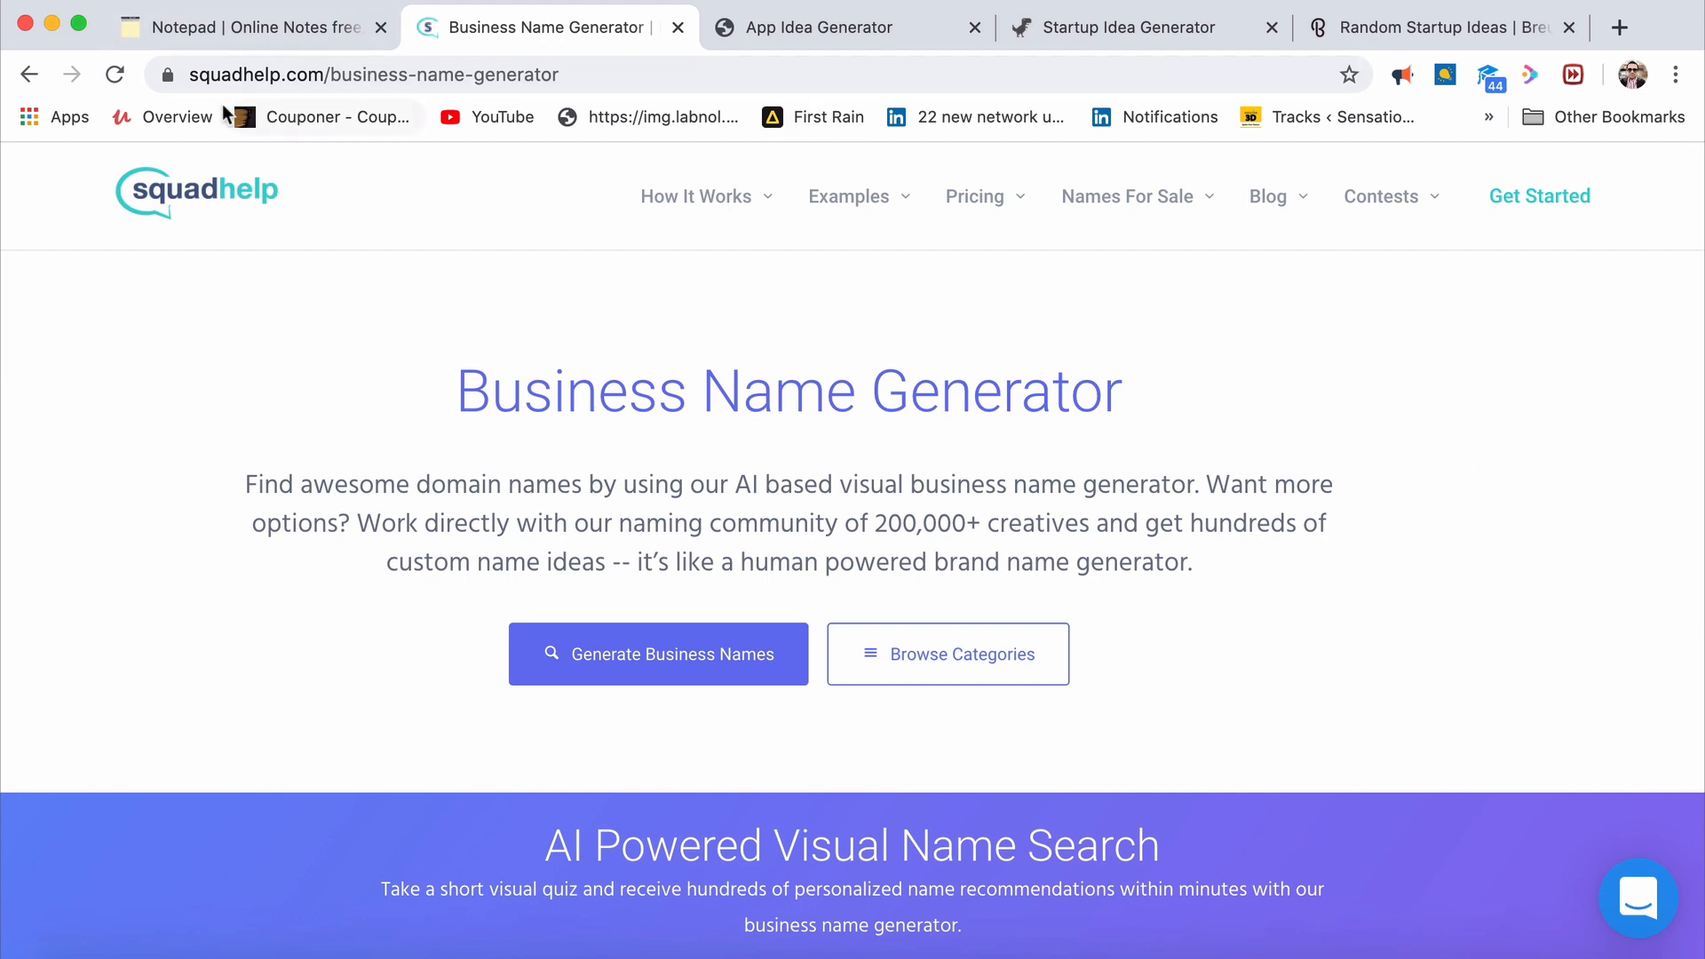
mouse_move(304, 99)
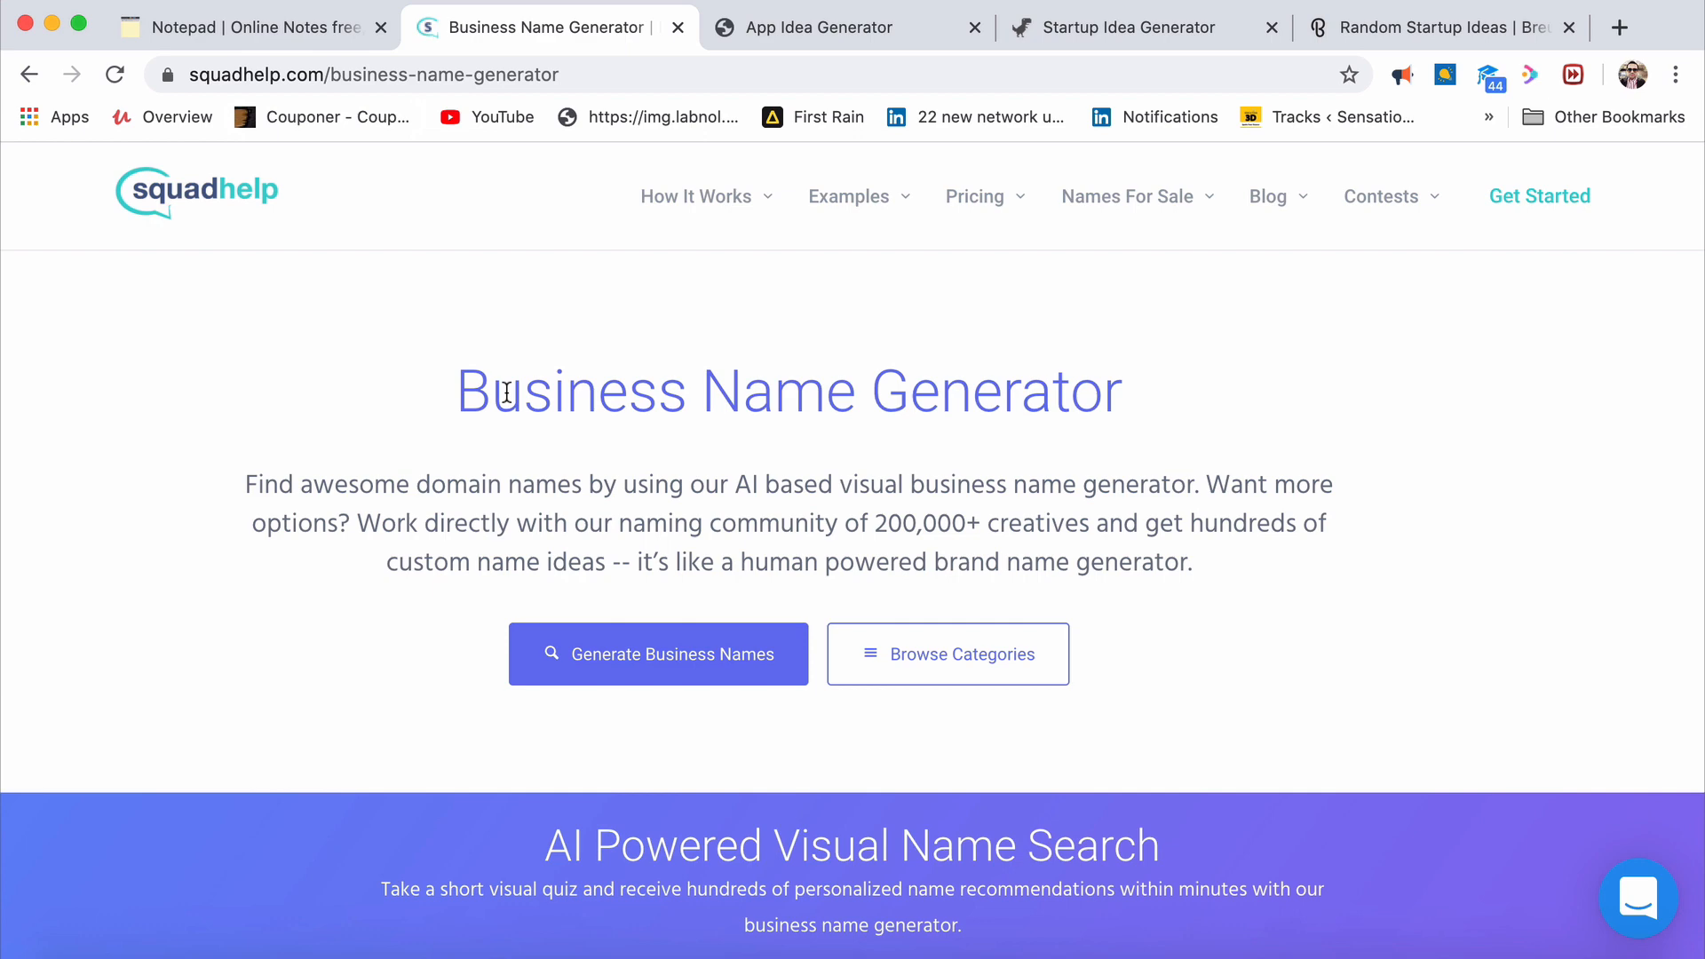
Scroll Squadhelp's Business Name Generator page down to the '3 Ways To Generate Awesome Business Names' section
scroll("down", 3)
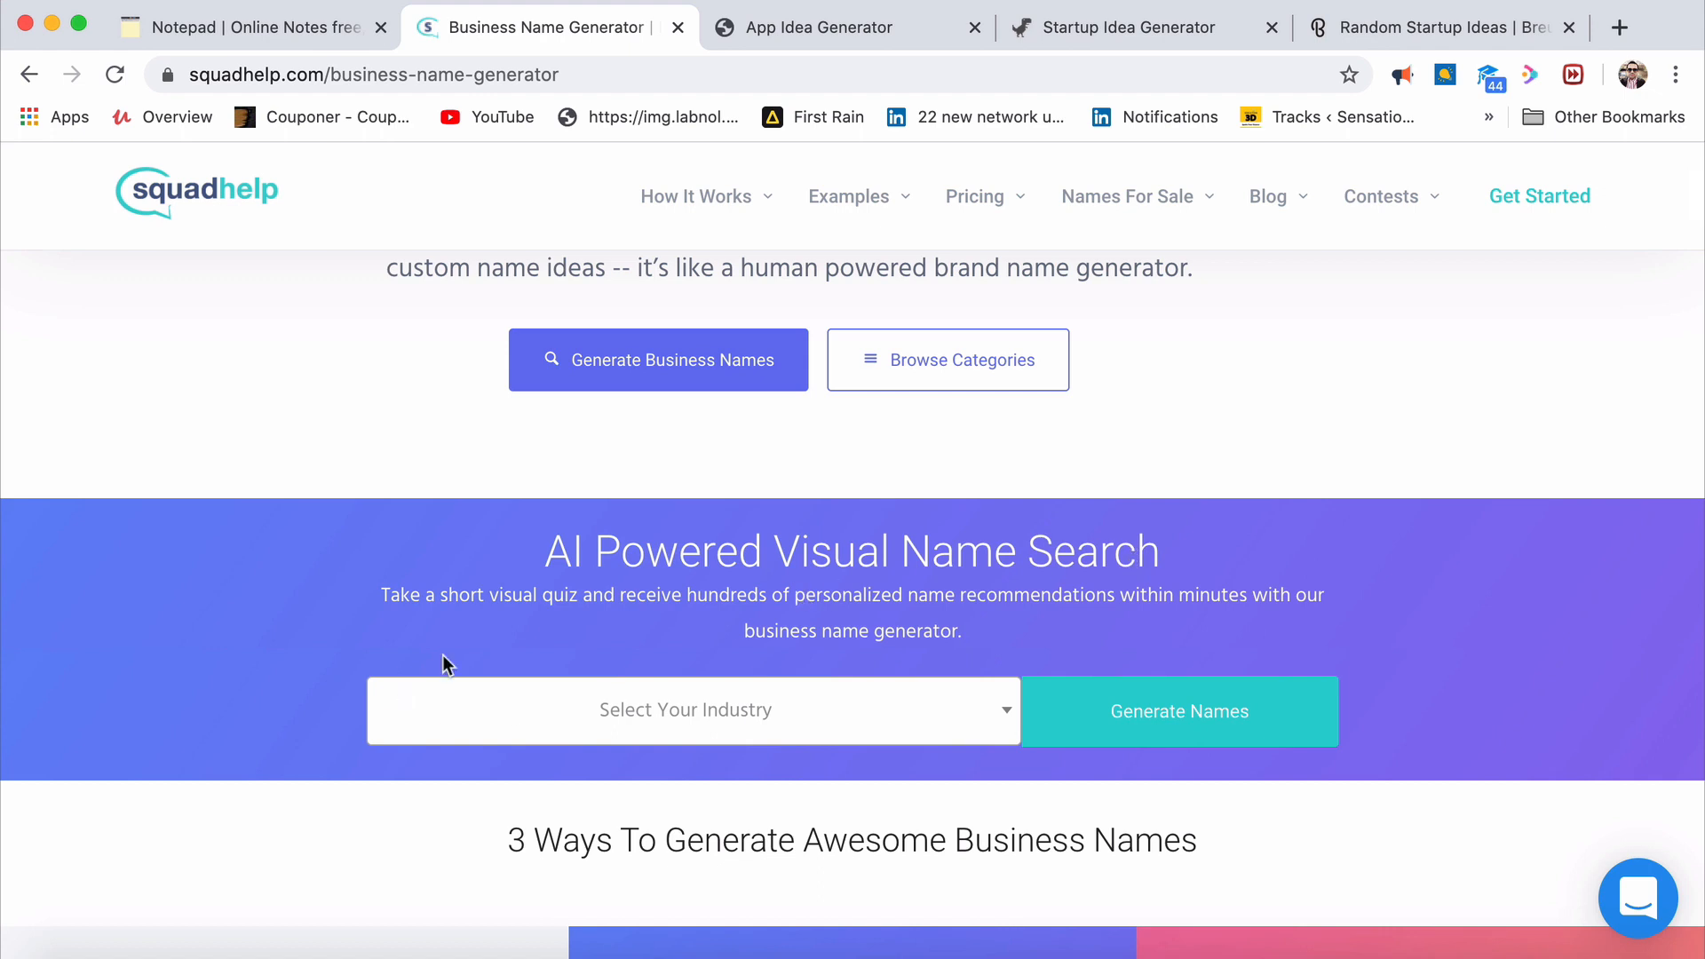
scroll("down", 3)
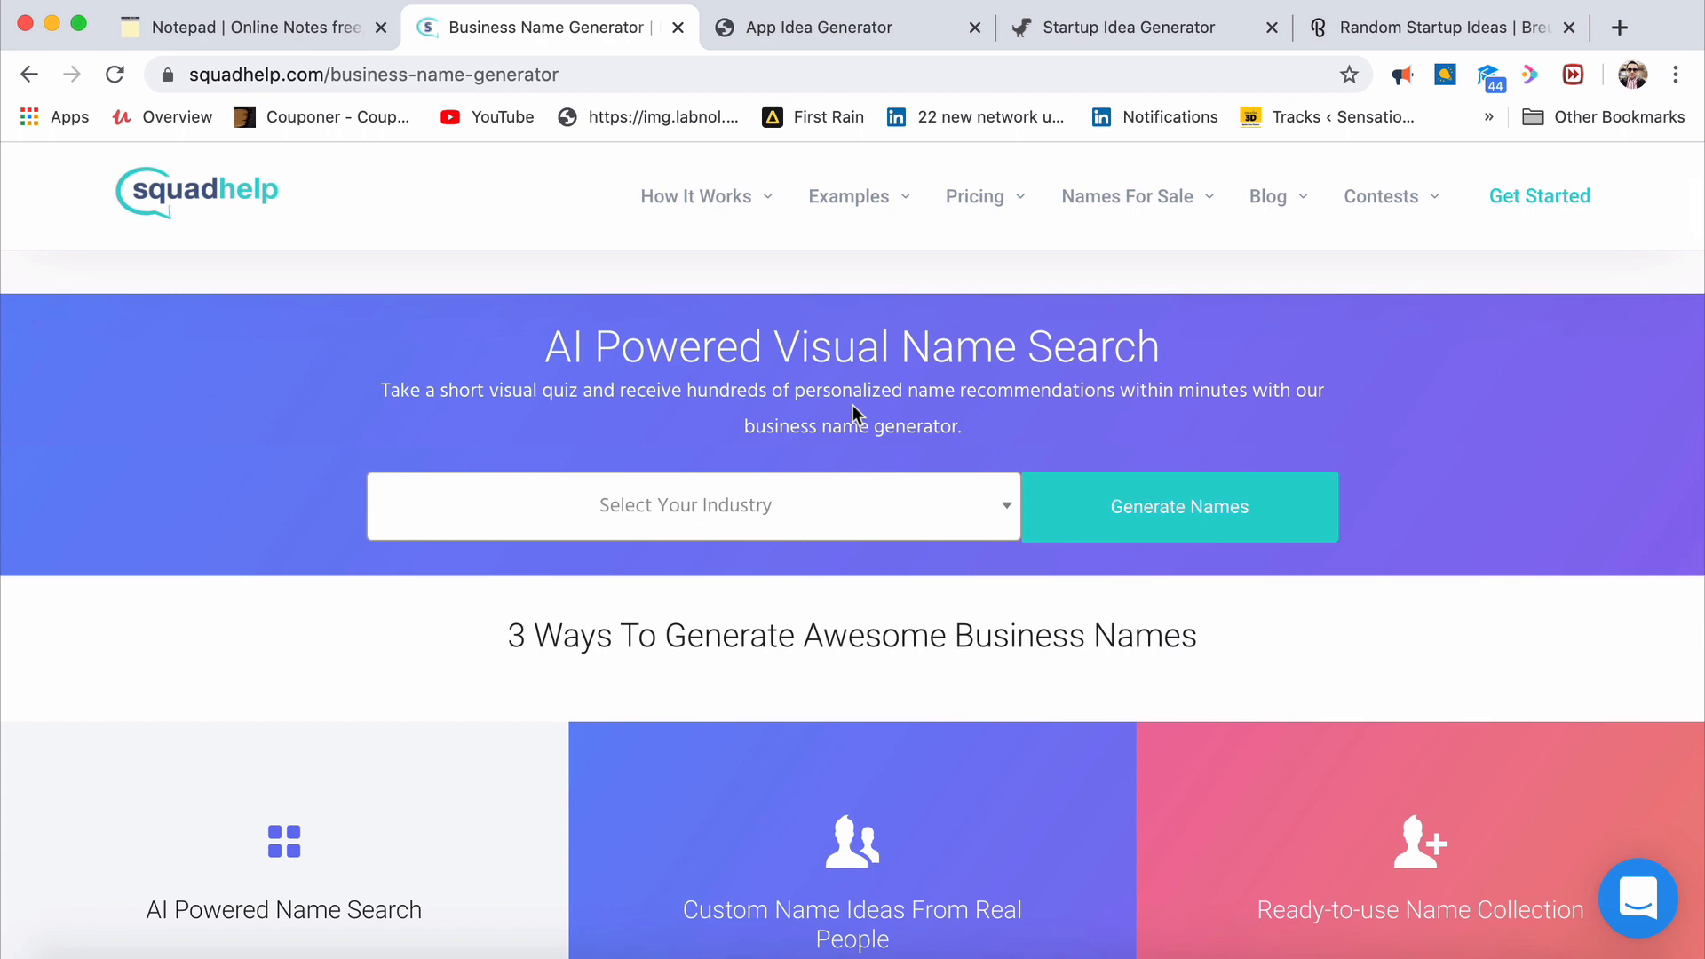
scroll("down", 3)
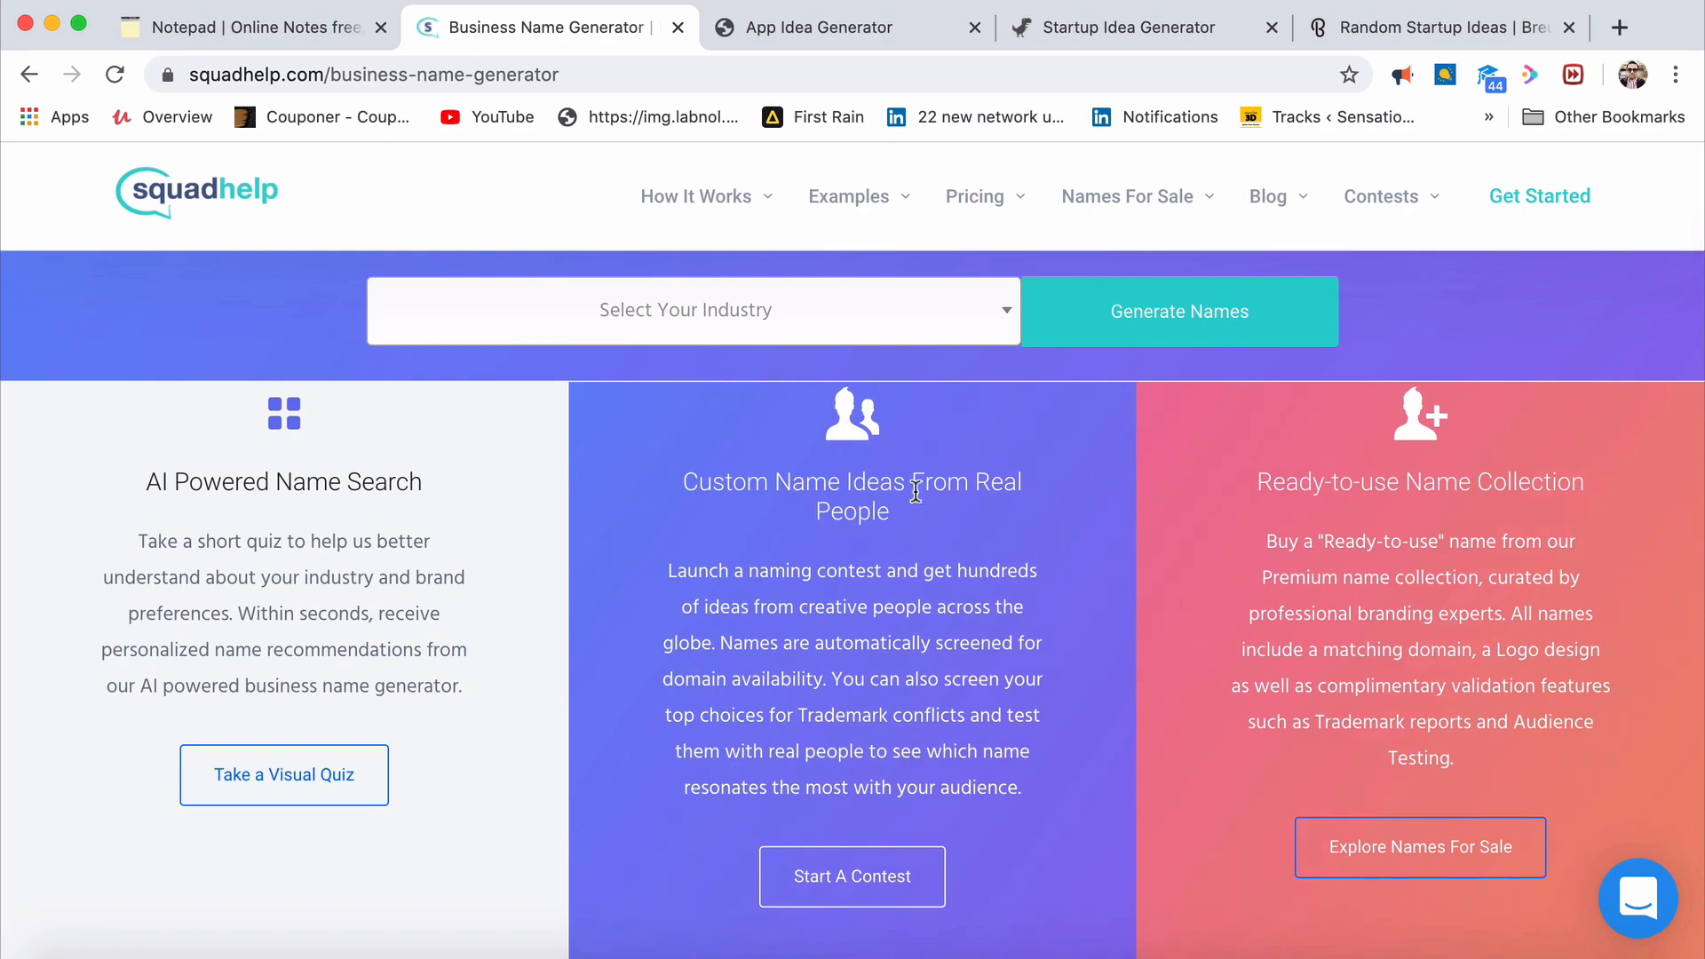
scroll("down", 3)
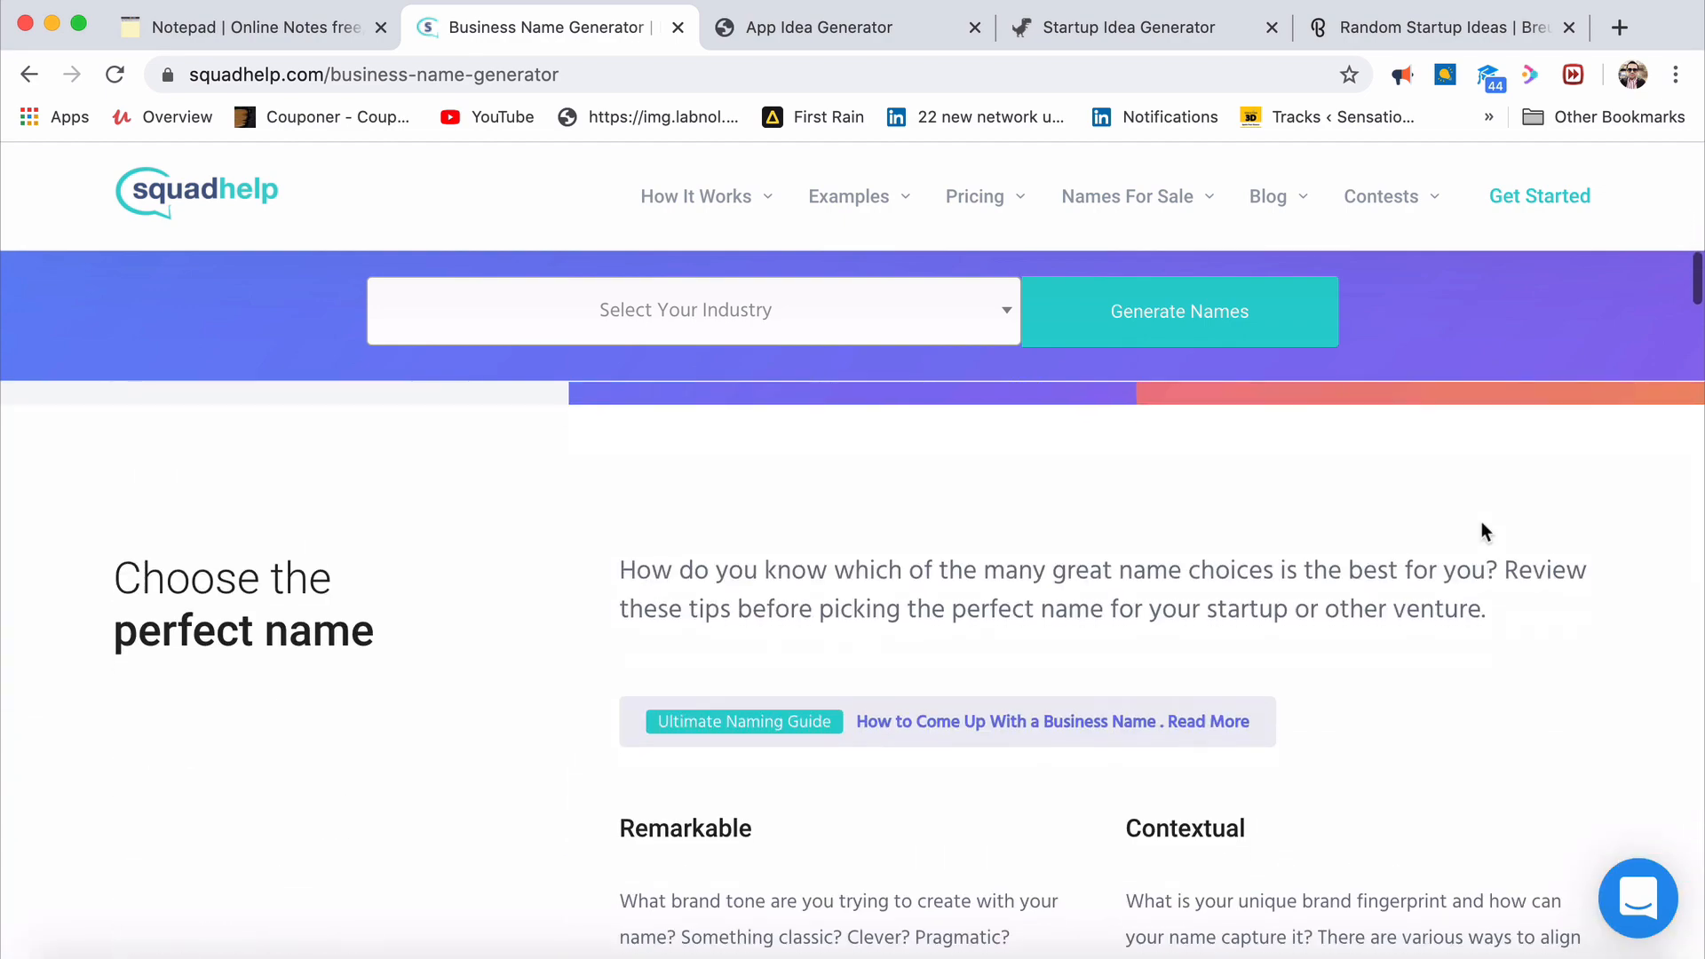
scroll("down", 3)
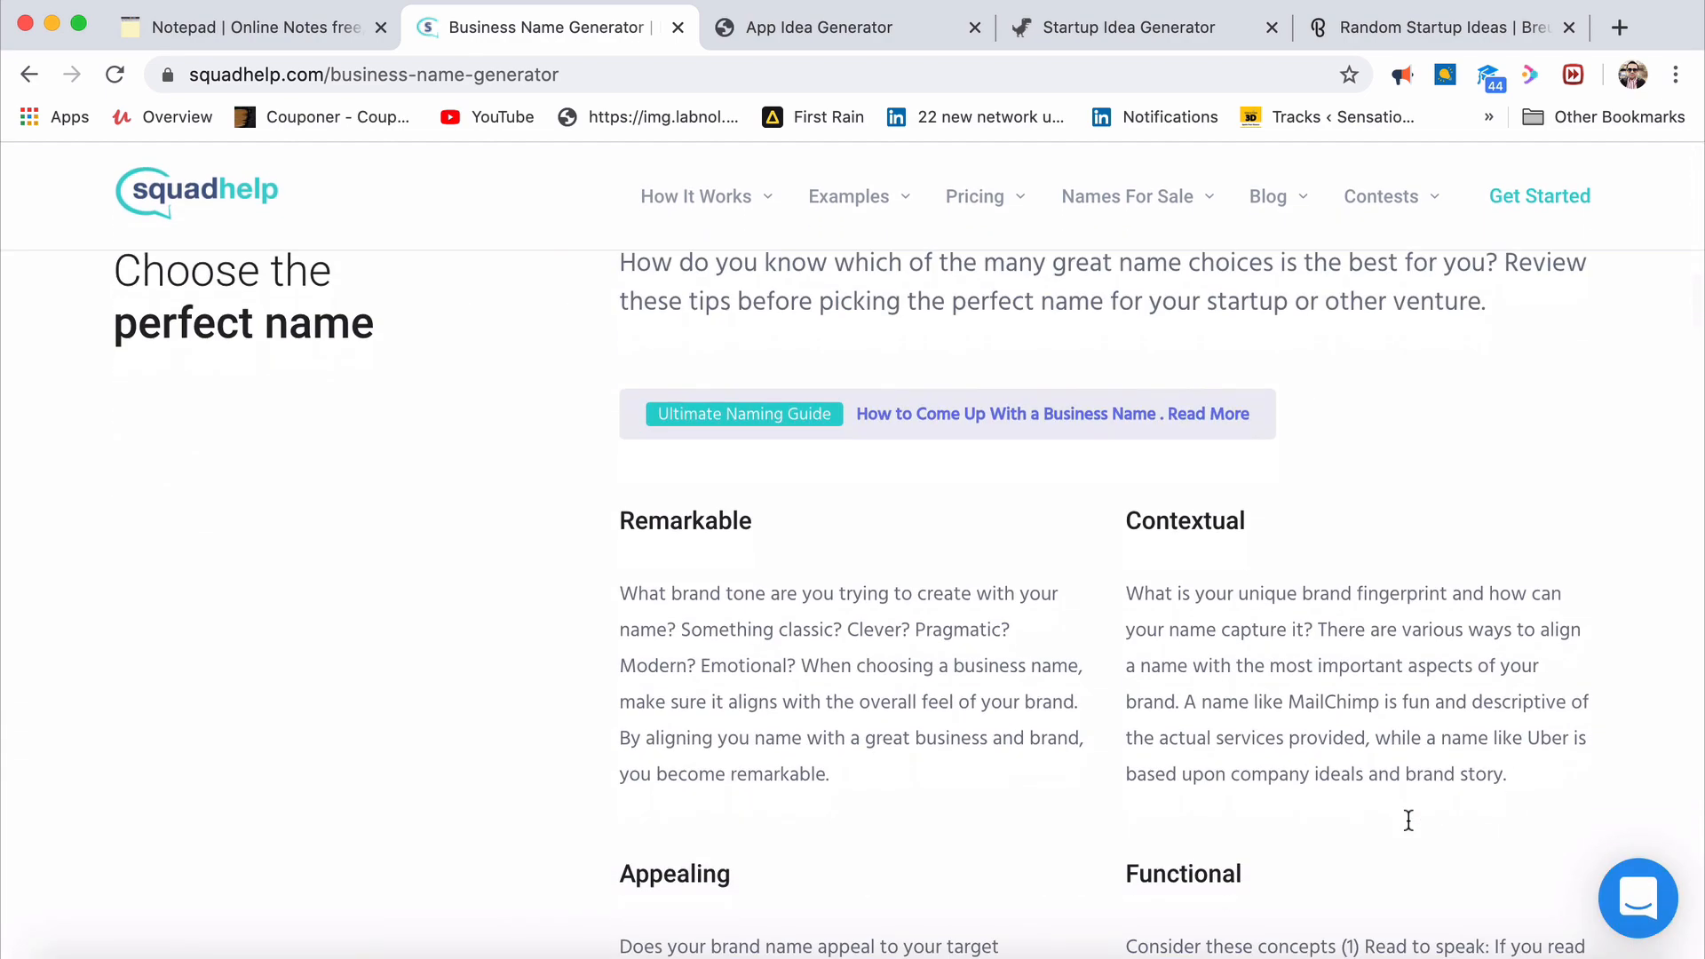
scroll("down", 3)
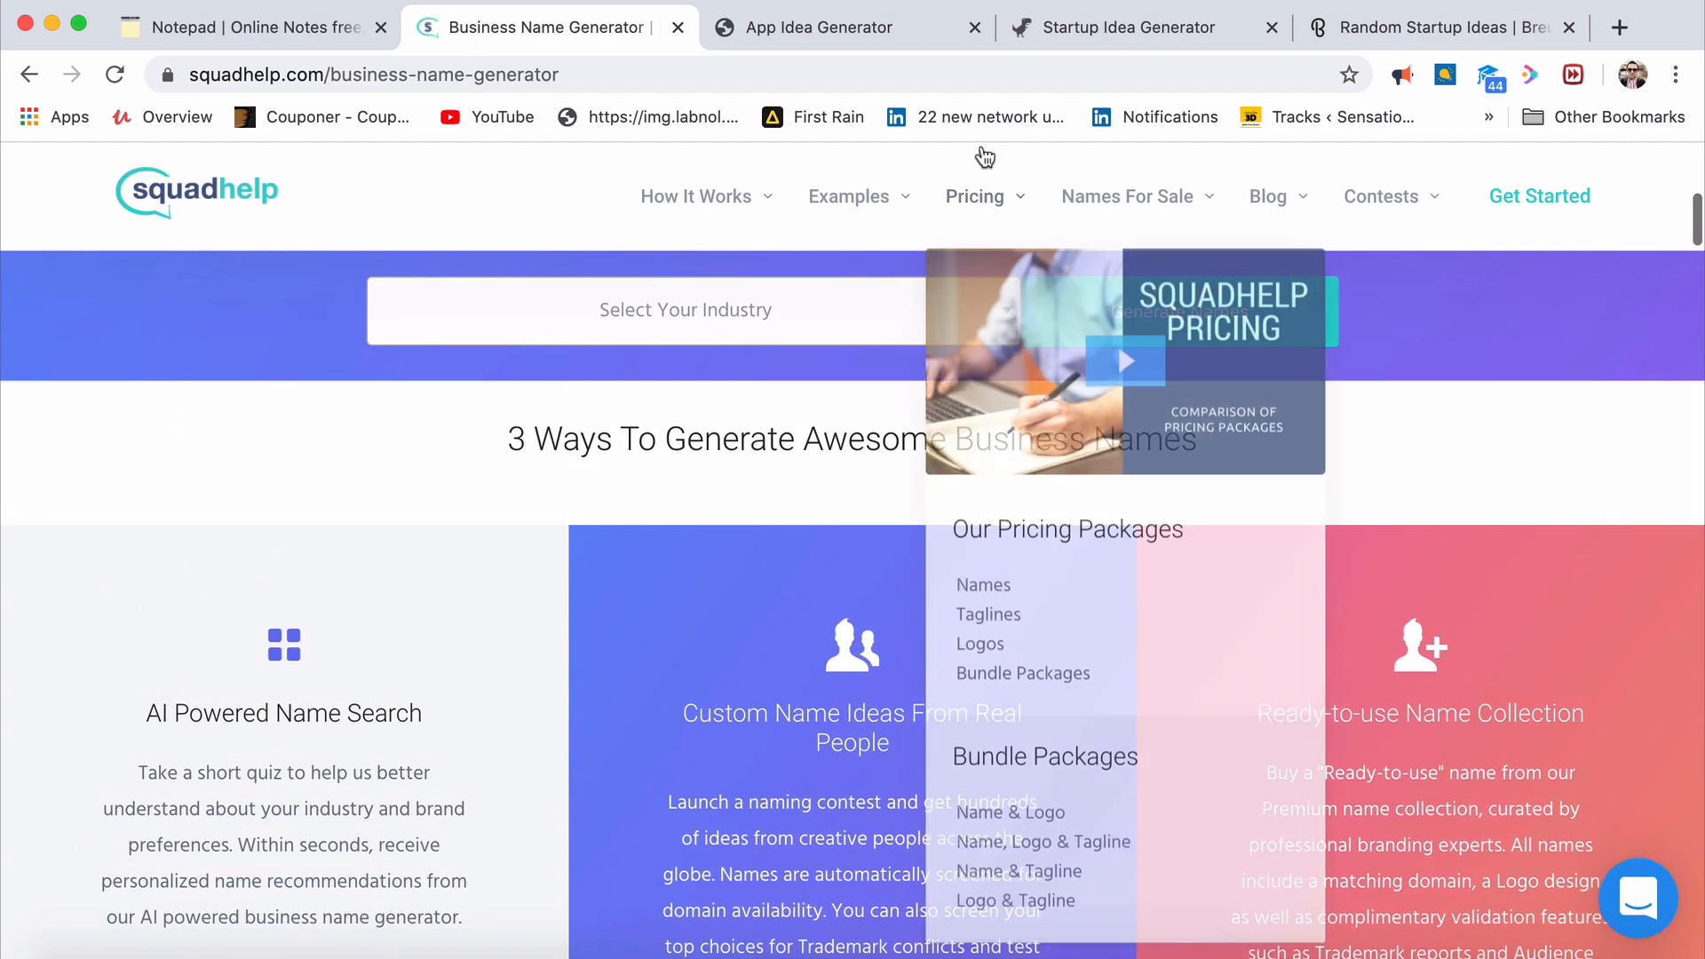
Cycle through new billion-dollar ideas in Kamogo's Silicon Valley Idea Generator
left_click(1132, 26)
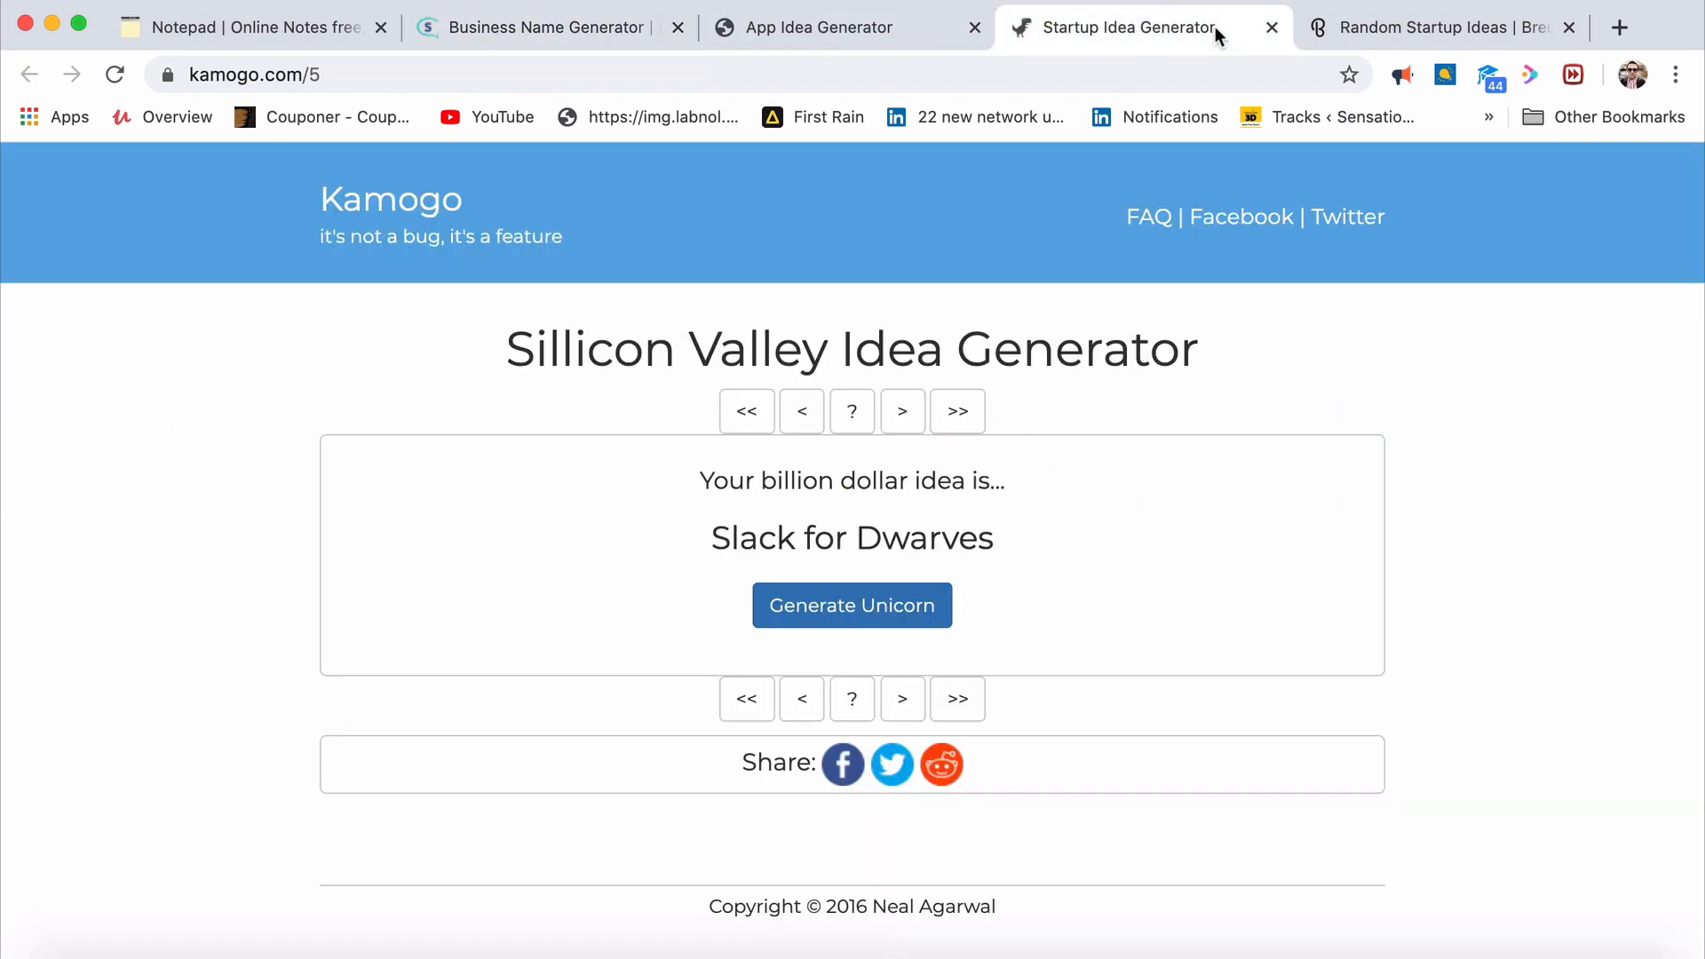
mouse_move(643, 275)
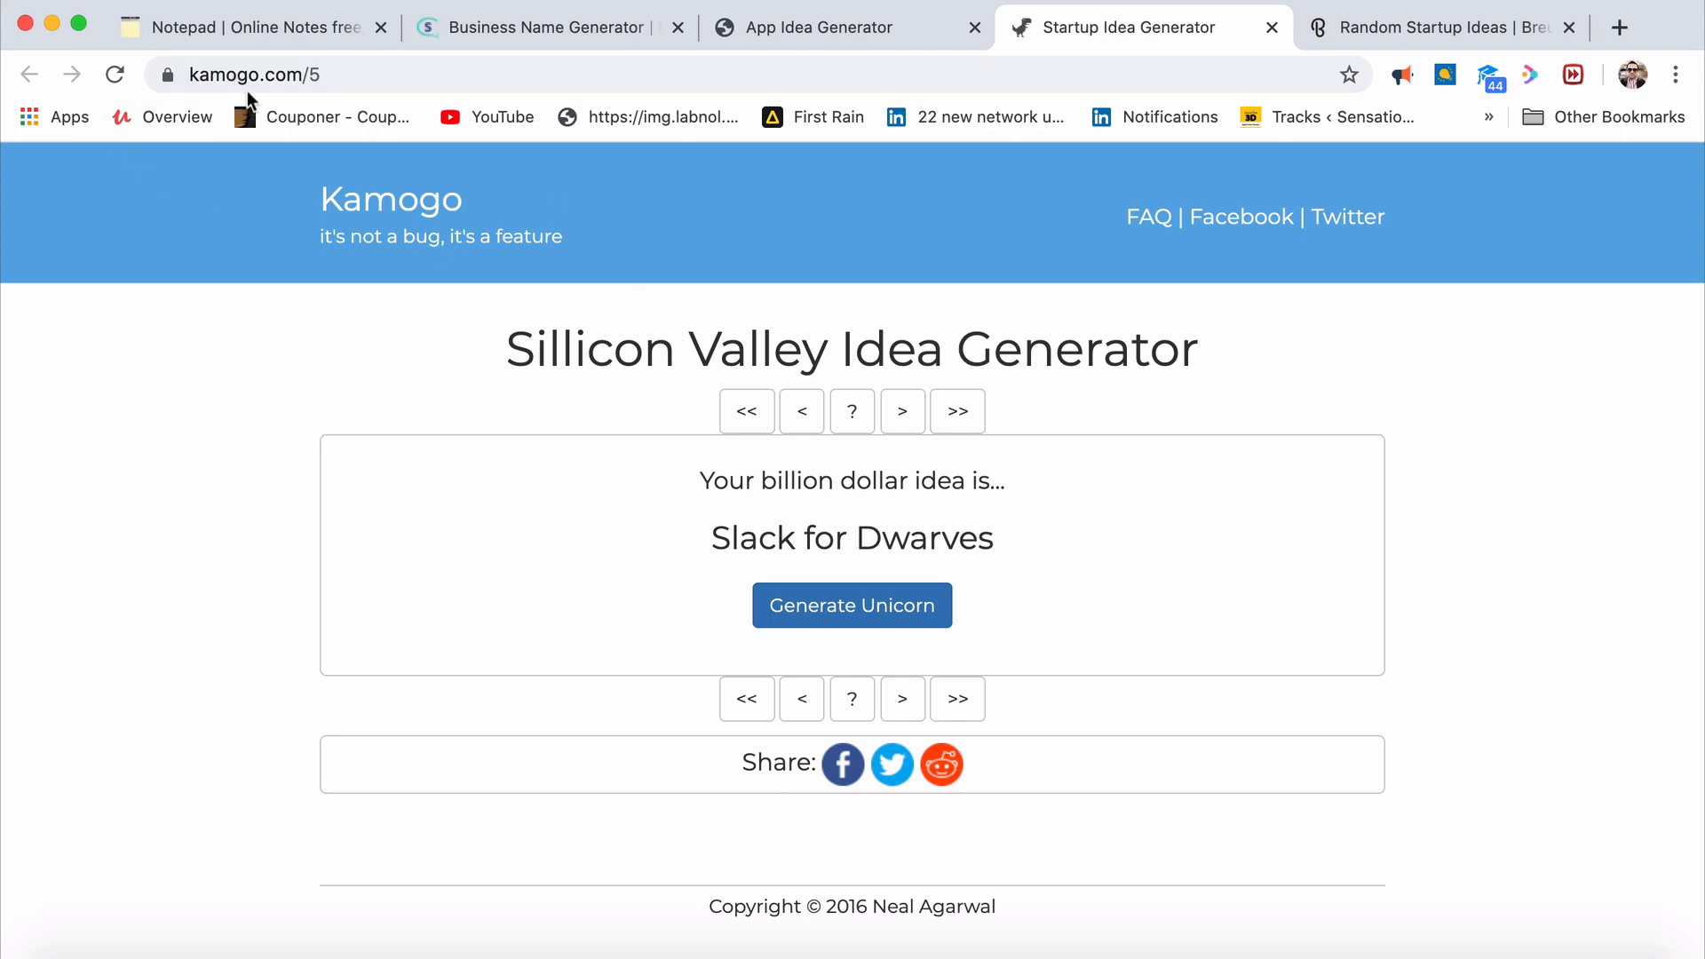
mouse_move(308, 316)
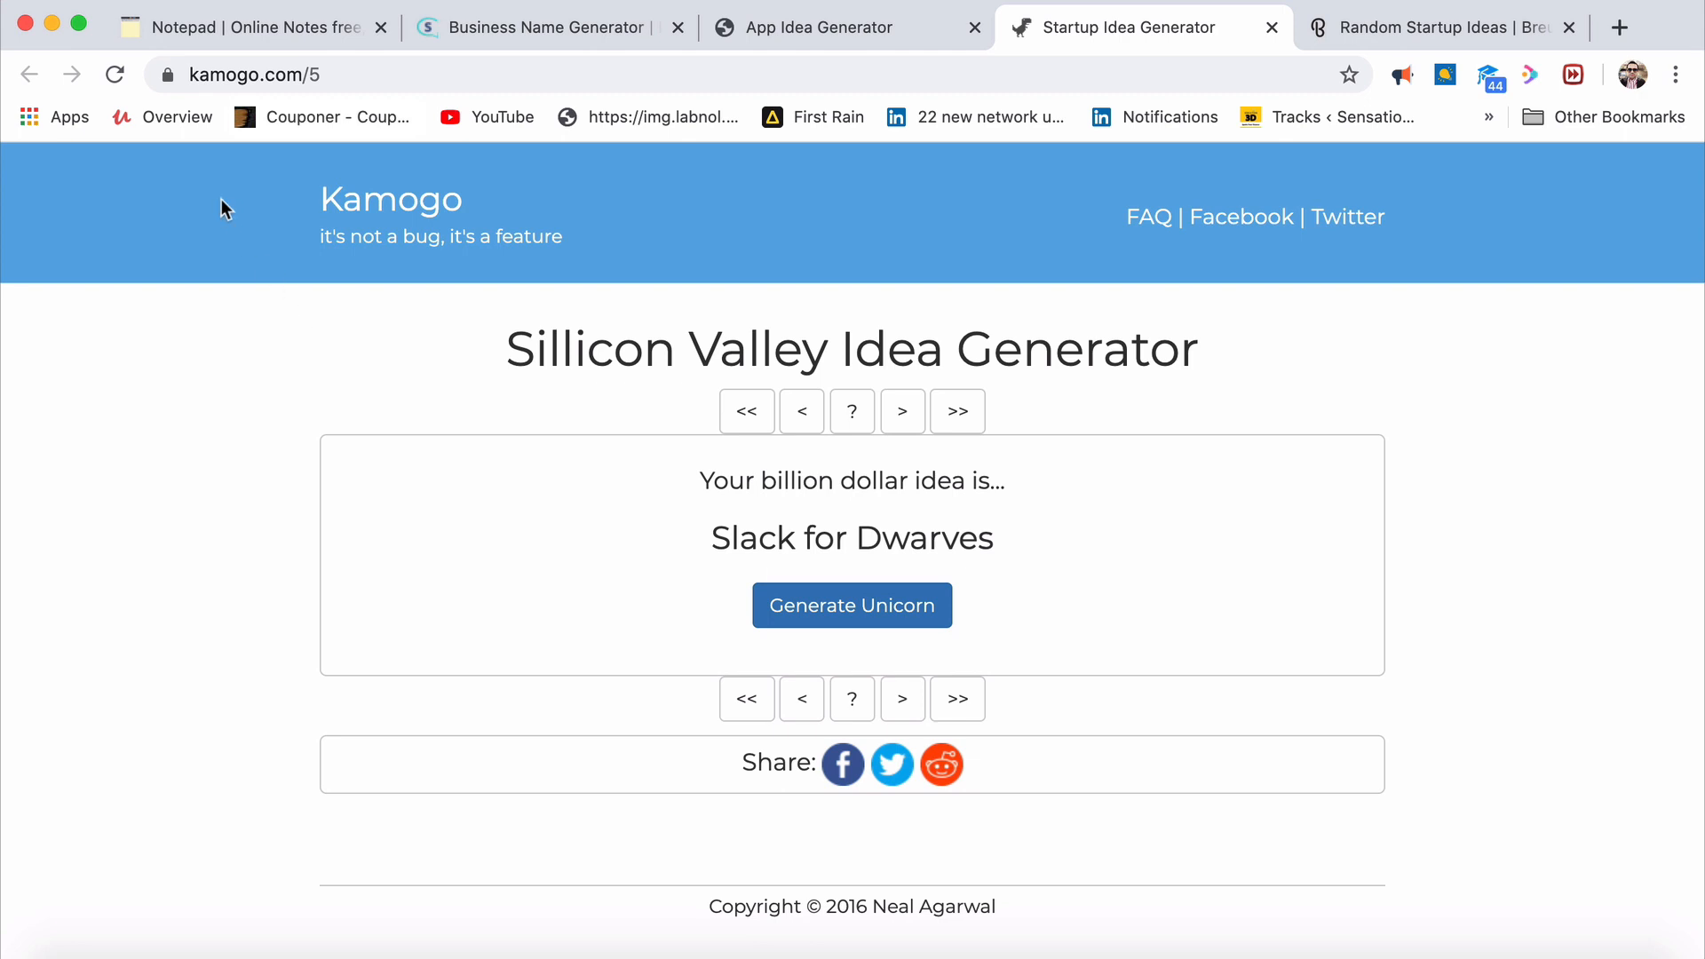
mouse_move(705, 469)
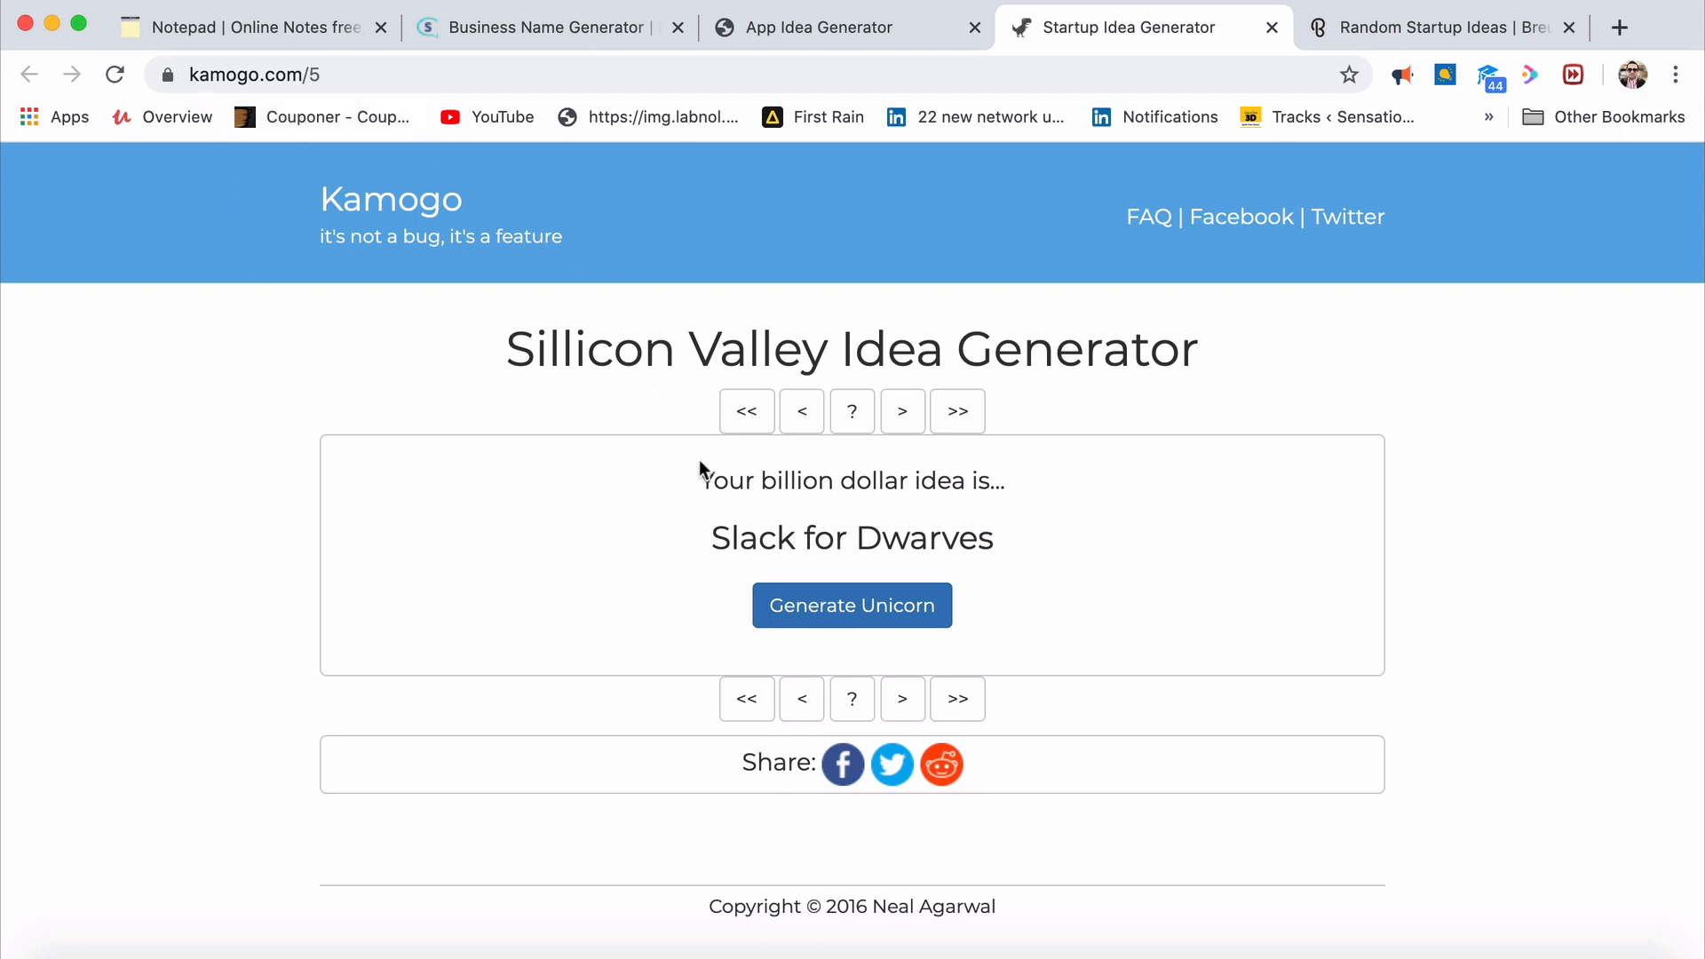
left_click(850, 605)
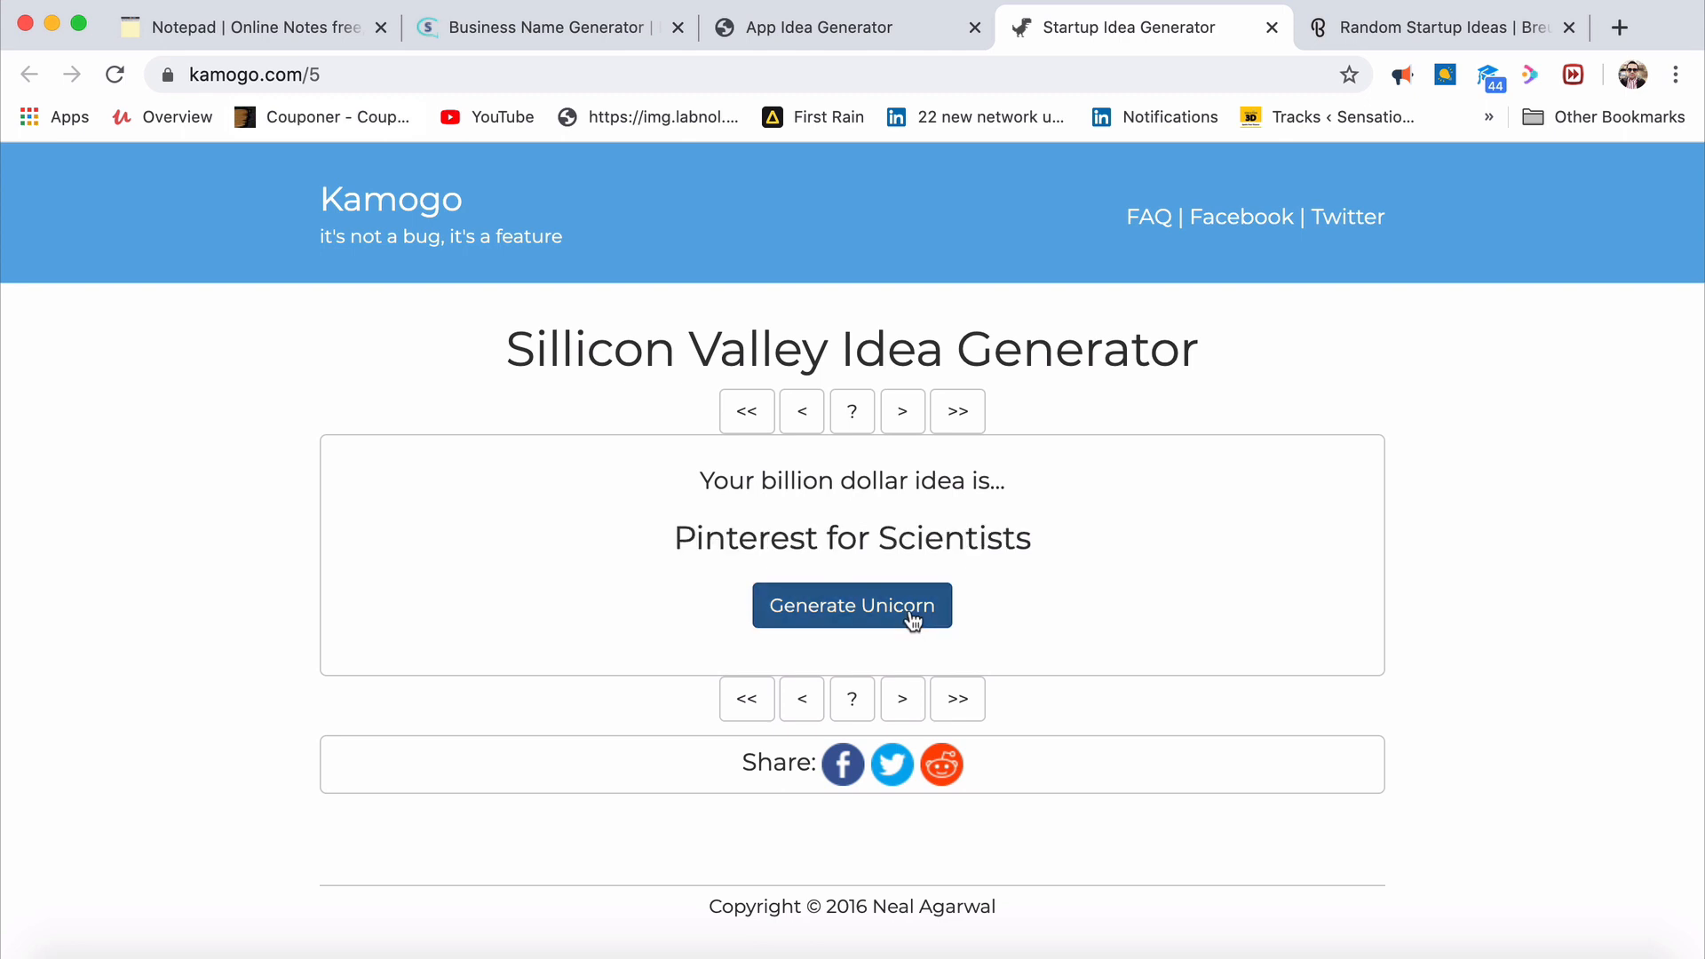
mouse_move(1002, 577)
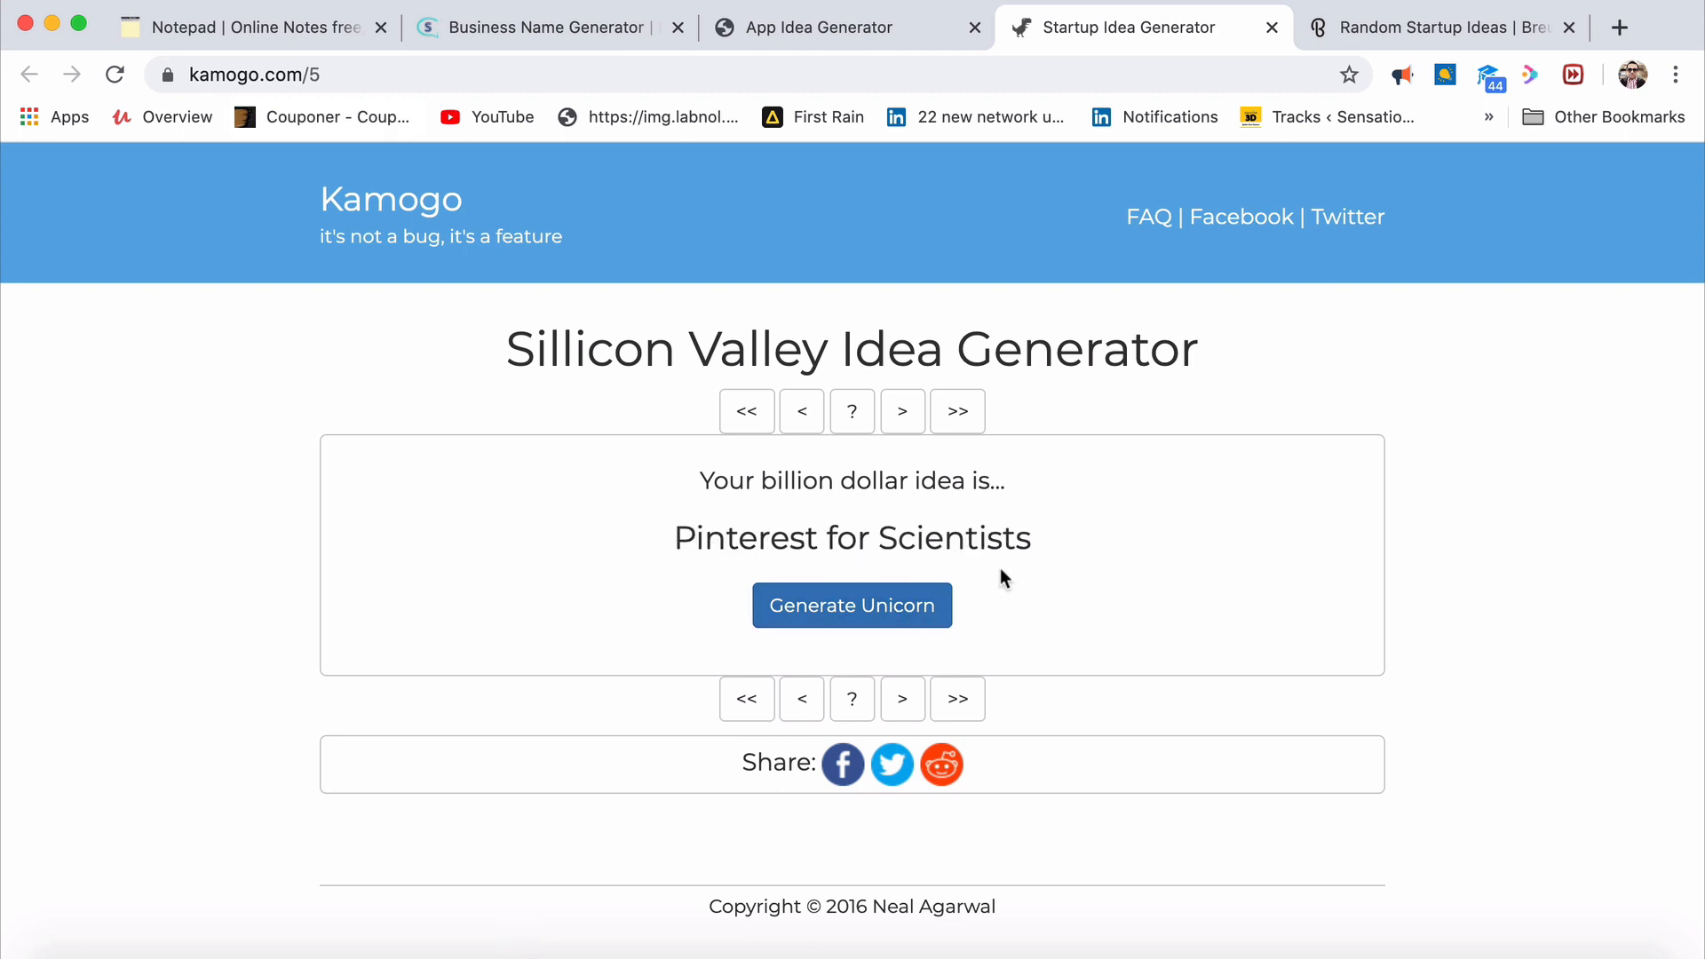
left_click(850, 605)
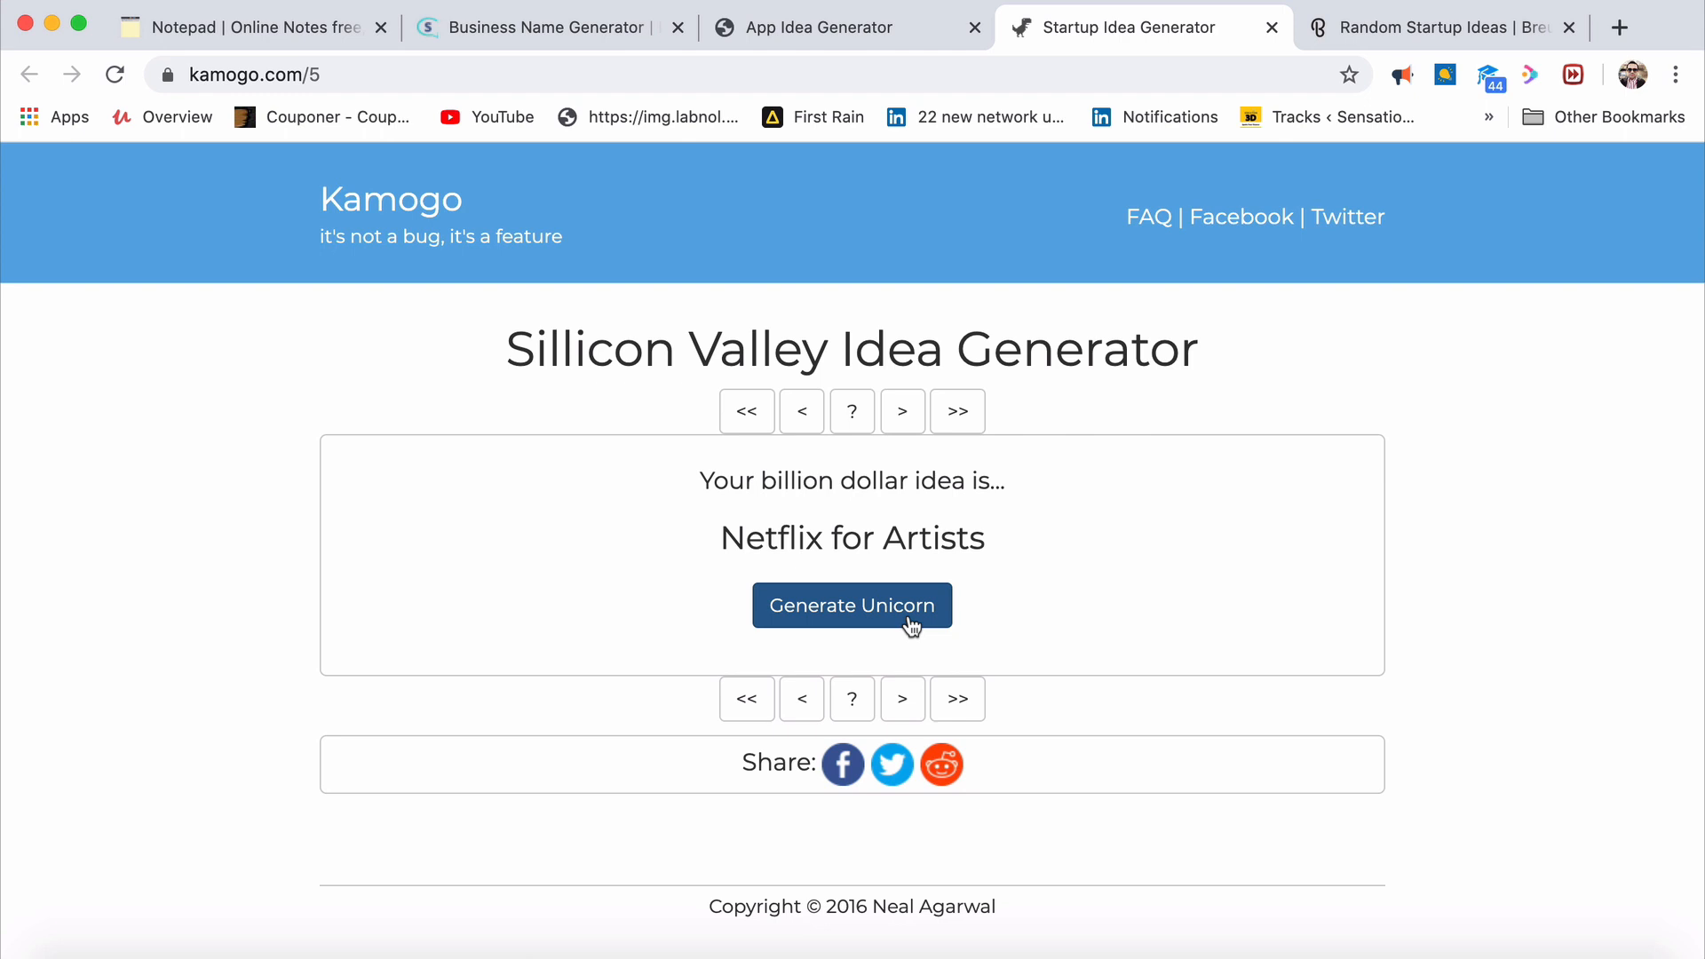
left_click(850, 606)
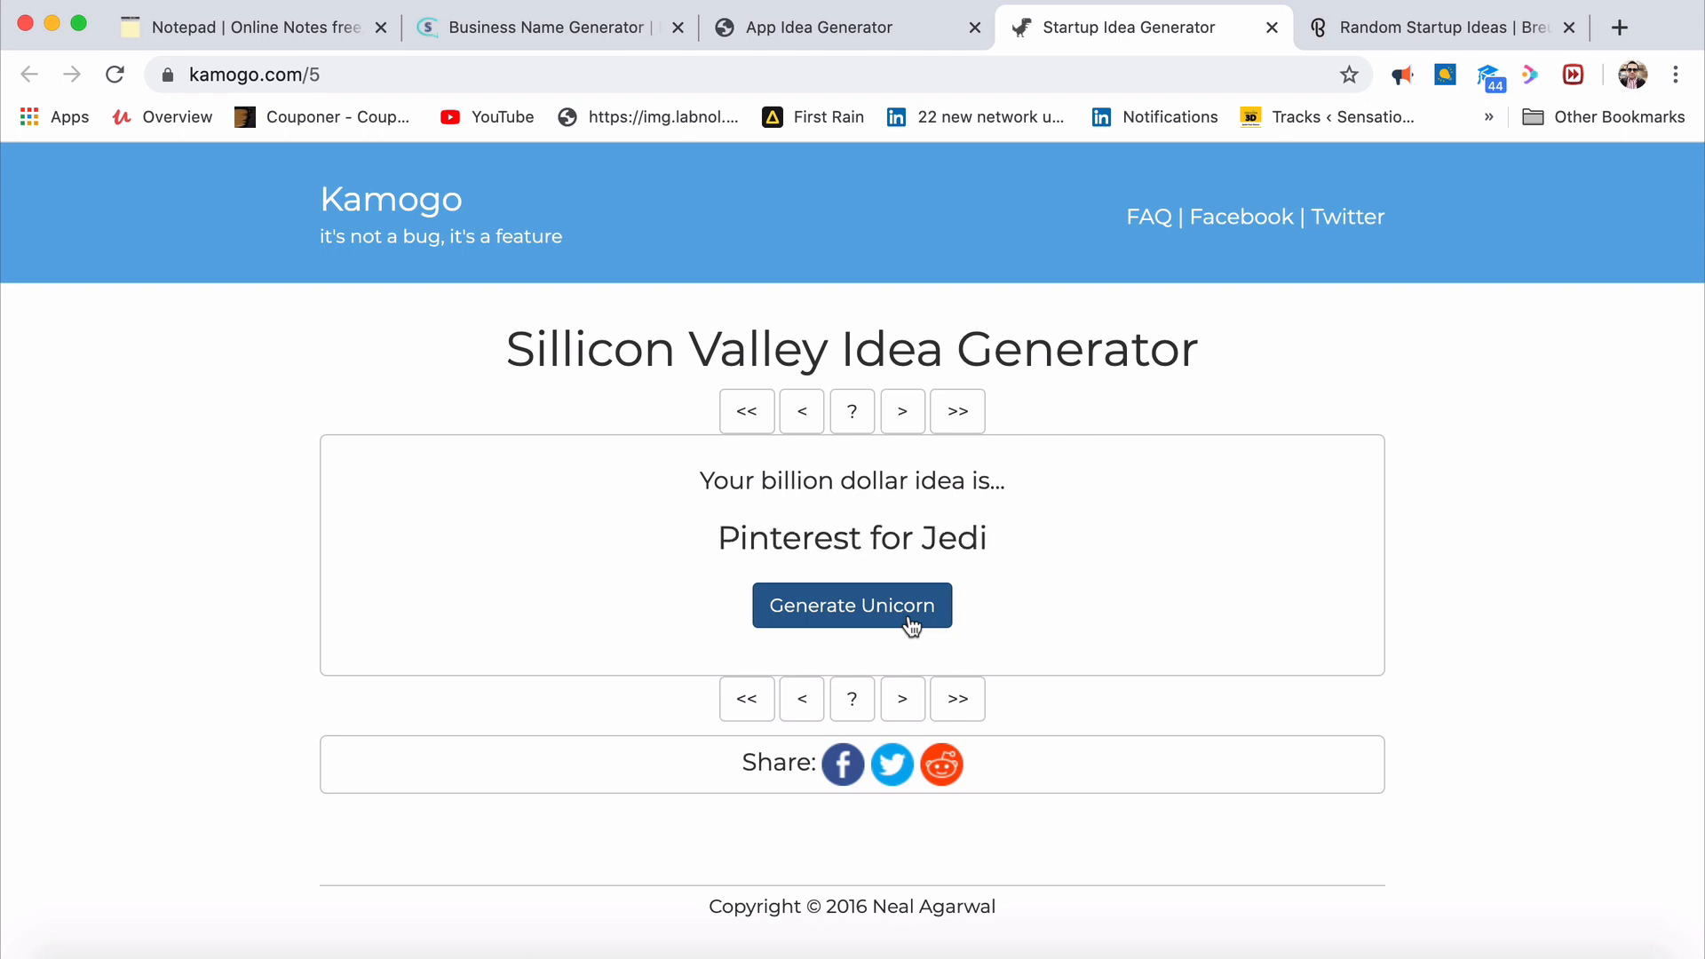
left_click(851, 605)
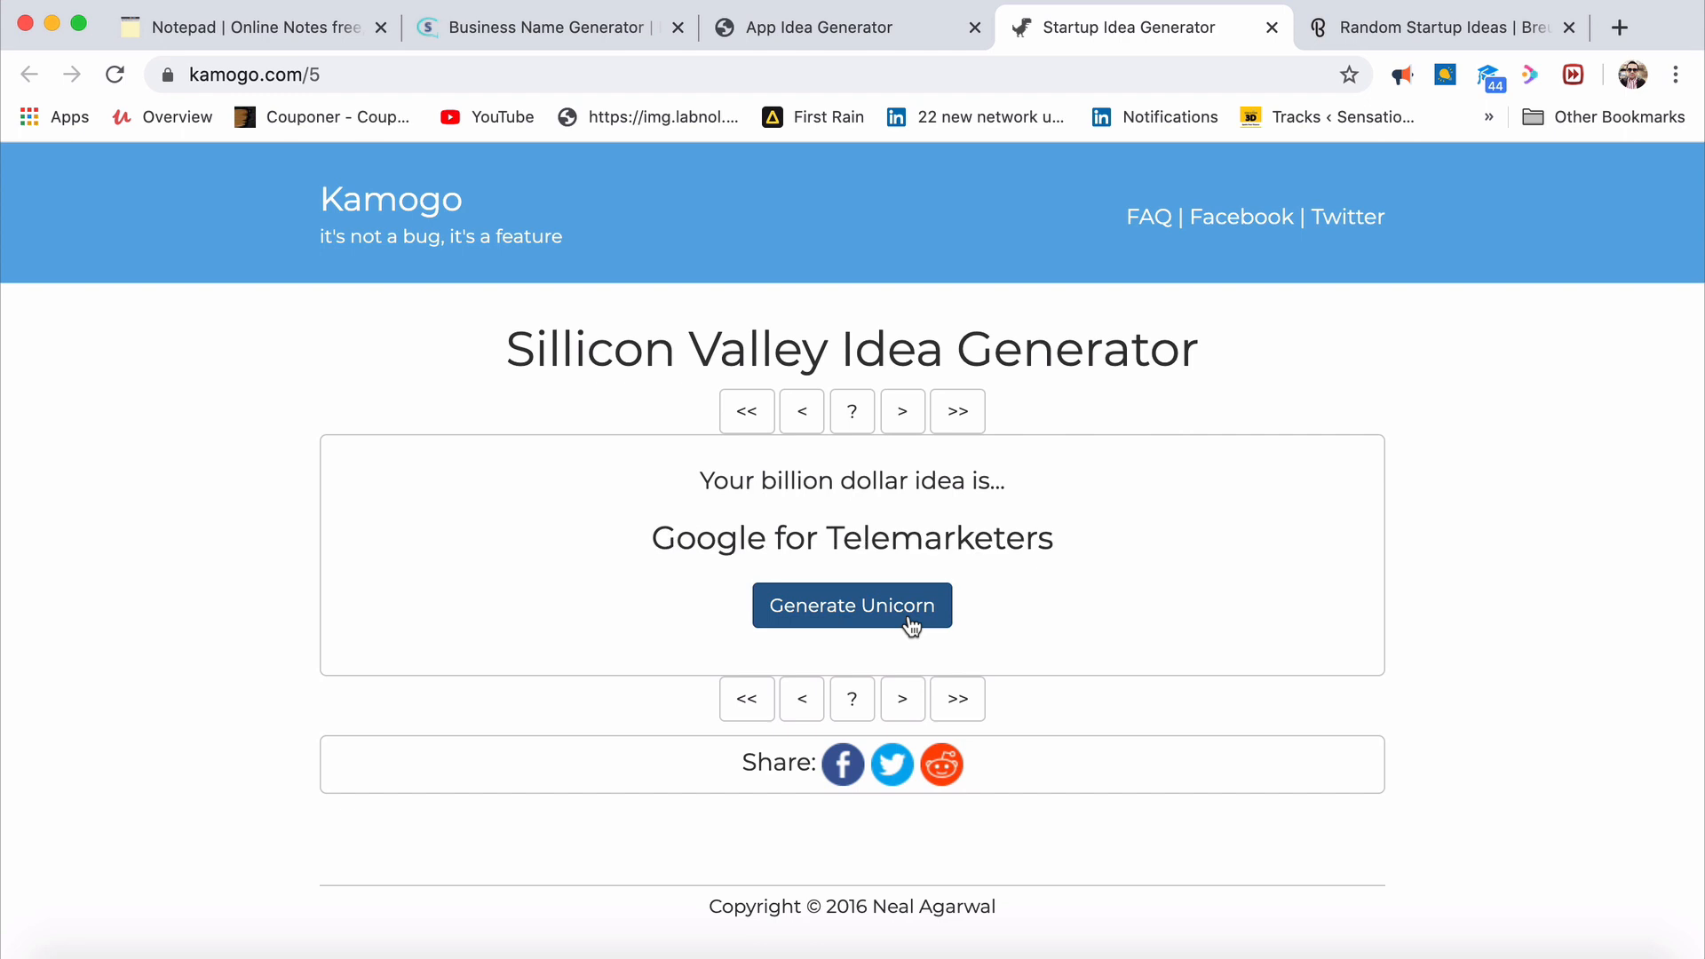
left_click(851, 605)
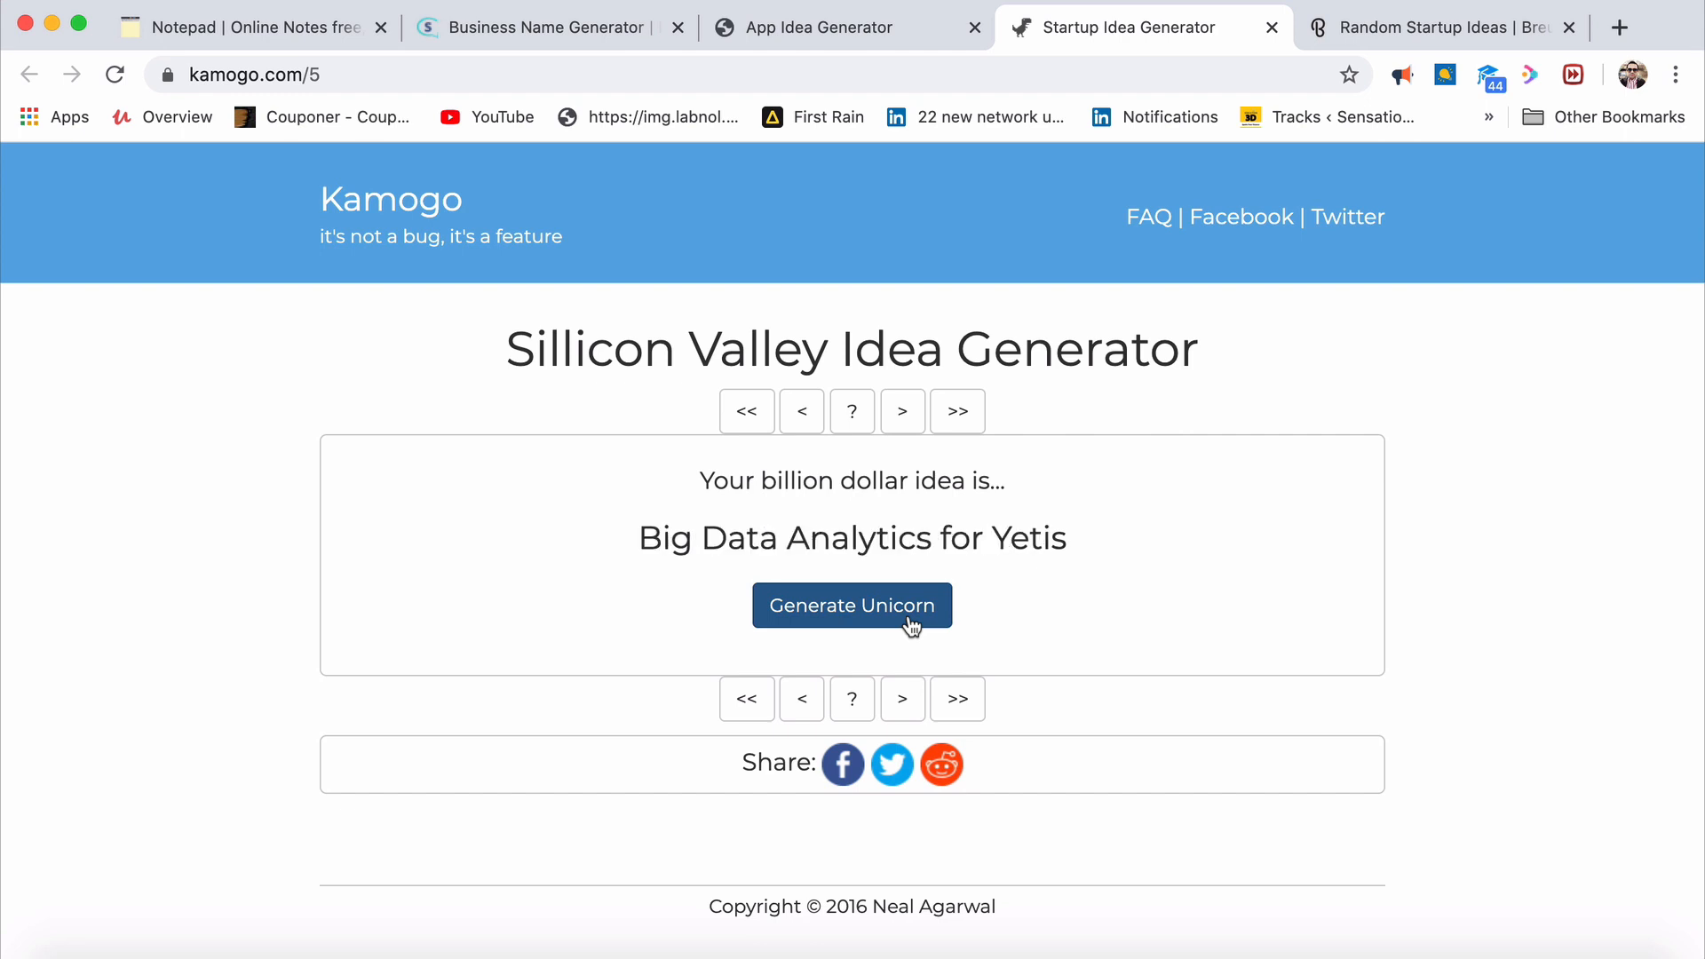
left_click(851, 605)
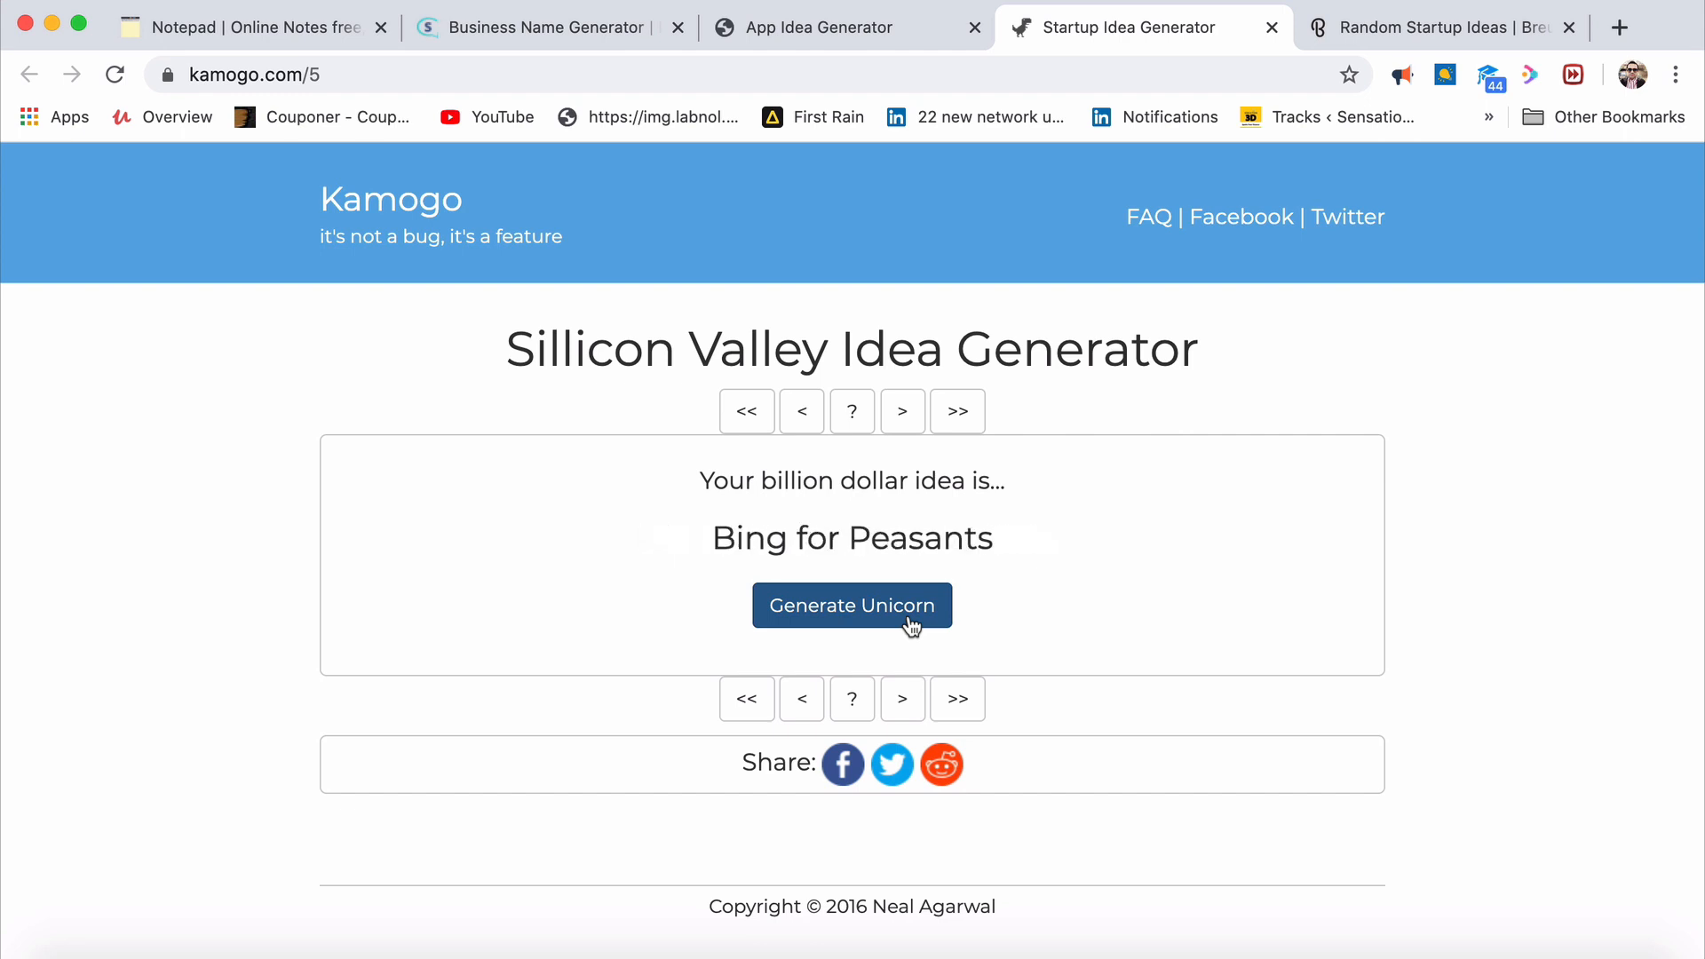
left_click(851, 606)
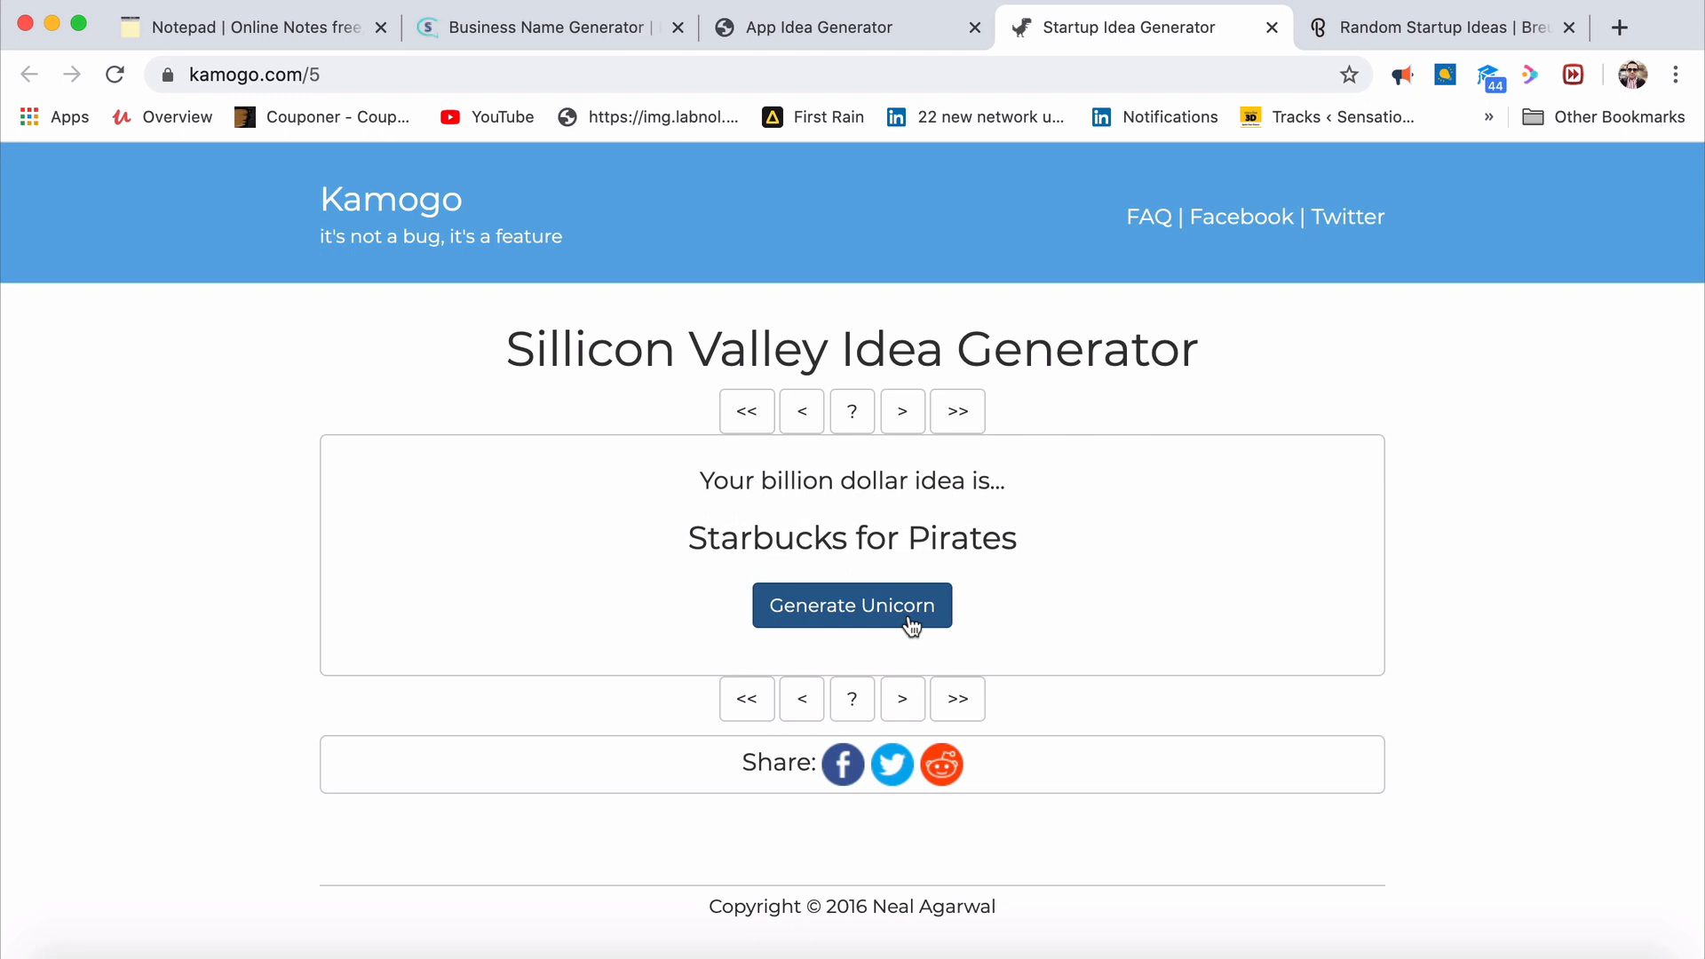
left_click(851, 606)
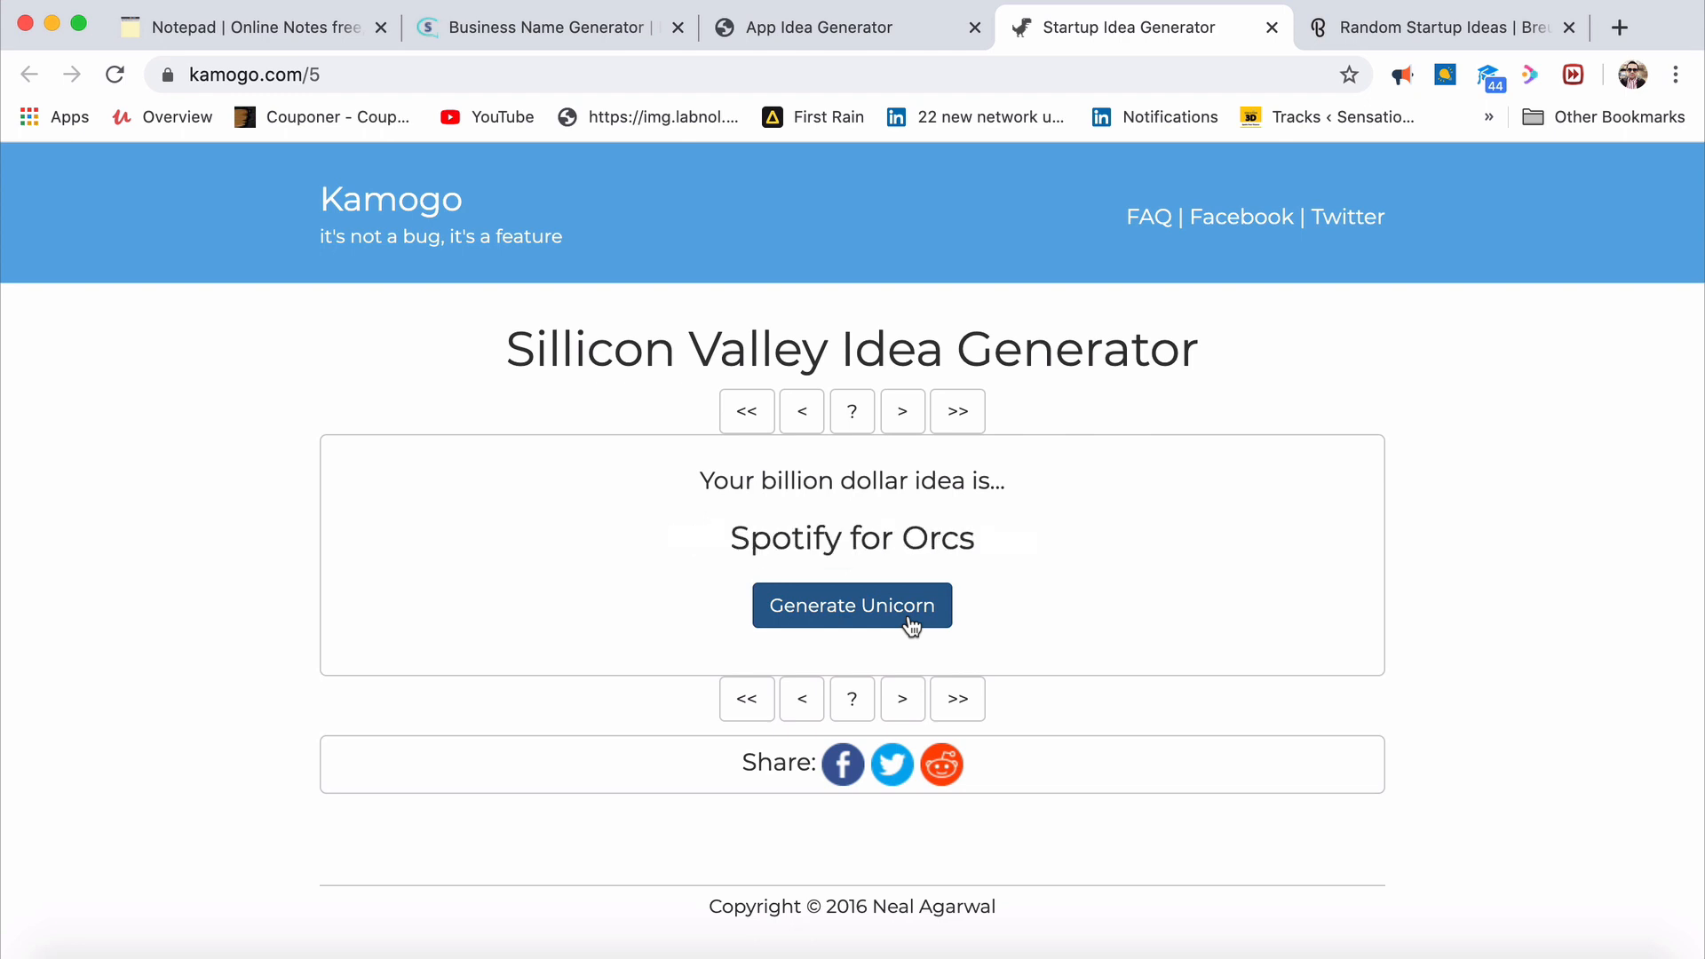
Keep generating unicorn ideas until 'Autonomous Products for CEOs' shows, then return to App Idea Generator
left_click(850, 605)
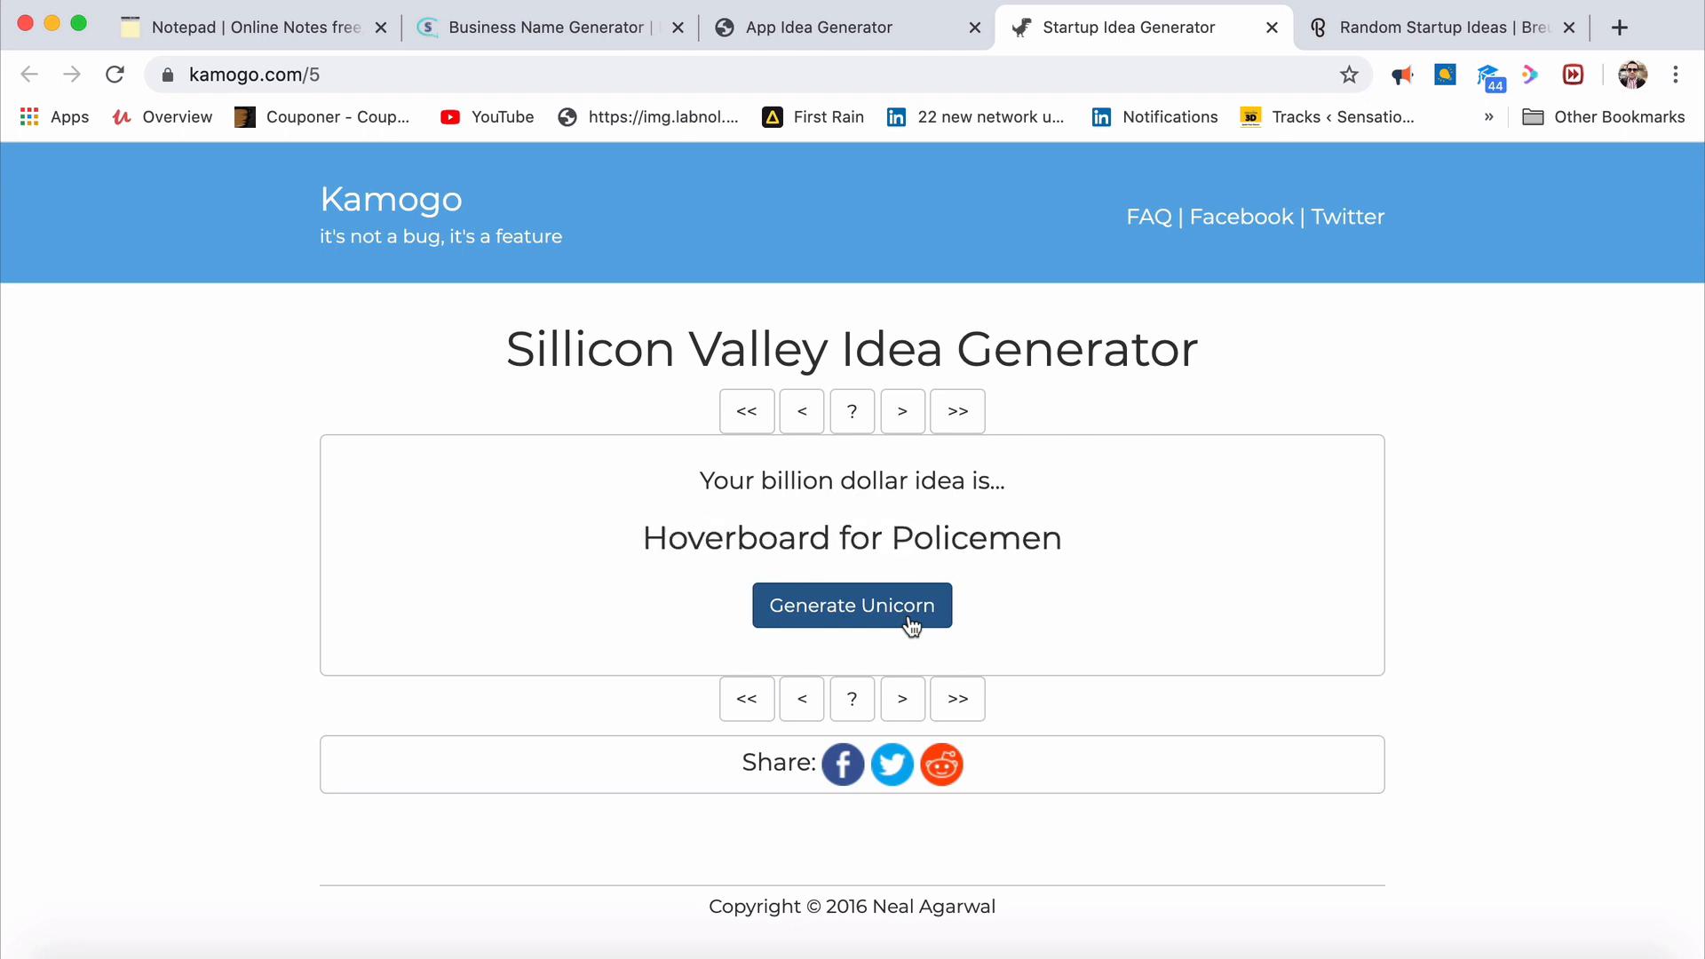
left_click(851, 606)
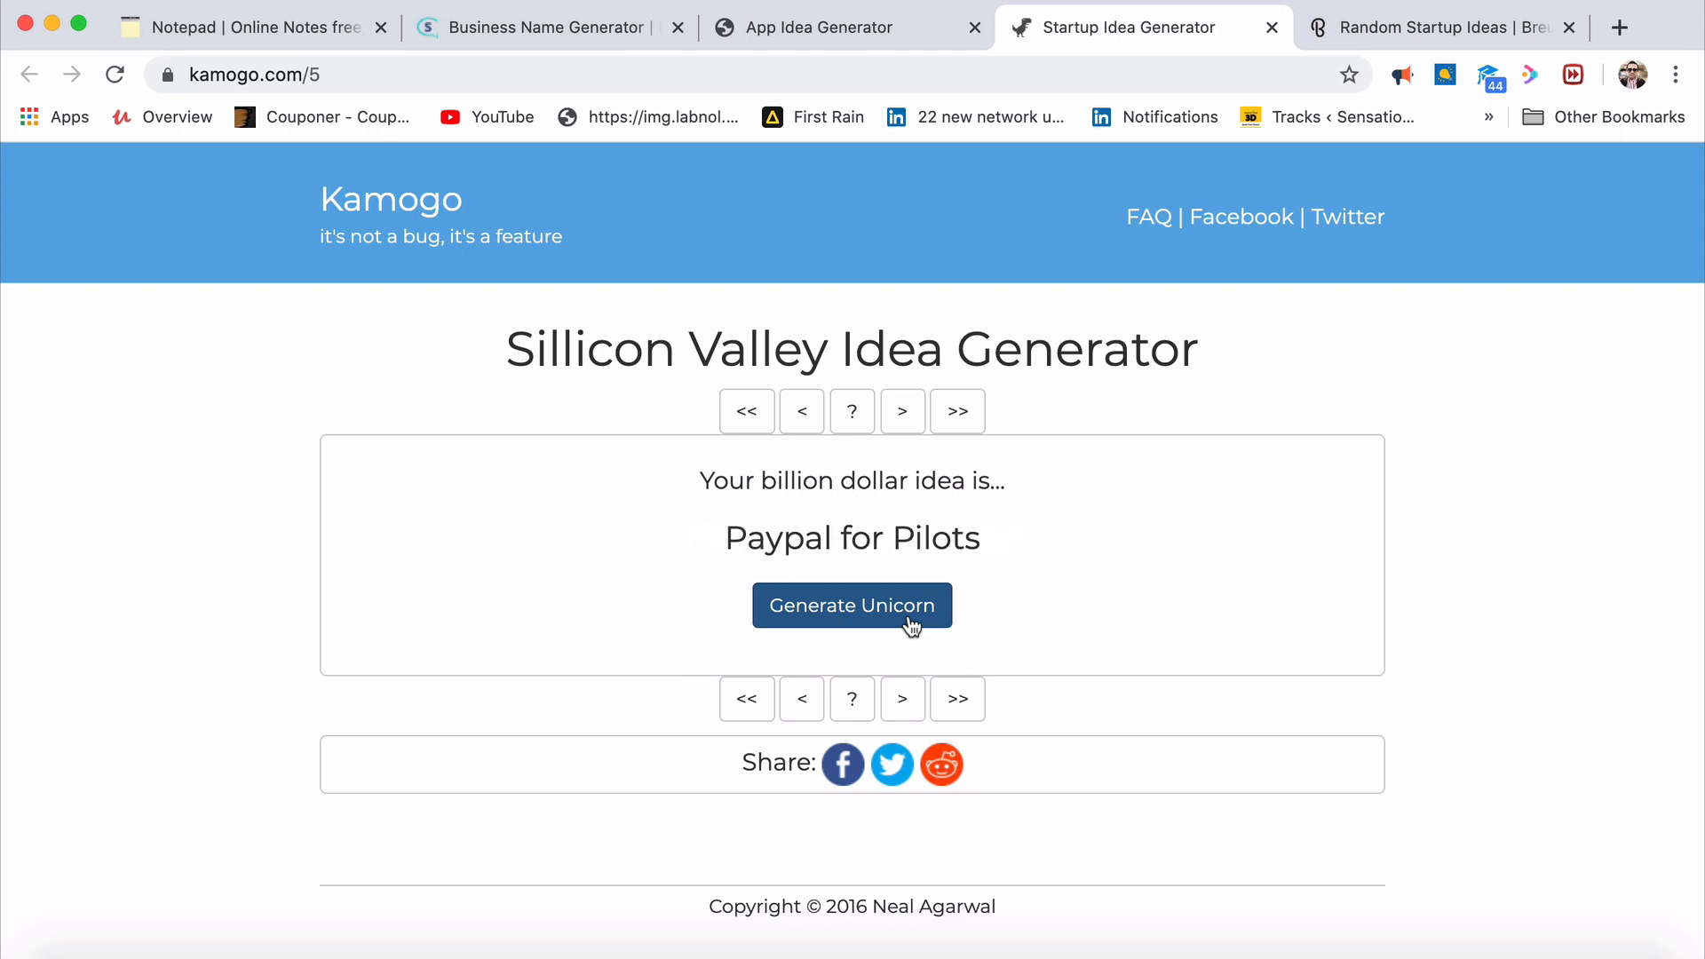
mouse_move(998, 220)
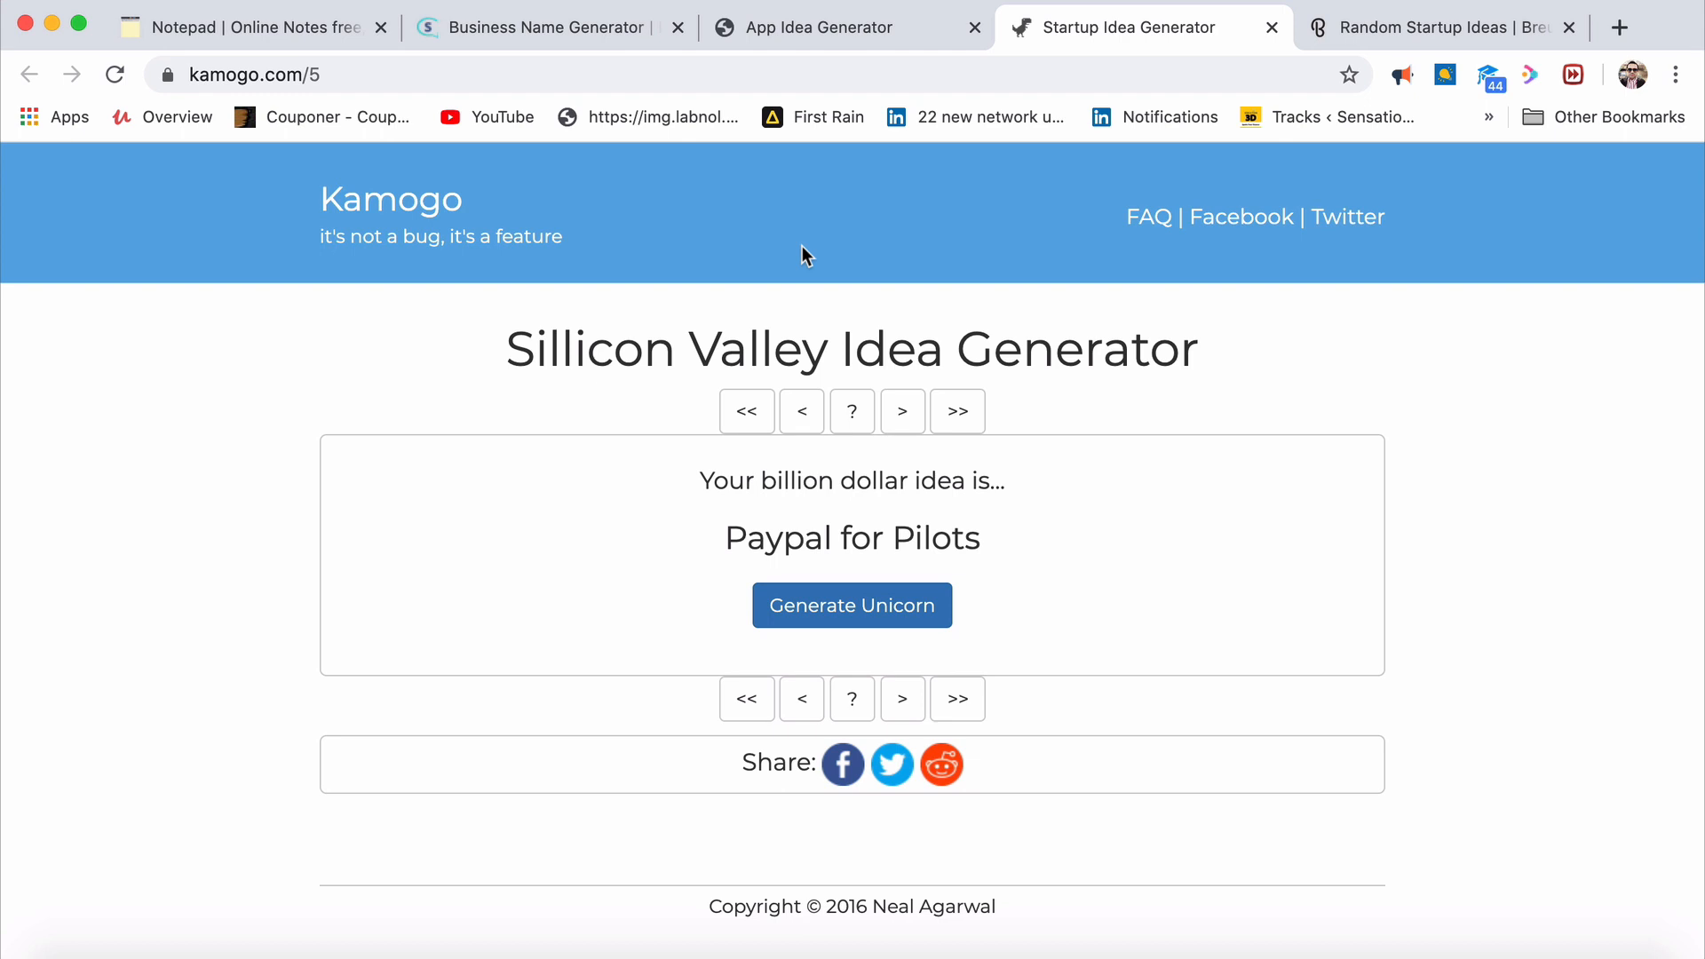
left_click(851, 606)
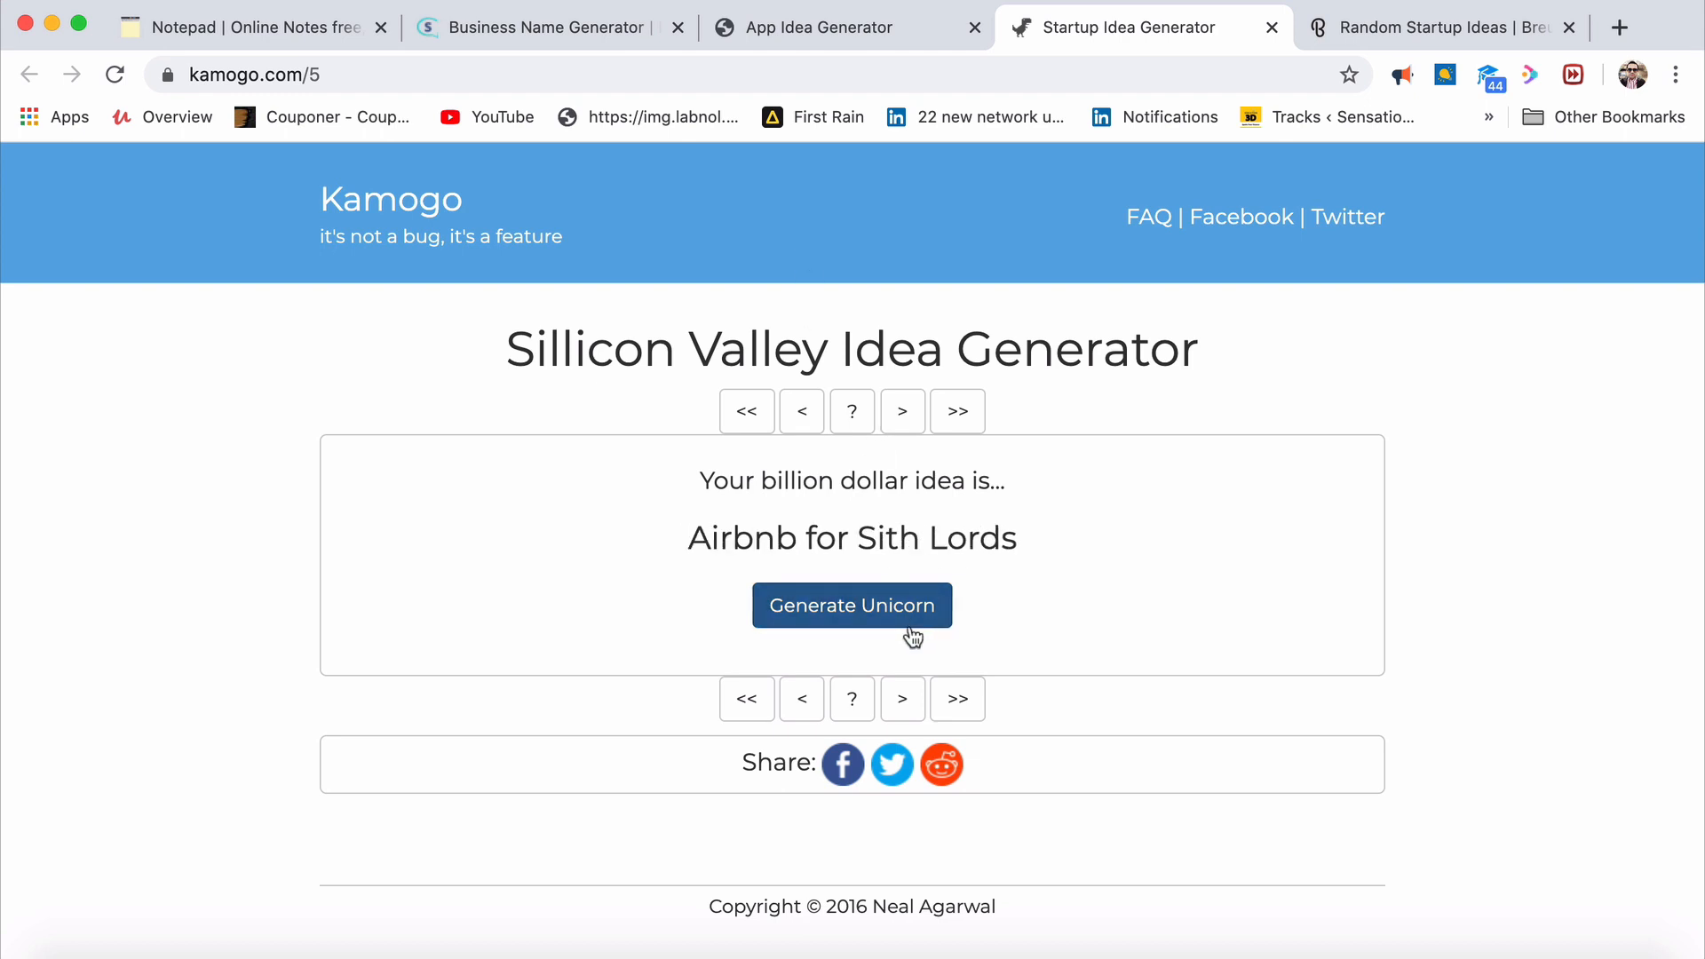
left_click(851, 606)
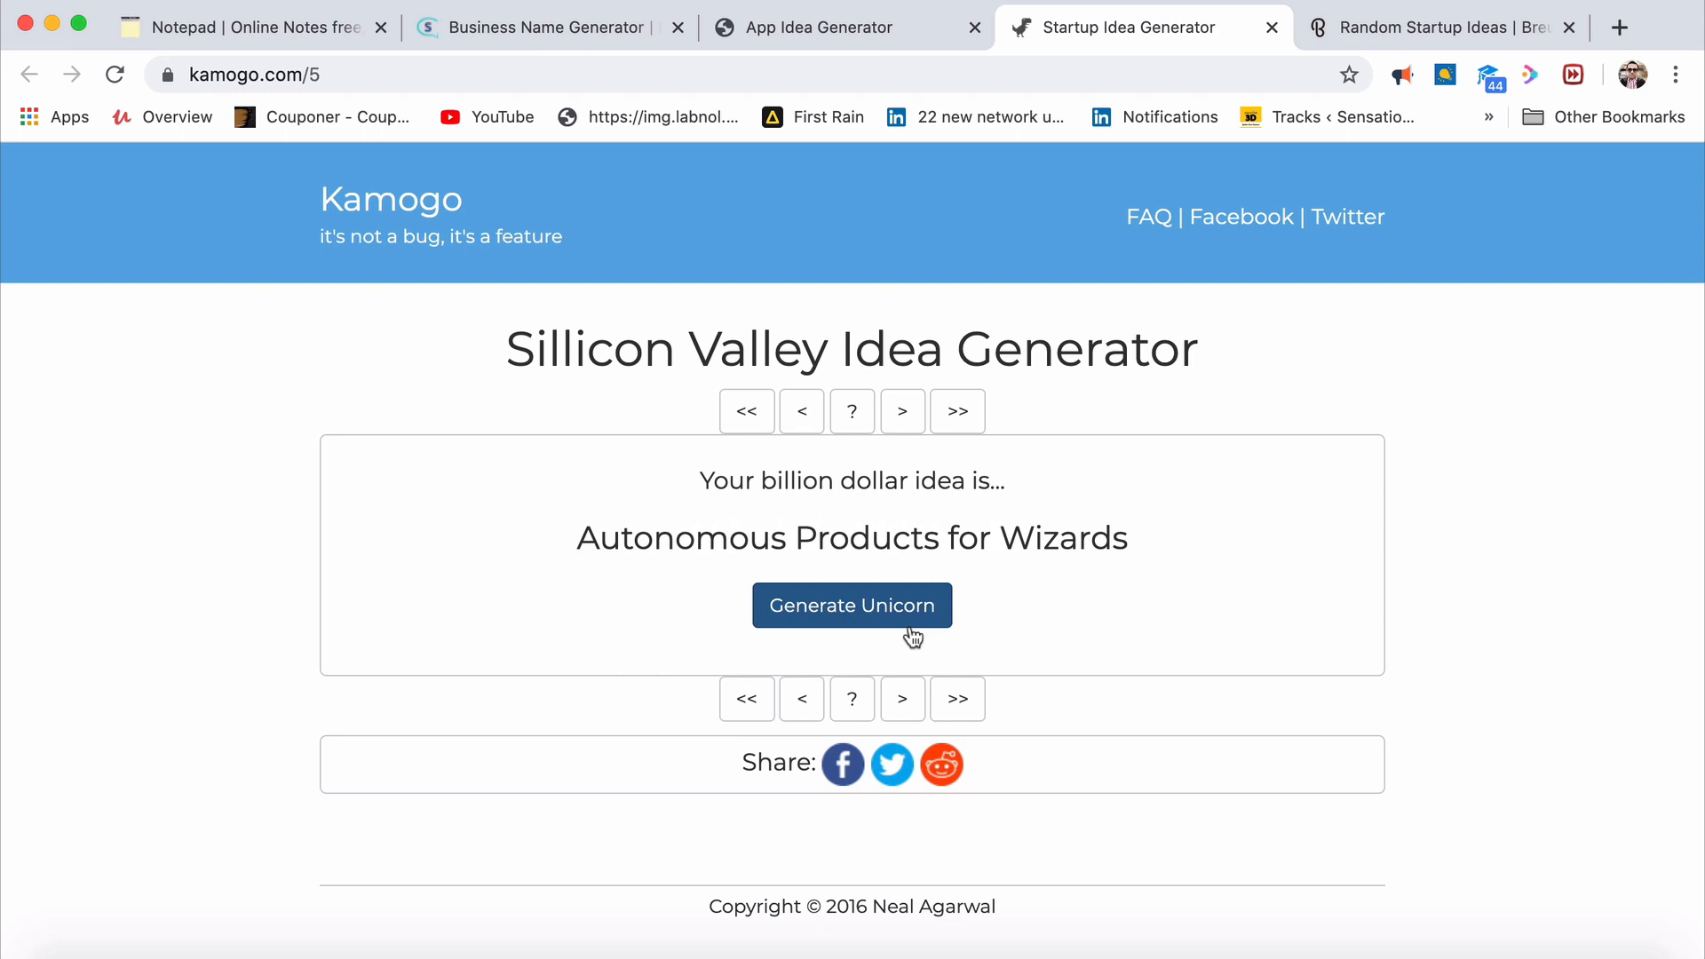
left_click(851, 605)
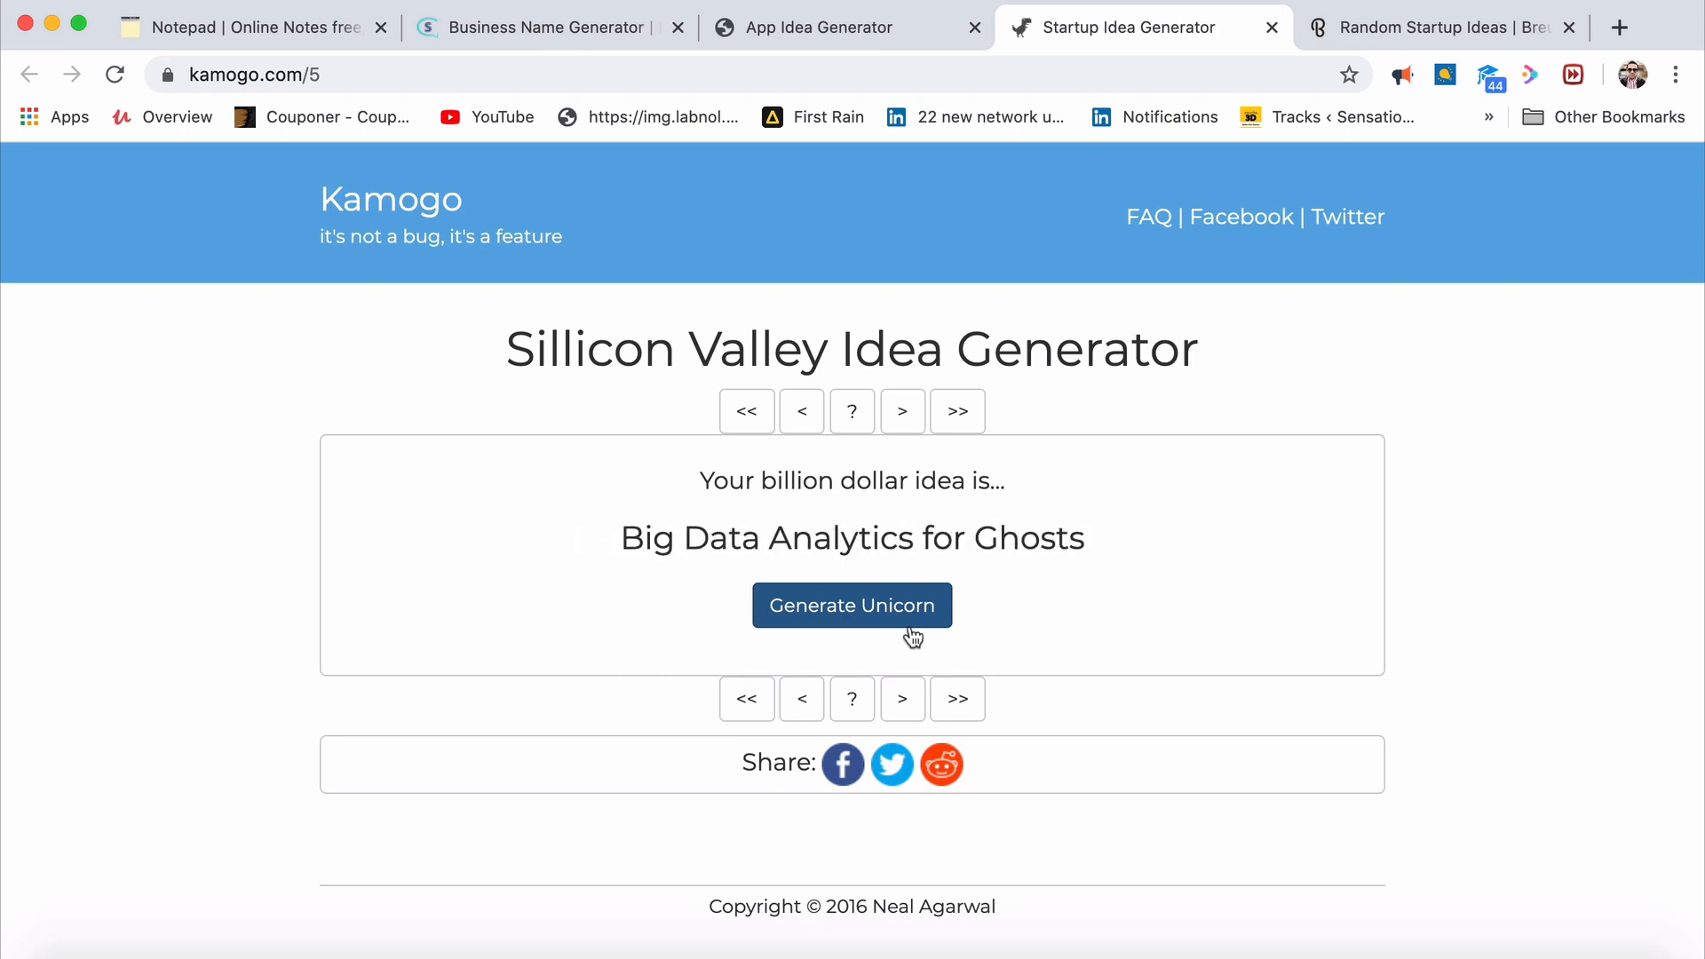
left_click(850, 606)
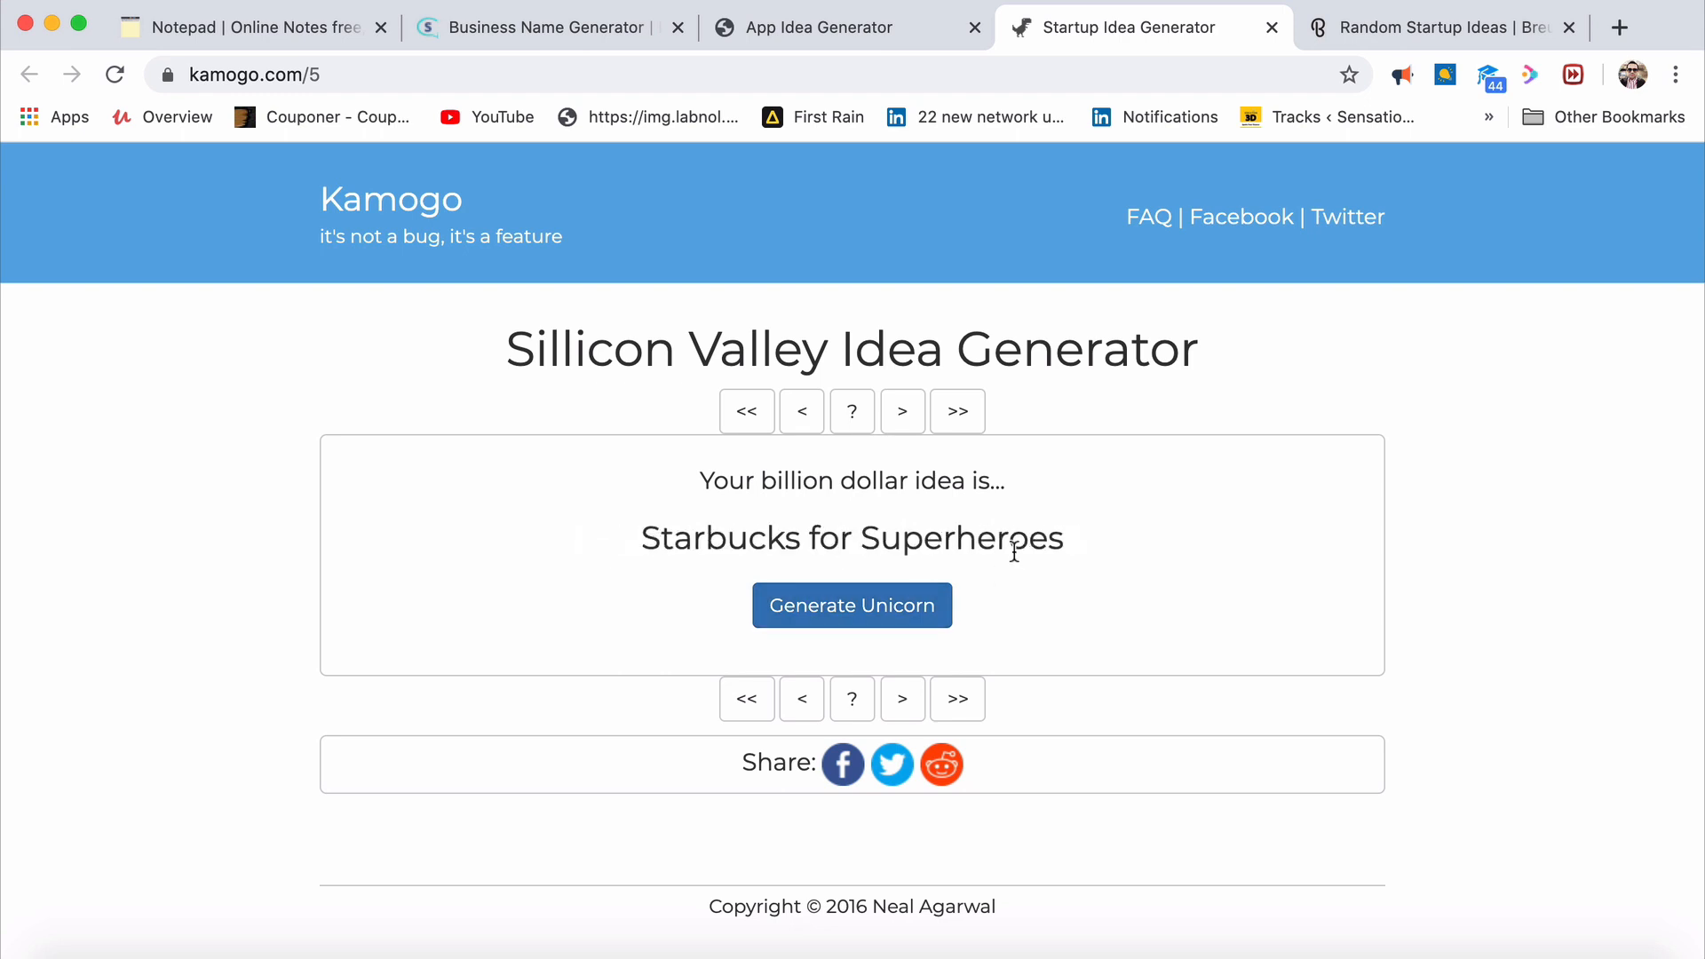
left_click(851, 605)
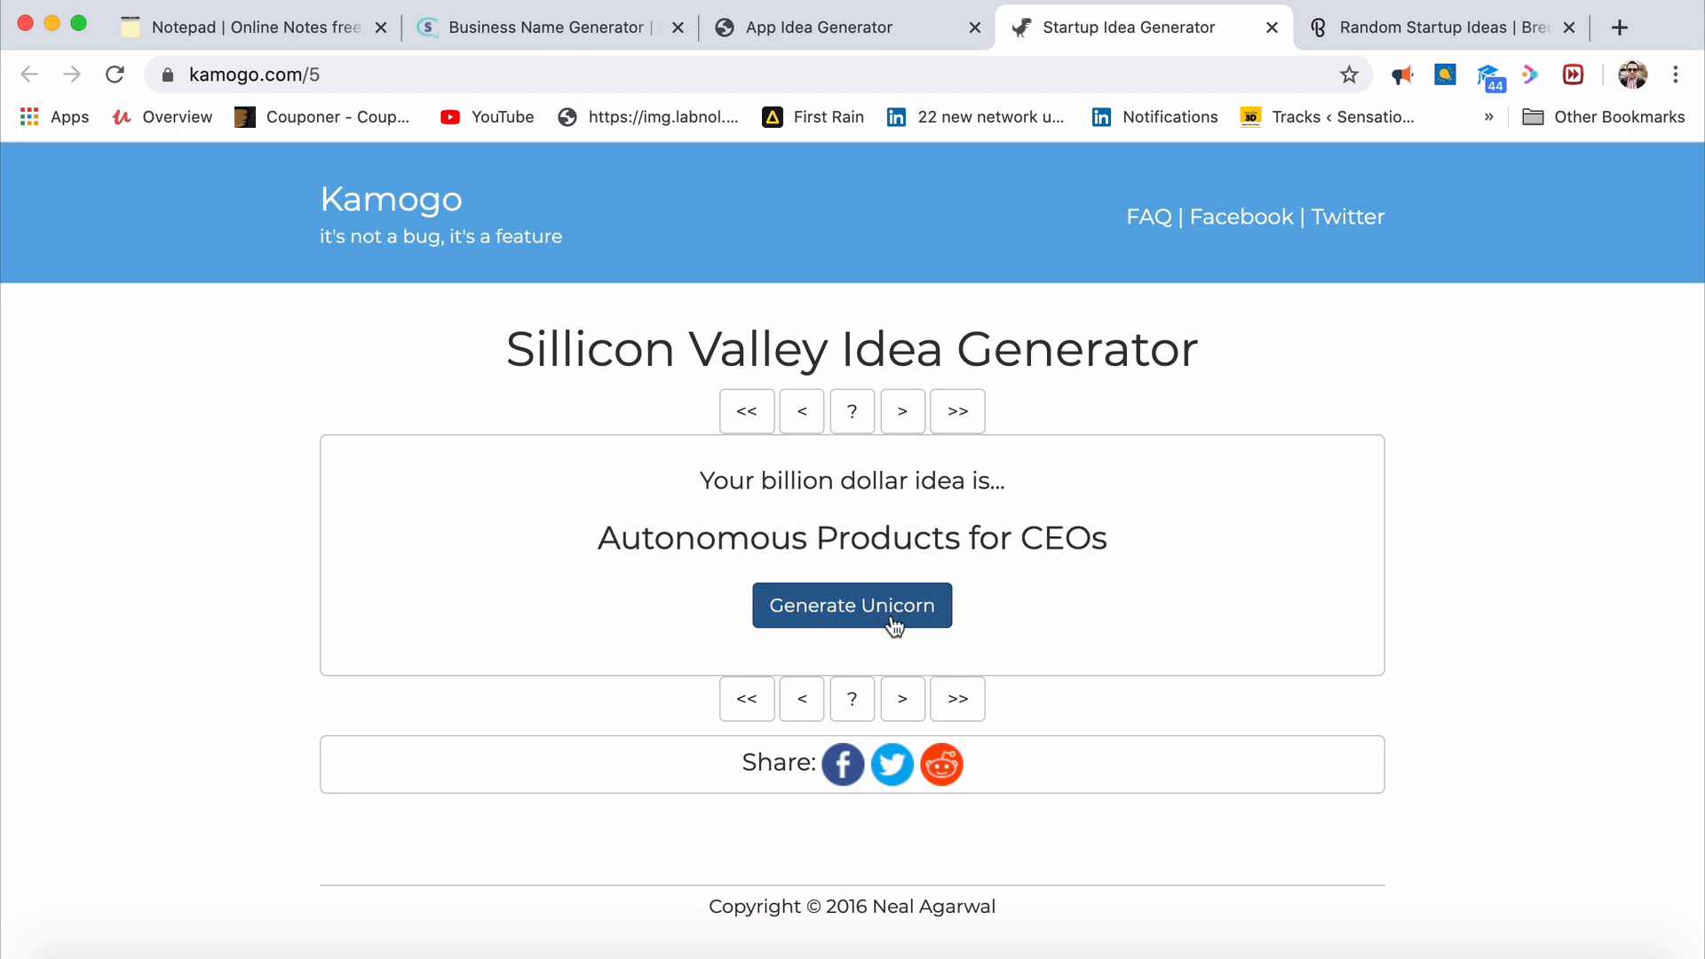
mouse_move(1131, 566)
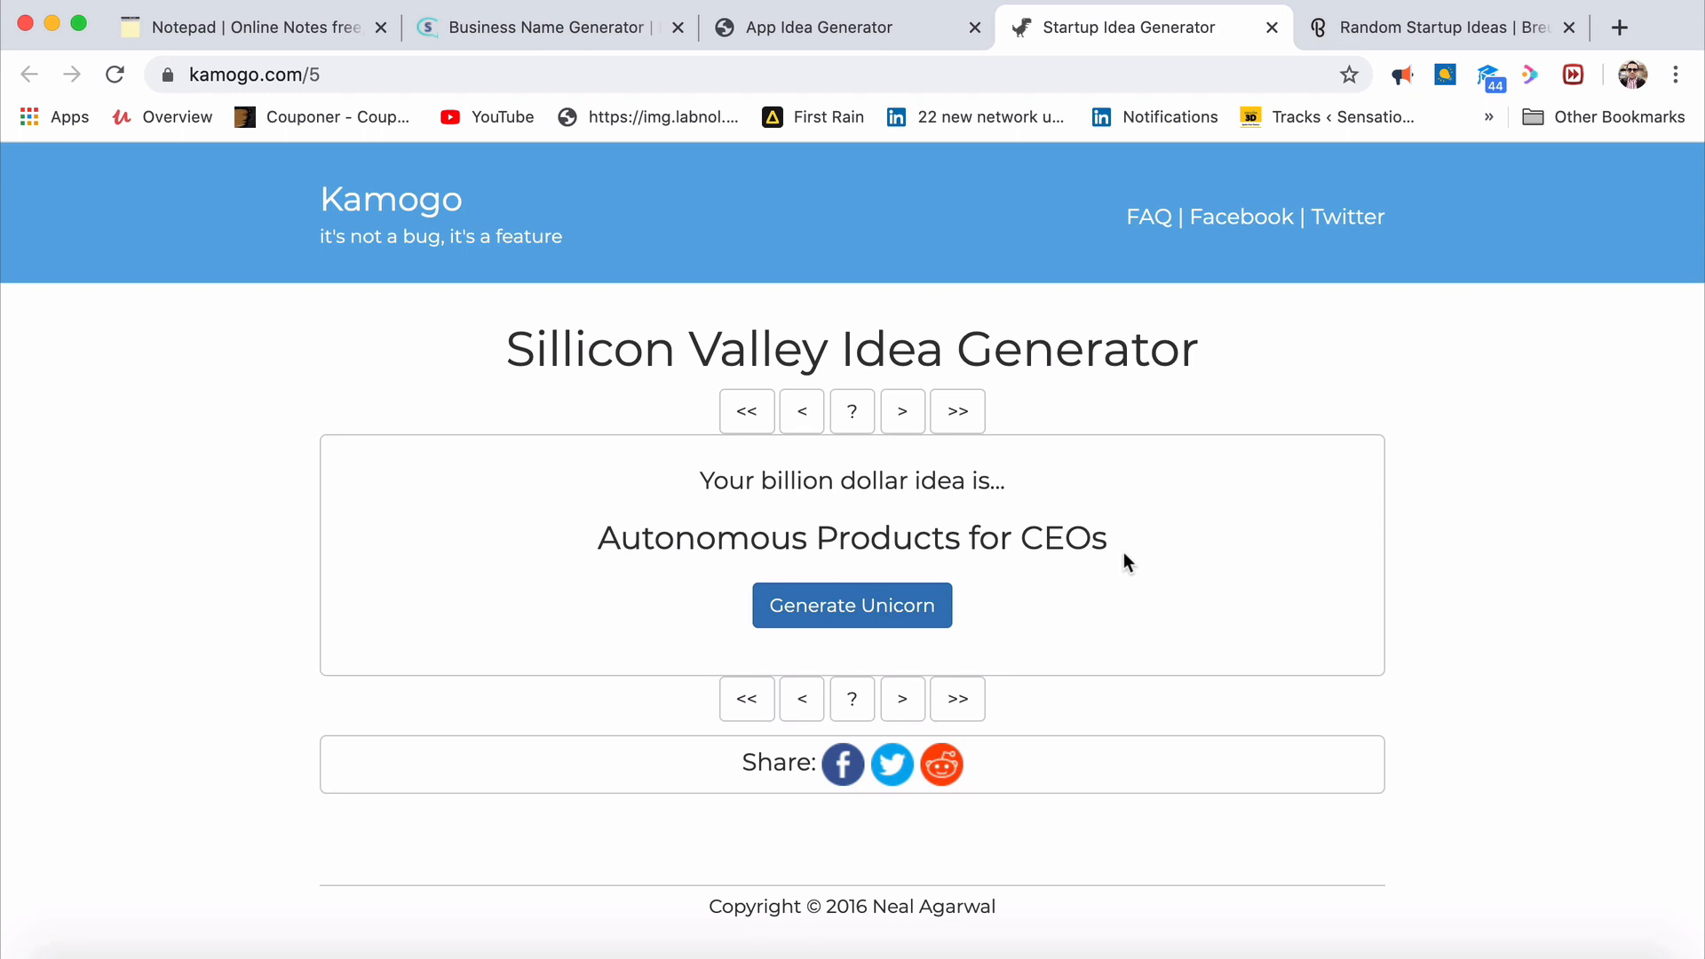
left_click(817, 27)
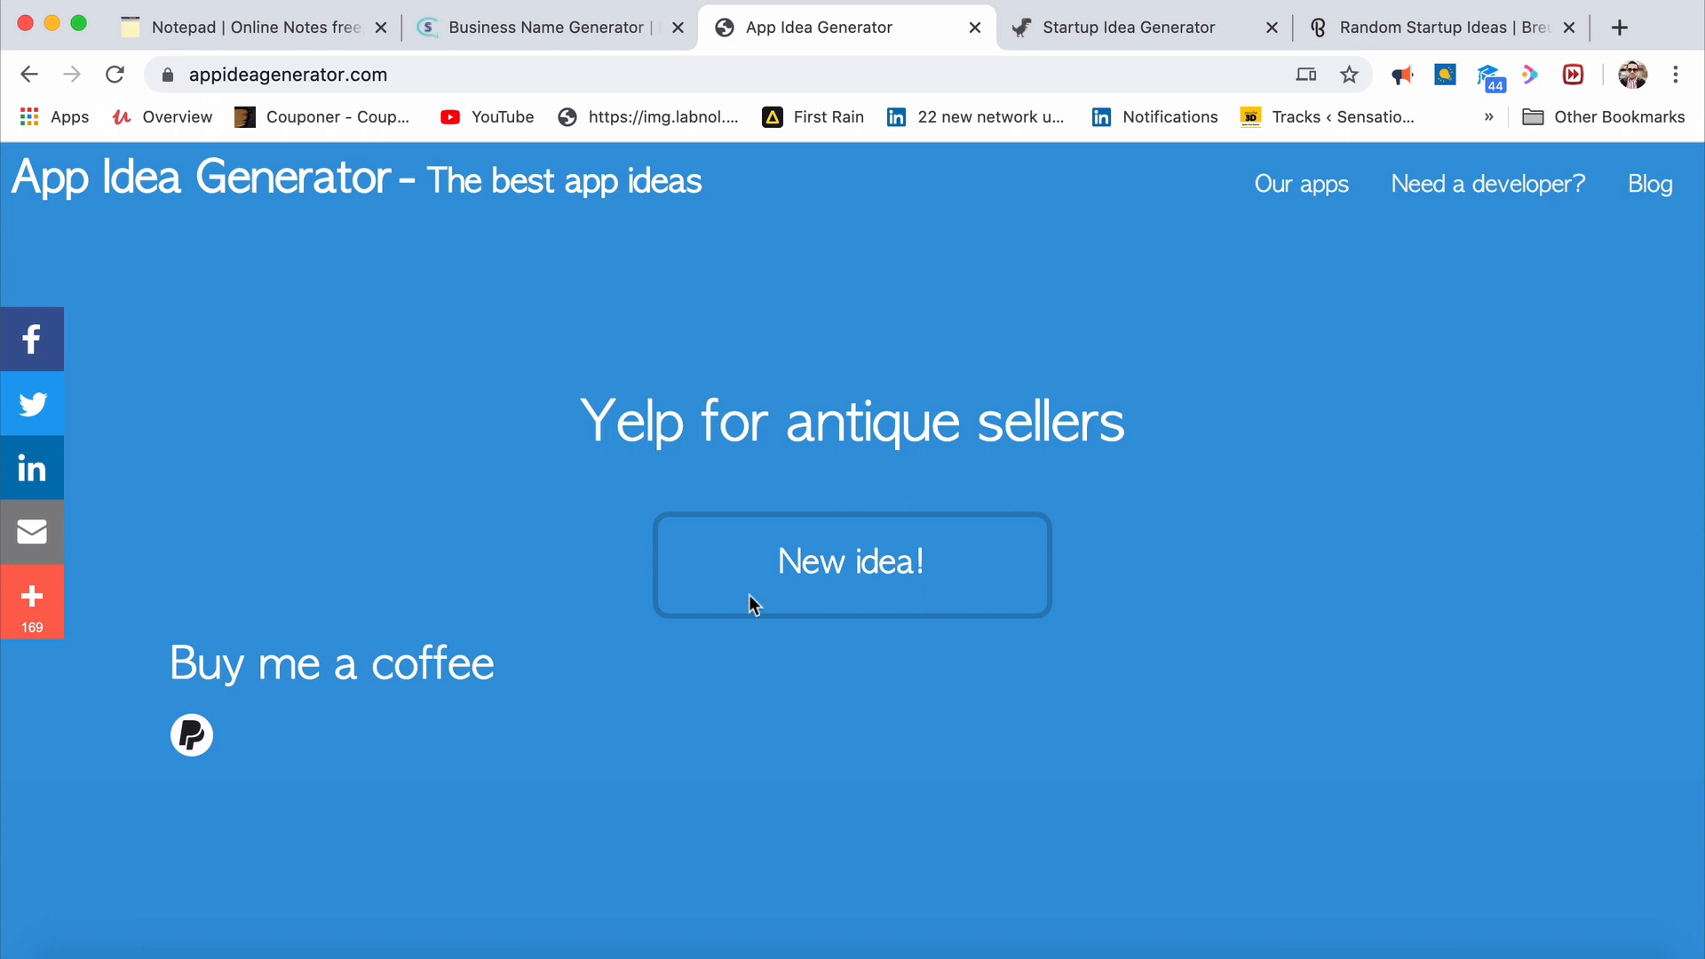
Generate new app ideas until 'Craigslist for singers' appears, then switch to Breue's Random Startup Ideas
left_click(851, 563)
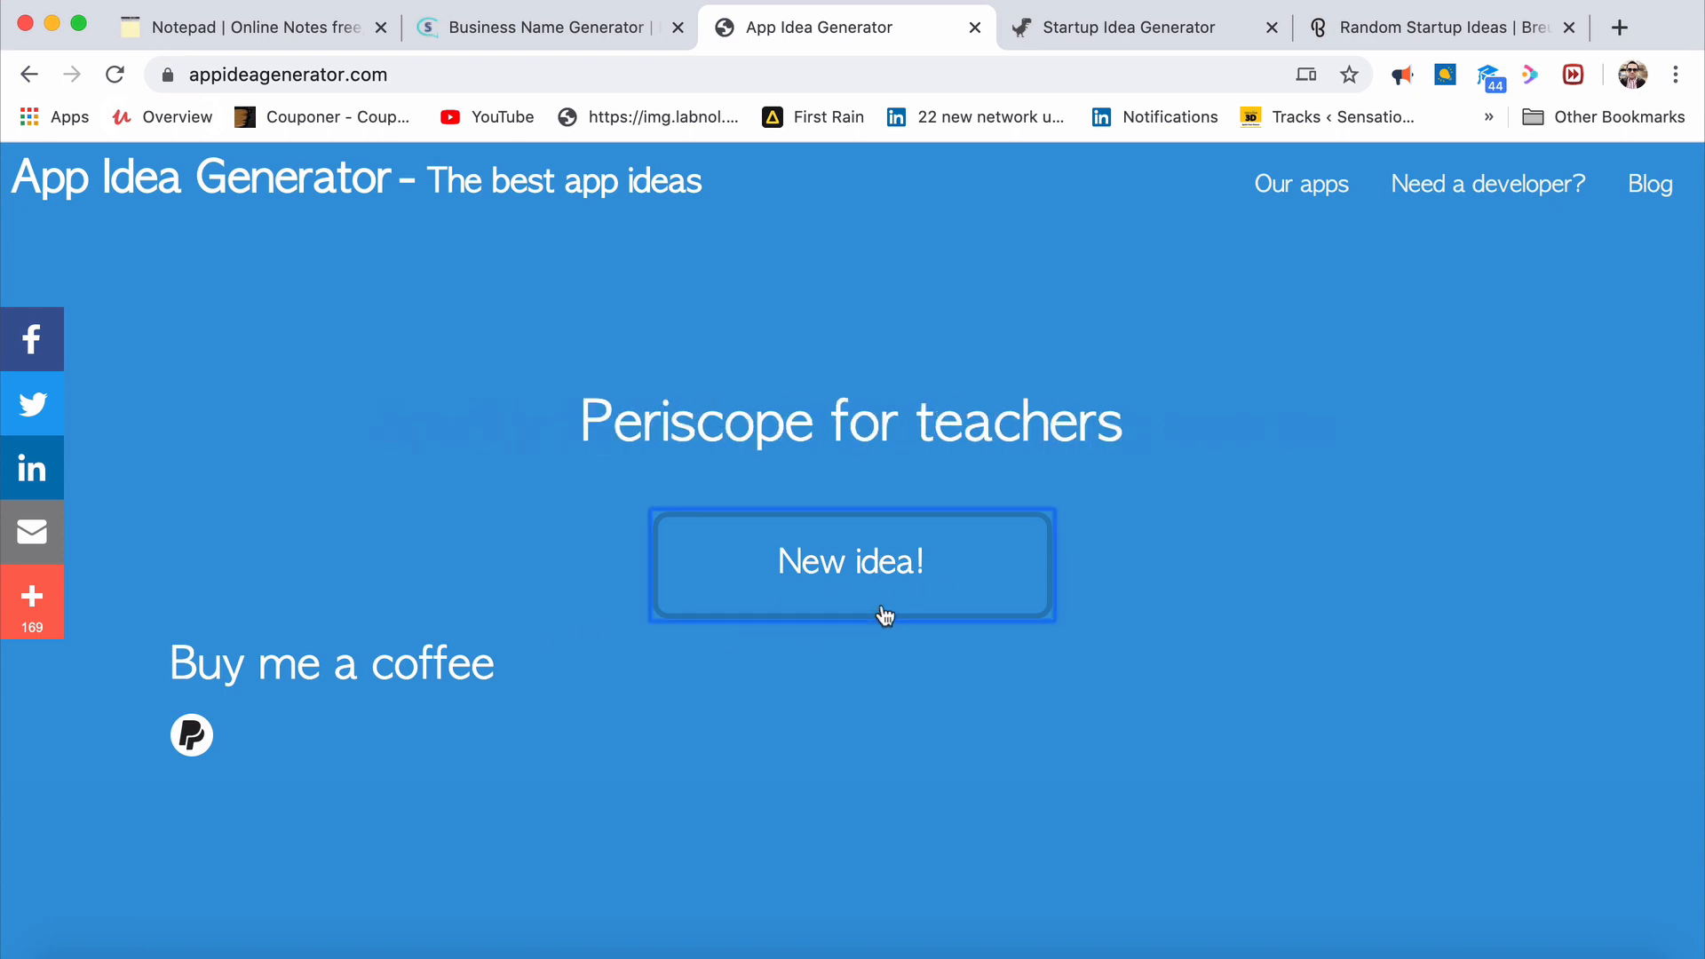
left_click(851, 563)
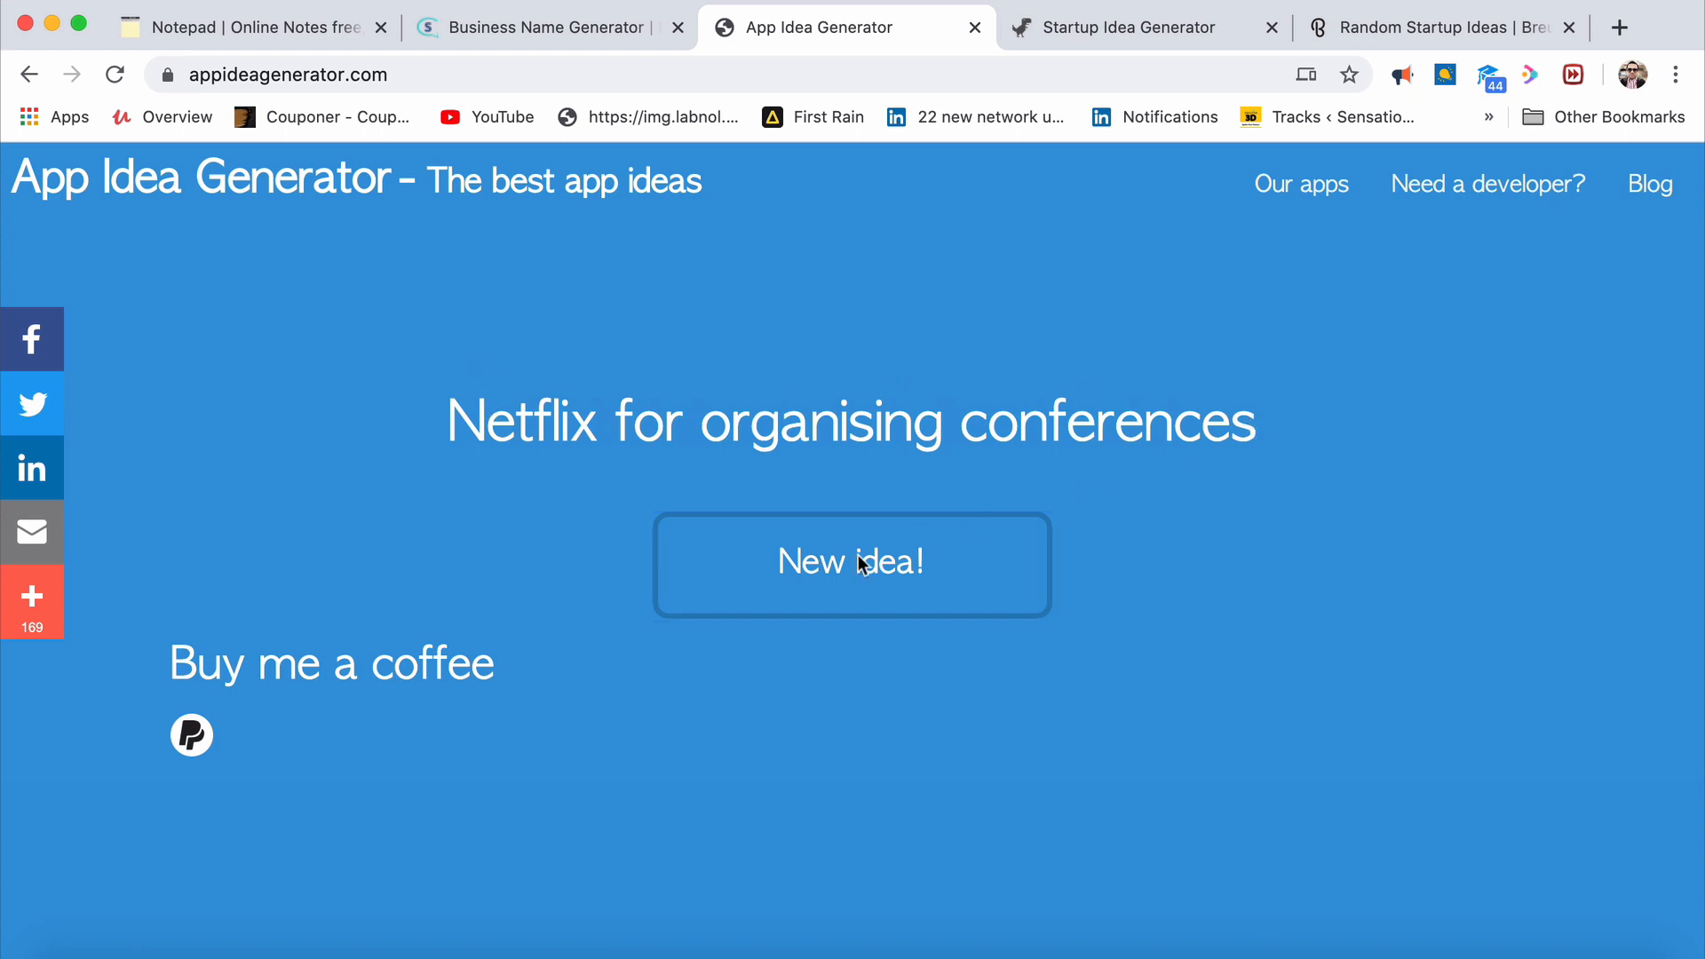
left_click(850, 563)
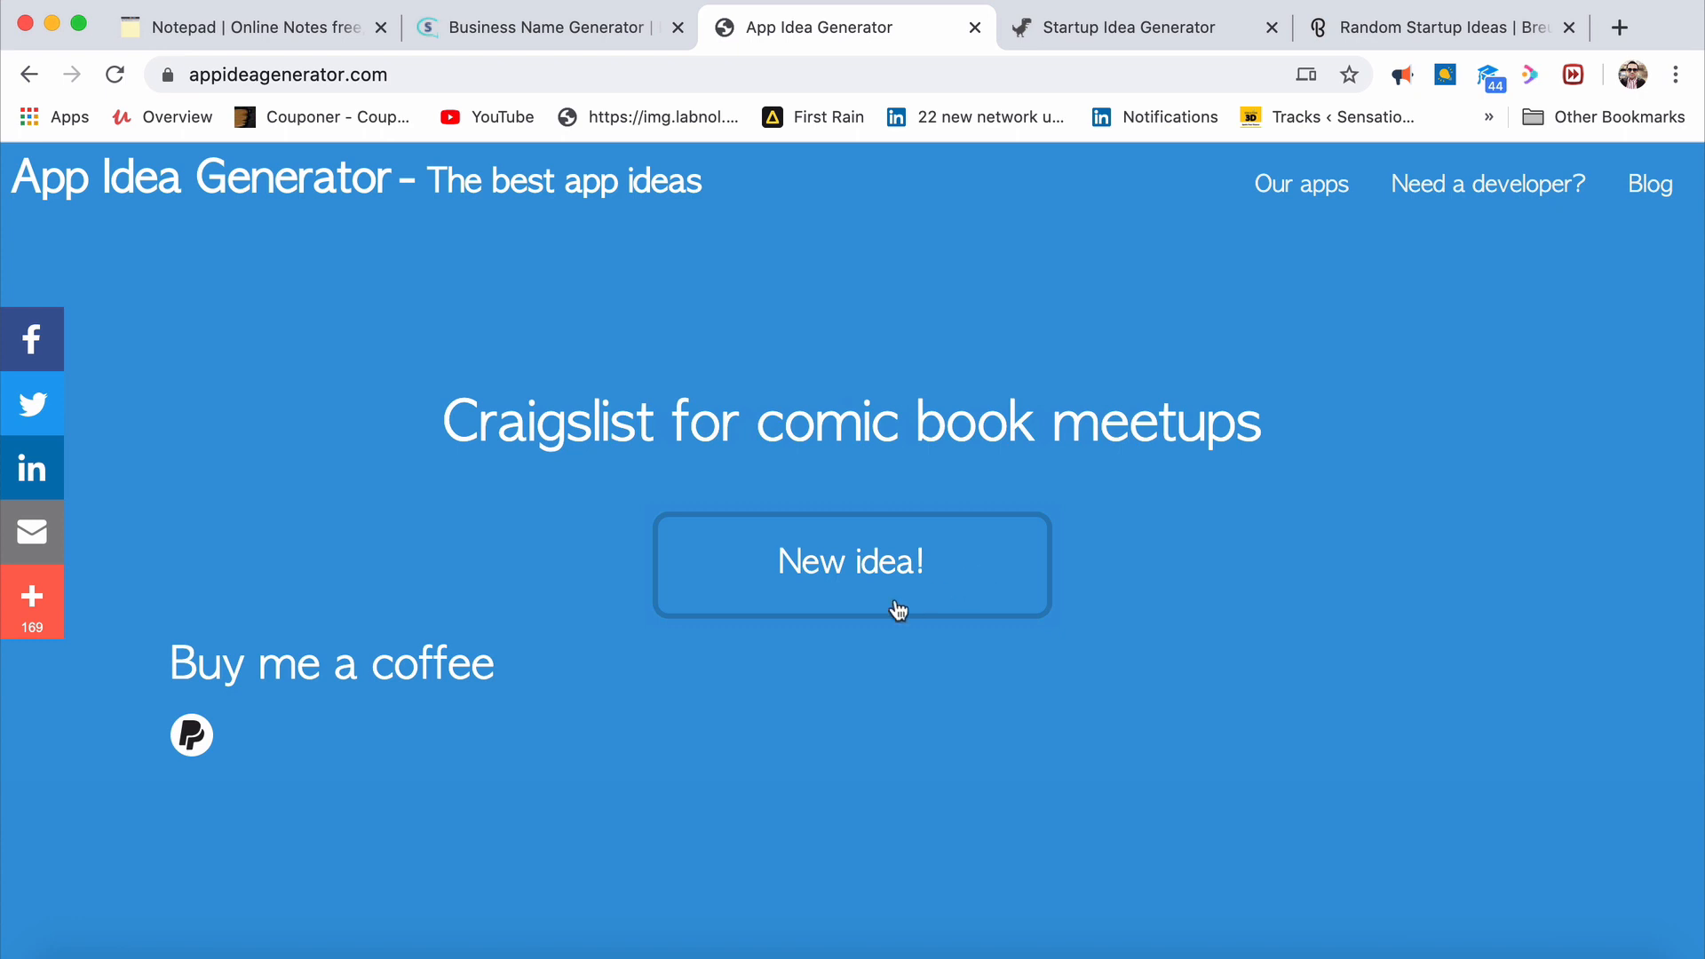
left_click(851, 563)
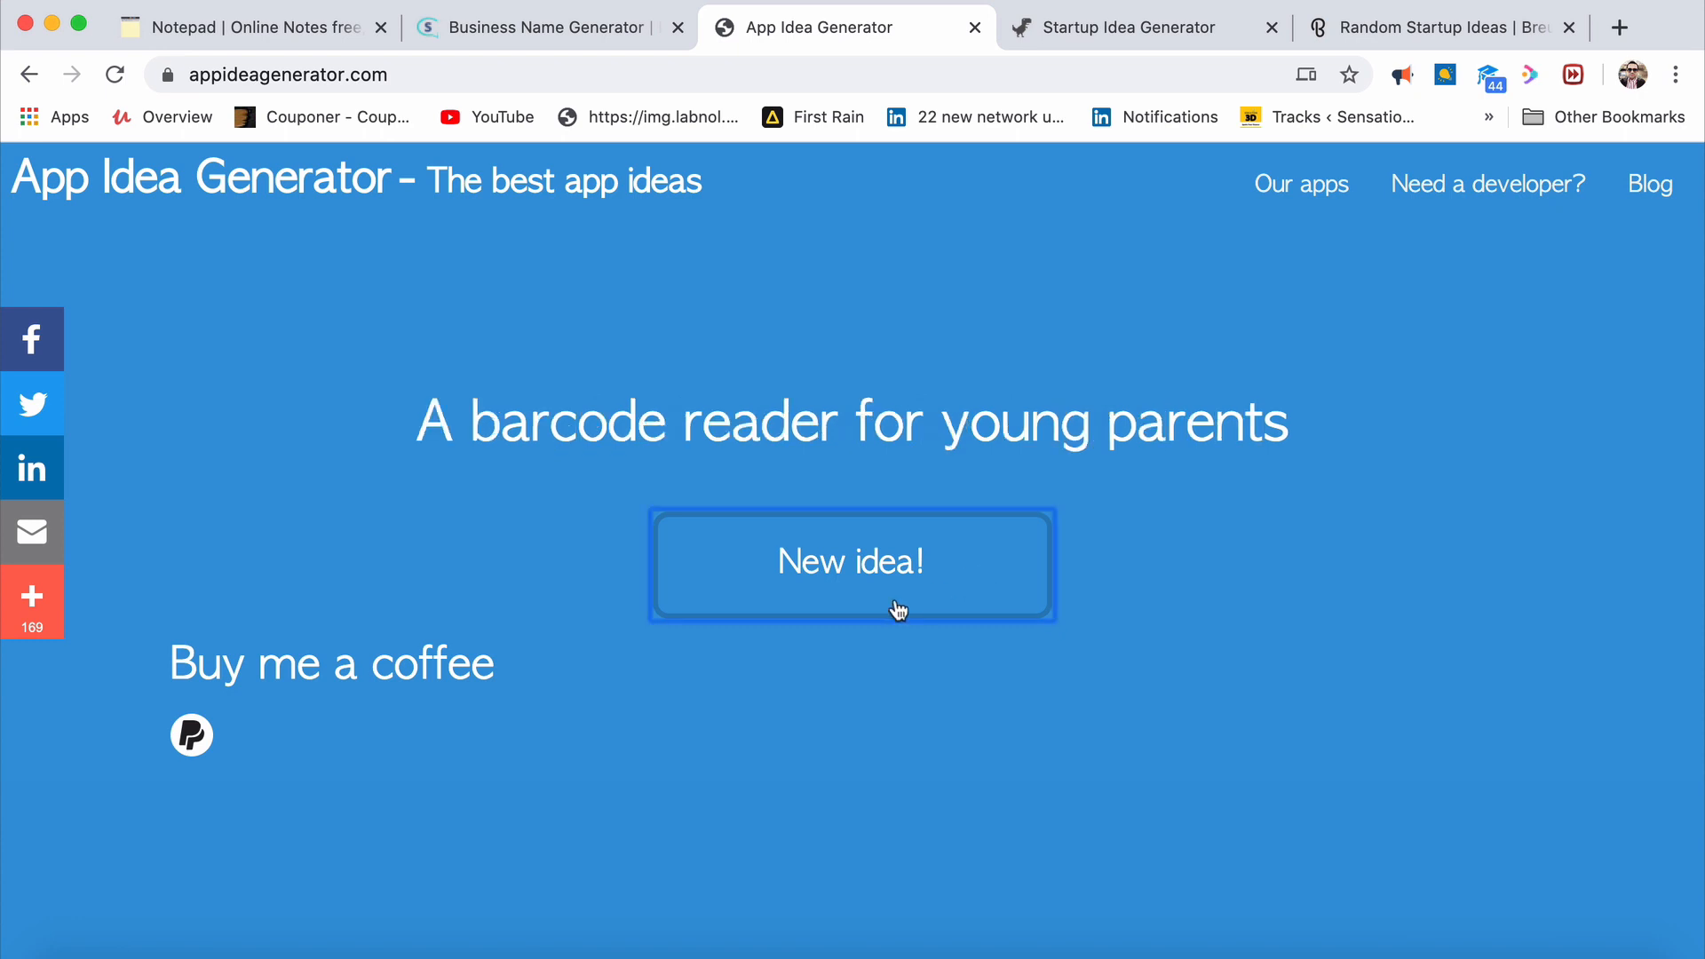
left_click(850, 563)
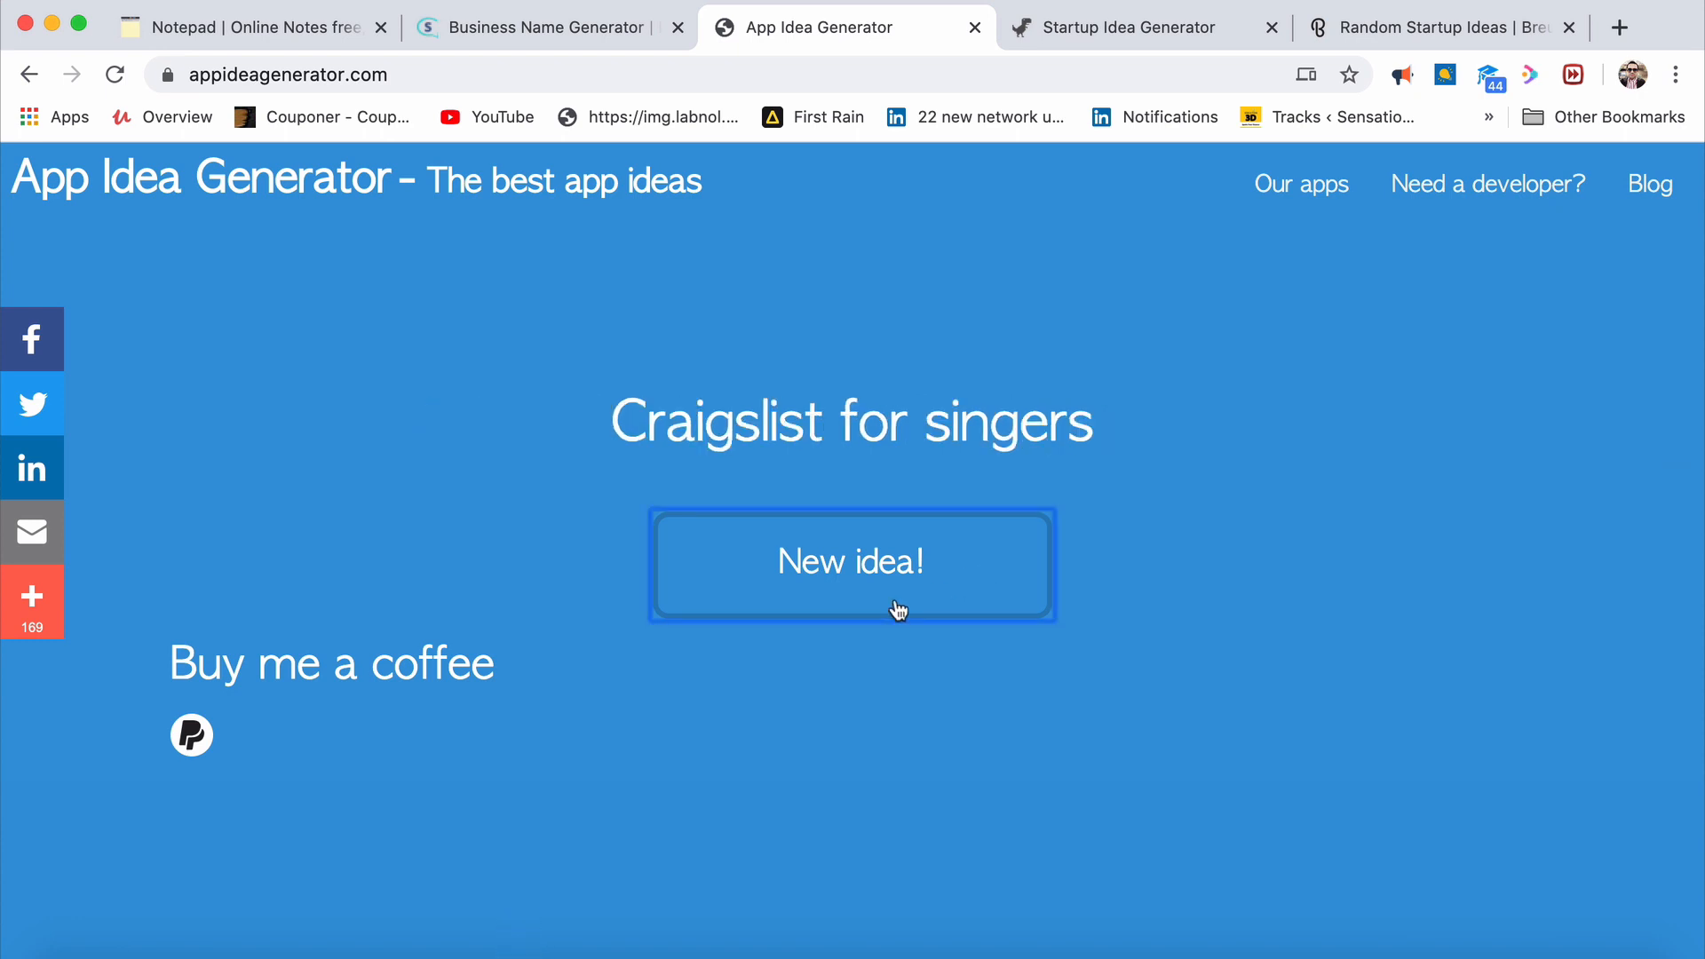
mouse_move(1092, 113)
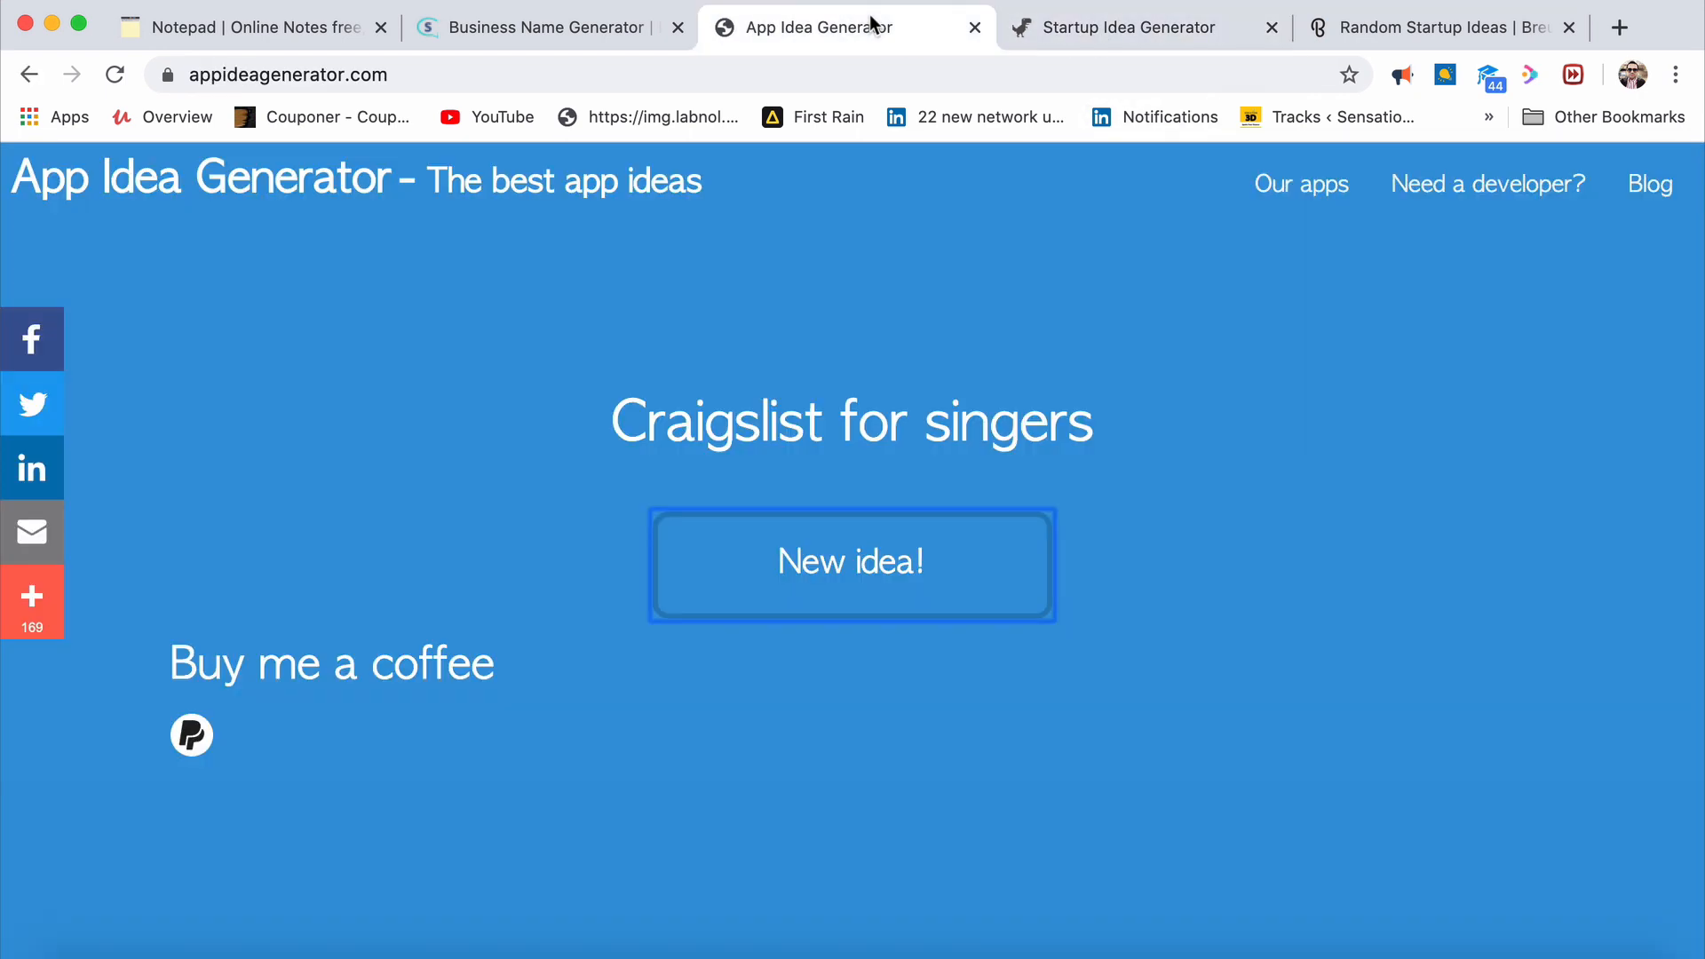
mouse_move(1023, 291)
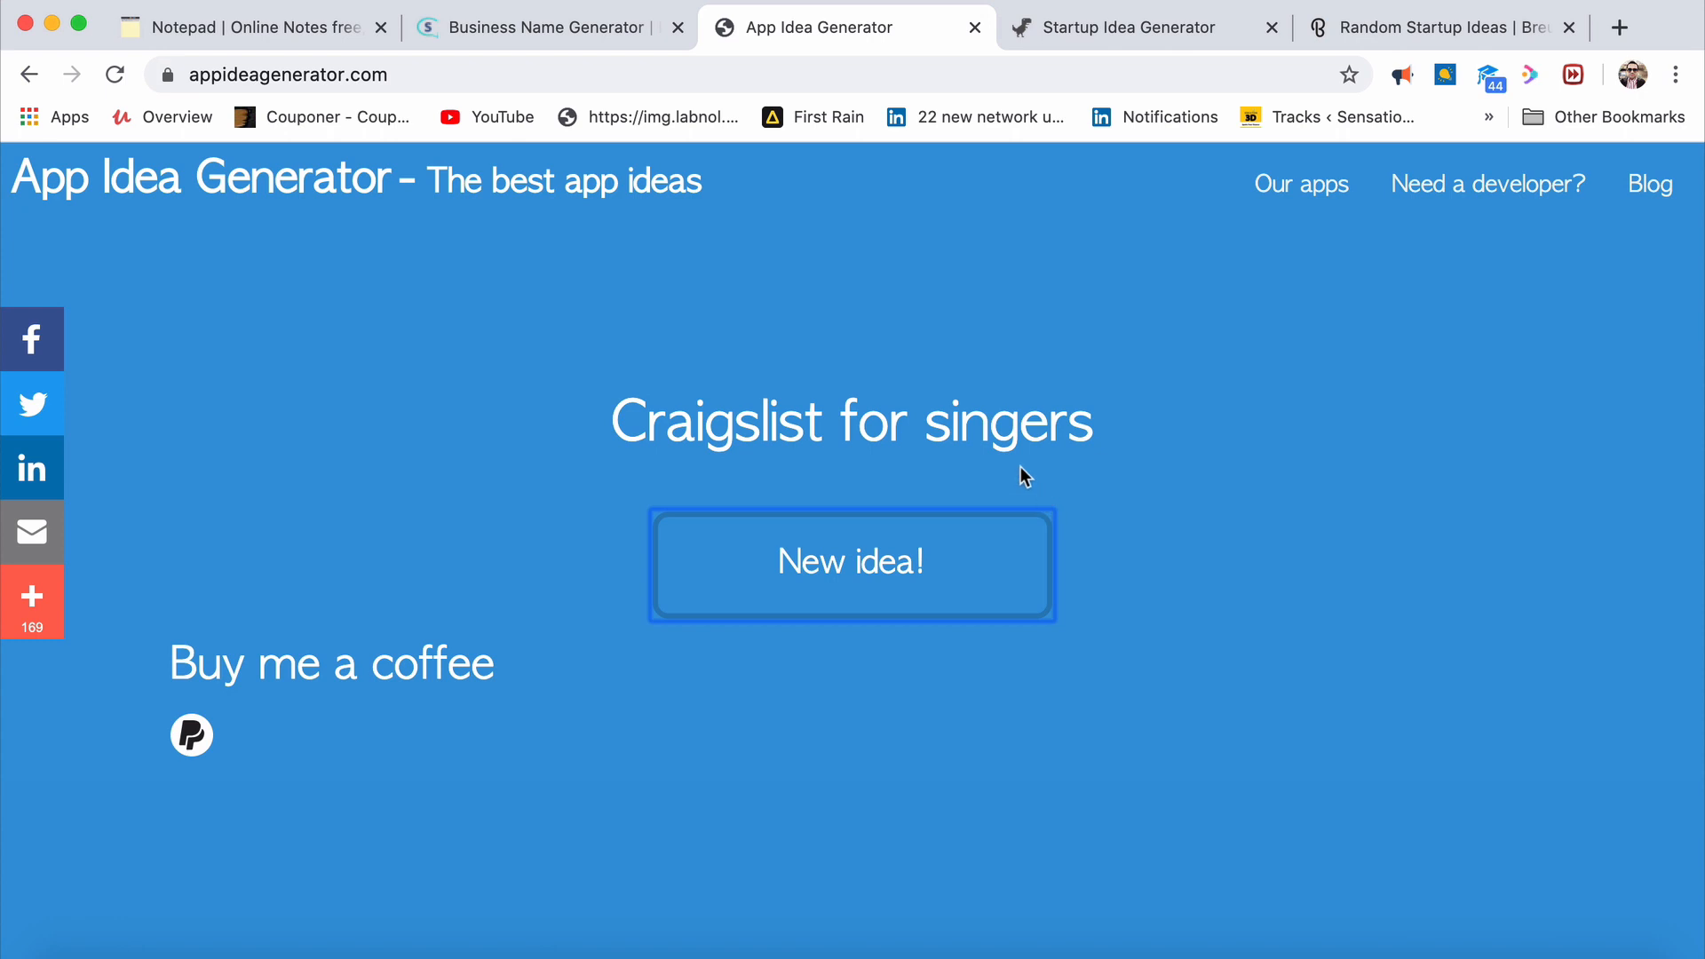
mouse_move(1072, 717)
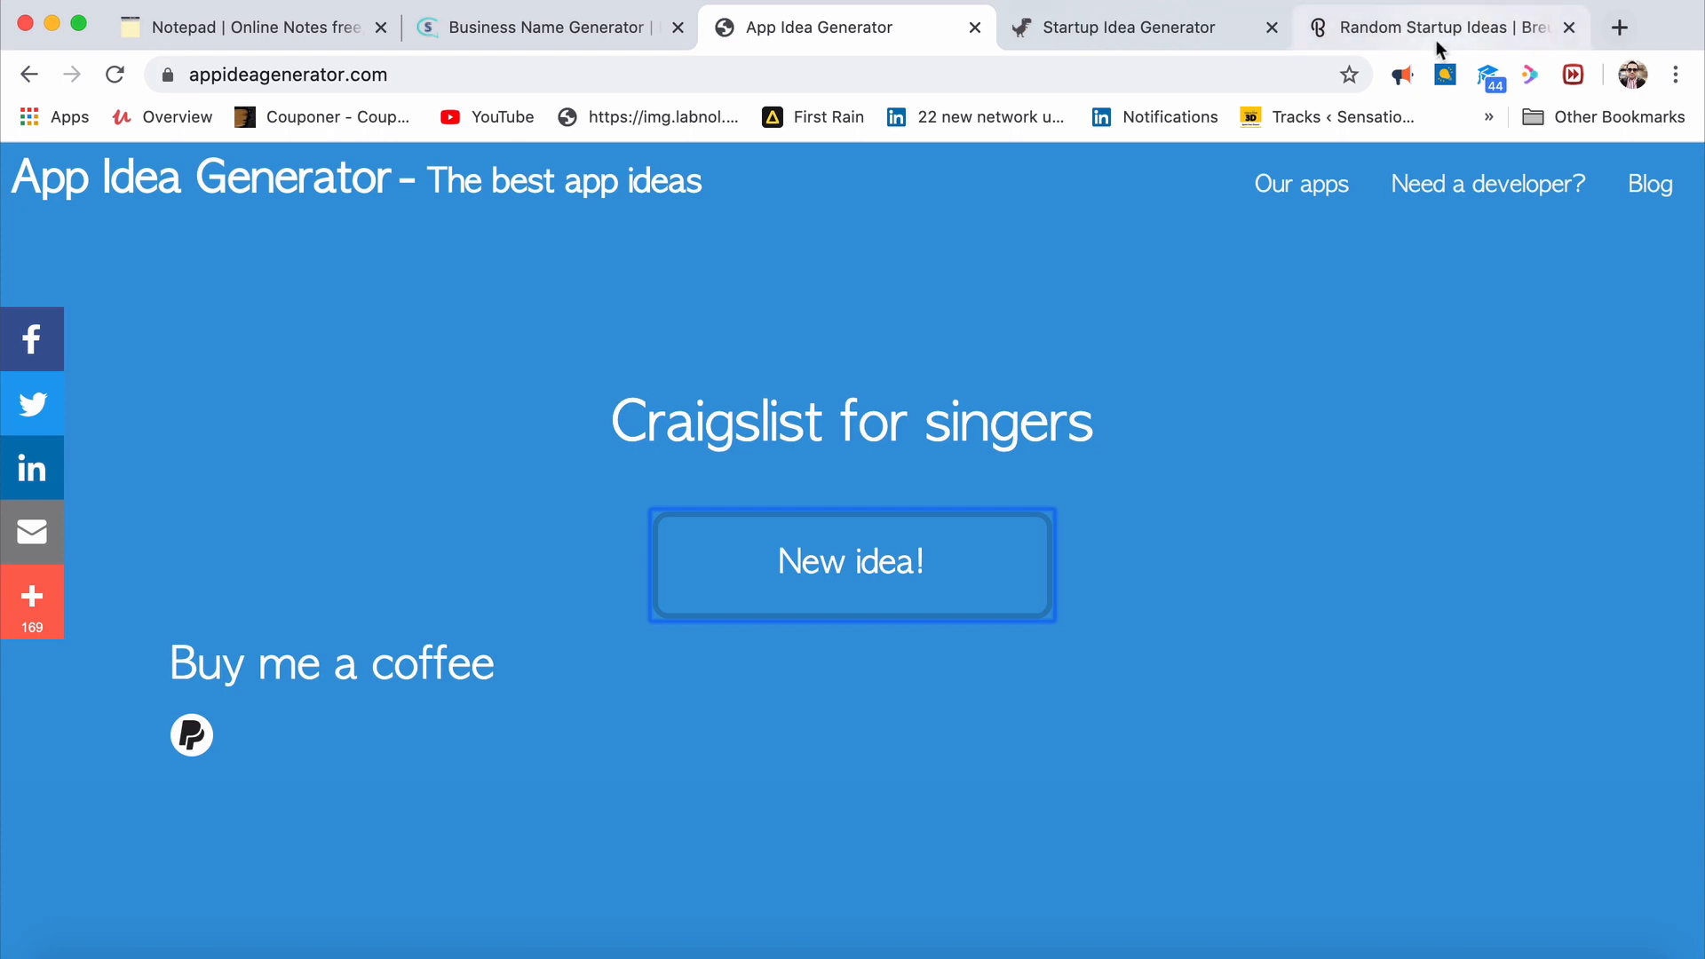
left_click(1428, 27)
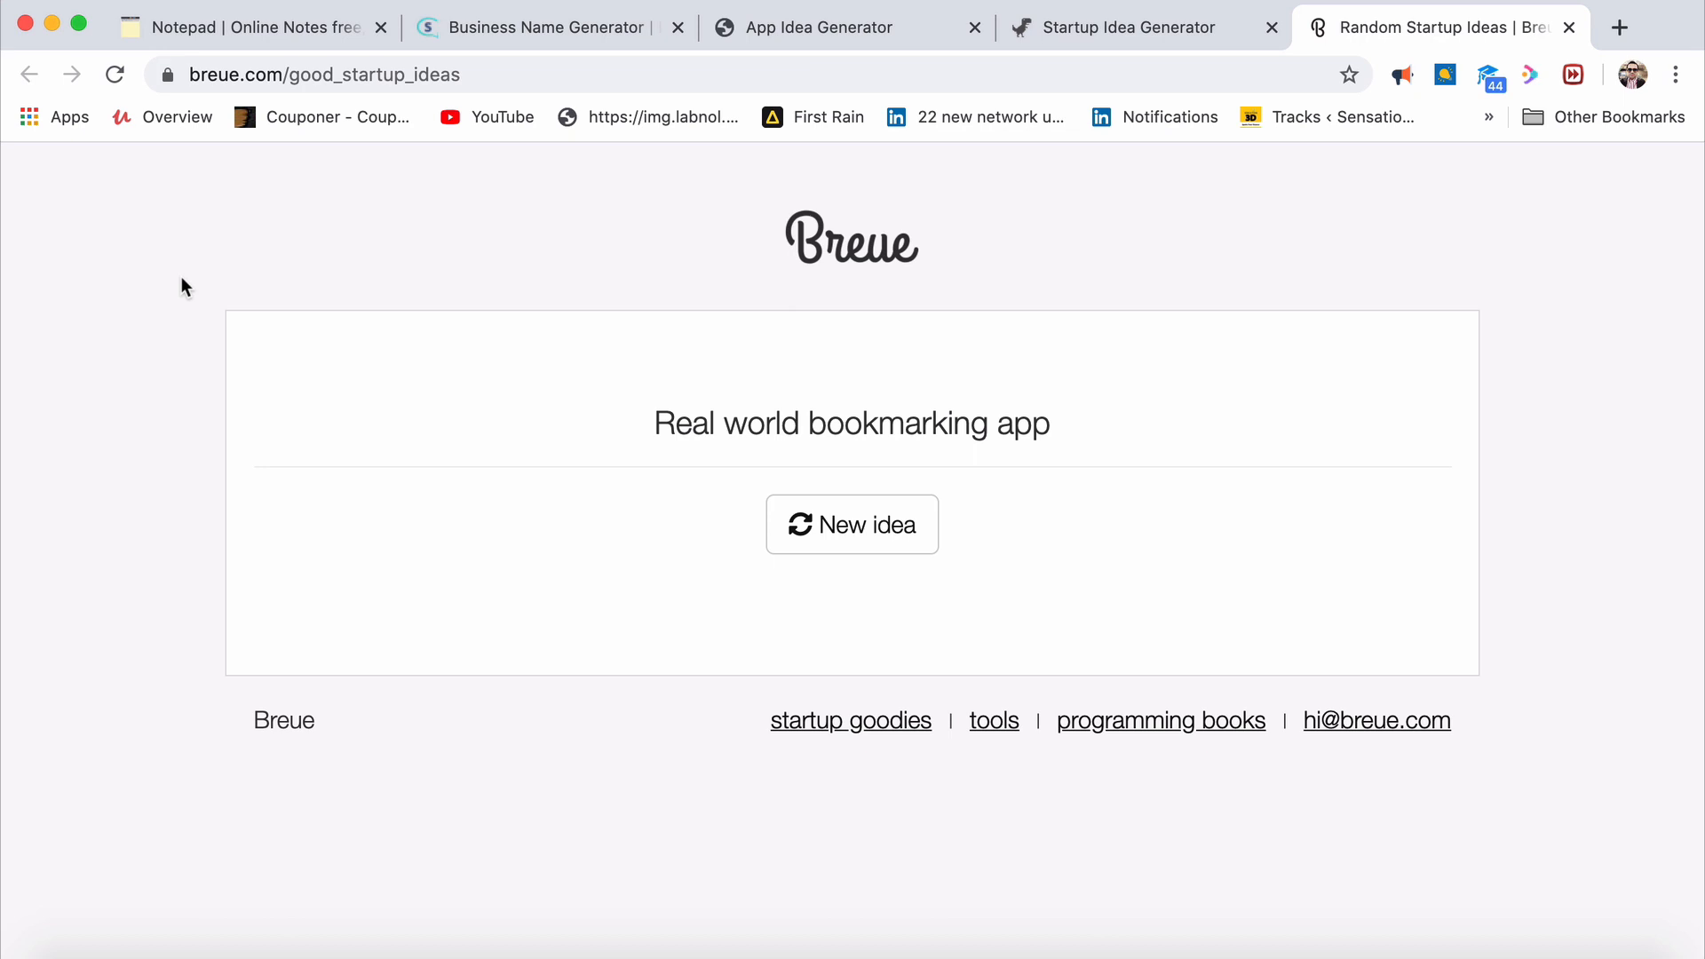
Generate several Breue startup ideas, ending on an arrogance-gauging app, then return to Squadhelp's name generator
left_click(850, 524)
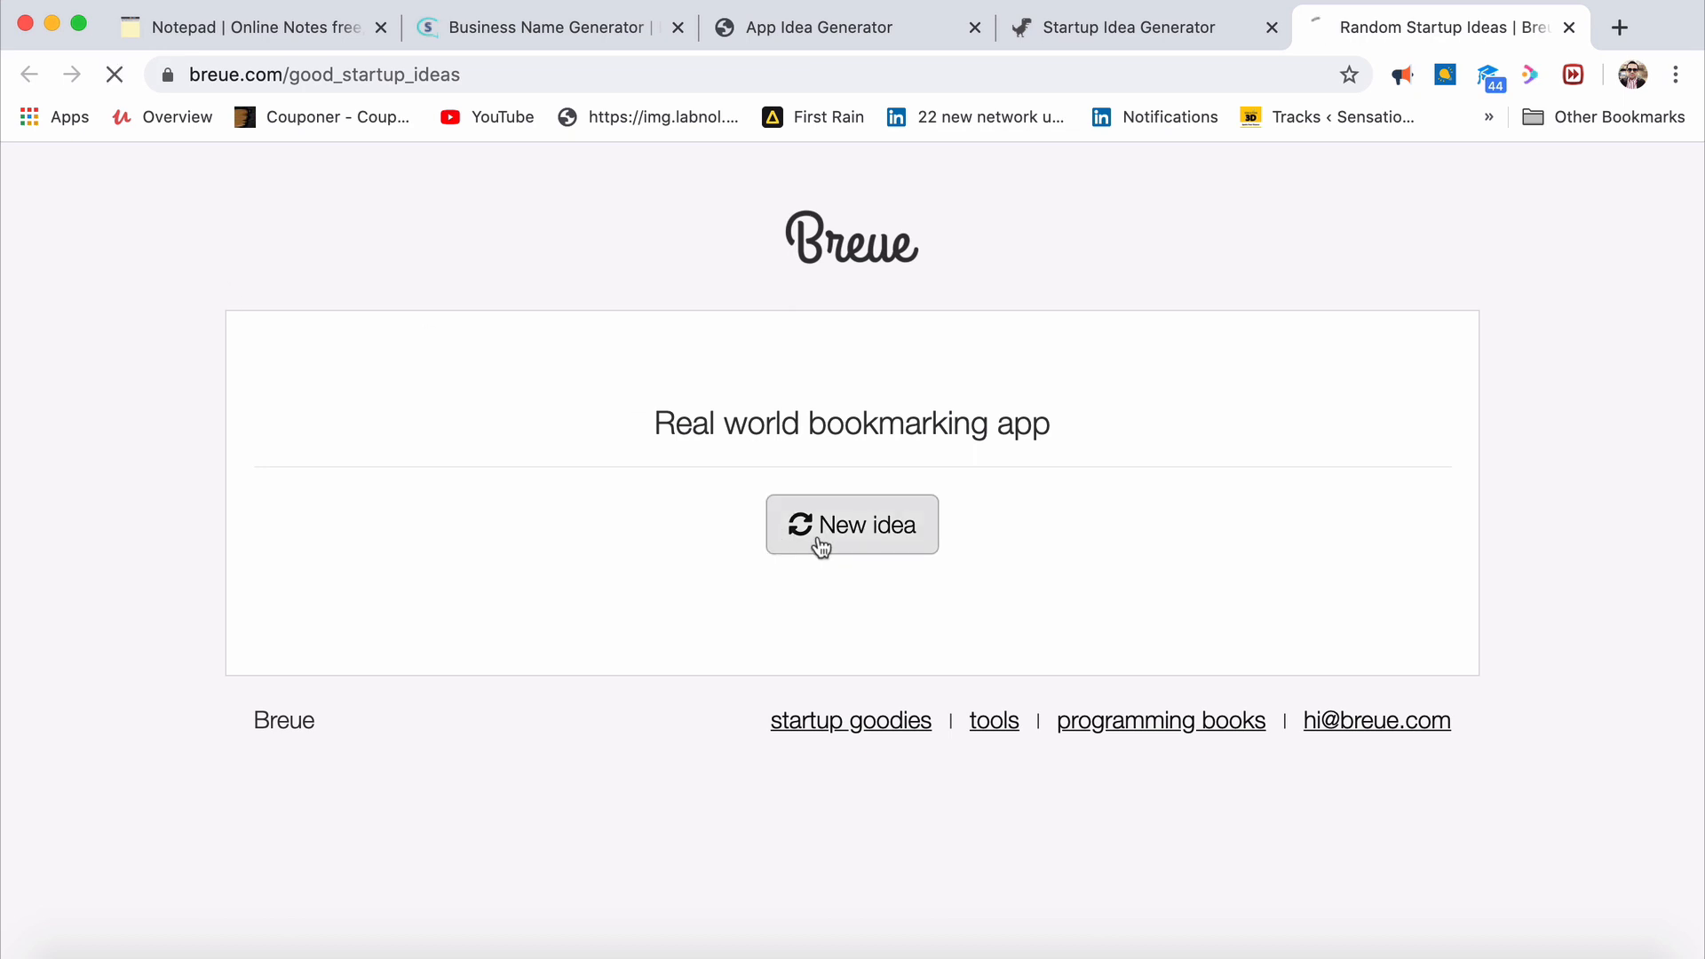
left_click(851, 524)
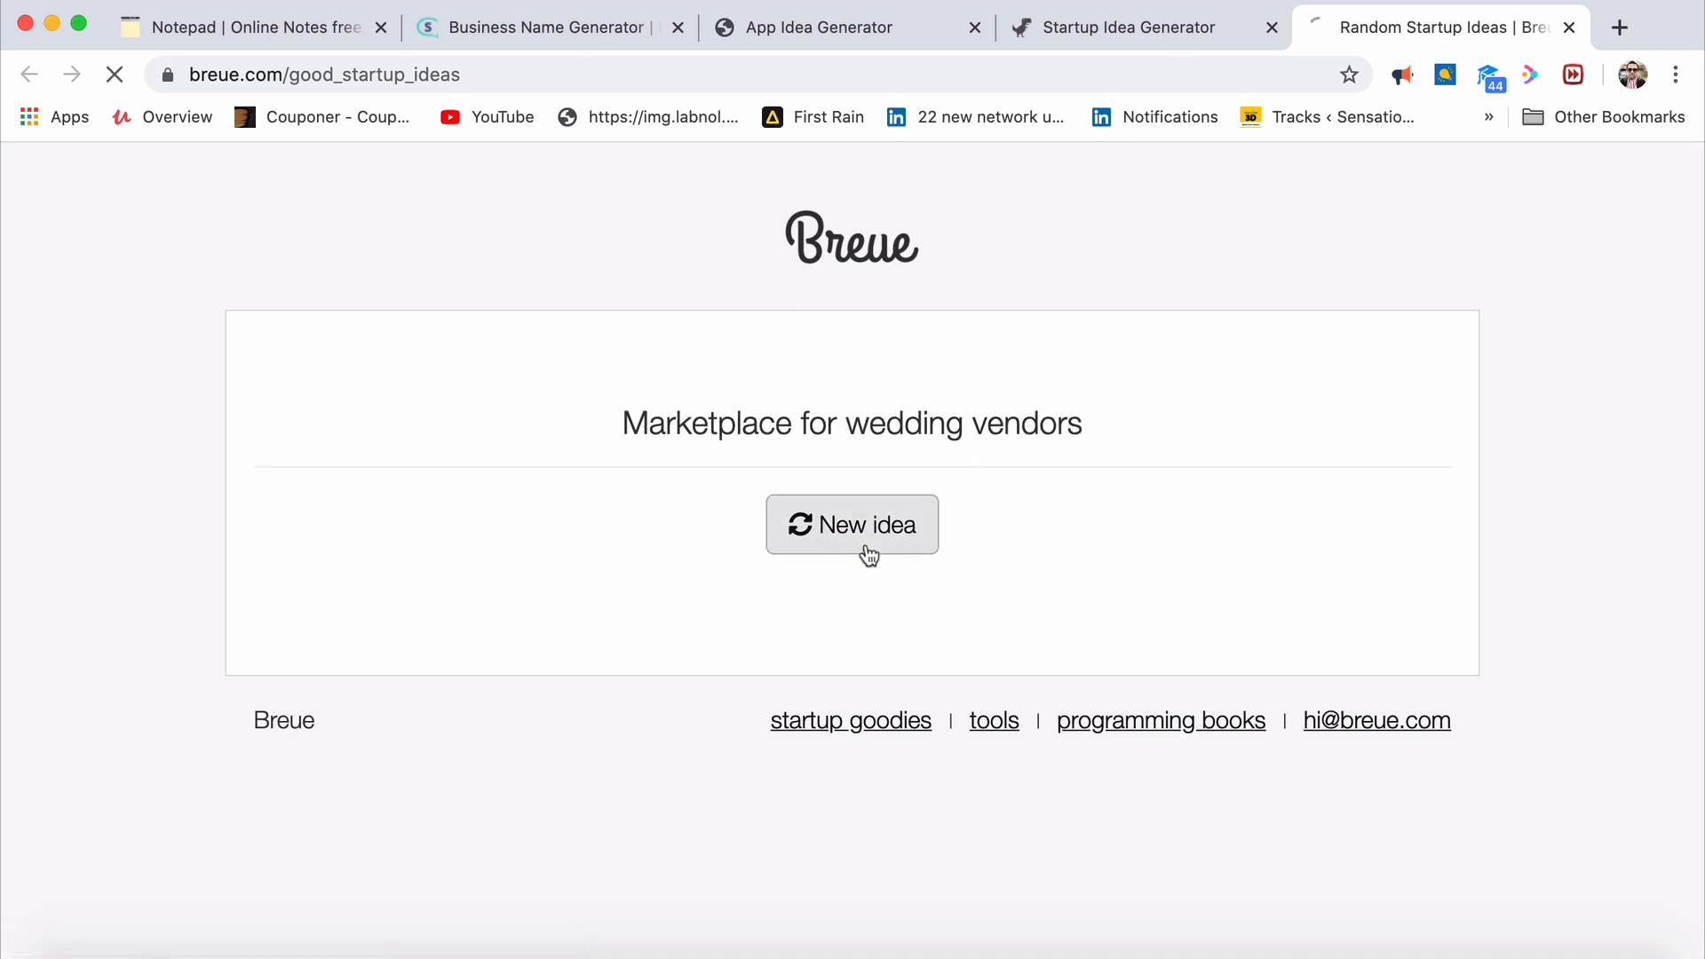
left_click(851, 524)
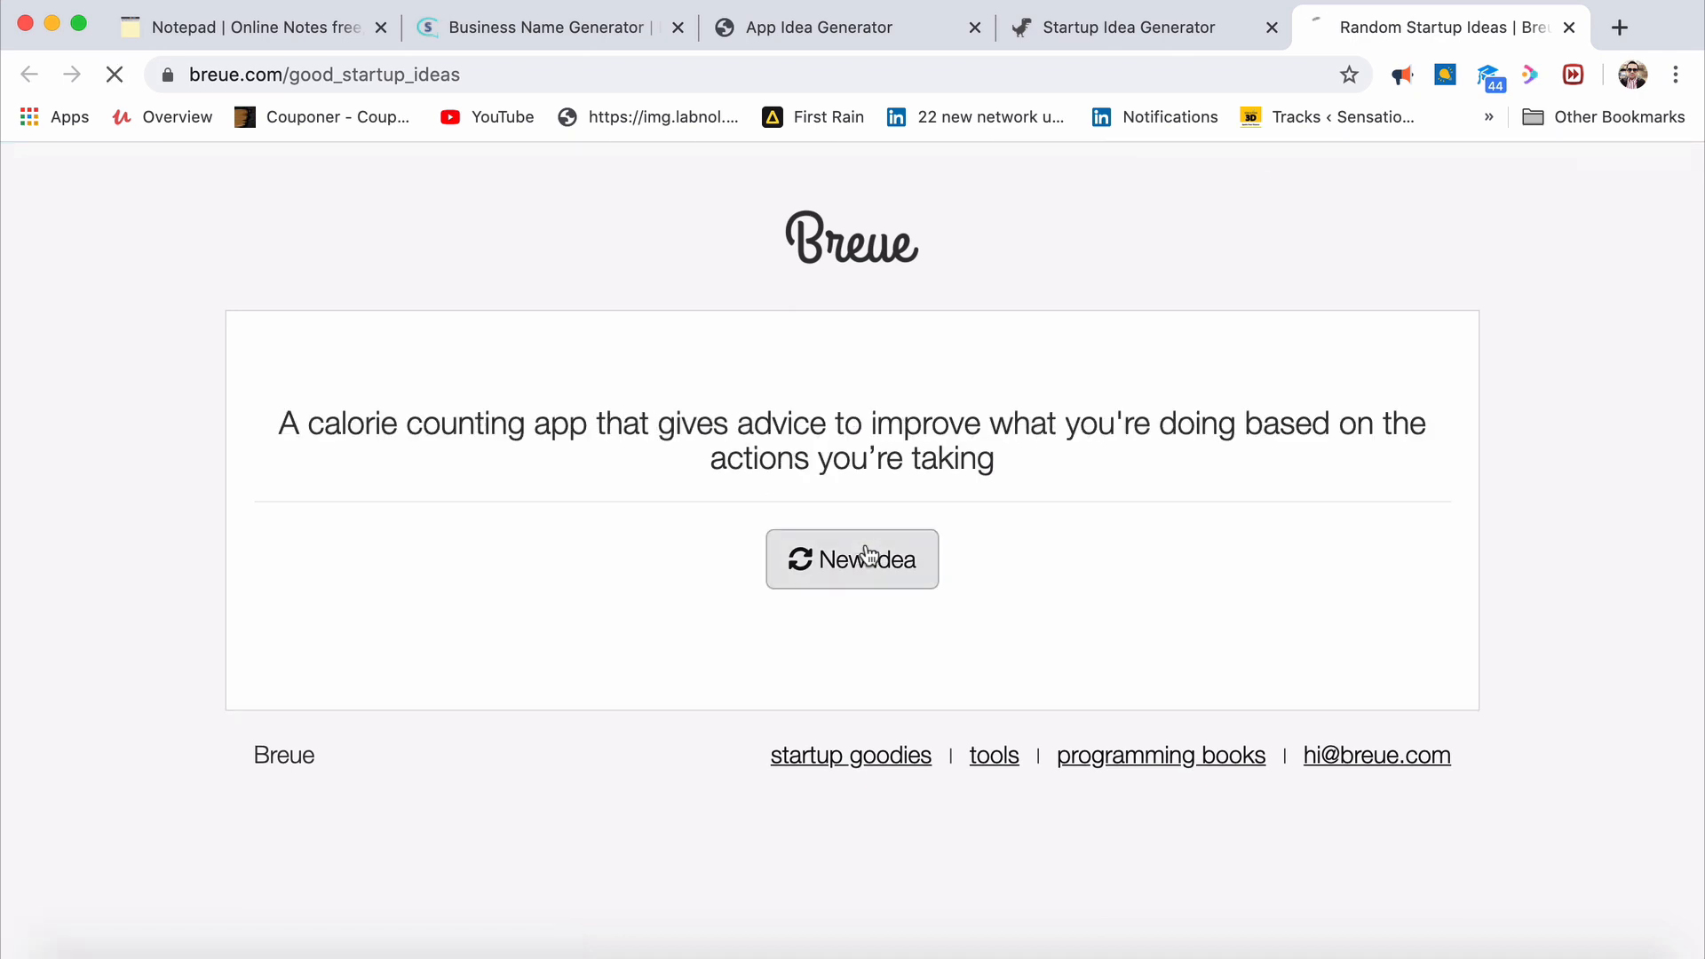
left_click(850, 559)
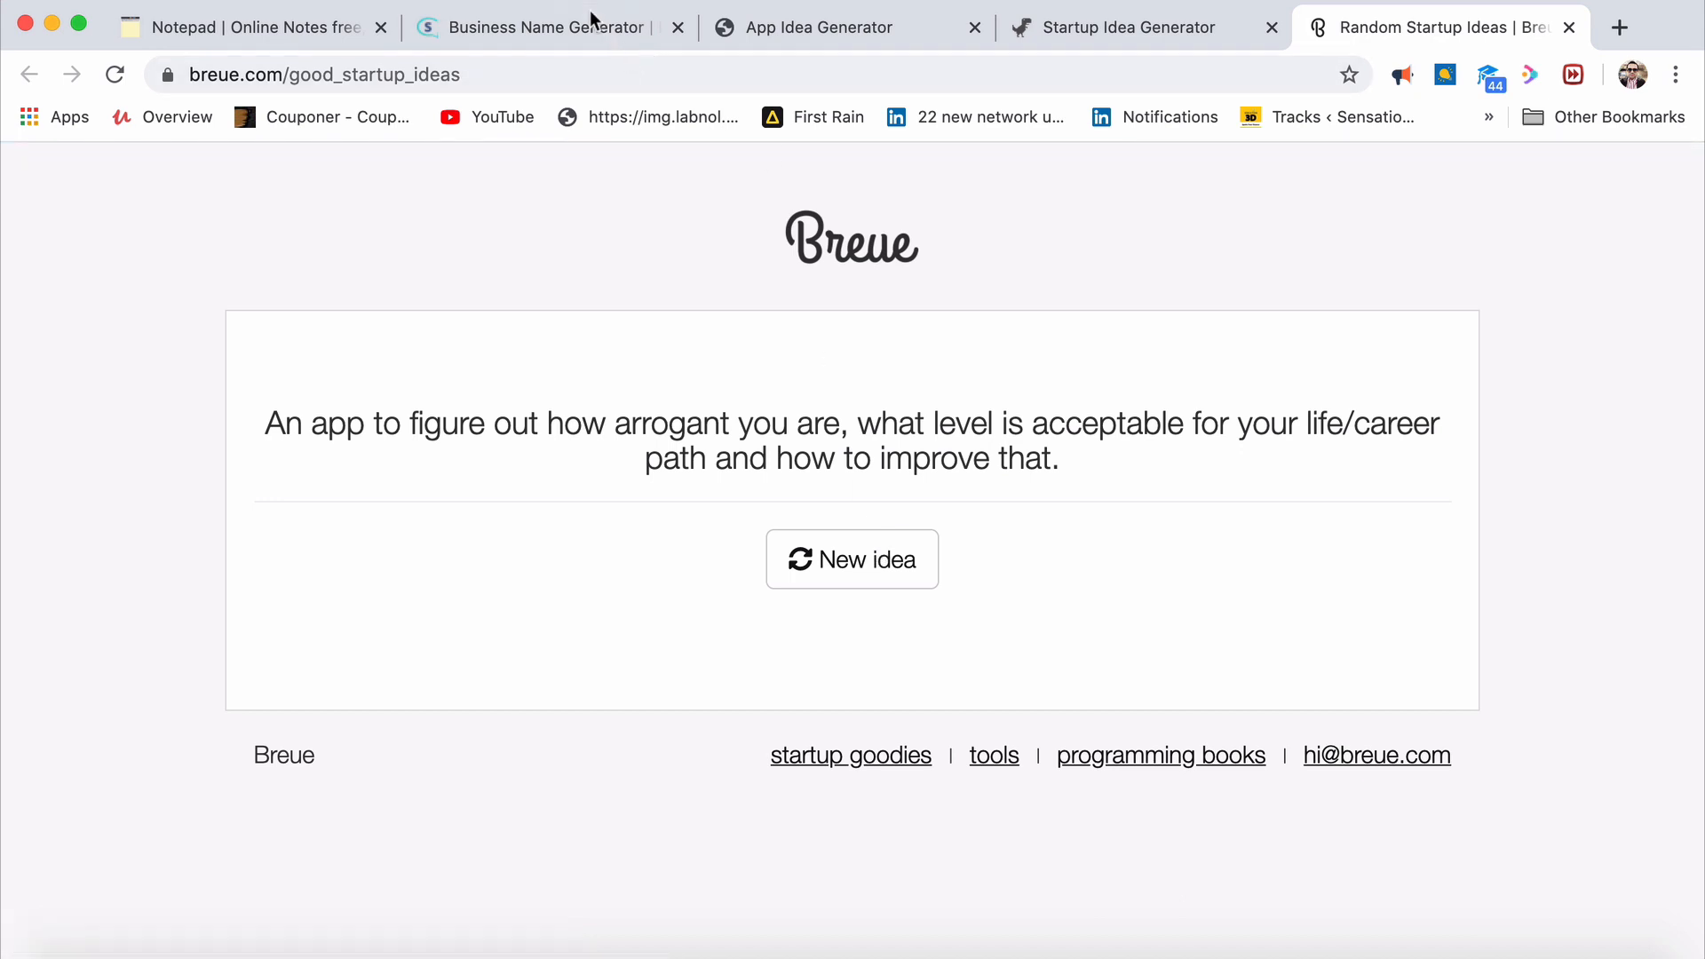
left_click(549, 26)
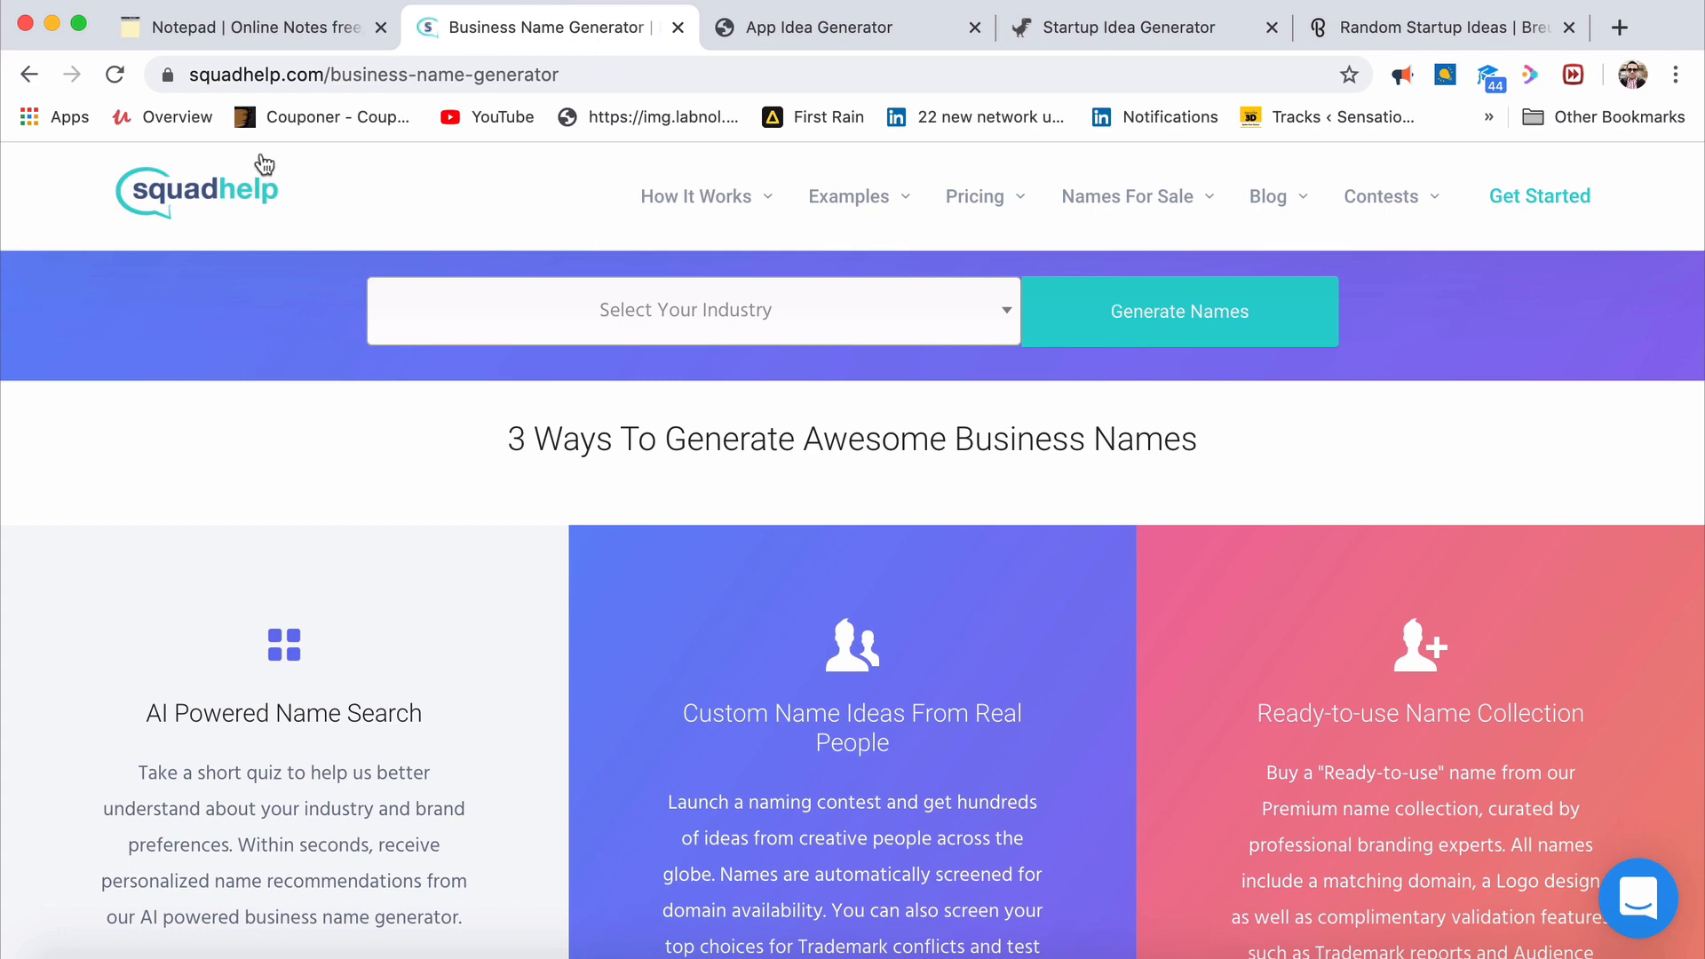
Set Squadhelp's industry to Music & Audio and generate business names for it
left_click(686, 309)
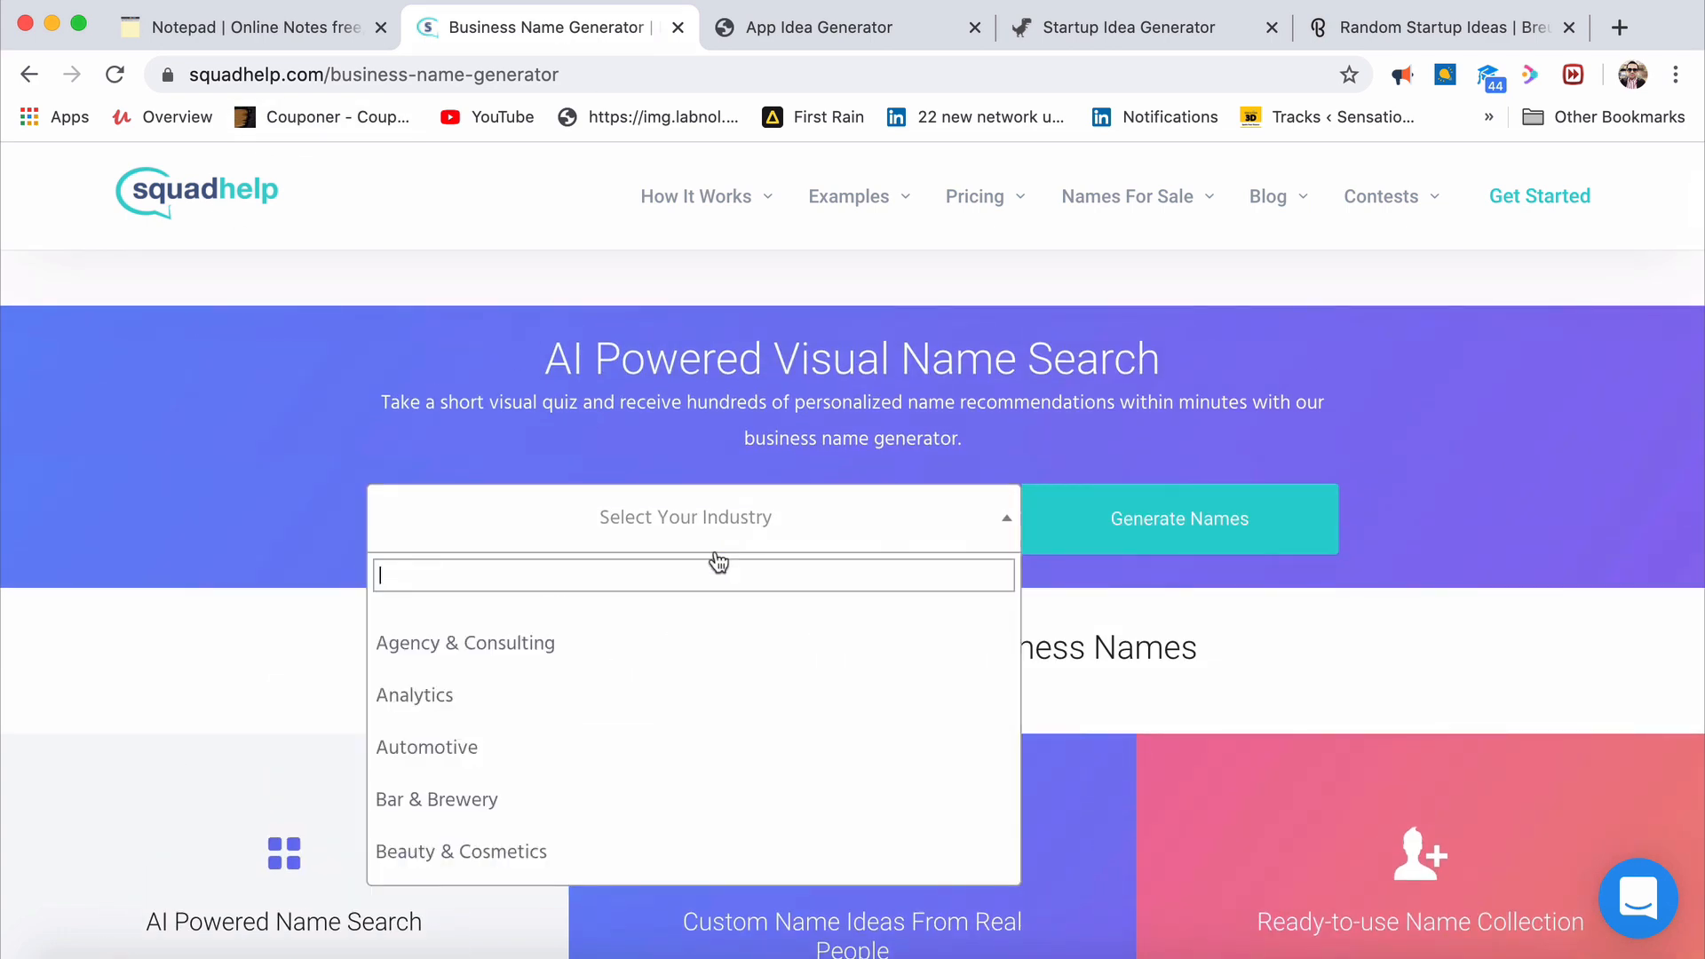
type("si")
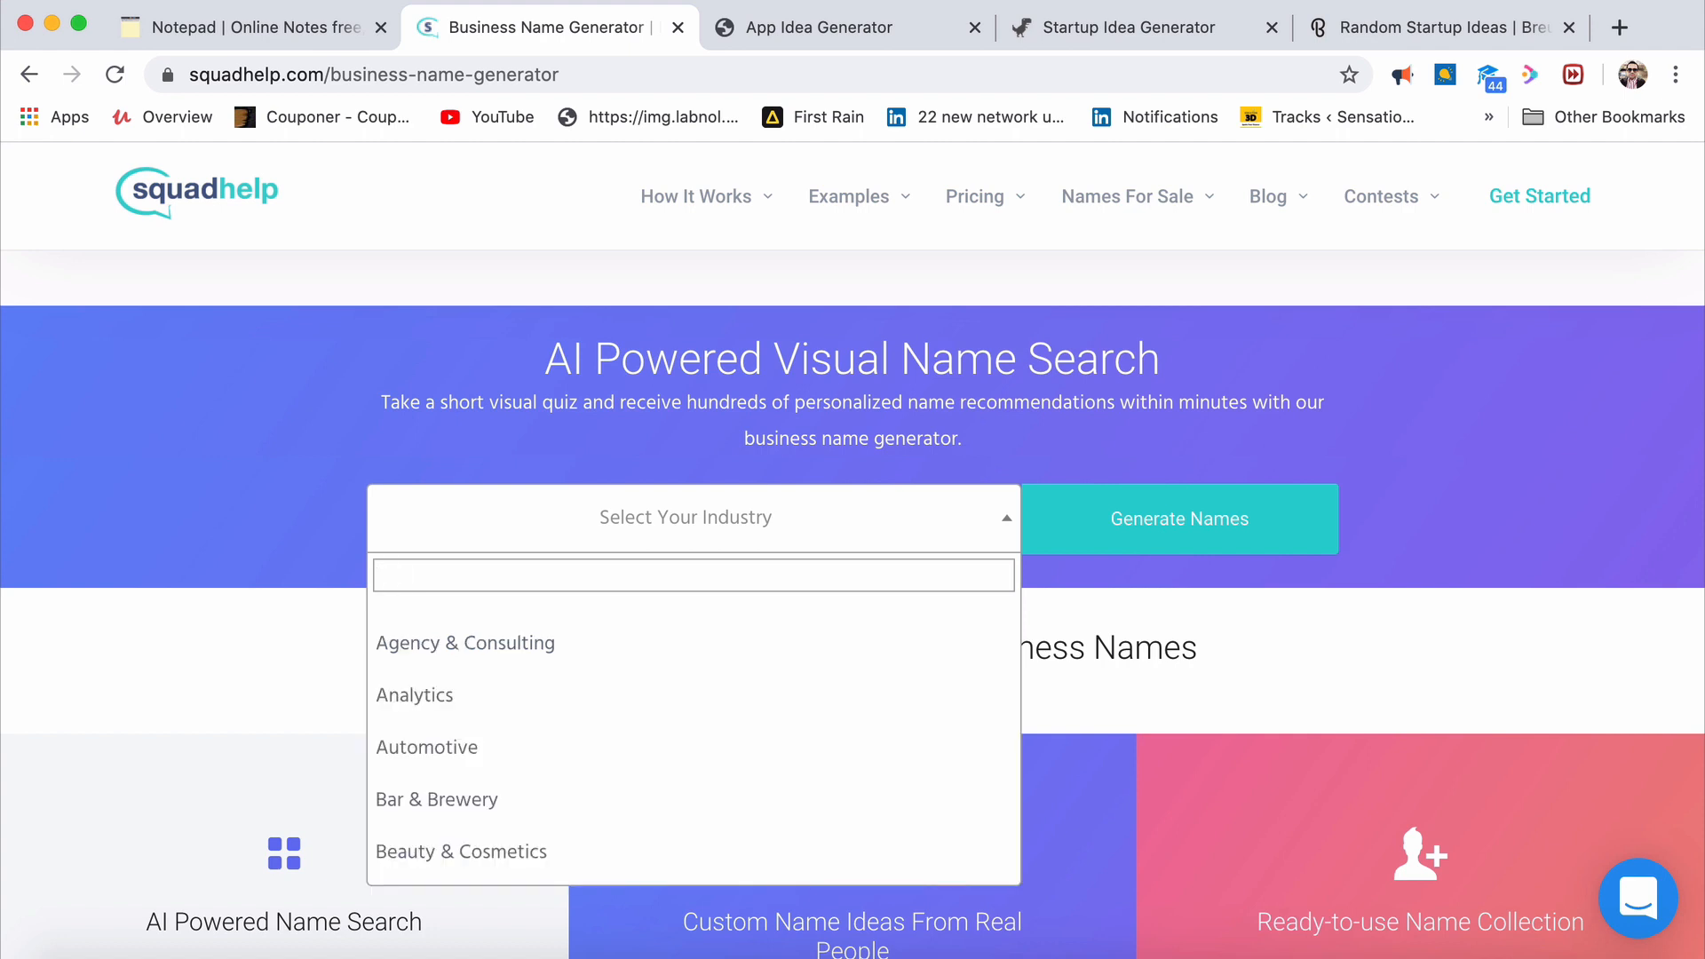
type("music")
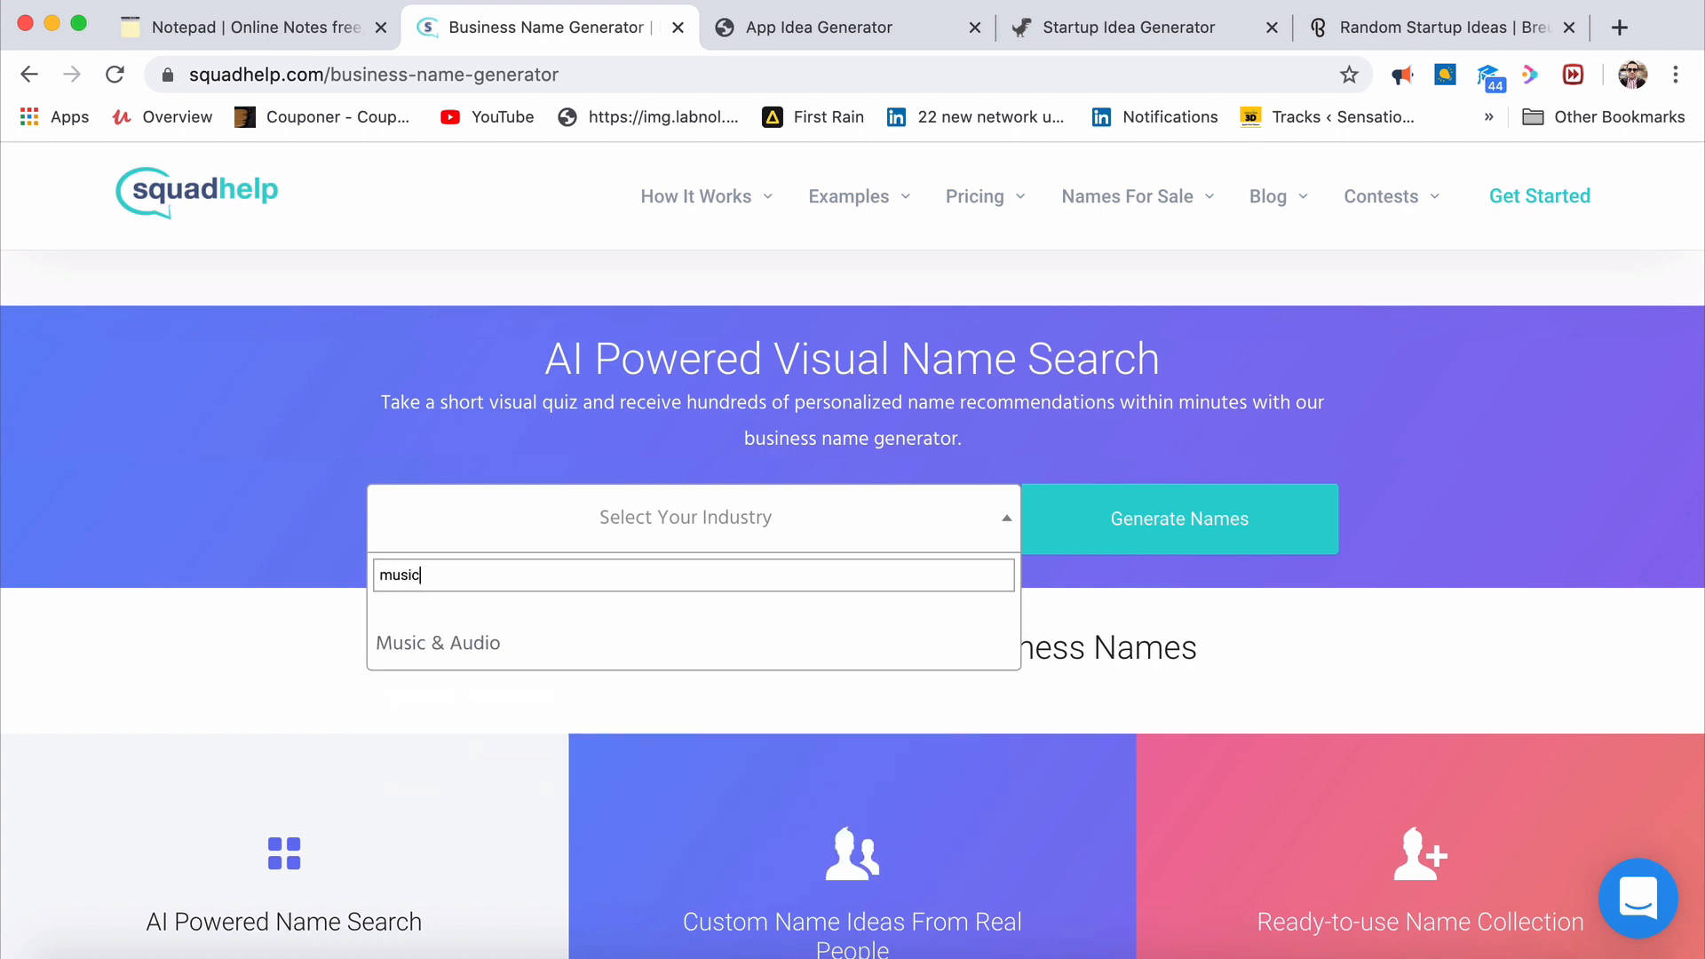
left_click(439, 643)
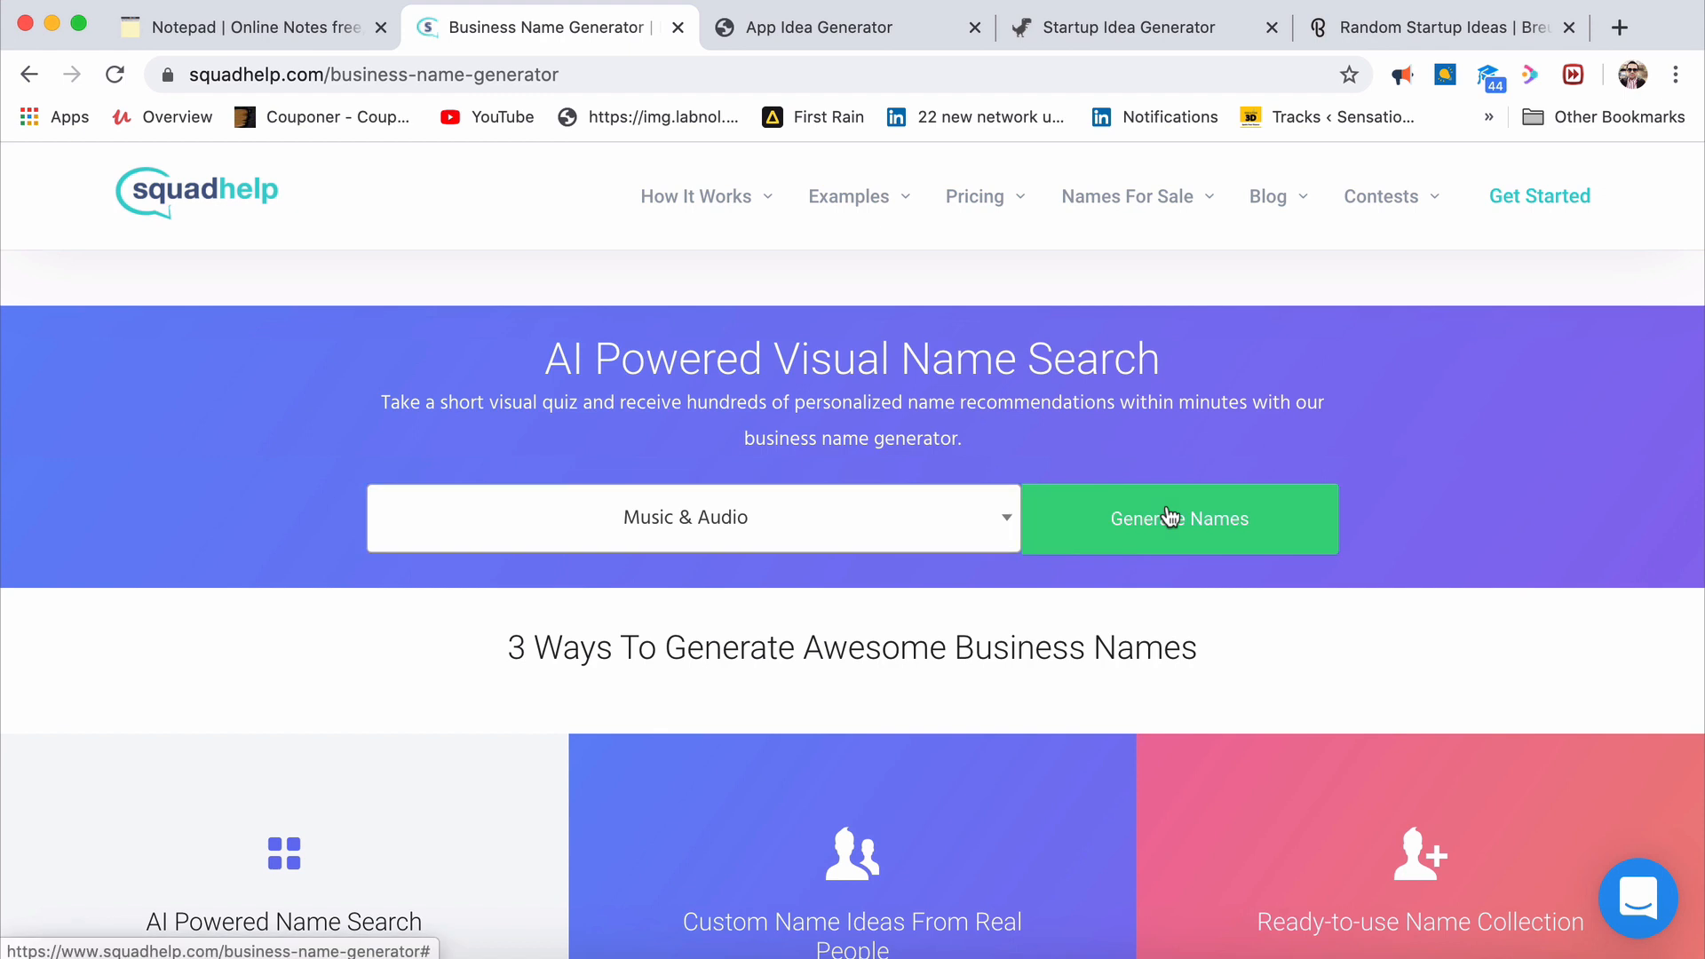
left_click(1177, 517)
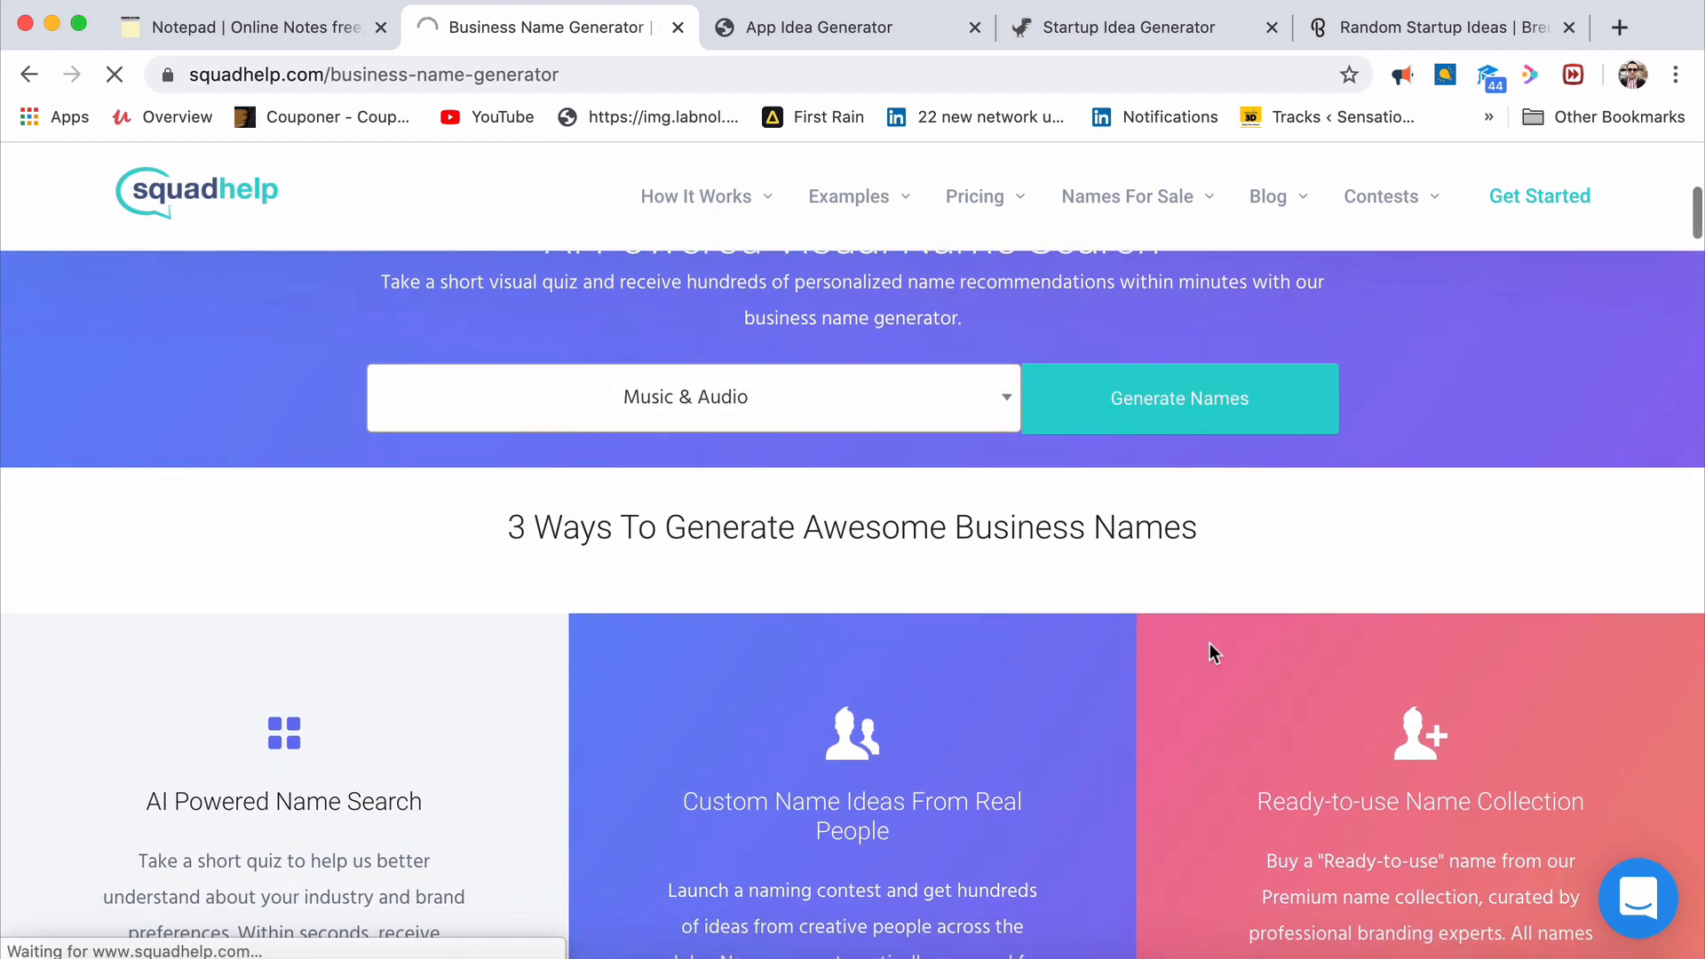
left_click(1178, 398)
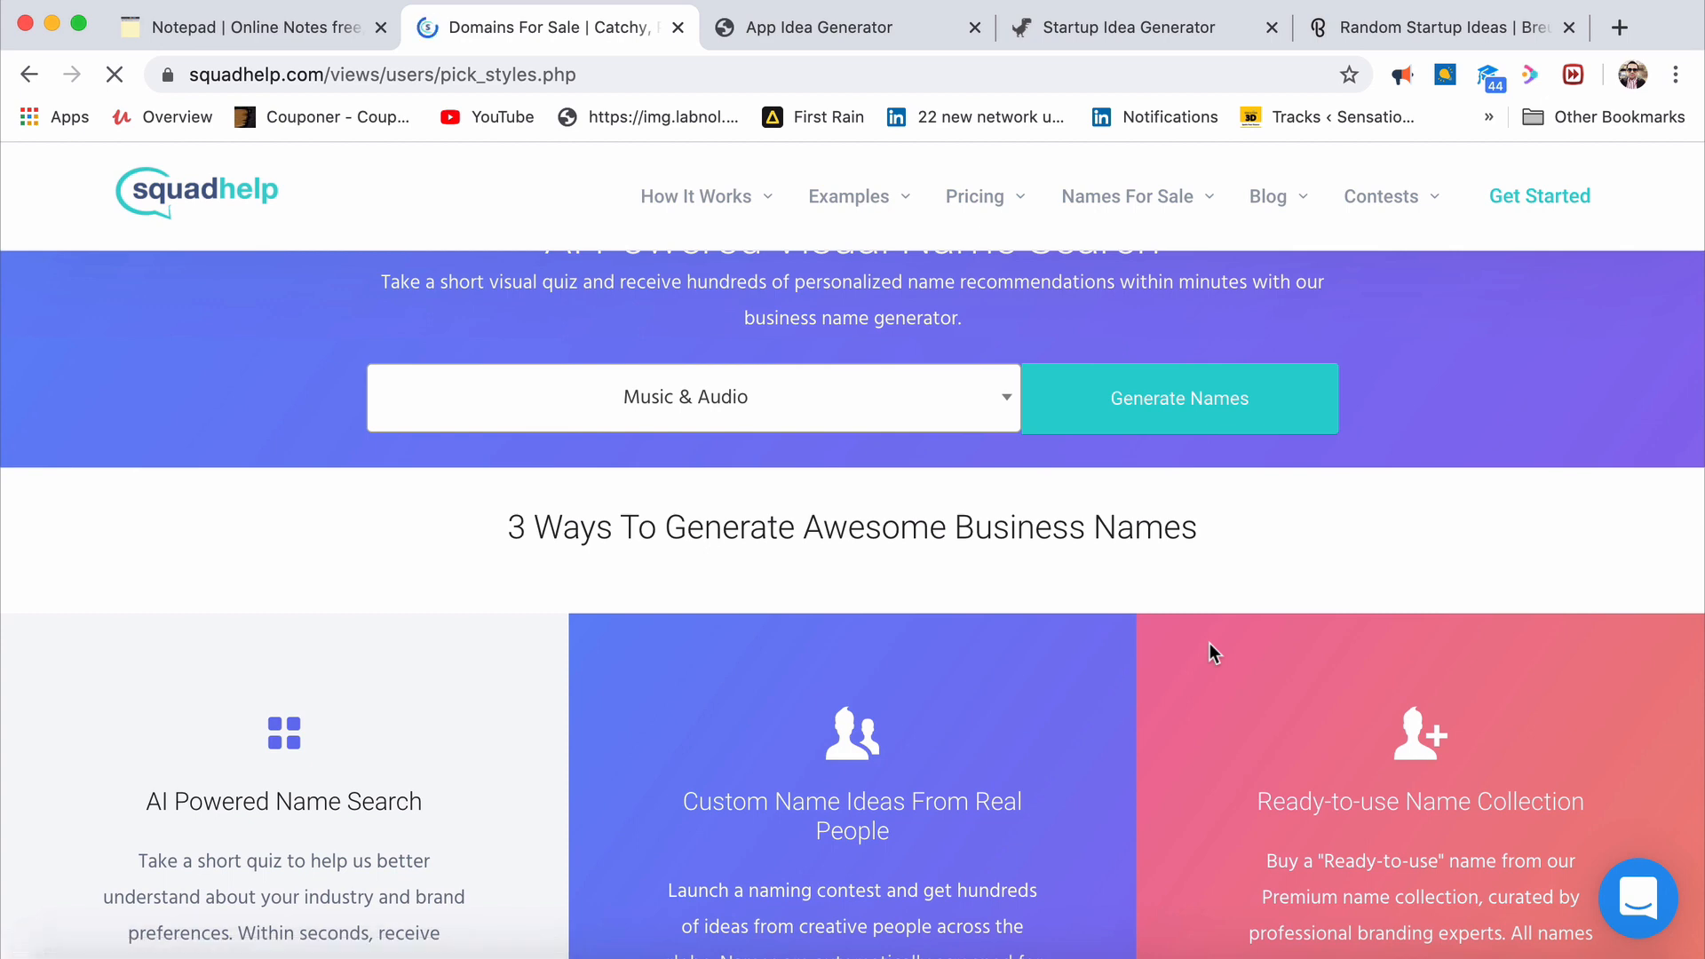
left_click(1177, 398)
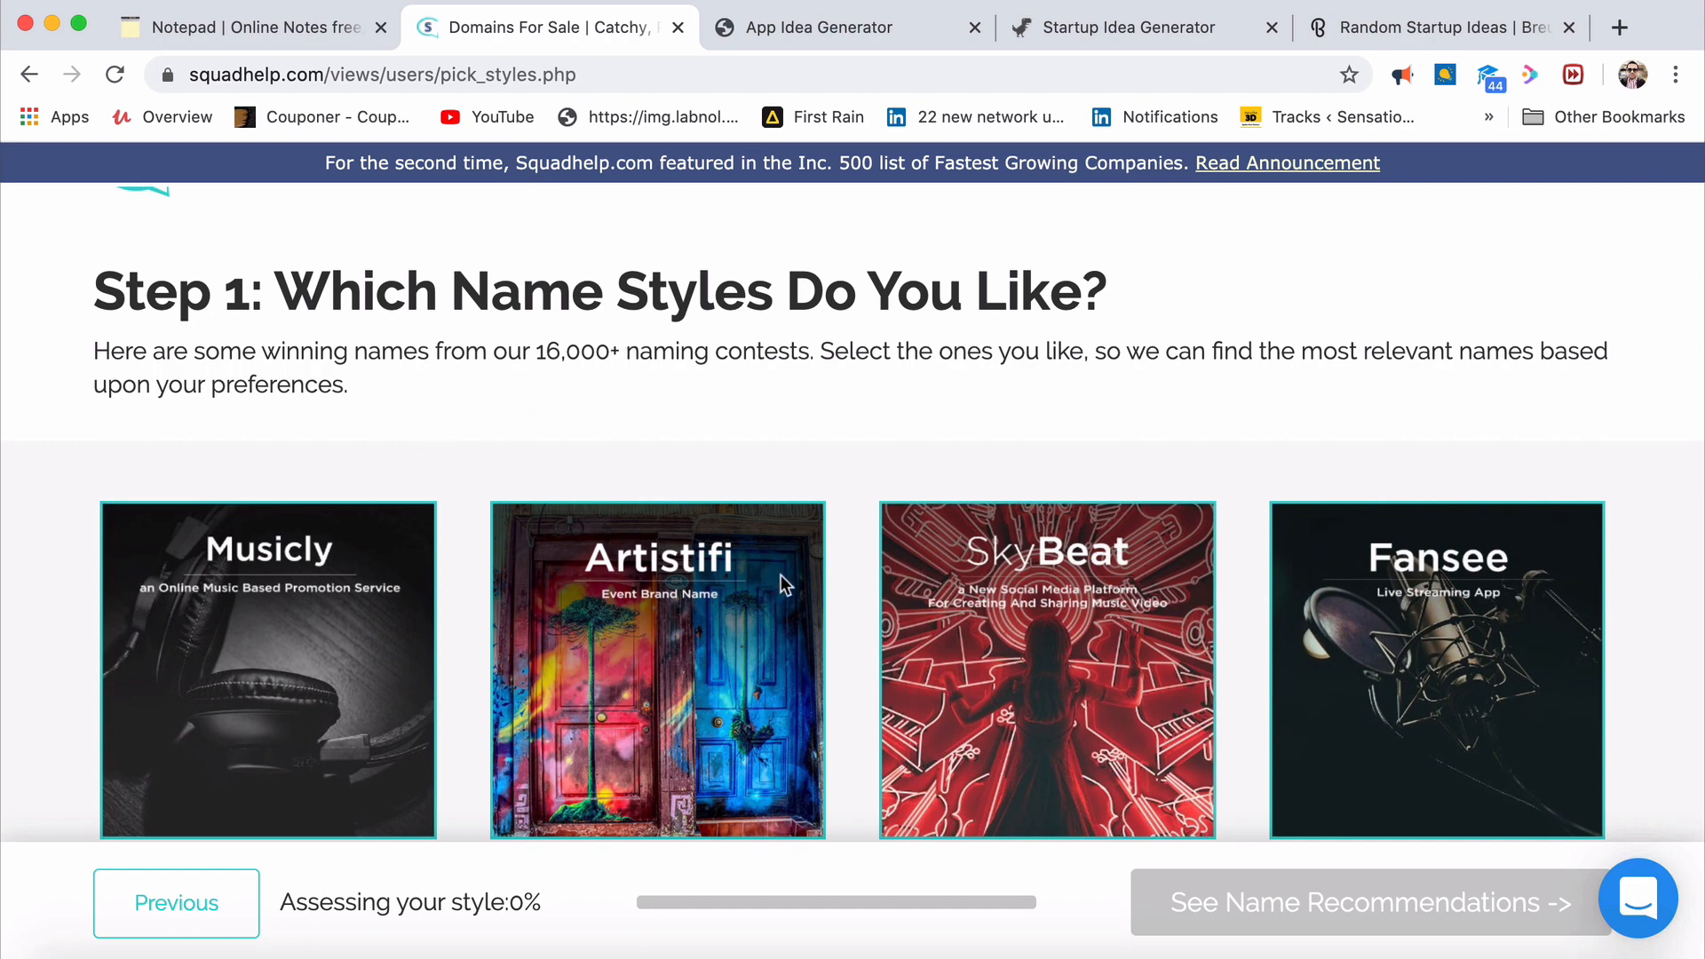
scroll("down", 3)
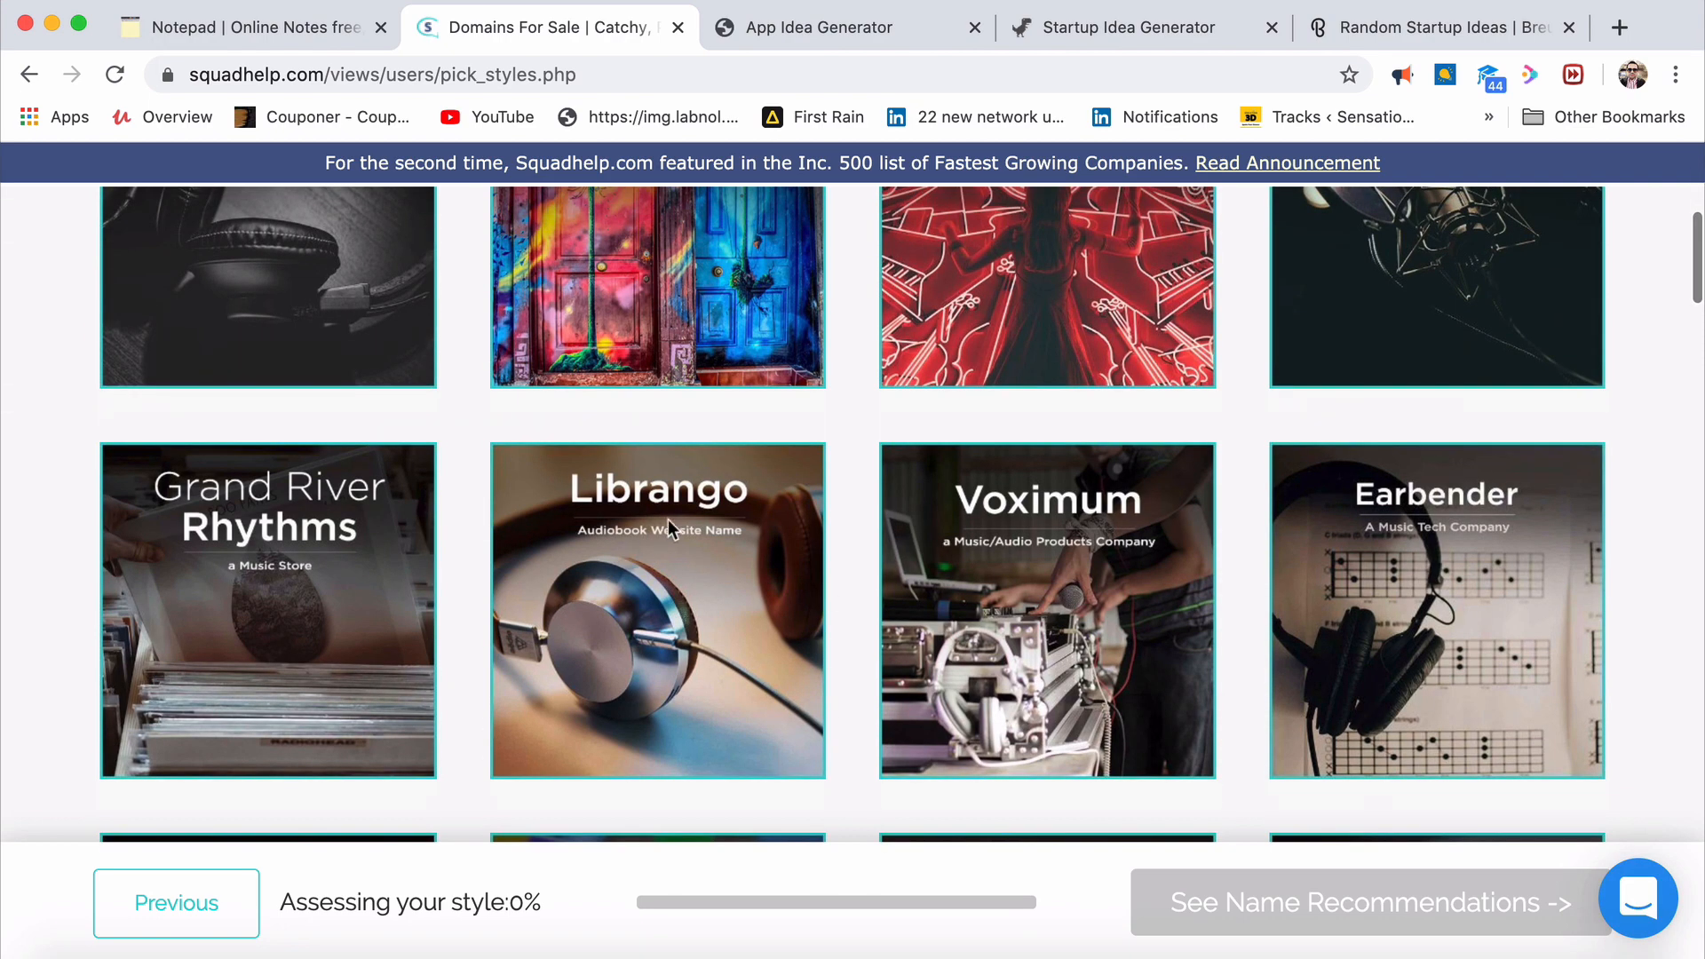
mouse_move(1311, 469)
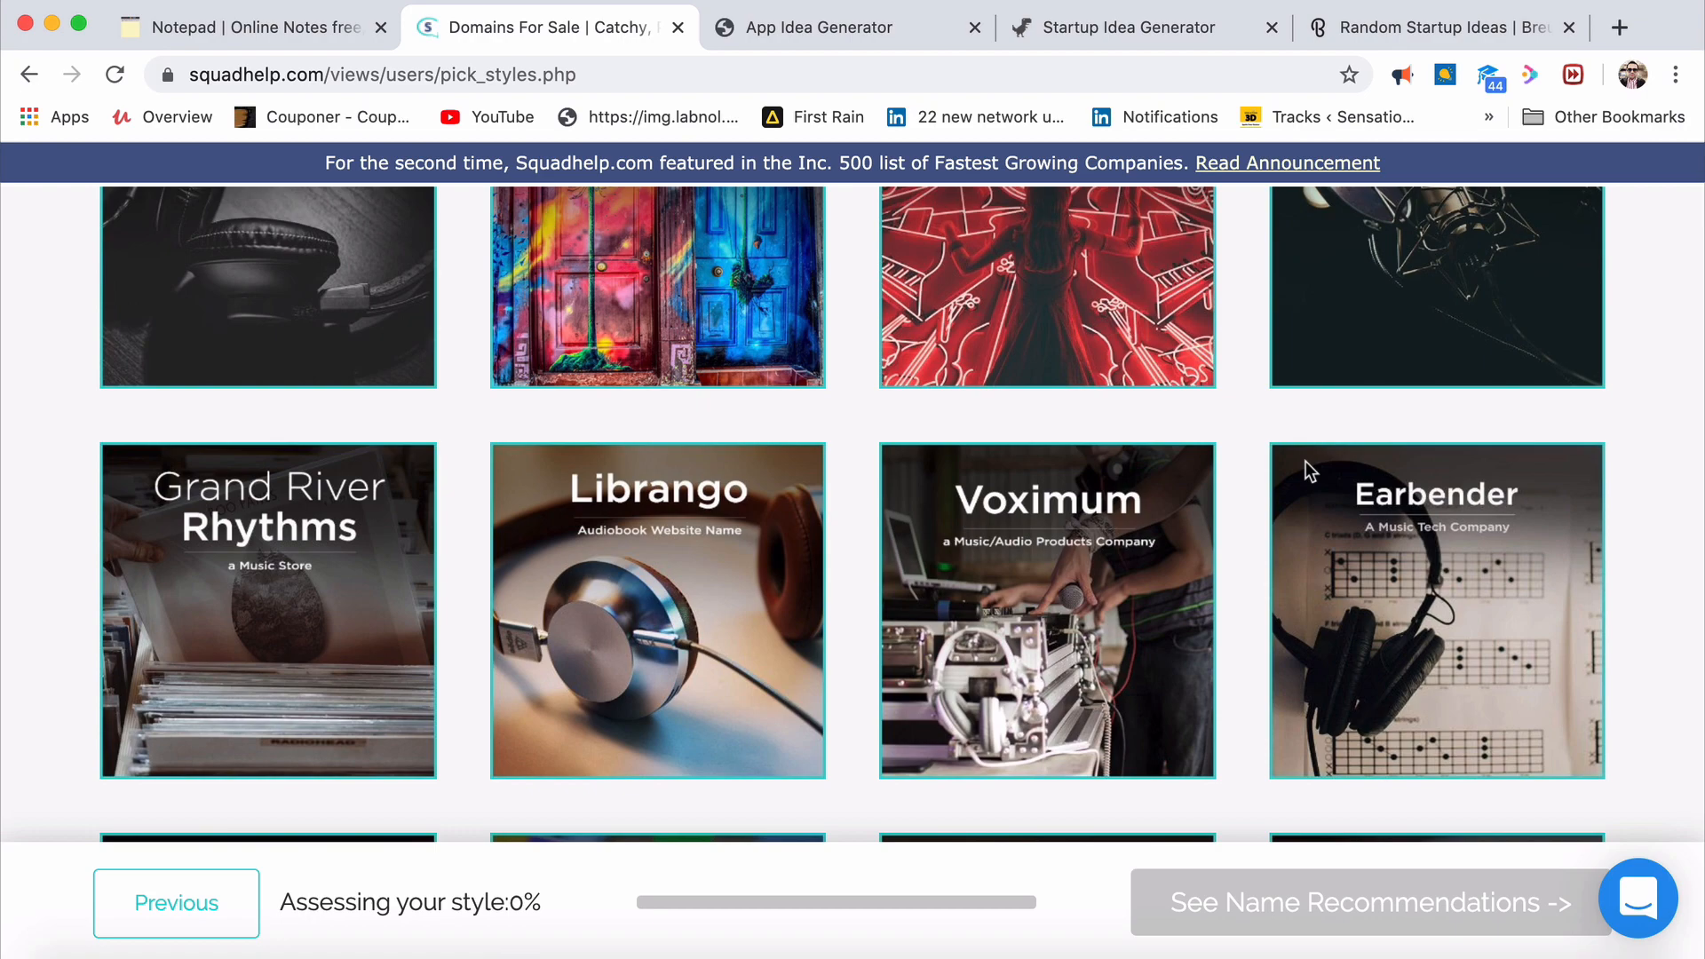
scroll("down", 3)
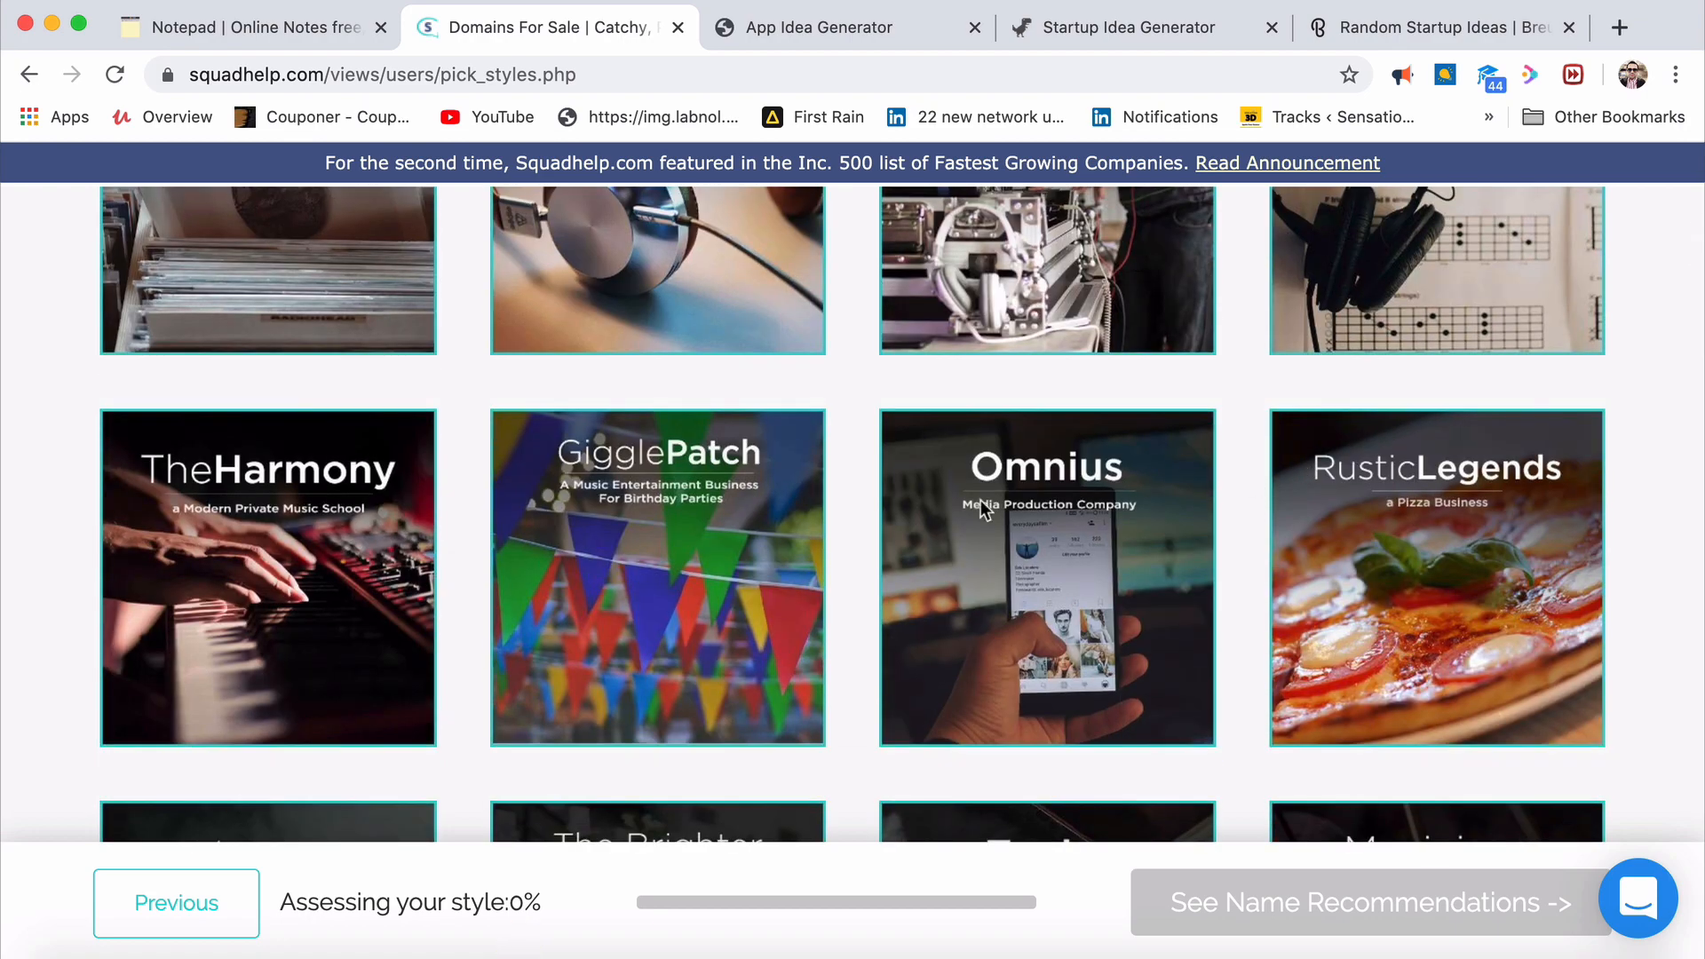
scroll("down", 3)
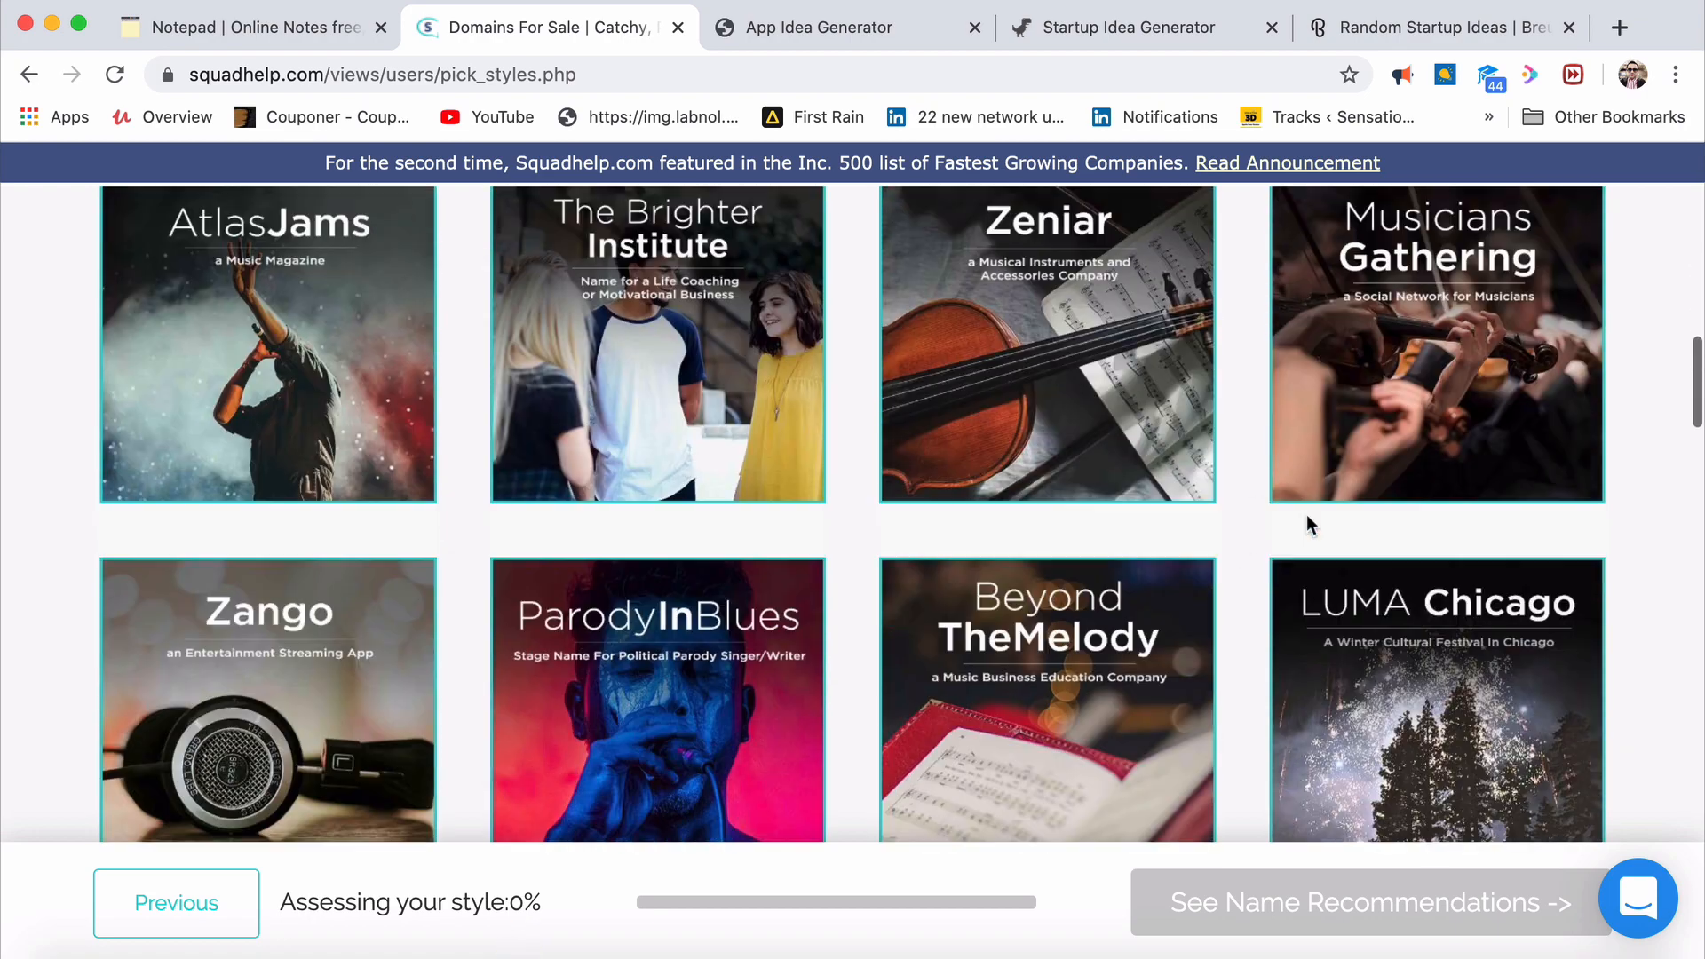
scroll("down", 3)
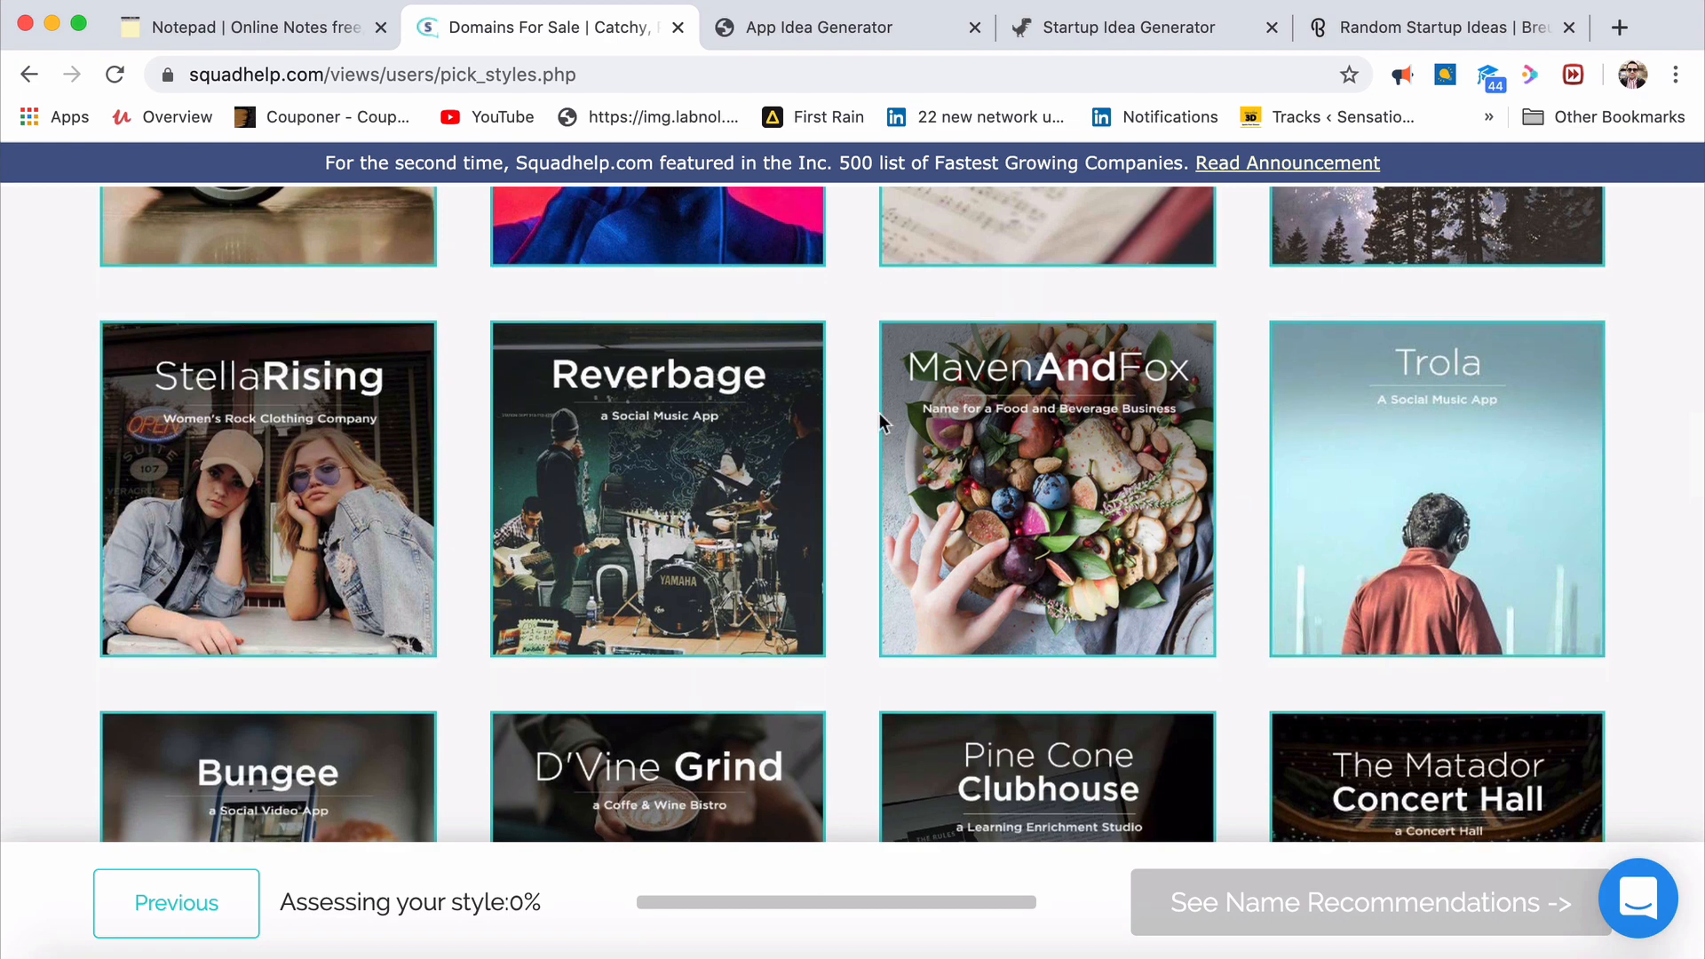
mouse_move(1034, 457)
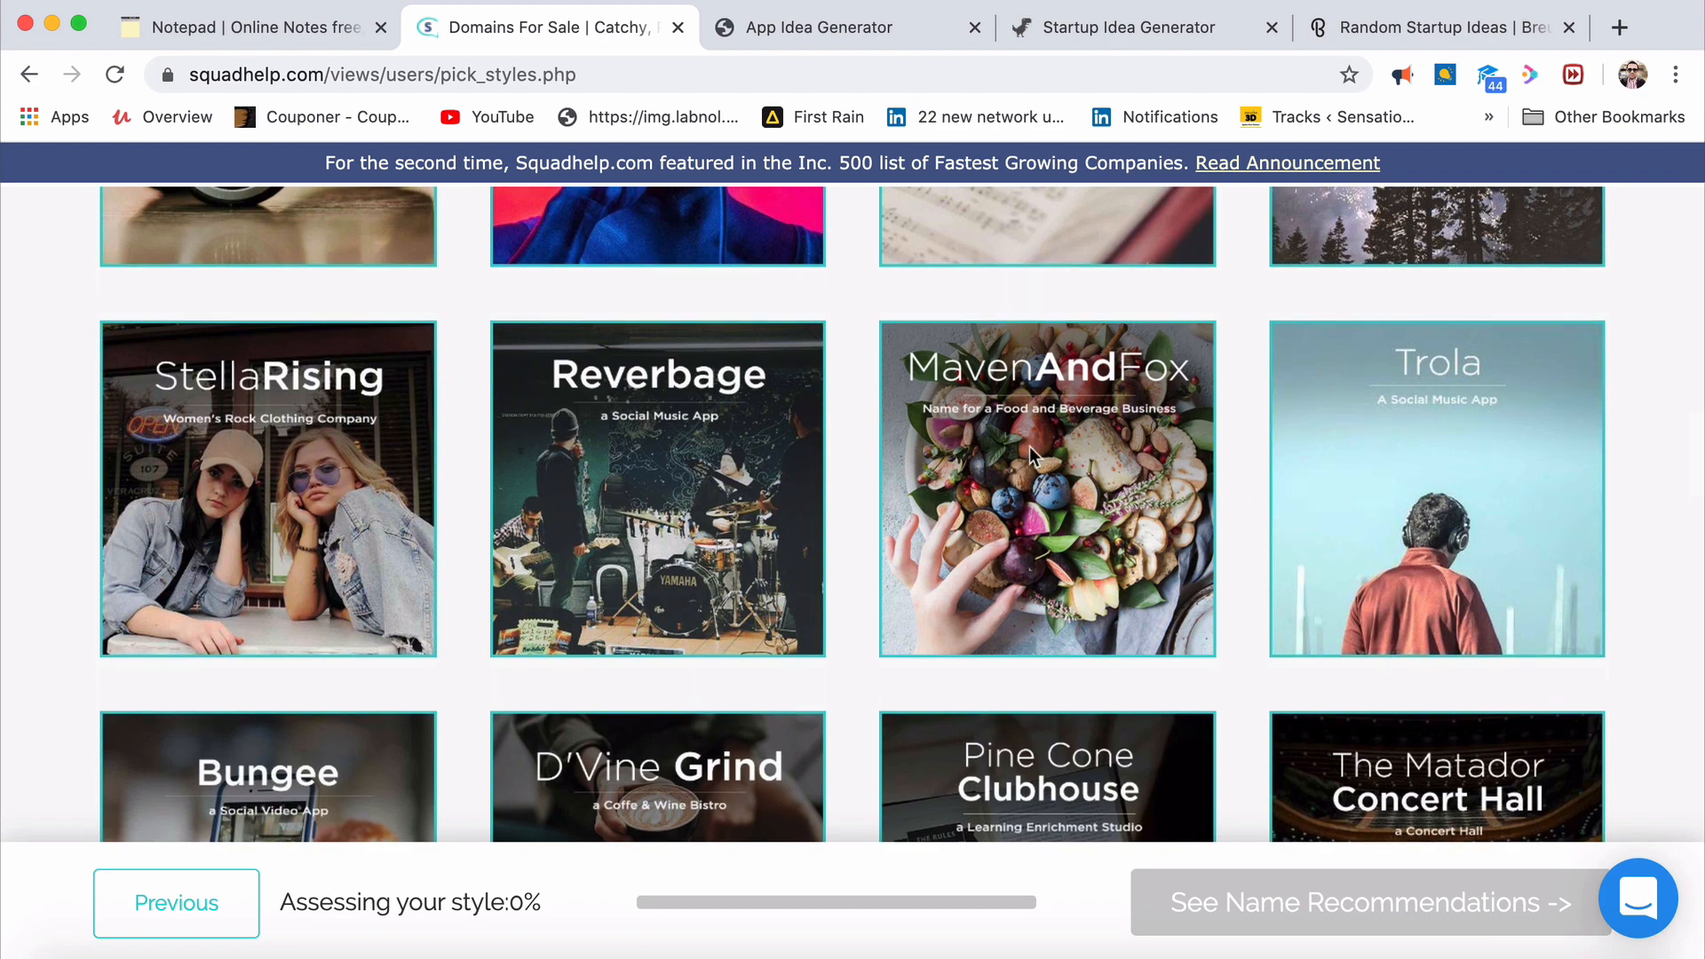
scroll("down", 3)
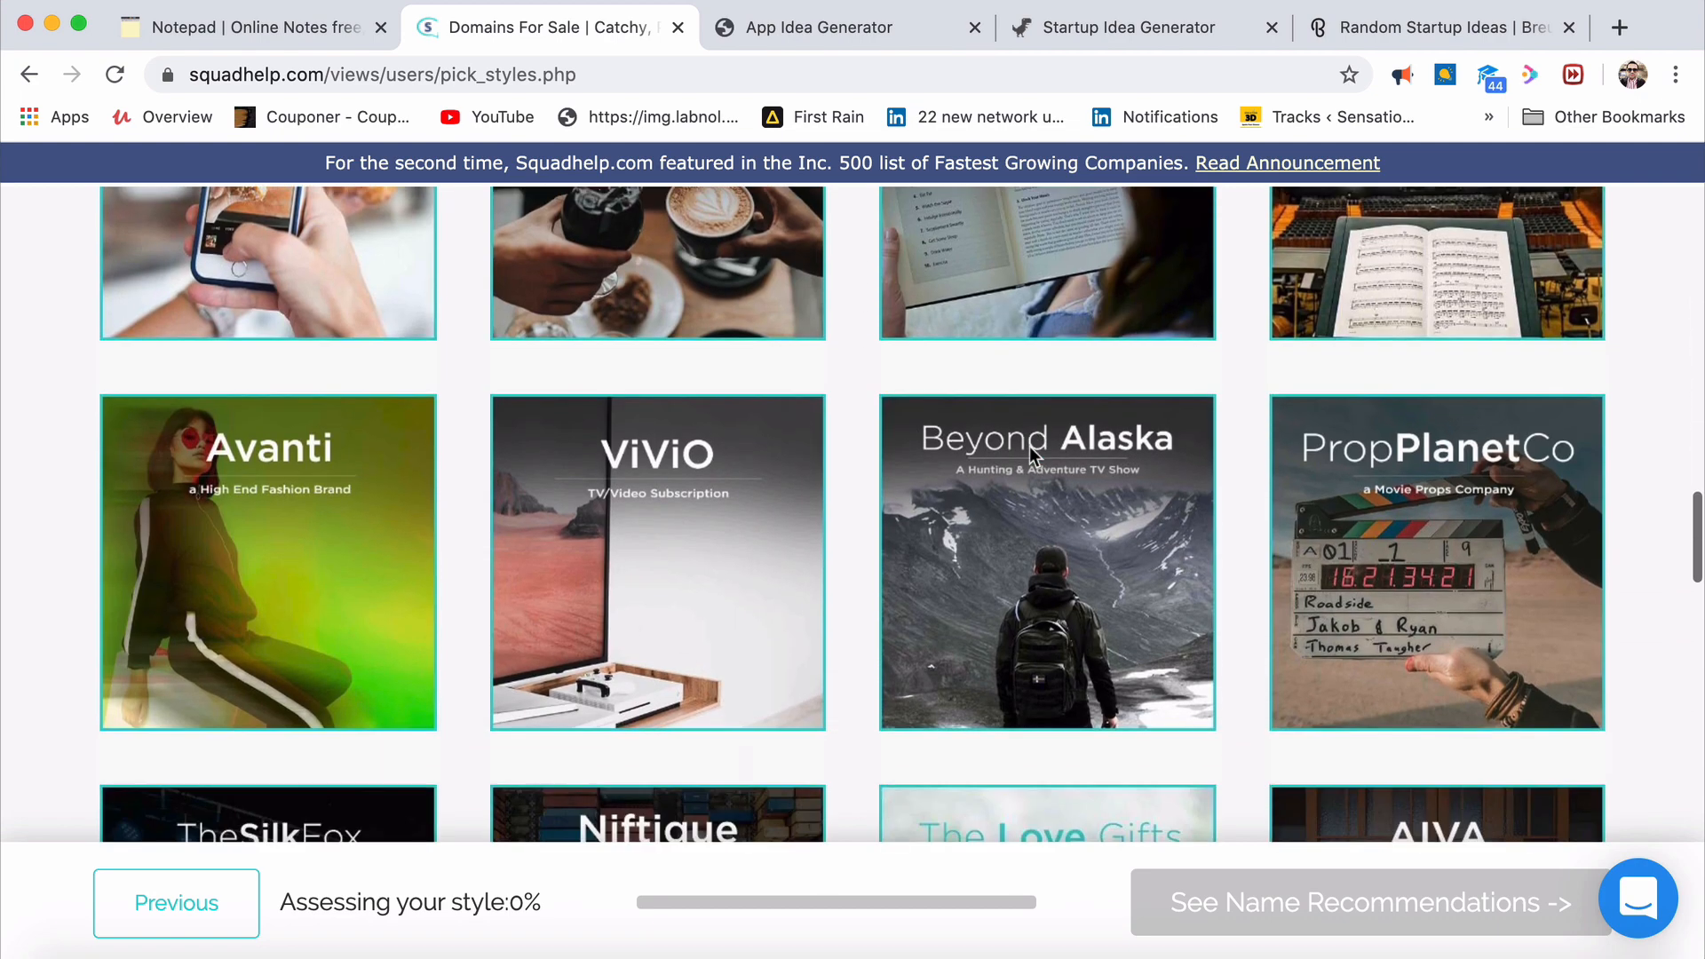
scroll("down", 3)
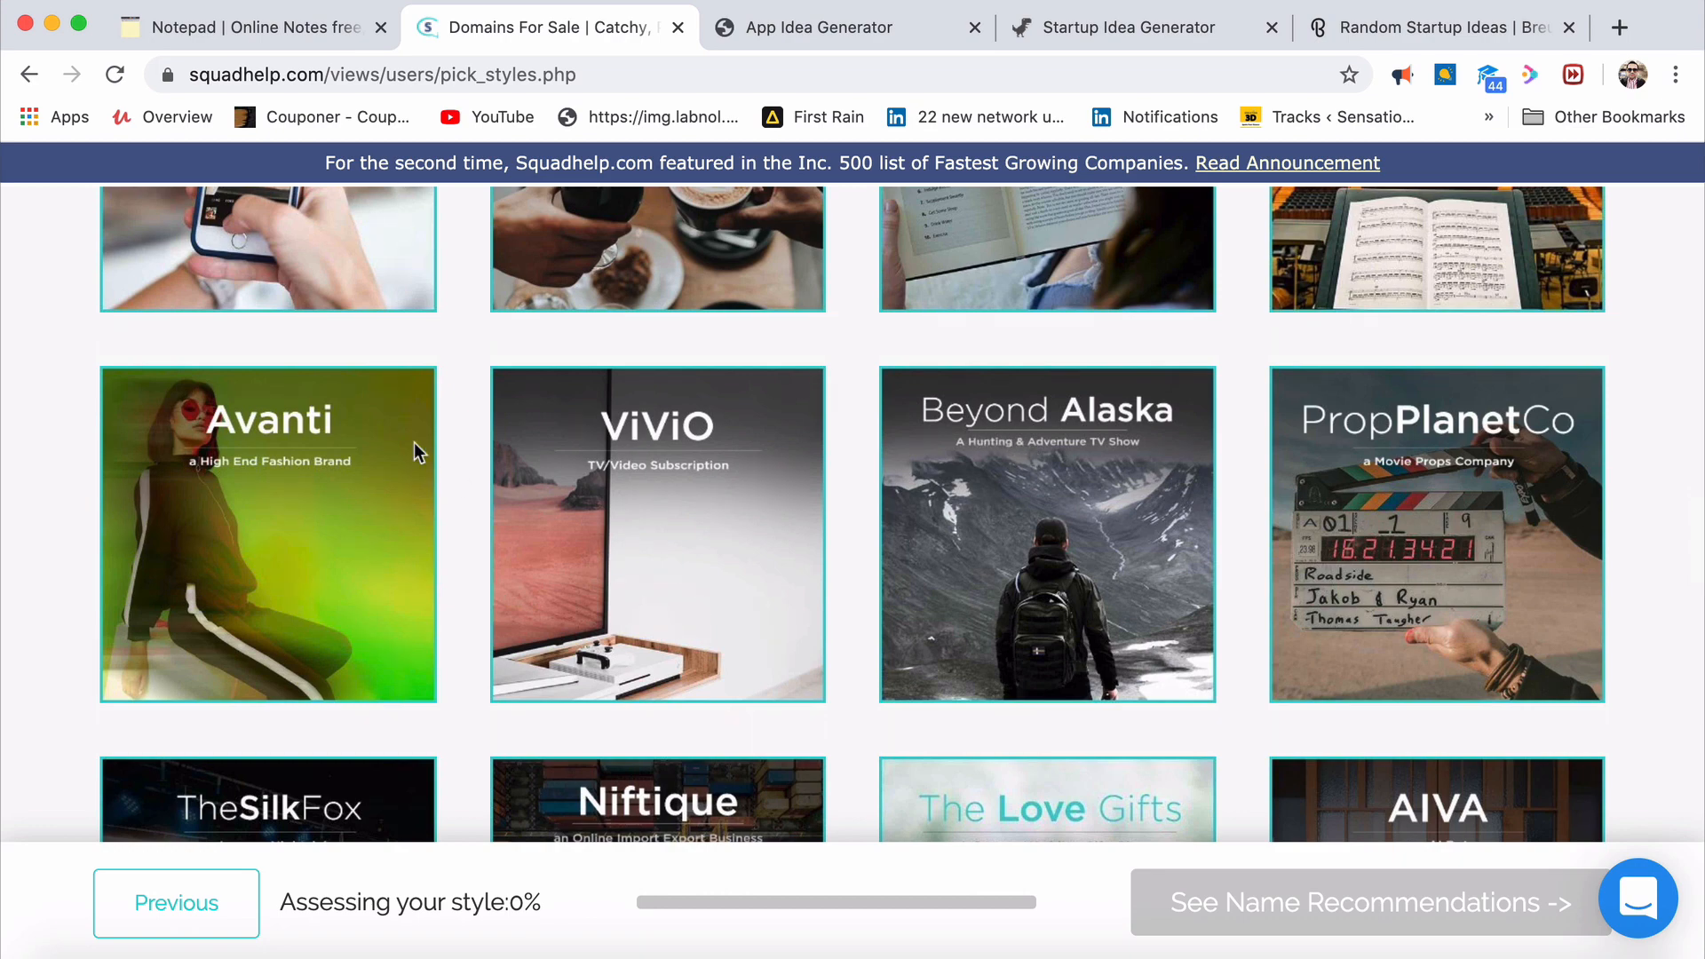
scroll("down", 3)
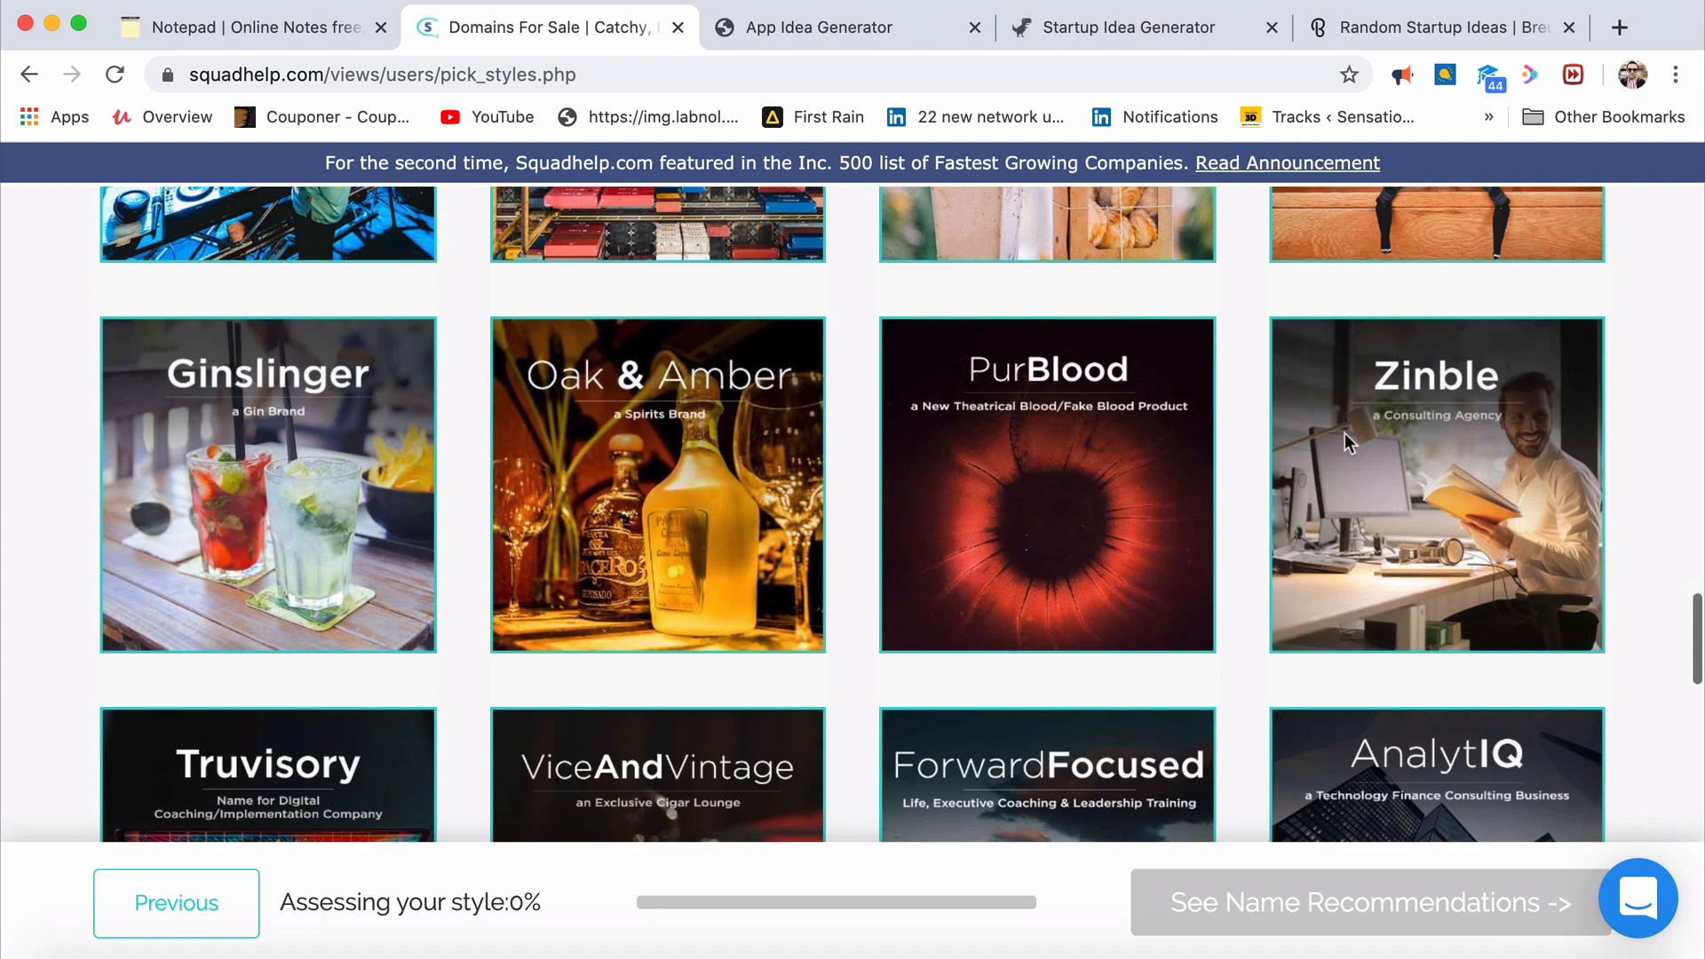
mouse_move(522, 385)
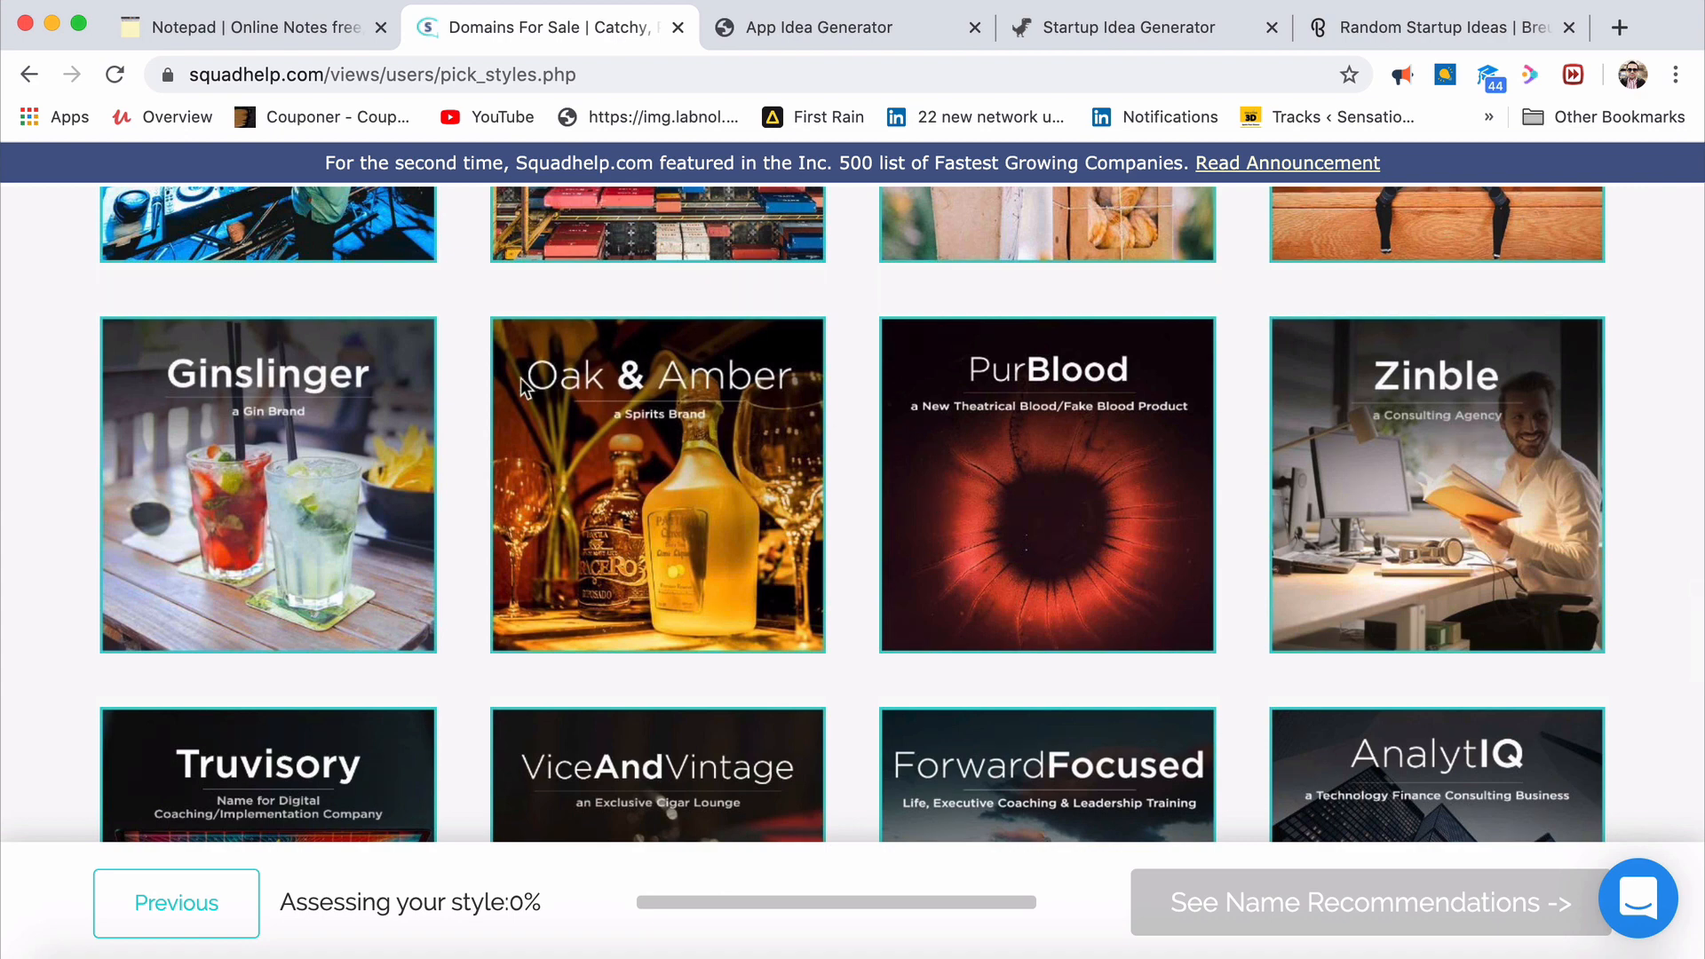
scroll("down", 3)
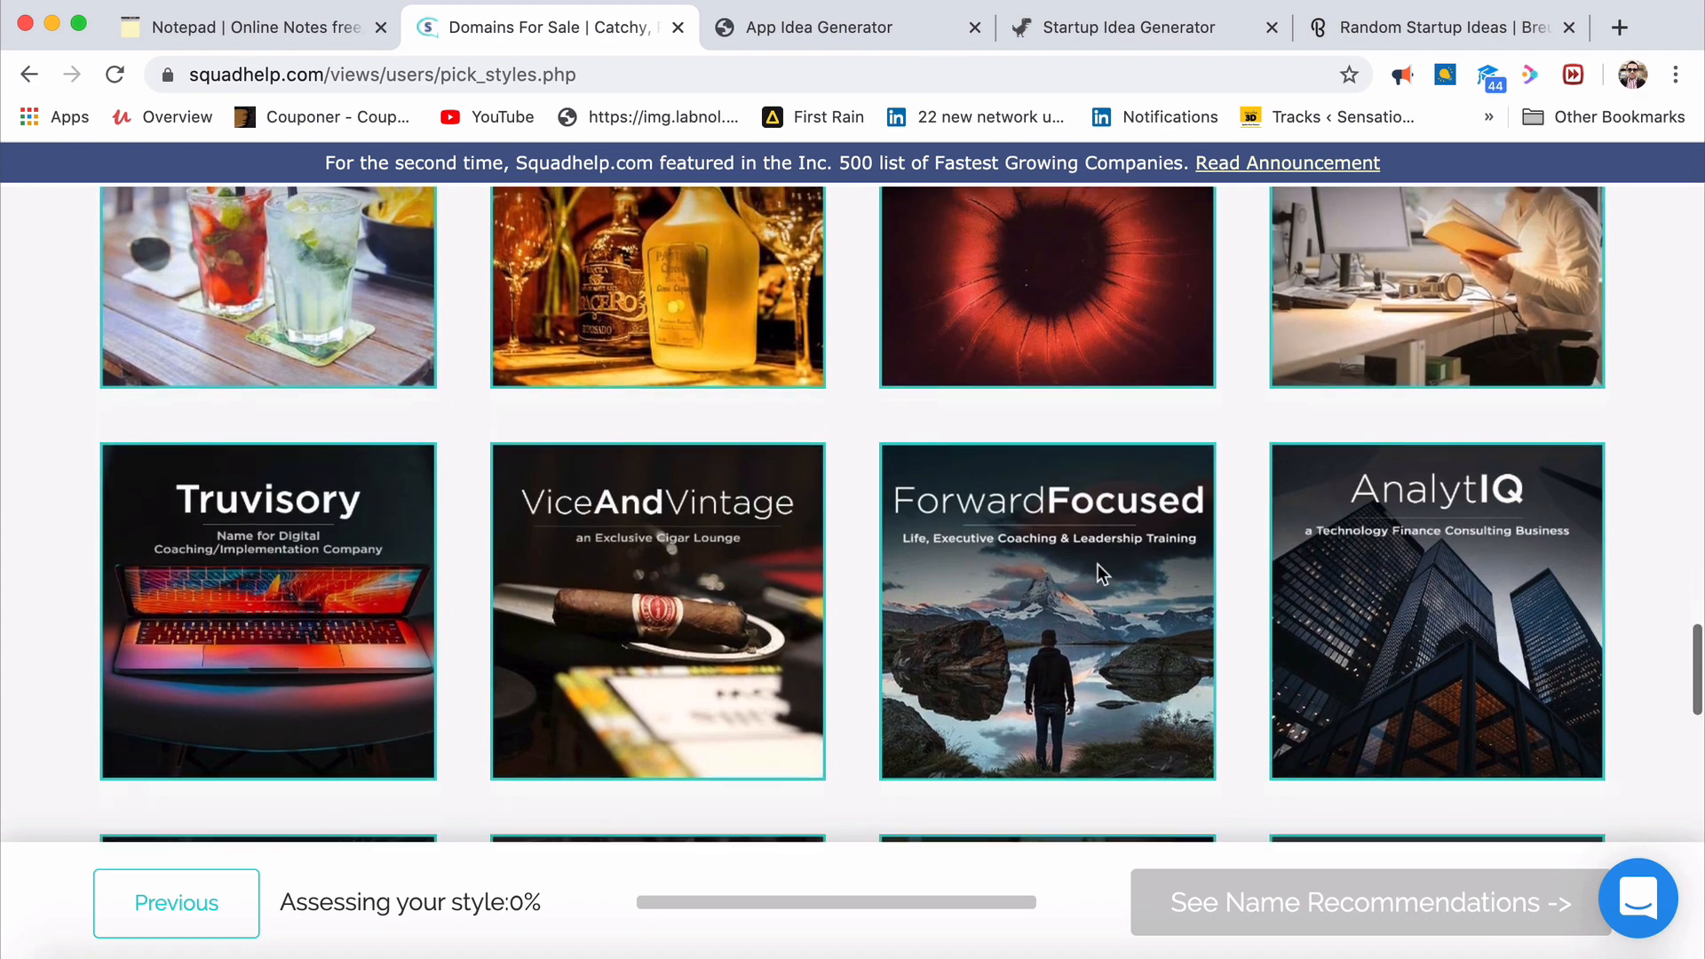
scroll("down", 3)
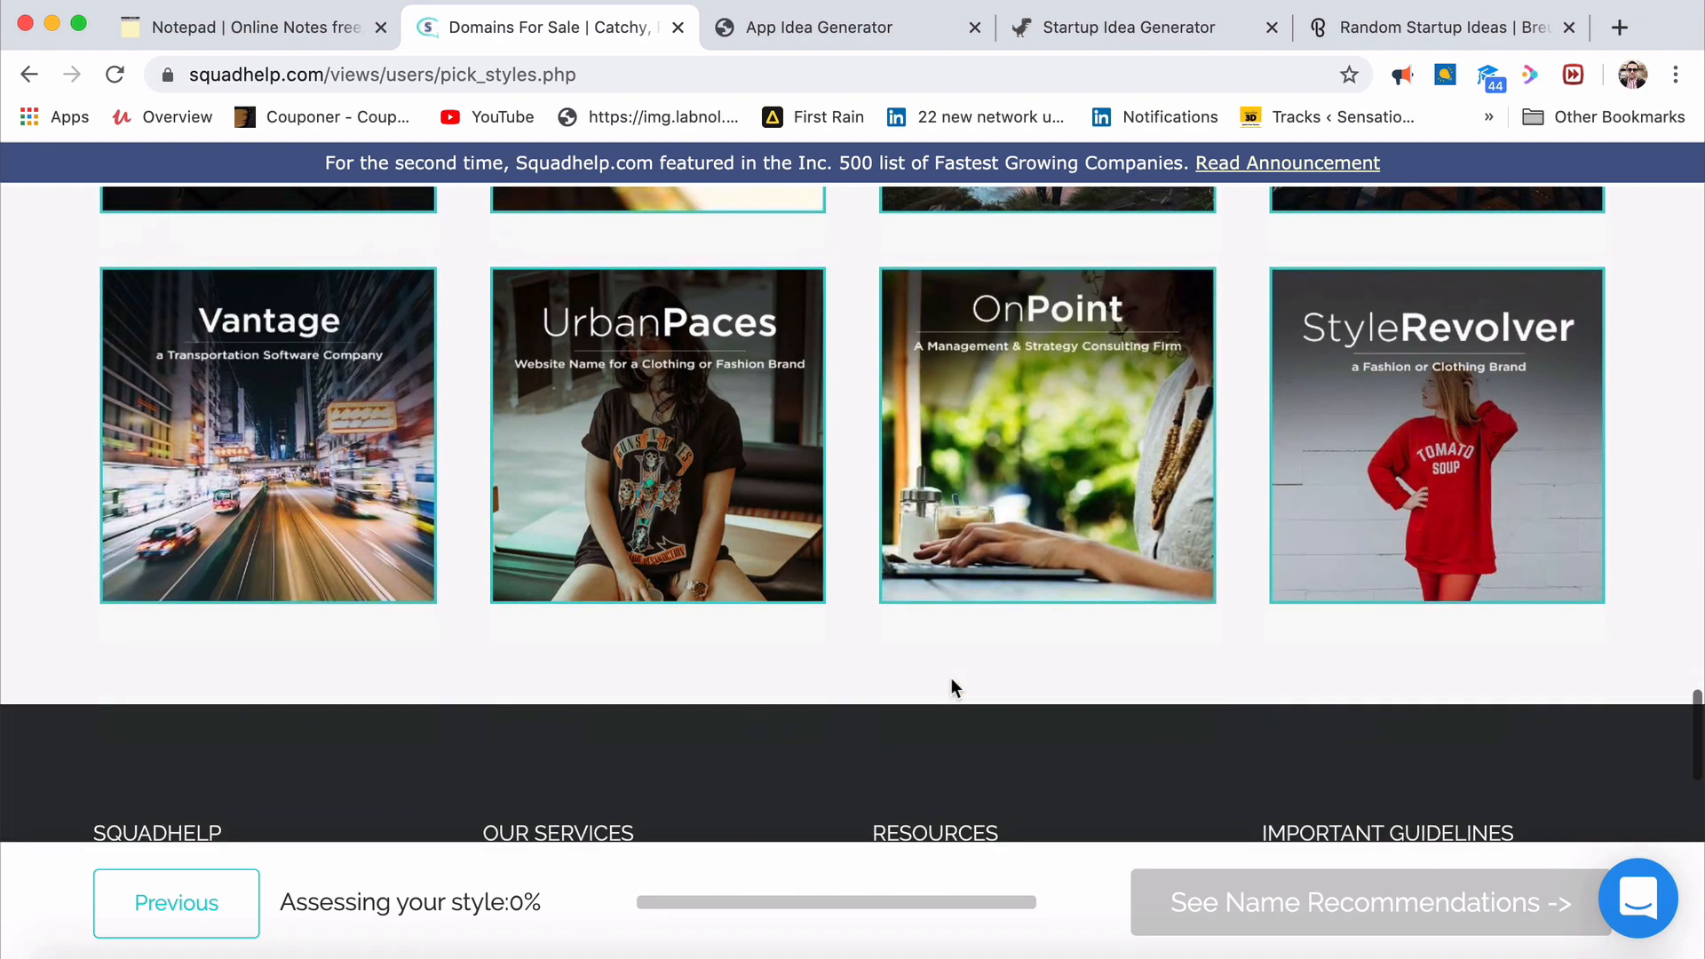
scroll("down", 3)
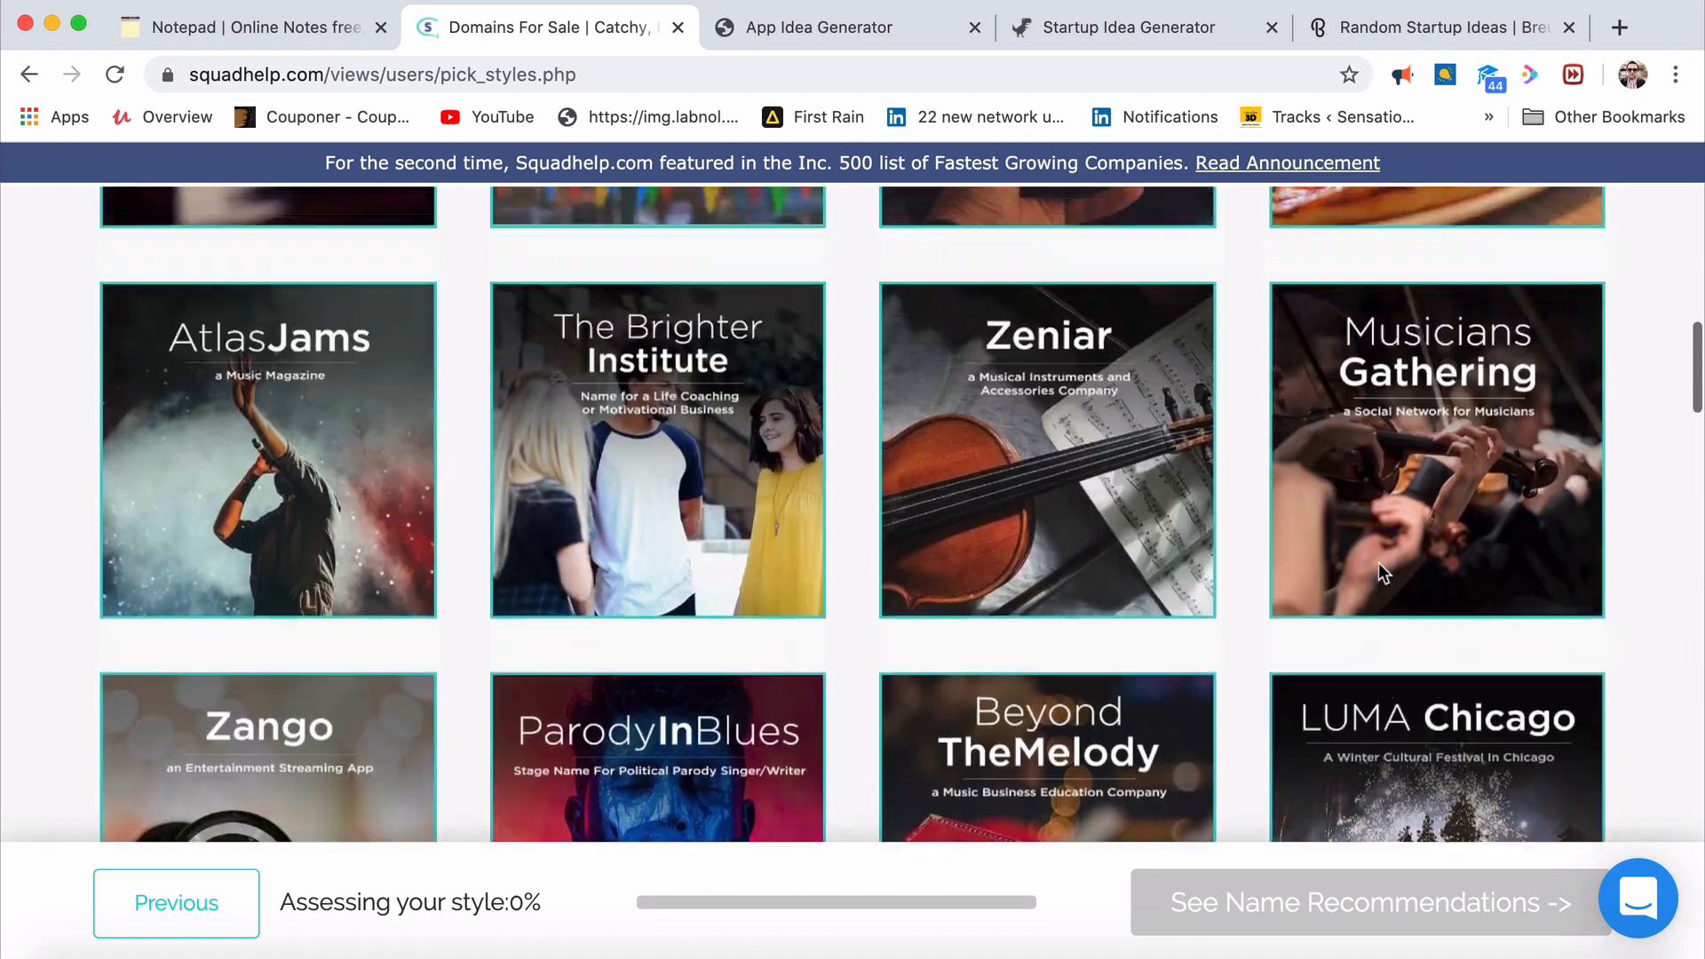
scroll("down", 3)
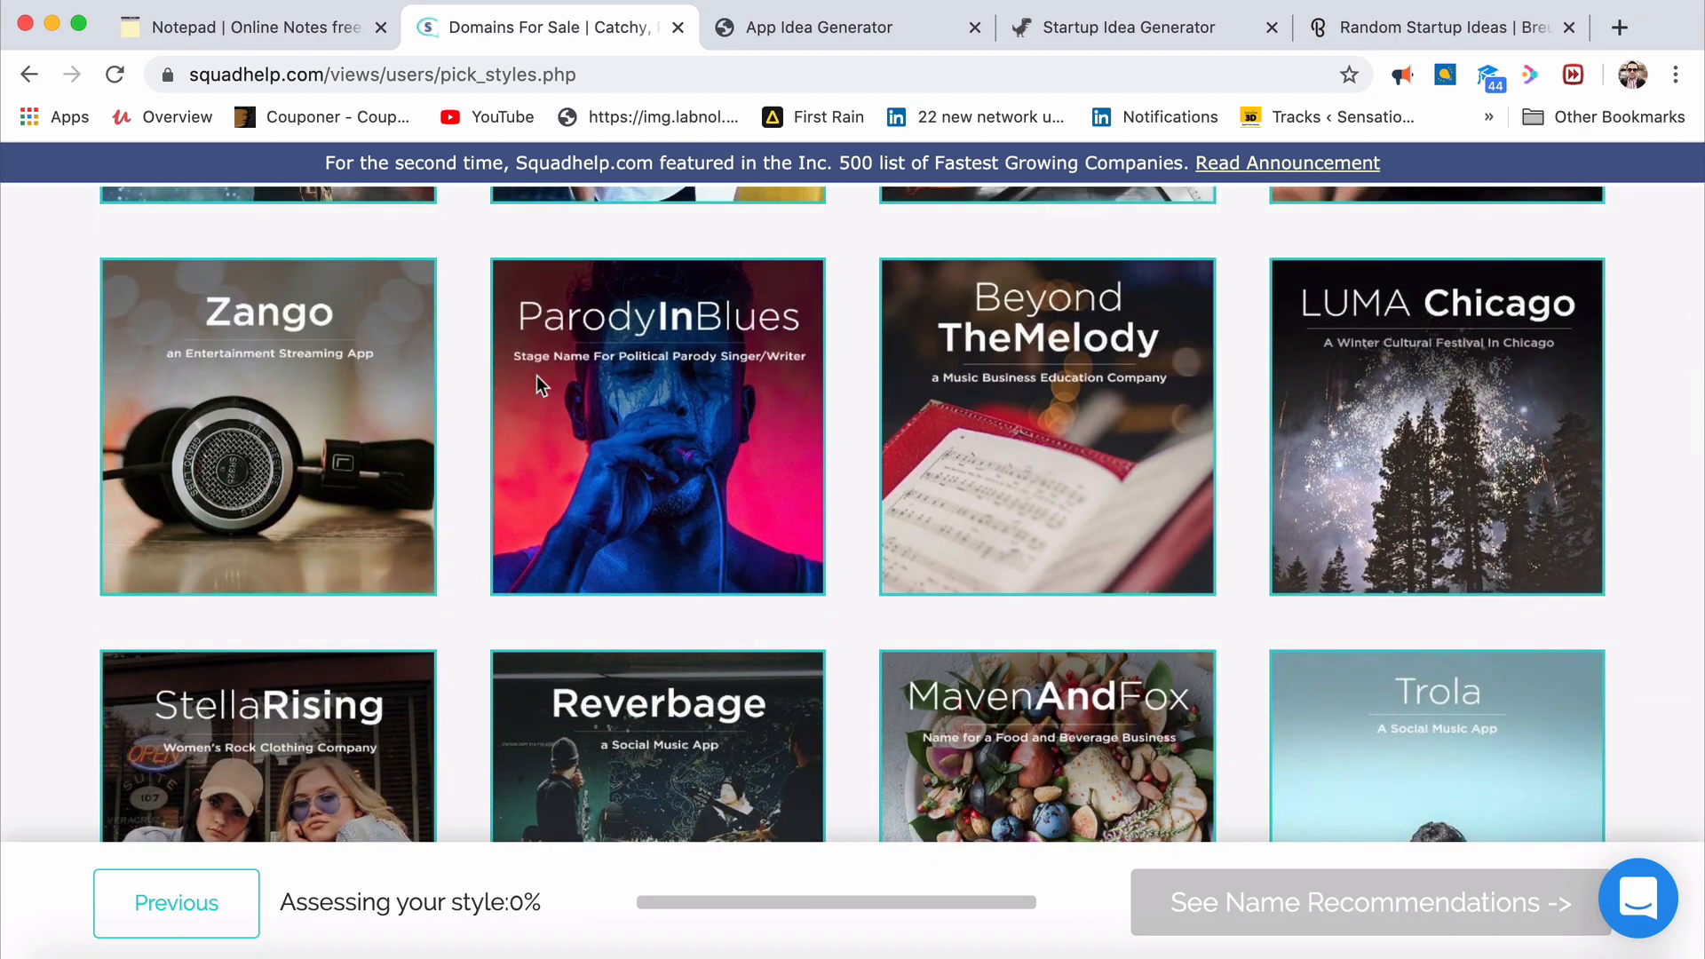
scroll("down", 3)
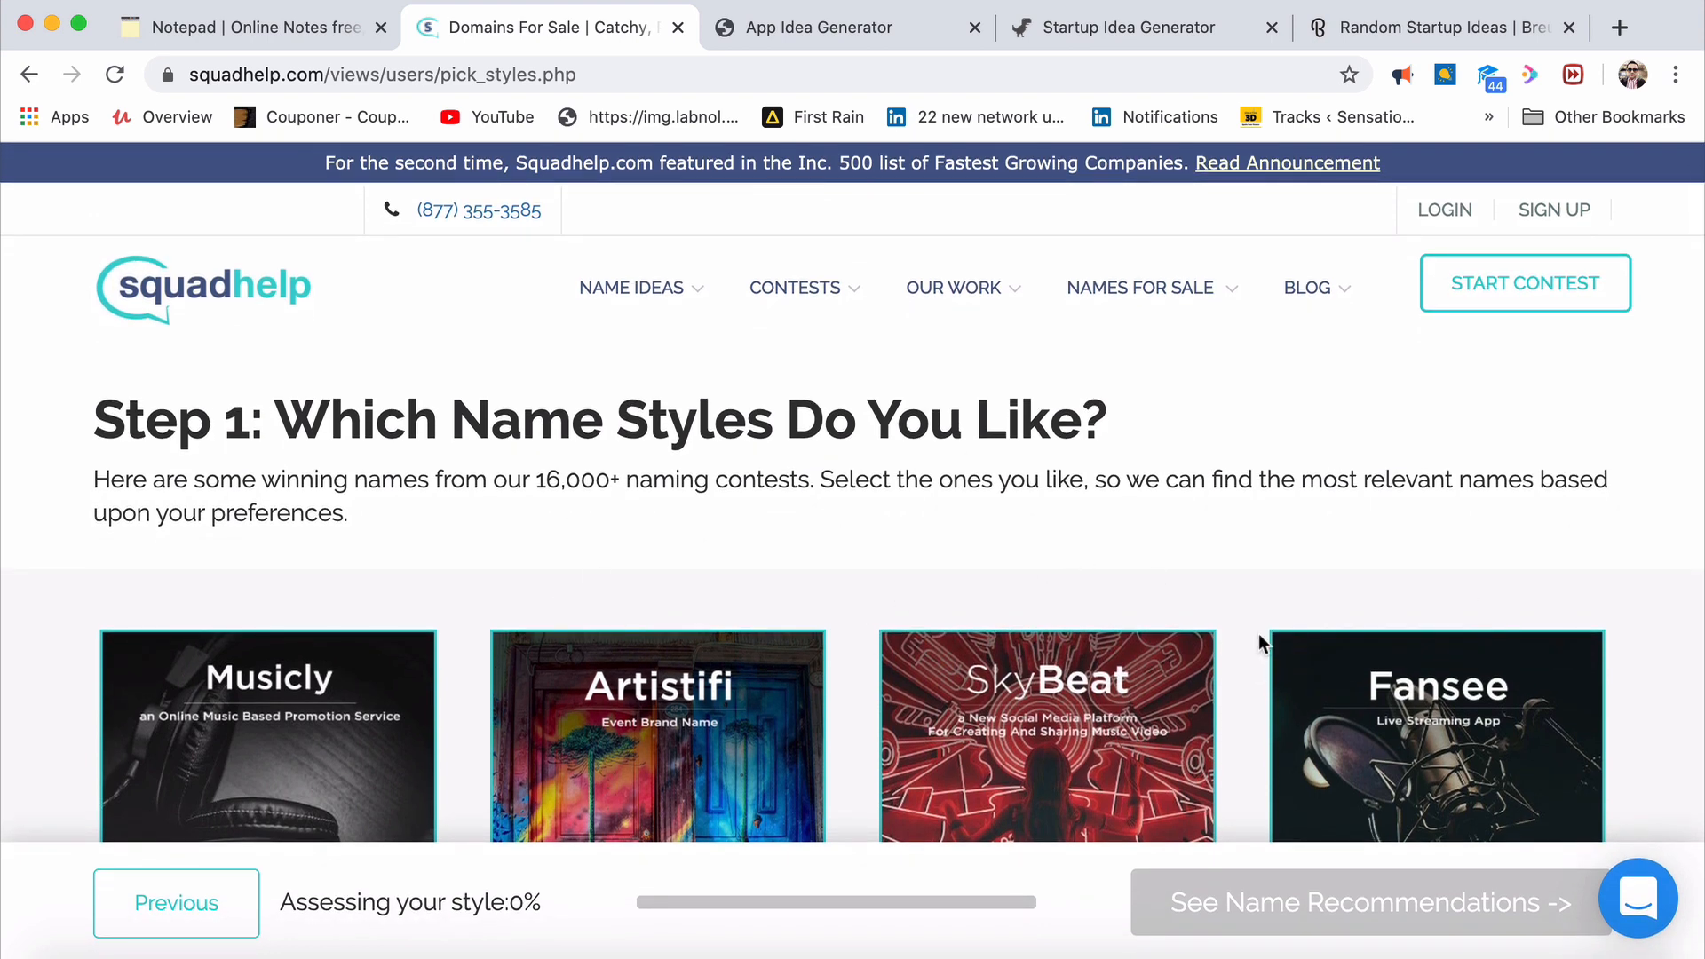
mouse_move(948, 608)
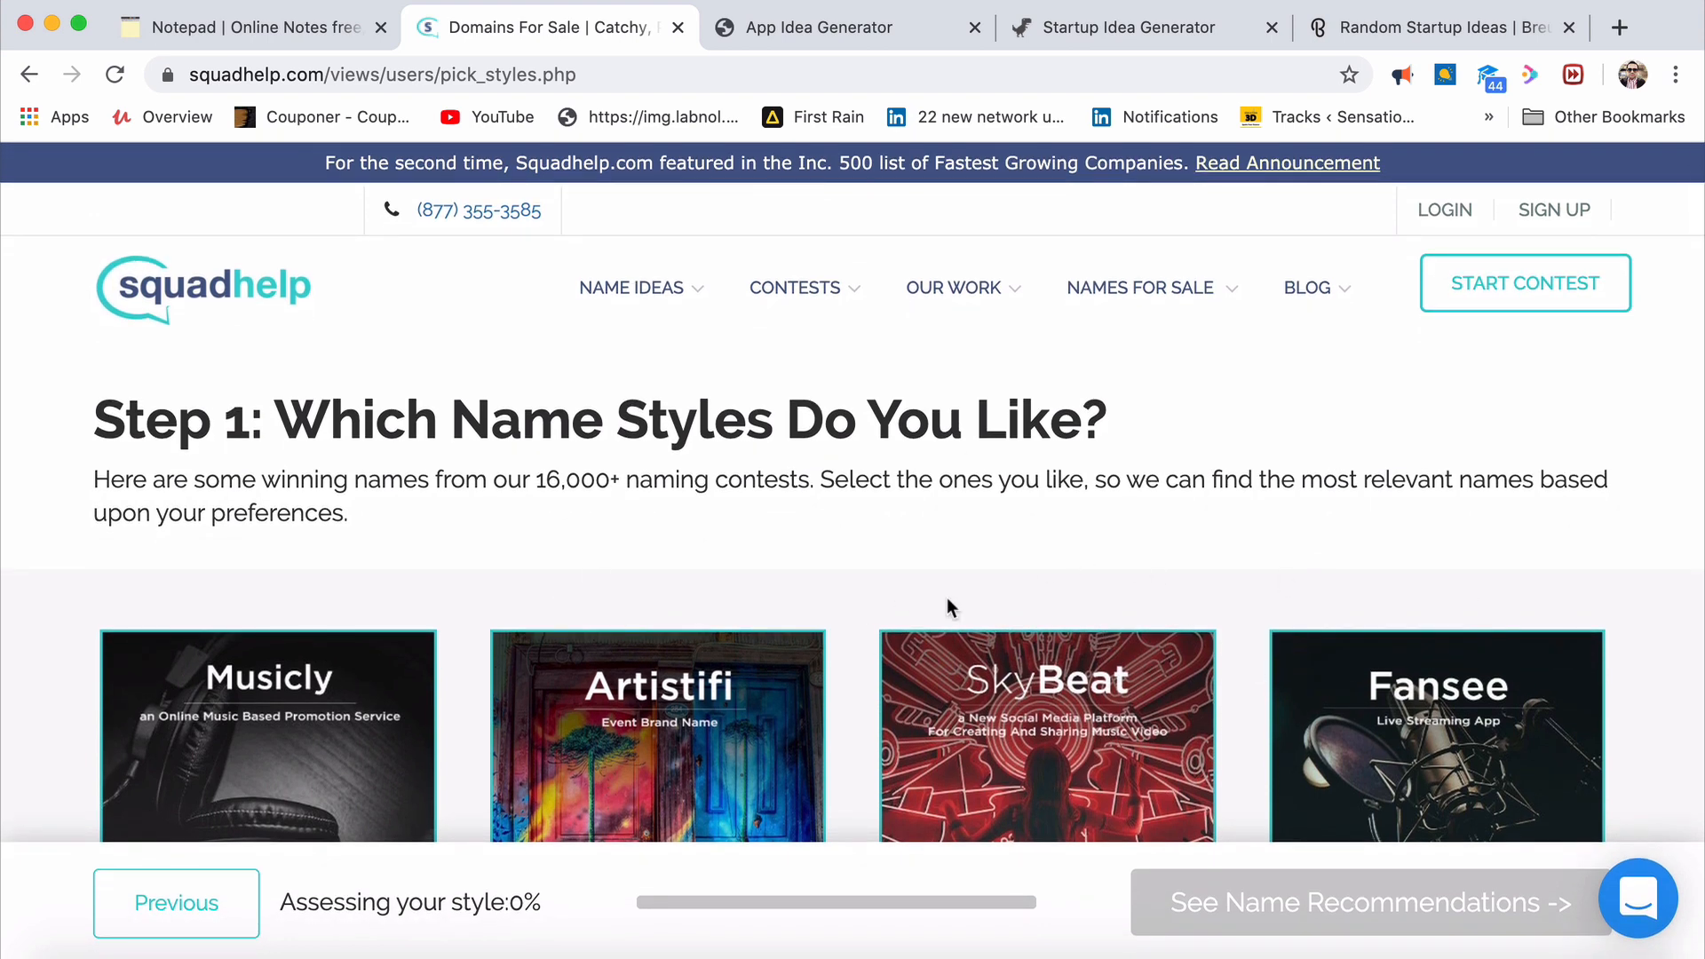
mouse_move(875, 650)
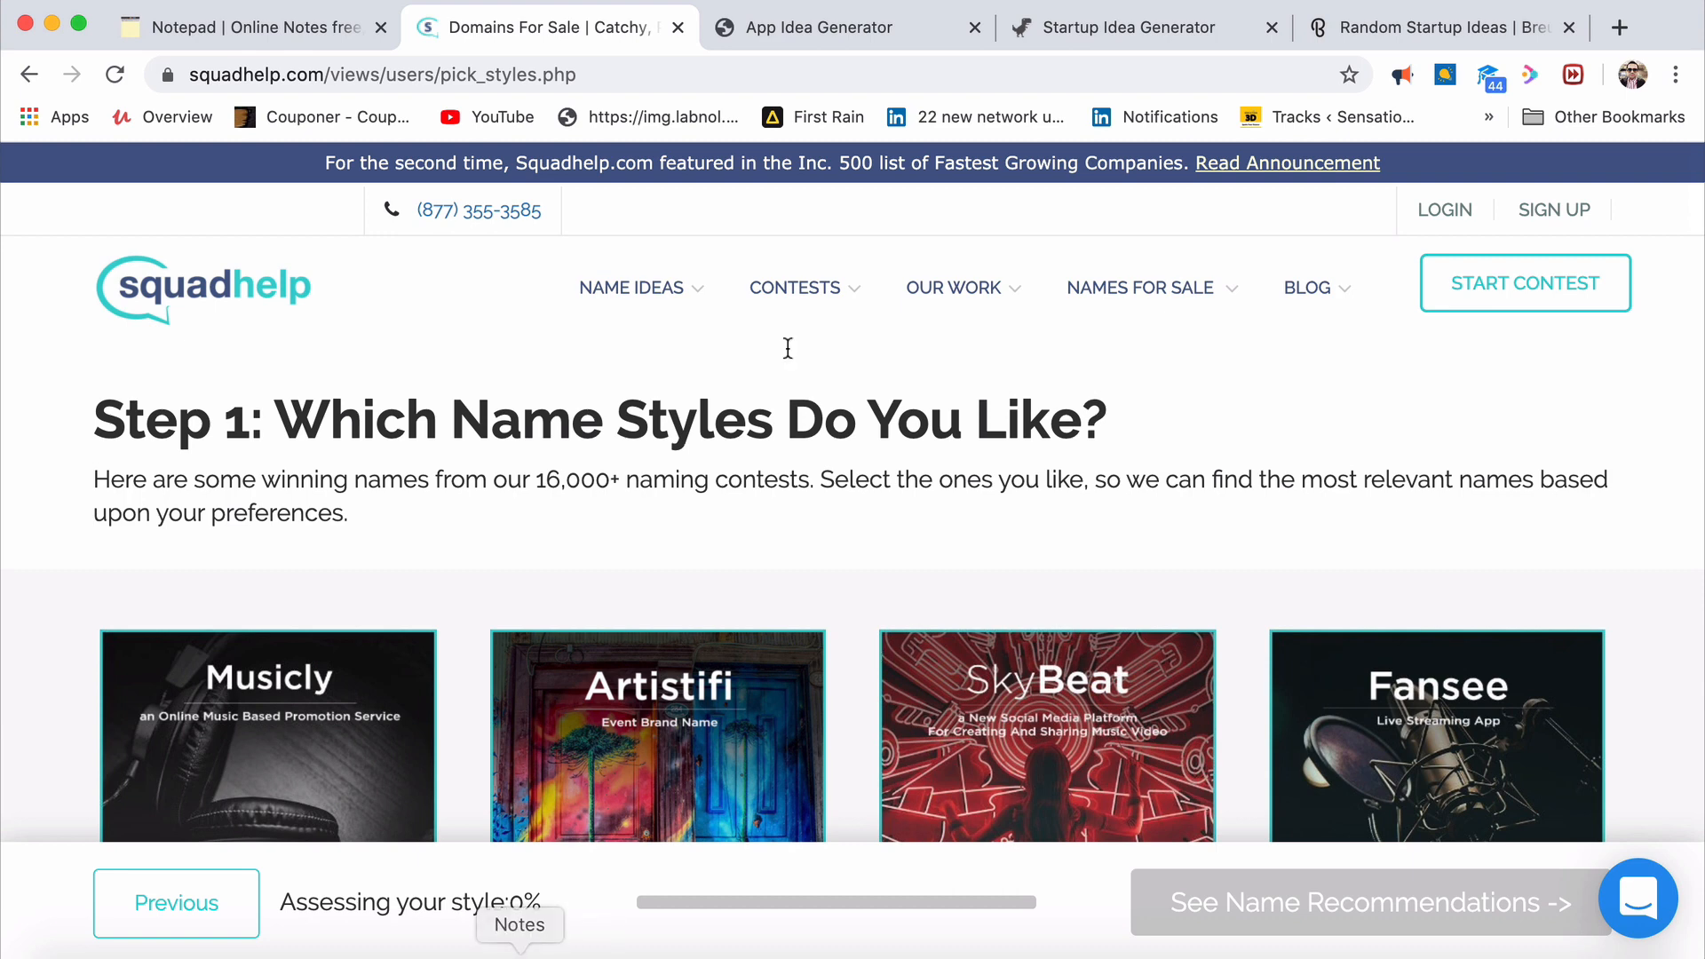
Add 'Netflix for singers' as line 2 of the Notepad notes, then resume browsing Squadhelp's name styles gallery
left_click(251, 27)
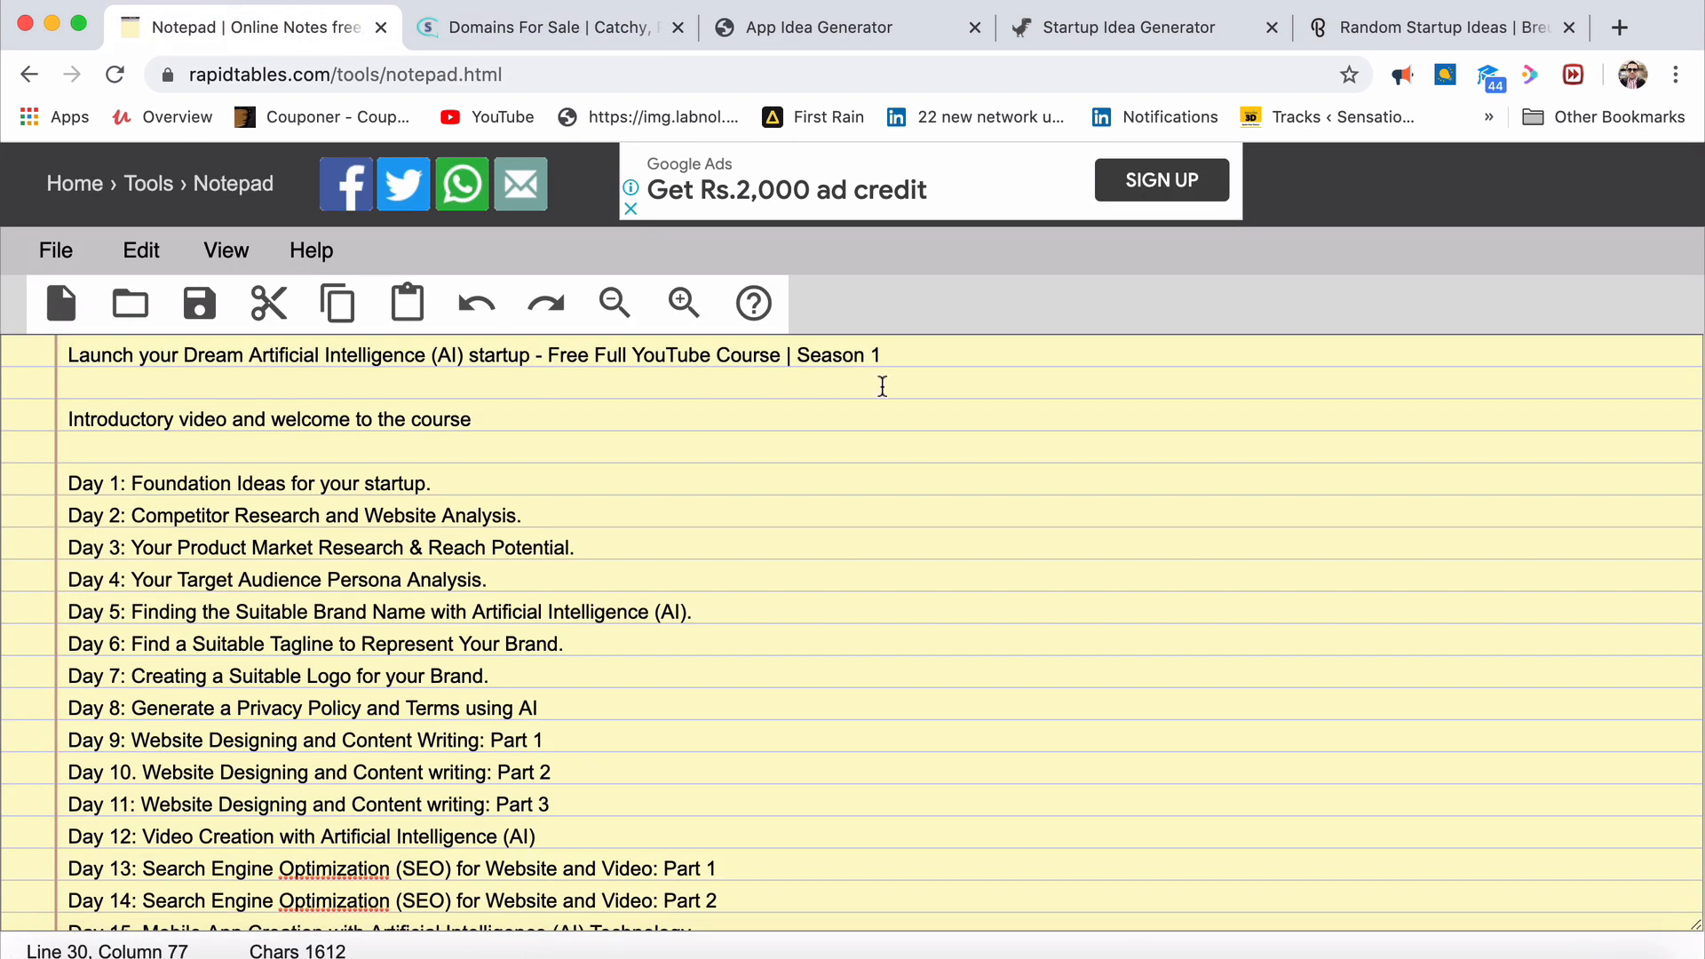
type("Netli")
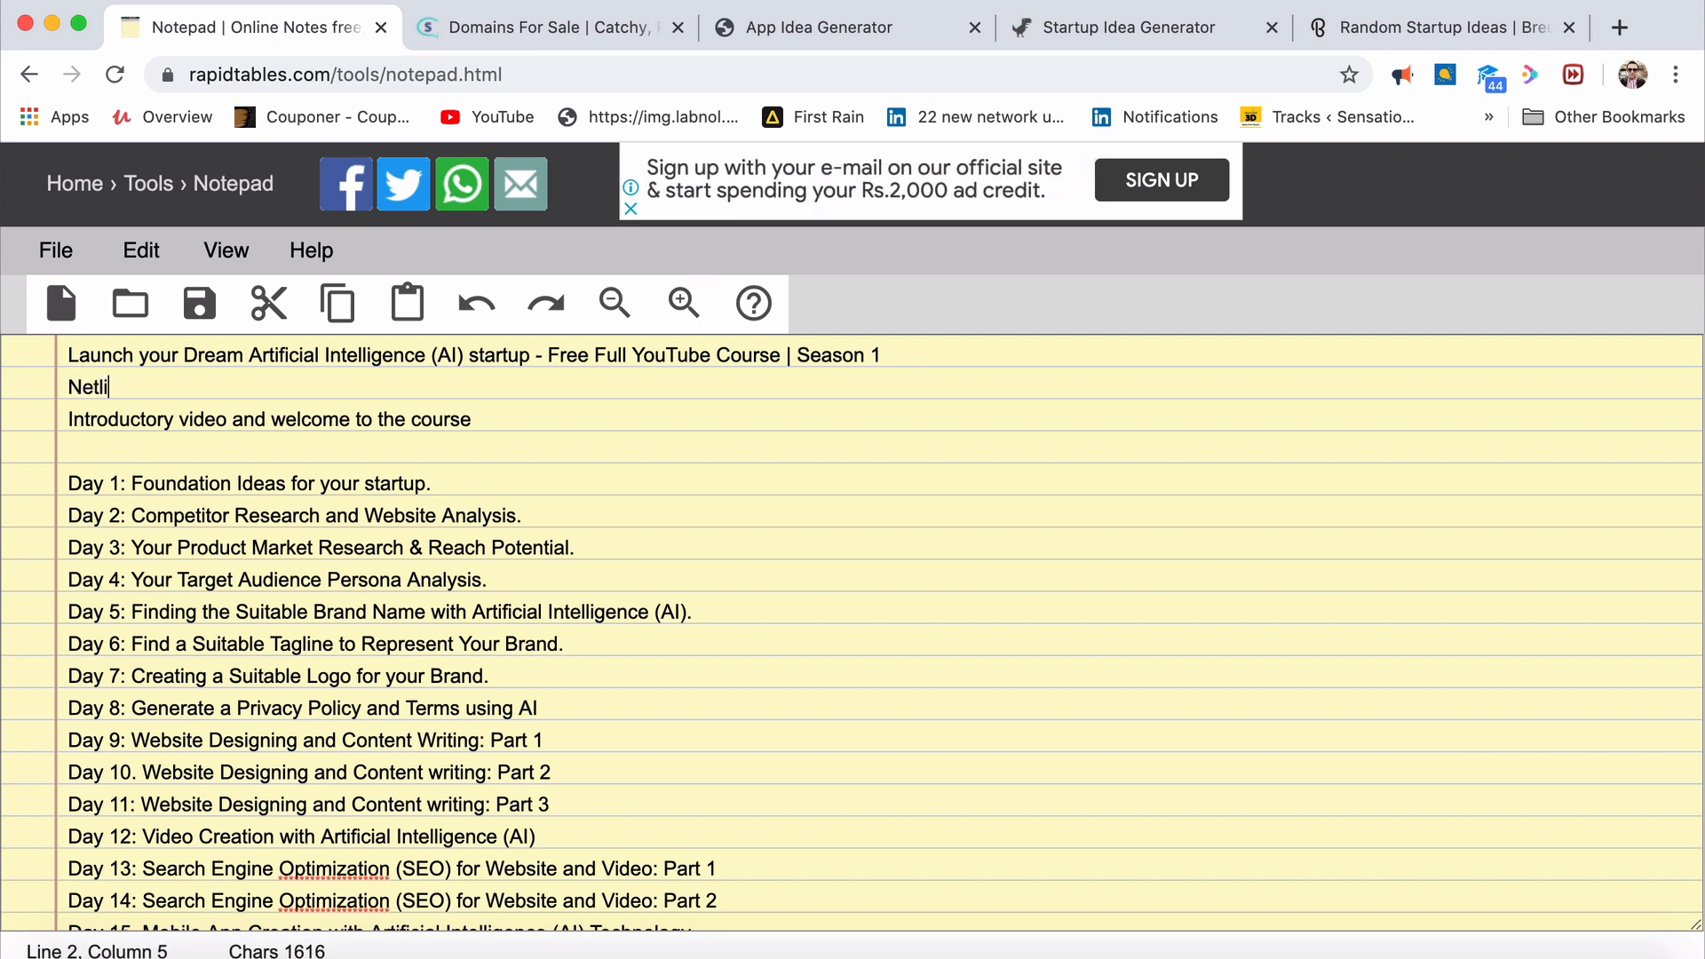
key("Backspace")
type("flix for singers -")
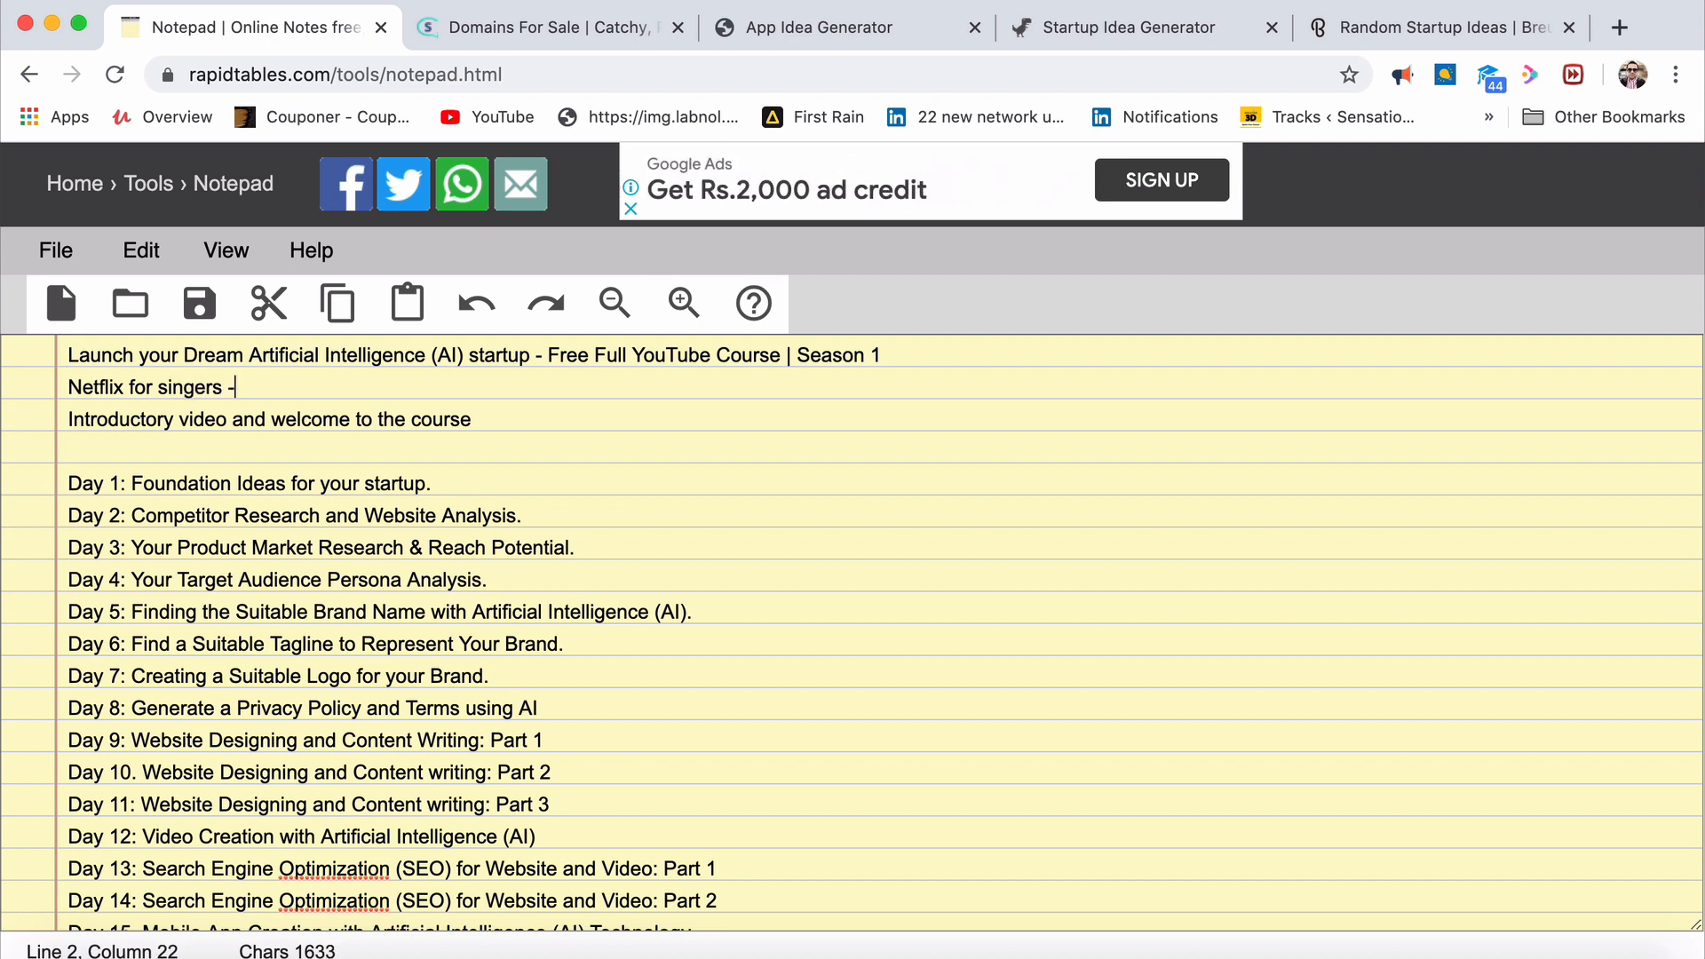
key("Backspace")
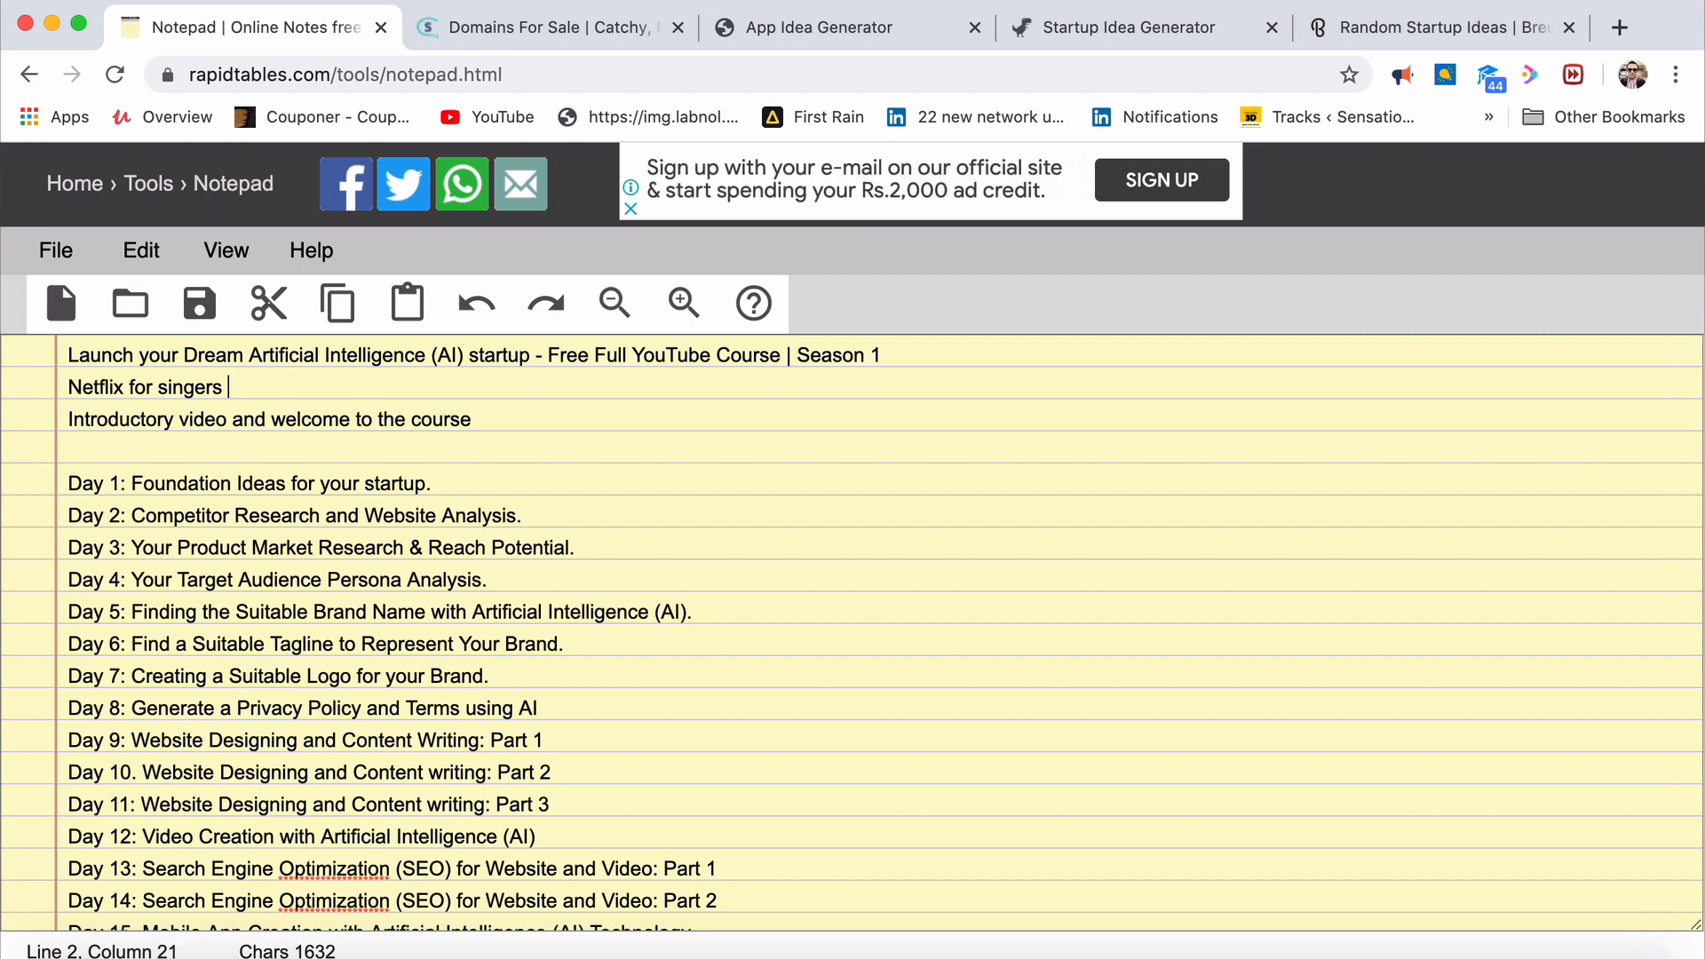
key("Backspace")
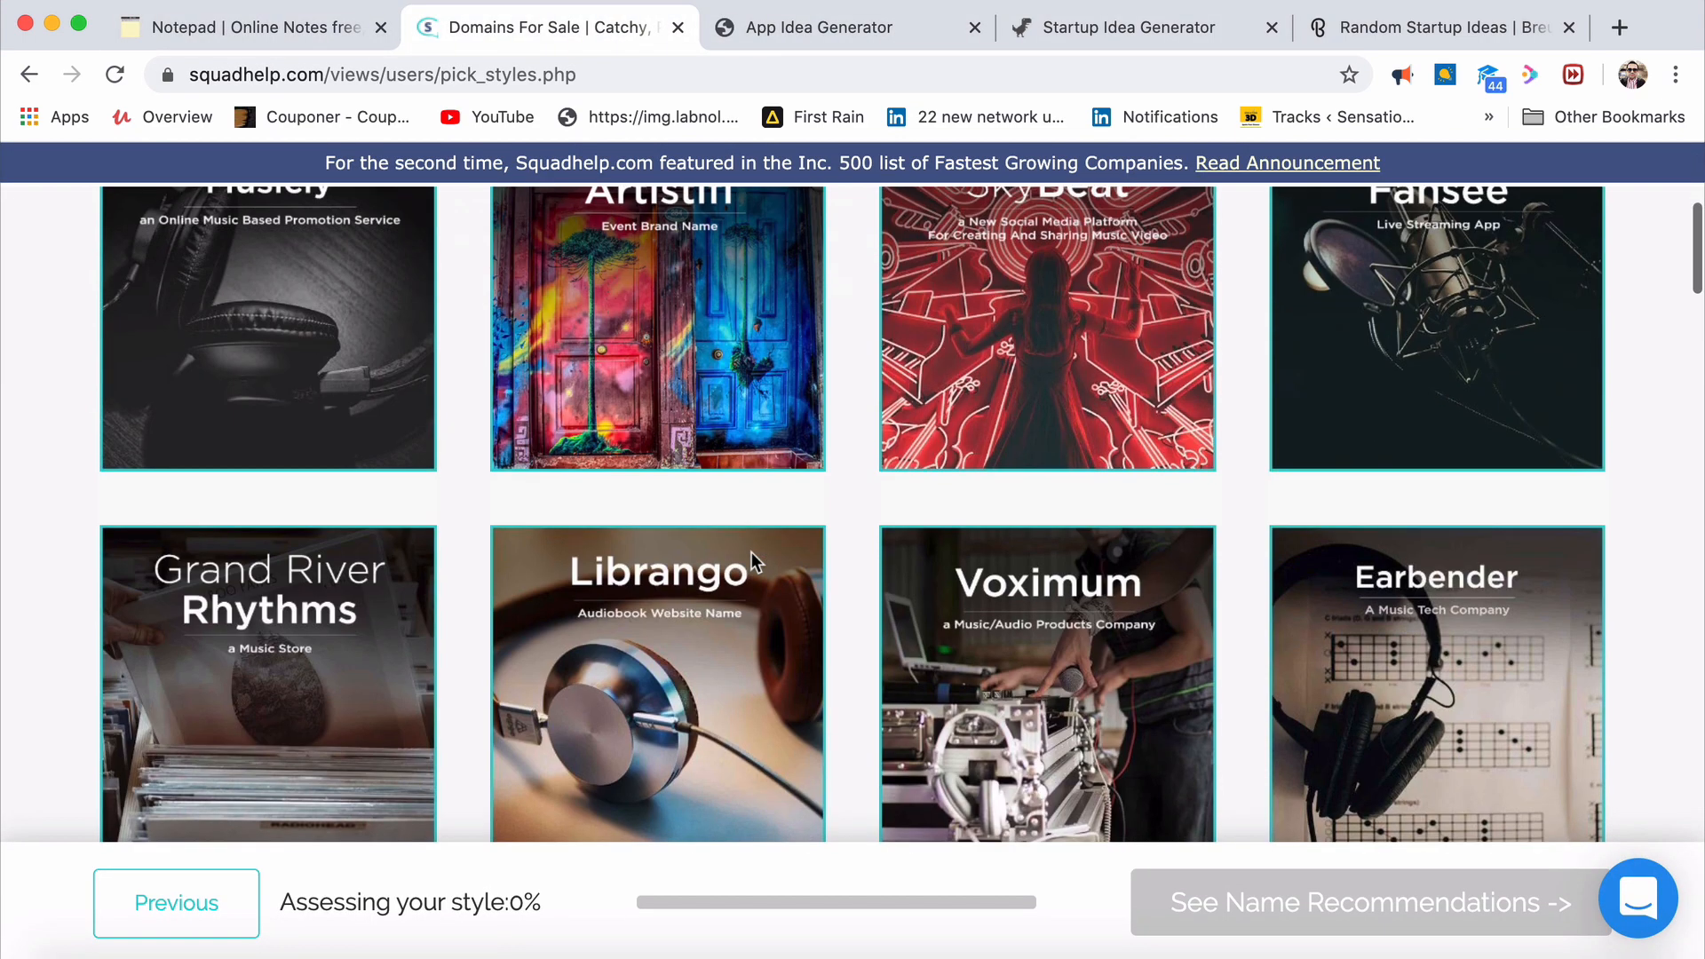
scroll("down", 3)
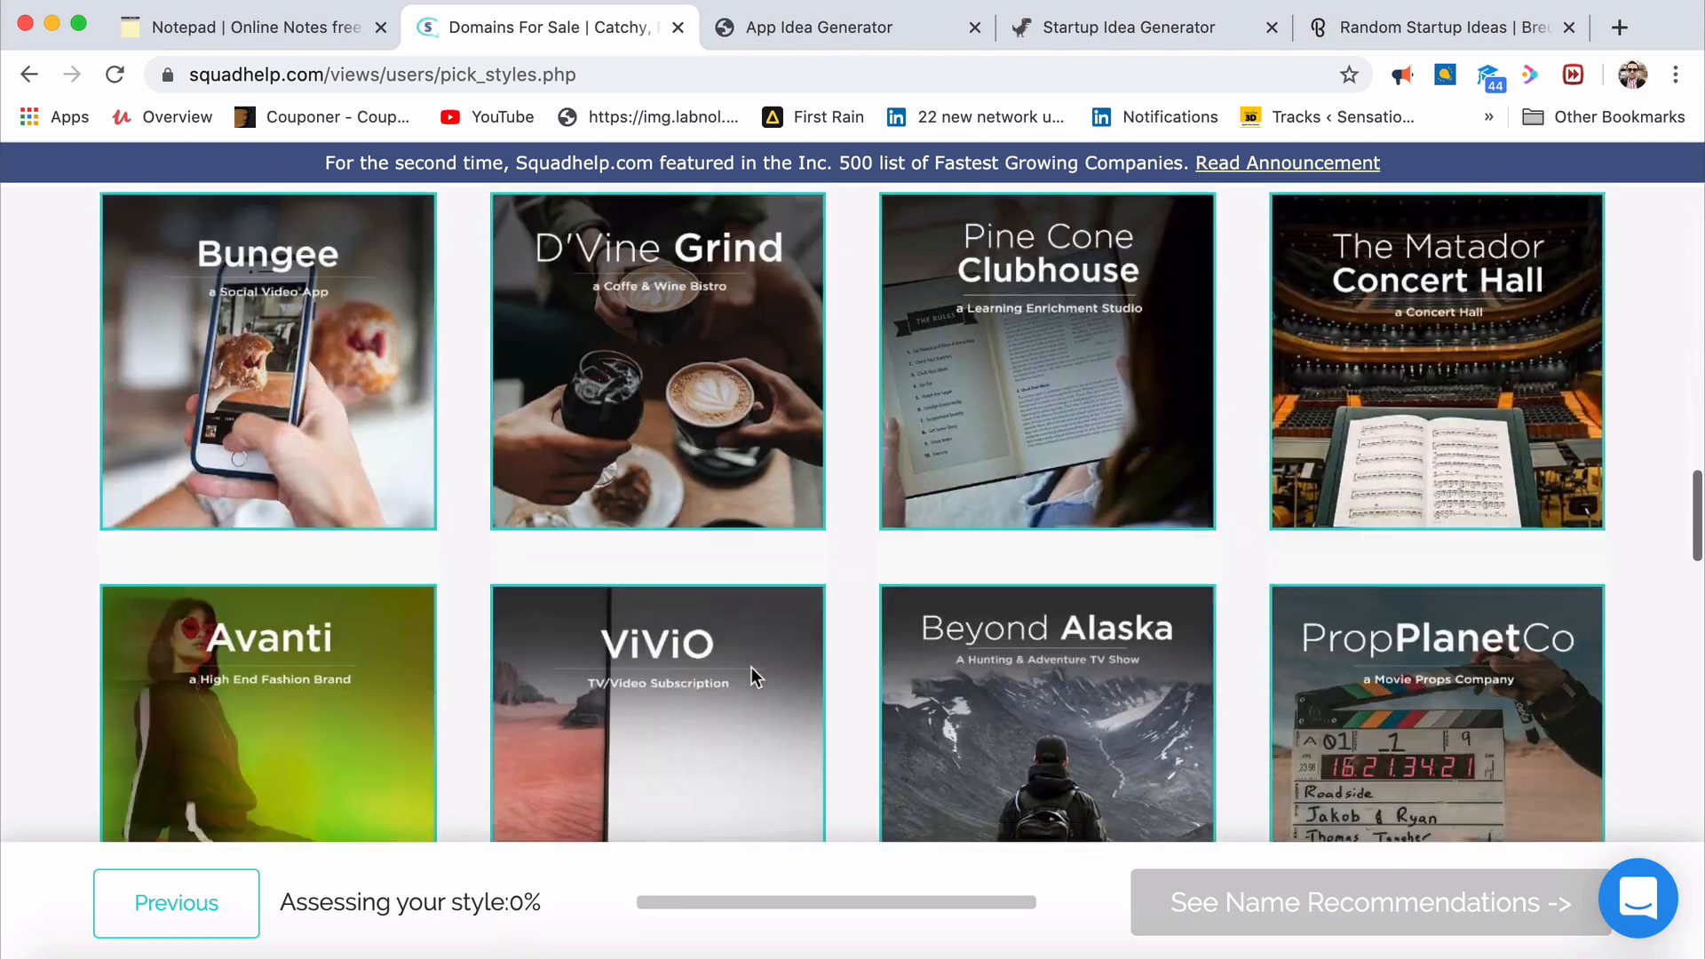
scroll("down", 3)
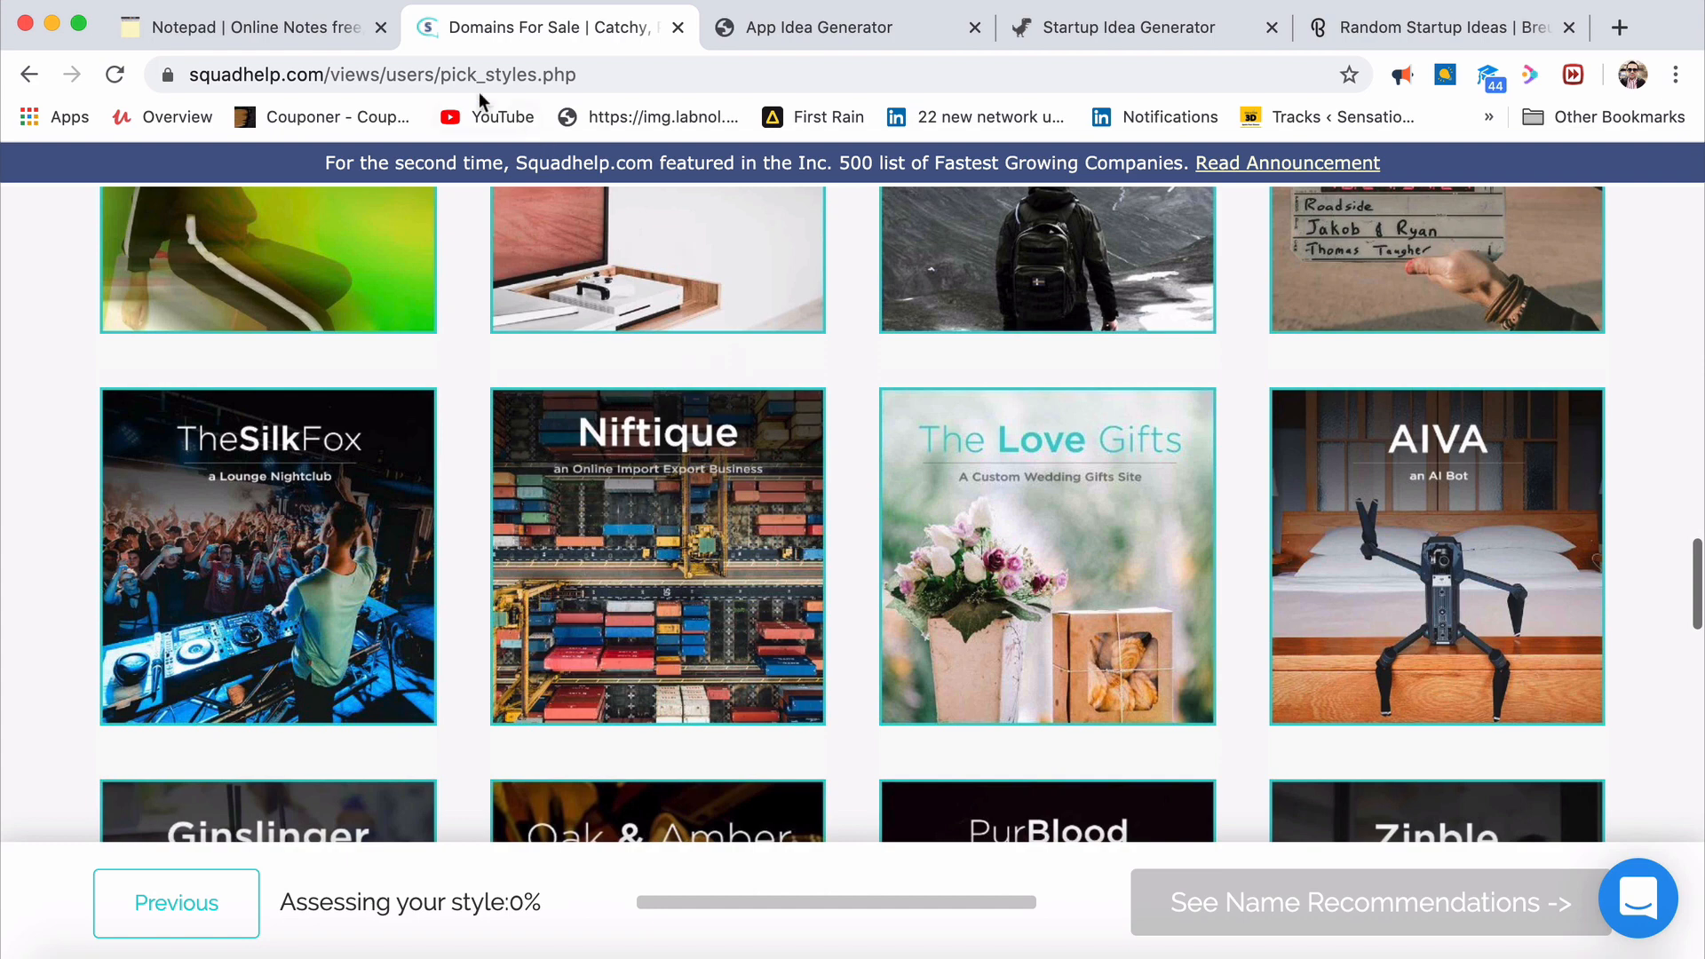
Complete line 2 as 'Netflix for singers - Beyond Harmonni' with a blank line after, then return to Squadhelp's gallery
left_click(251, 26)
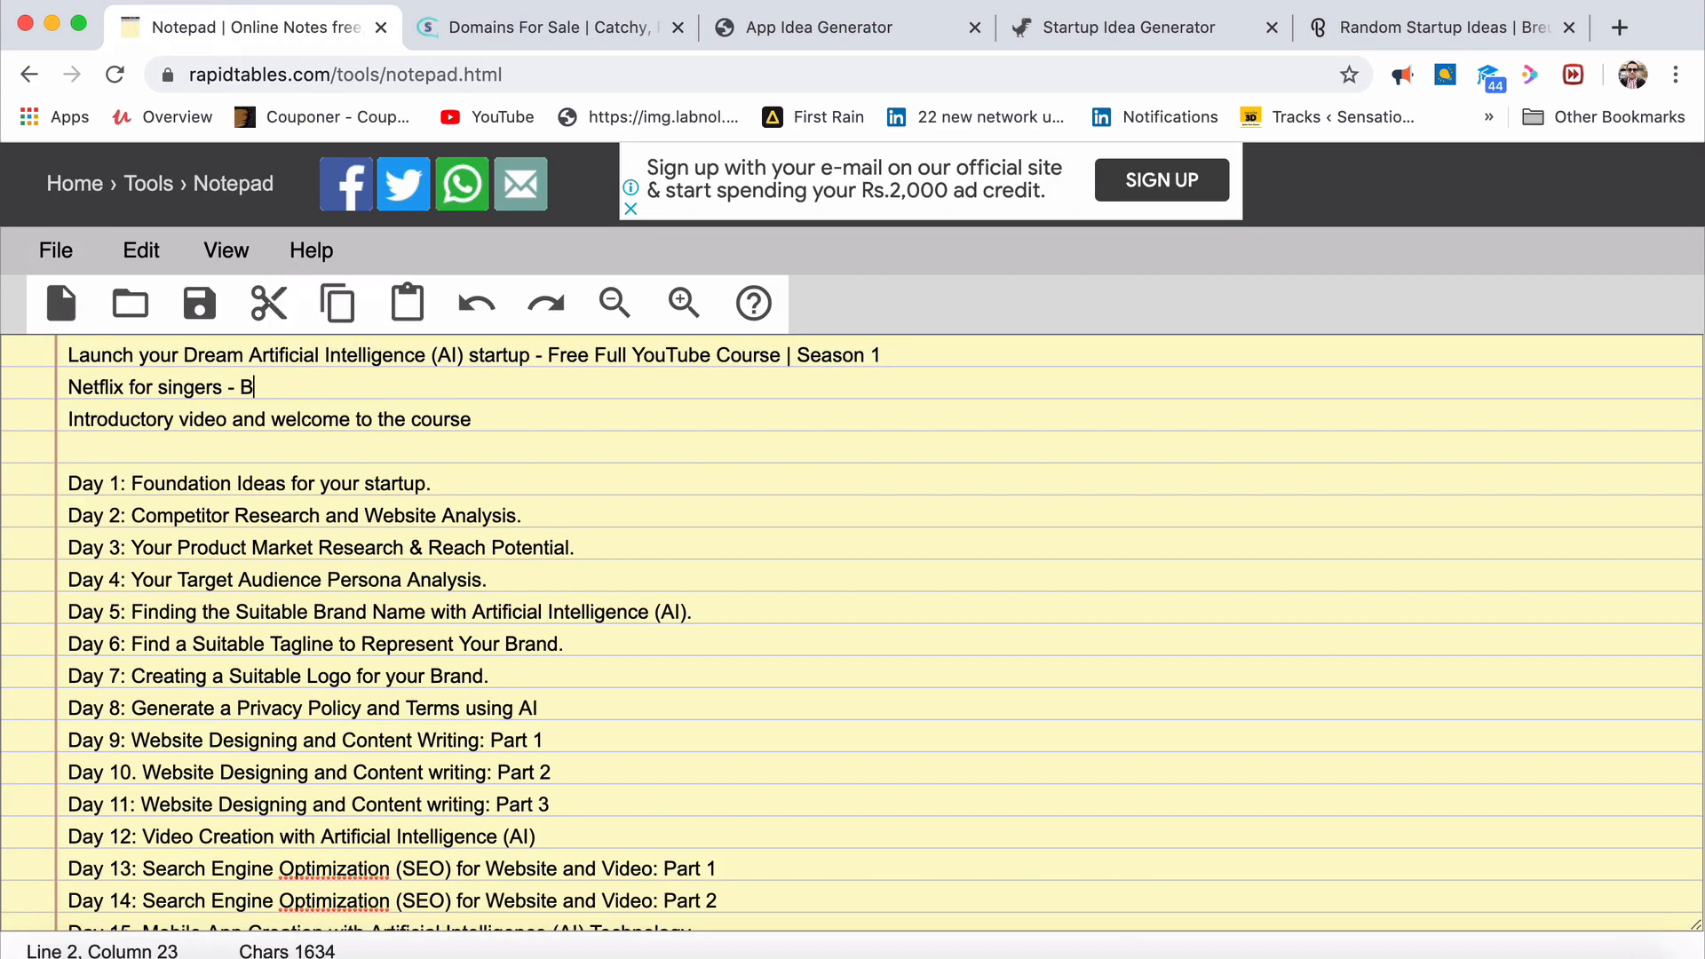
type("eyond Harmon")
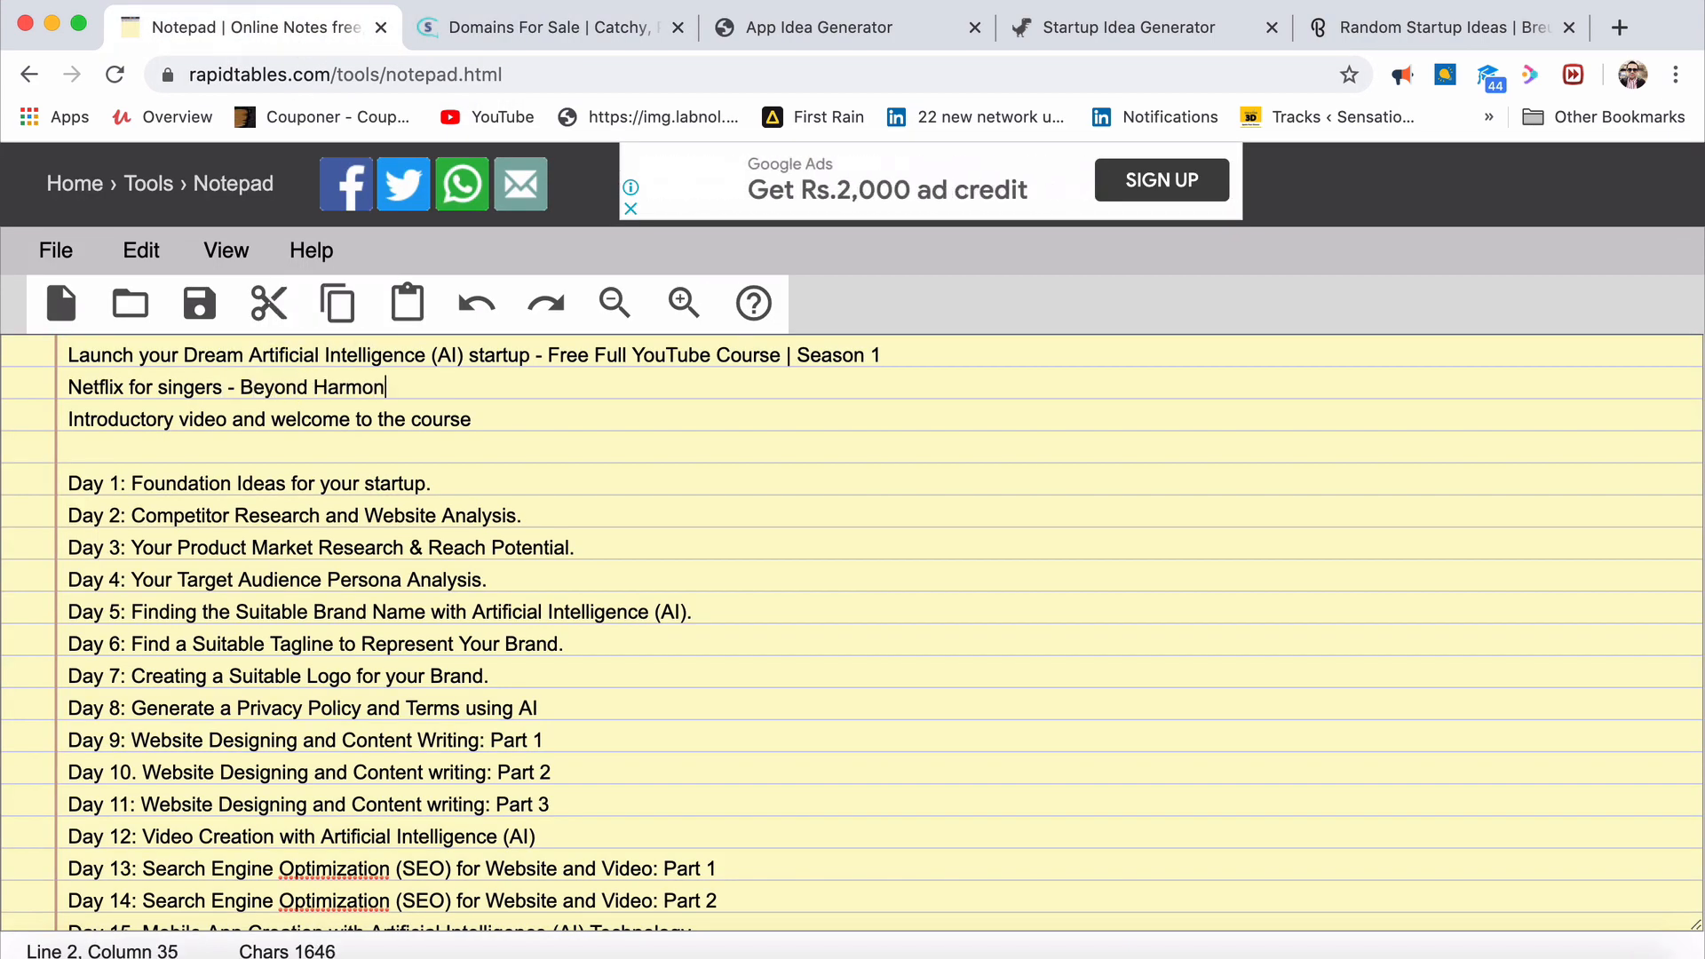
type("ny")
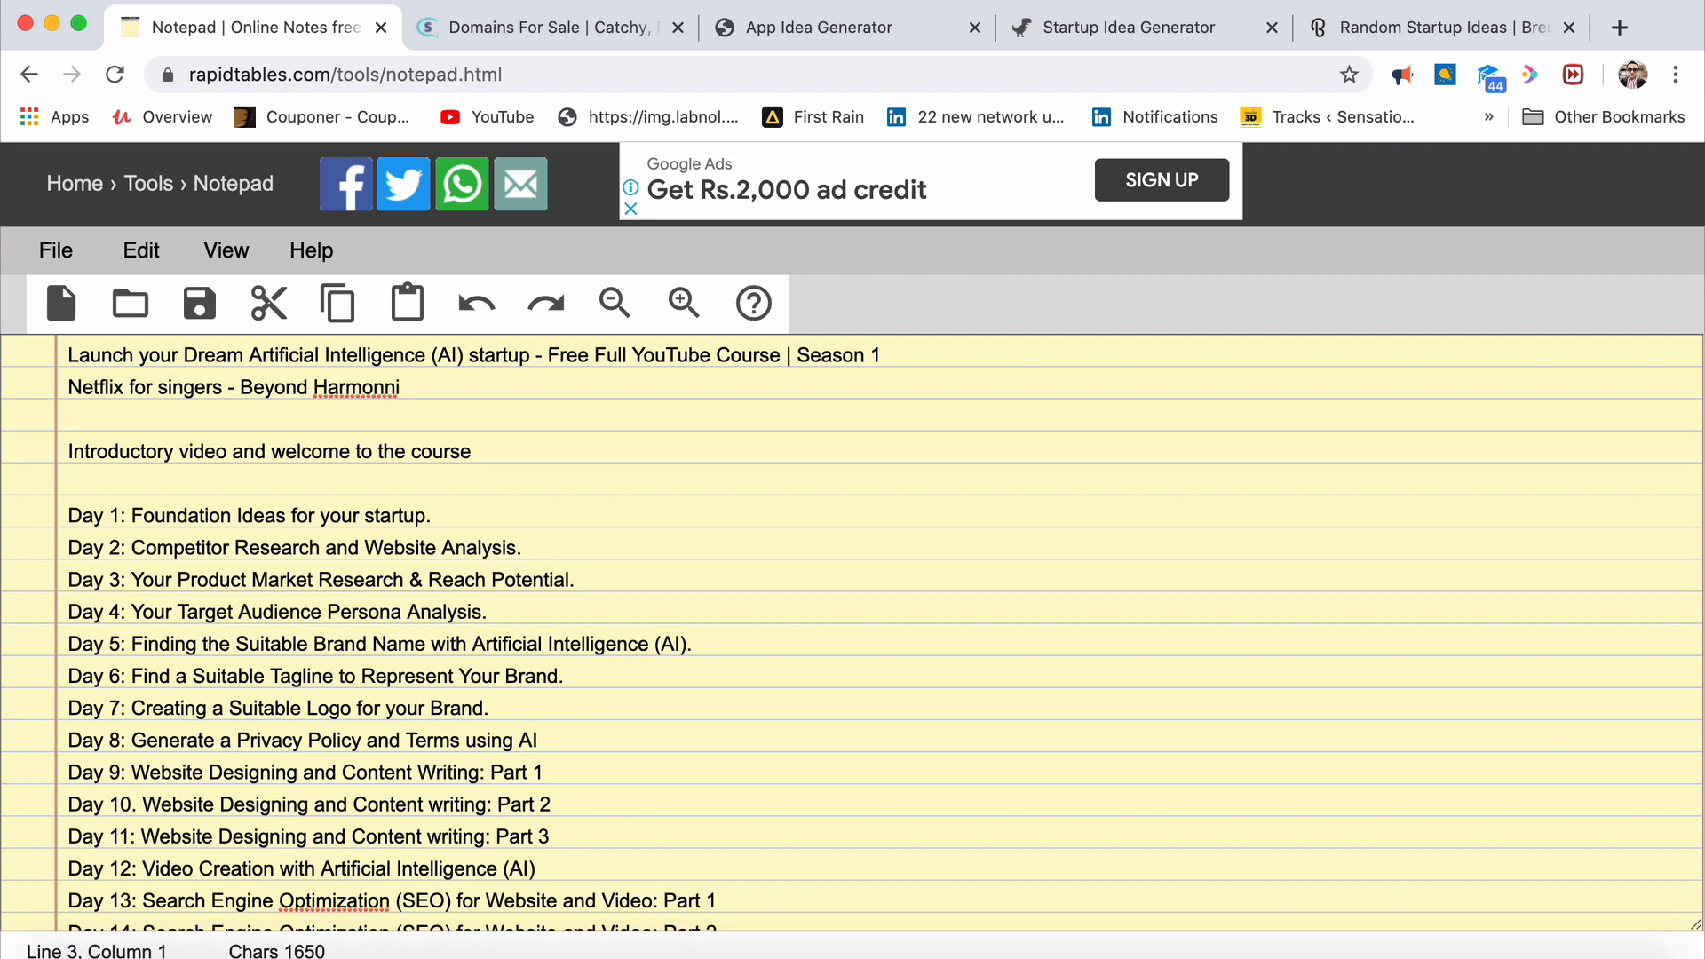
mouse_move(525, 643)
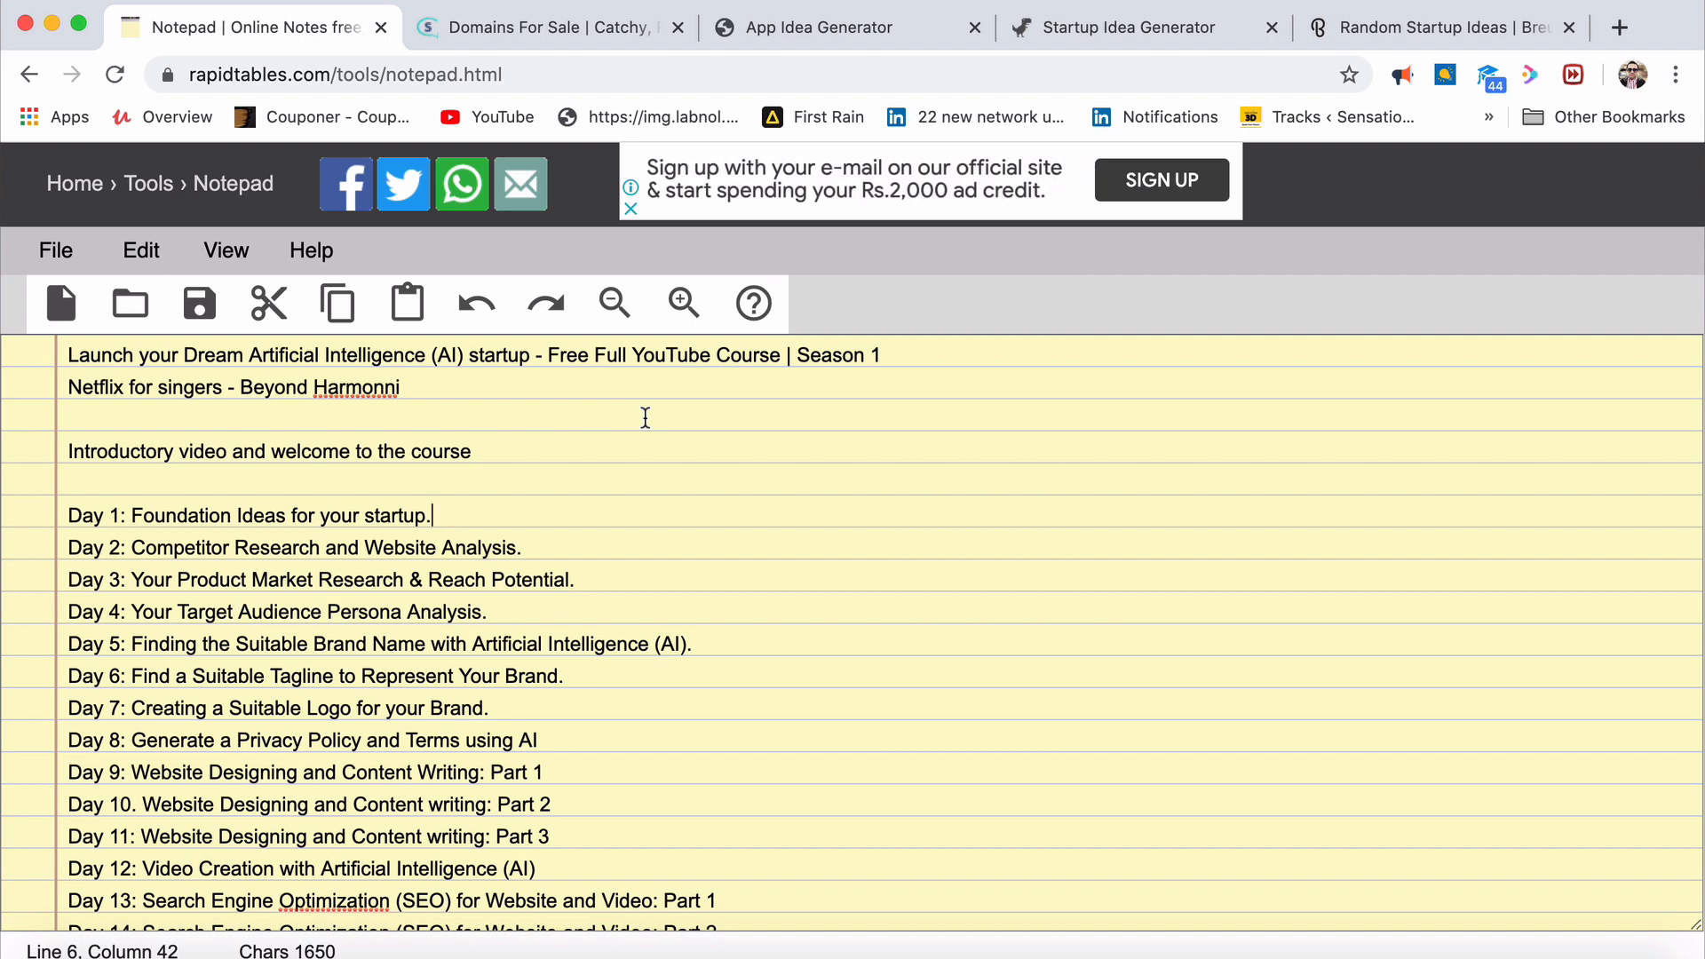
left_click(543, 27)
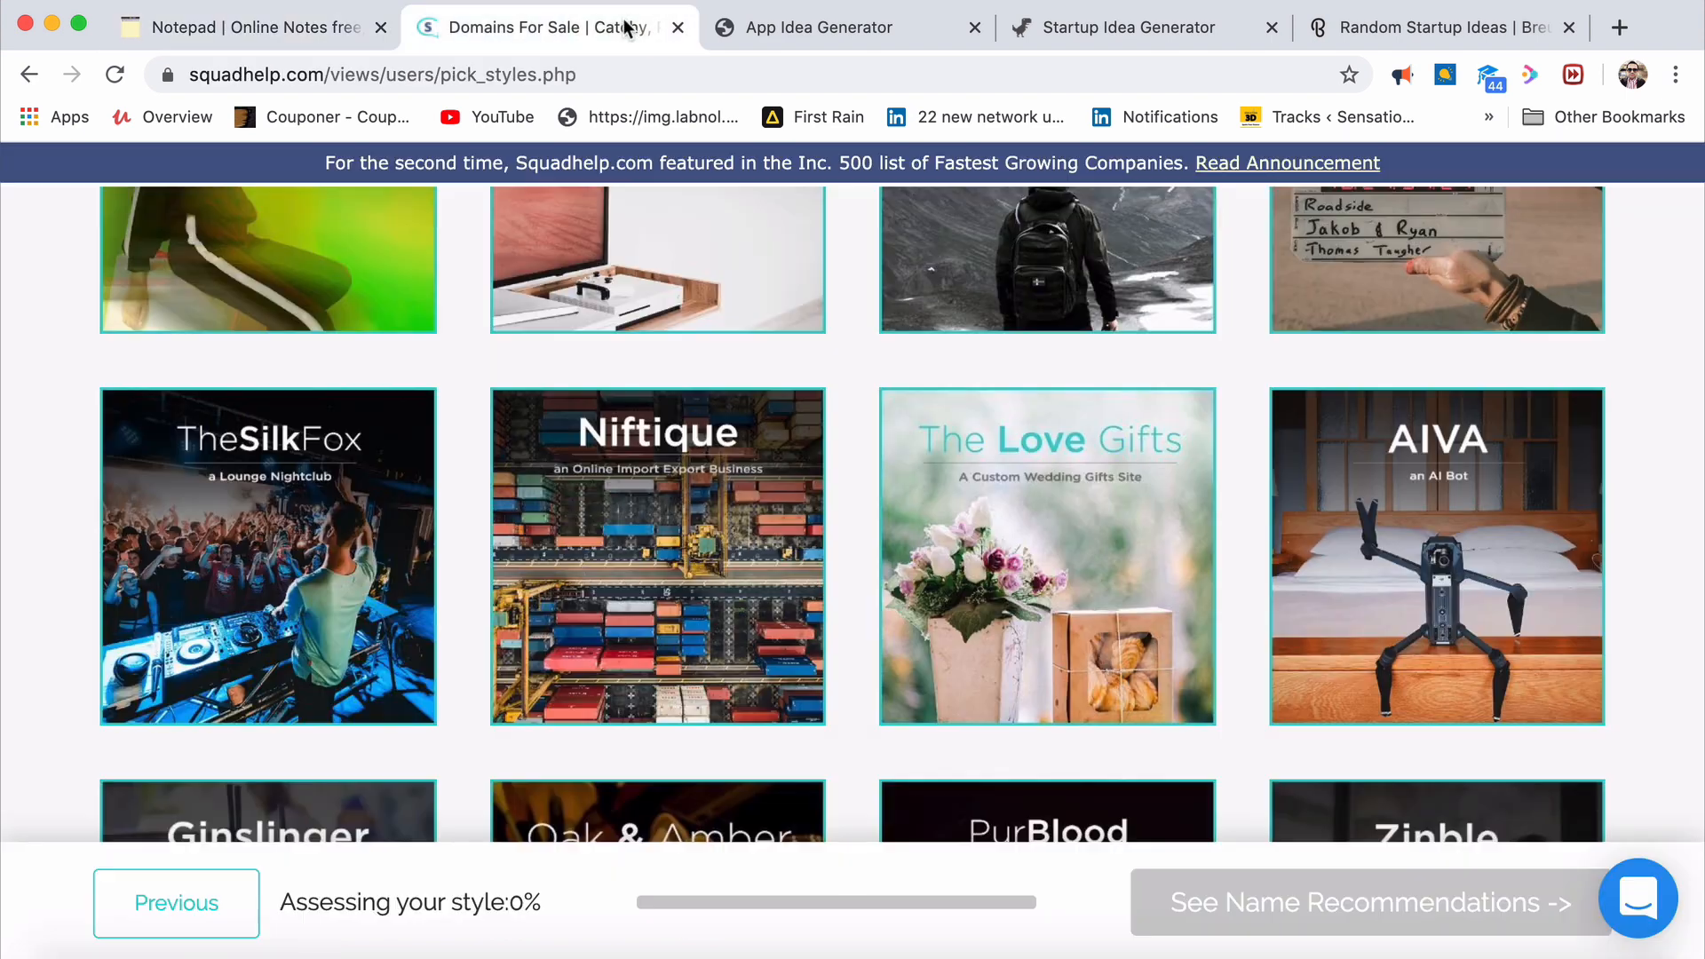
left_click(847, 27)
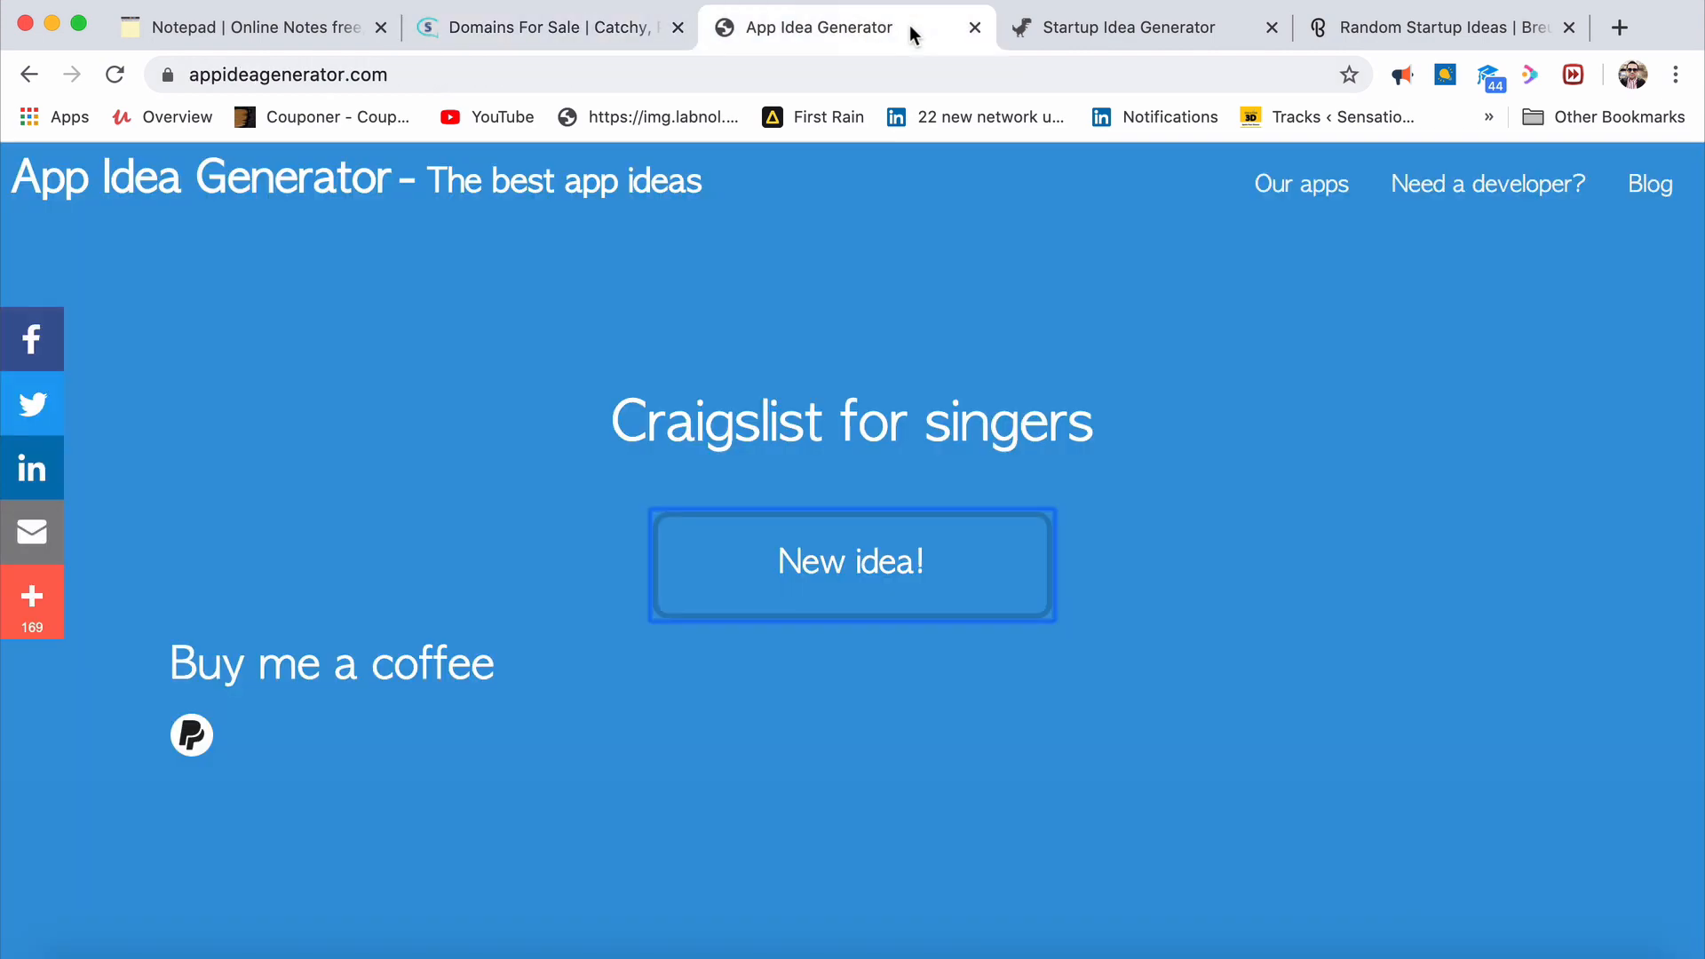
left_click(1131, 27)
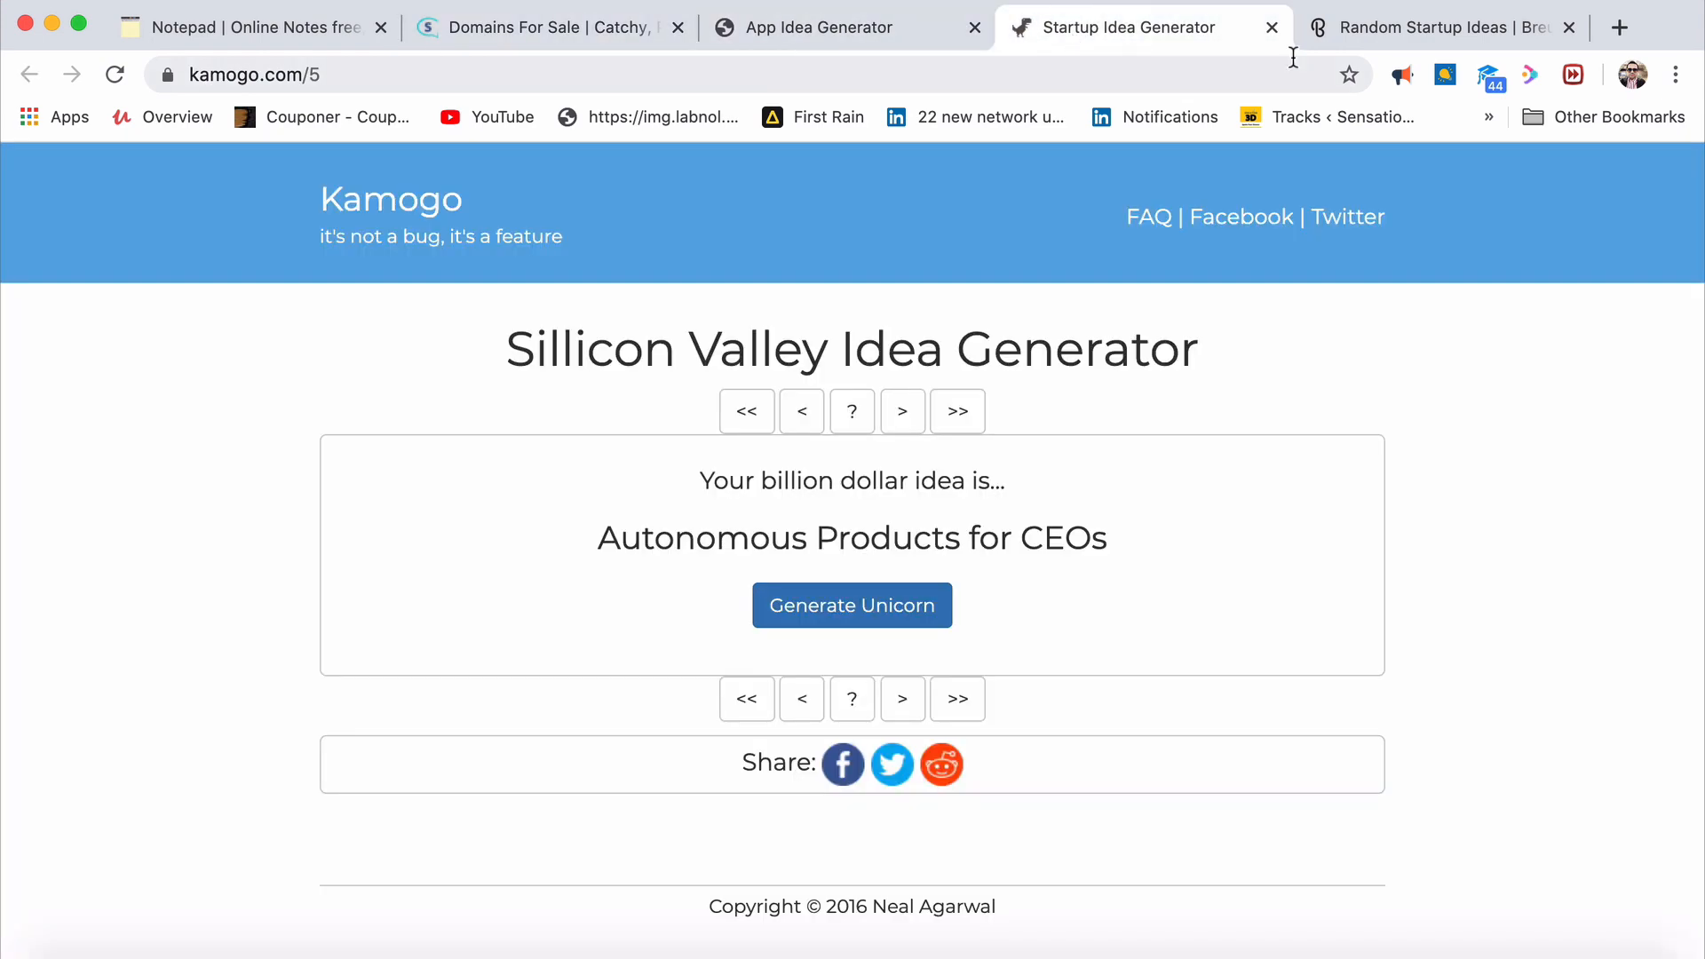
mouse_move(1435, 26)
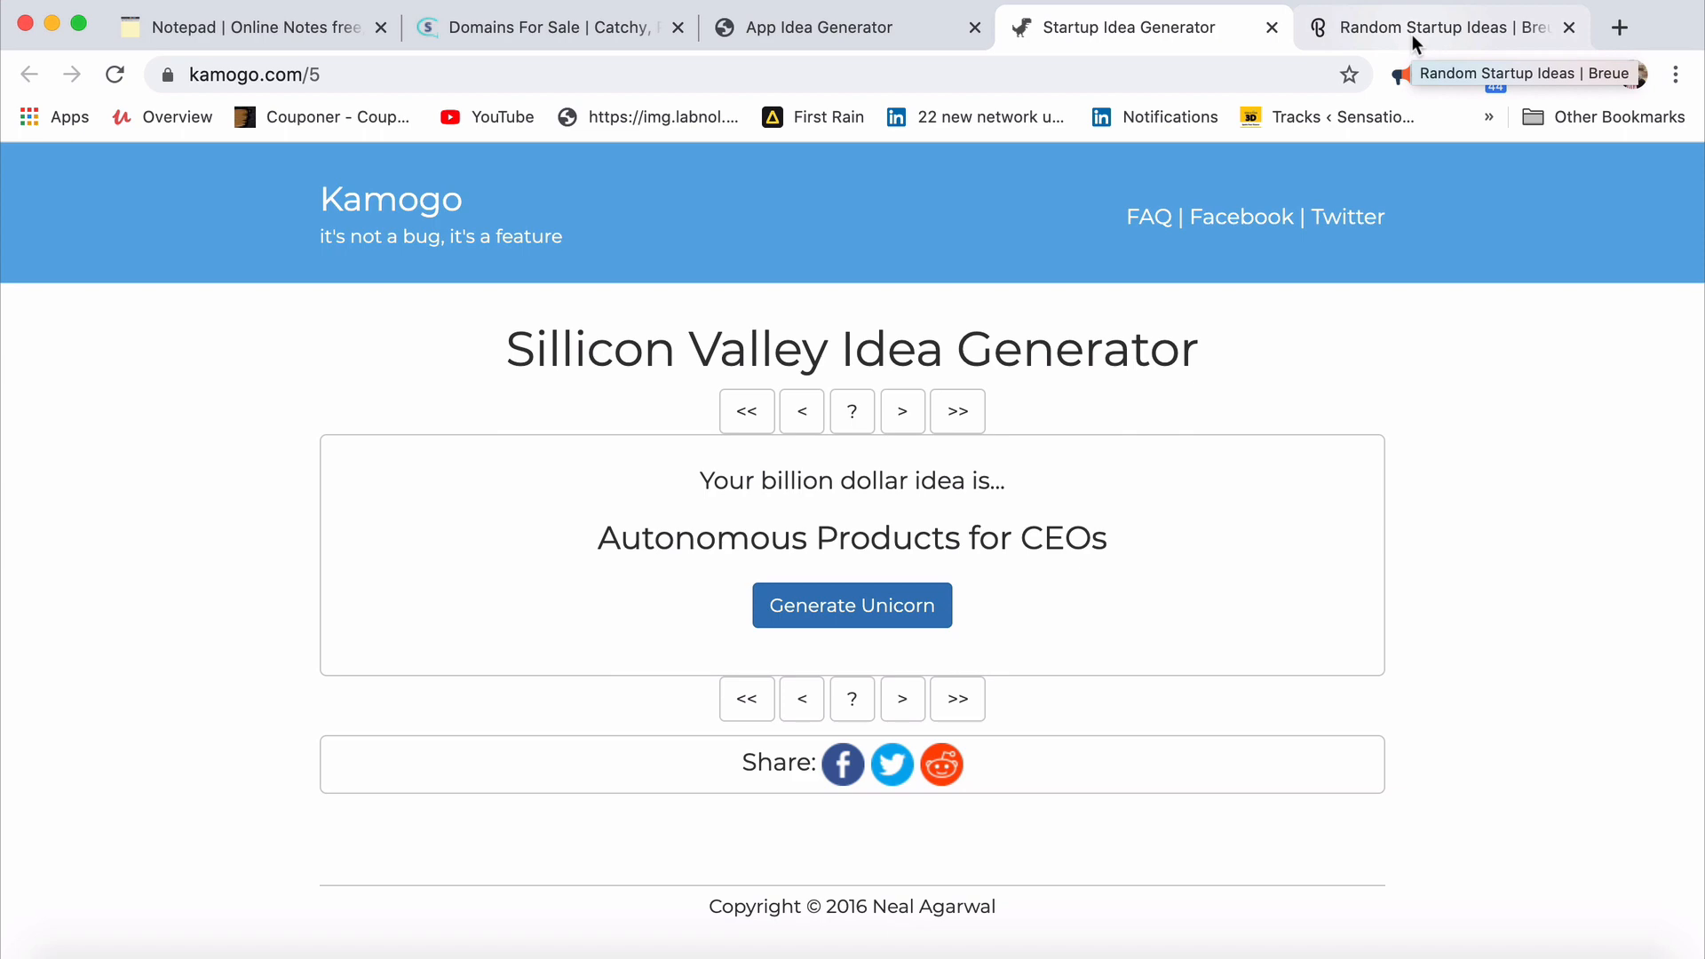
left_click(1424, 26)
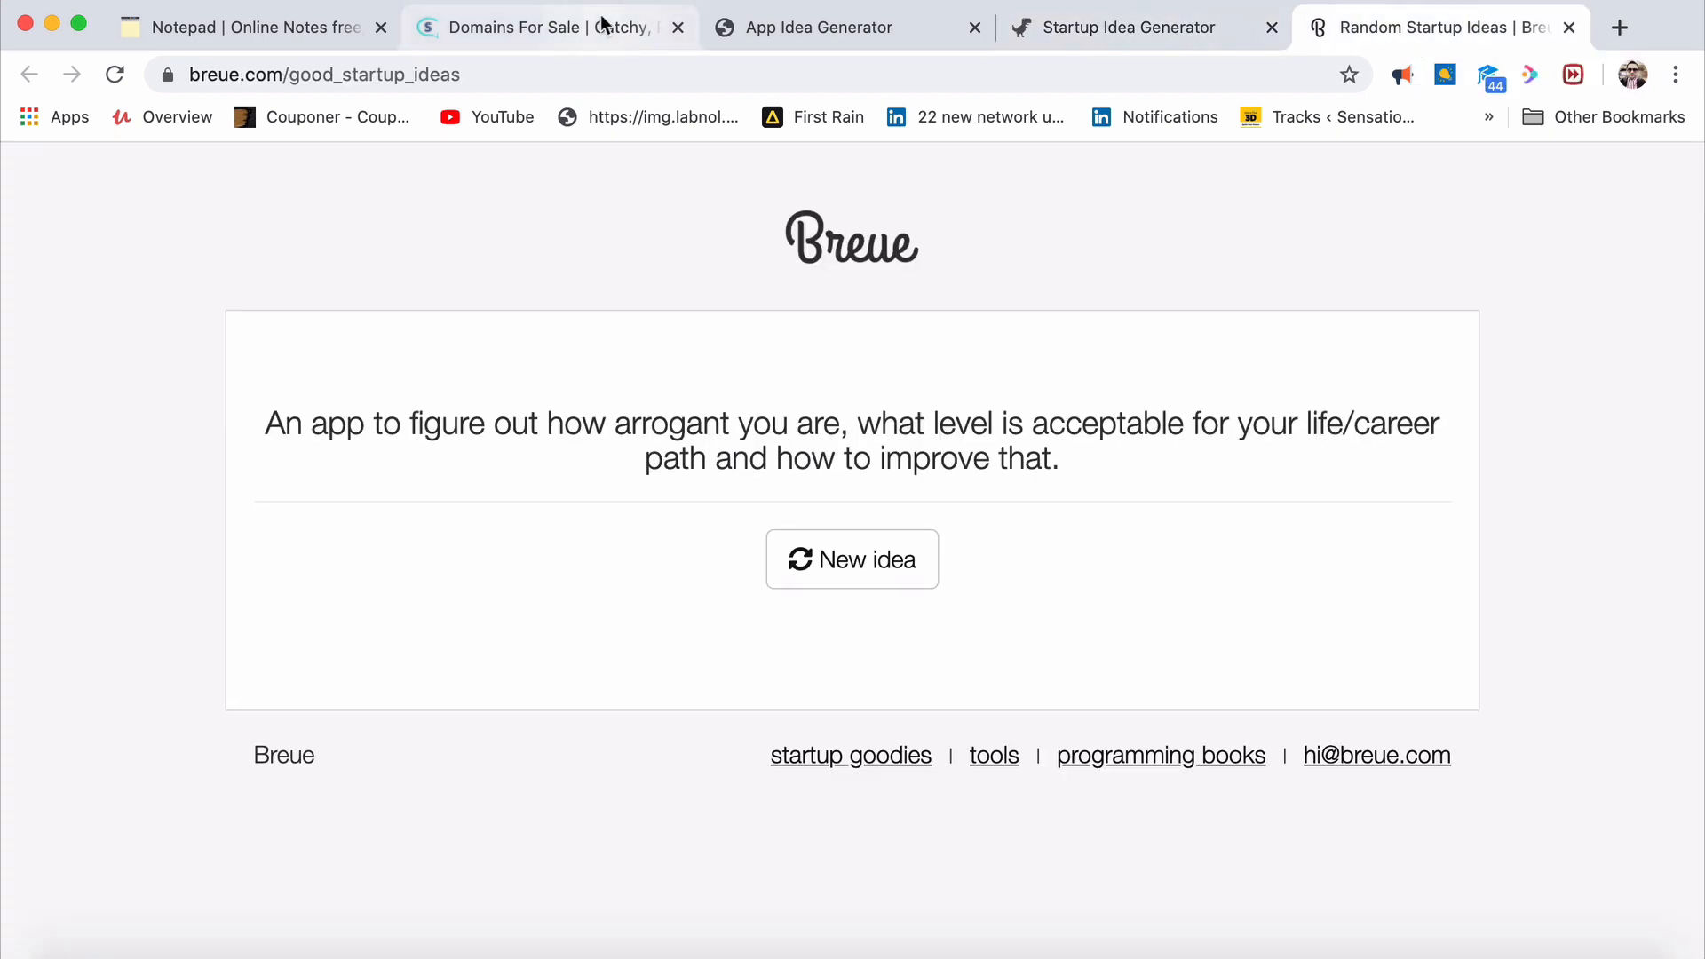
left_click(251, 26)
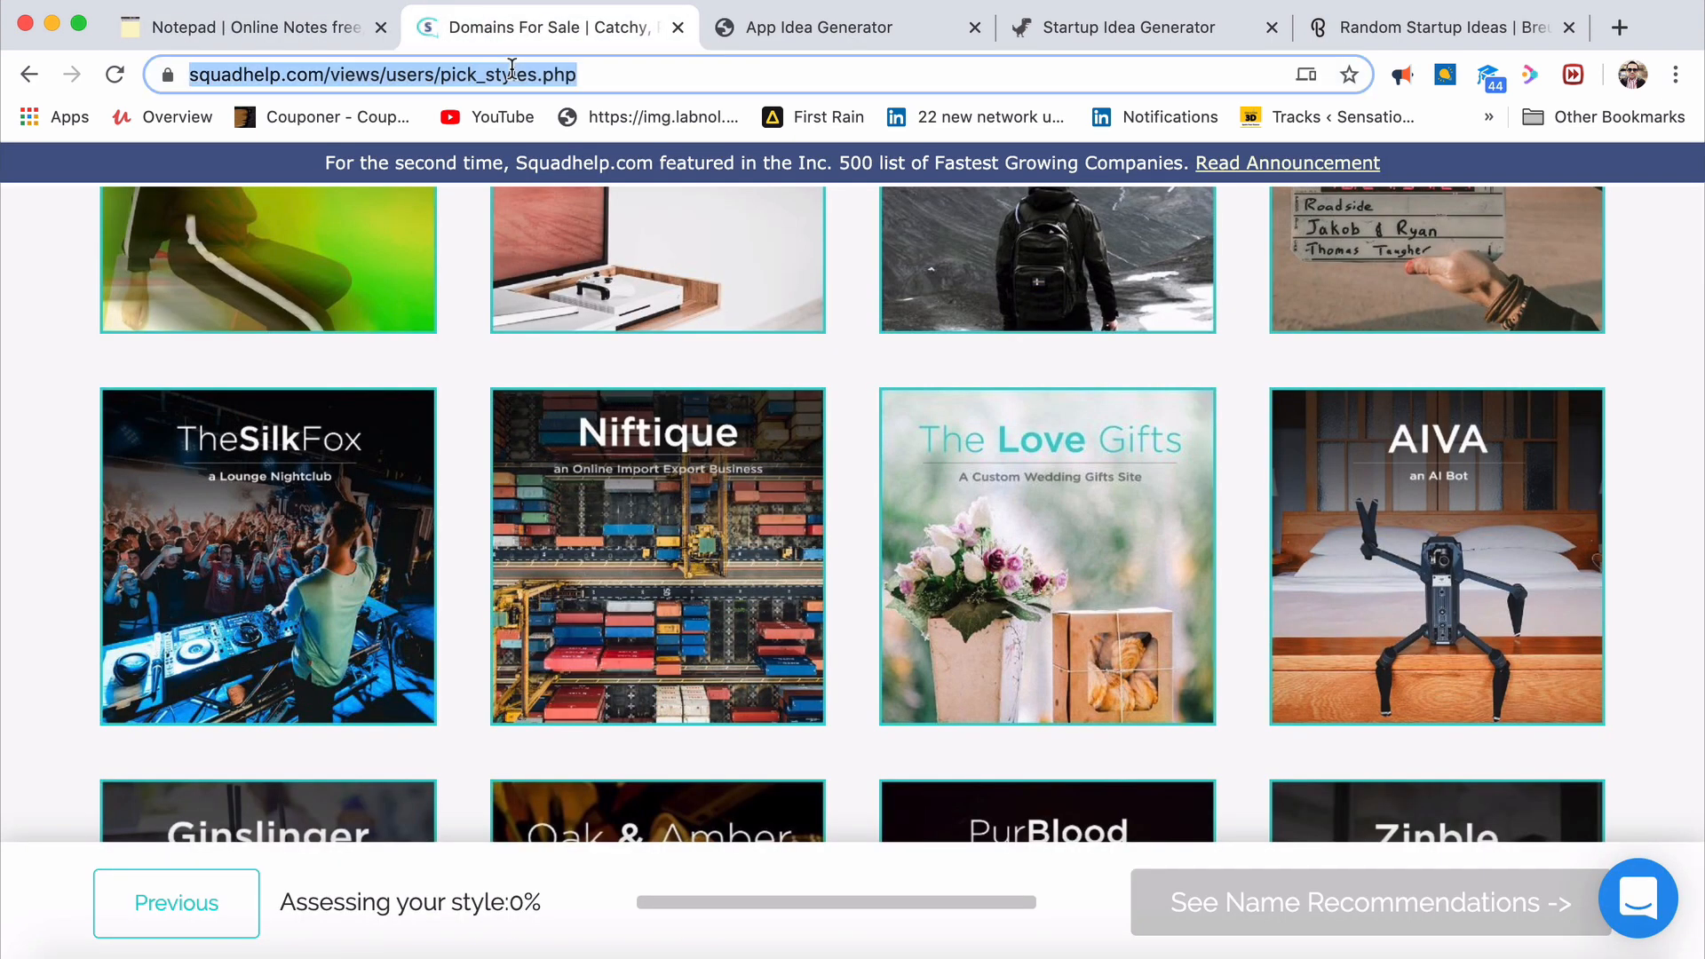
Search Google from the address bar ('srinidhi ranganathan', 'who is'), landing on 'who is digital marketing legend' results
type("srinidhi rangan")
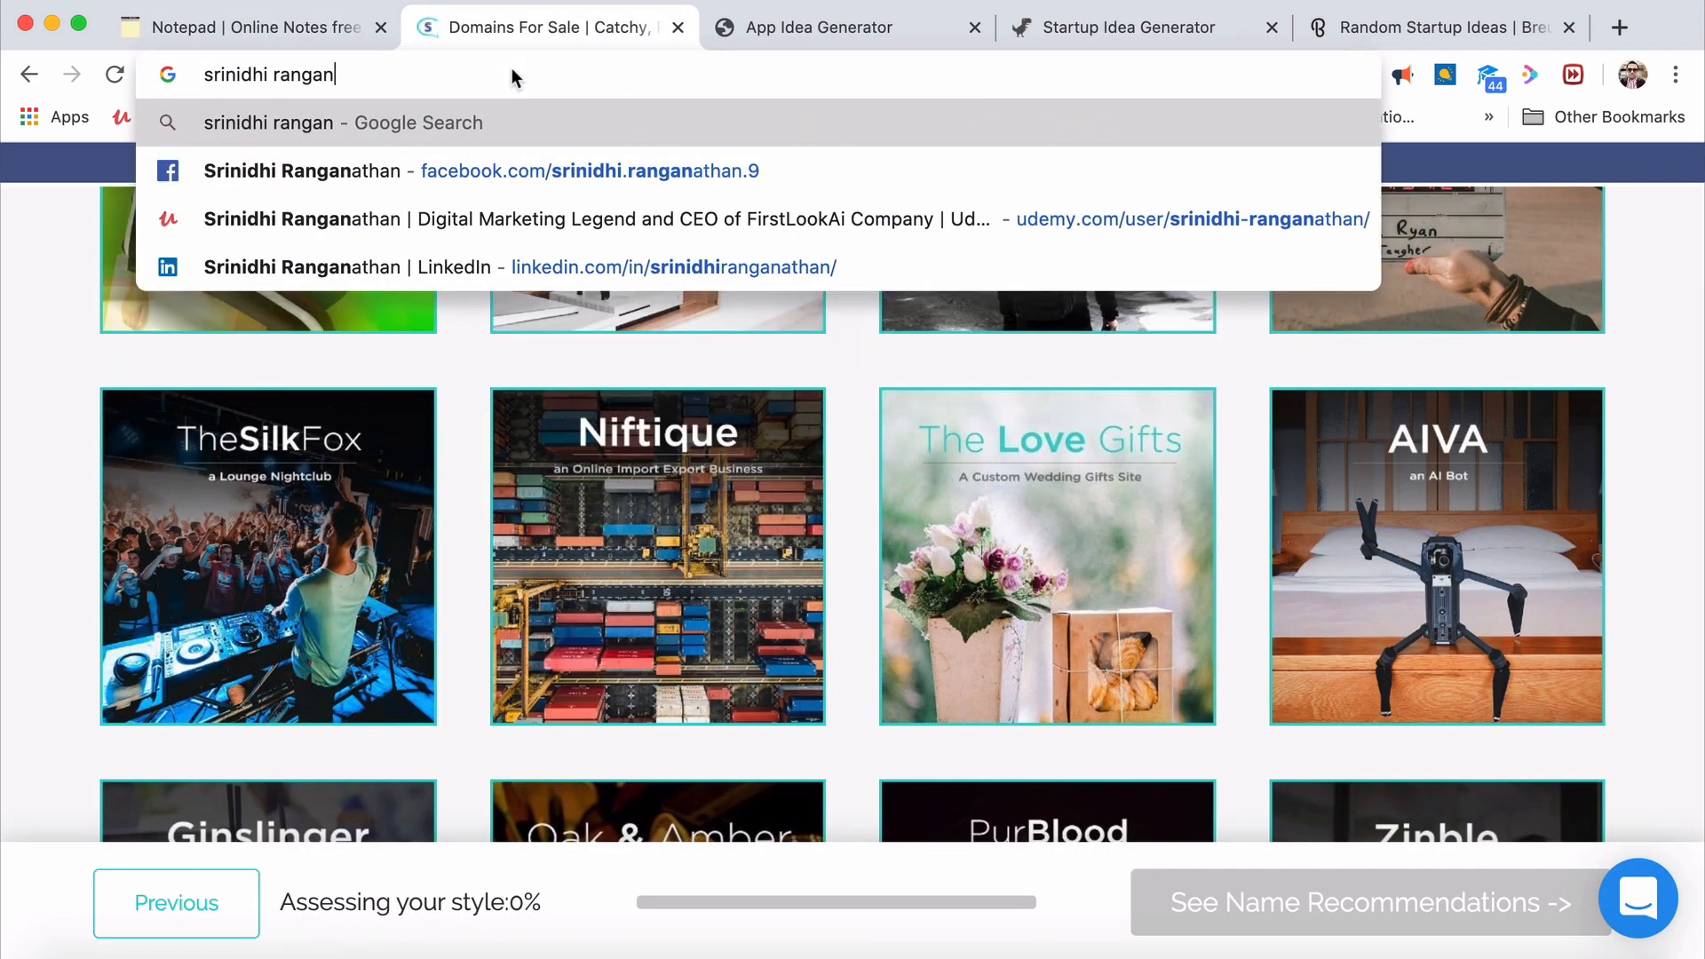
type("athan")
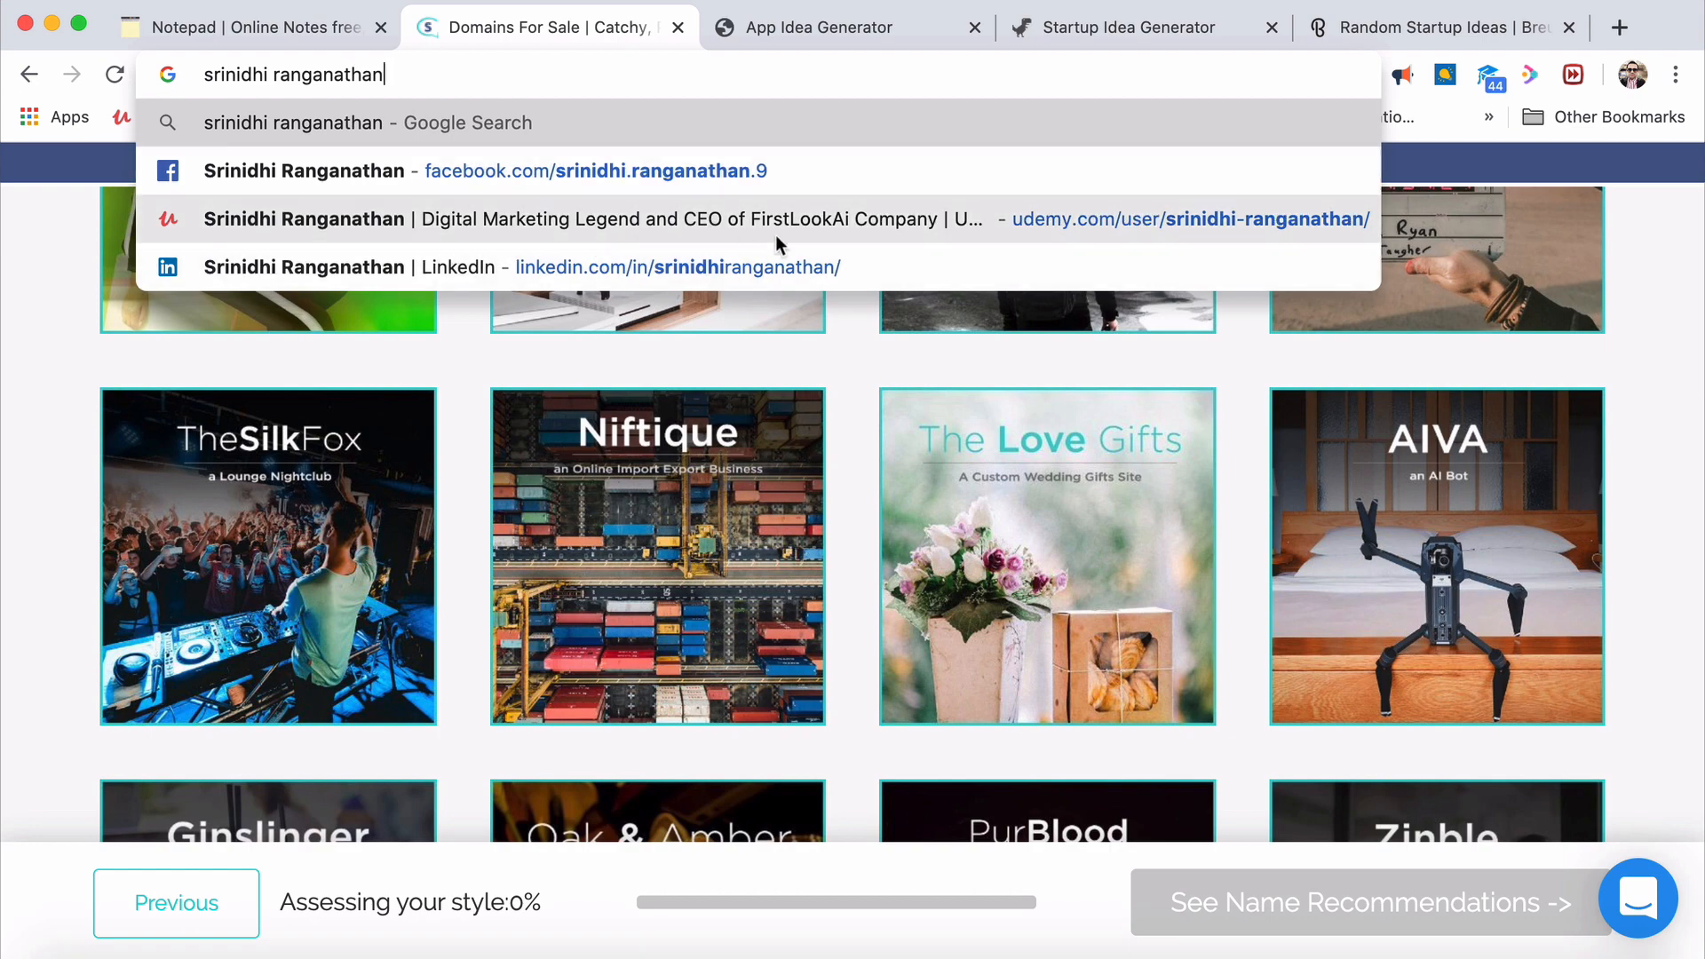
type("who is")
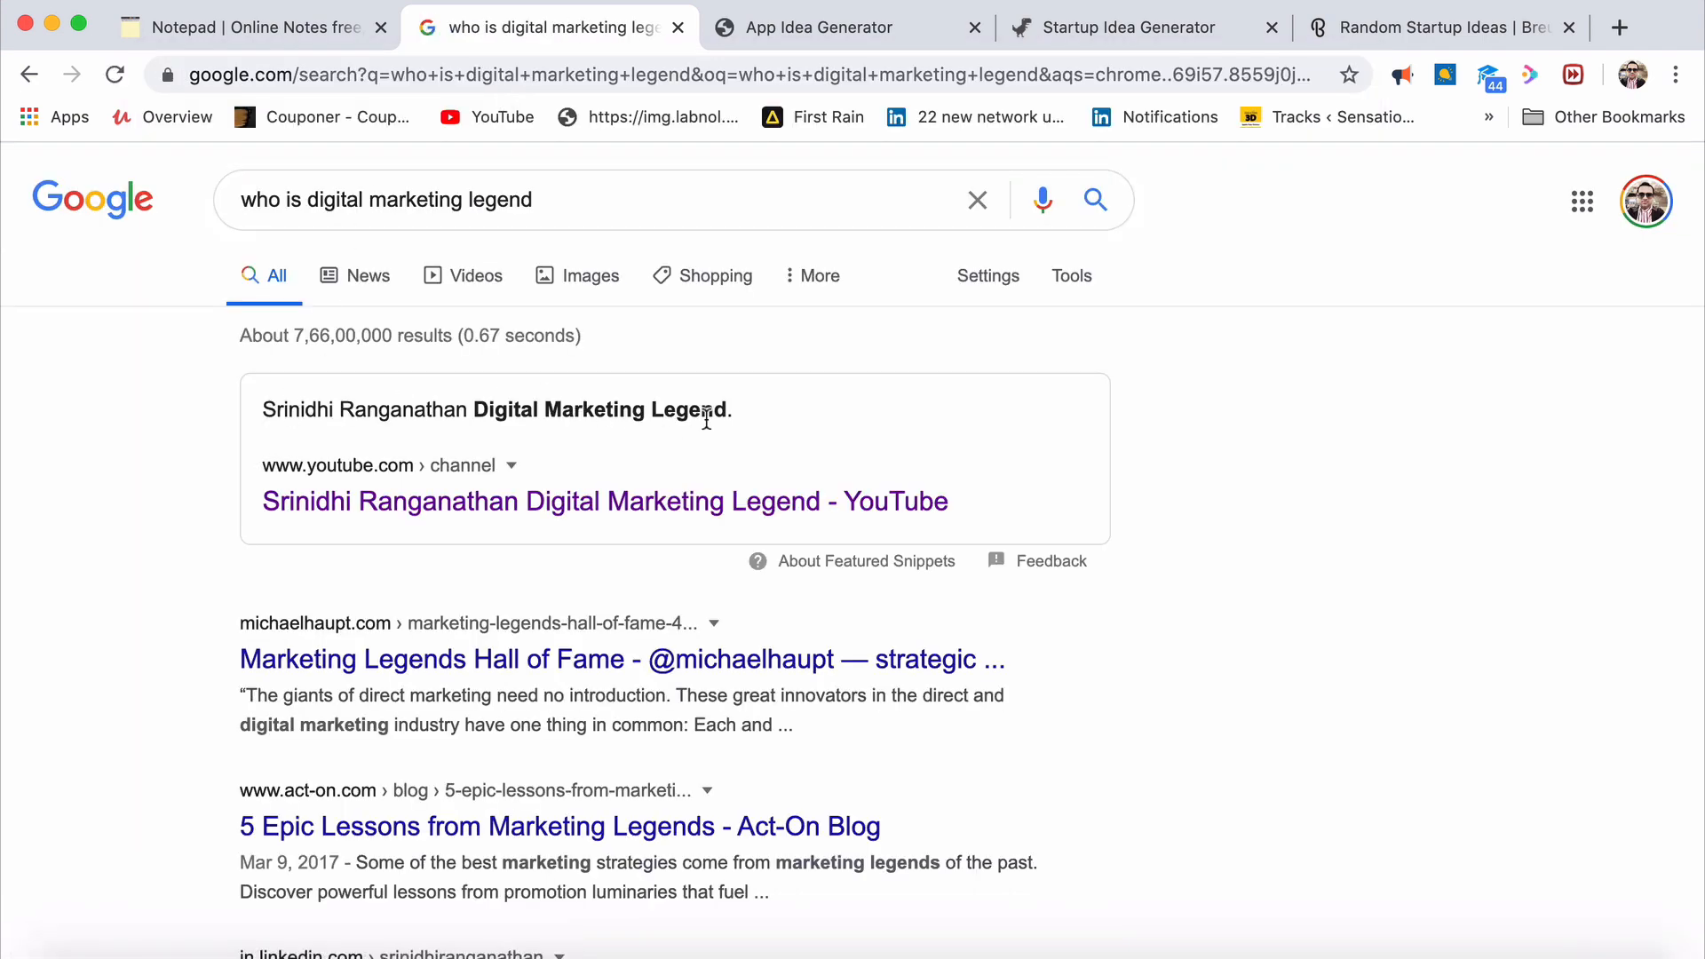
mouse_move(1085, 399)
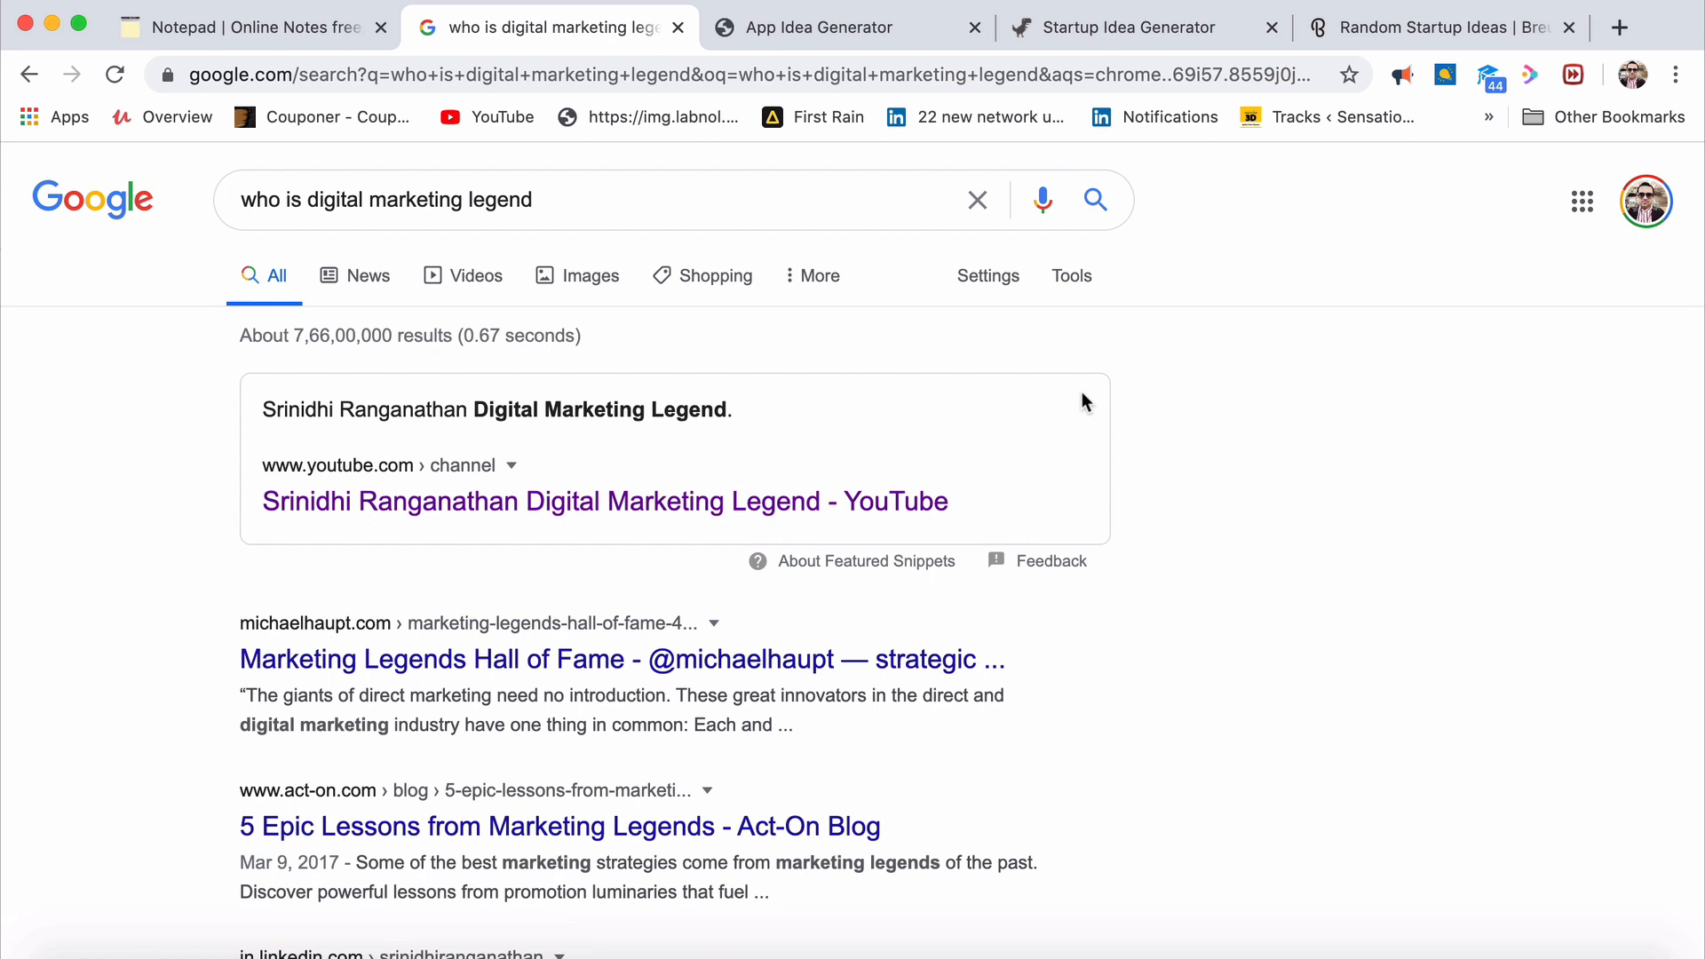
mouse_move(1294, 405)
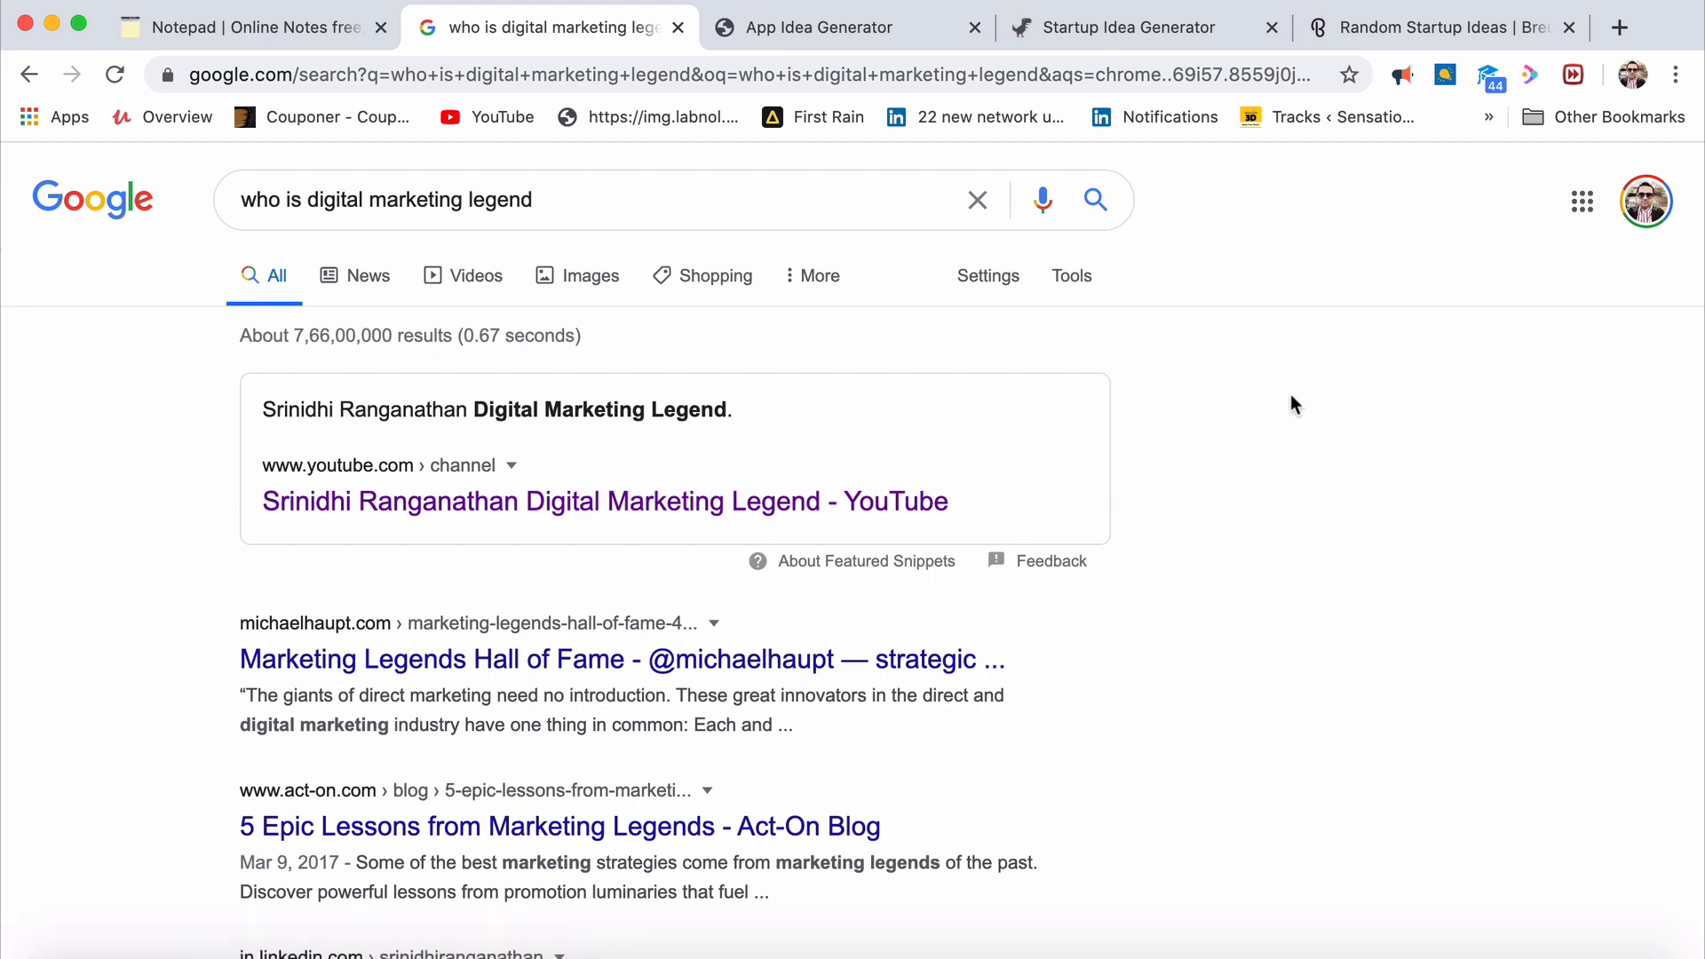